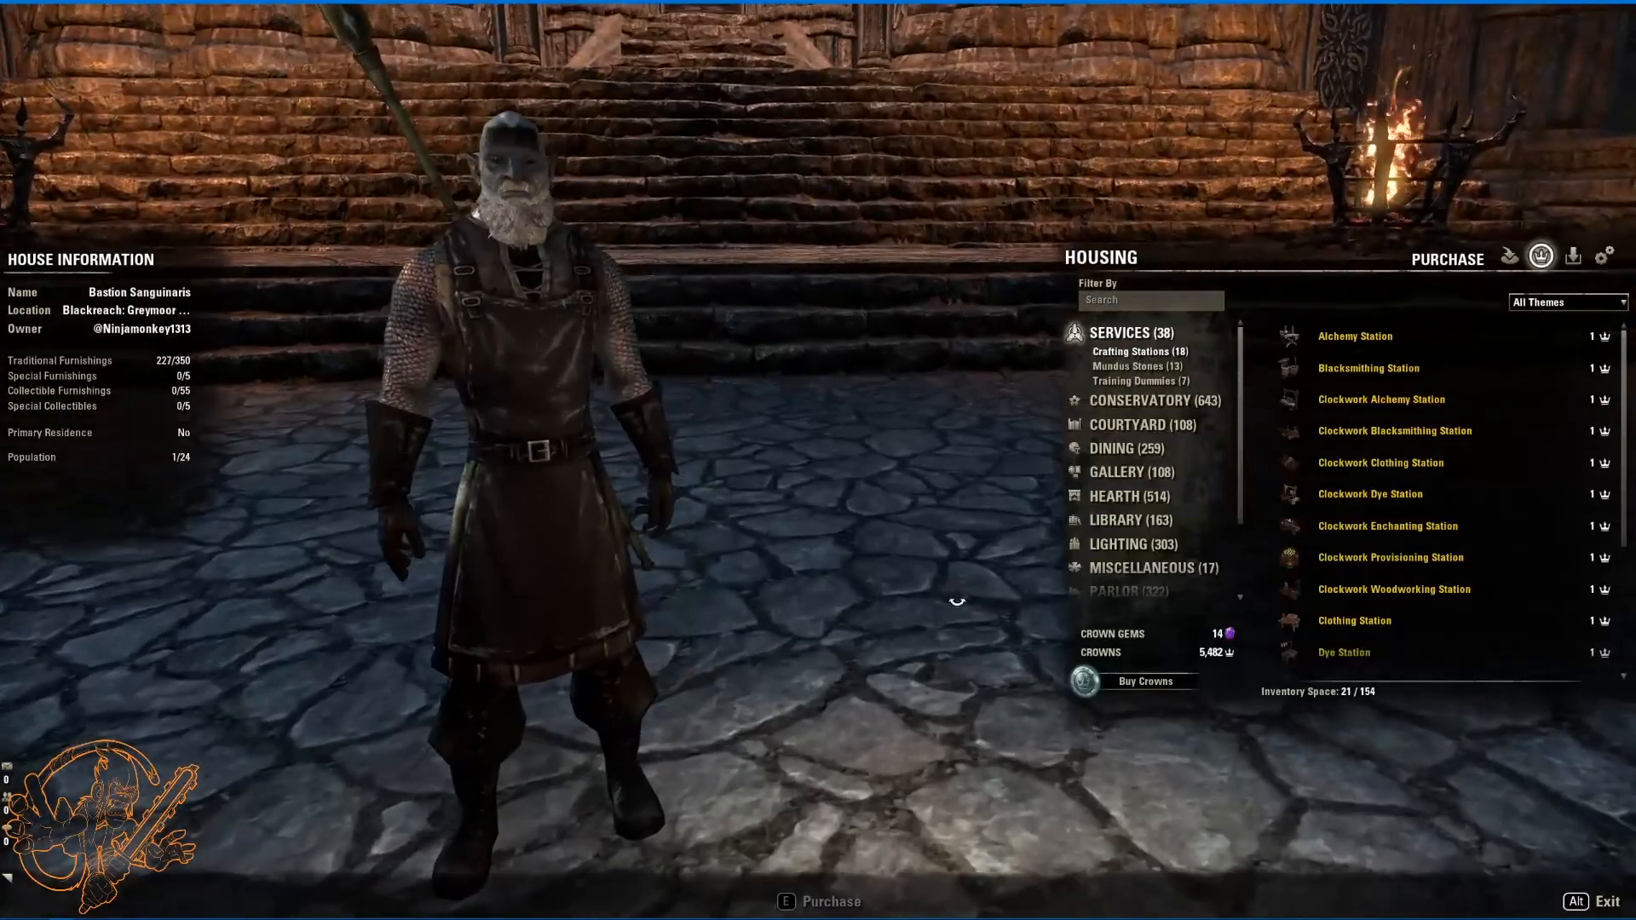
Step: Show the furnishing theme filter options in the Housing Purchase menu
{"action": "left_click", "coordinate": [1568, 302]}
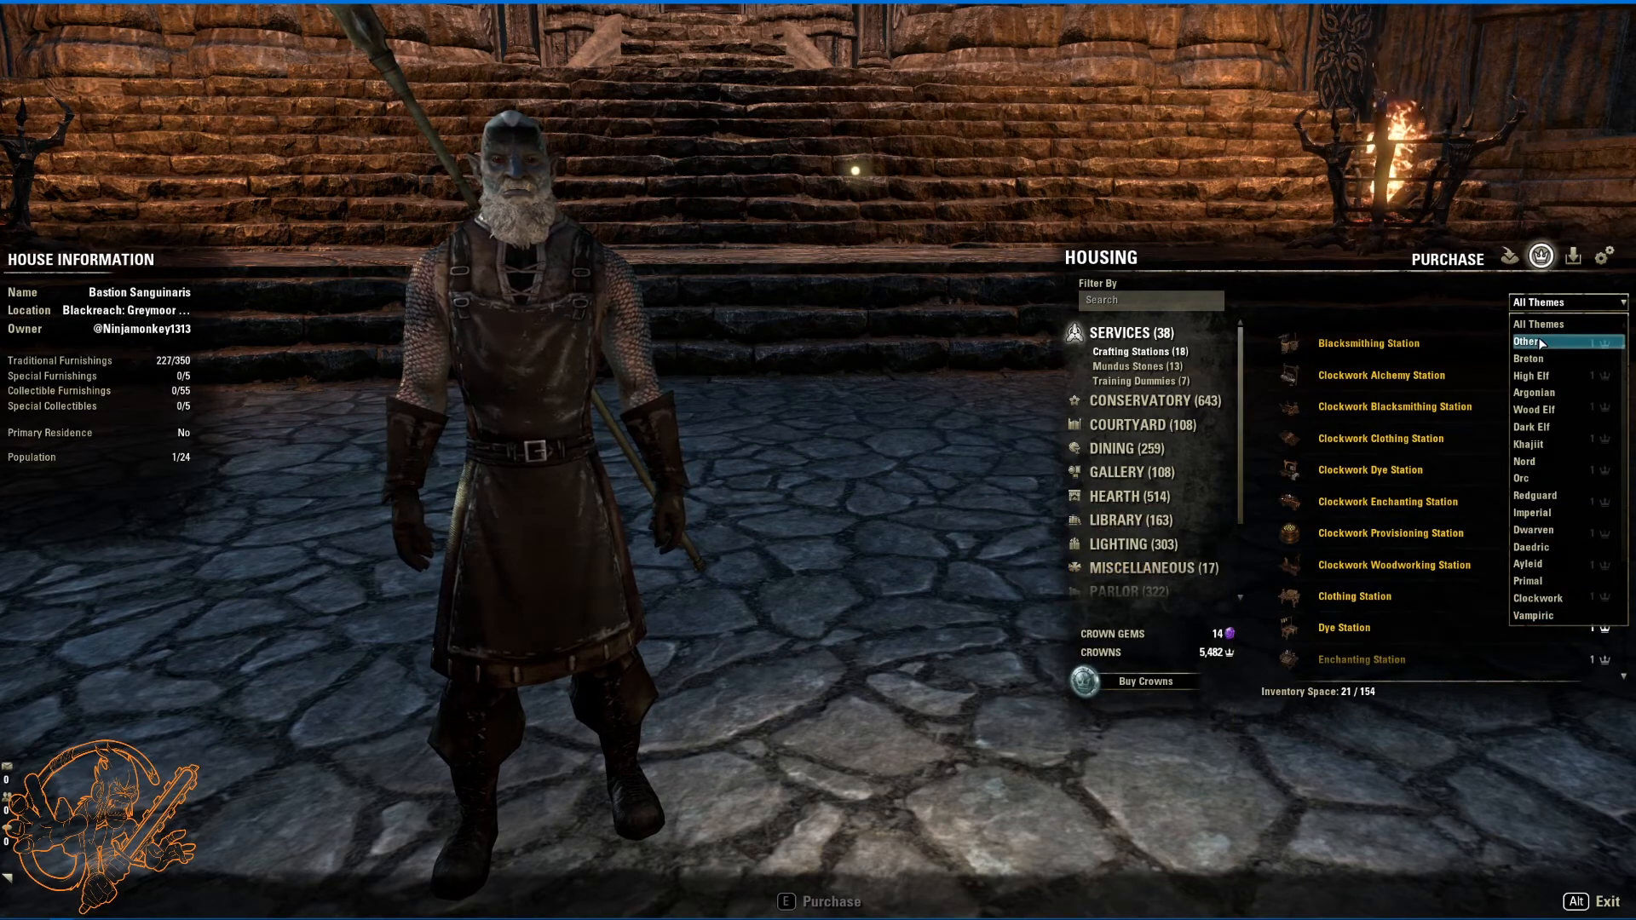
{"action": "mouse_move", "coordinate": [1534, 392]}
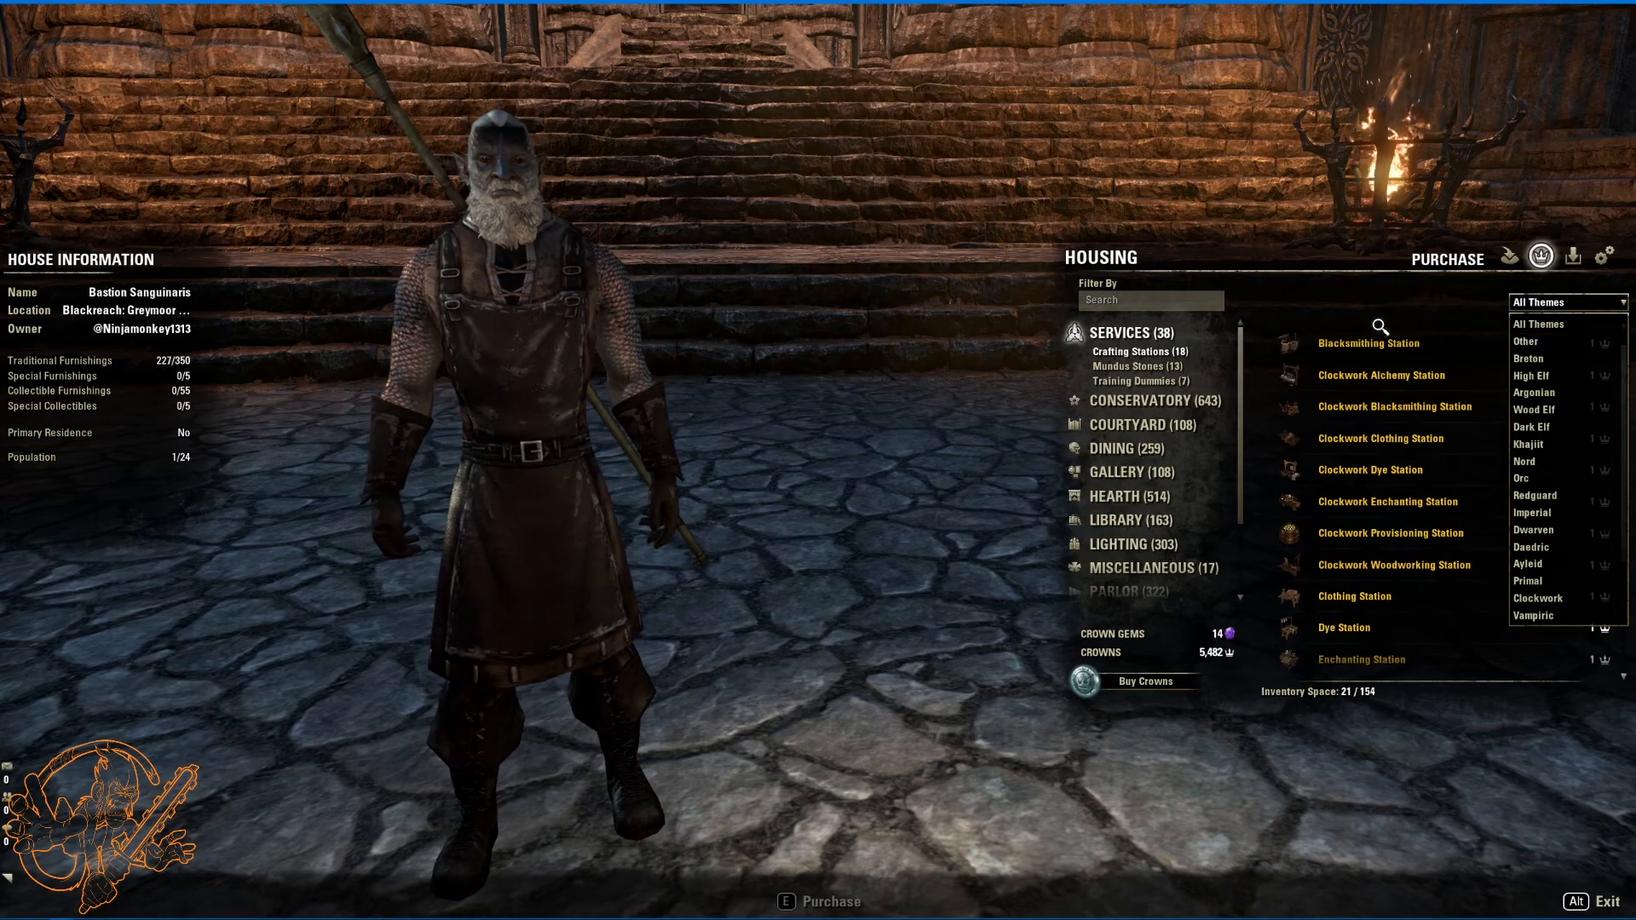
{"action": "mouse_move", "coordinate": [1360, 409]}
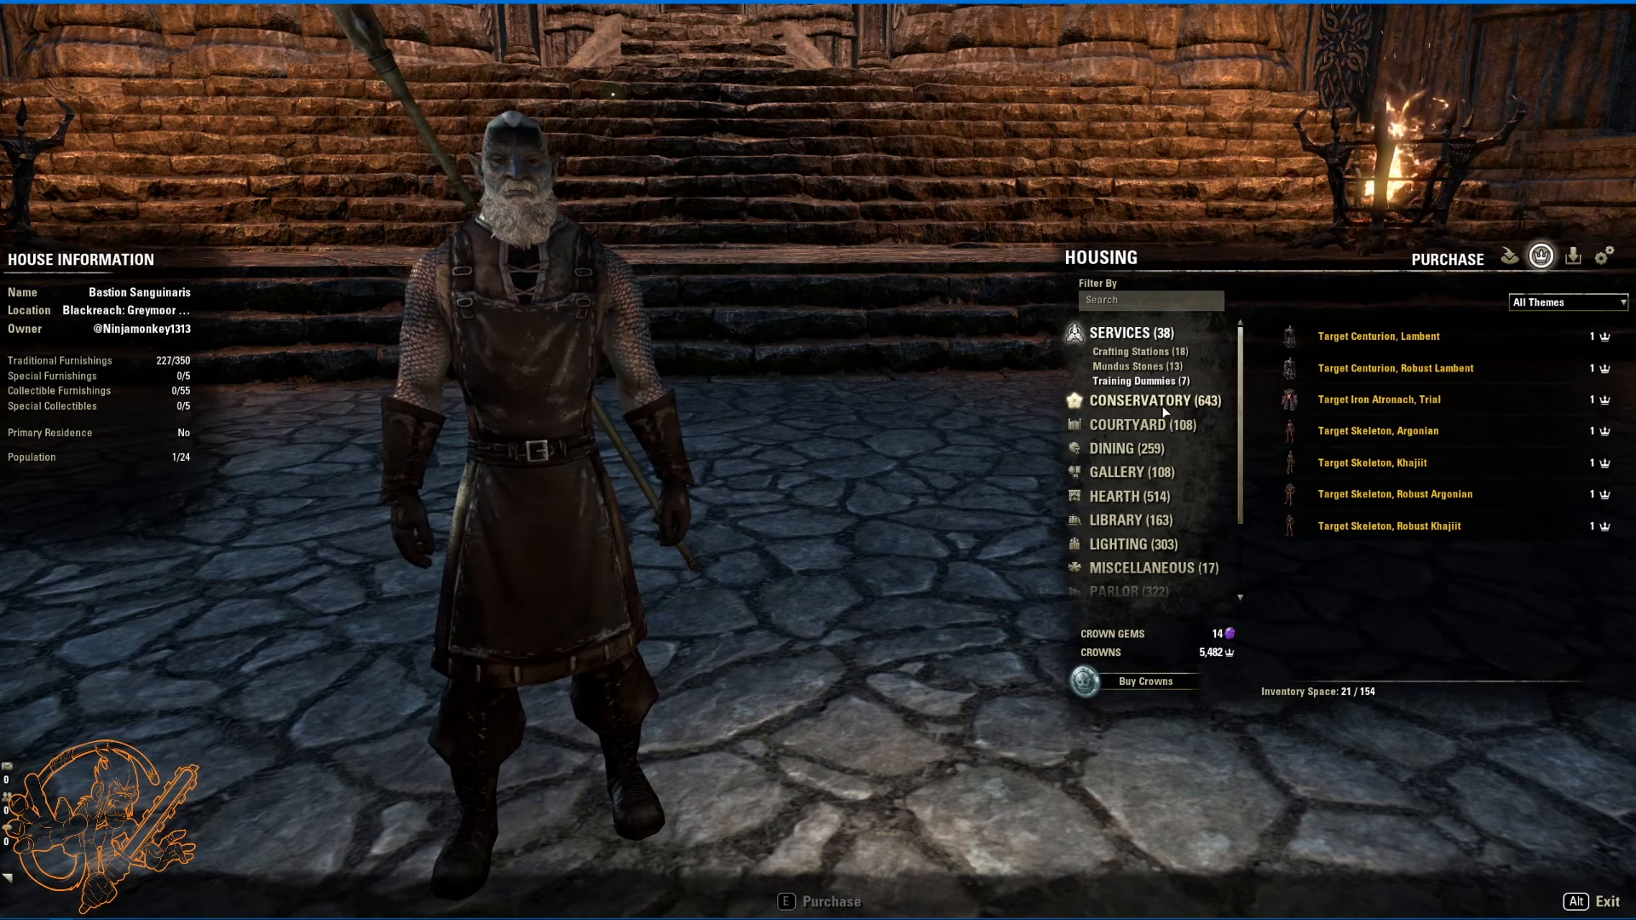
Step: Preview the fallen winter pine log under Conservatory Dead Wood, then list the fern furnishings
{"action": "left_click", "coordinate": [1142, 398]}
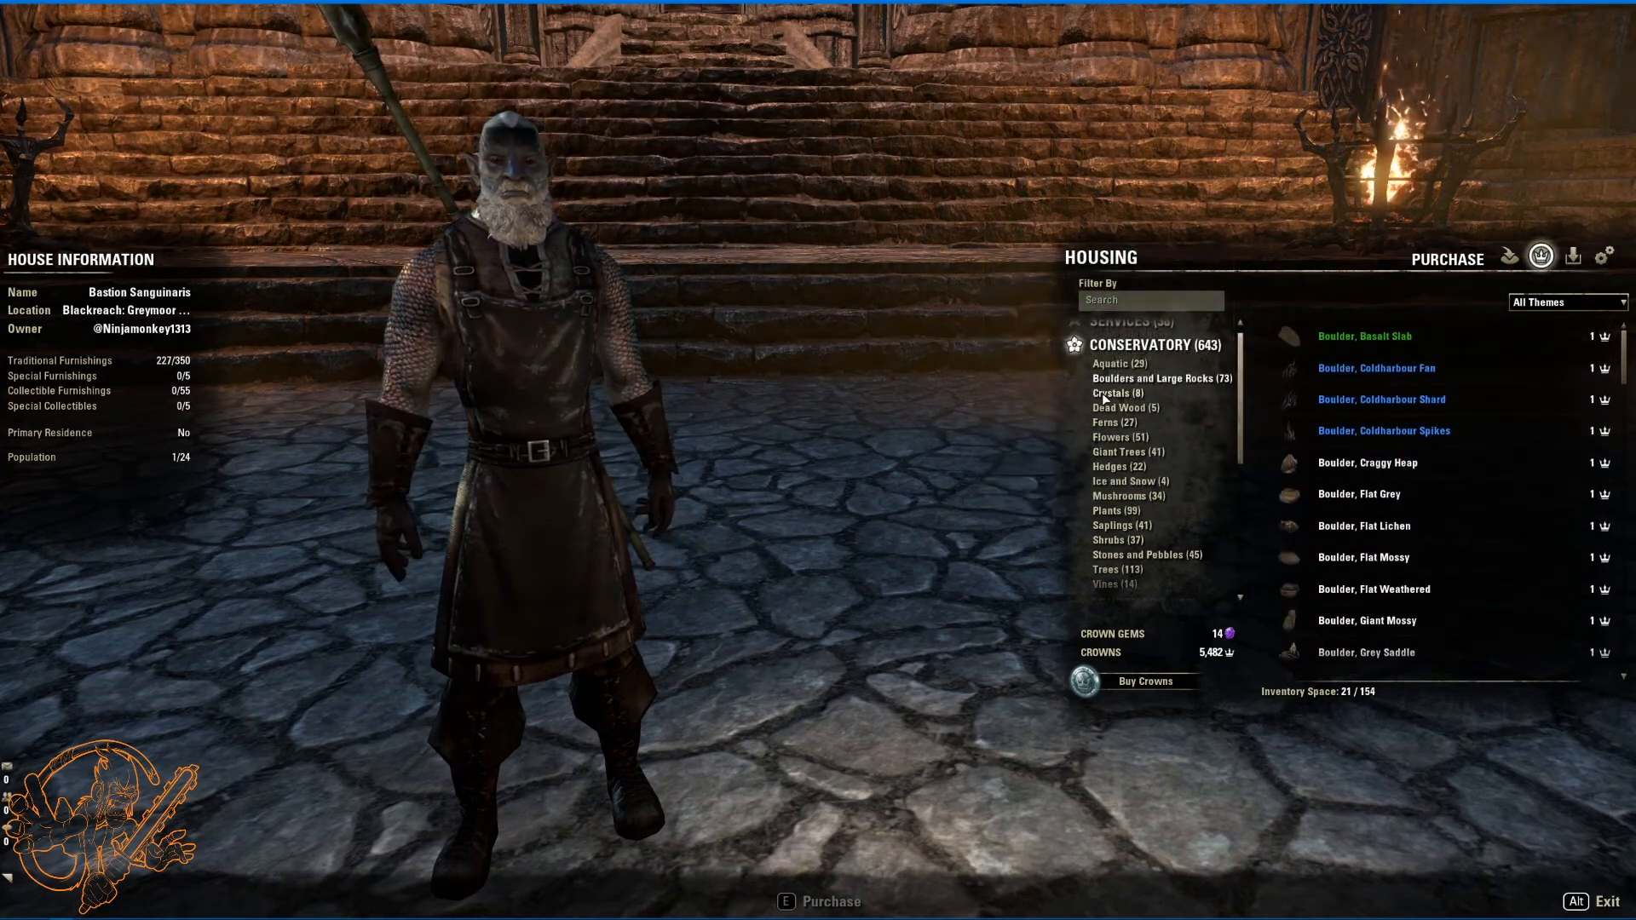
{"action": "left_click", "coordinate": [1114, 392]}
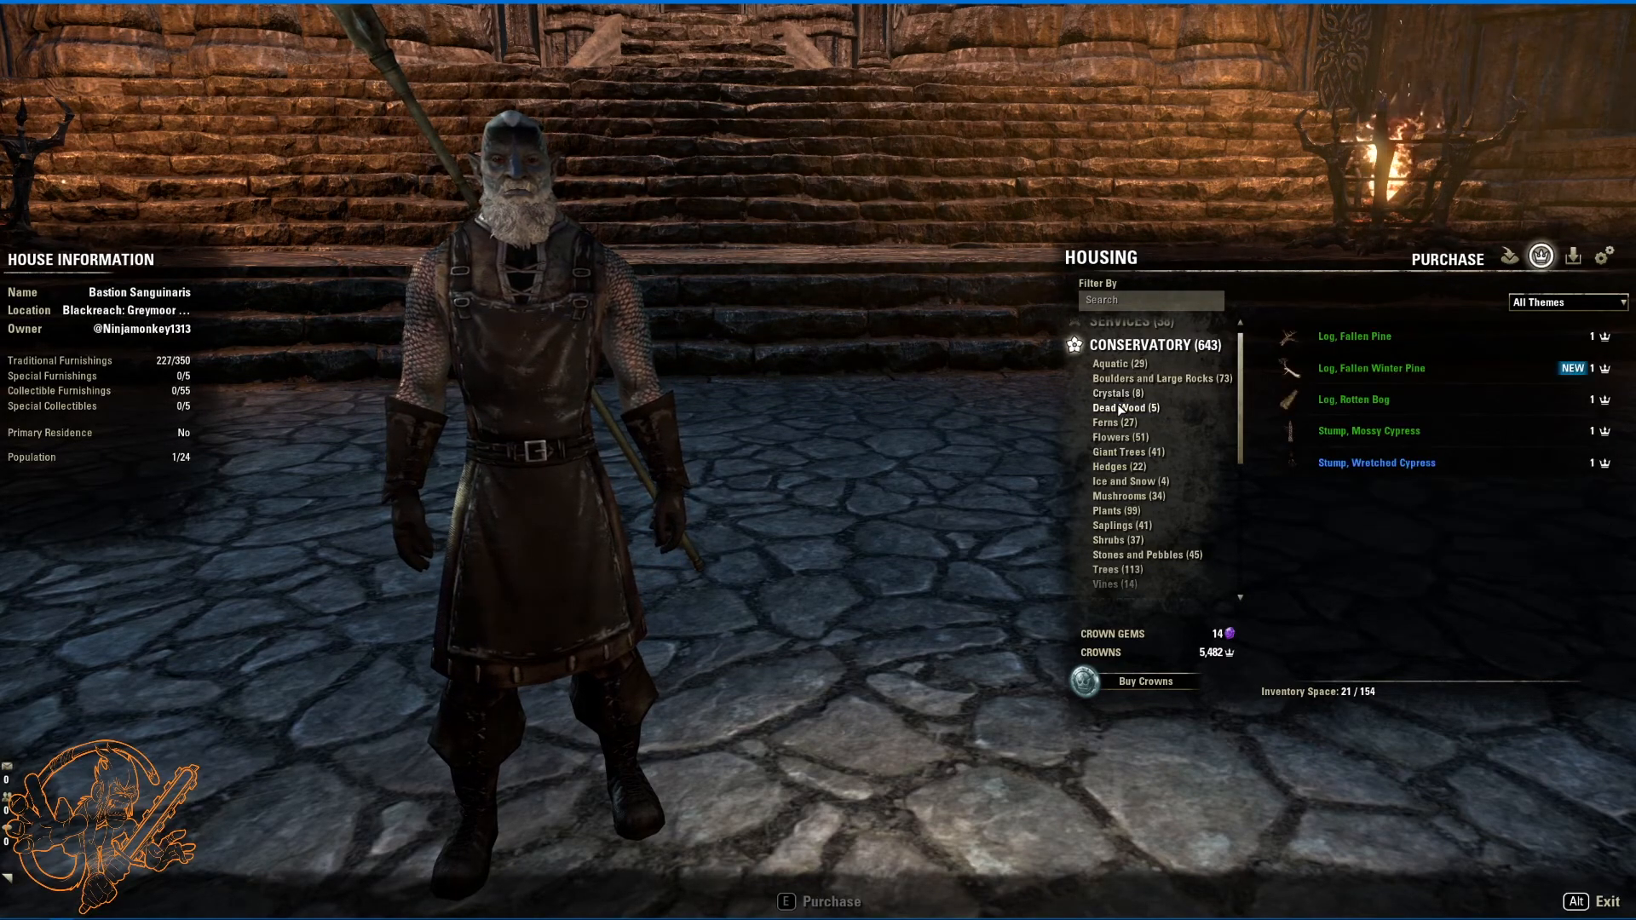
{"action": "left_click", "coordinate": [1372, 368]}
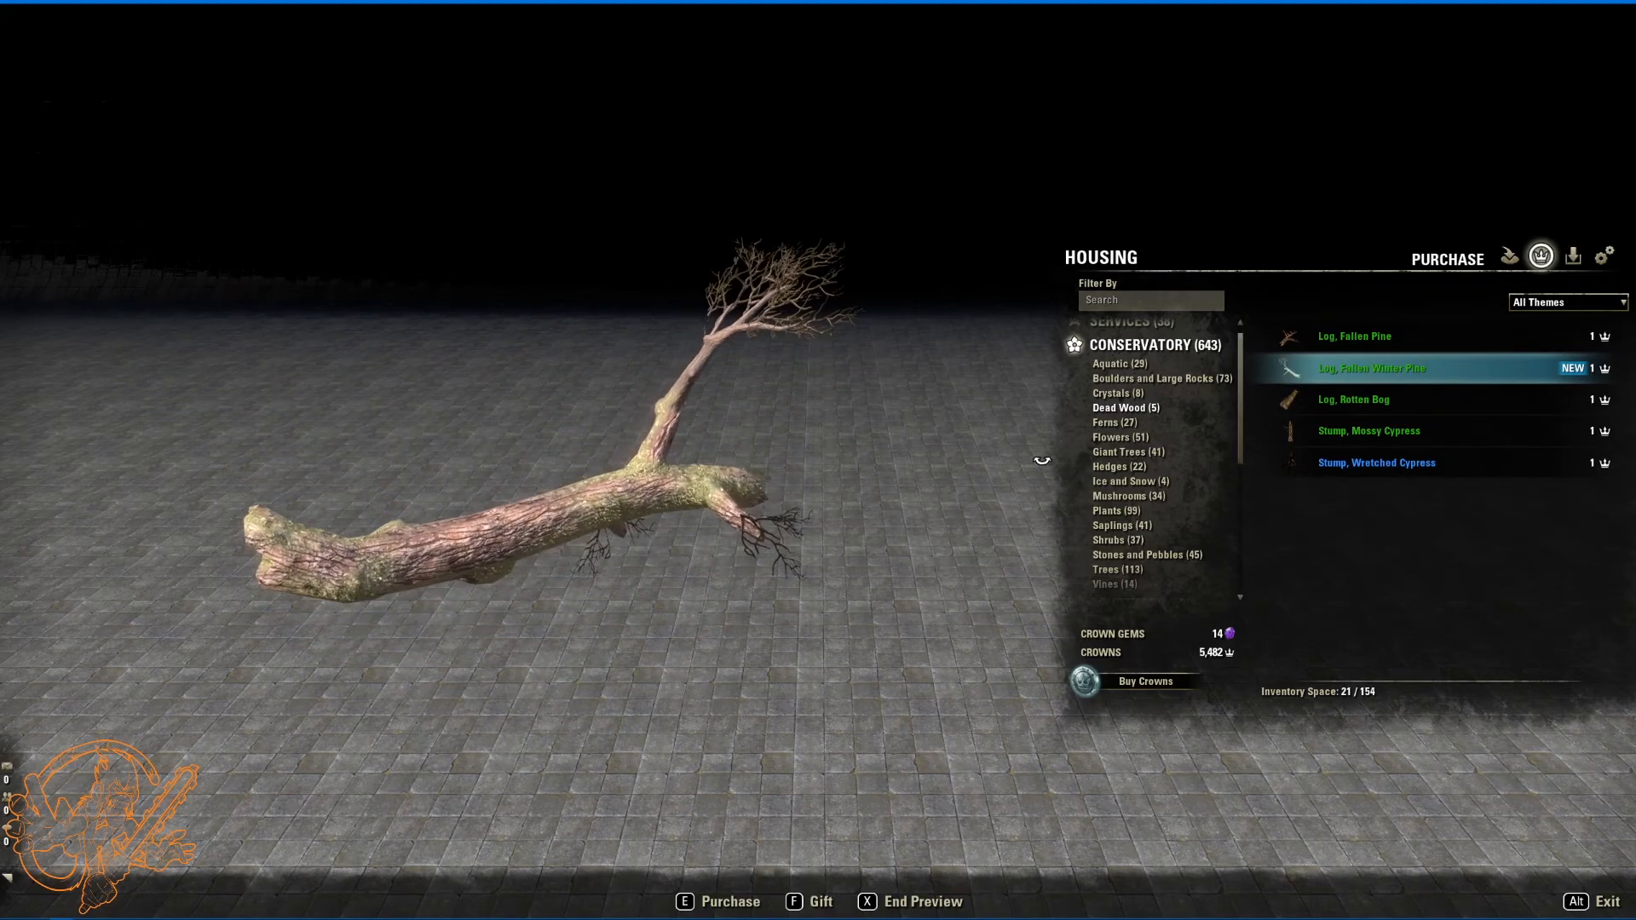
{"action": "mouse_move", "coordinate": [1369, 429]}
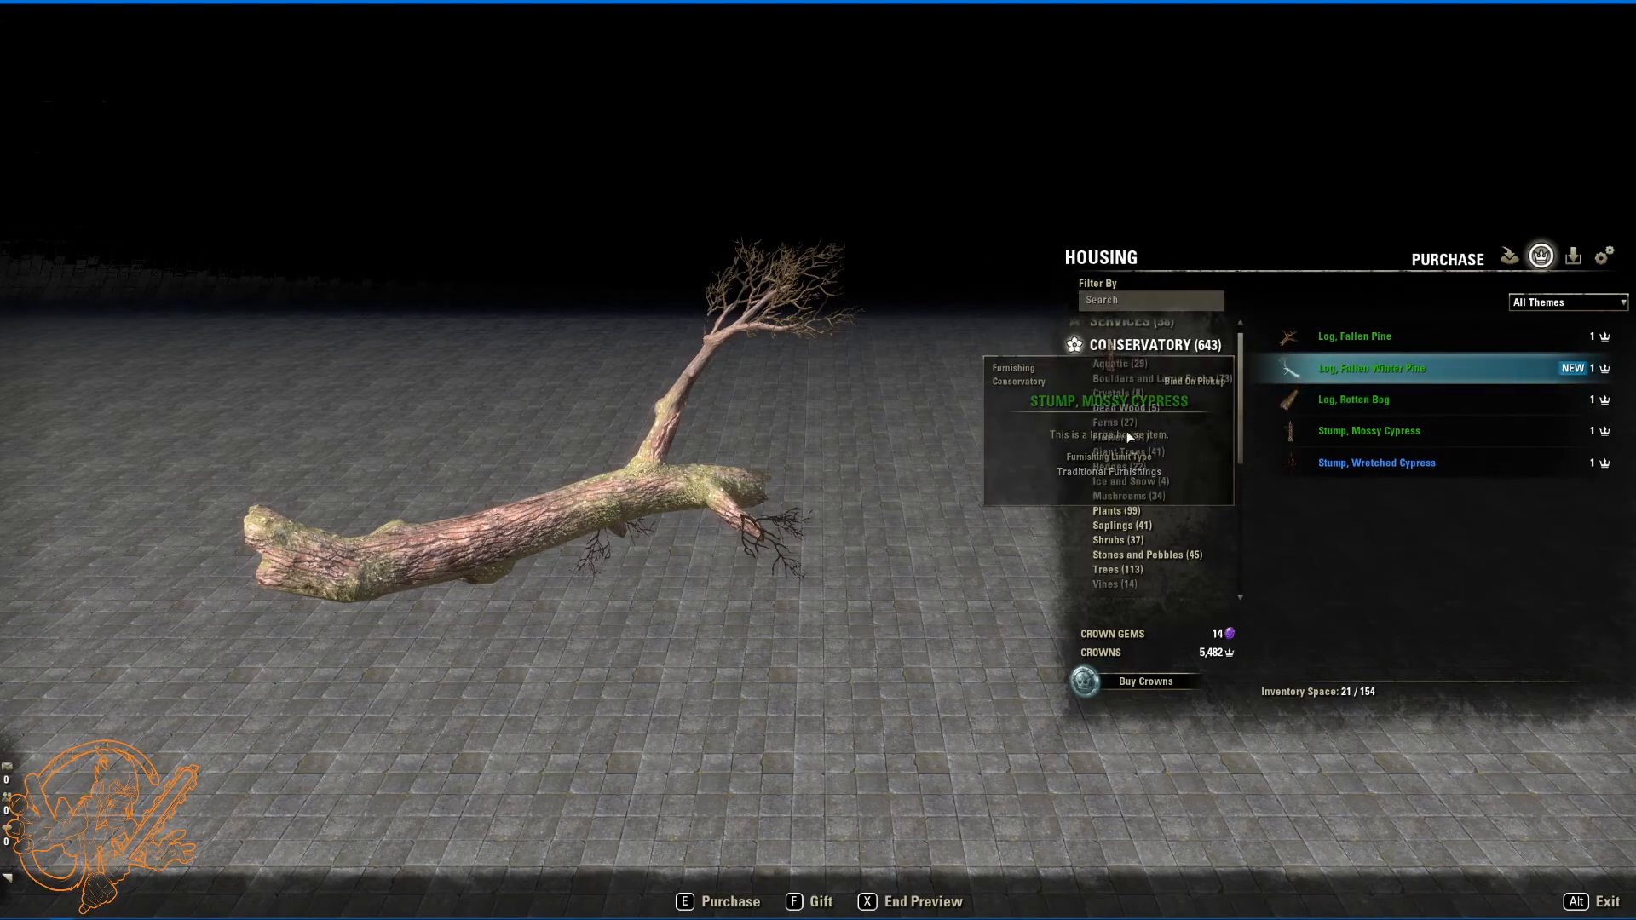
{"action": "left_click", "coordinate": [1104, 422]}
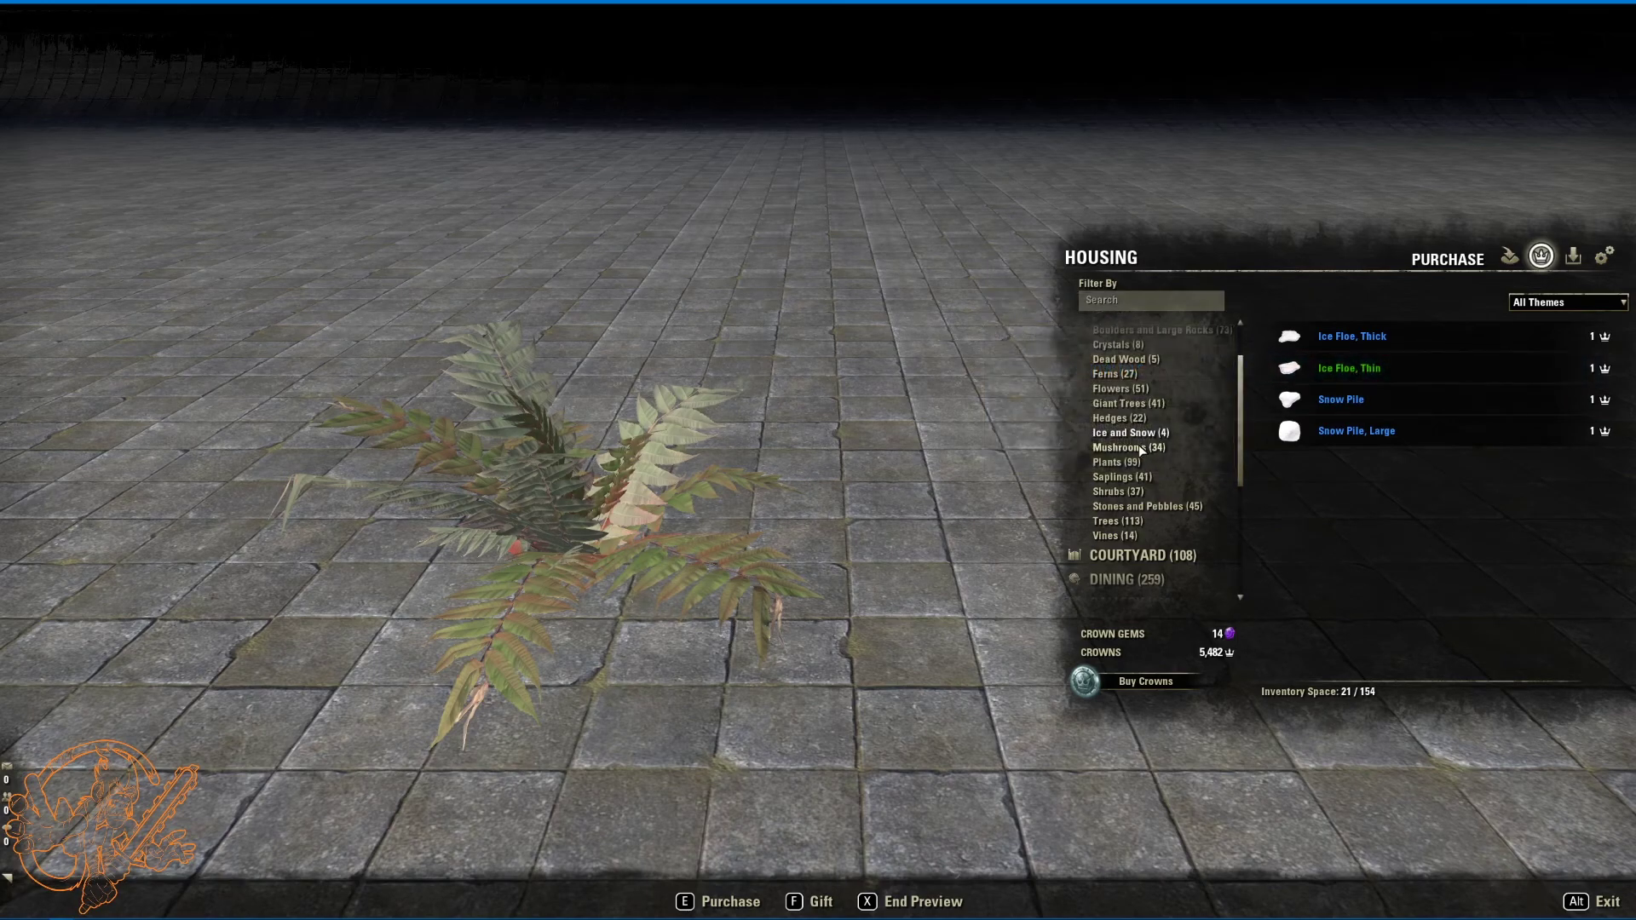
Step: List the Conservatory plant furnishings and scroll down through them
{"action": "left_click", "coordinate": [1128, 446]}
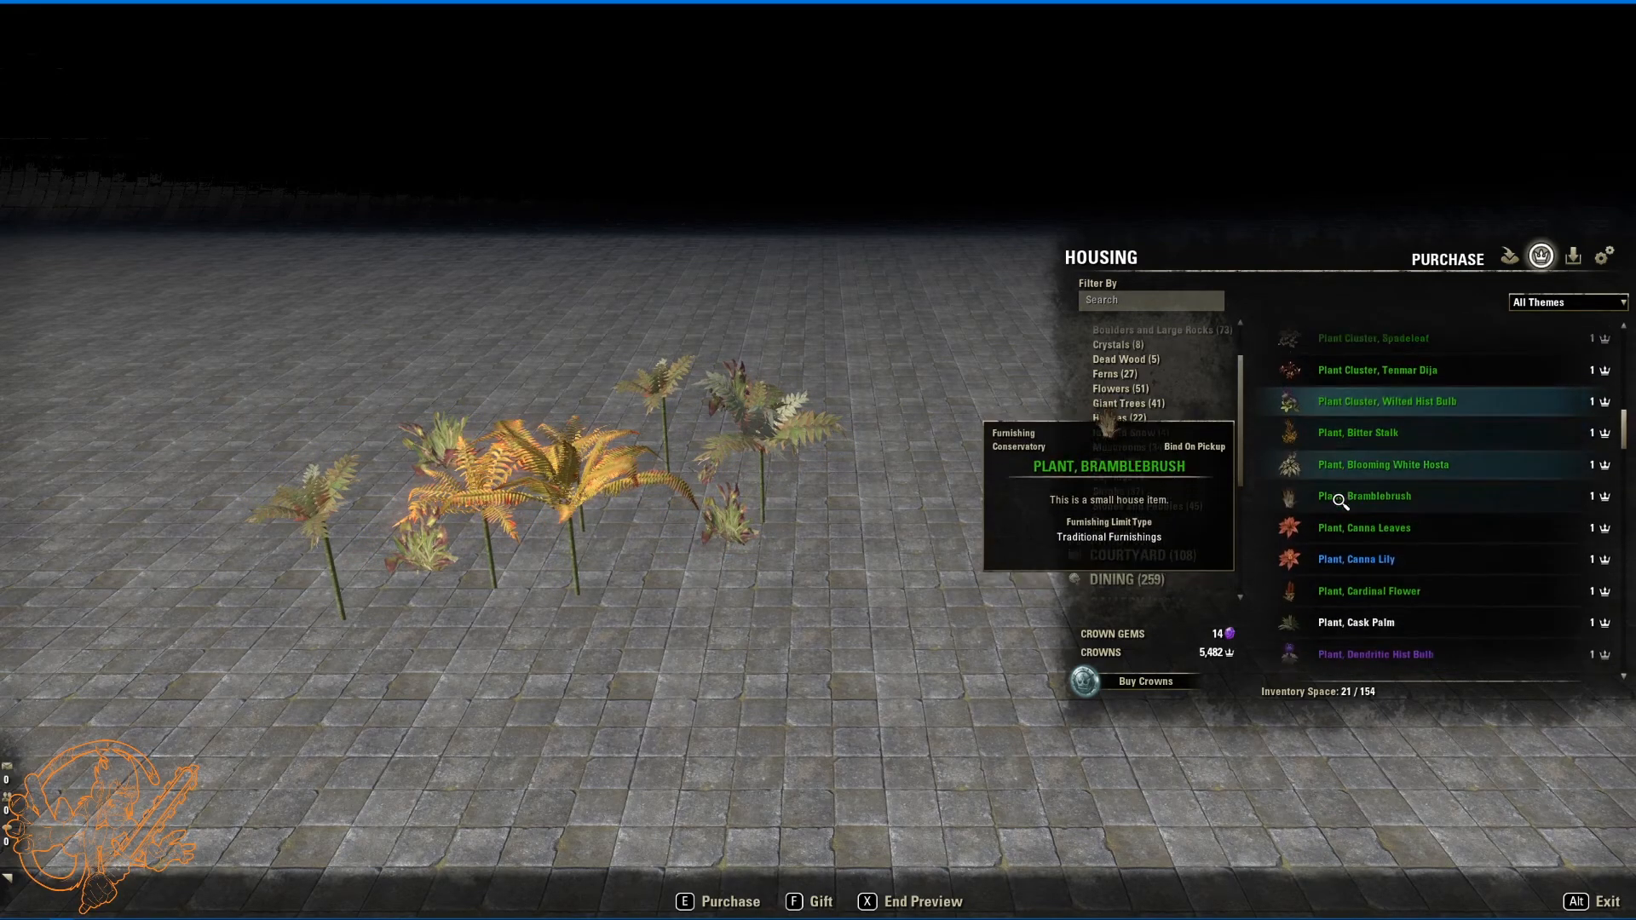
{"action": "scroll", "scroll_direction": "down", "scroll_amount": 3}
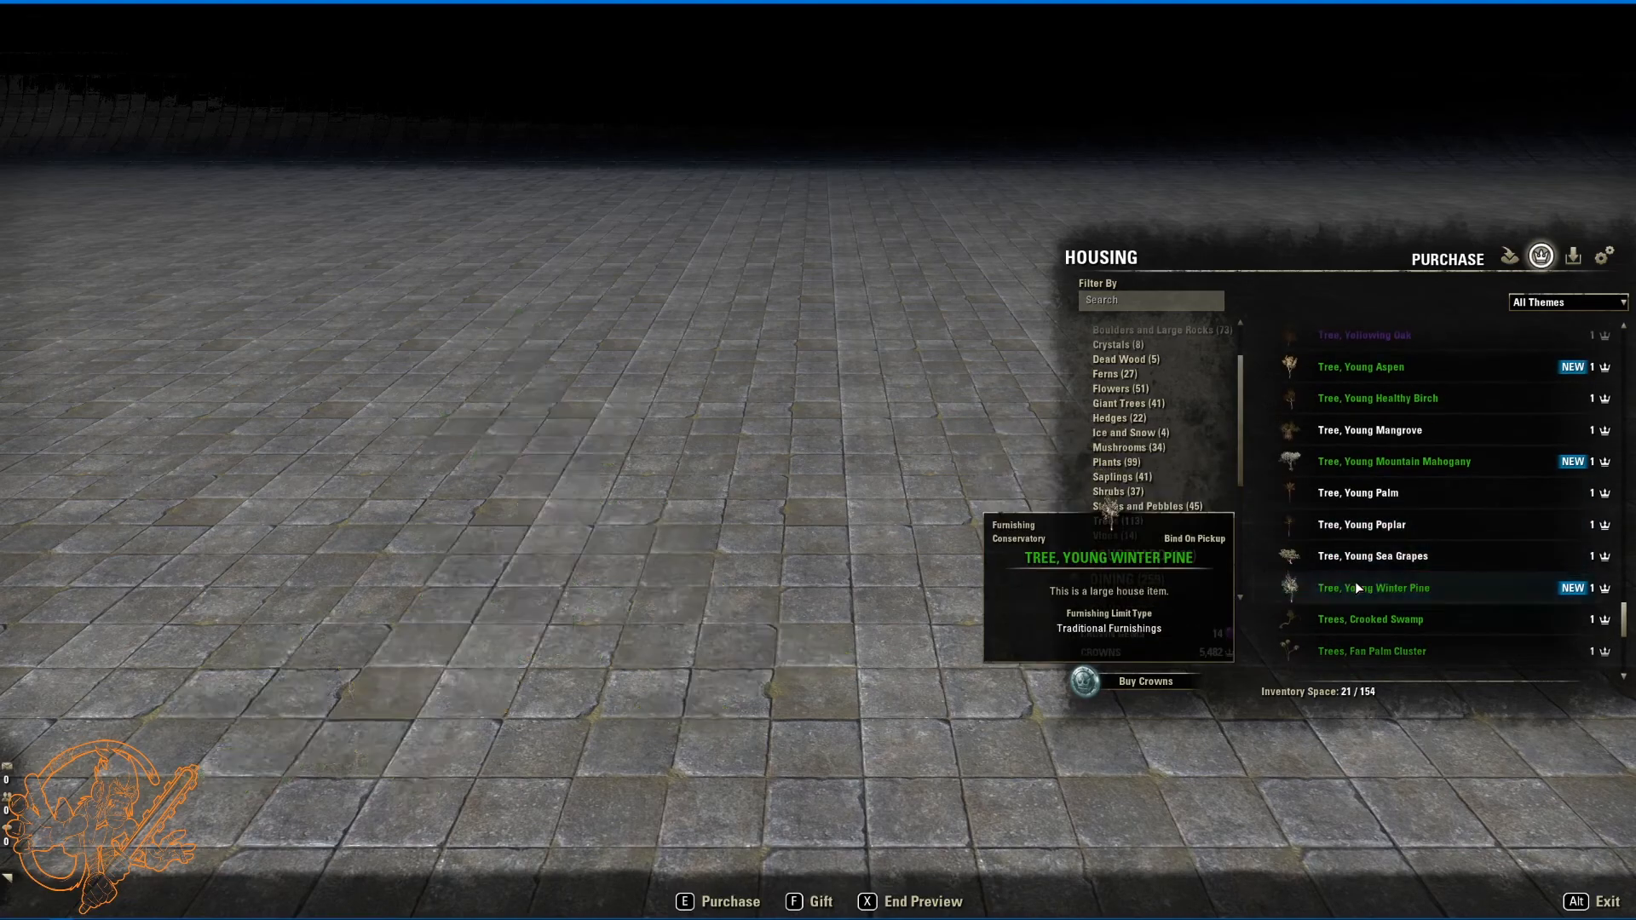
Step: Preview the young winter pine and young aspen trees from the Conservatory Trees list
{"action": "left_click", "coordinate": [1371, 588]}
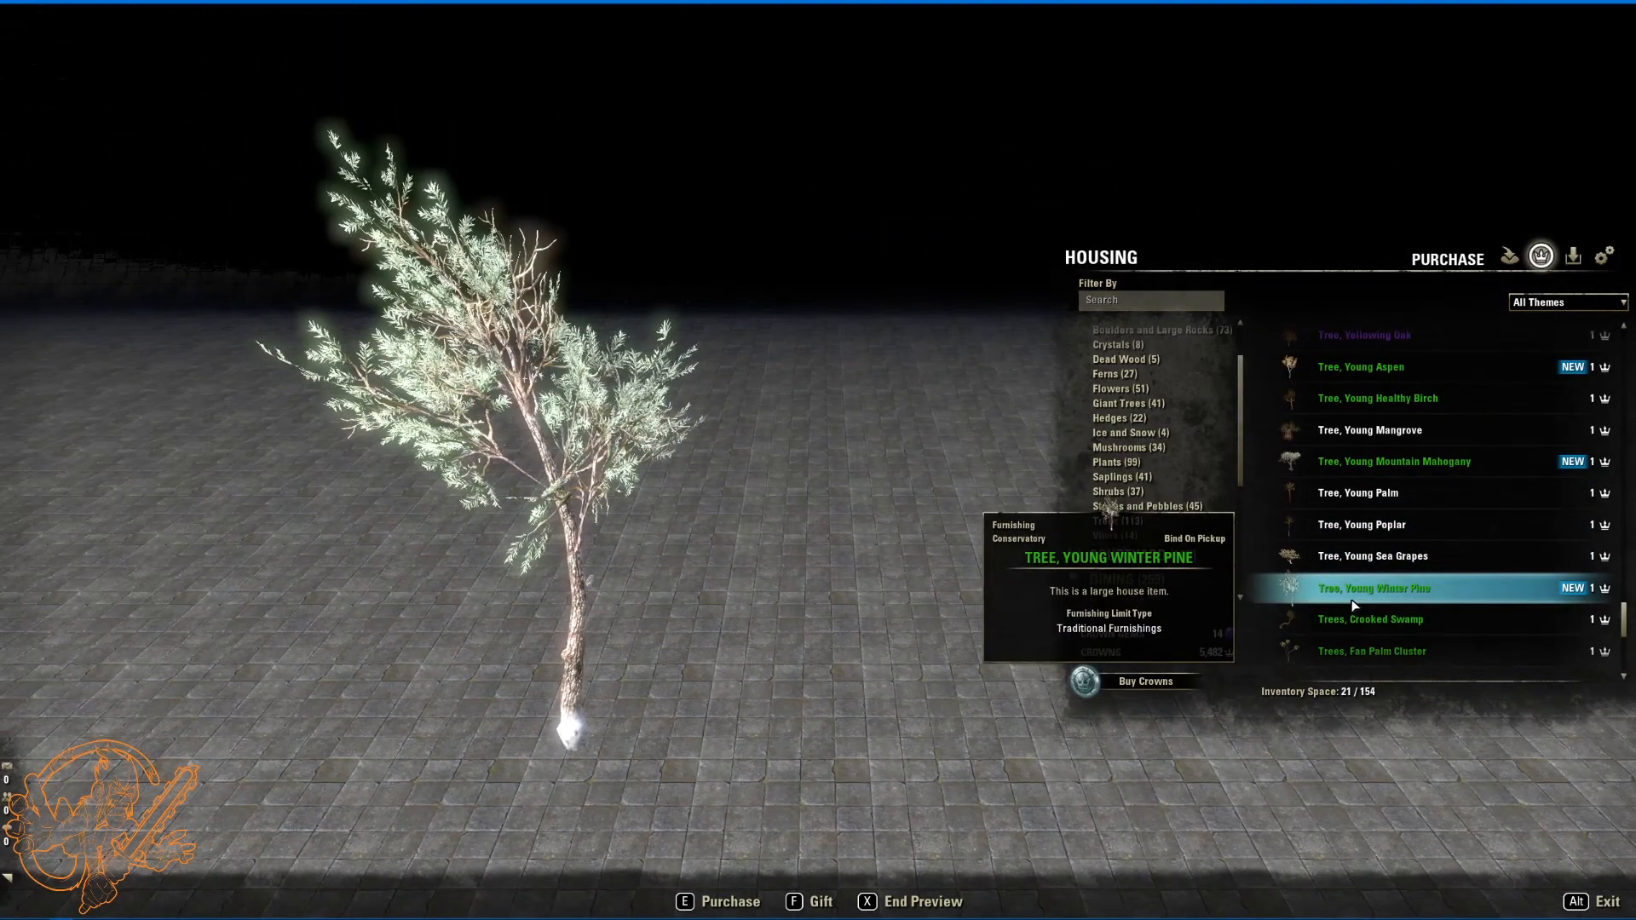
{"action": "mouse_move", "coordinate": [1414, 605]}
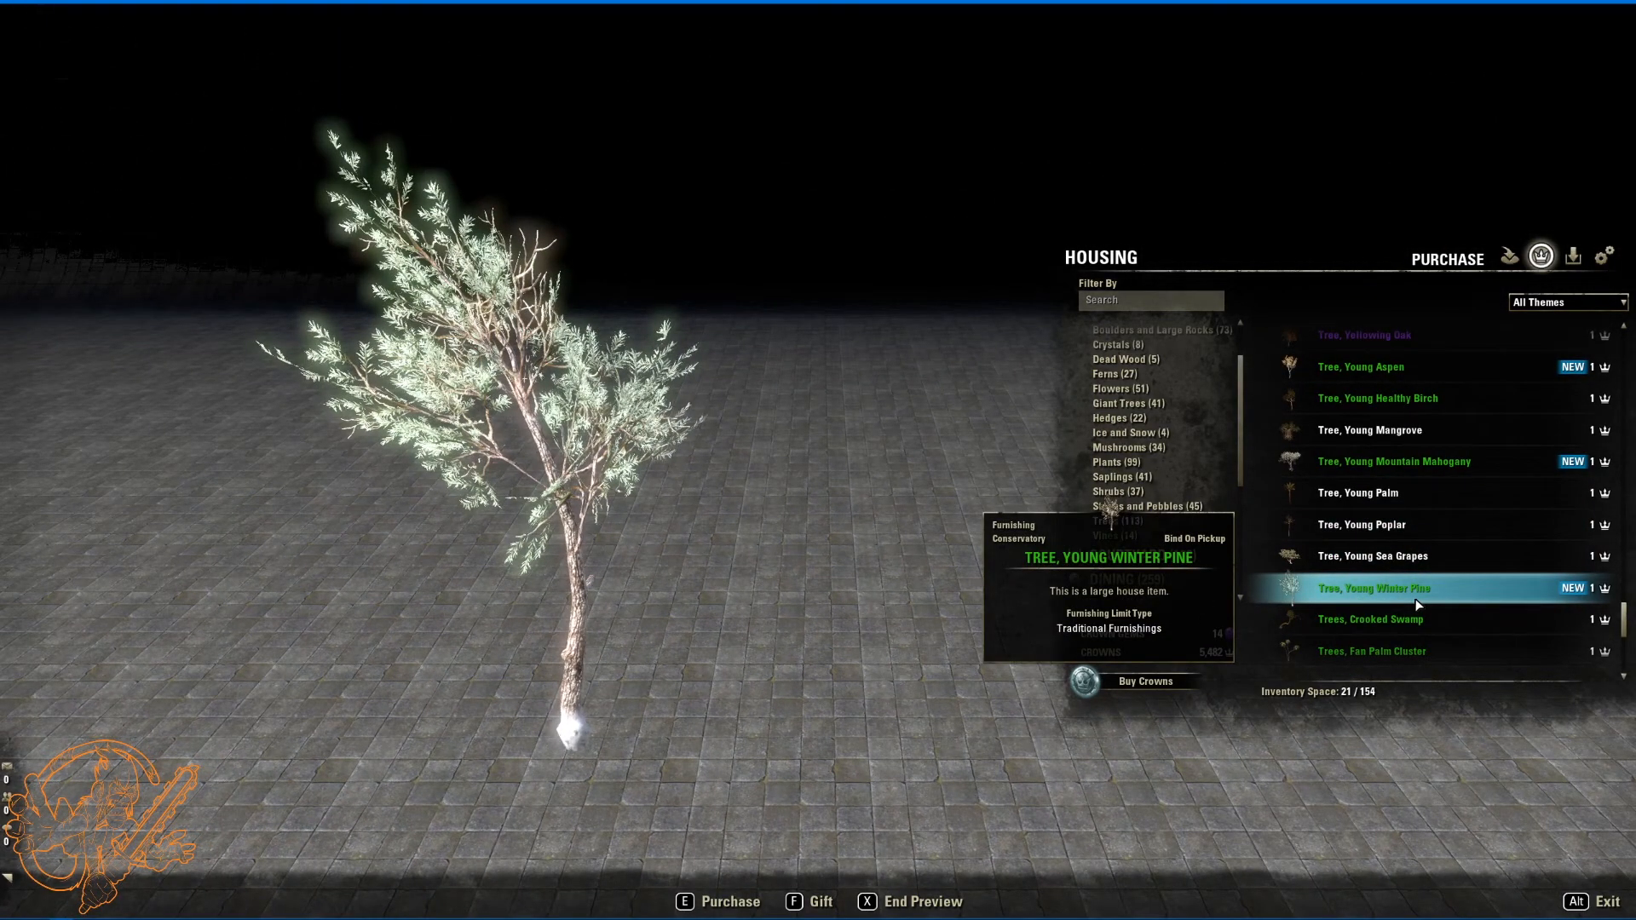
{"action": "left_click", "coordinate": [1383, 492]}
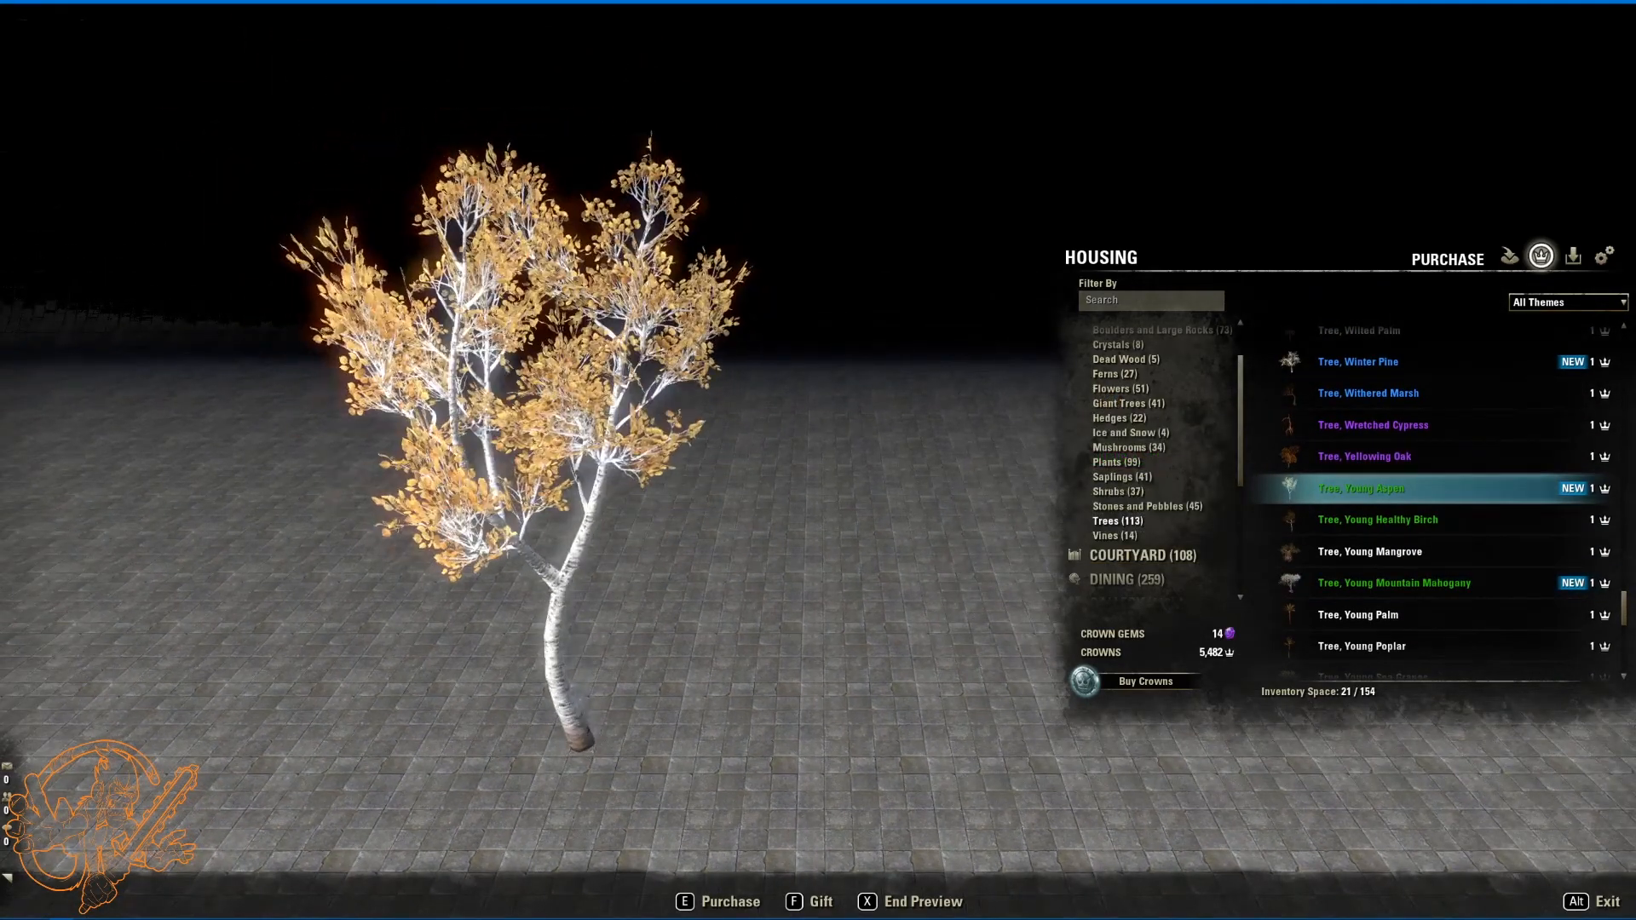
{"action": "mouse_move", "coordinate": [1411, 520]}
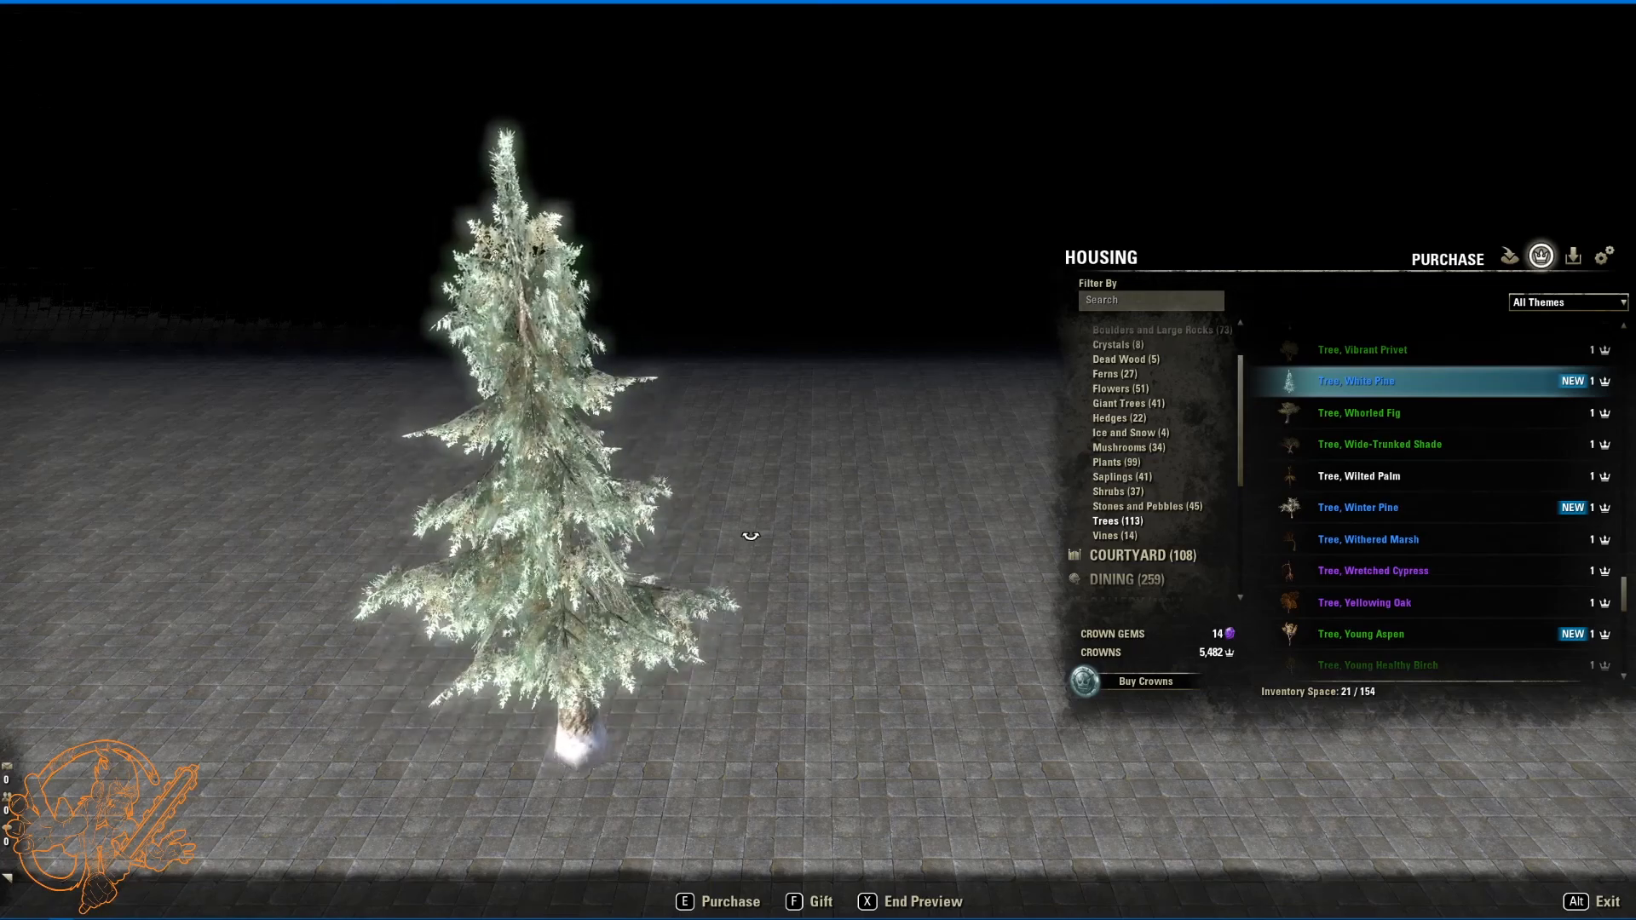
{"action": "mouse_move", "coordinate": [1377, 514]}
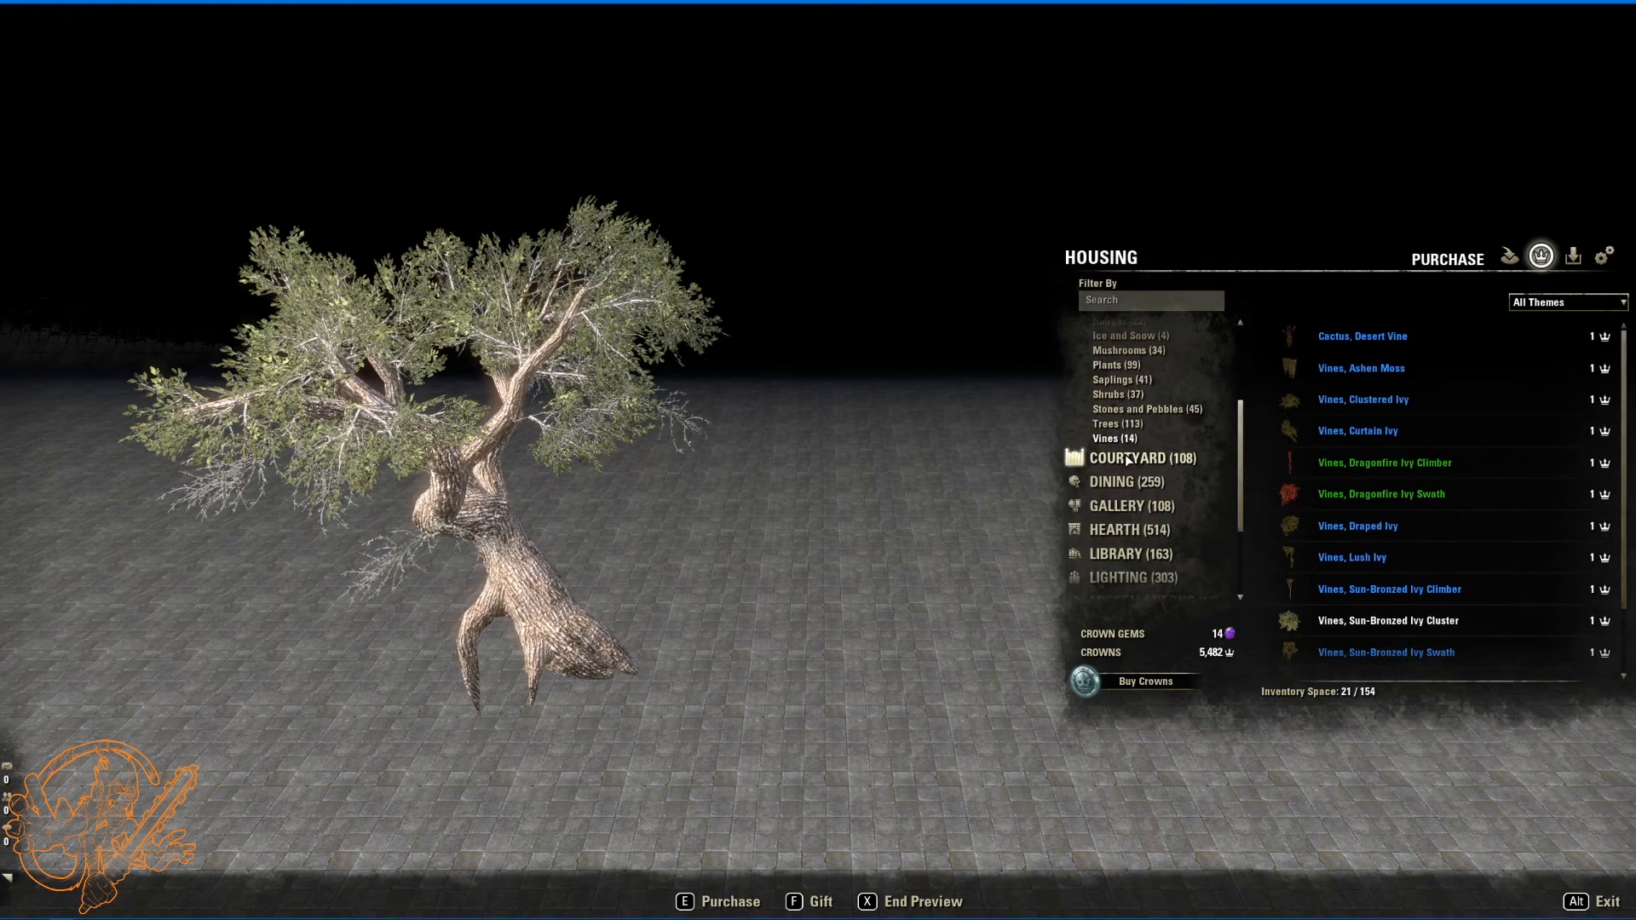
Step: Preview the full watering trough under Courtyard yard ornaments
{"action": "left_click", "coordinate": [1142, 457]}
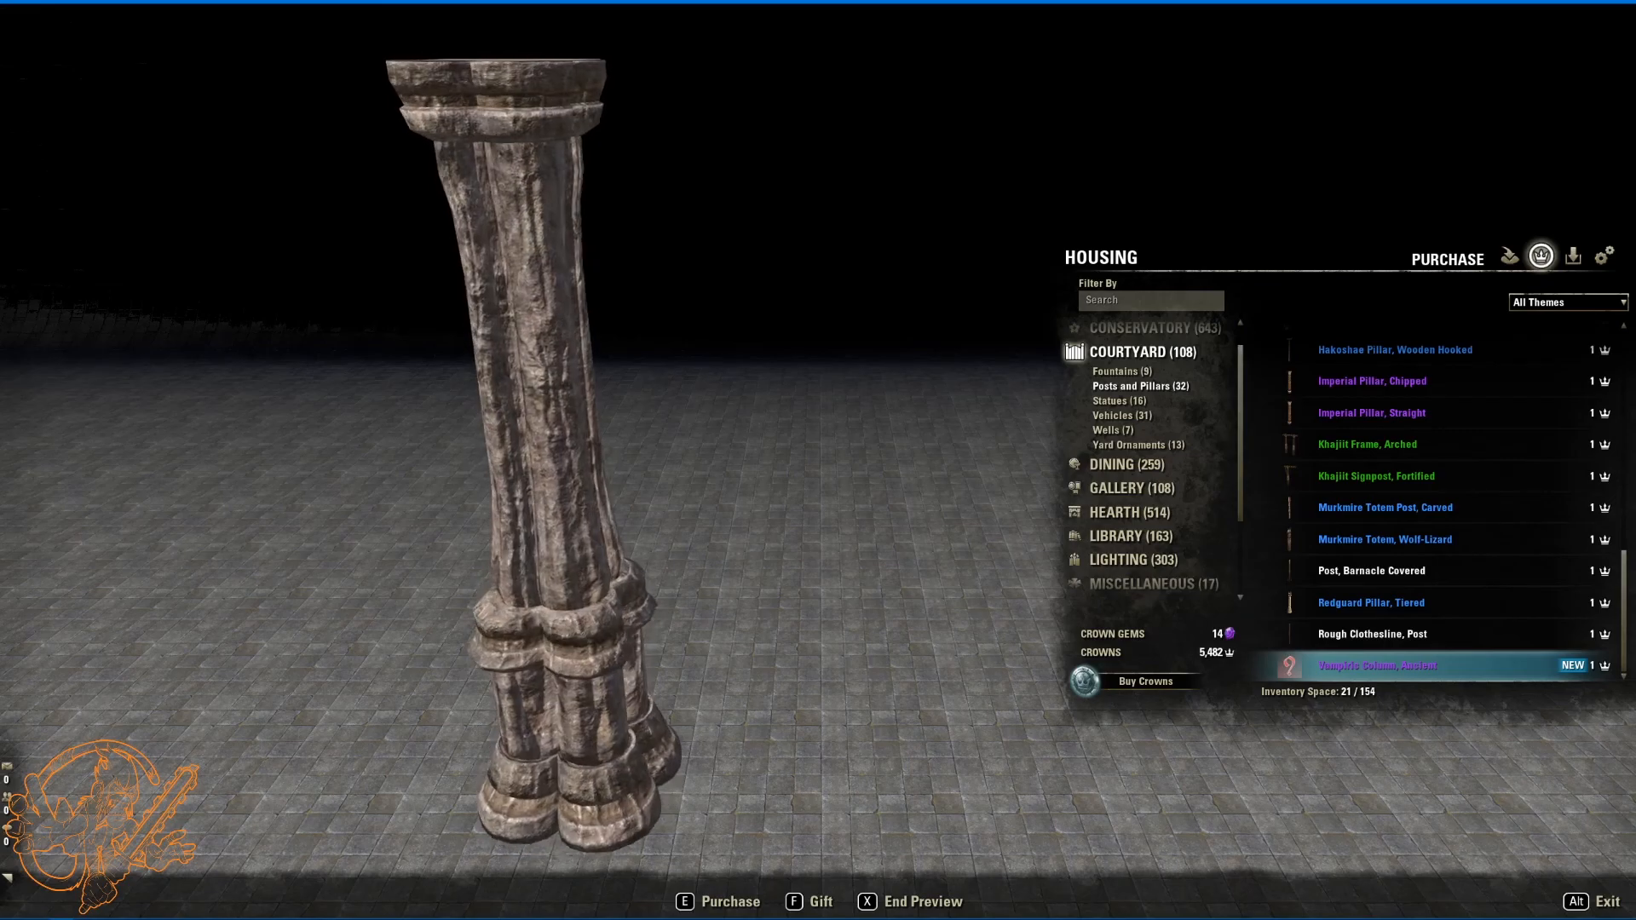
{"action": "left_click", "coordinate": [1111, 401]}
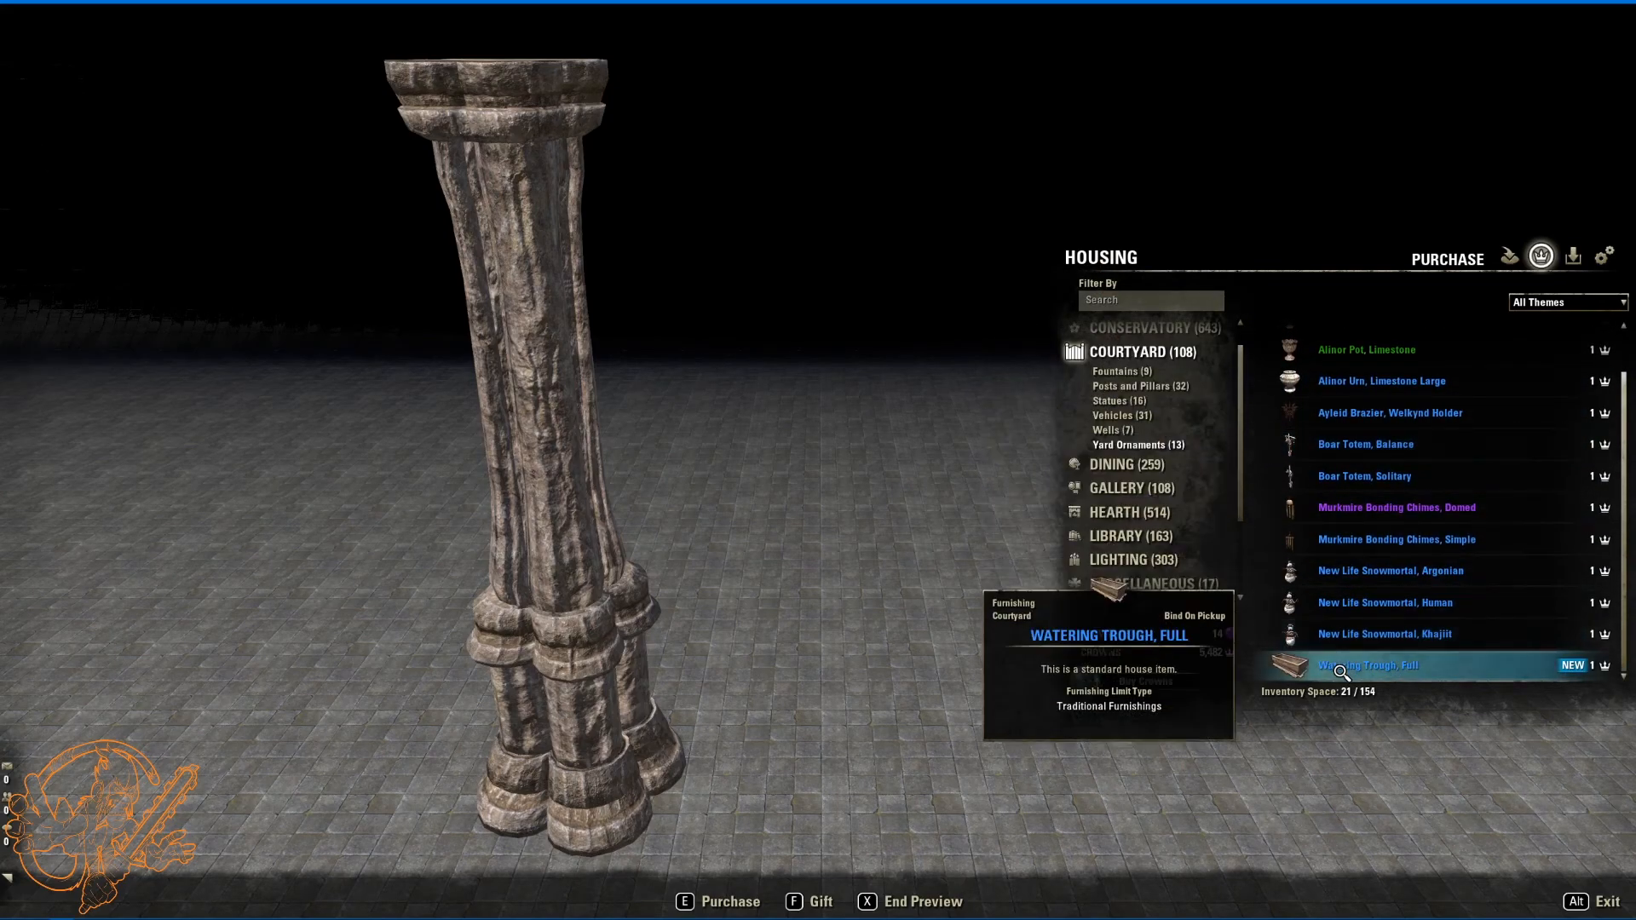
{"action": "left_click", "coordinate": [1368, 664]}
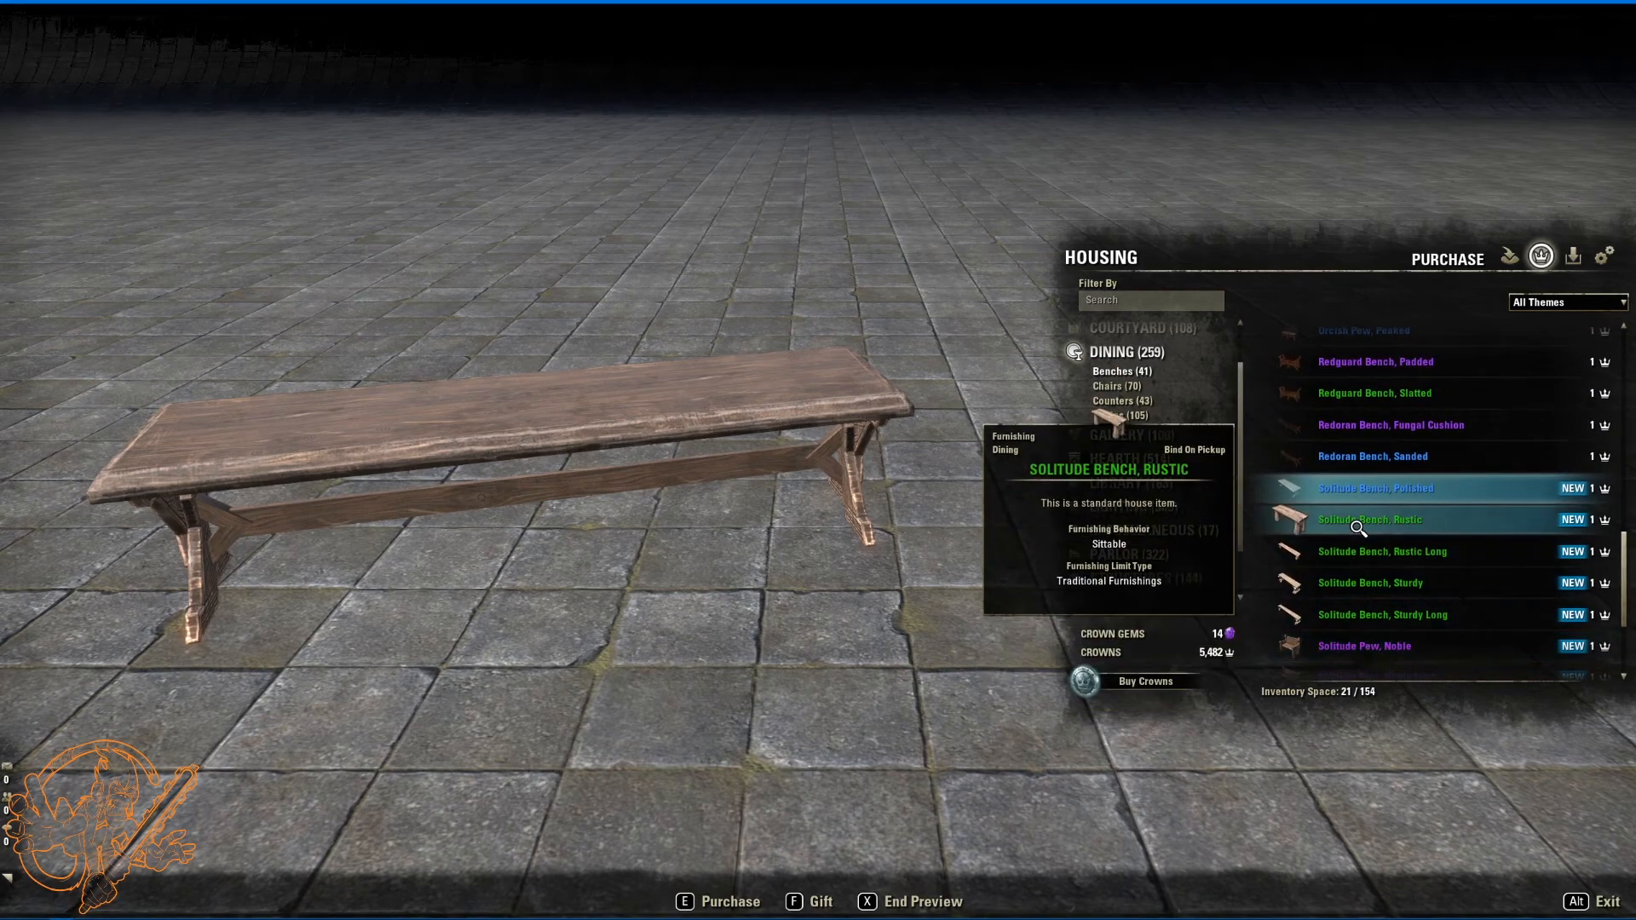
Step: Preview the polished, rustic, rustic long and sturdy Solitude benches in turn
{"action": "left_click", "coordinate": [1407, 488]}
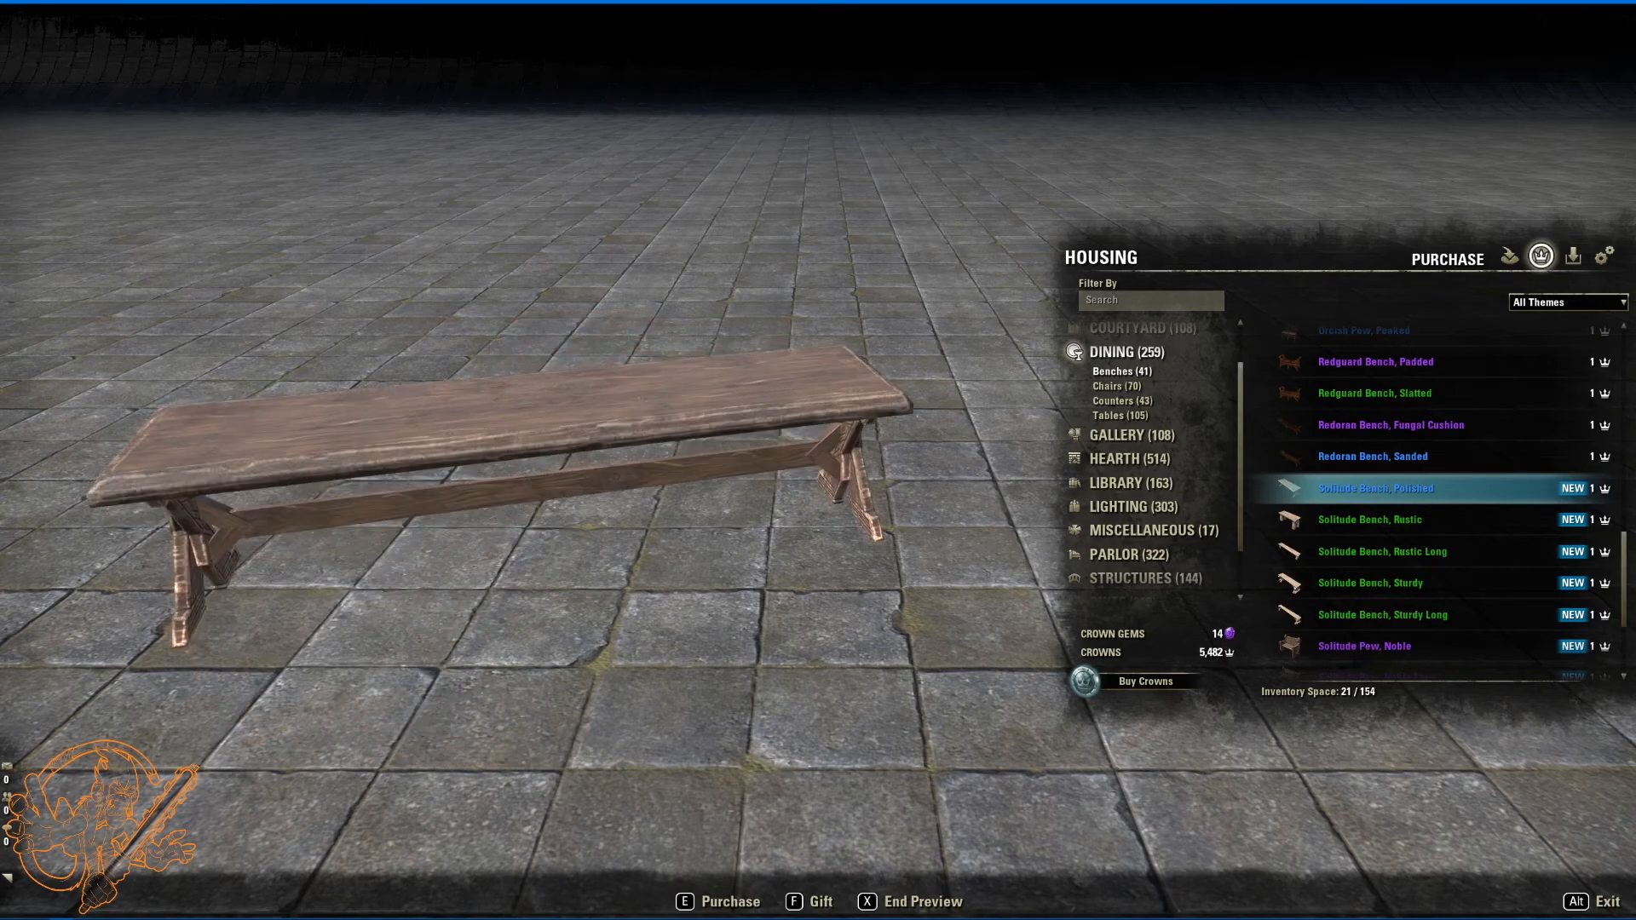
{"action": "left_click", "coordinate": [1370, 519]}
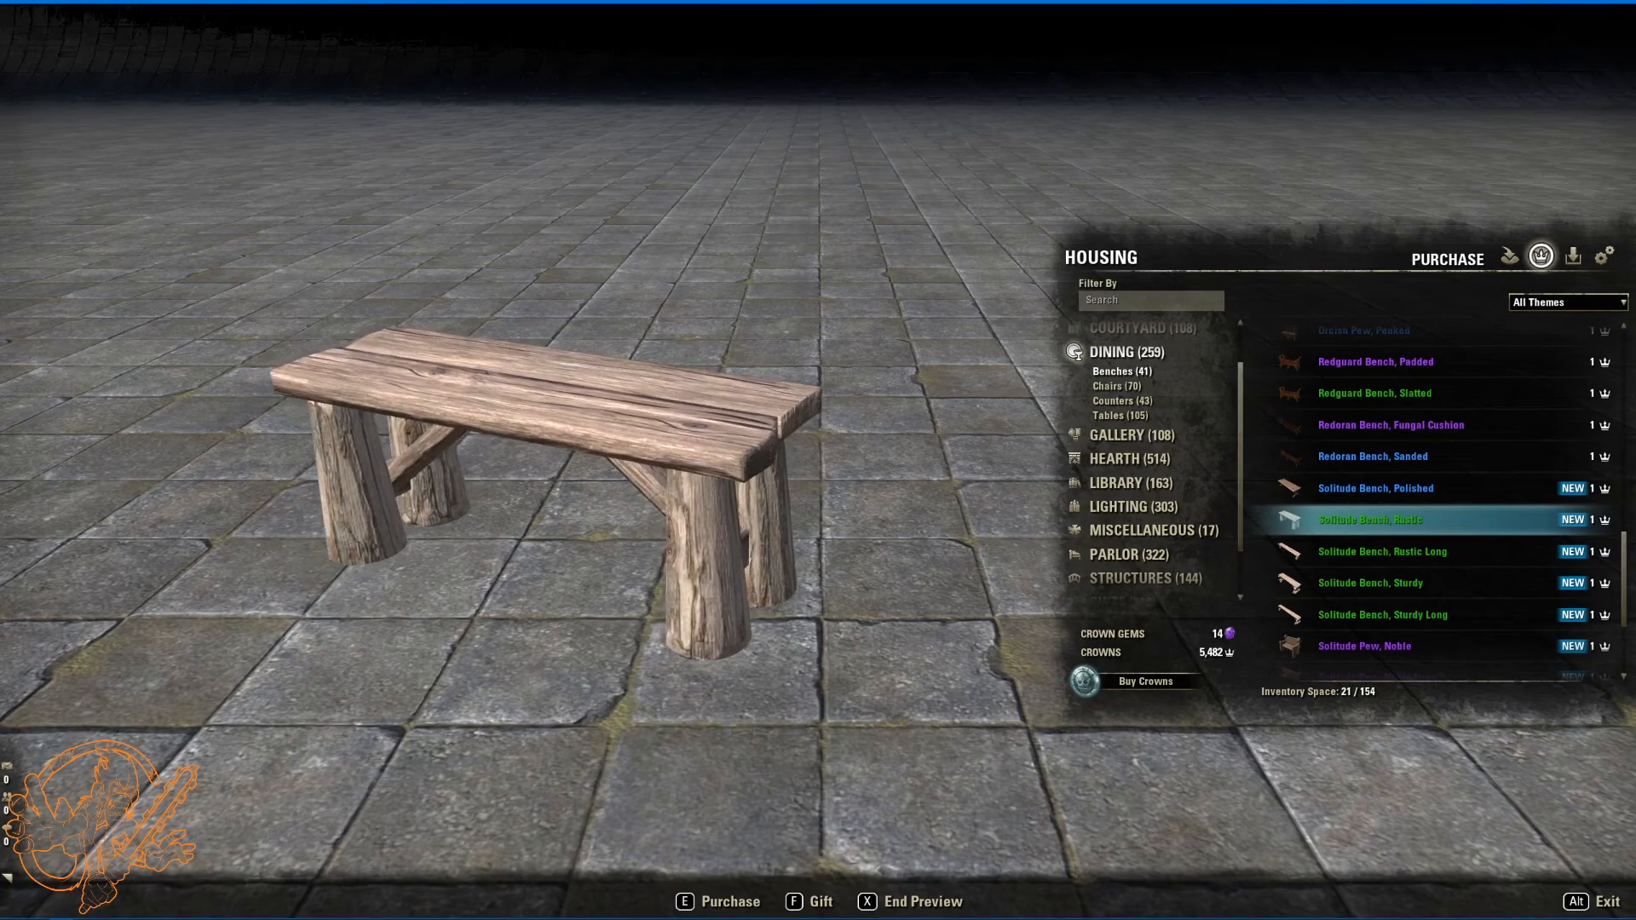
{"action": "left_click", "coordinate": [1375, 488]}
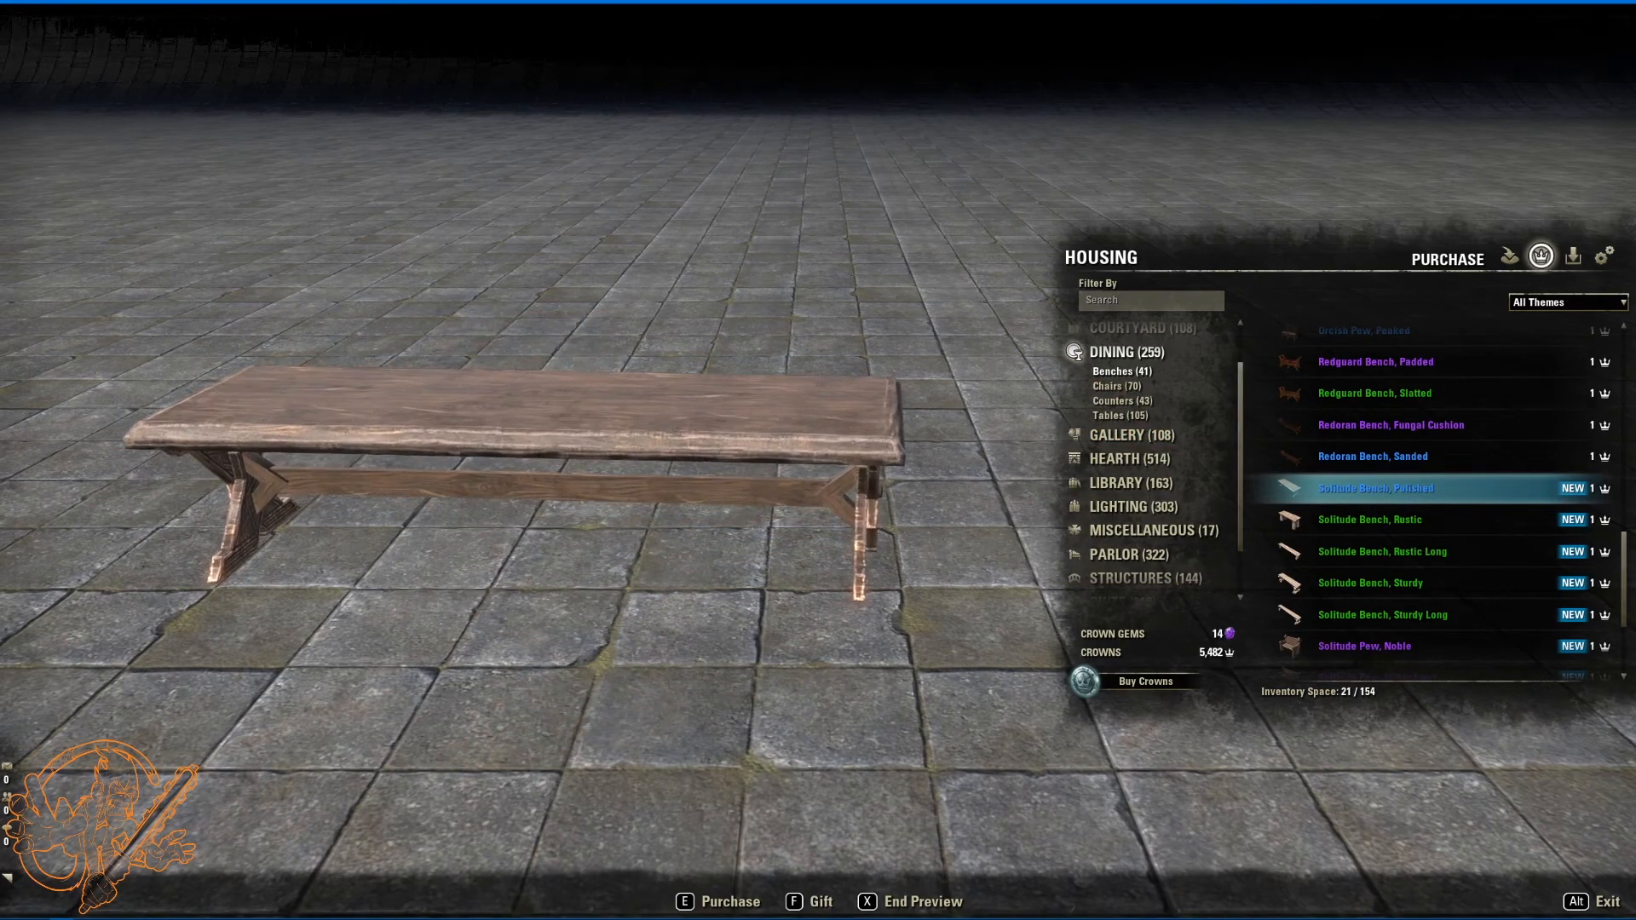
{"action": "mouse_move", "coordinate": [1382, 552]}
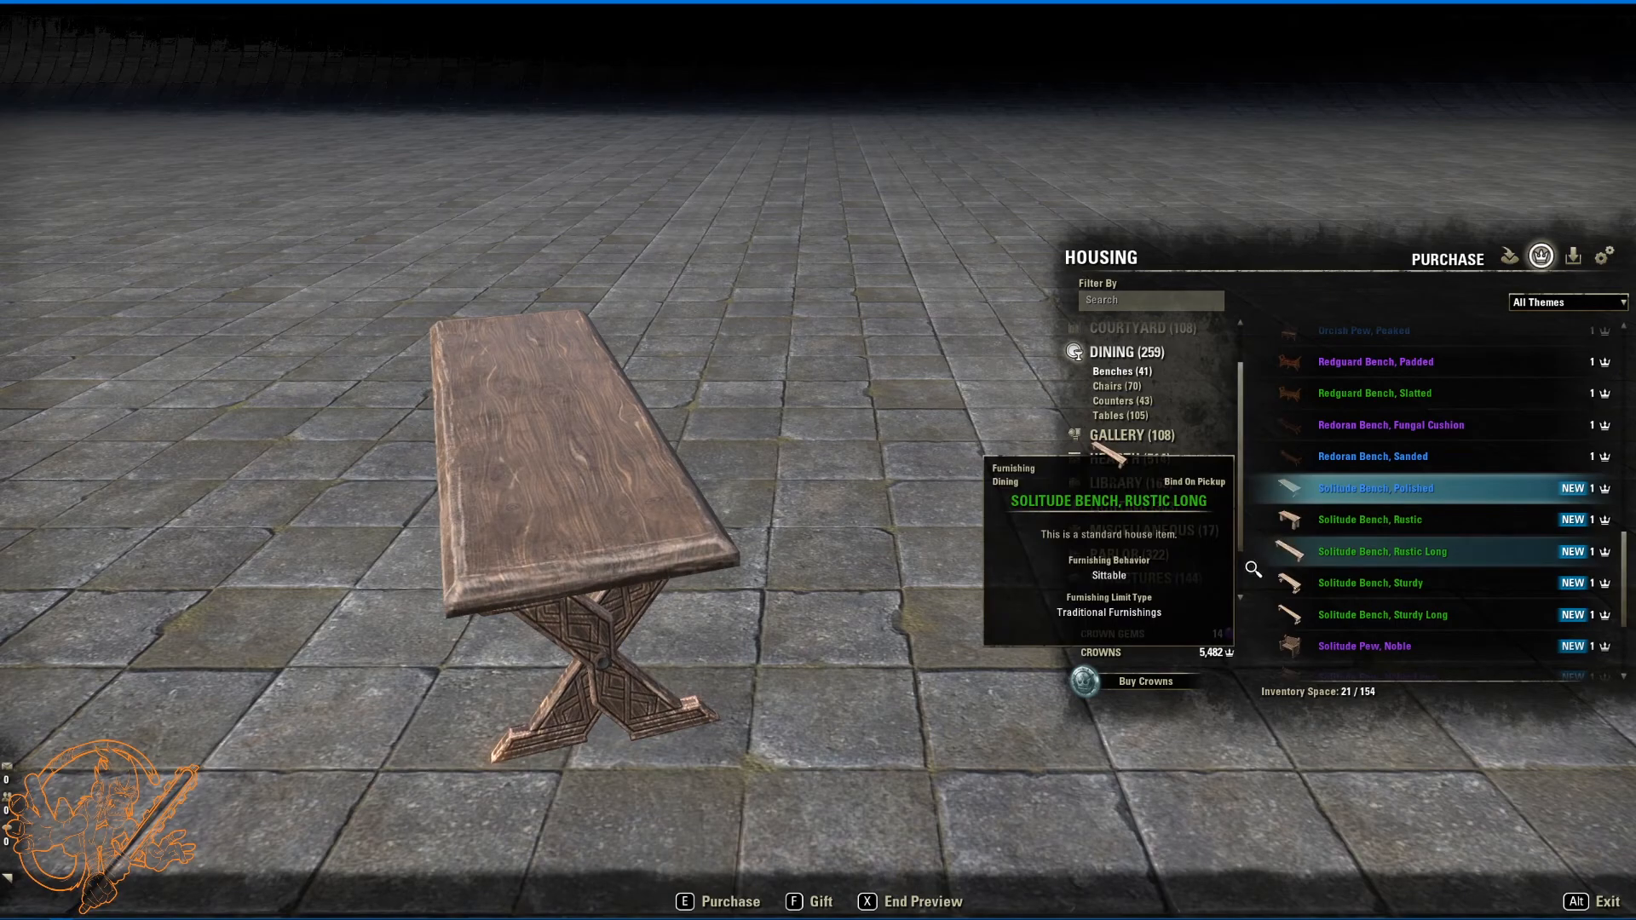
{"action": "left_click", "coordinate": [1370, 520]}
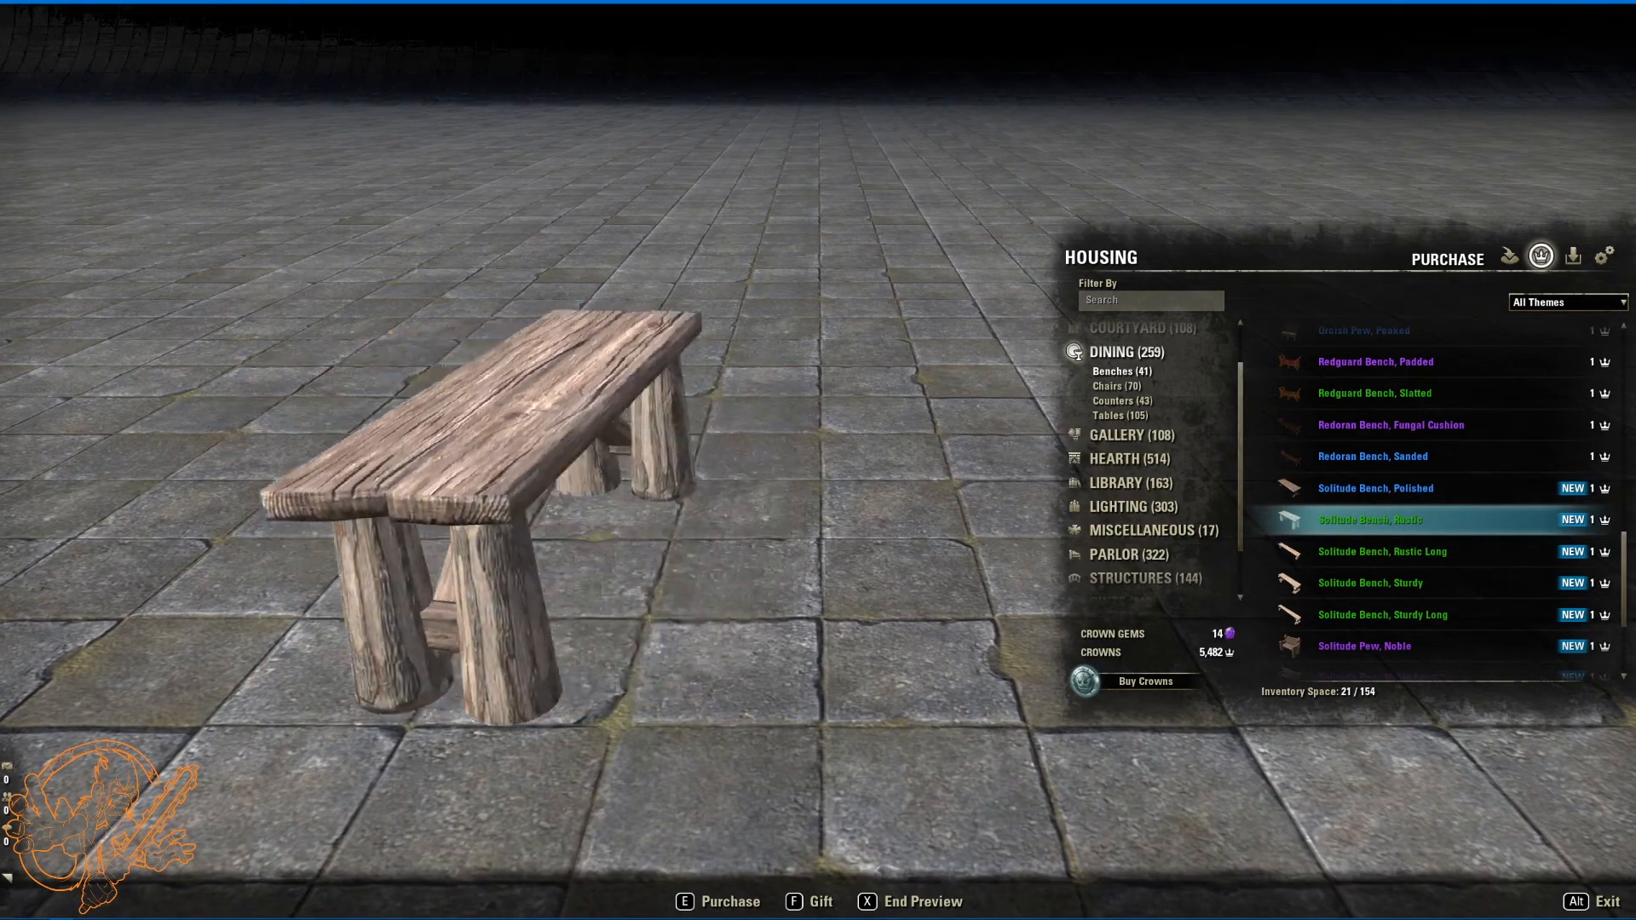
{"action": "left_click", "coordinate": [1382, 552]}
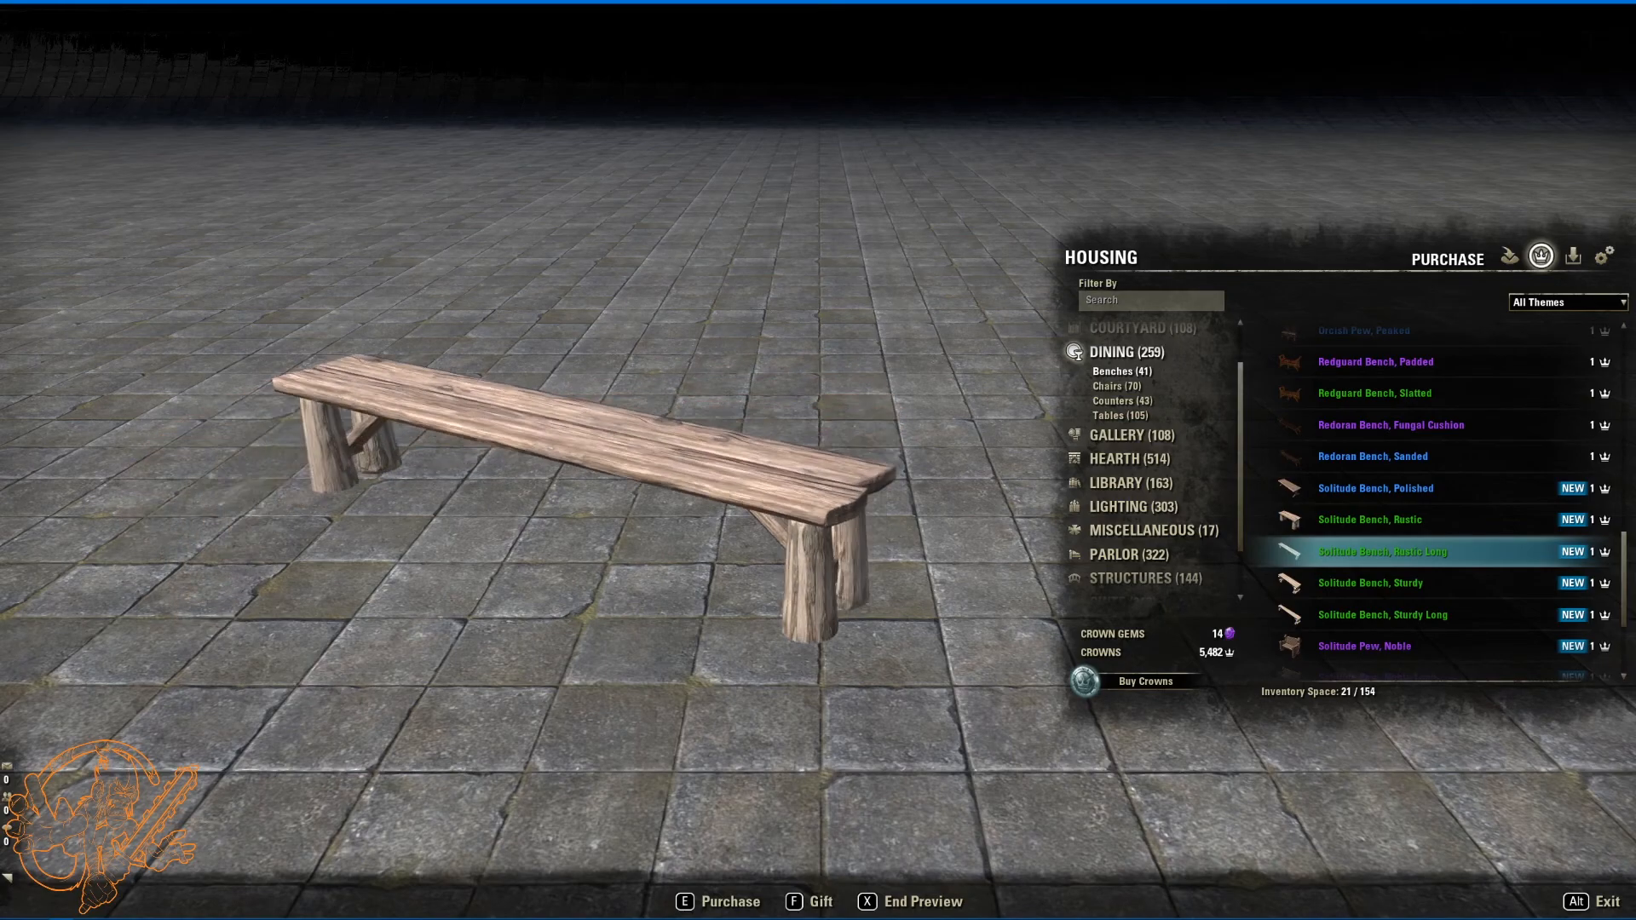
{"action": "left_click", "coordinate": [1402, 583]}
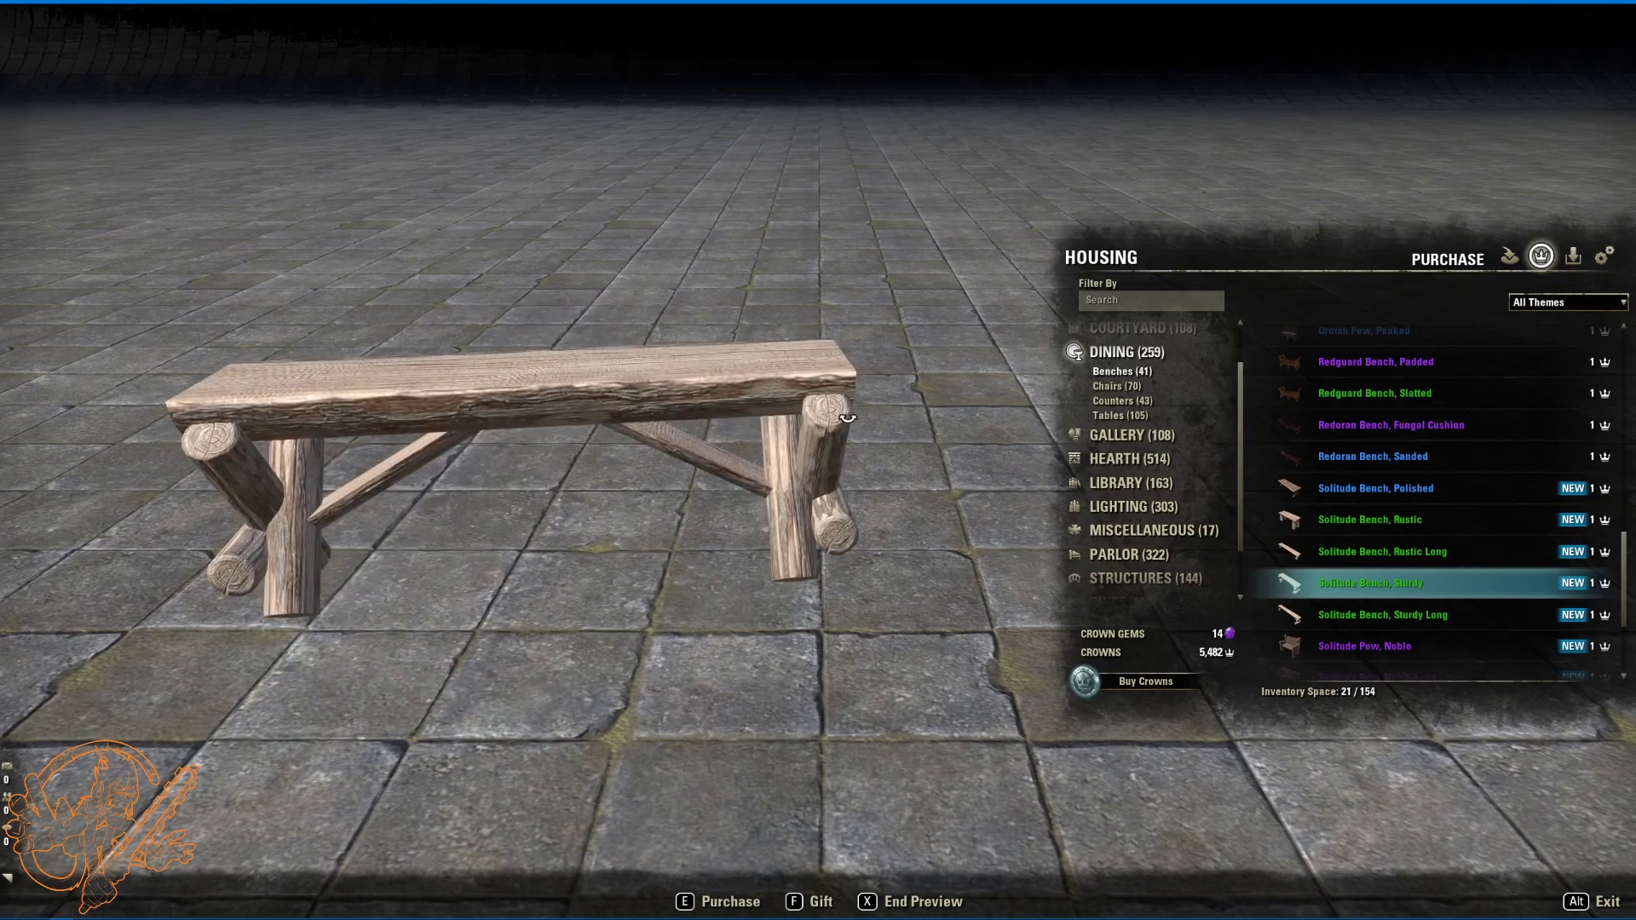
{"action": "mouse_move", "coordinate": [1343, 622]}
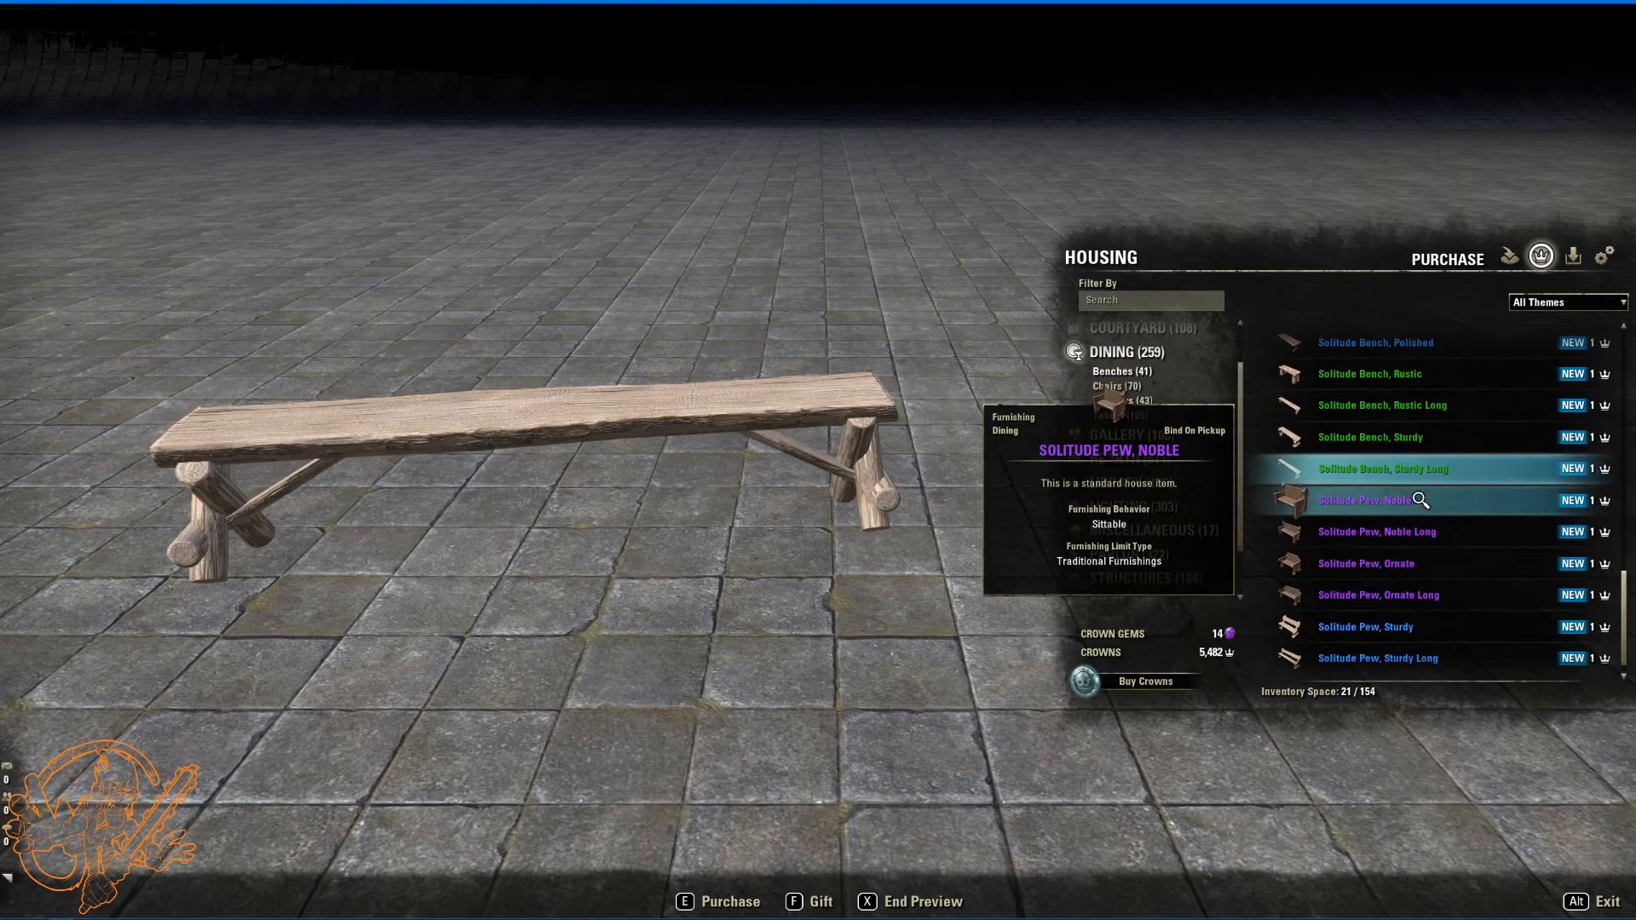
Step: Preview the noble and long noble Solitude pews among the Dining benches
{"action": "left_click", "coordinate": [1377, 501]}
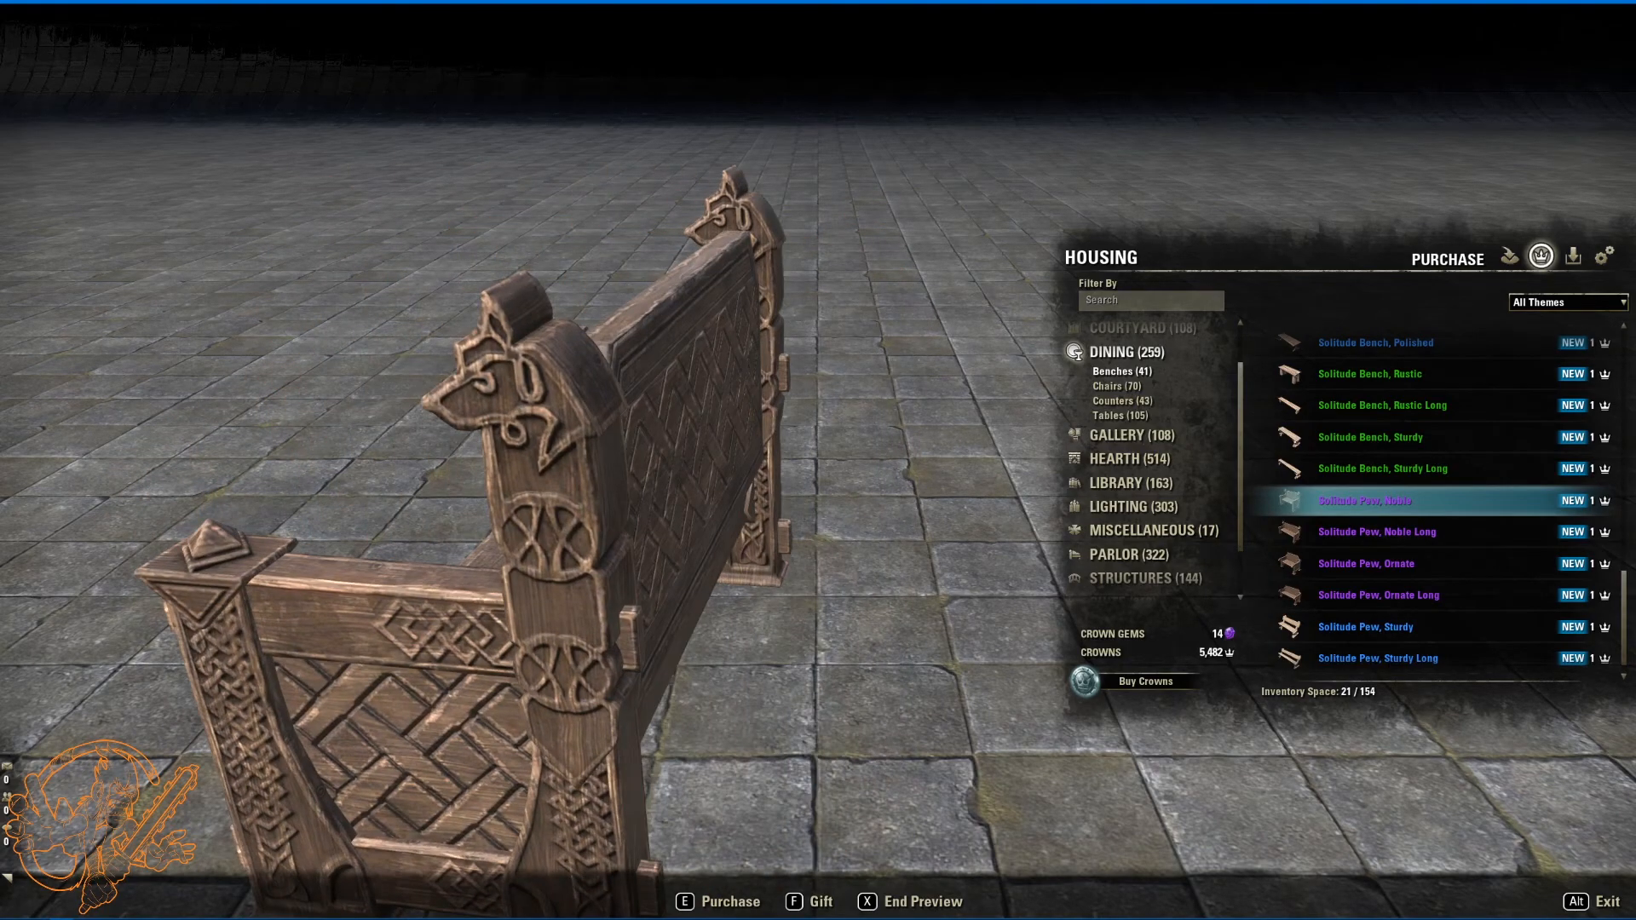
{"action": "mouse_move", "coordinate": [511, 465]}
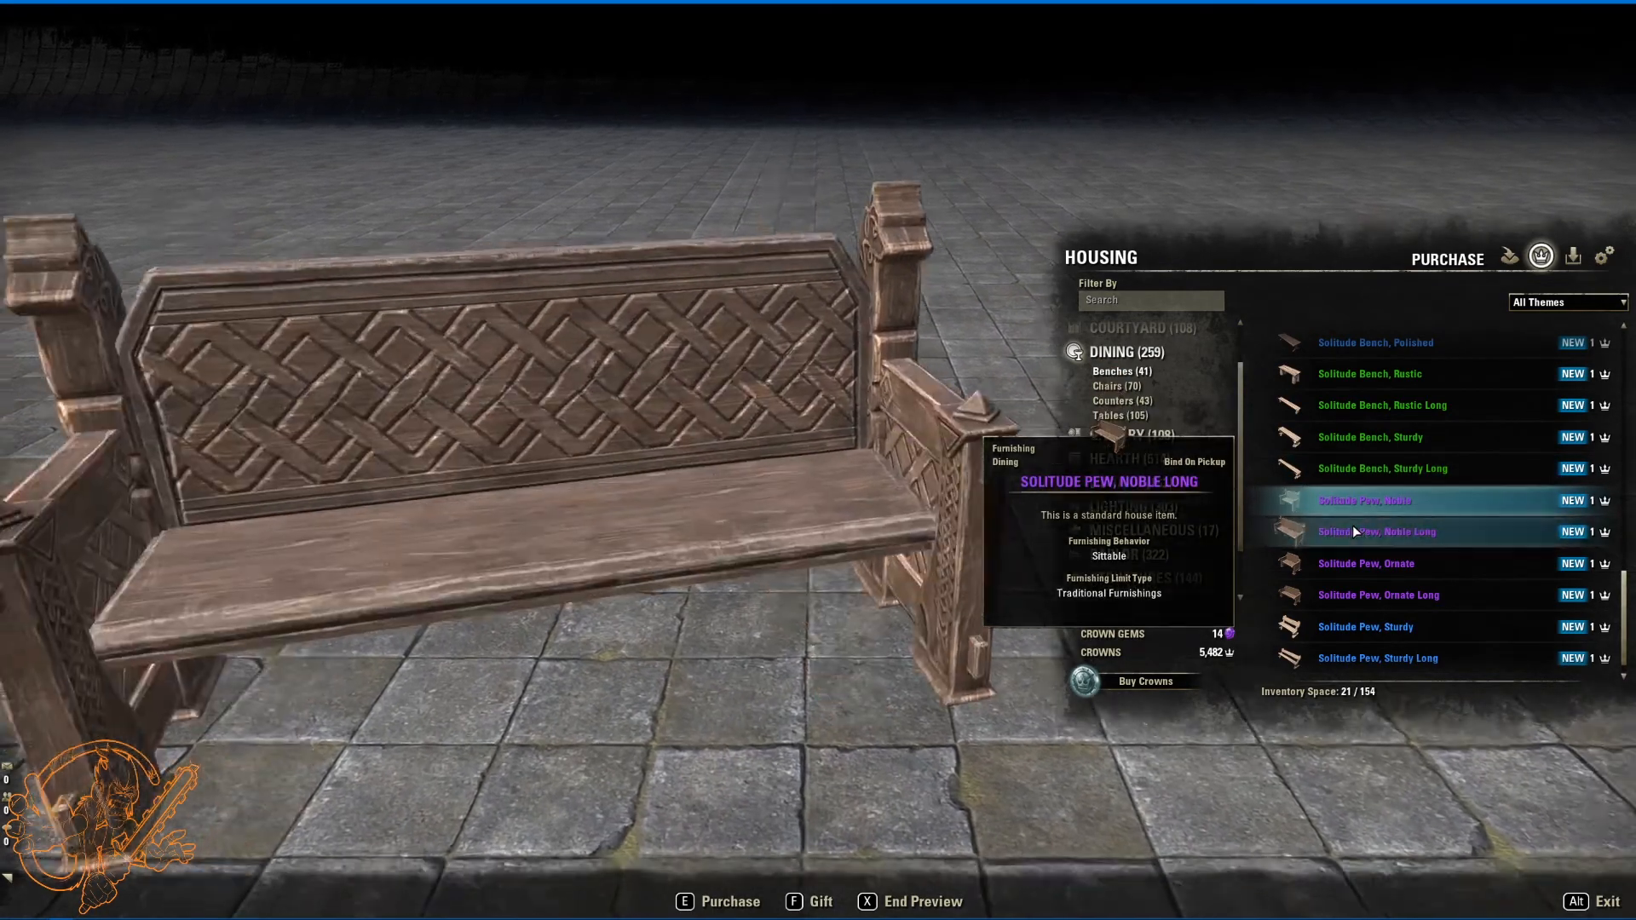
{"action": "left_click", "coordinate": [1366, 563]}
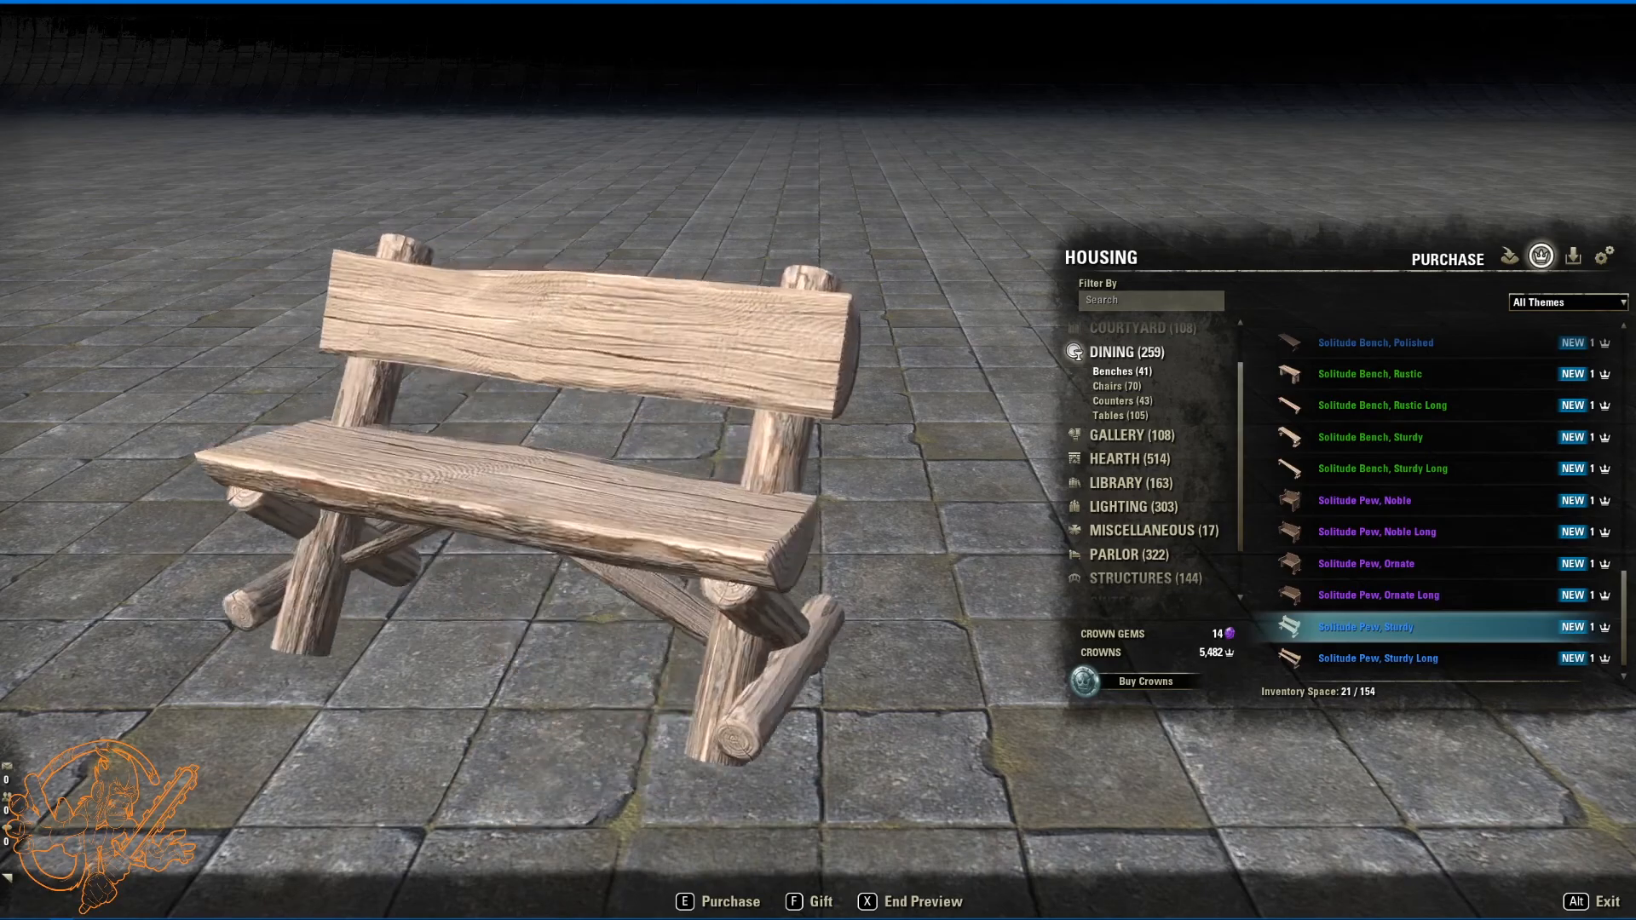
{"action": "mouse_move", "coordinate": [1392, 663]}
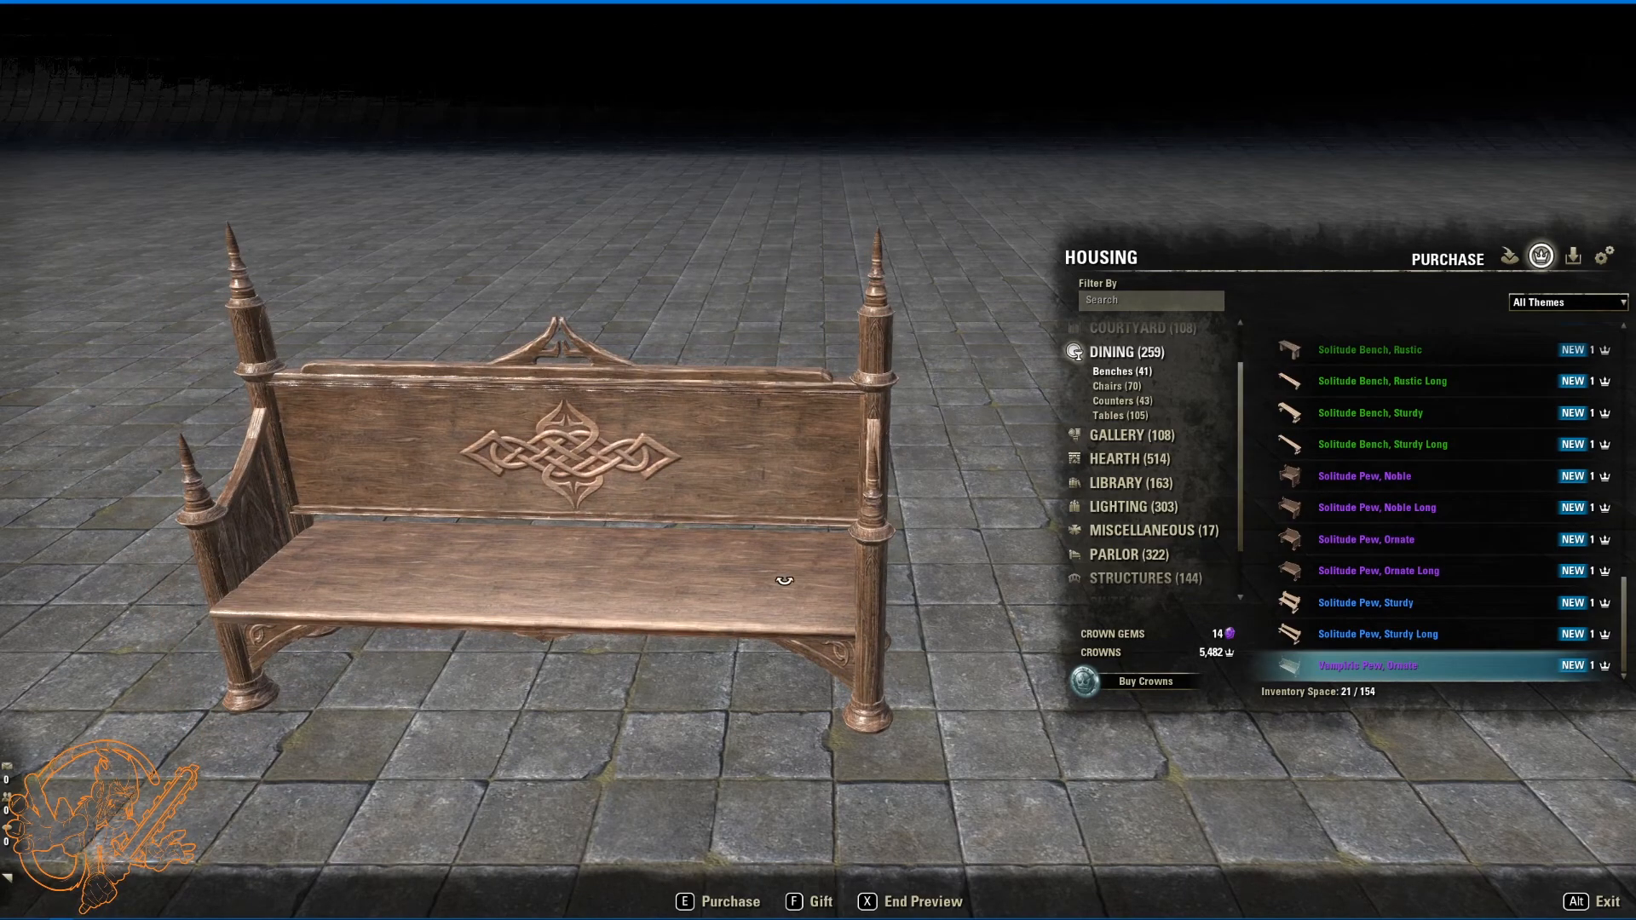
{"action": "mouse_move", "coordinate": [1115, 388]}
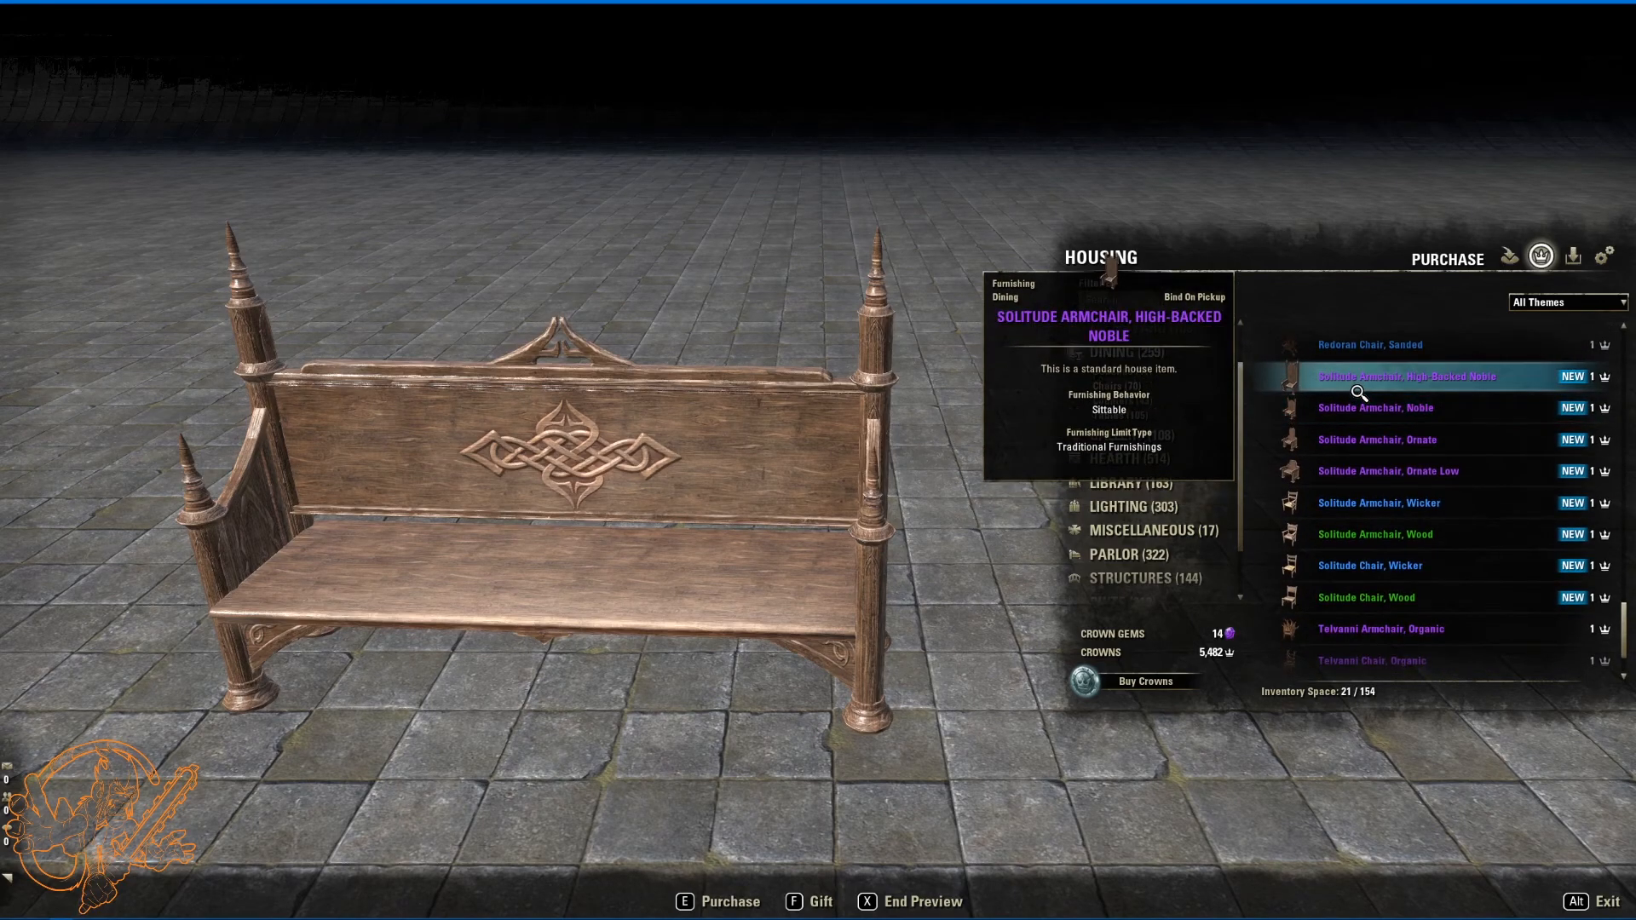
Step: Preview the high-backed noble, ornate and ornate low Solitude armchairs
{"action": "left_click", "coordinate": [1374, 409]}
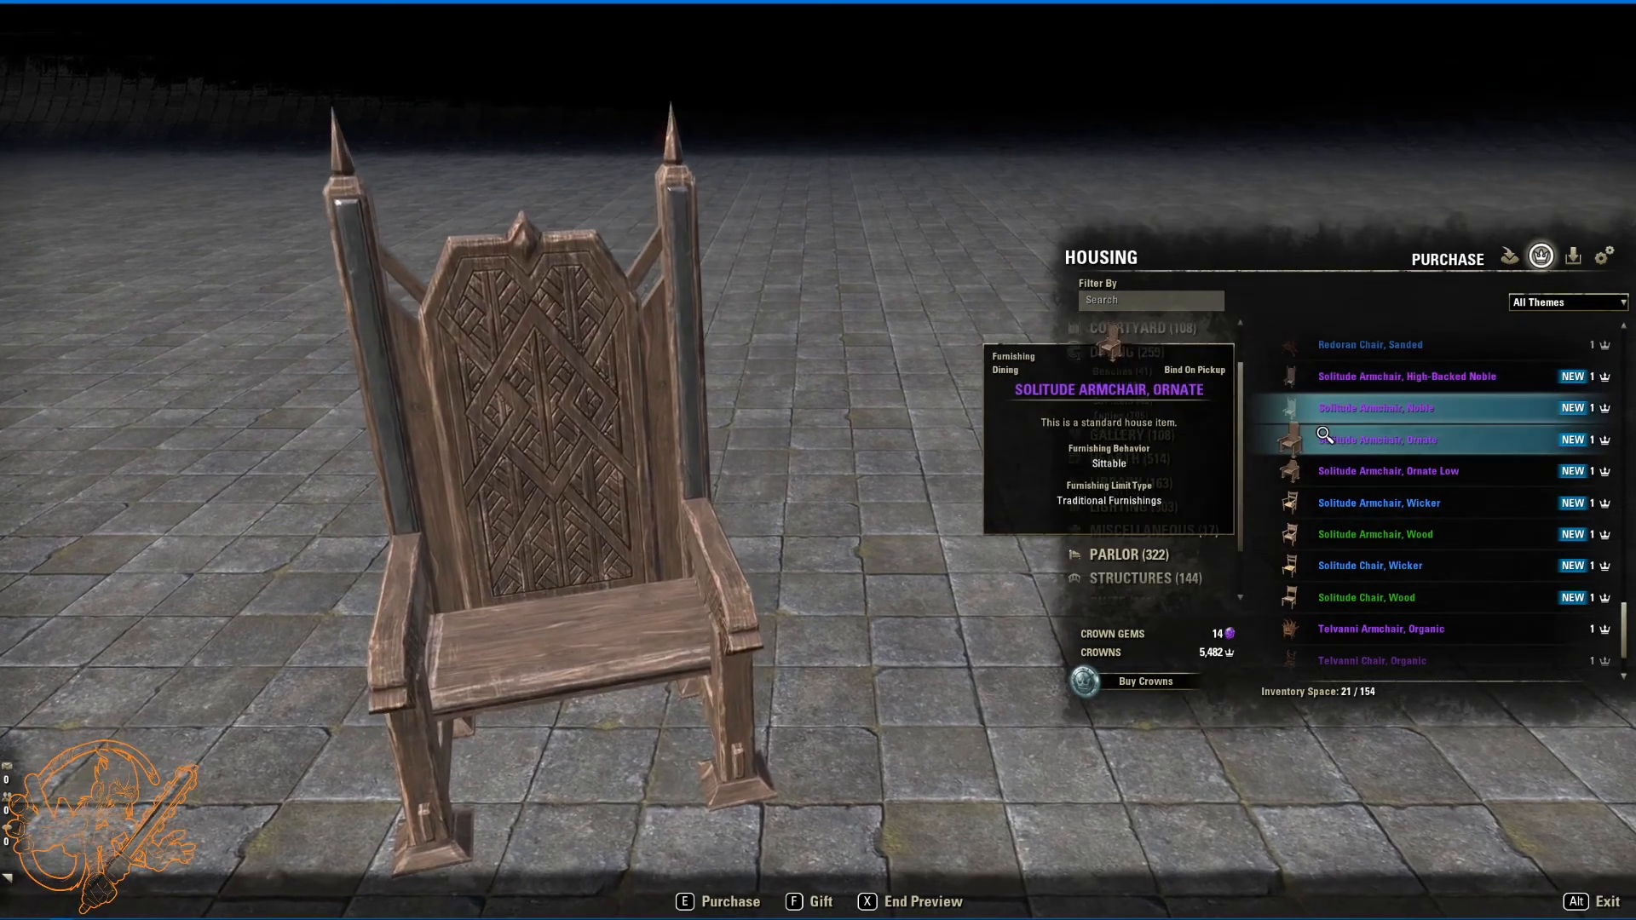
{"action": "left_click", "coordinate": [1408, 375]}
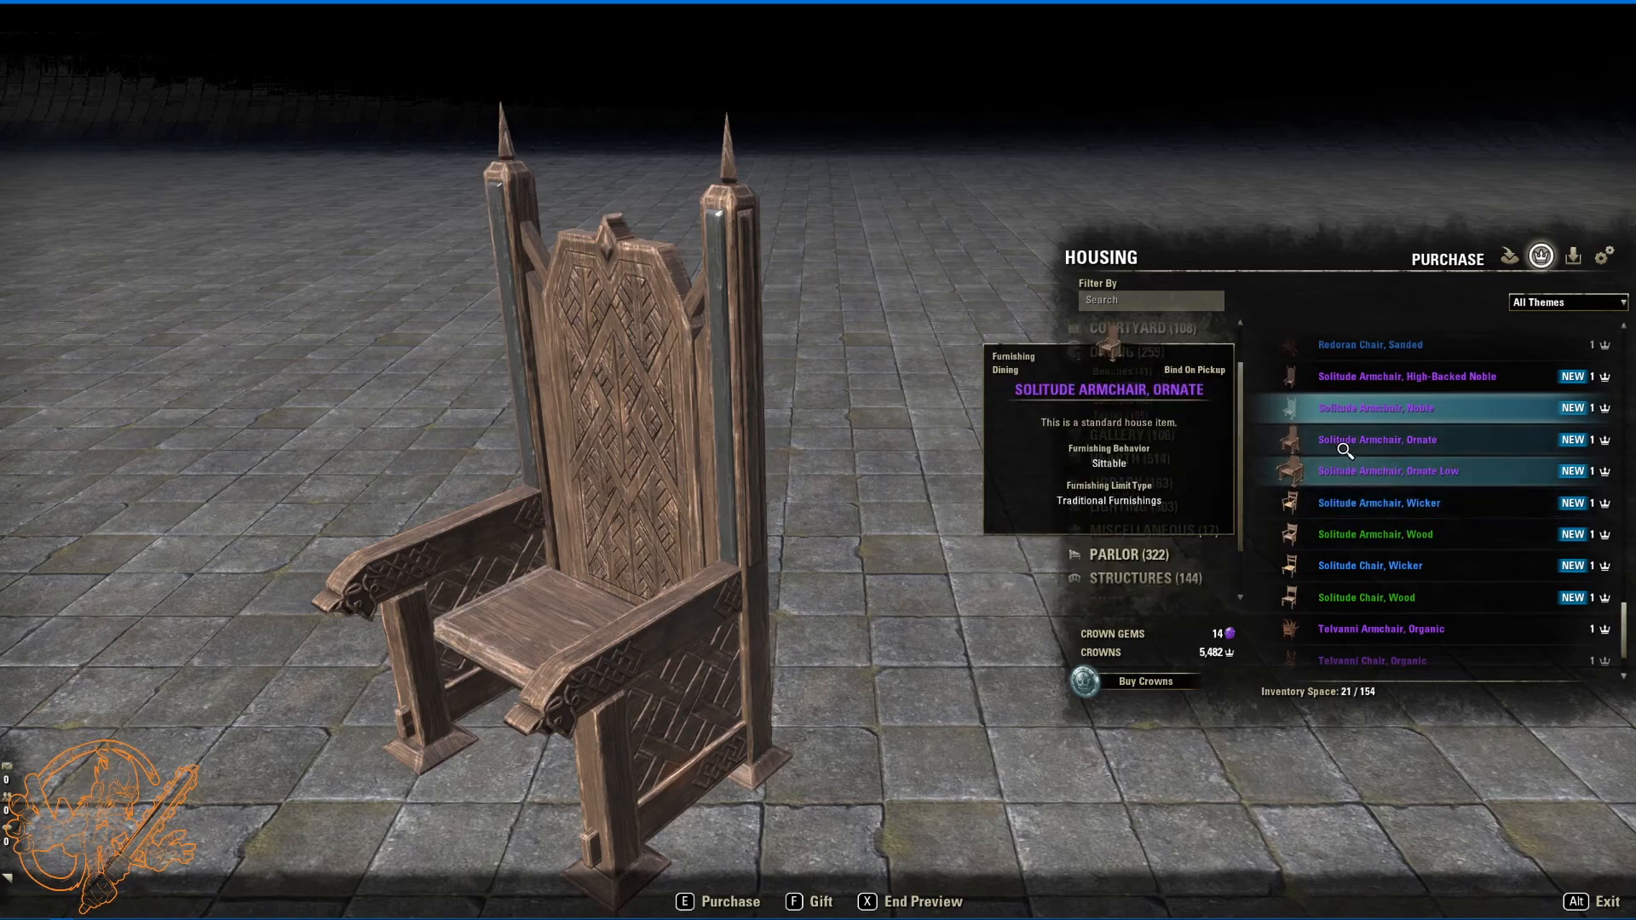
{"action": "left_click", "coordinate": [1377, 440]}
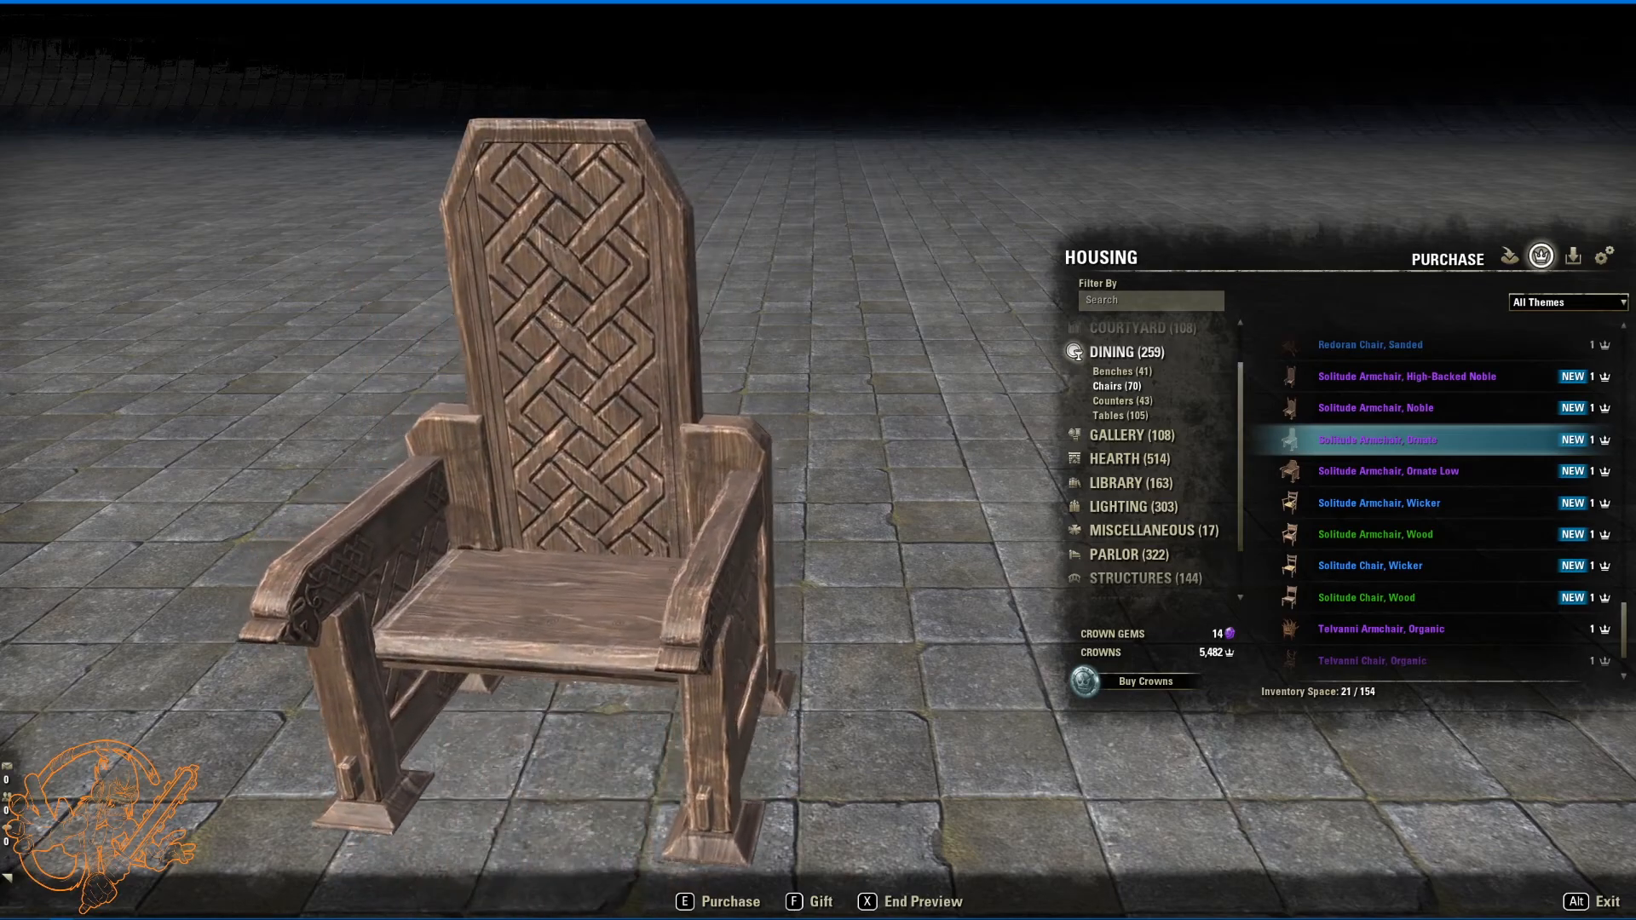
{"action": "left_click", "coordinate": [1387, 470]}
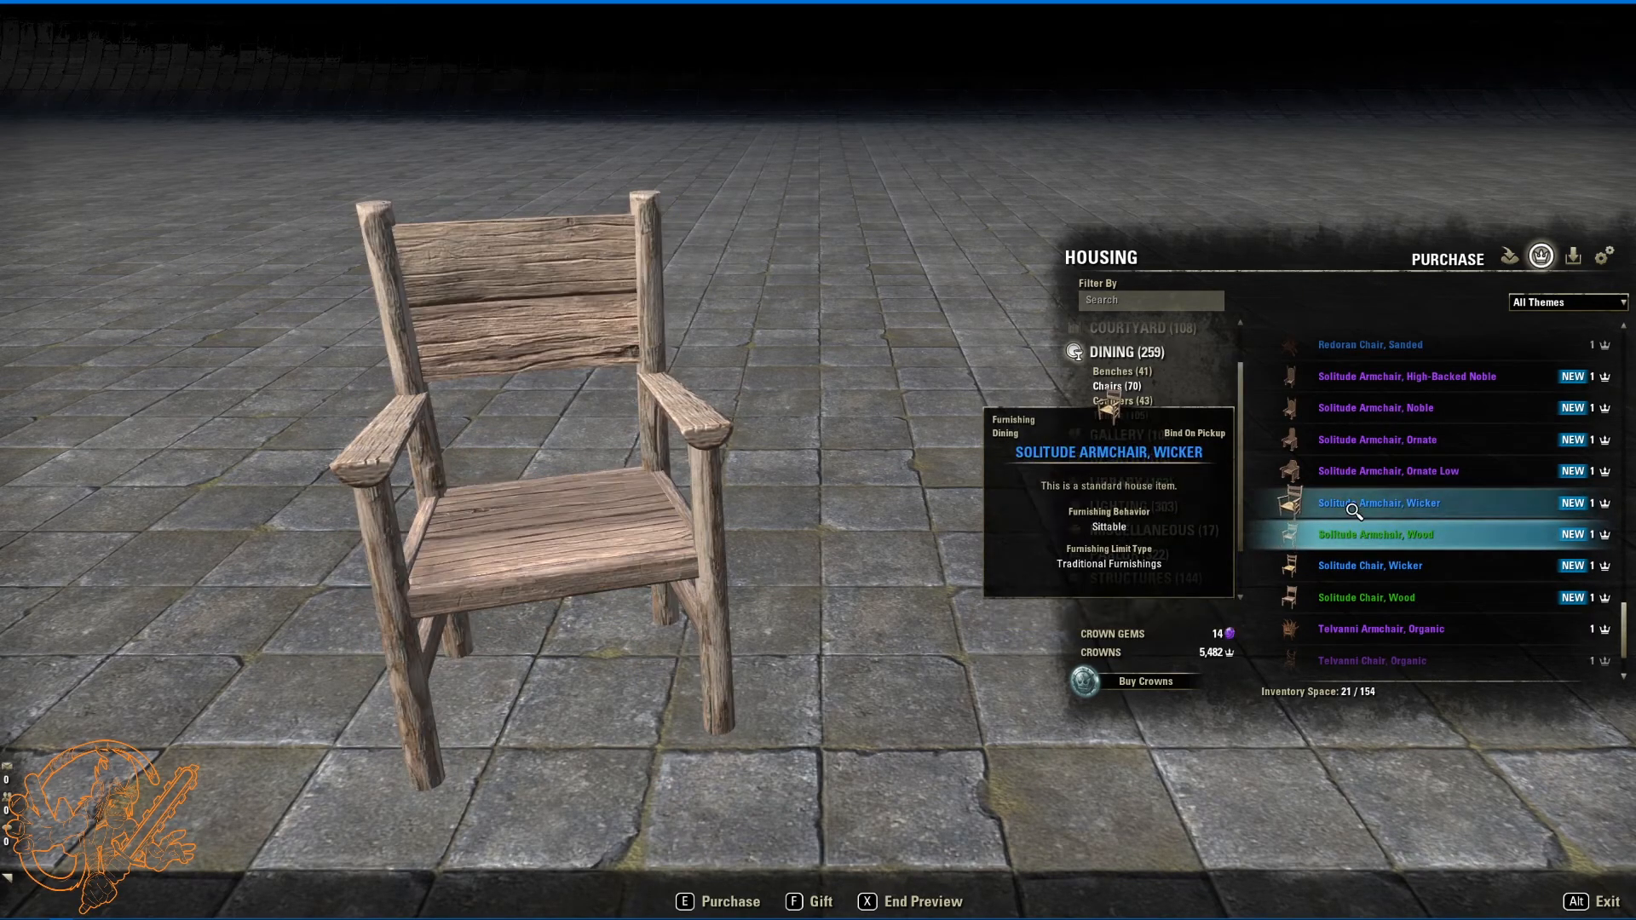
Step: Preview the wood Solitude armchair, wicker Solitude chair and leather Wood Elf chair
{"action": "left_click", "coordinate": [1370, 566]}
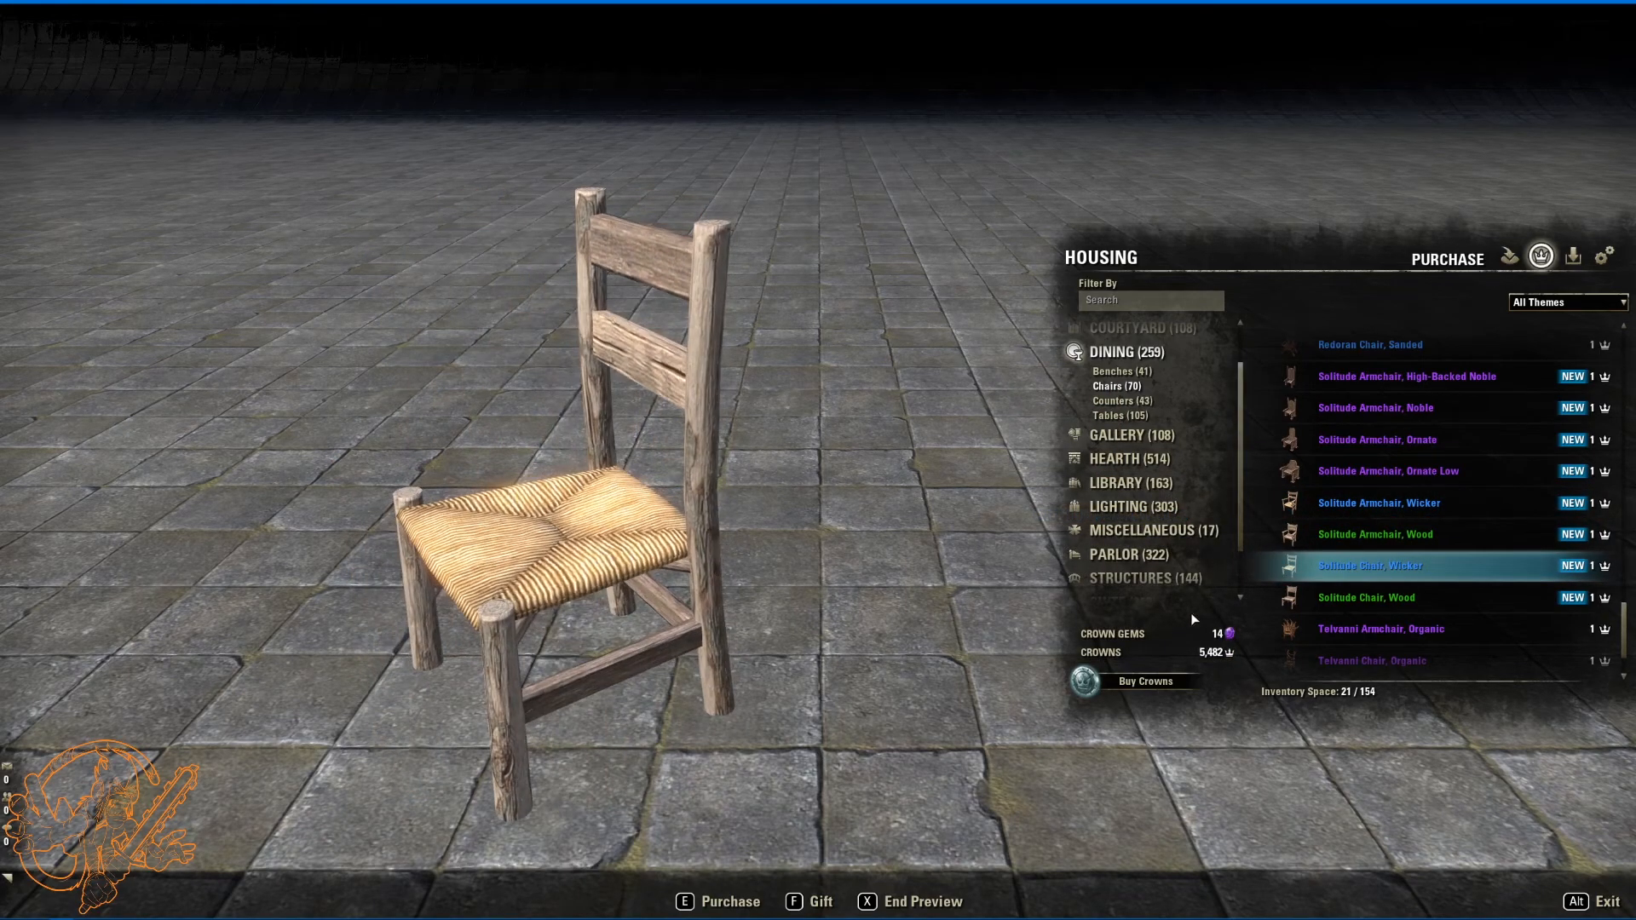
{"action": "left_click", "coordinate": [1367, 598]}
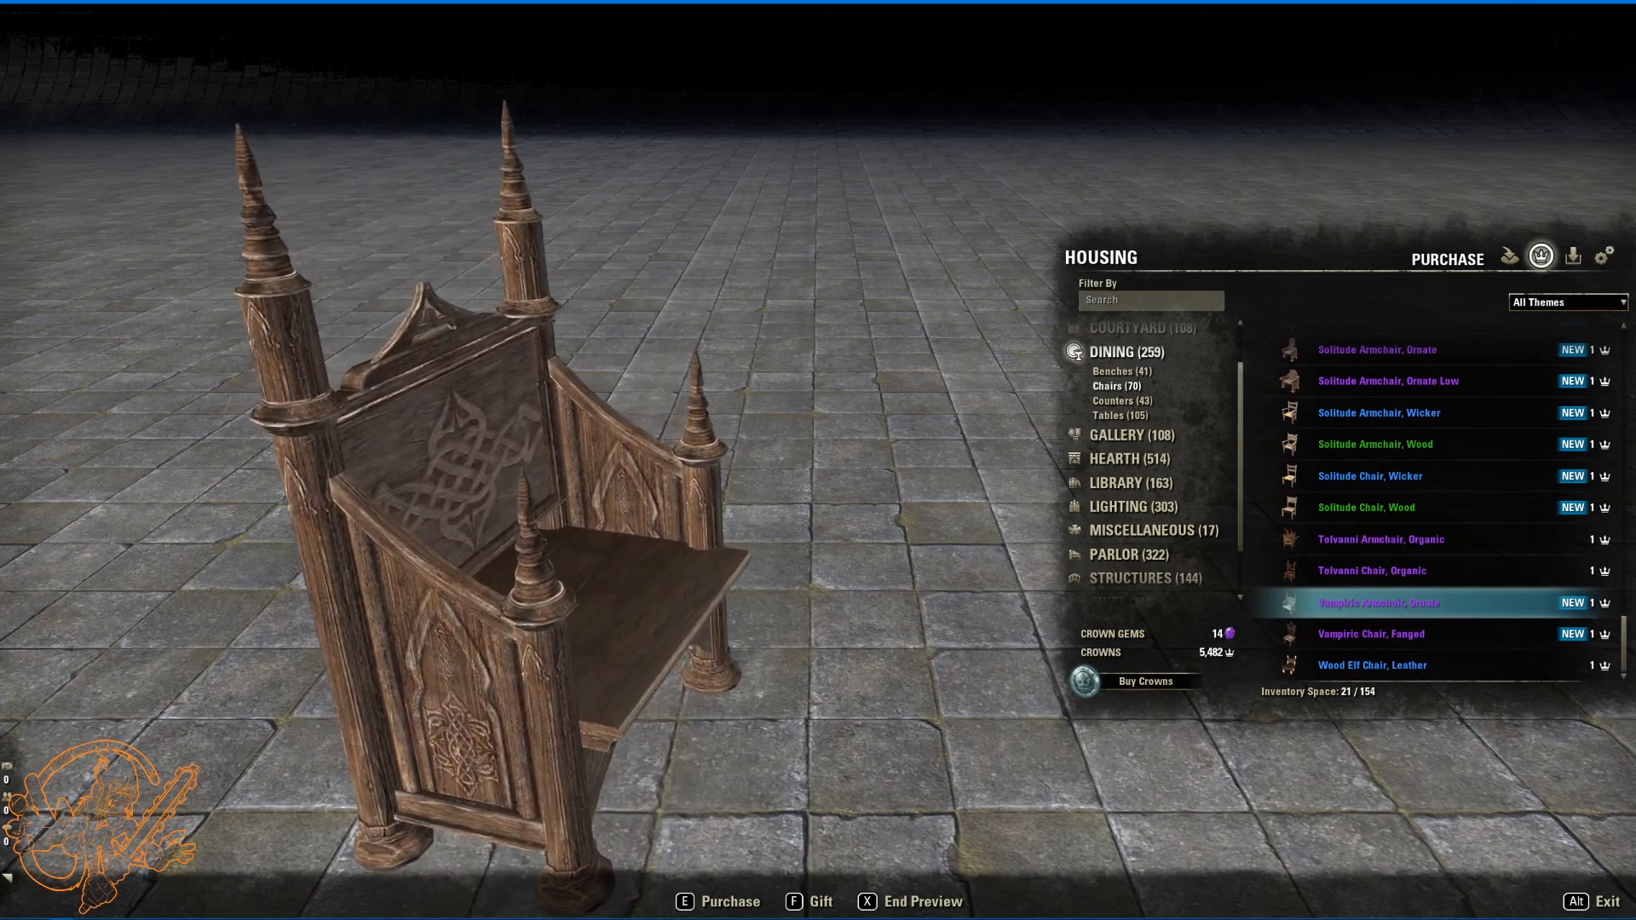
{"action": "mouse_move", "coordinate": [1336, 659]}
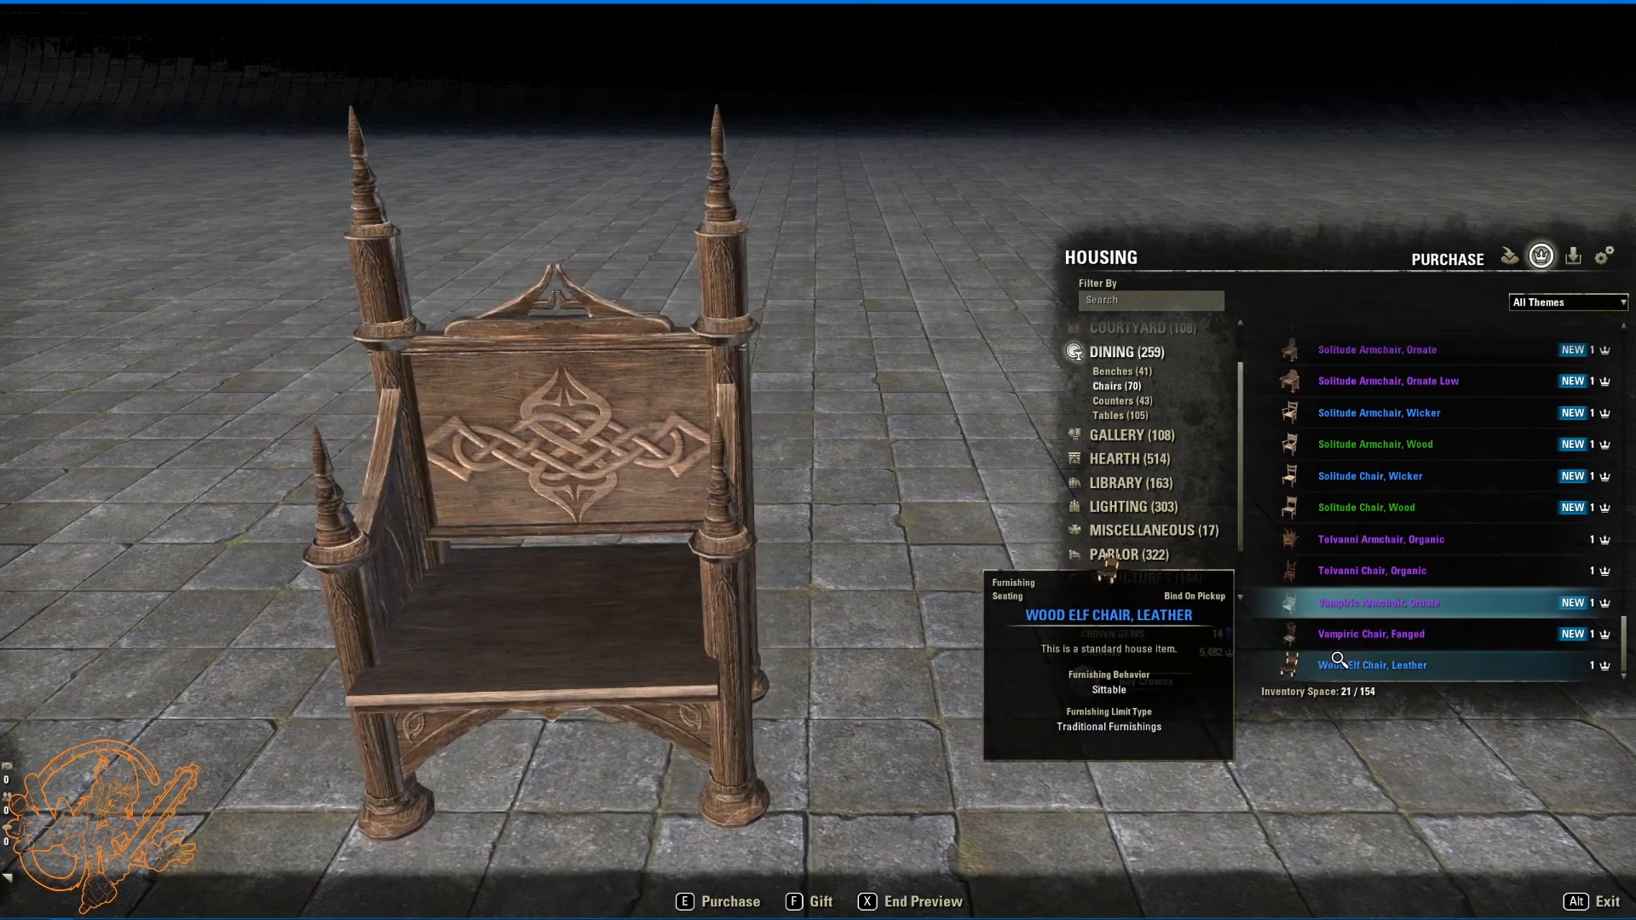
{"action": "left_click", "coordinate": [1370, 632]}
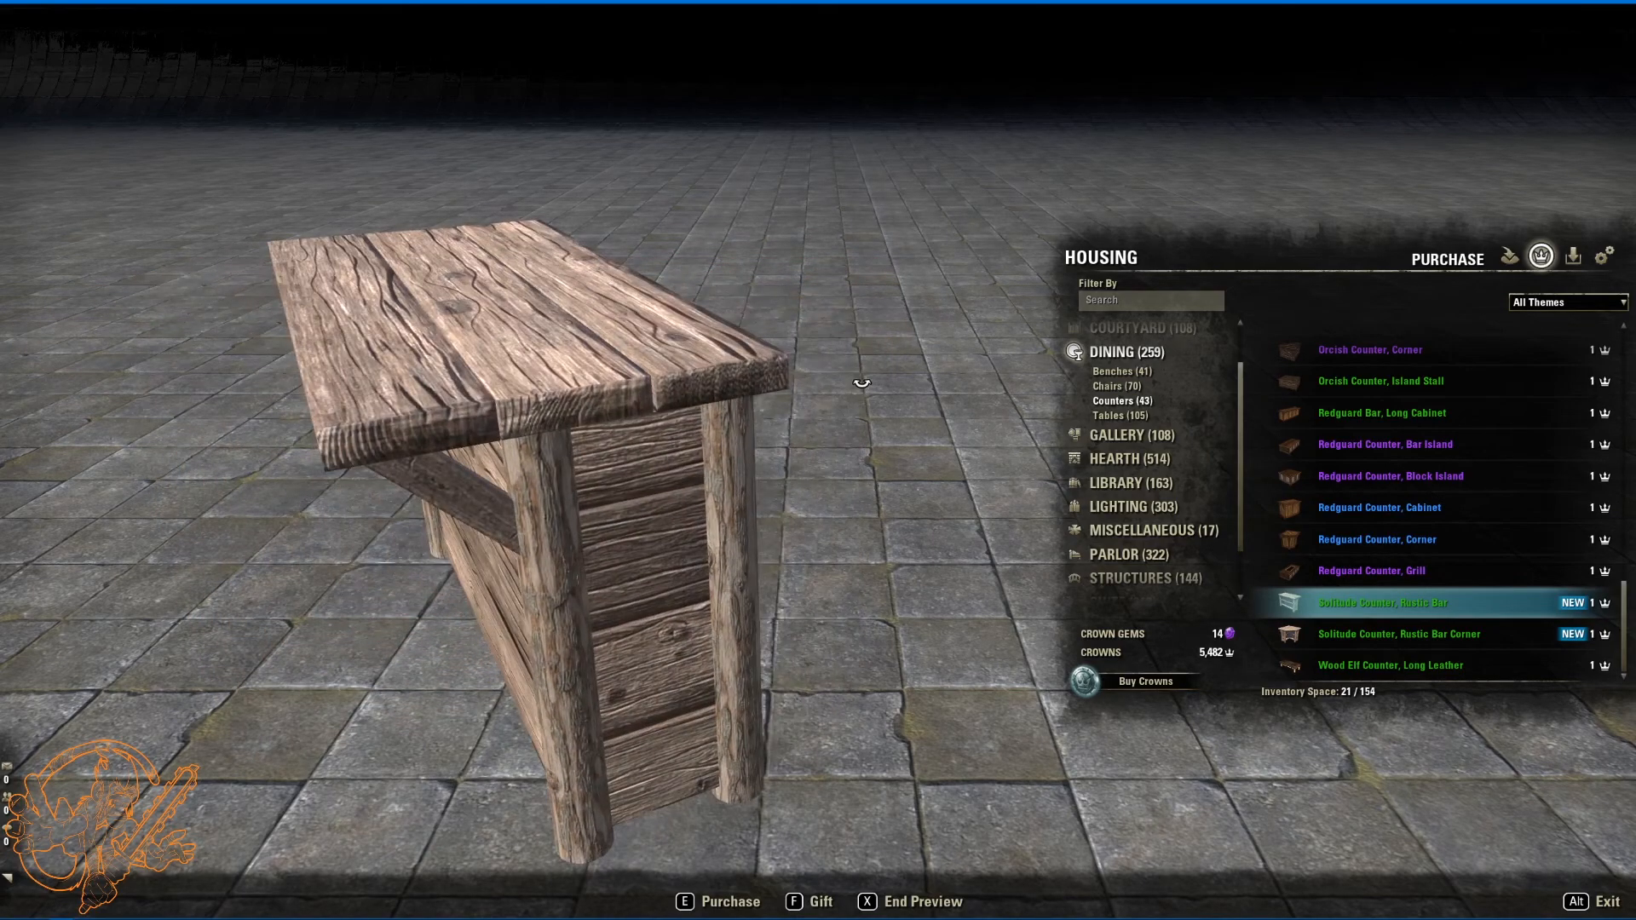
Step: Preview a rustic Solitude bar counter among the Dining counters
{"action": "left_click", "coordinate": [1399, 633]}
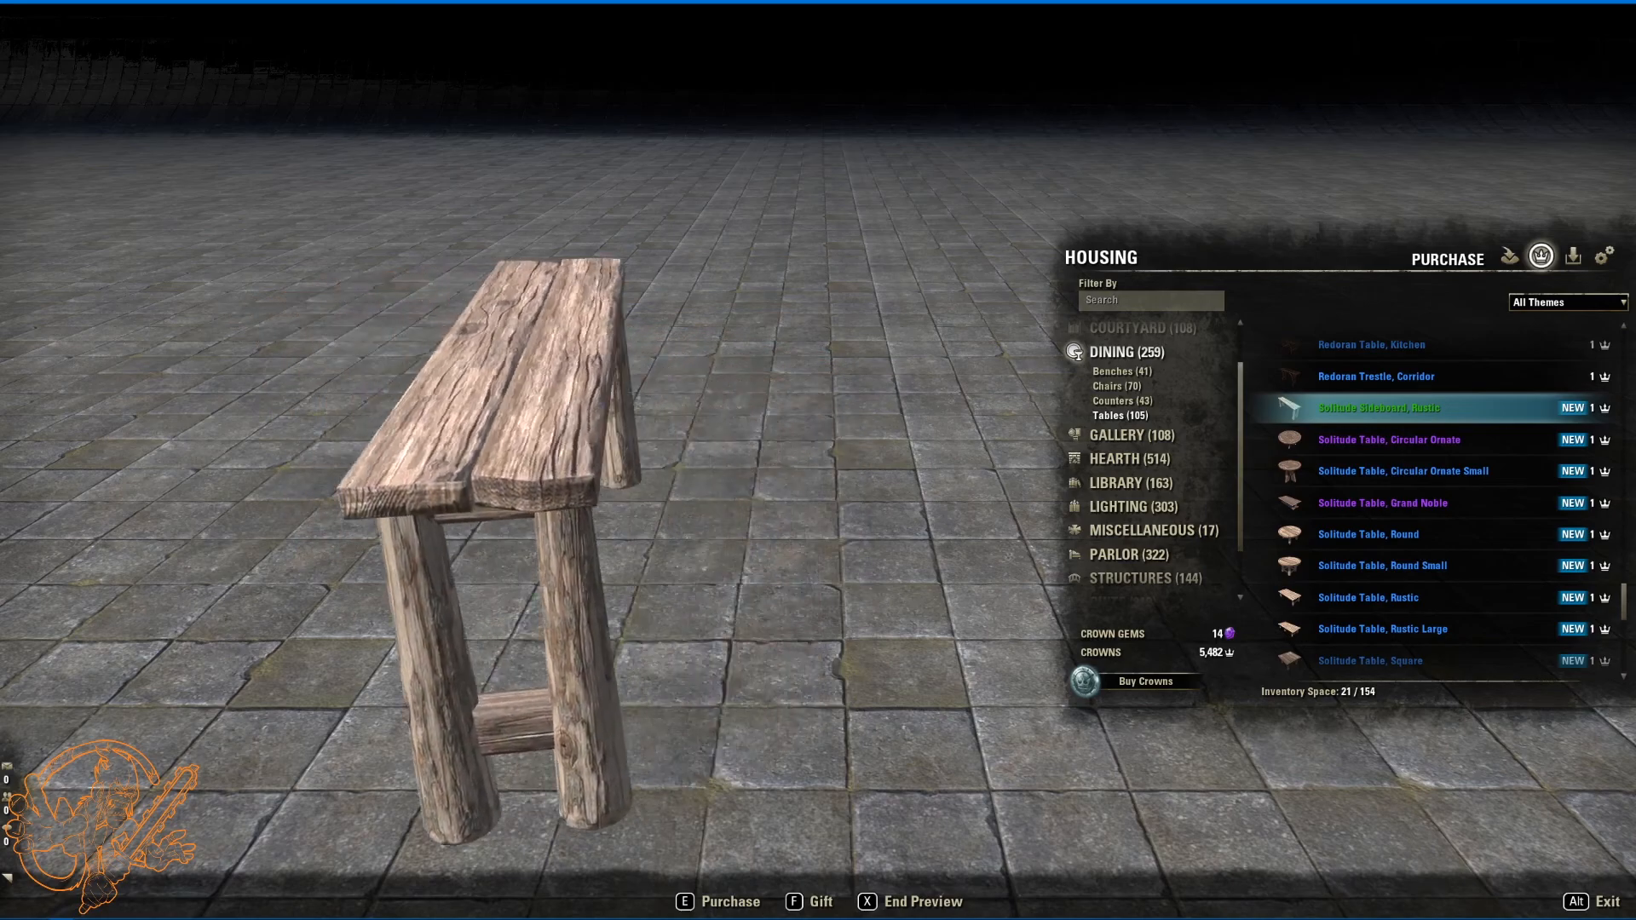
Step: Preview the rustic Solitude sideboard, round table and grand noble table
{"action": "left_click", "coordinate": [1389, 439]}
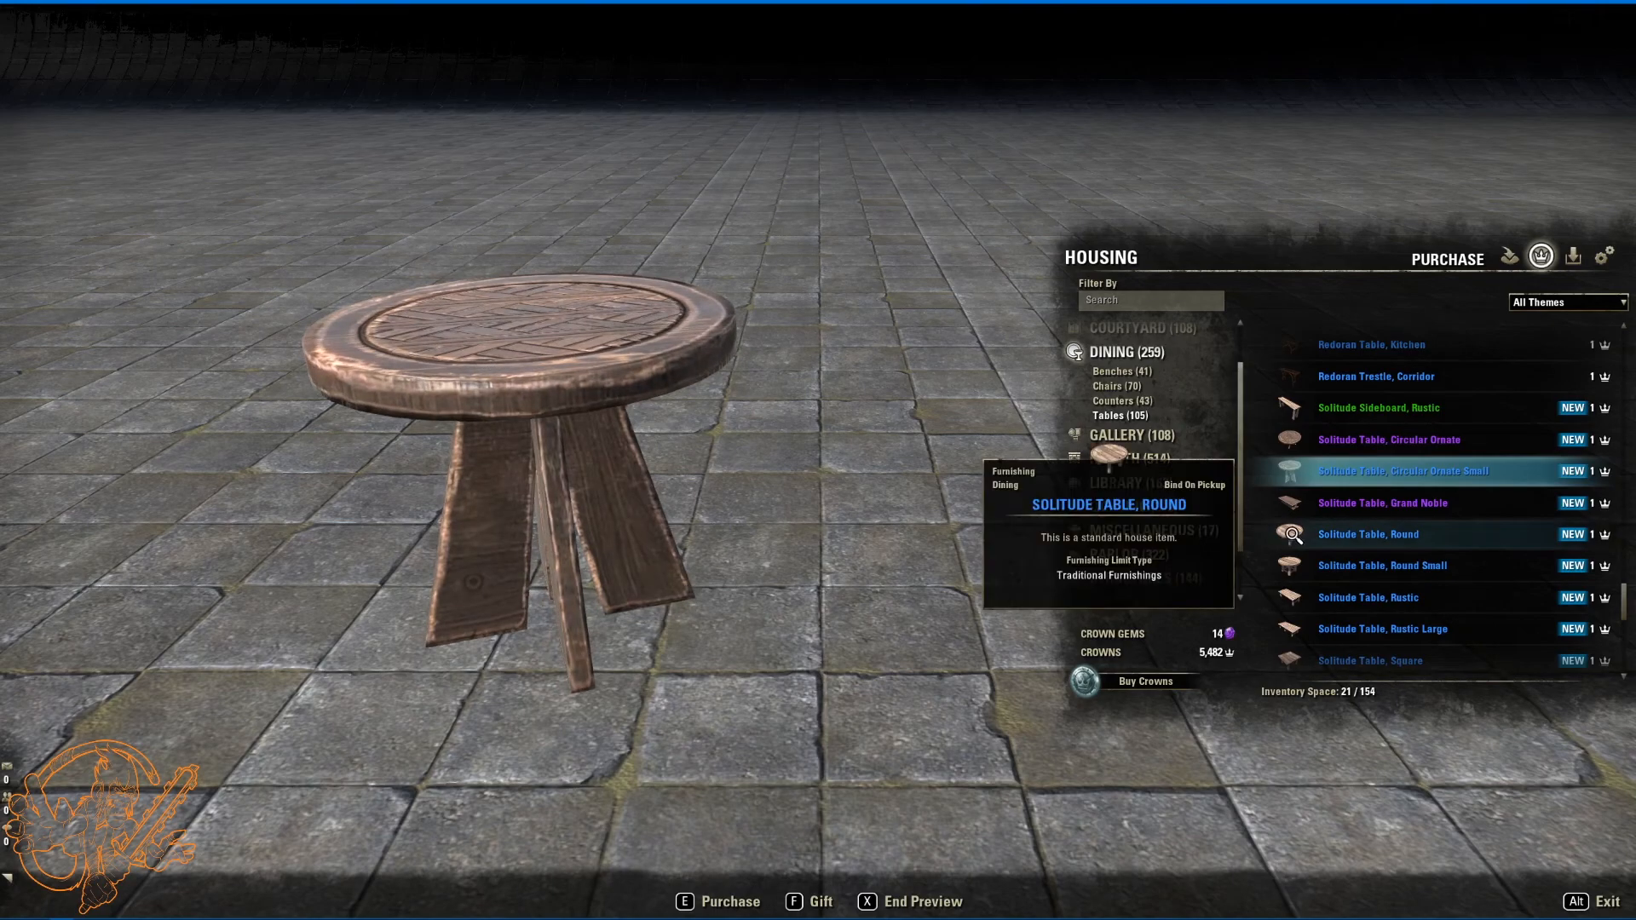
{"action": "left_click", "coordinate": [1382, 503]}
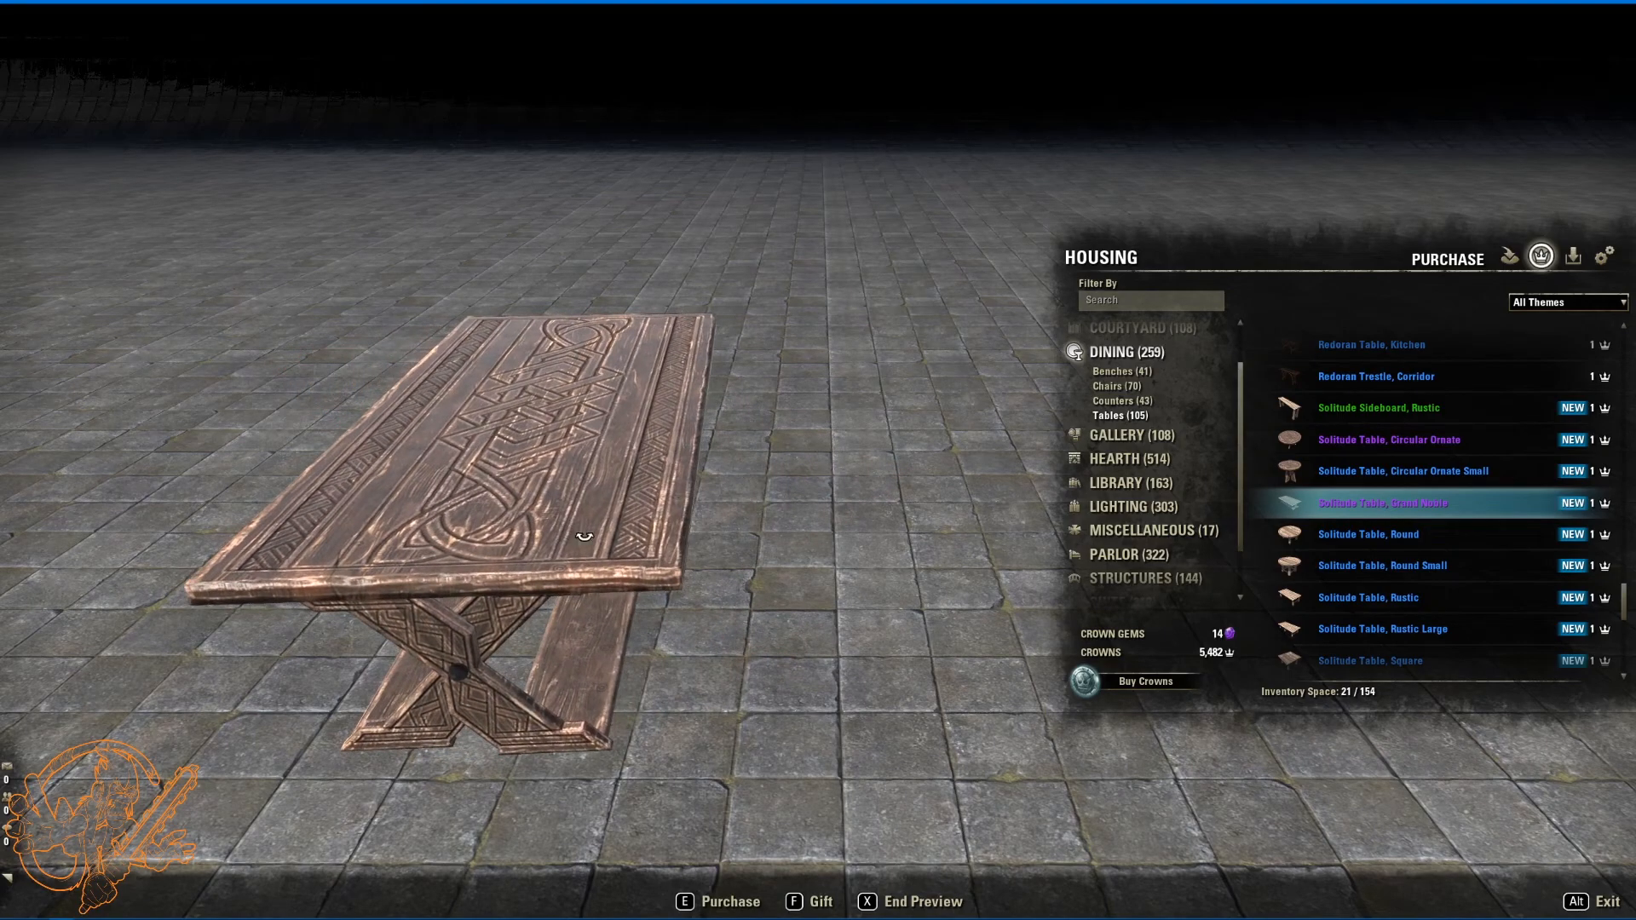
{"action": "mouse_move", "coordinate": [524, 411]}
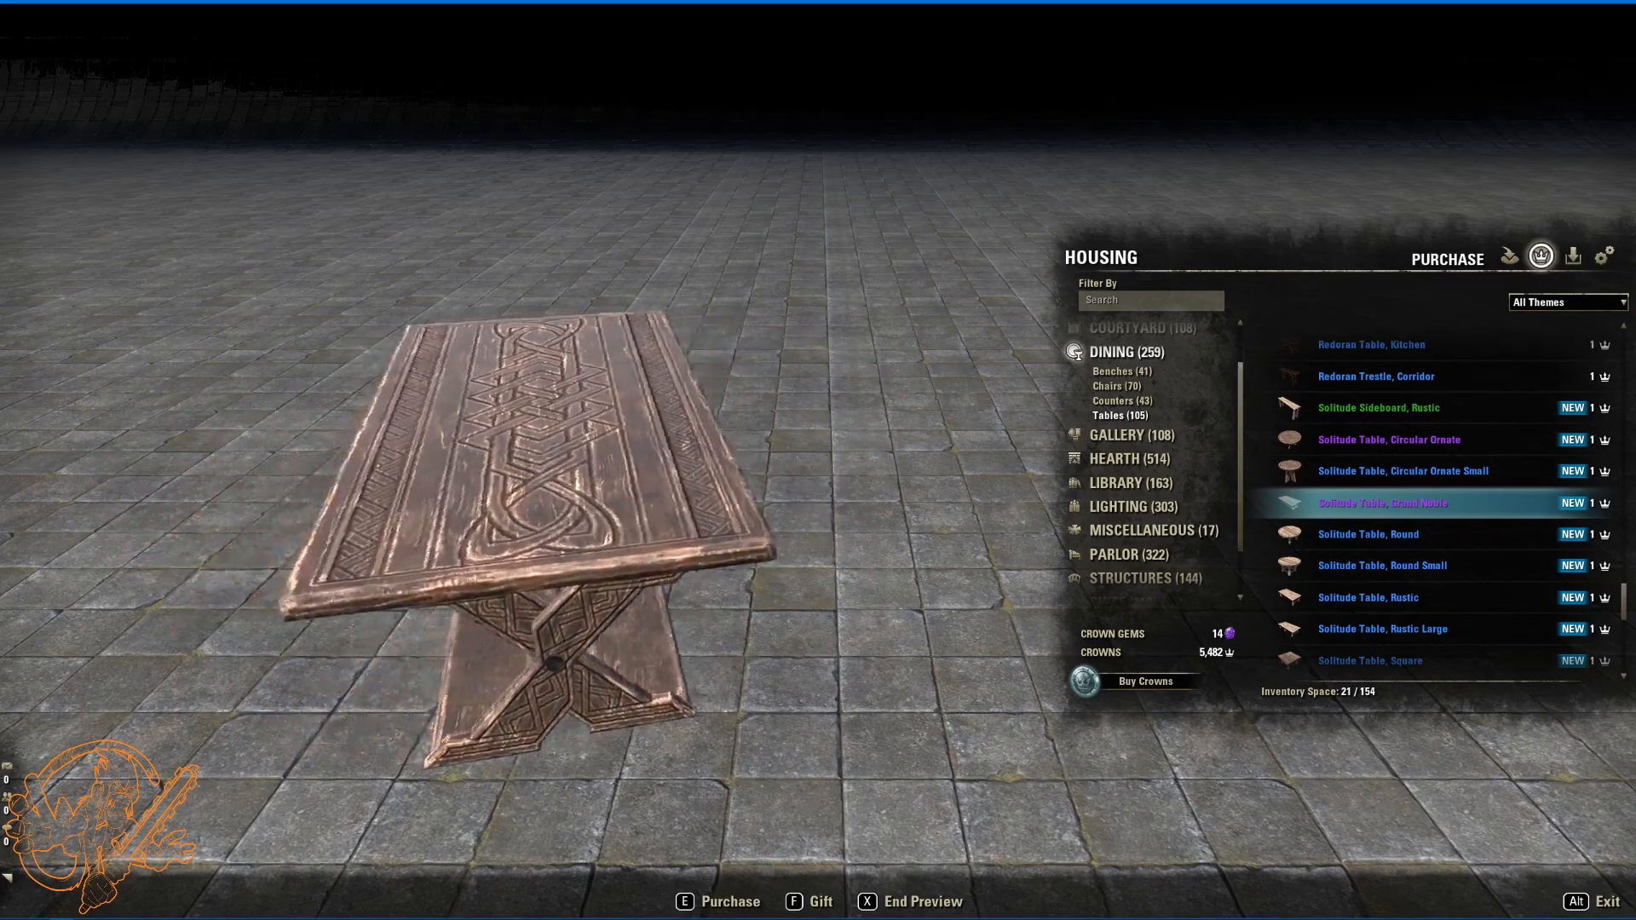
{"action": "mouse_move", "coordinate": [1366, 533]}
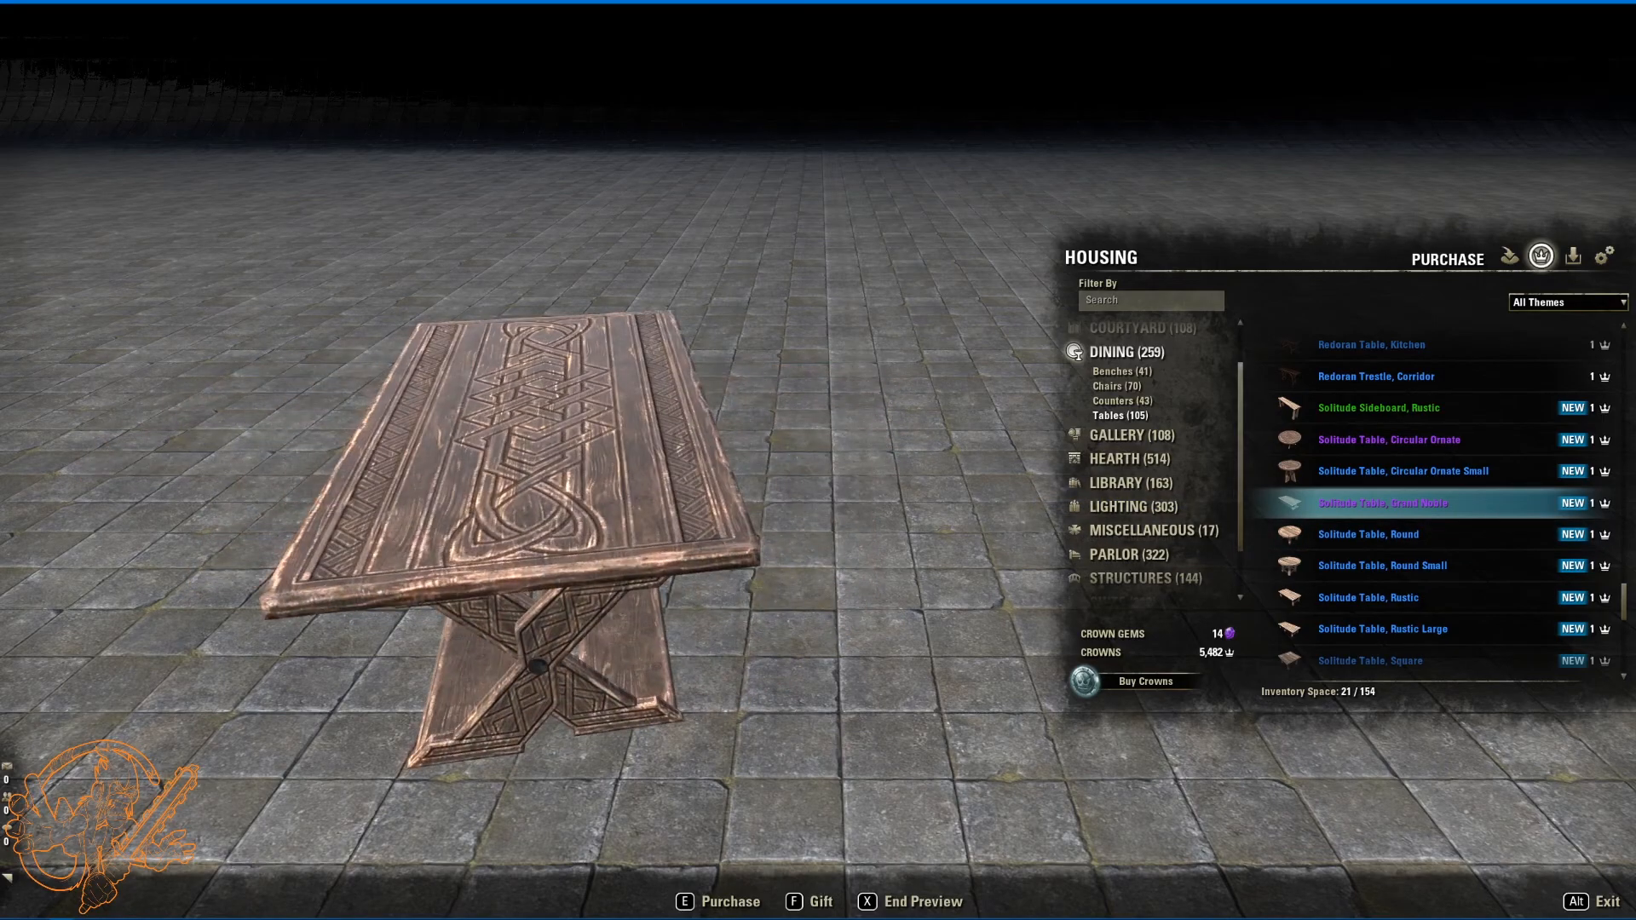
{"action": "left_click", "coordinate": [1366, 534]}
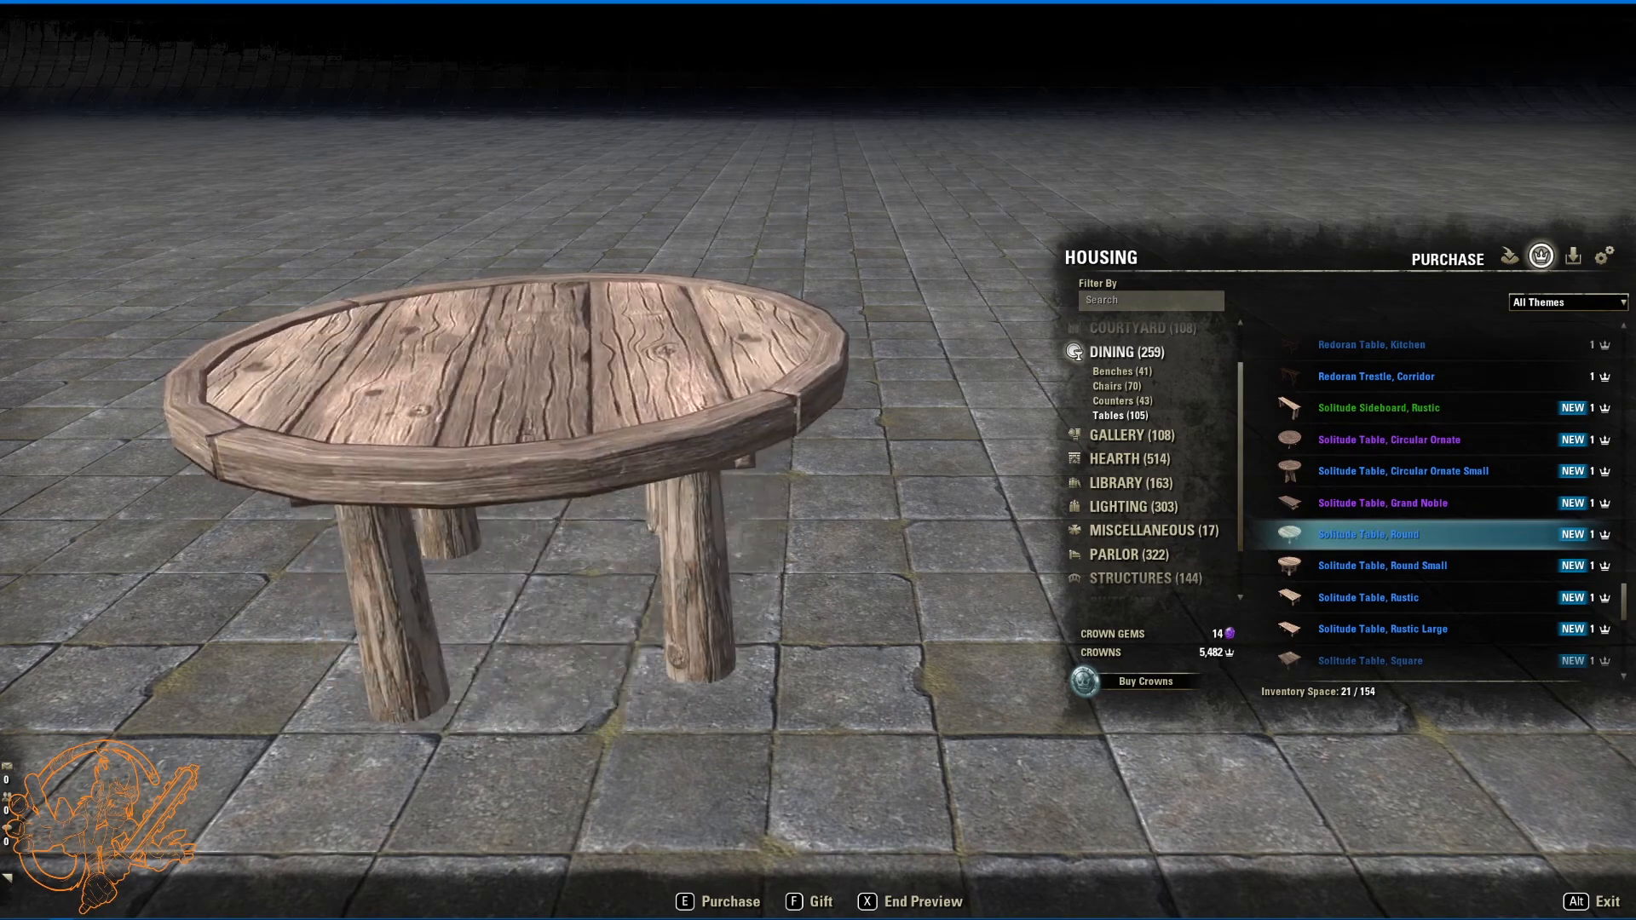
Step: Preview the round, round small and rustic Solitude tables
{"action": "left_click", "coordinate": [1382, 565]}
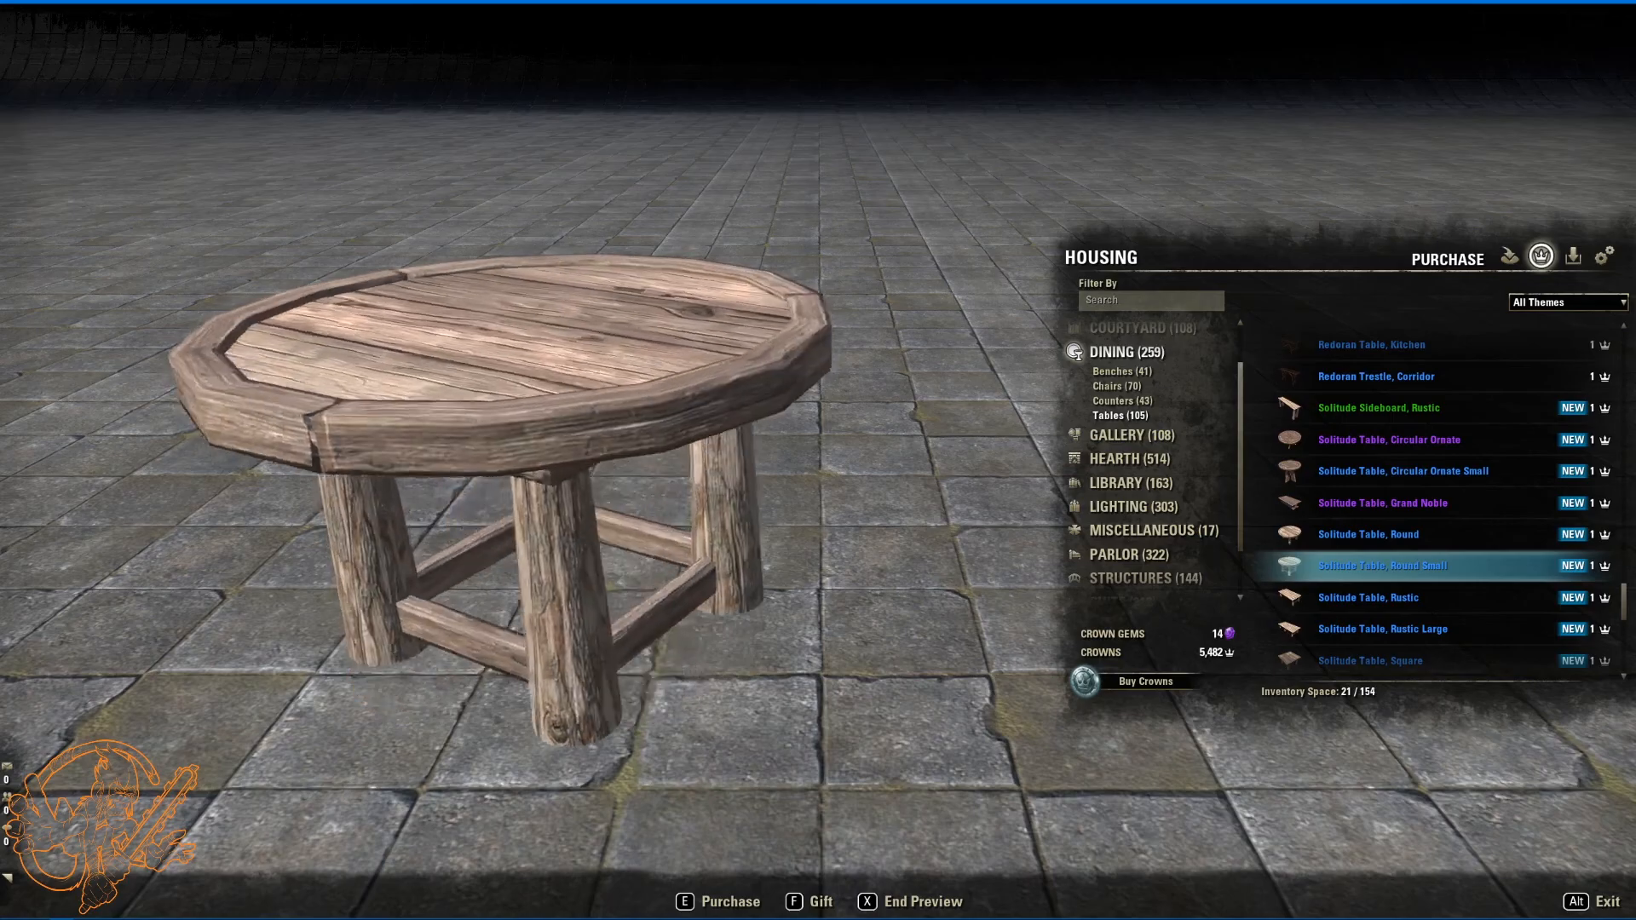
{"action": "left_click", "coordinate": [1368, 598]}
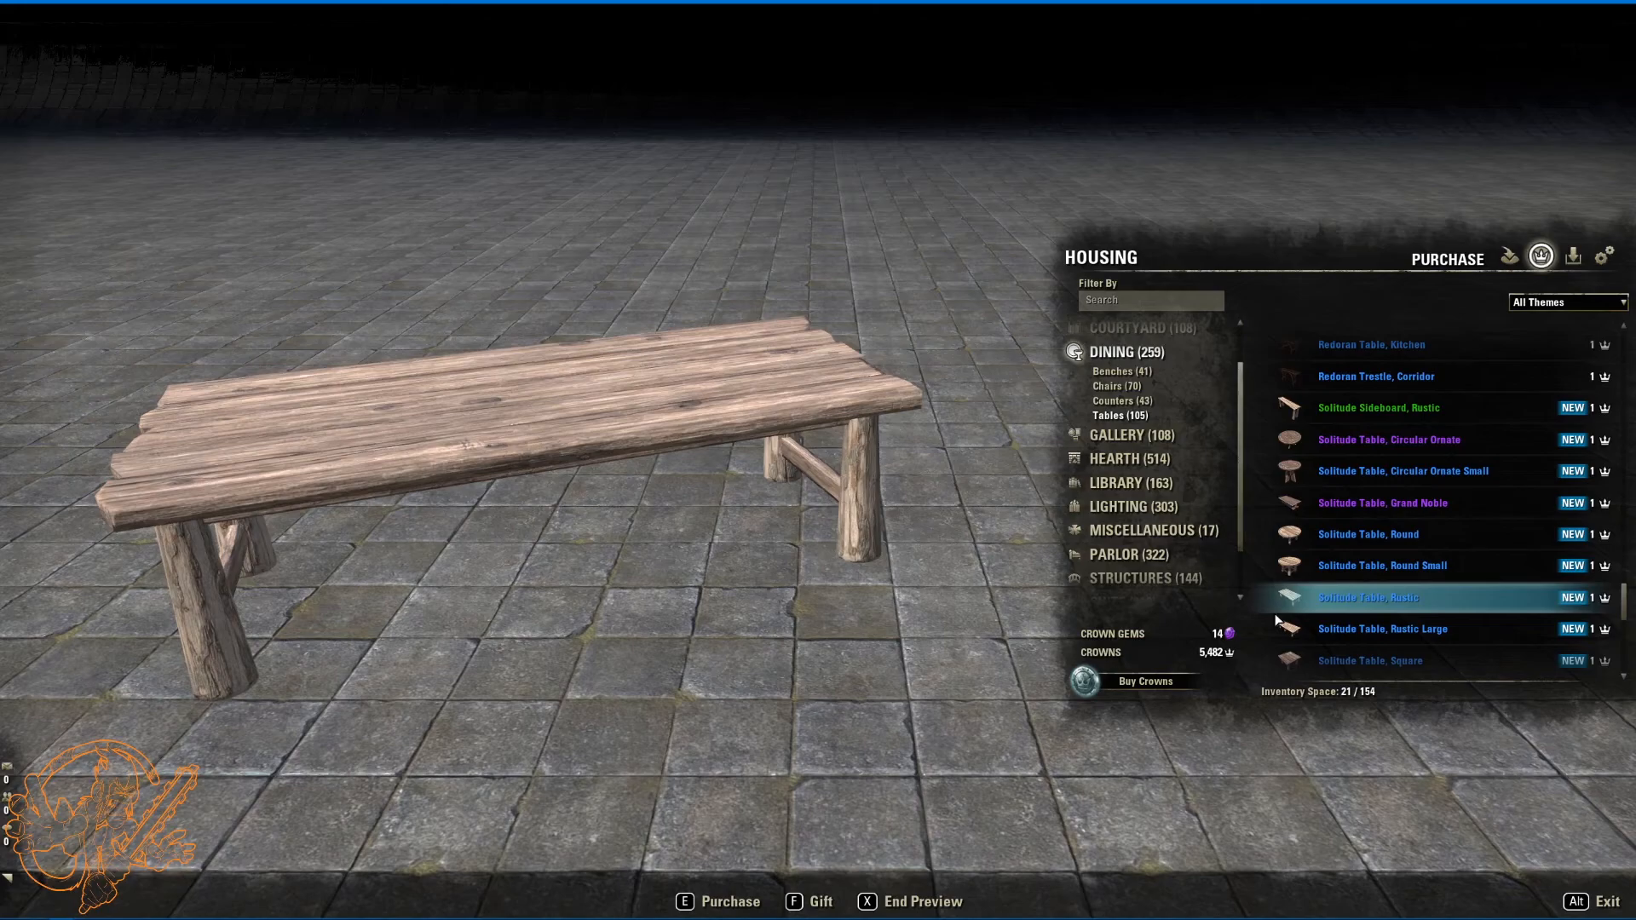
{"action": "left_click", "coordinate": [1383, 629]}
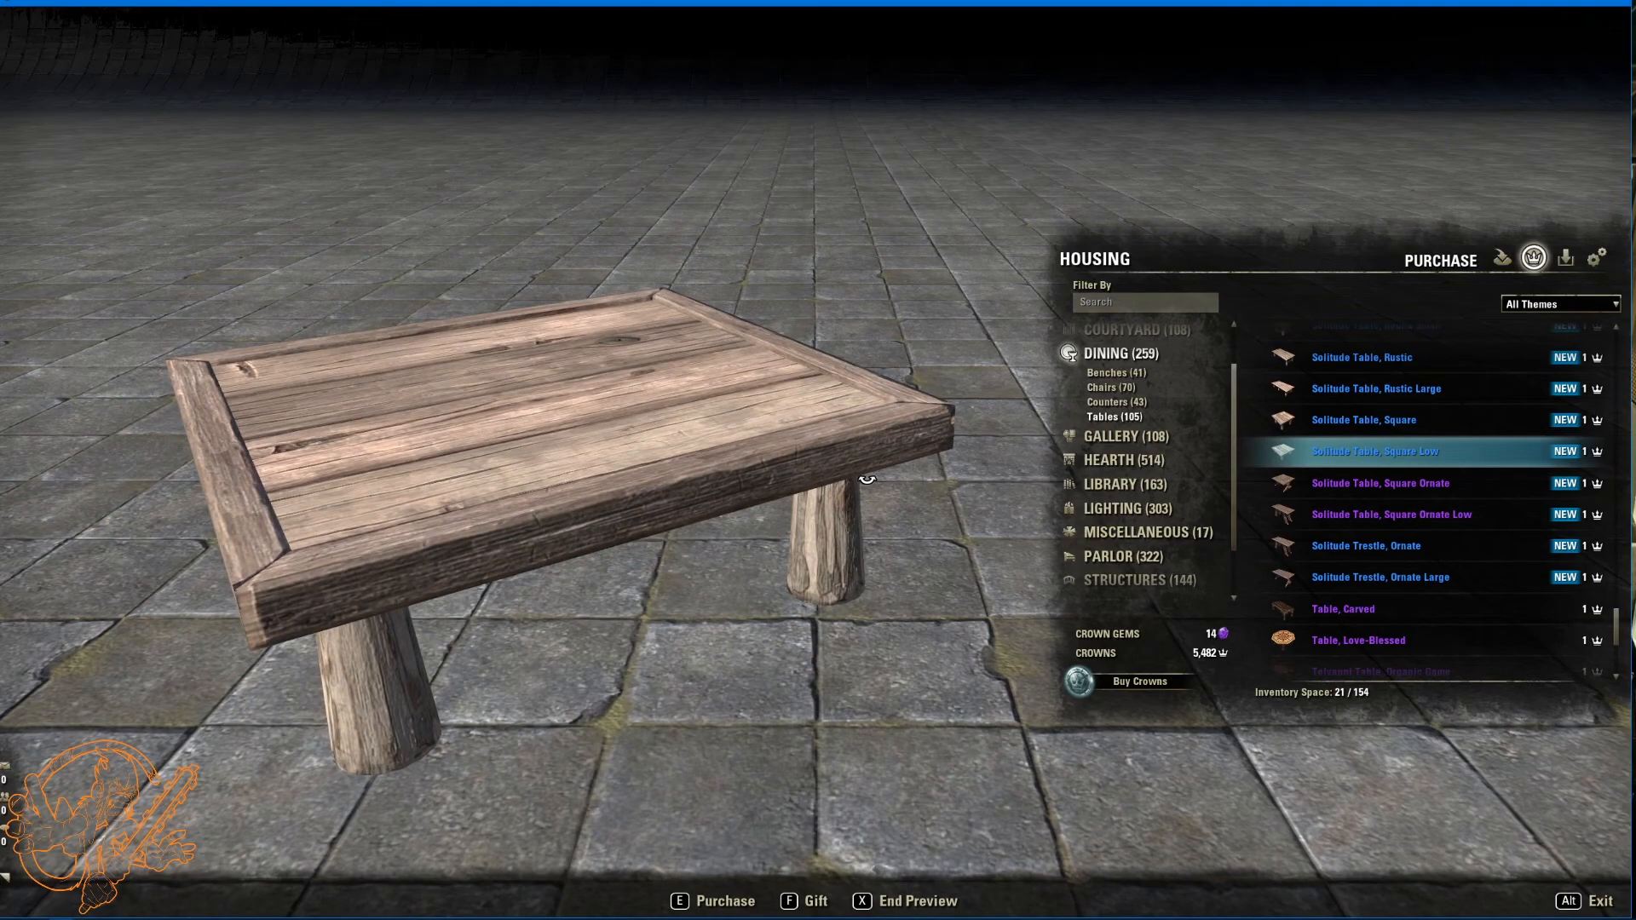
{"action": "mouse_move", "coordinate": [1008, 474]}
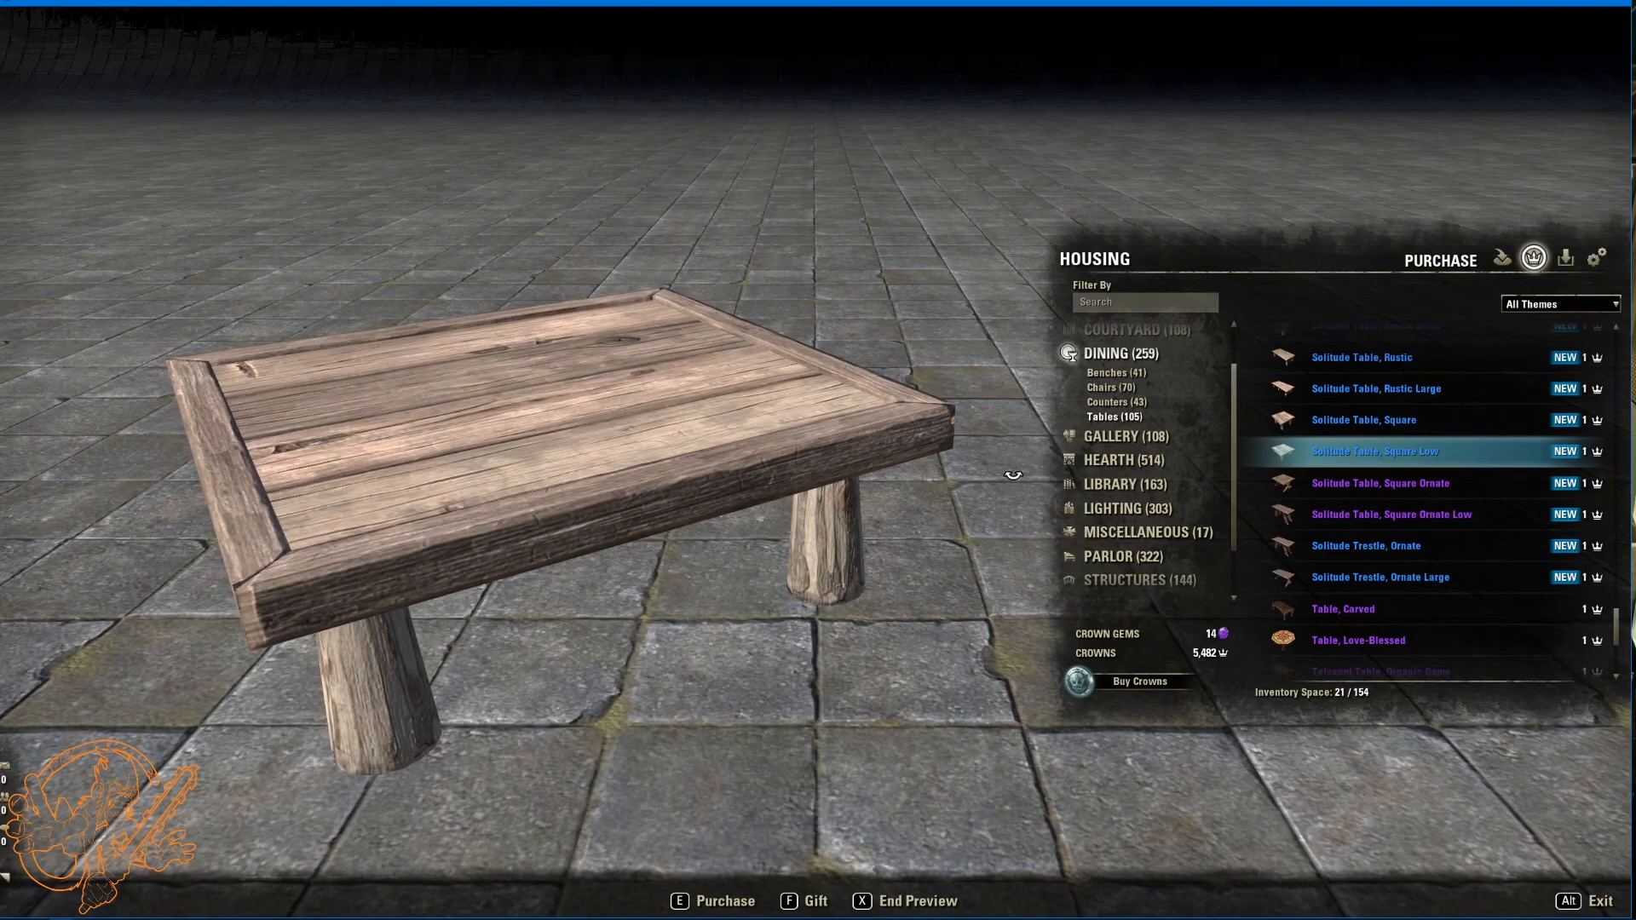
Step: Preview the Solitude Square Low table, Square Ornate table and Ornate Trestle
{"action": "left_click", "coordinate": [1380, 484]}
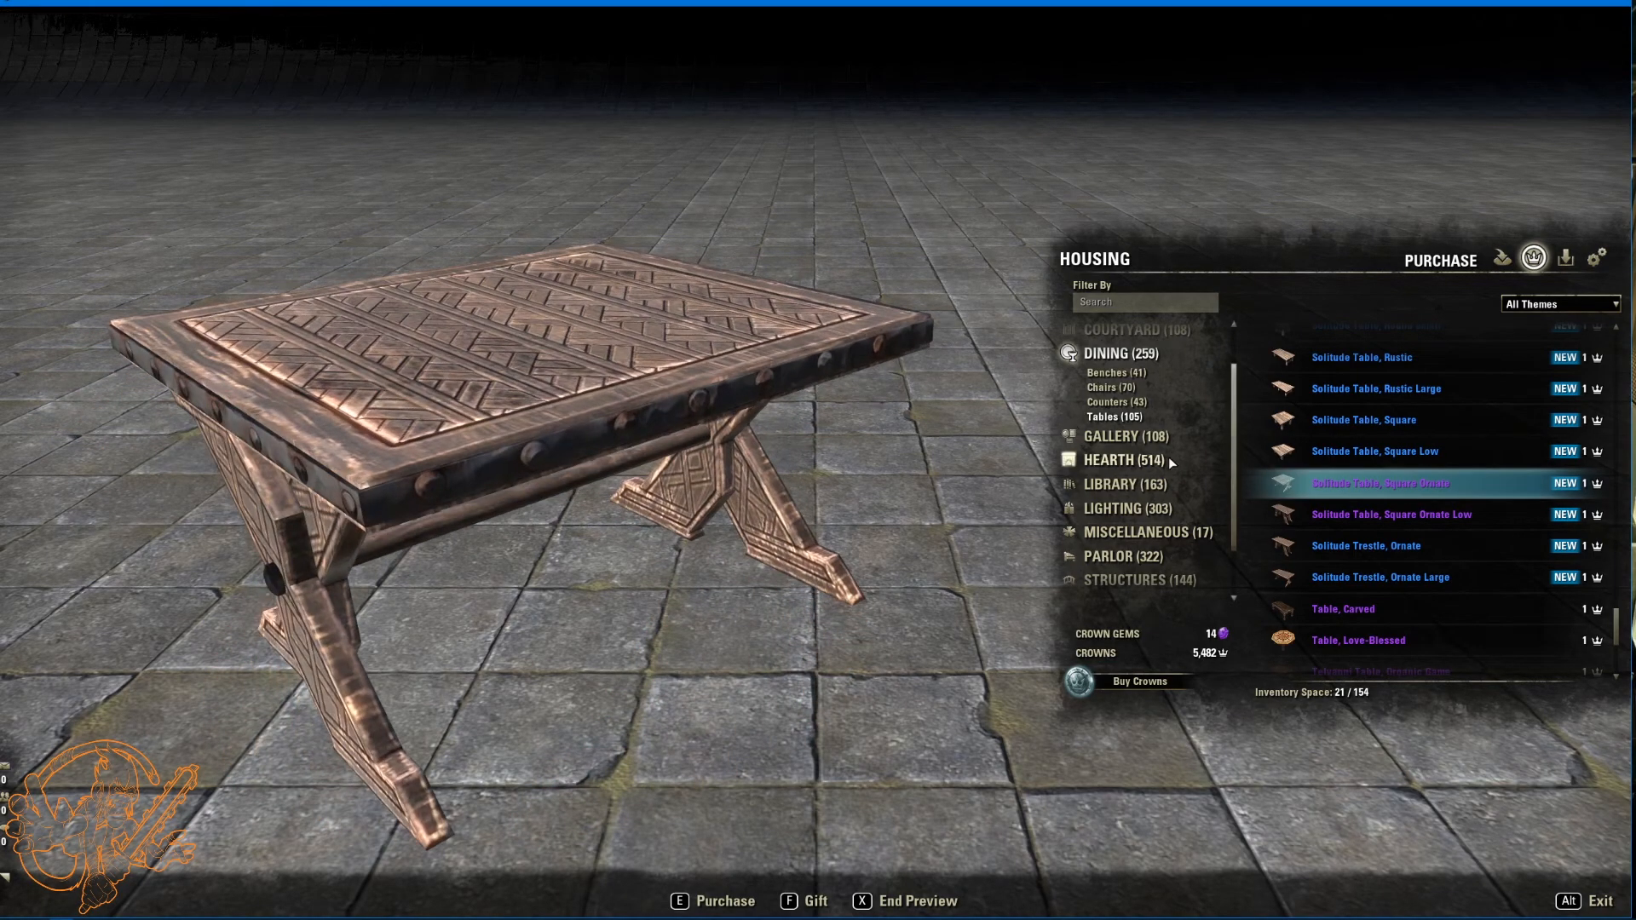
{"action": "left_click", "coordinate": [1390, 515]}
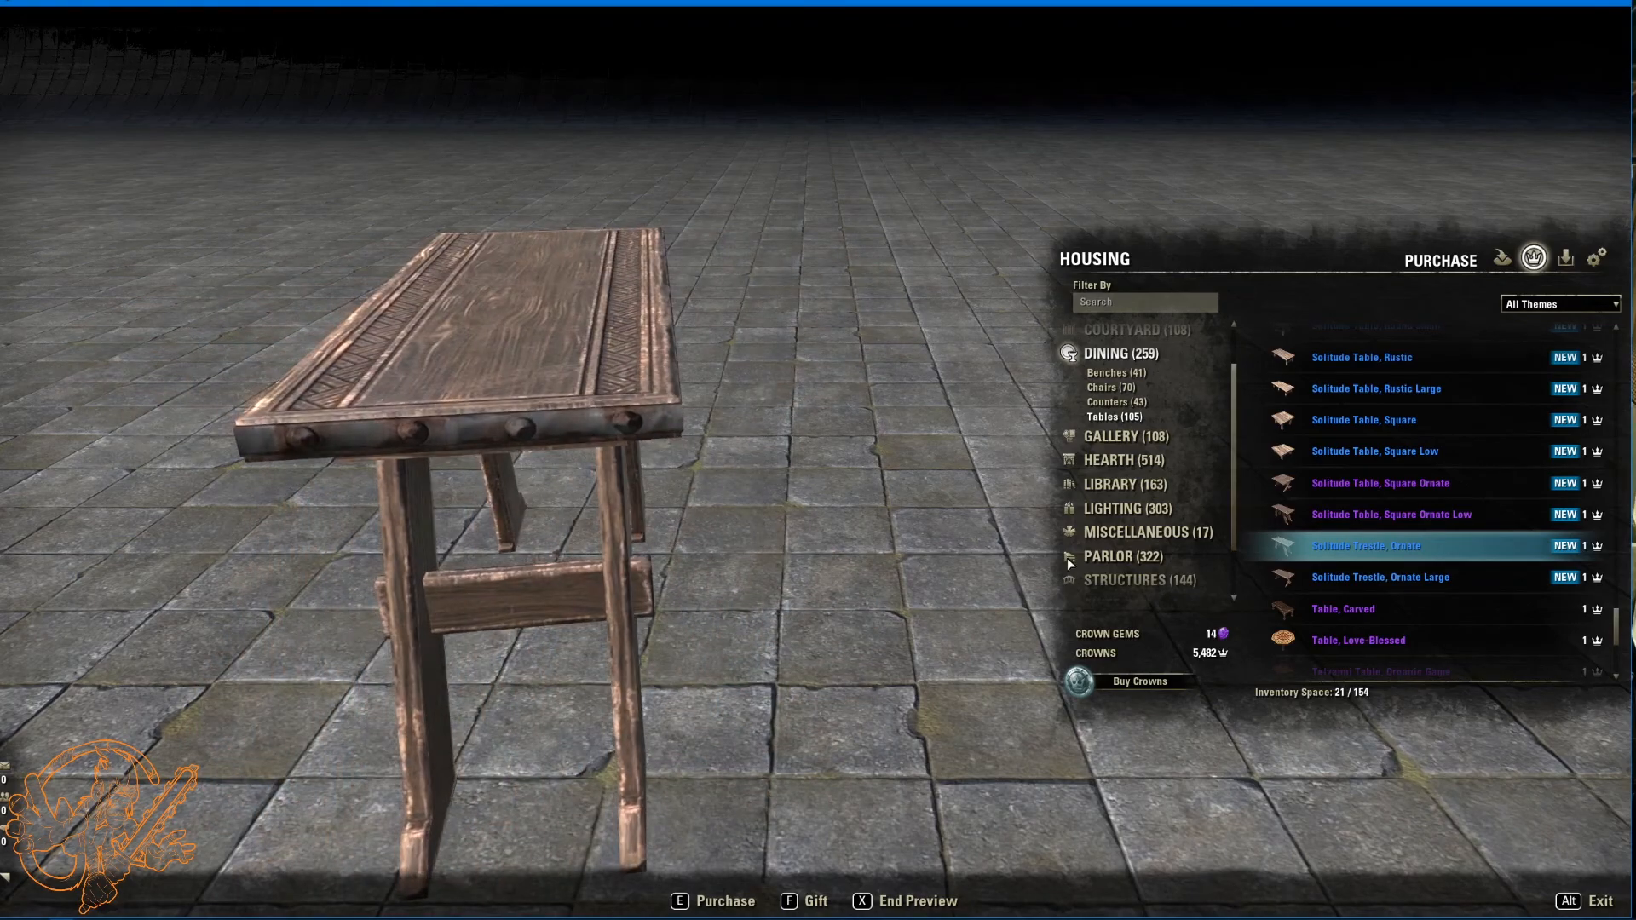
{"action": "left_click", "coordinate": [1380, 576]}
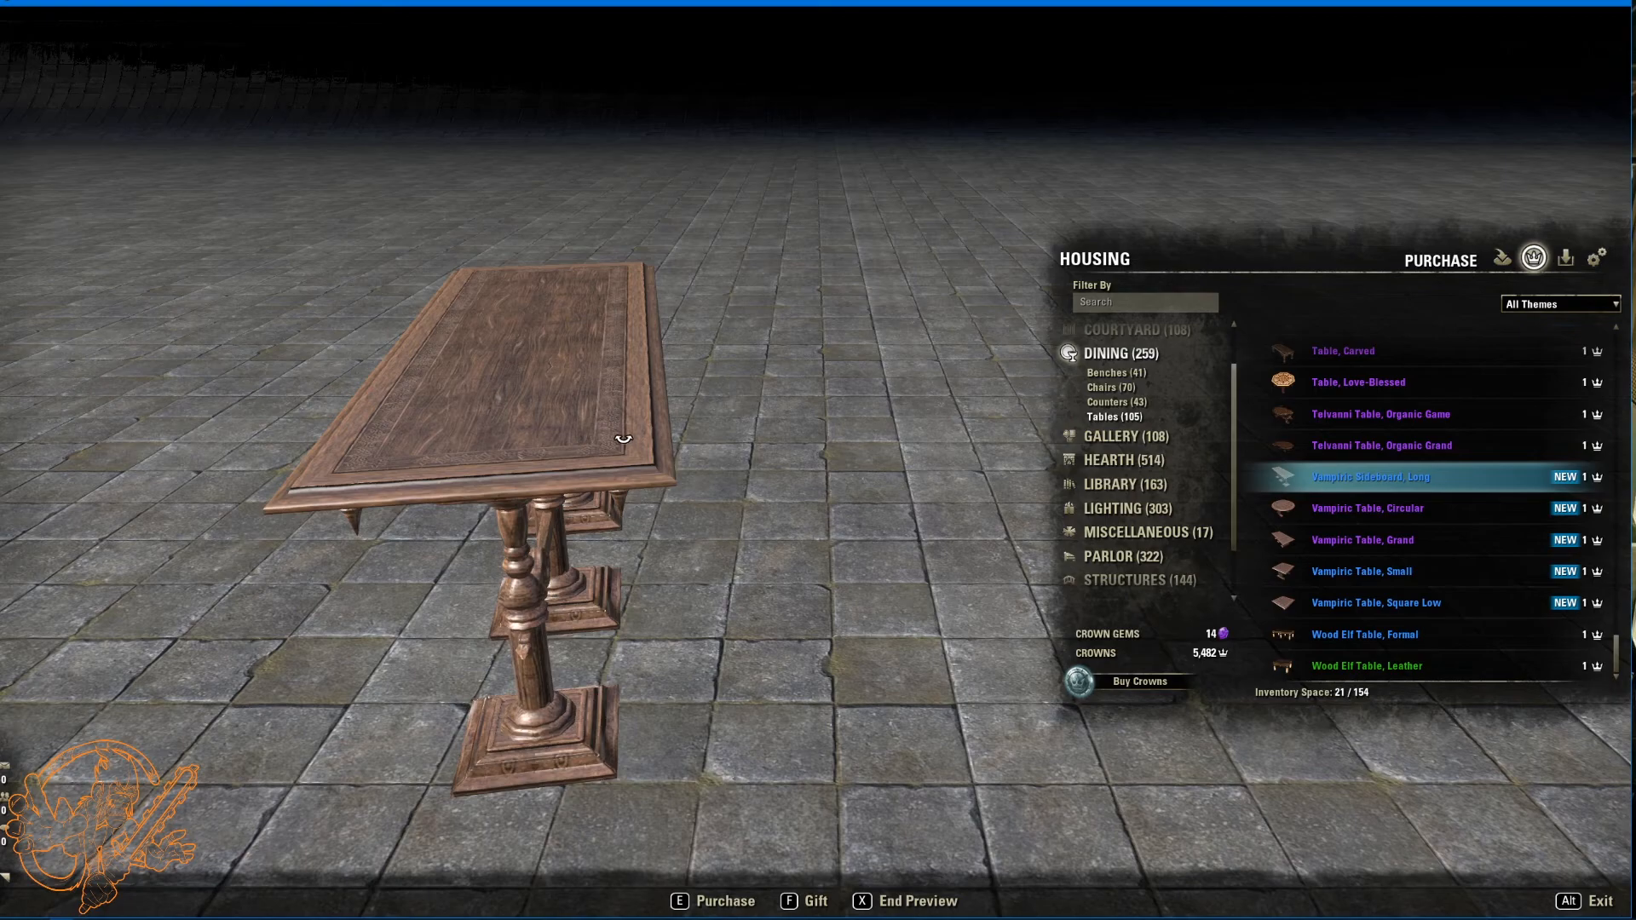
{"action": "mouse_move", "coordinate": [1367, 508]}
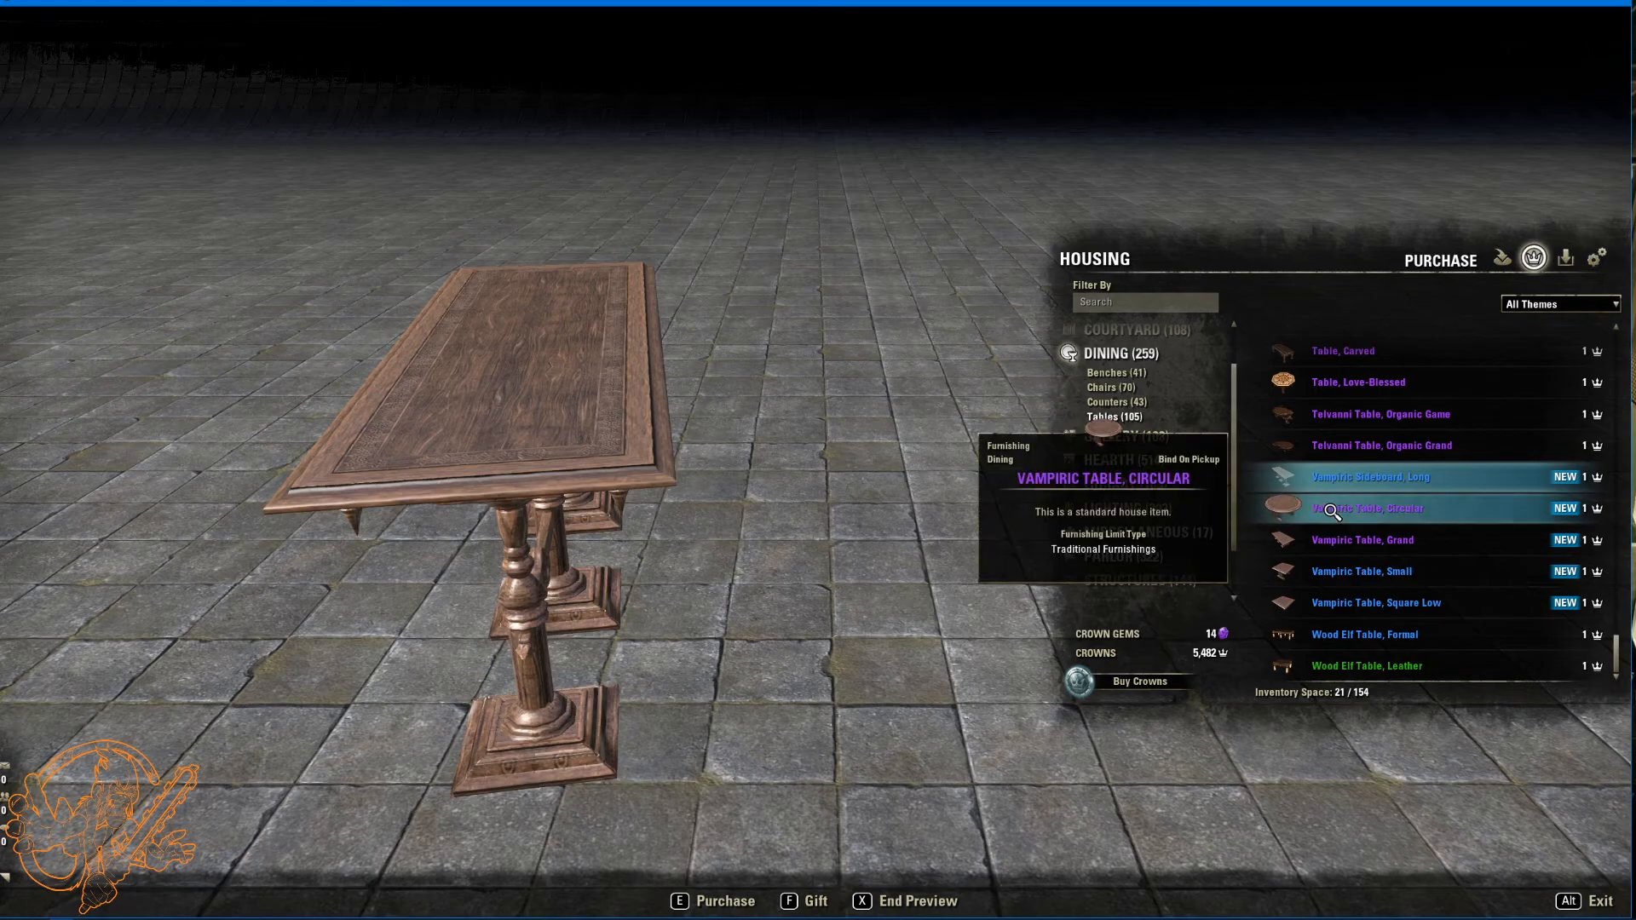
Step: Preview the Vampiric Circular, Grand, Small and Square Low tables
{"action": "left_click", "coordinate": [1367, 508]}
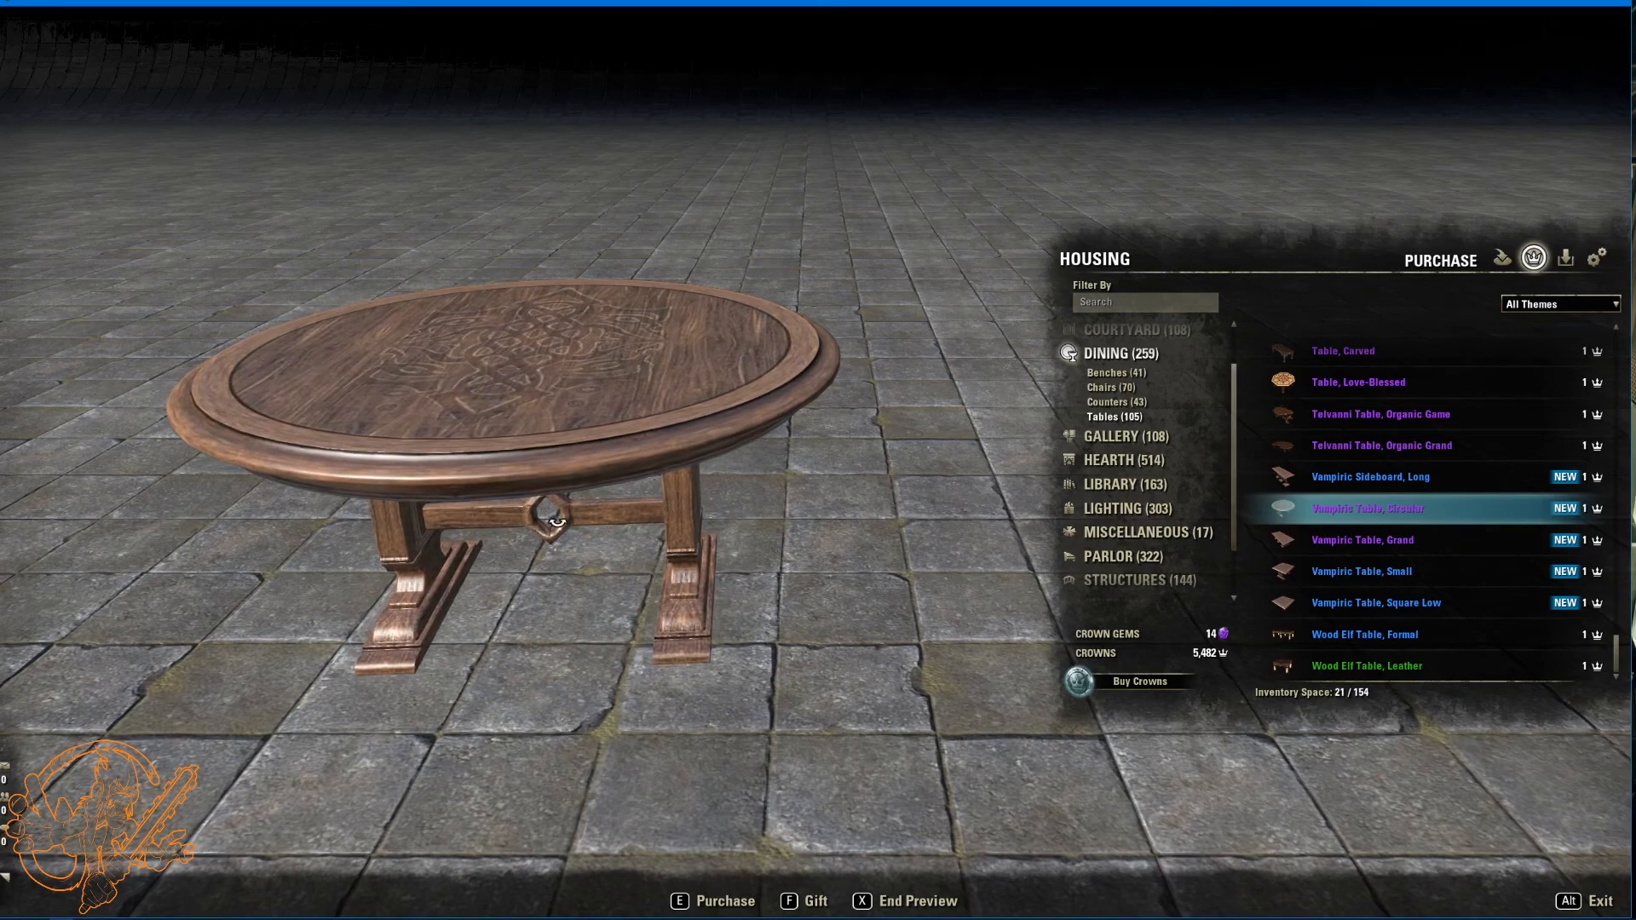
{"action": "left_click", "coordinate": [1363, 540]}
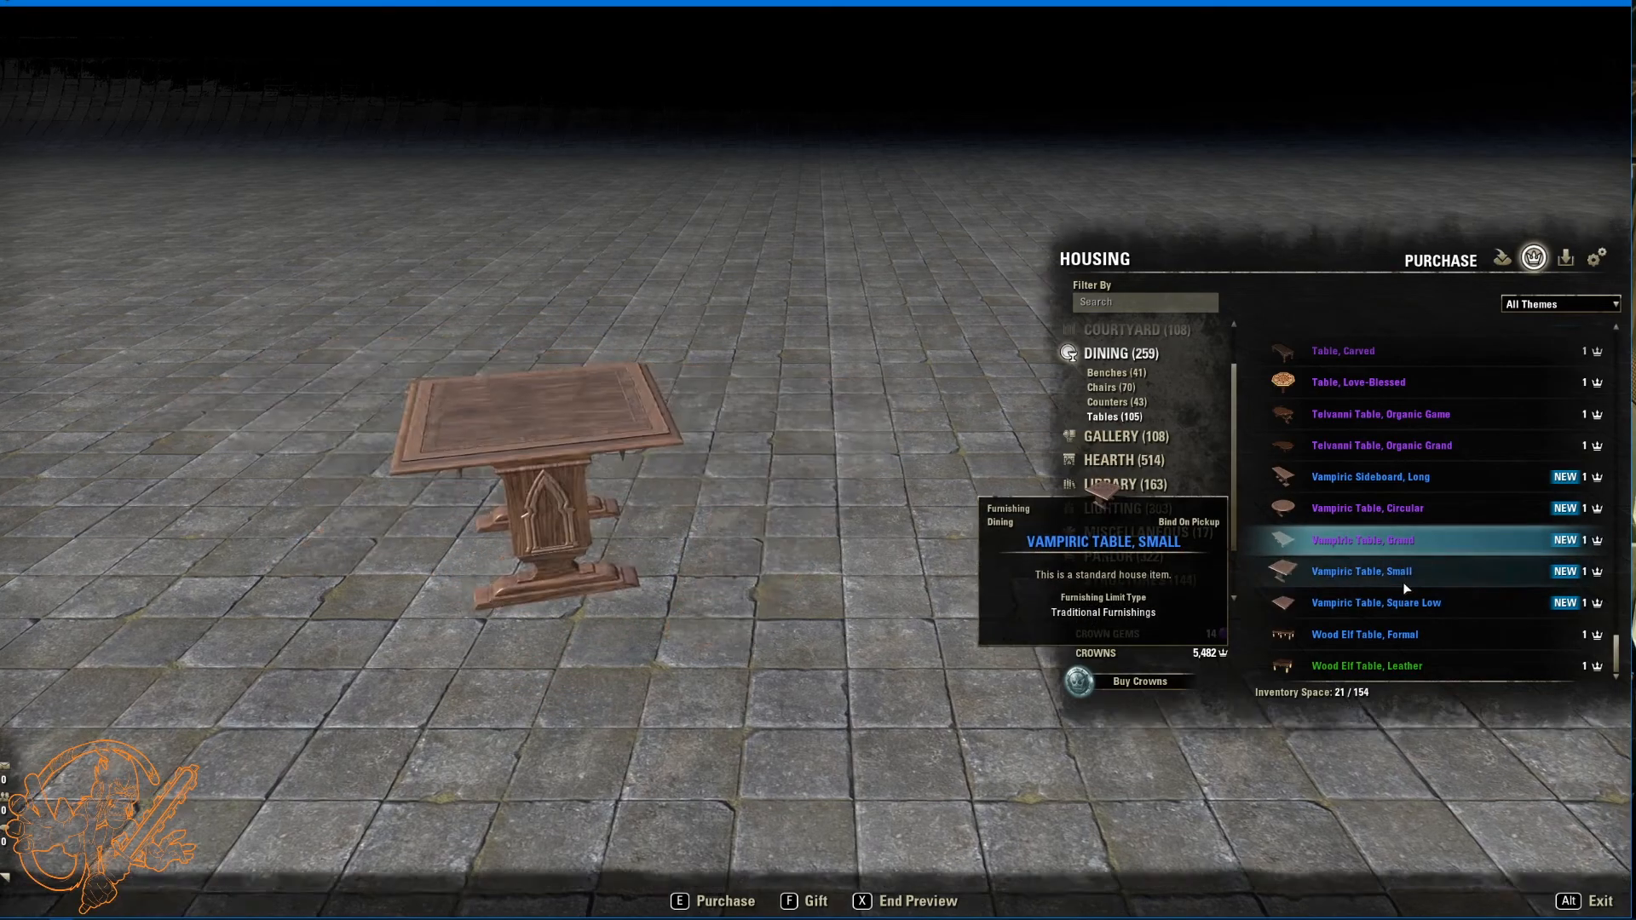
{"action": "left_click", "coordinate": [1362, 571]}
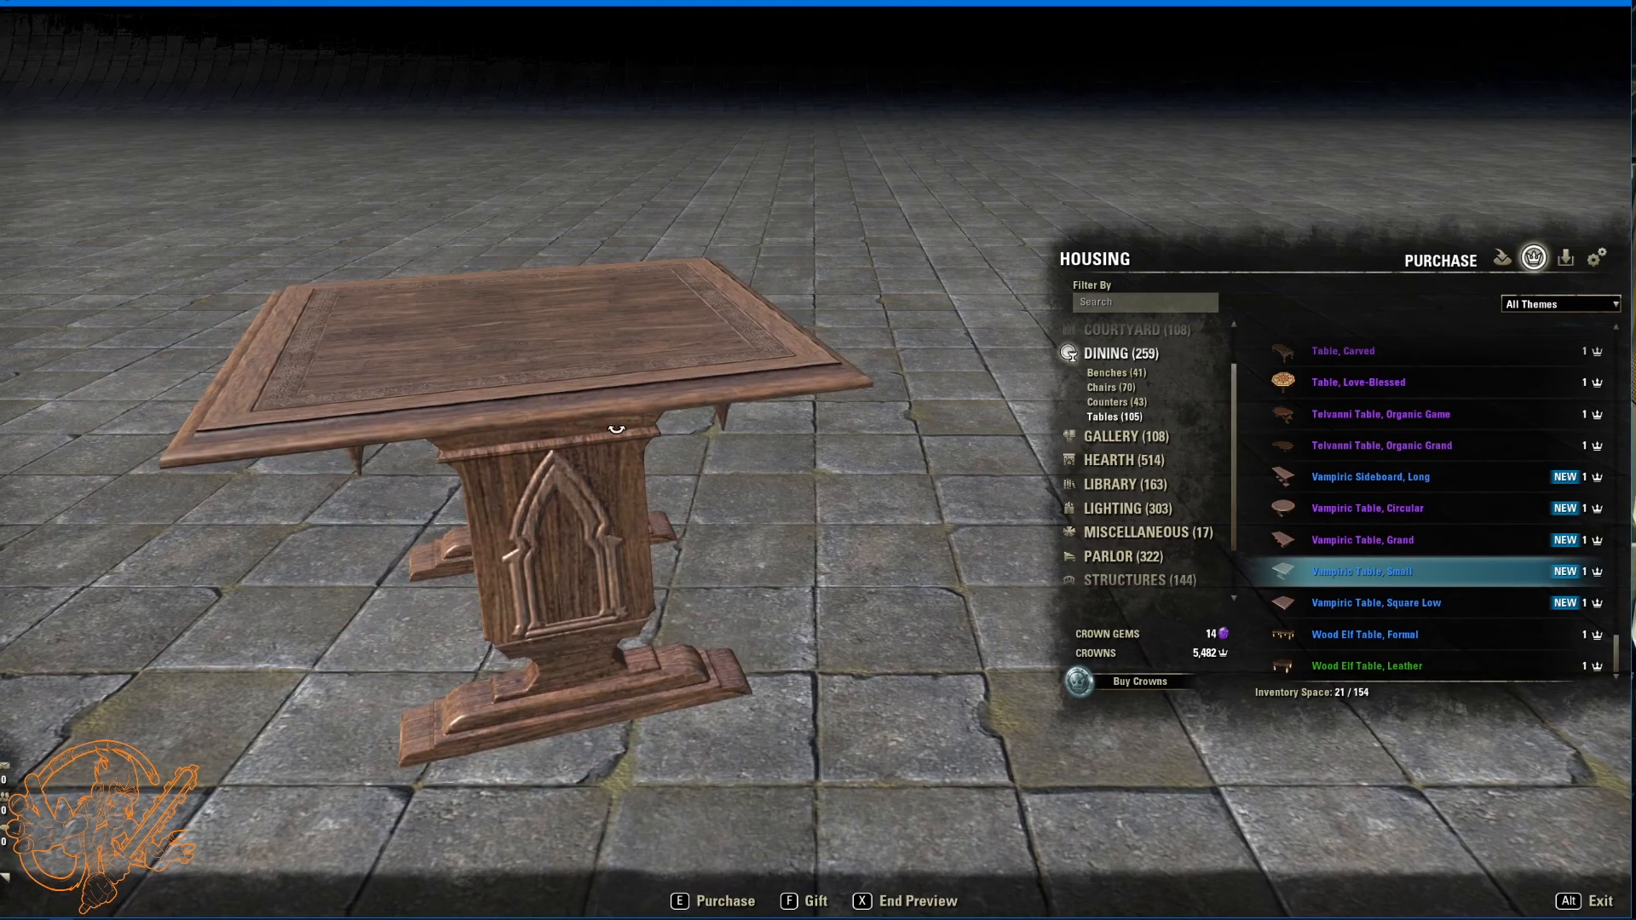
{"action": "left_click", "coordinate": [1377, 603]}
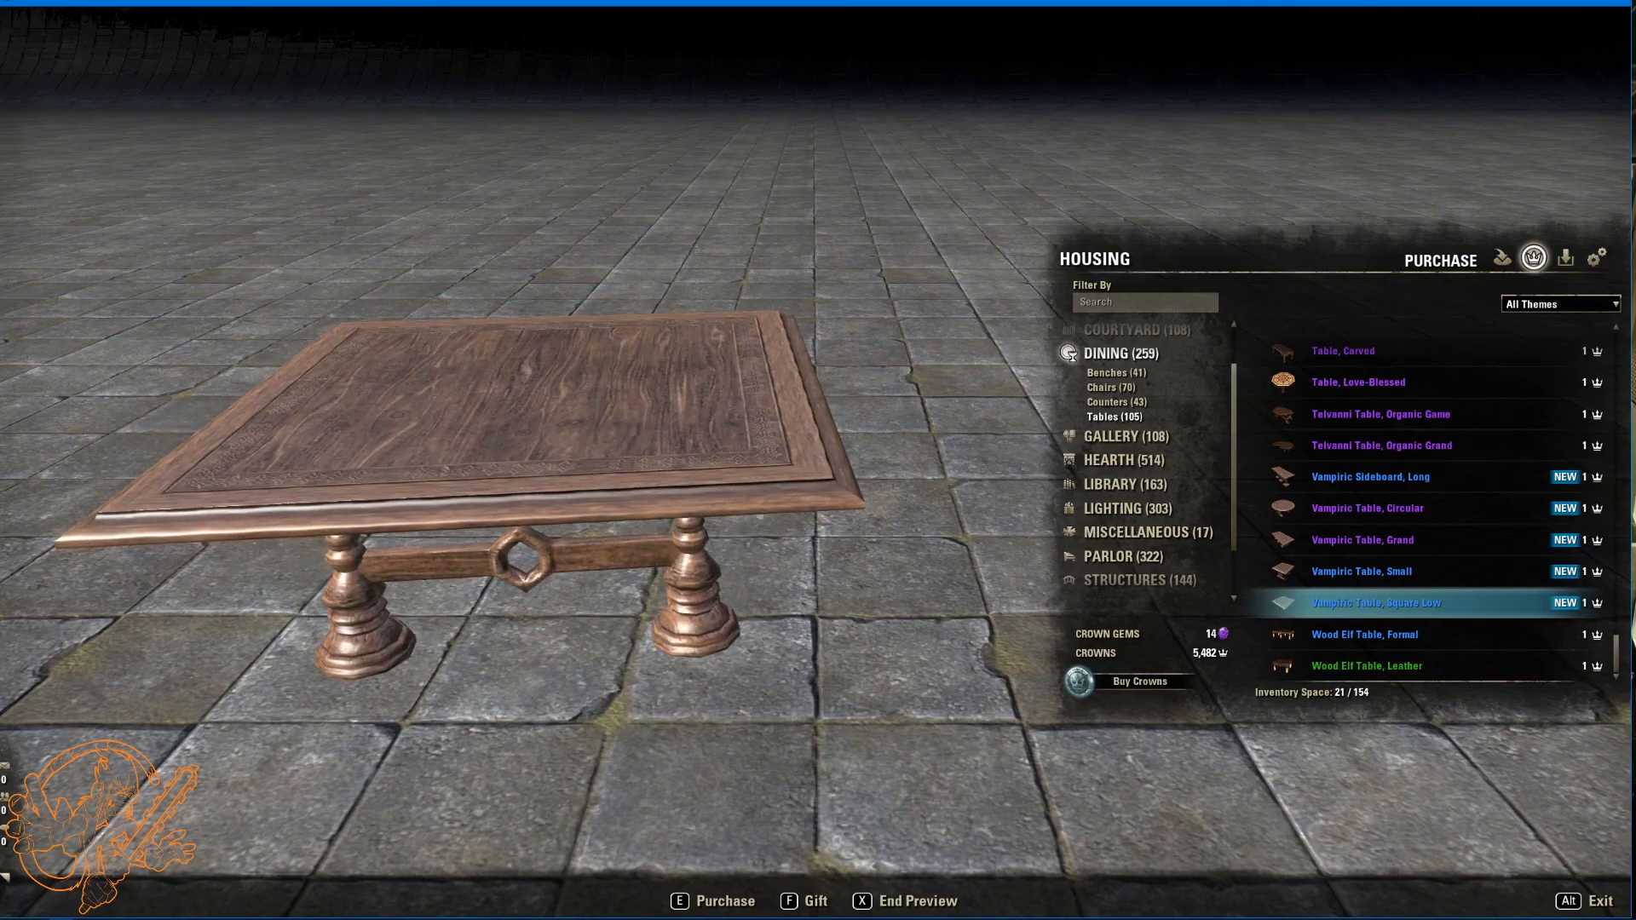
{"action": "mouse_move", "coordinate": [1366, 508]}
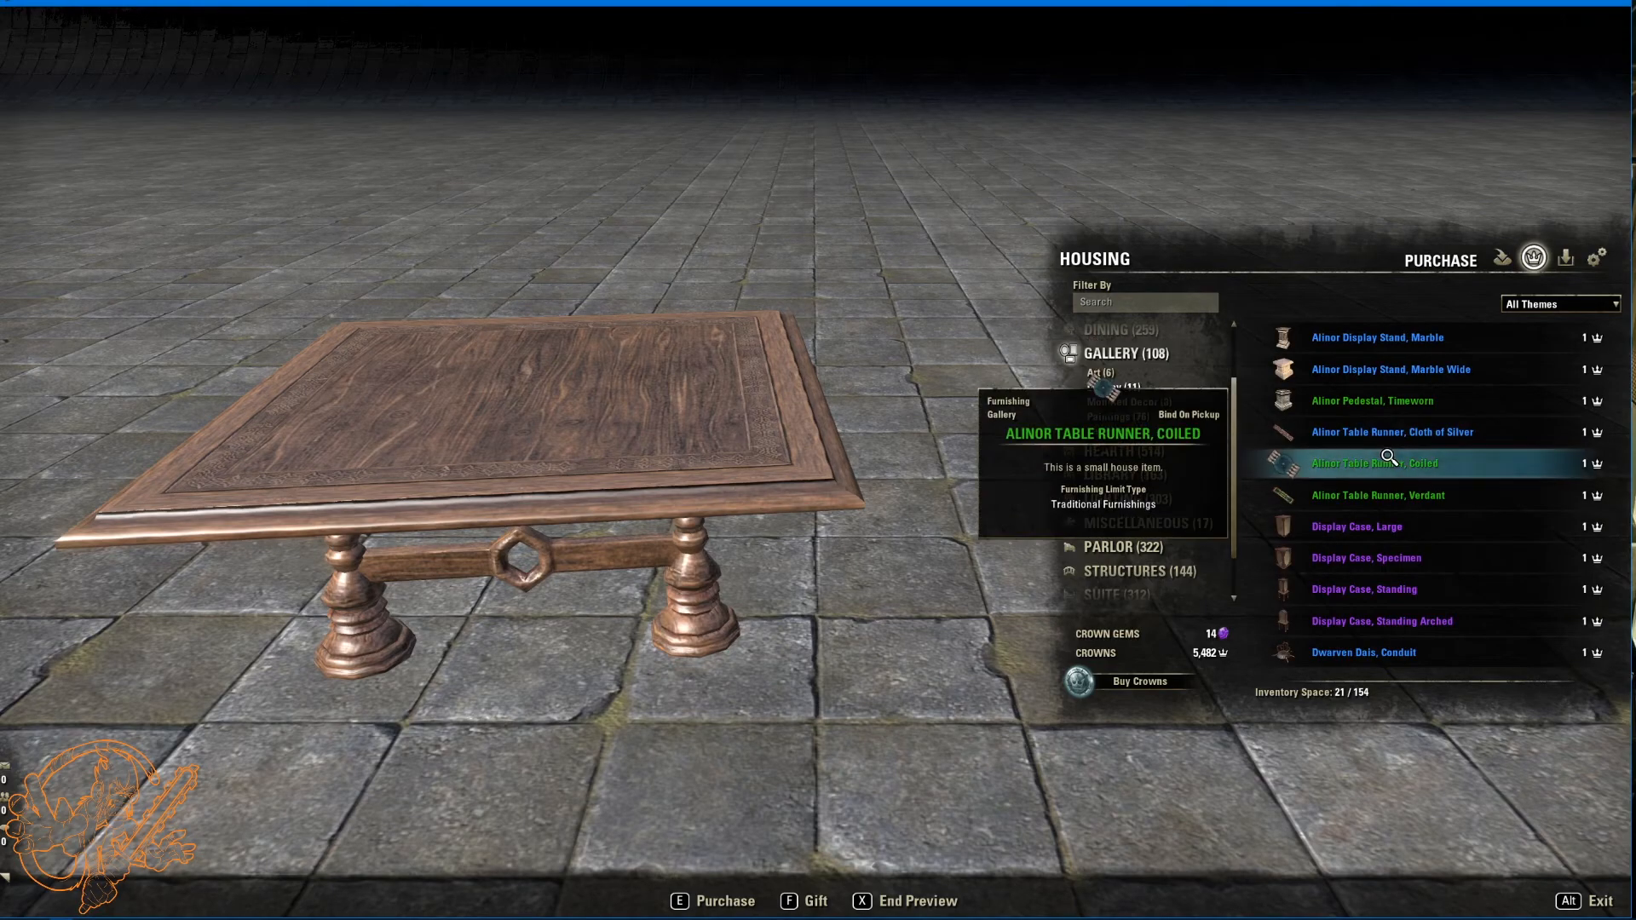
Step: Switch to Gallery paintings and preview Before the Trade Gathering, rotating its frame
{"action": "left_click", "coordinate": [1121, 400]}
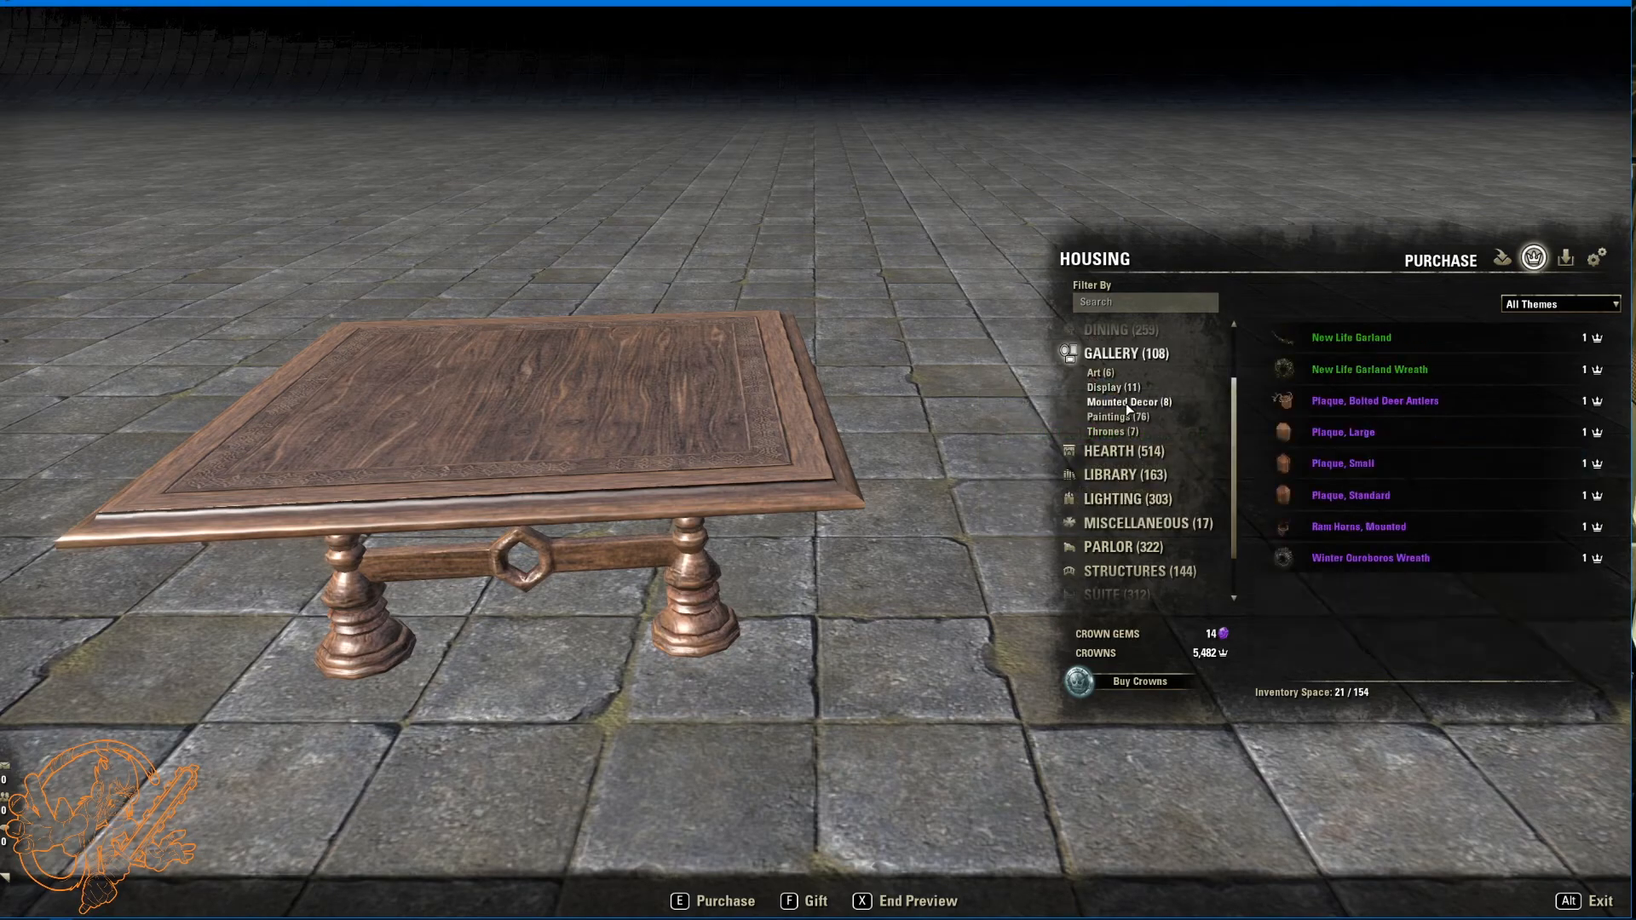
{"action": "left_click", "coordinate": [1111, 416]}
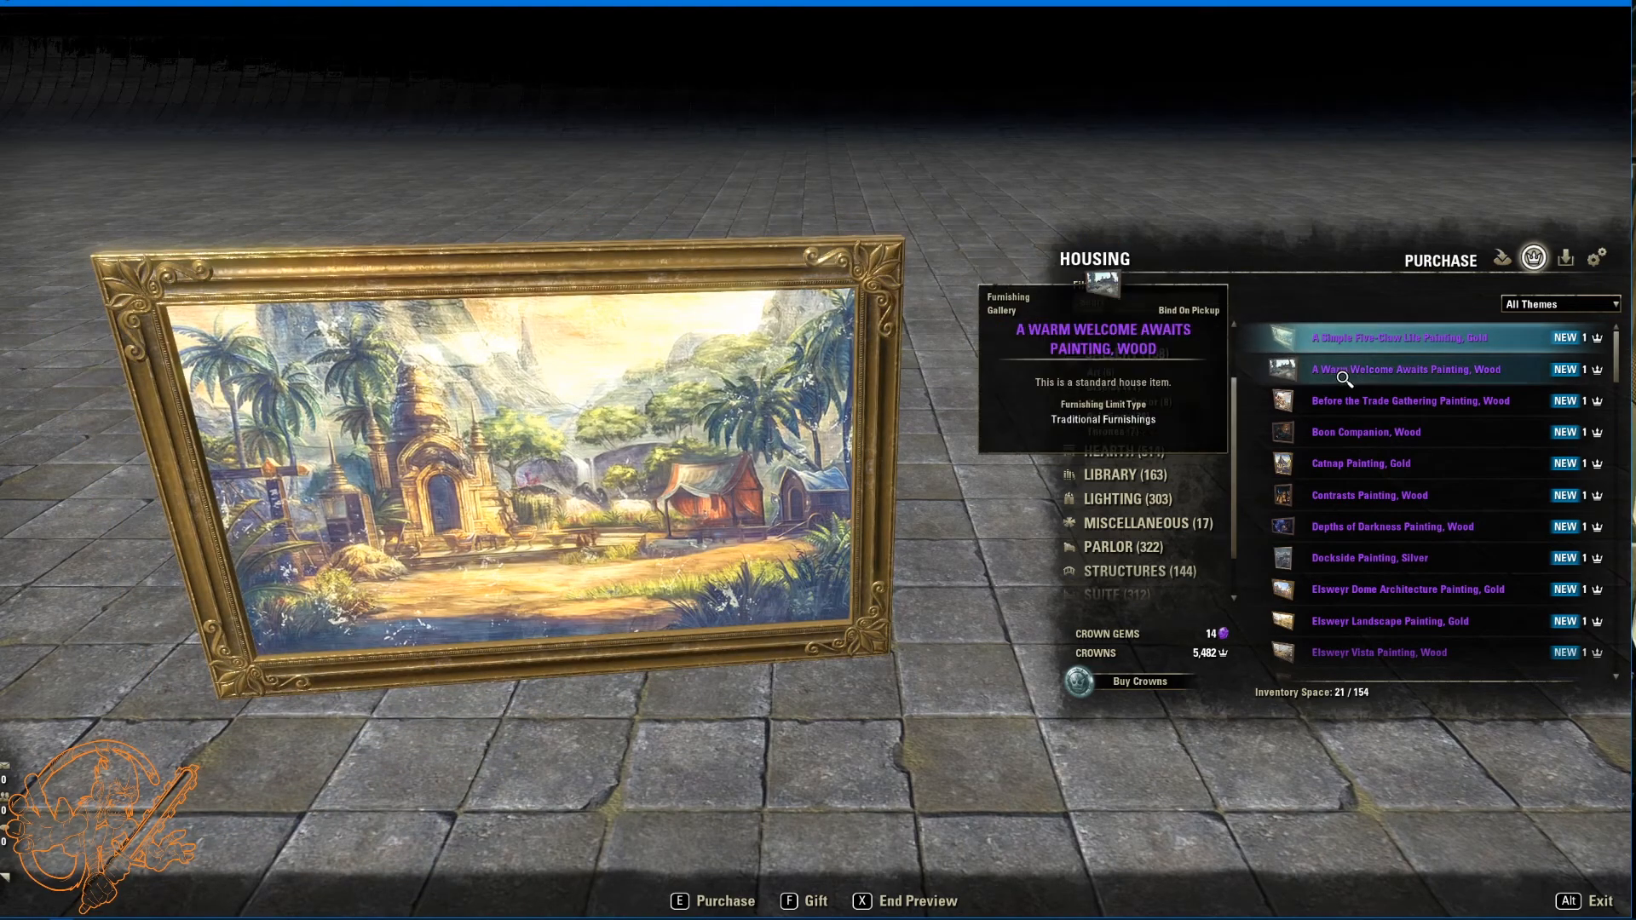
{"action": "left_click", "coordinate": [1367, 433]}
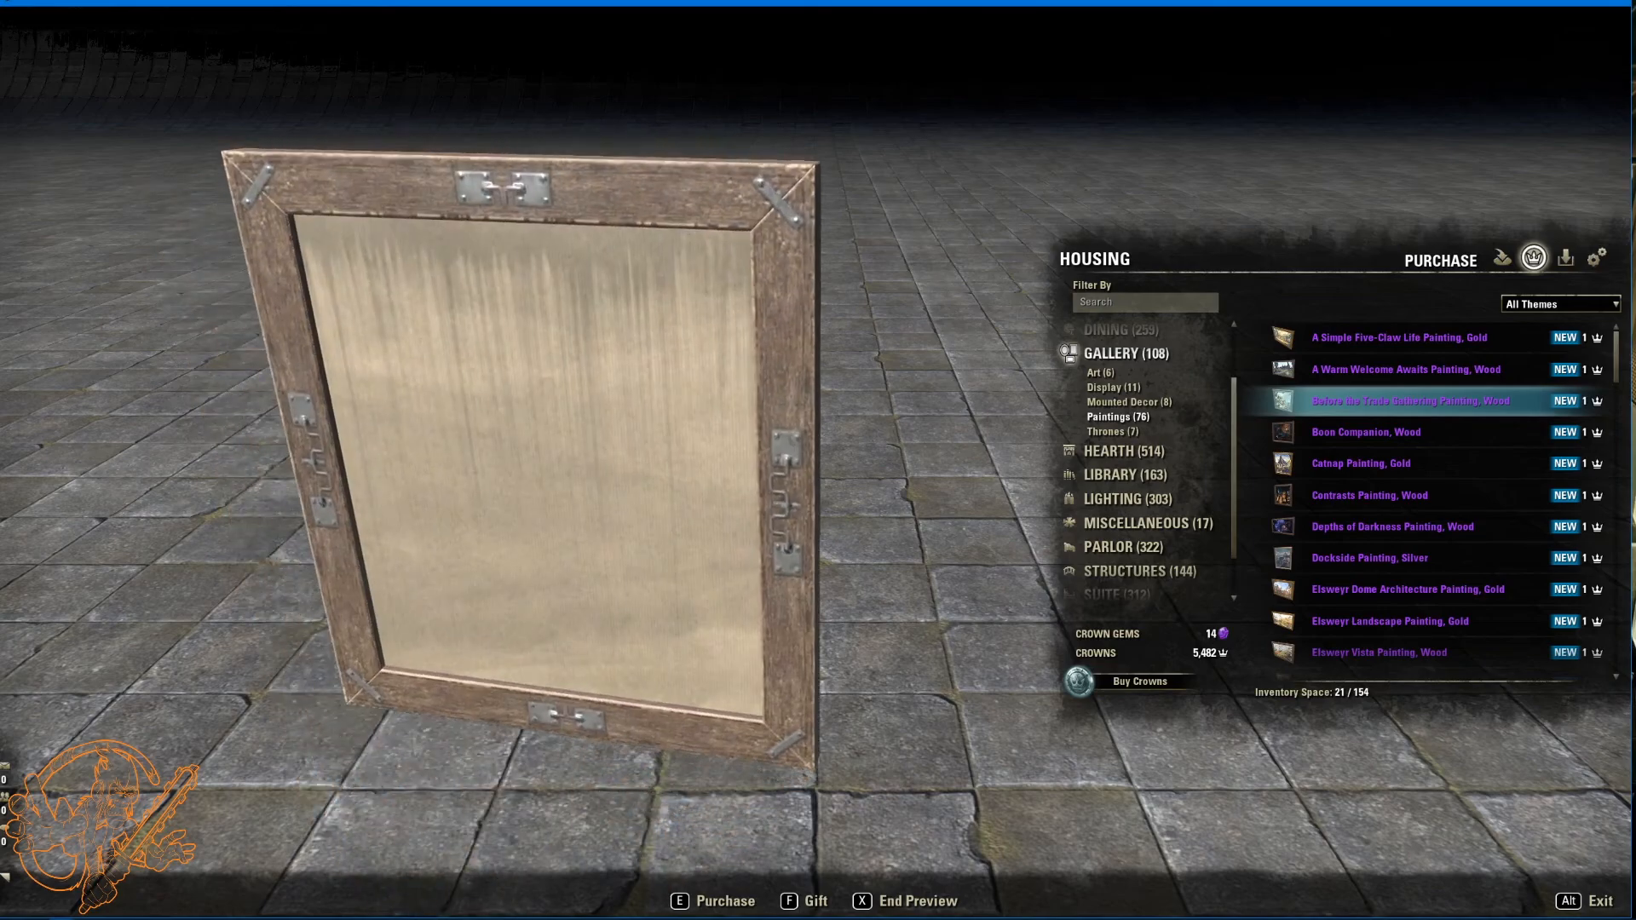
{"action": "left_click_drag", "start_coordinate": [521, 470], "coordinate": [522, 512]}
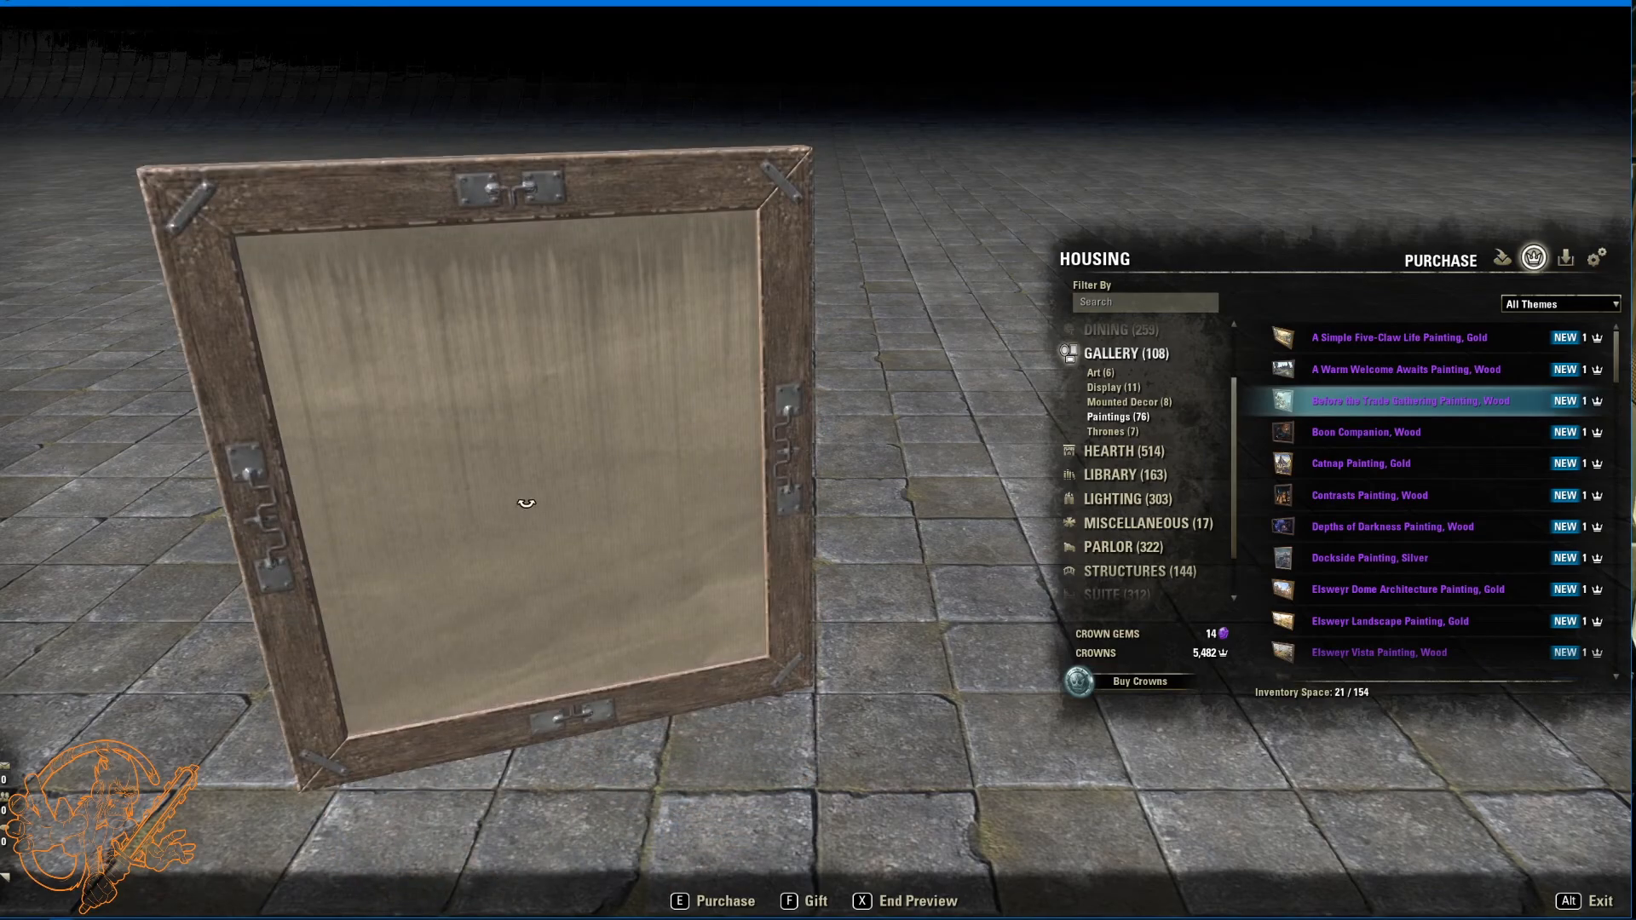
{"action": "mouse_move", "coordinate": [1403, 557]}
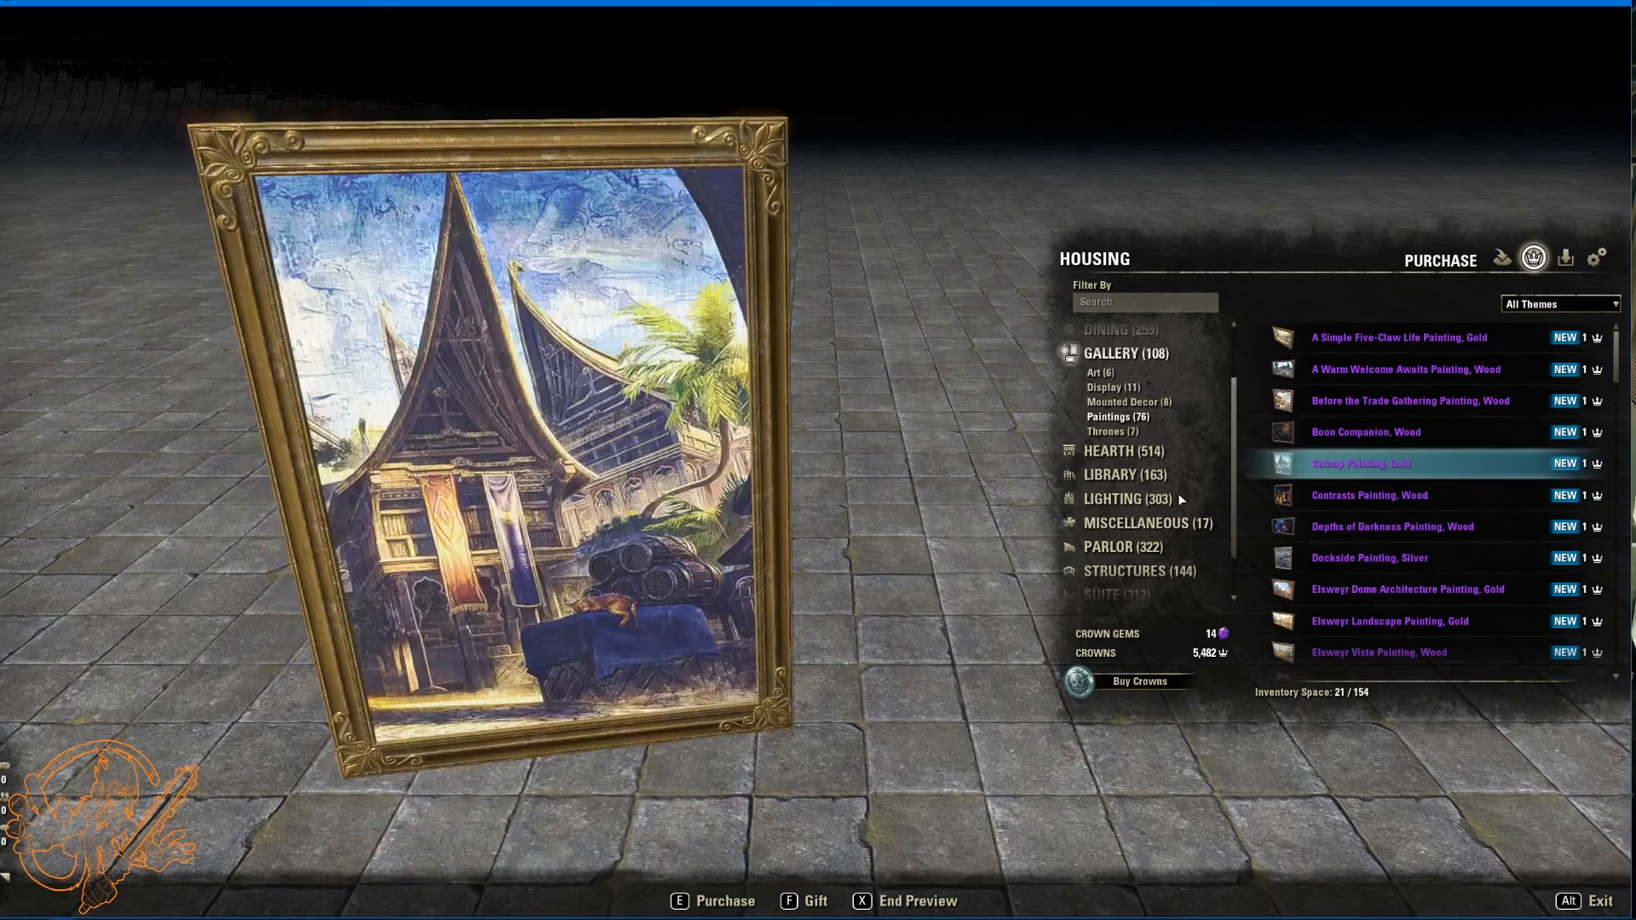
Step: Preview the Contrasts, Depths of Darkness, Elsweyr Dome Architecture and Elsweyr Landscape paintings
{"action": "left_click", "coordinate": [1370, 494]}
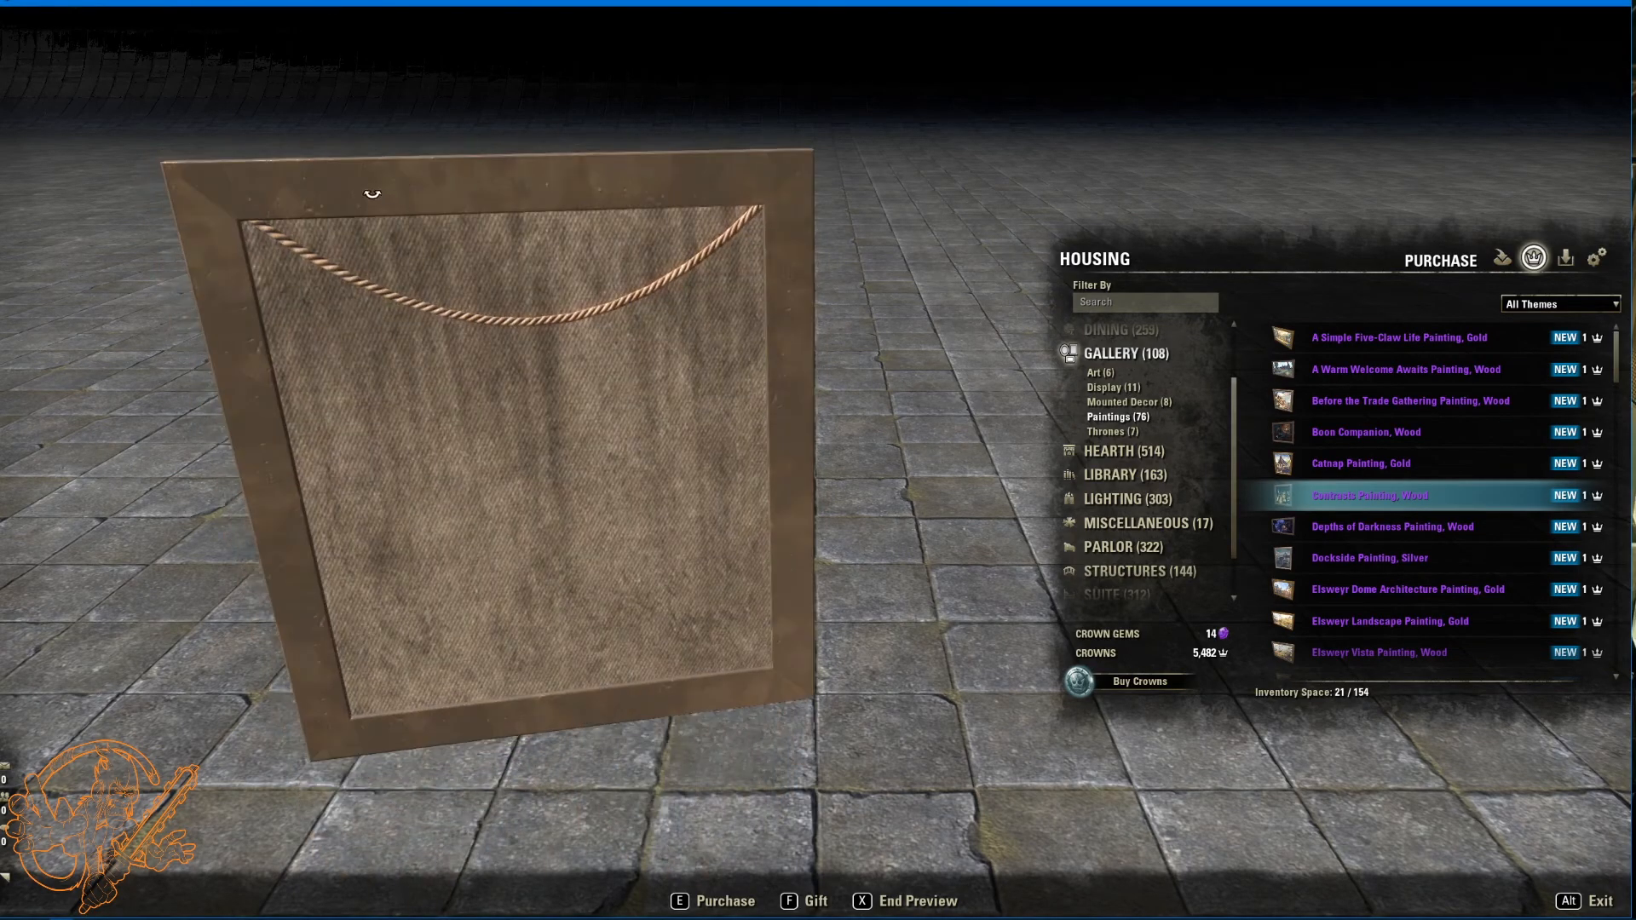
{"action": "left_click", "coordinate": [1370, 494]}
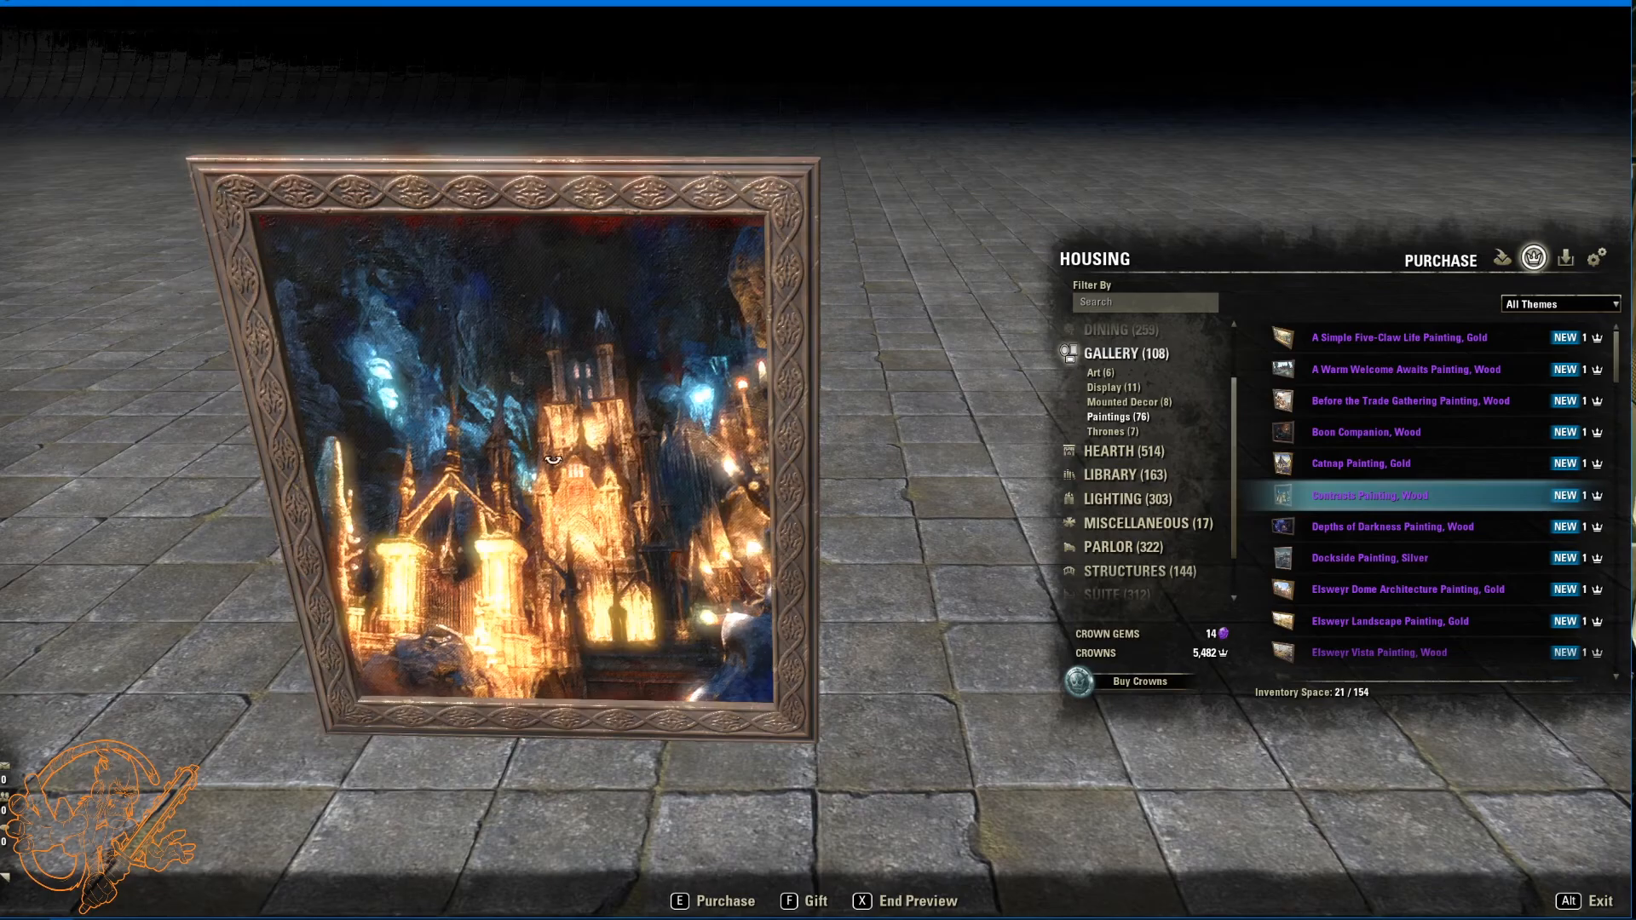
{"action": "left_click", "coordinate": [1394, 526]}
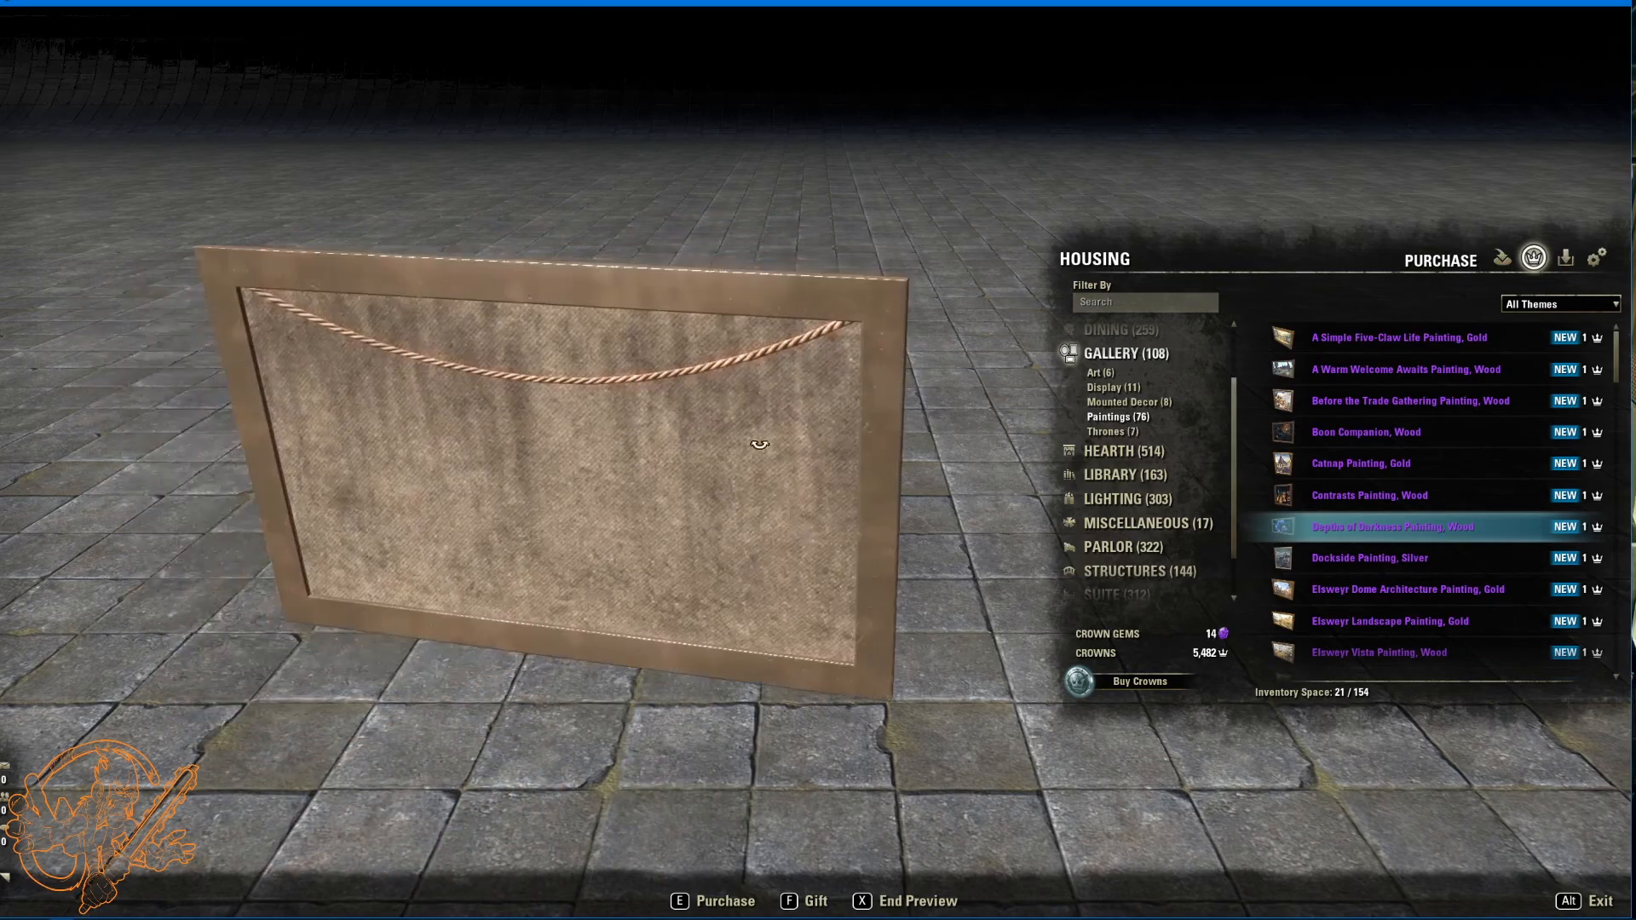
{"action": "mouse_move", "coordinate": [1408, 588]}
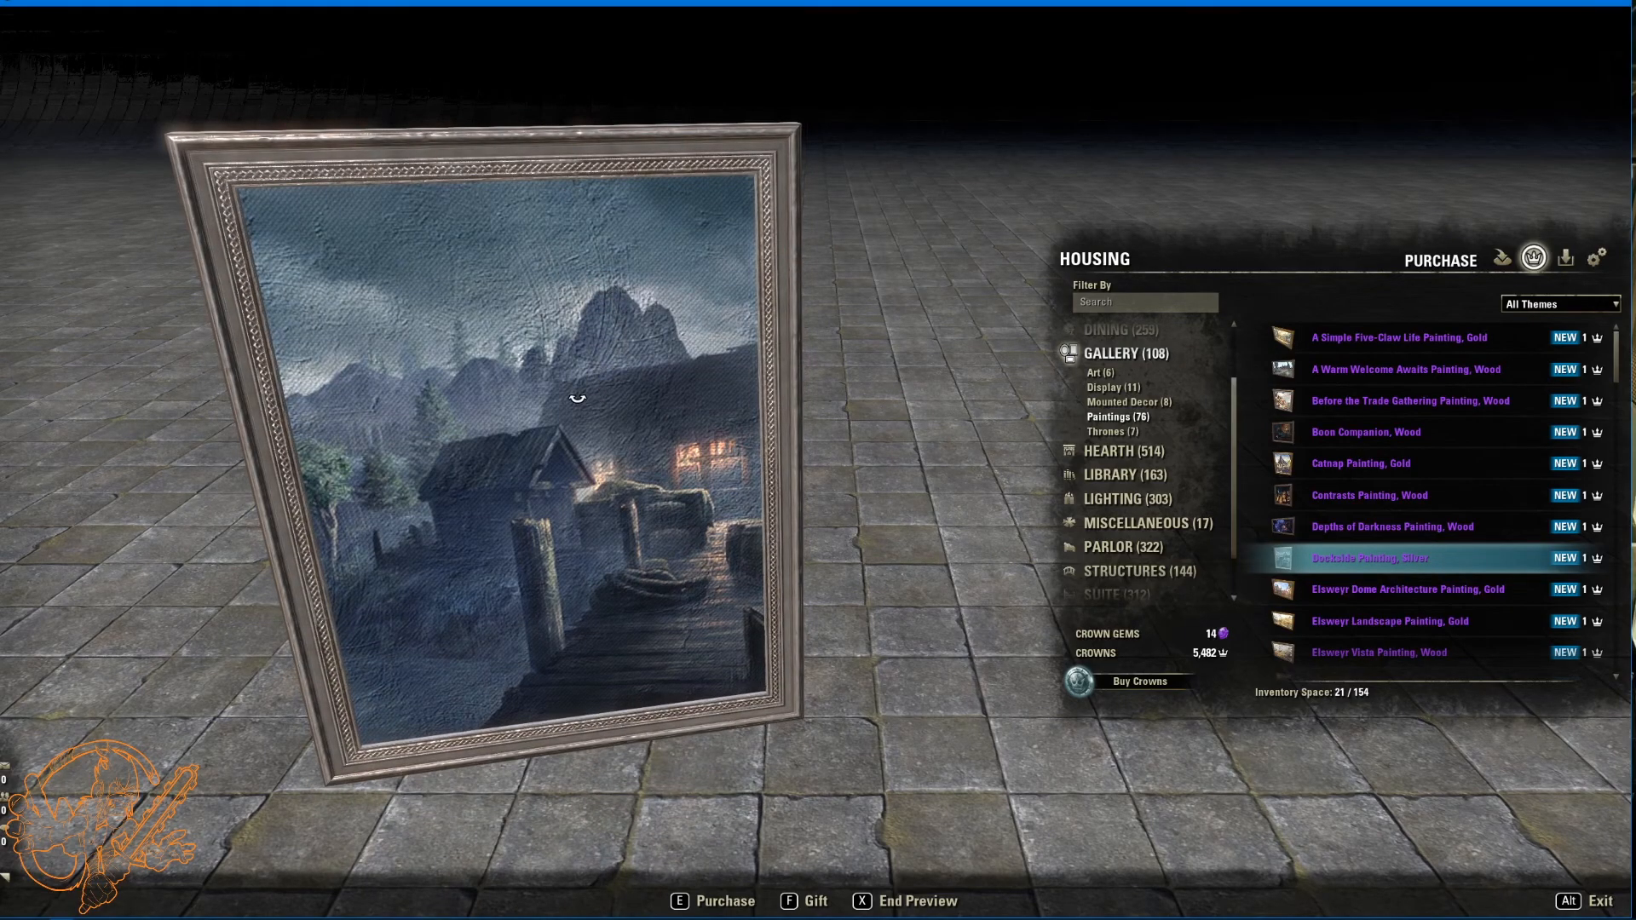
{"action": "mouse_move", "coordinate": [1339, 621]}
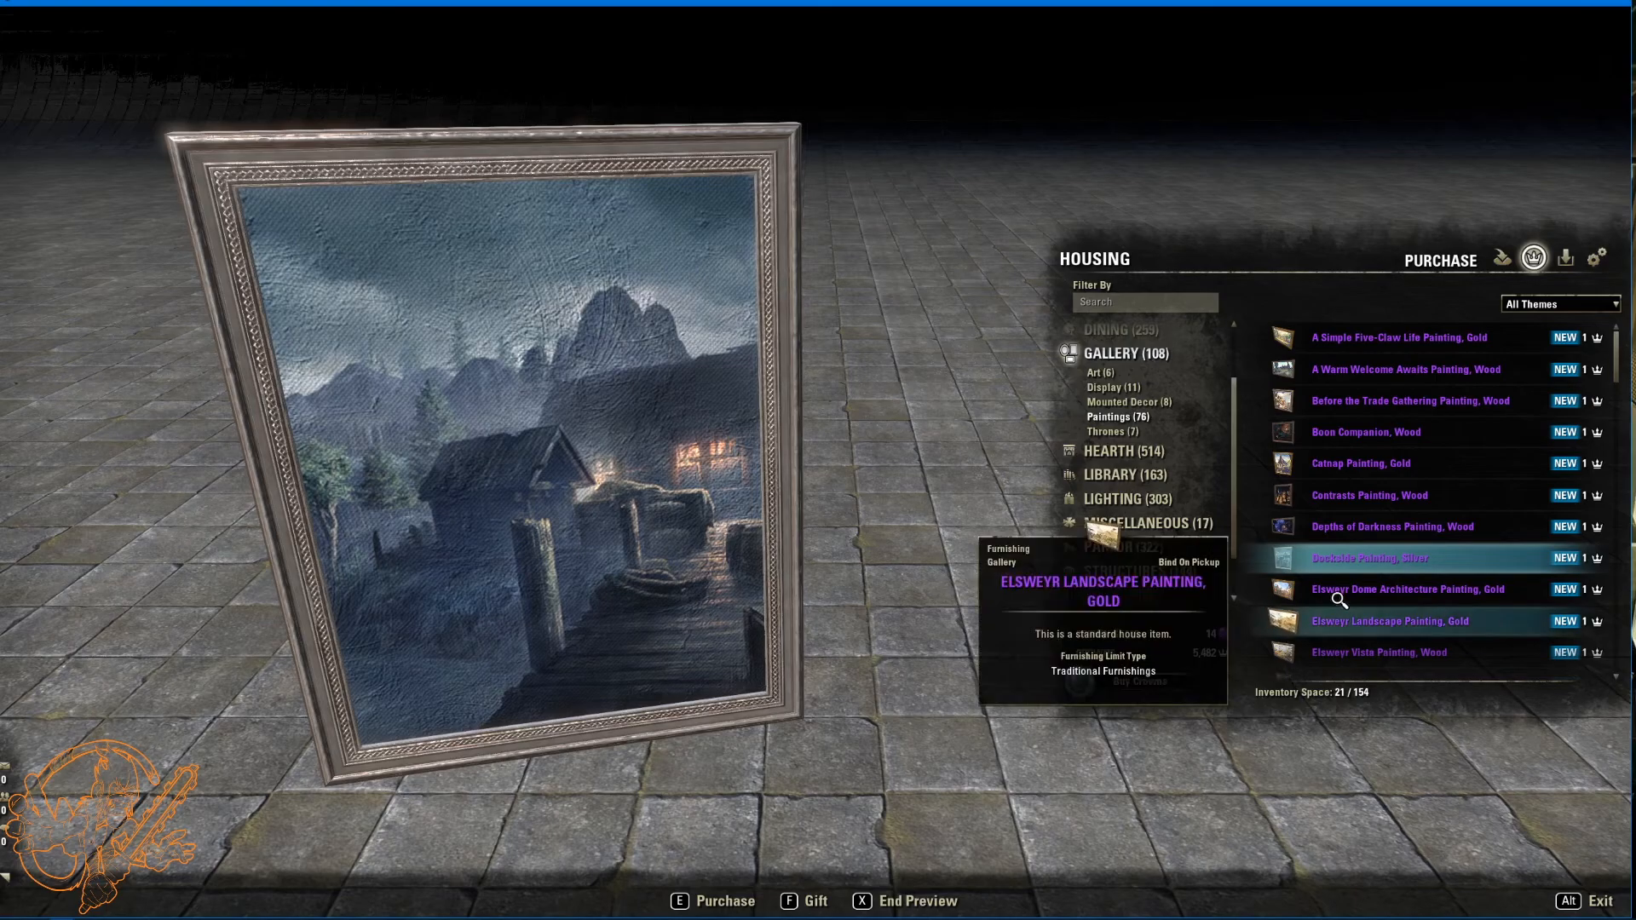
{"action": "left_click", "coordinate": [1408, 588]}
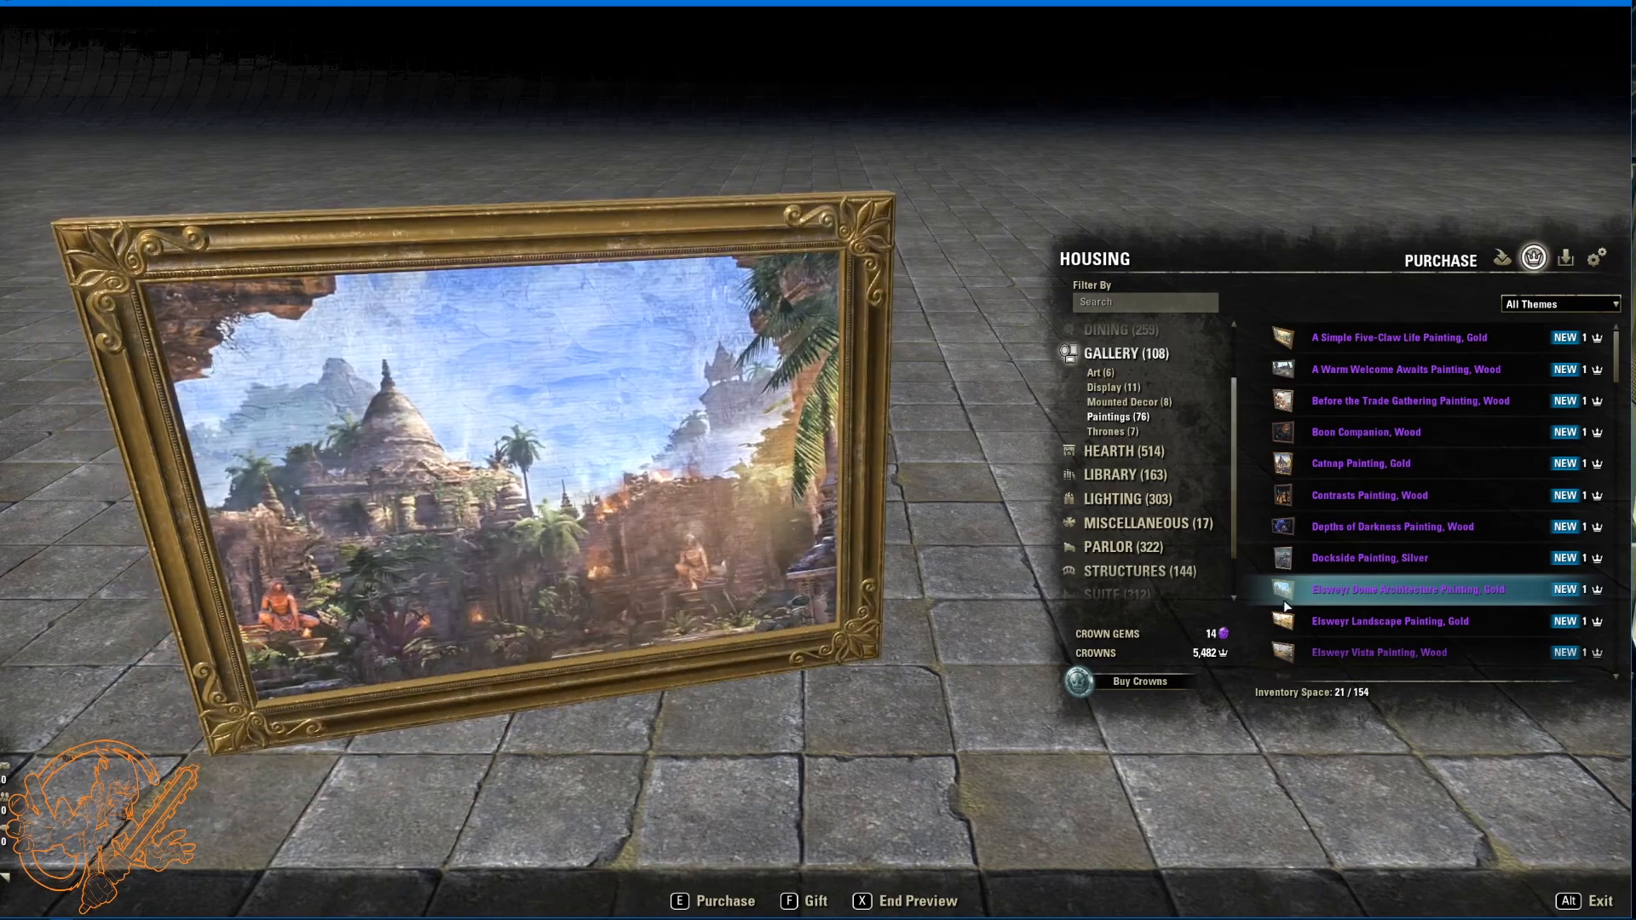
{"action": "left_click", "coordinate": [1390, 620]}
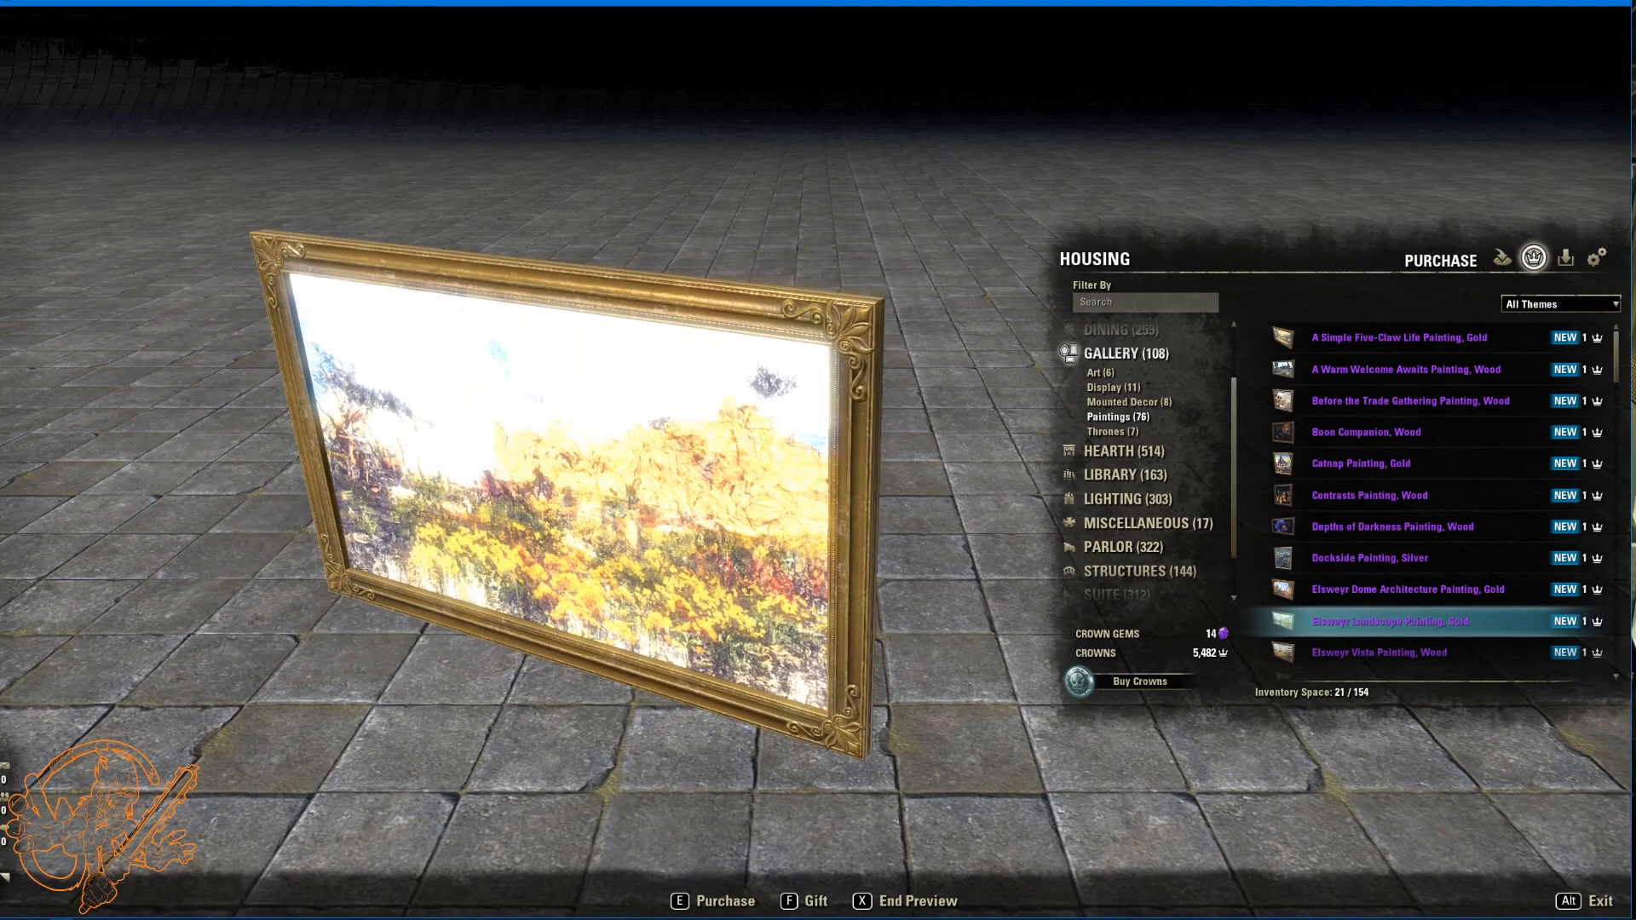
{"action": "mouse_move", "coordinate": [1379, 651]}
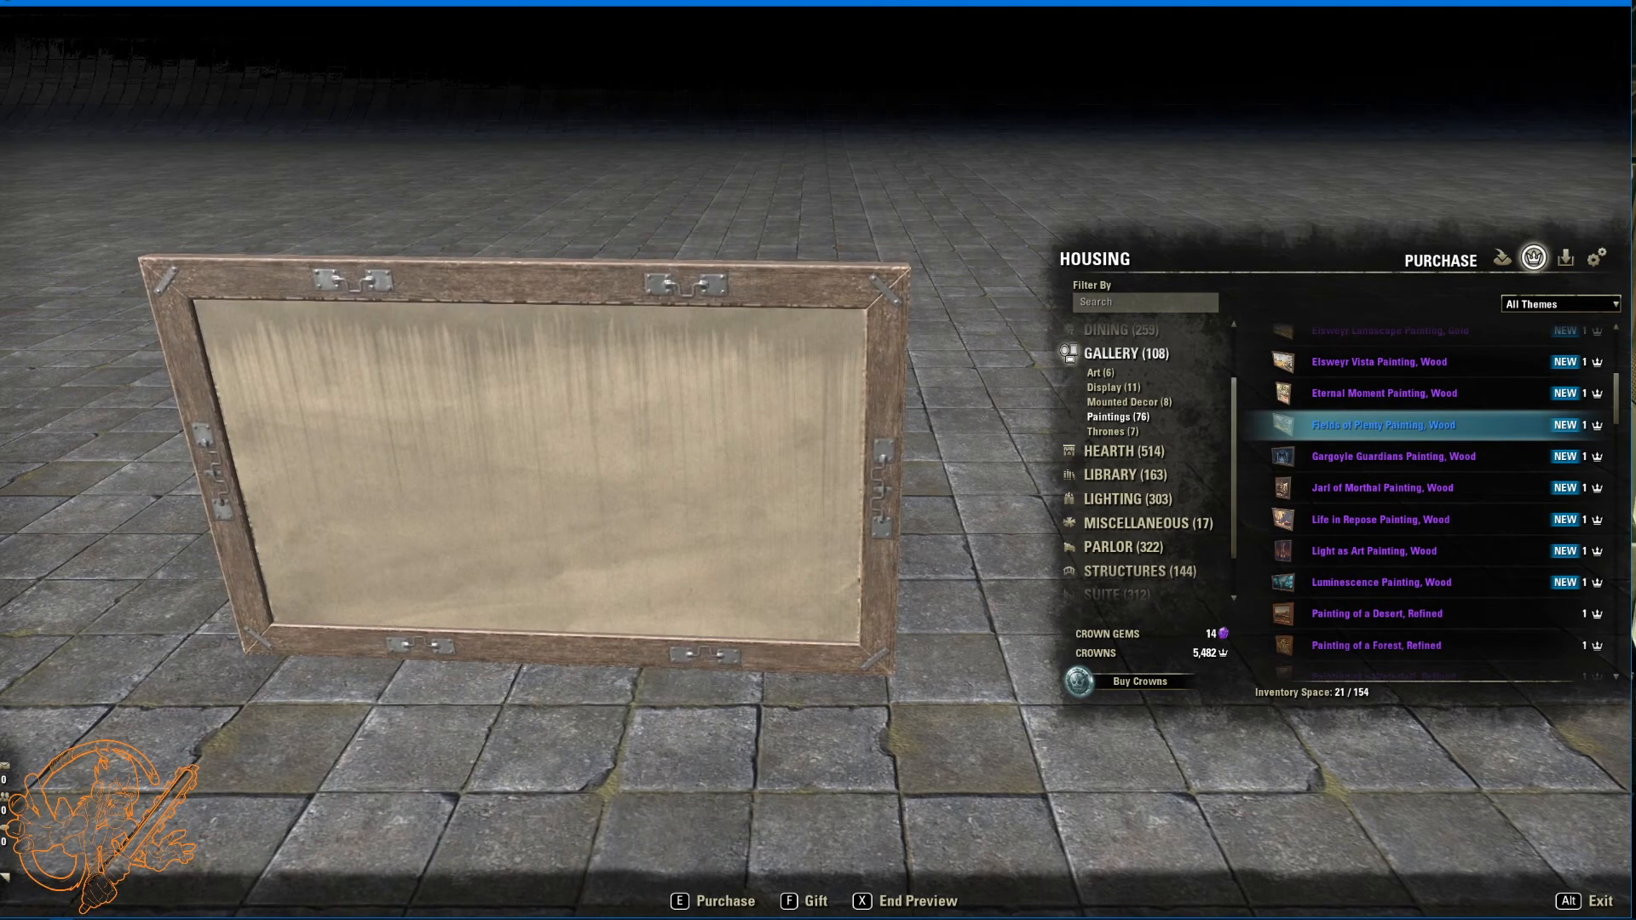
Step: Preview the Gargoyle Guardians, Jarl of Morthal and Luminescence paintings
{"action": "left_click", "coordinate": [1394, 456]}
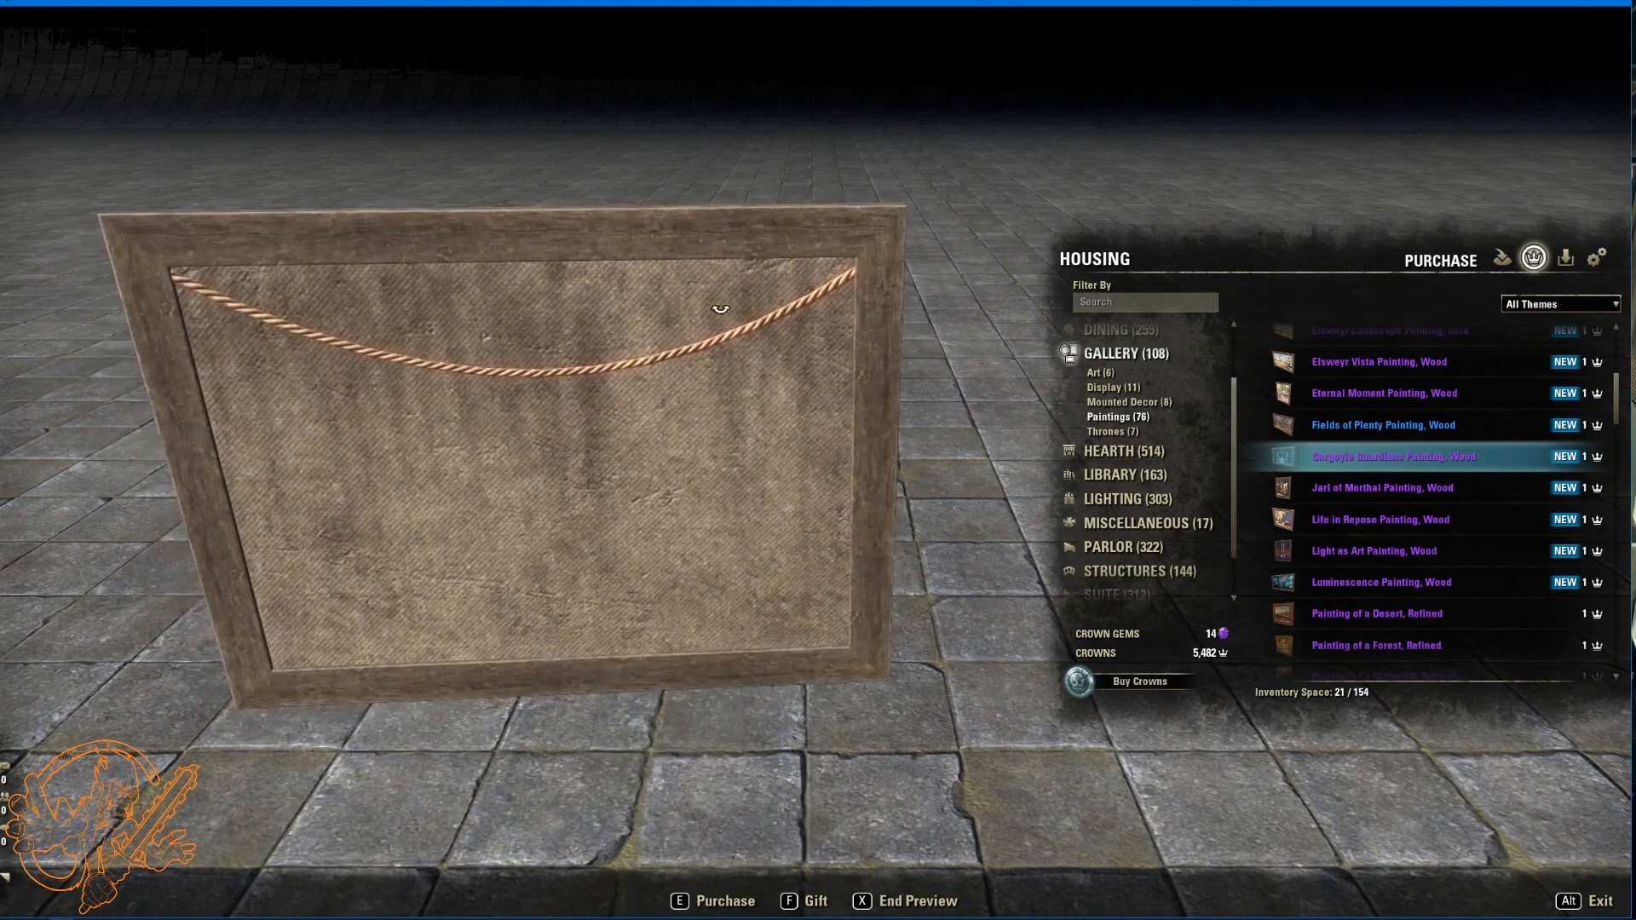
{"action": "left_click", "coordinate": [1381, 487]}
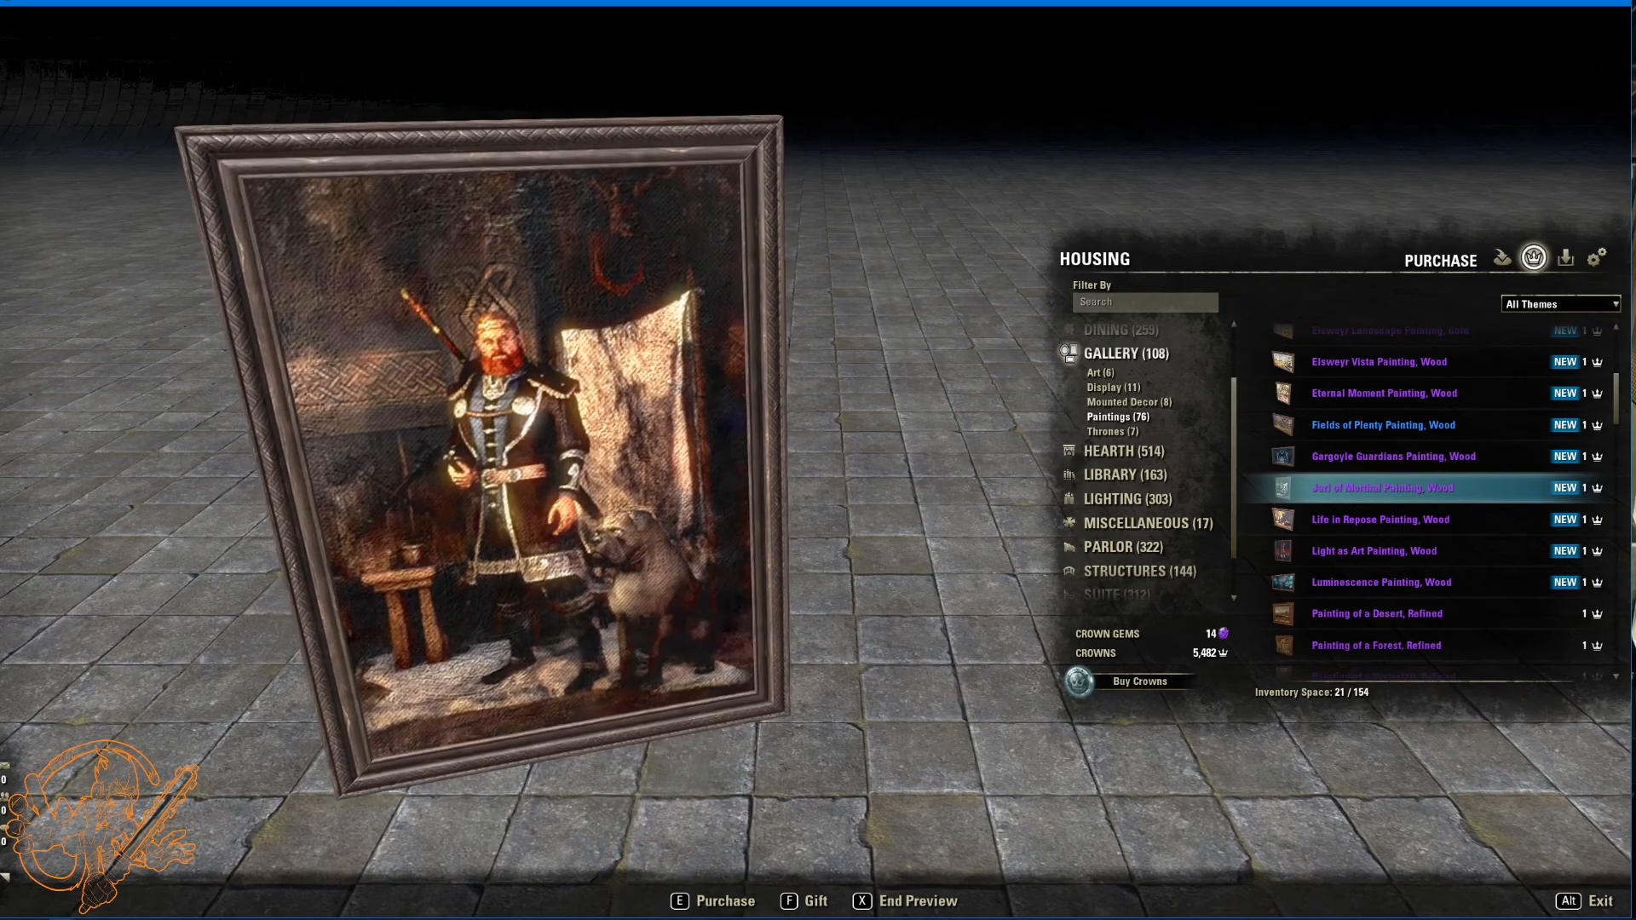
{"action": "mouse_move", "coordinate": [1343, 518]}
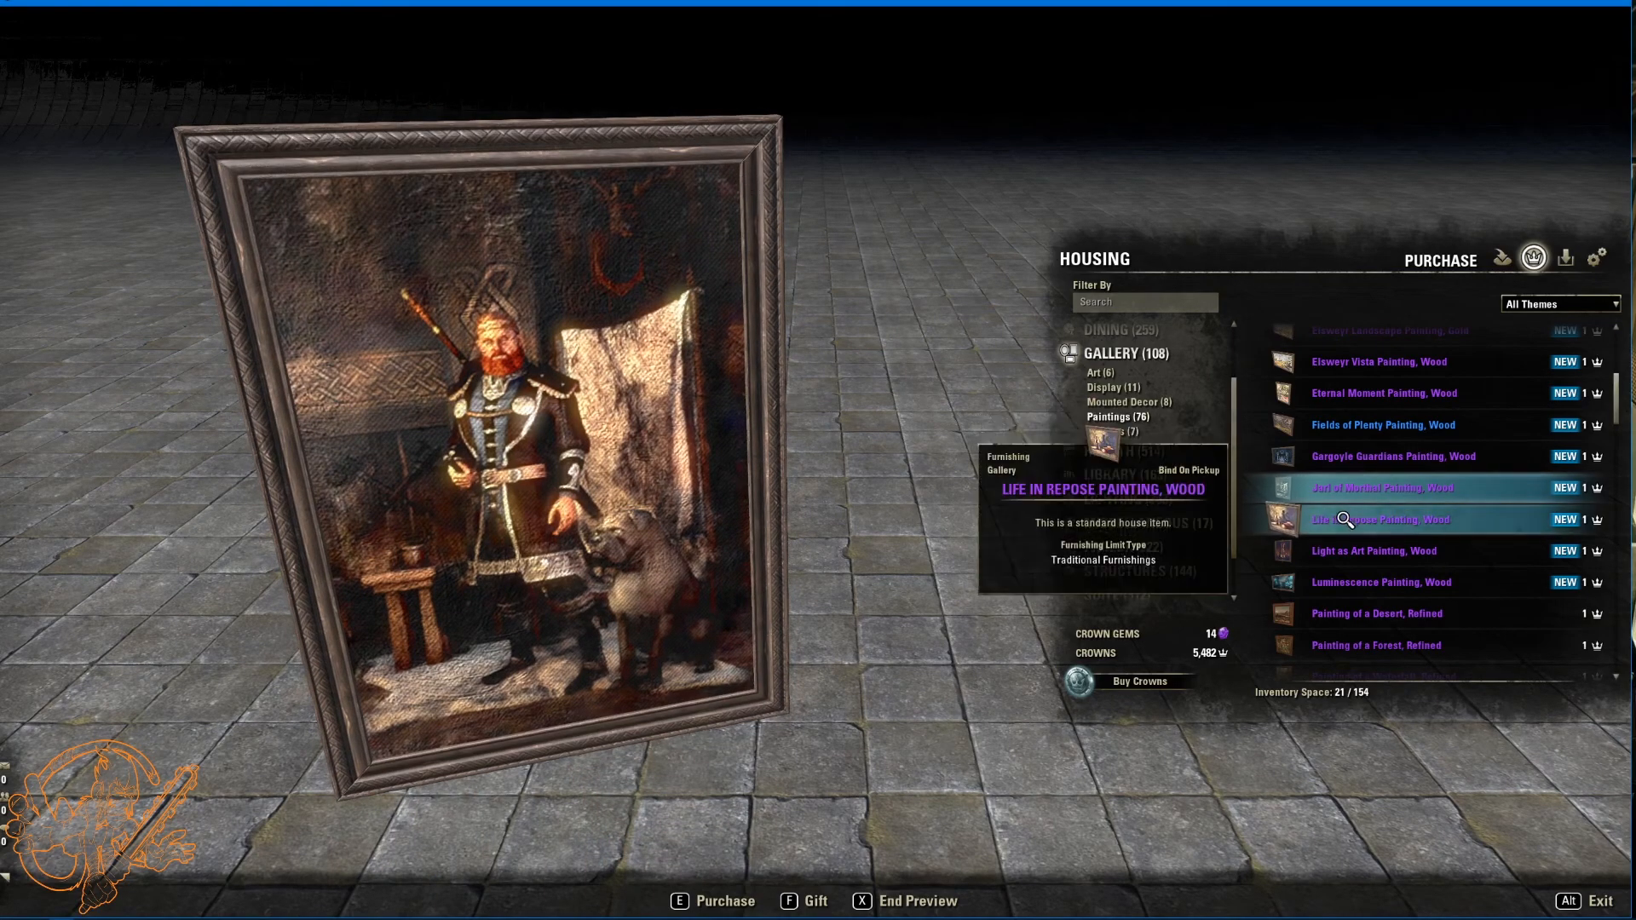
{"action": "left_click", "coordinate": [1381, 520]}
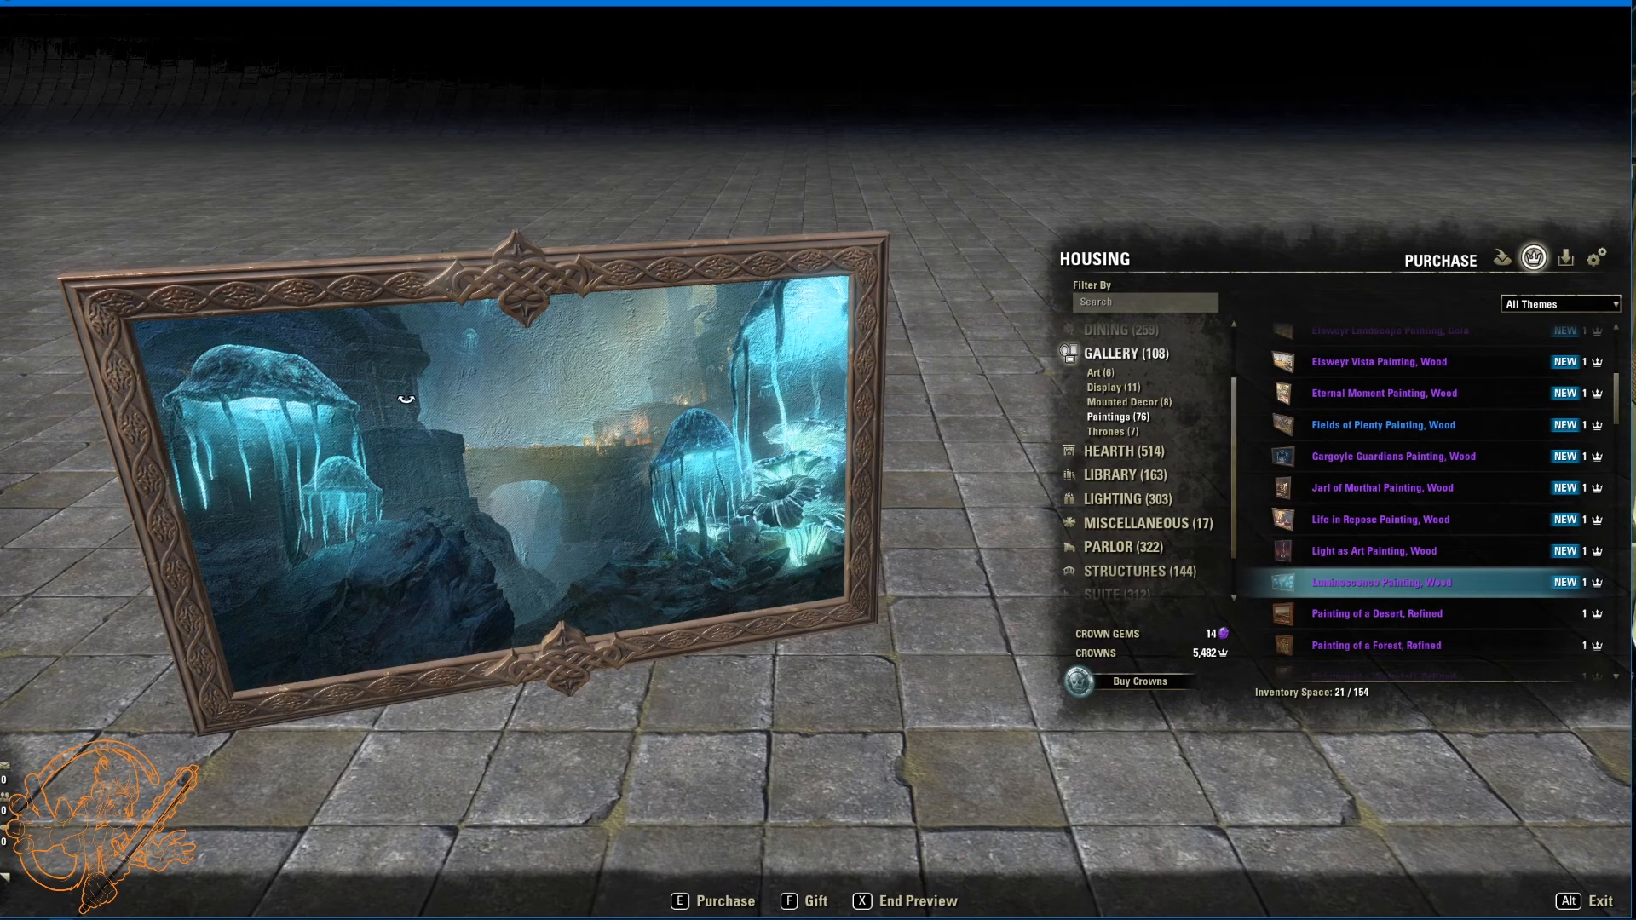
{"action": "mouse_move", "coordinate": [680, 467]}
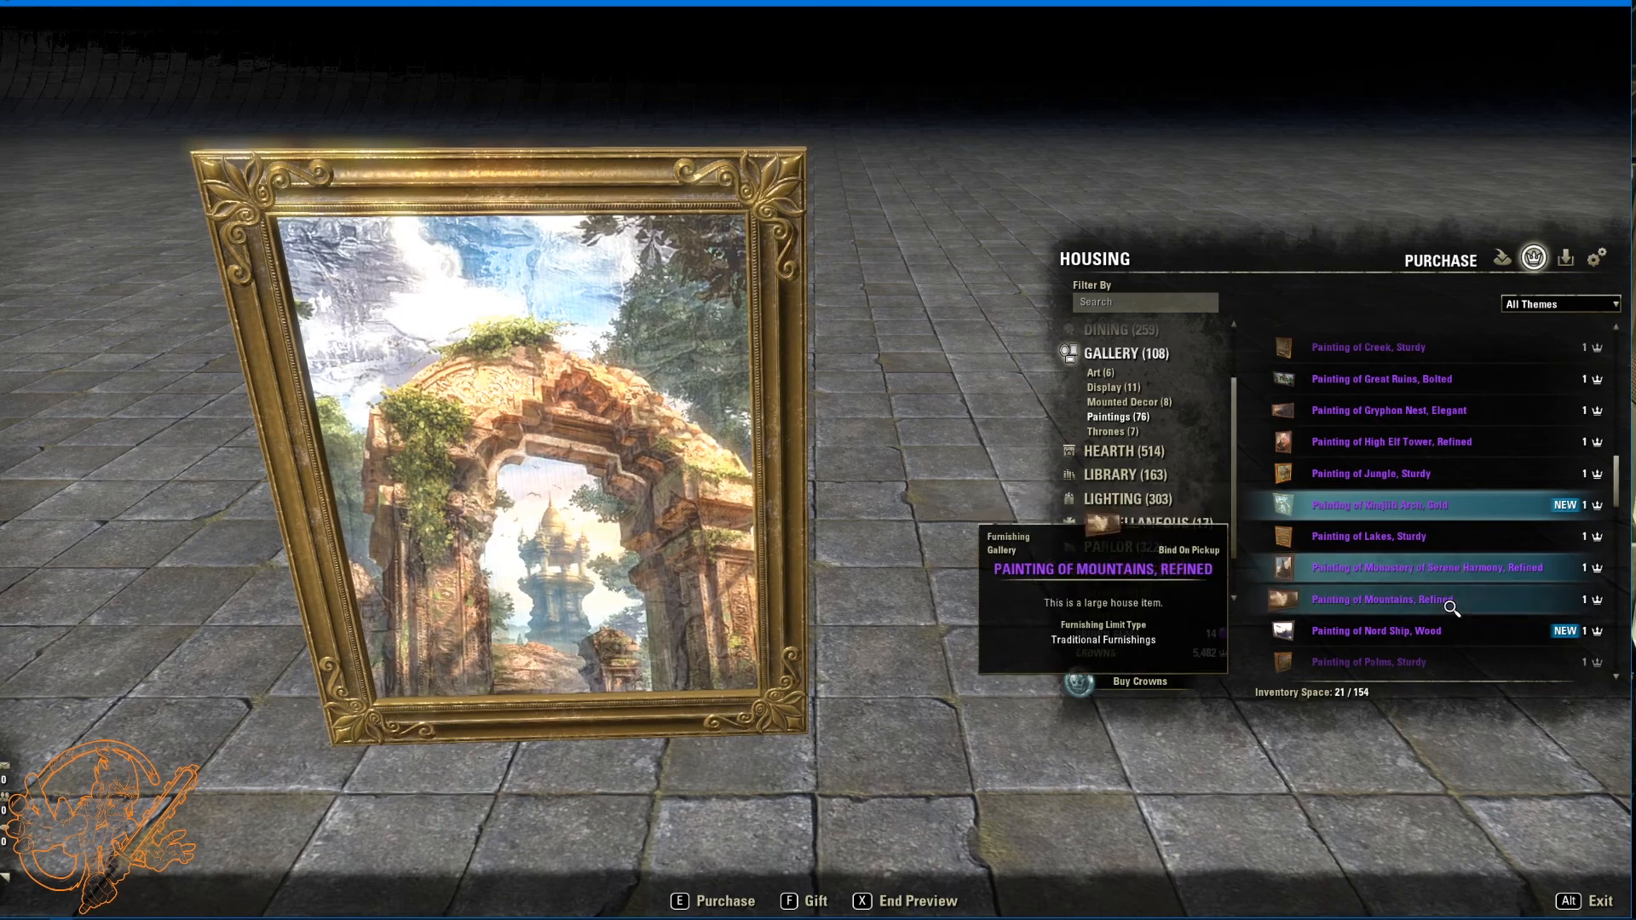
Step: Preview the Red Mist Blooming Painting, Wood
{"action": "left_click", "coordinate": [1377, 631]}
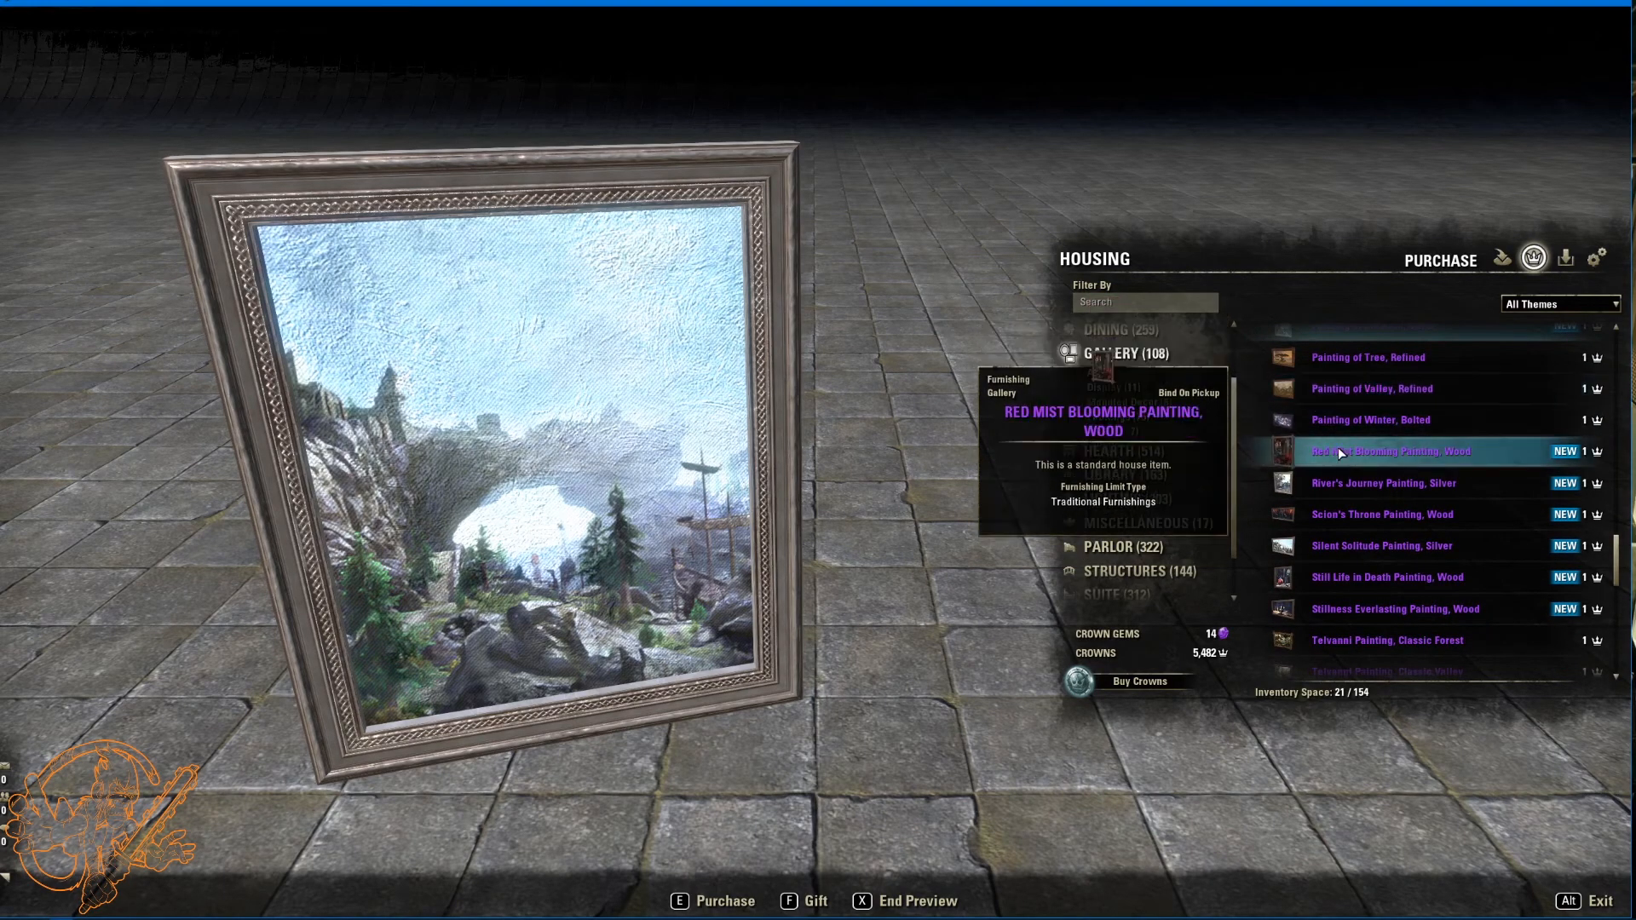
Step: Preview River's Journey, Scion's Throne, Silent Solitude, Still Life in Death and Stillness Everlasting paintings
{"action": "left_click", "coordinate": [1384, 452]}
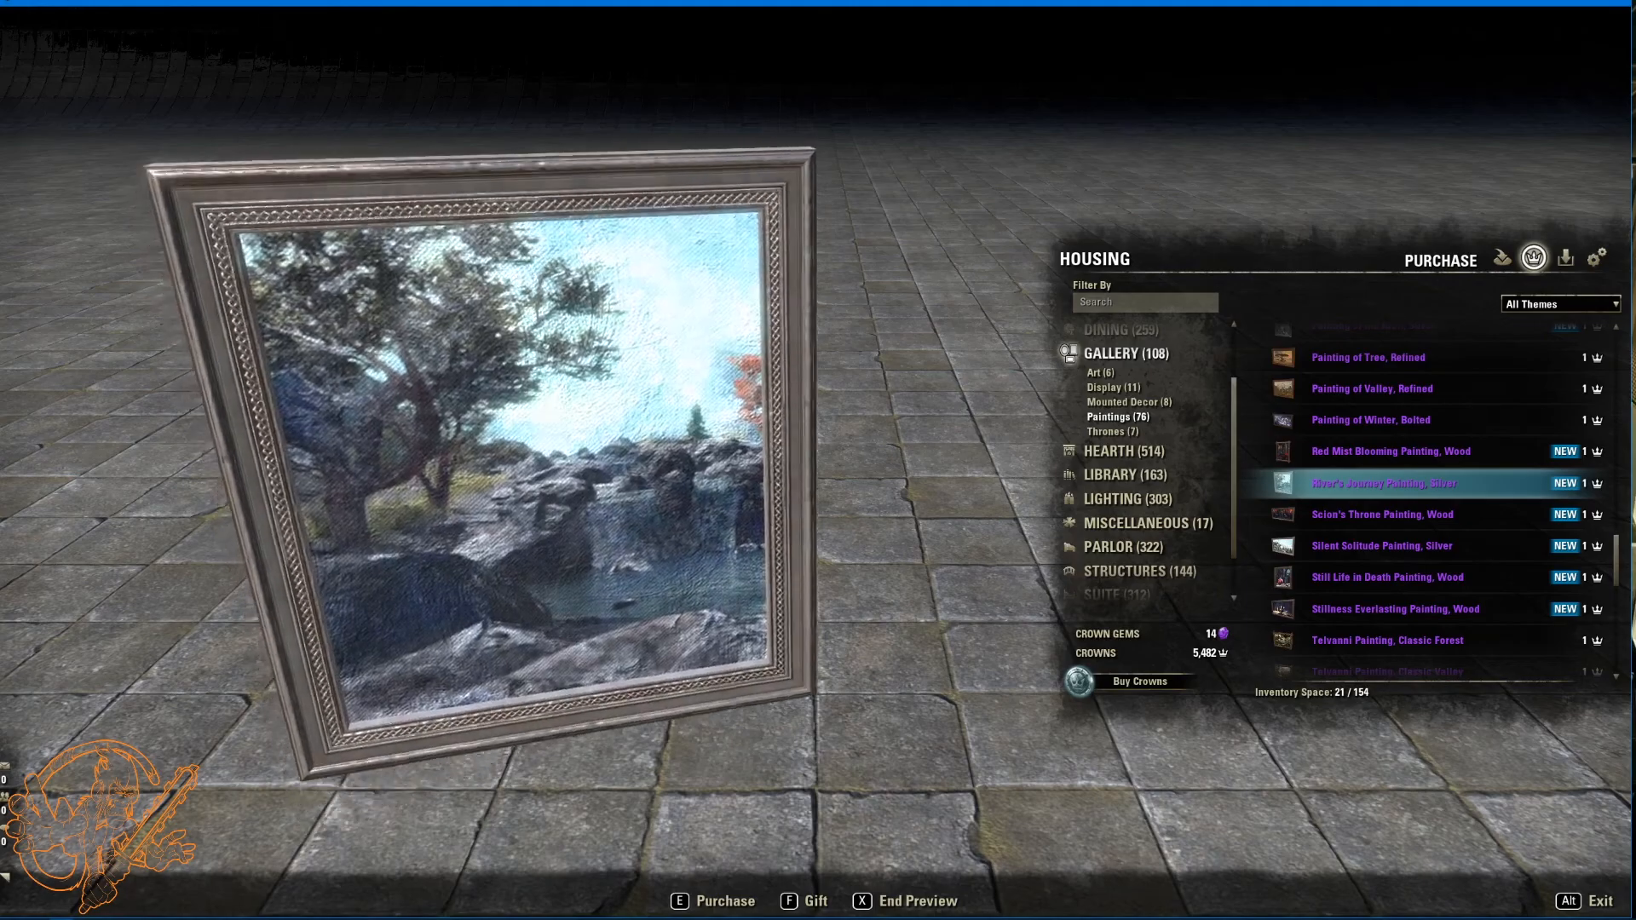
{"action": "left_click", "coordinate": [1377, 515]}
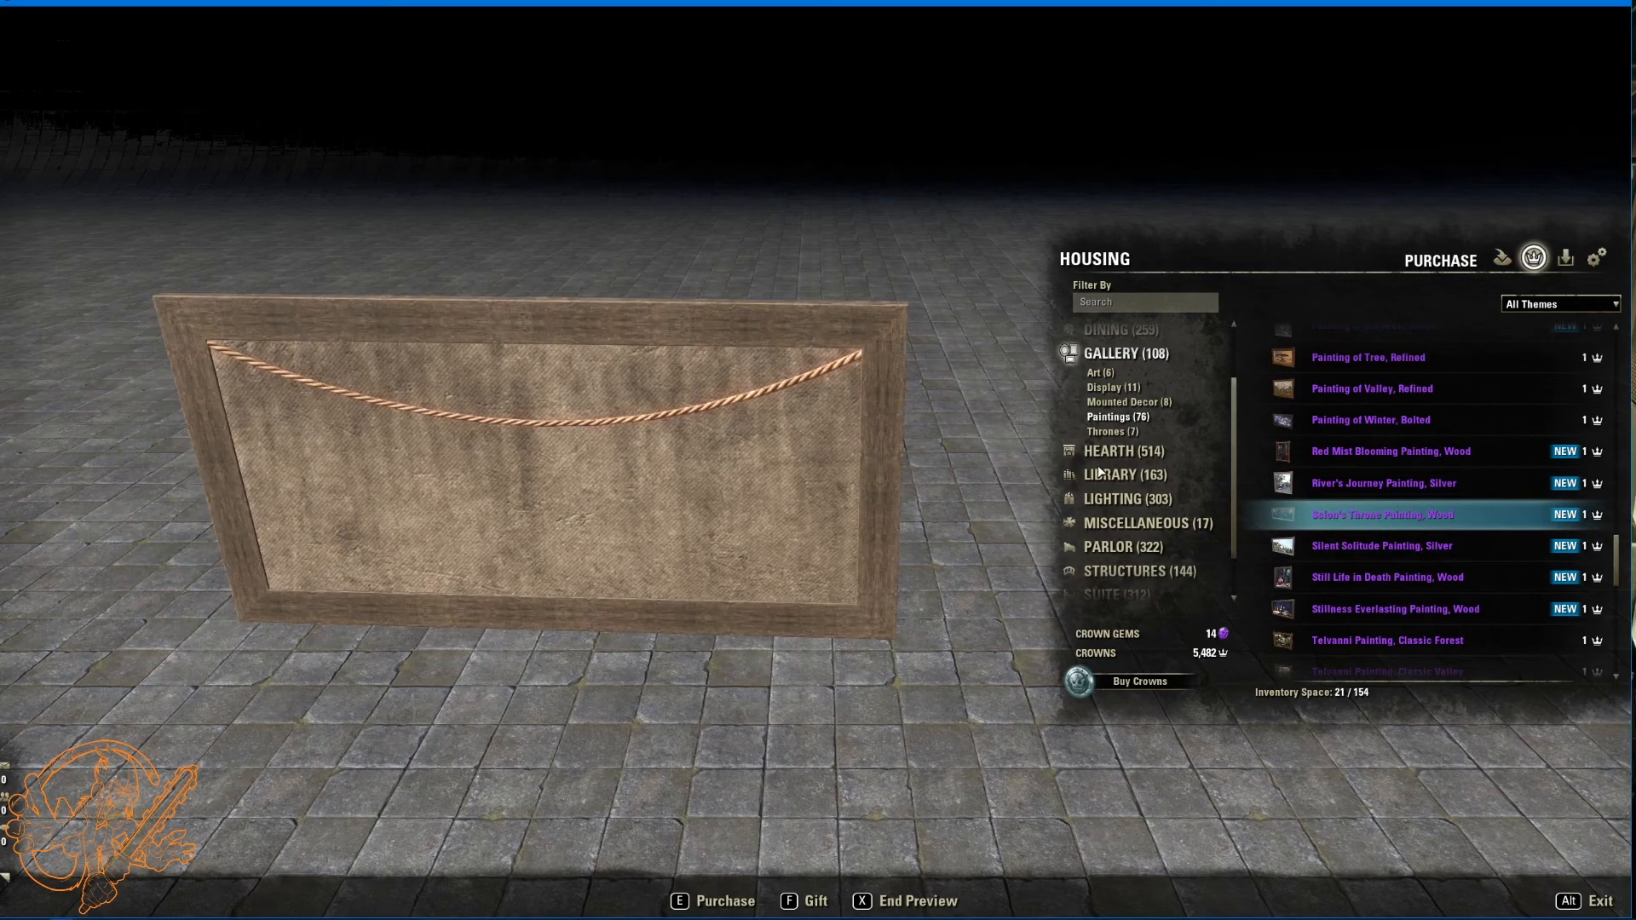
{"action": "left_click", "coordinate": [1380, 546]}
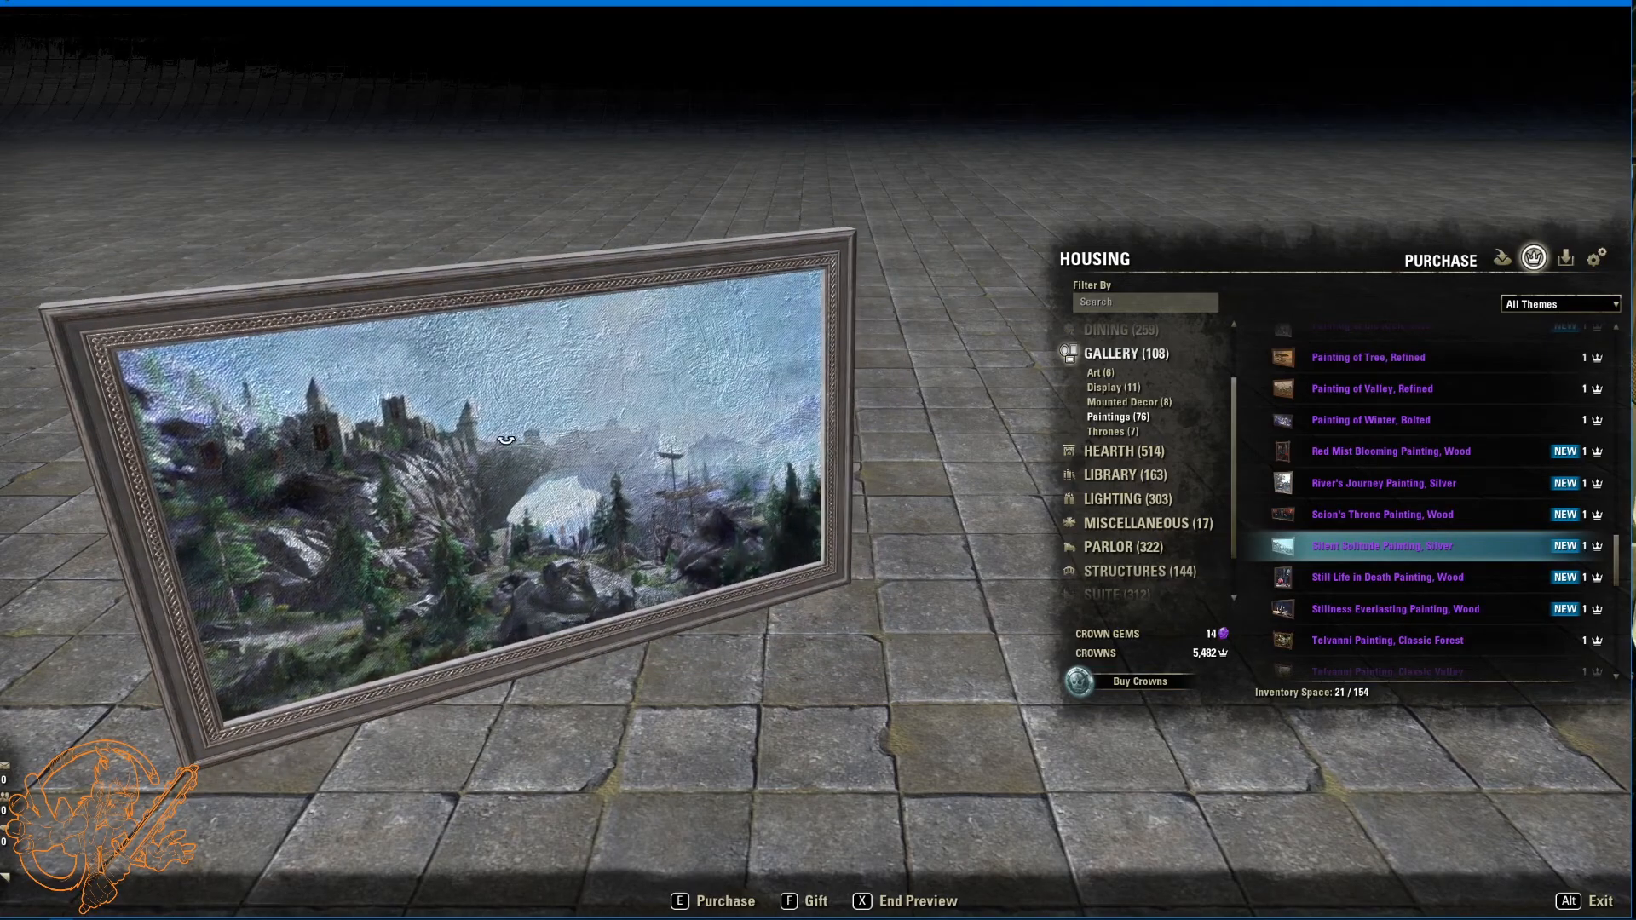
{"action": "left_click", "coordinate": [1387, 578]}
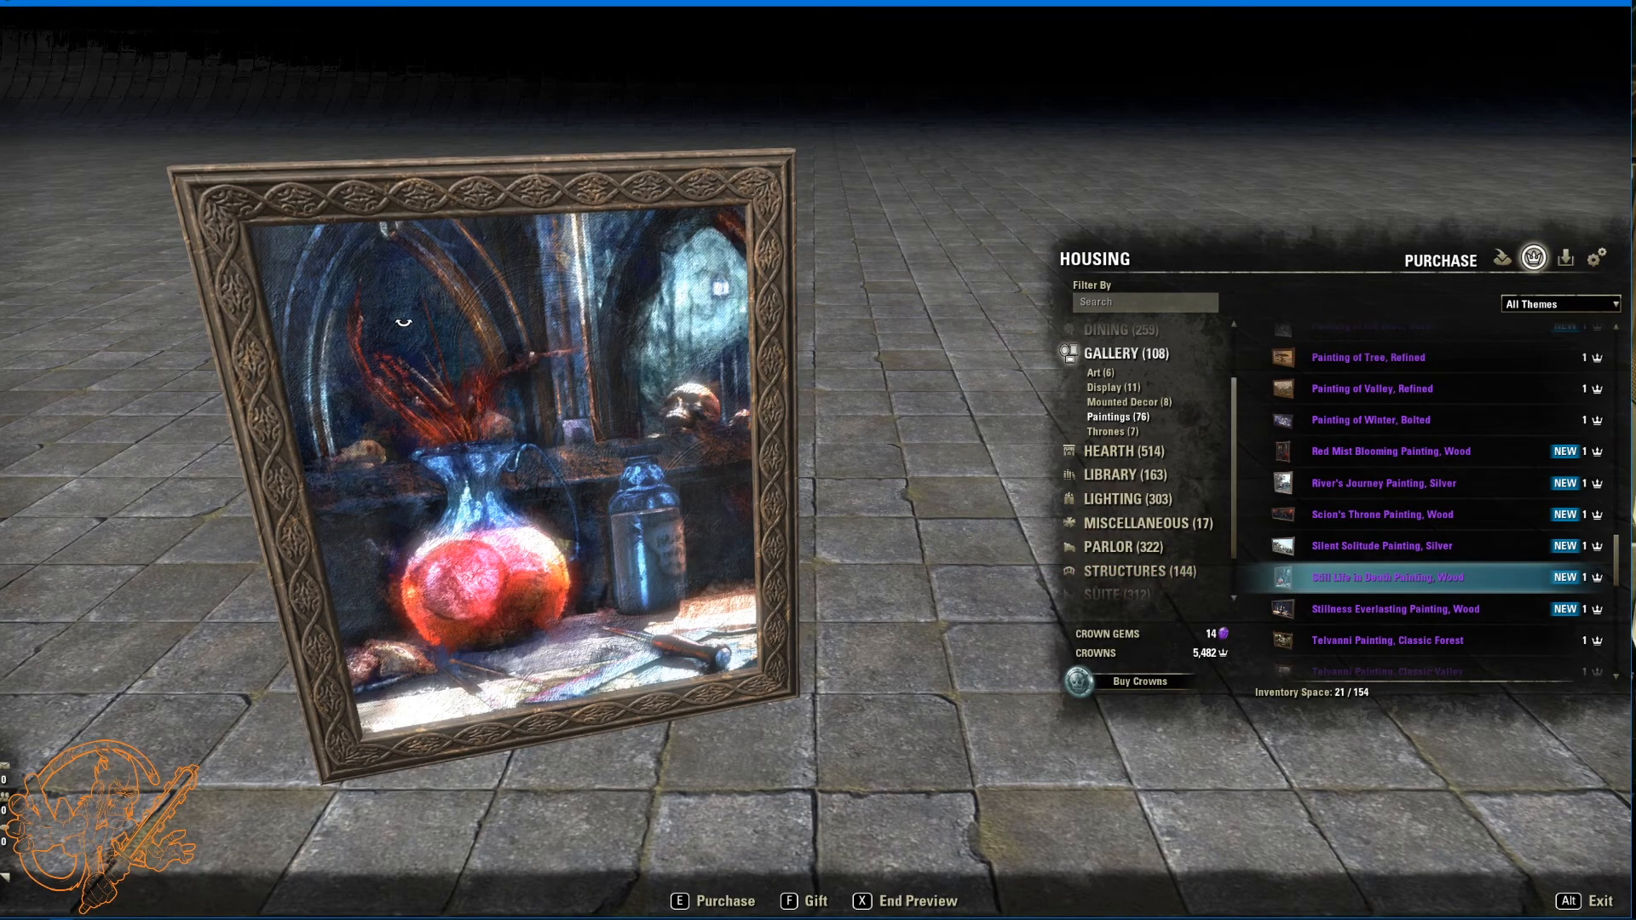
{"action": "mouse_move", "coordinate": [634, 416]}
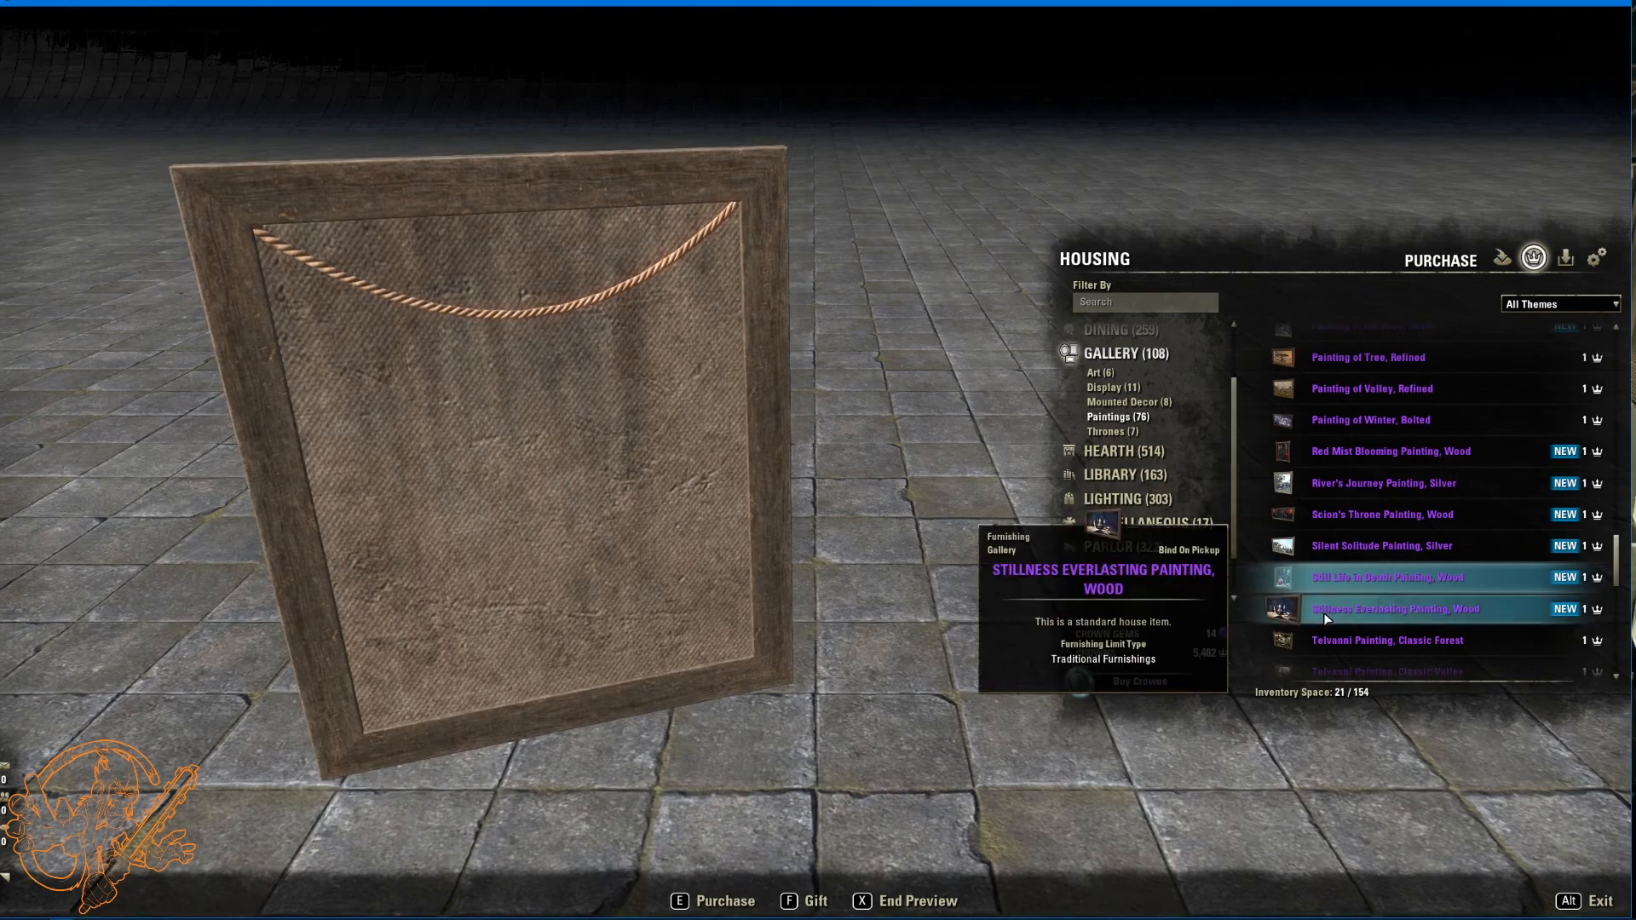
{"action": "left_click", "coordinate": [1397, 608]}
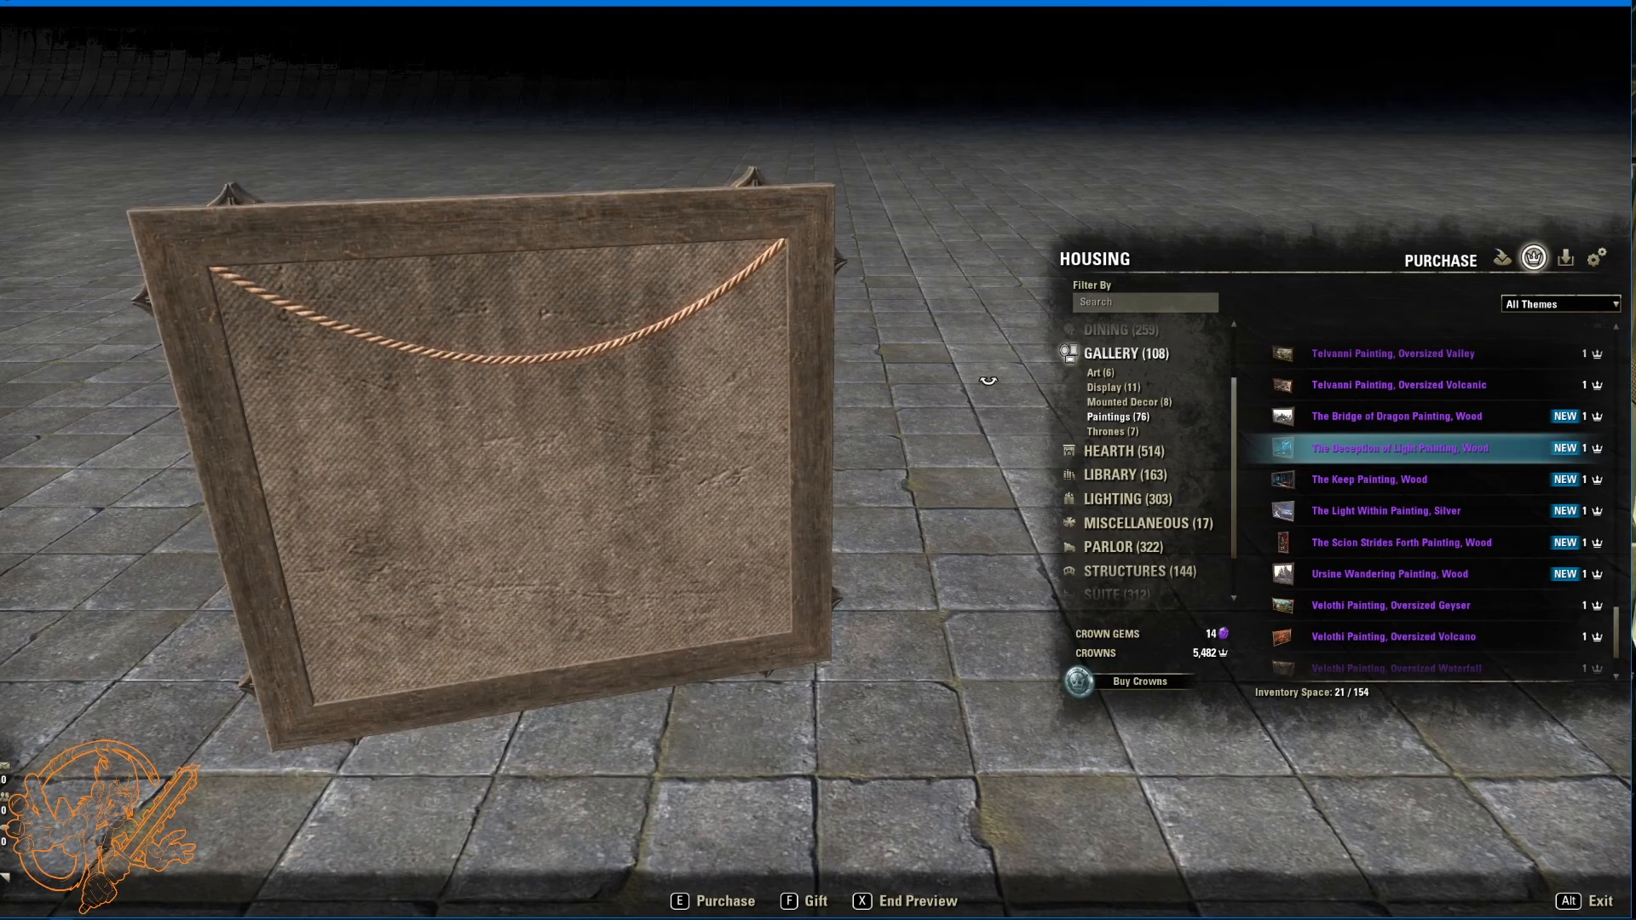
Step: Preview The Keep, The Scion Strides Forth and Ursine Wandering wooden paintings
{"action": "left_click", "coordinate": [1370, 479]}
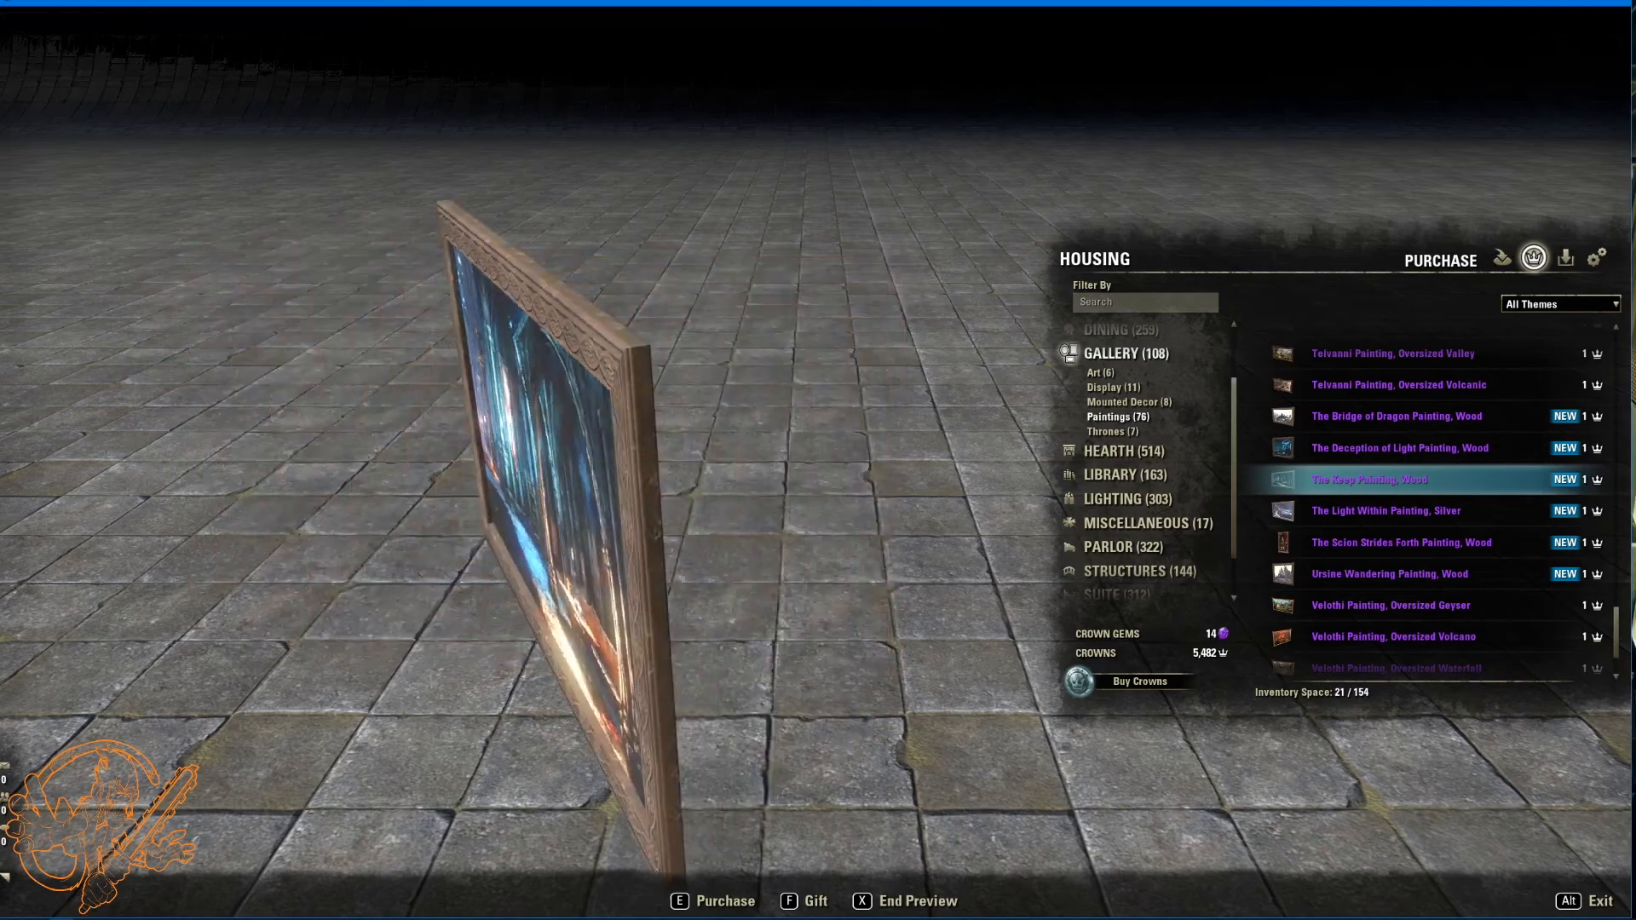
{"action": "left_click", "coordinate": [1380, 512]}
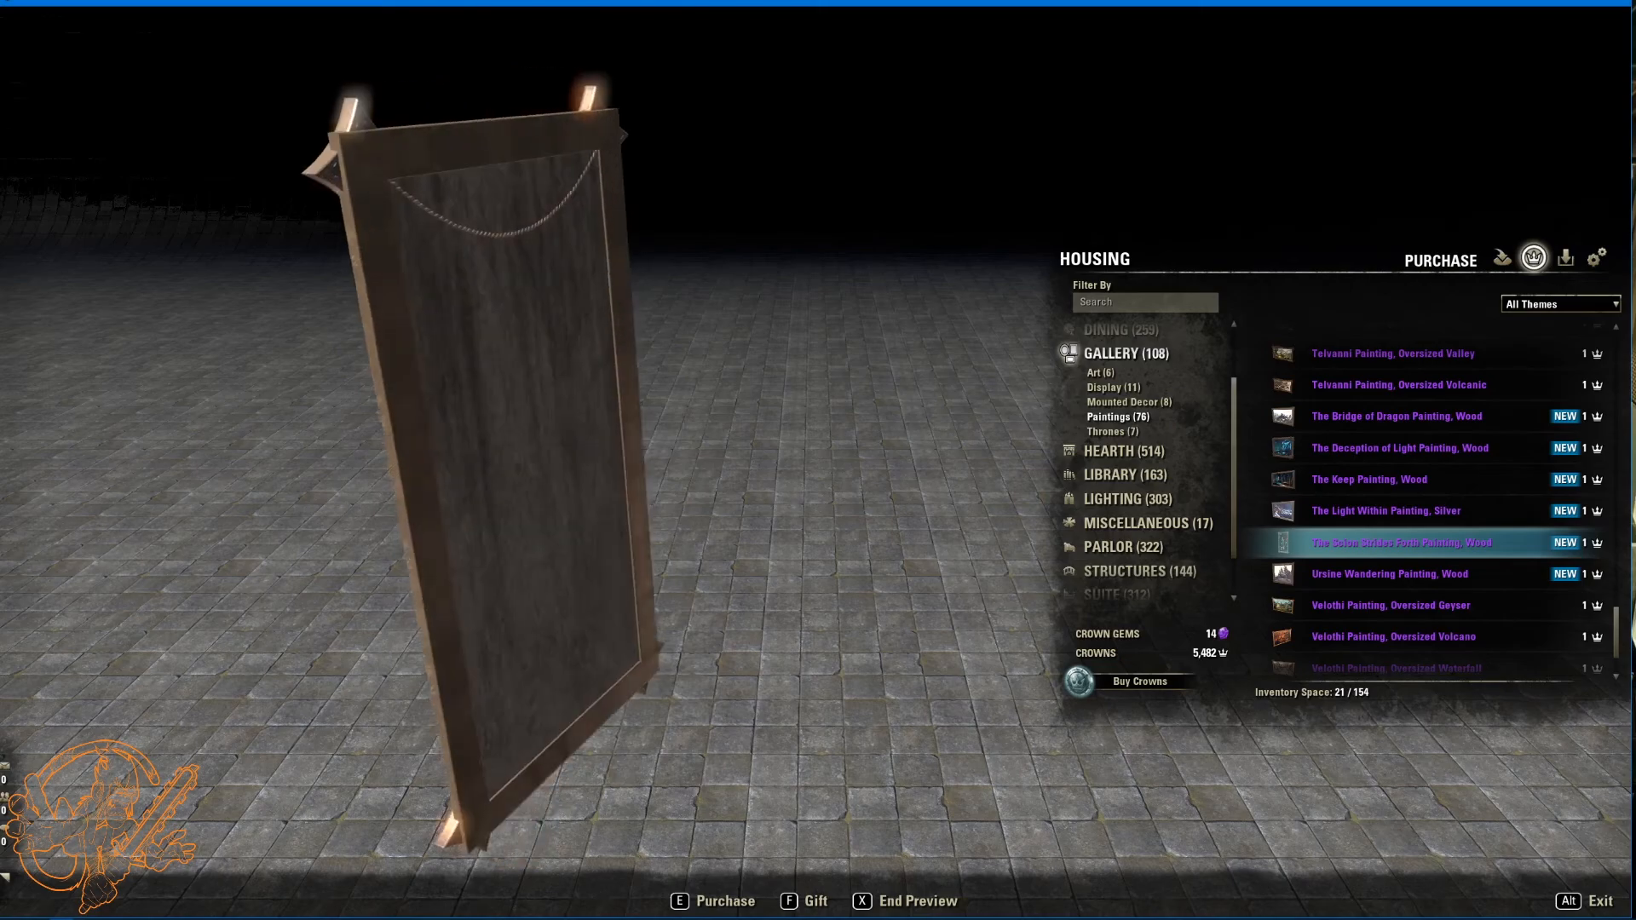
{"action": "mouse_move", "coordinate": [1390, 605]}
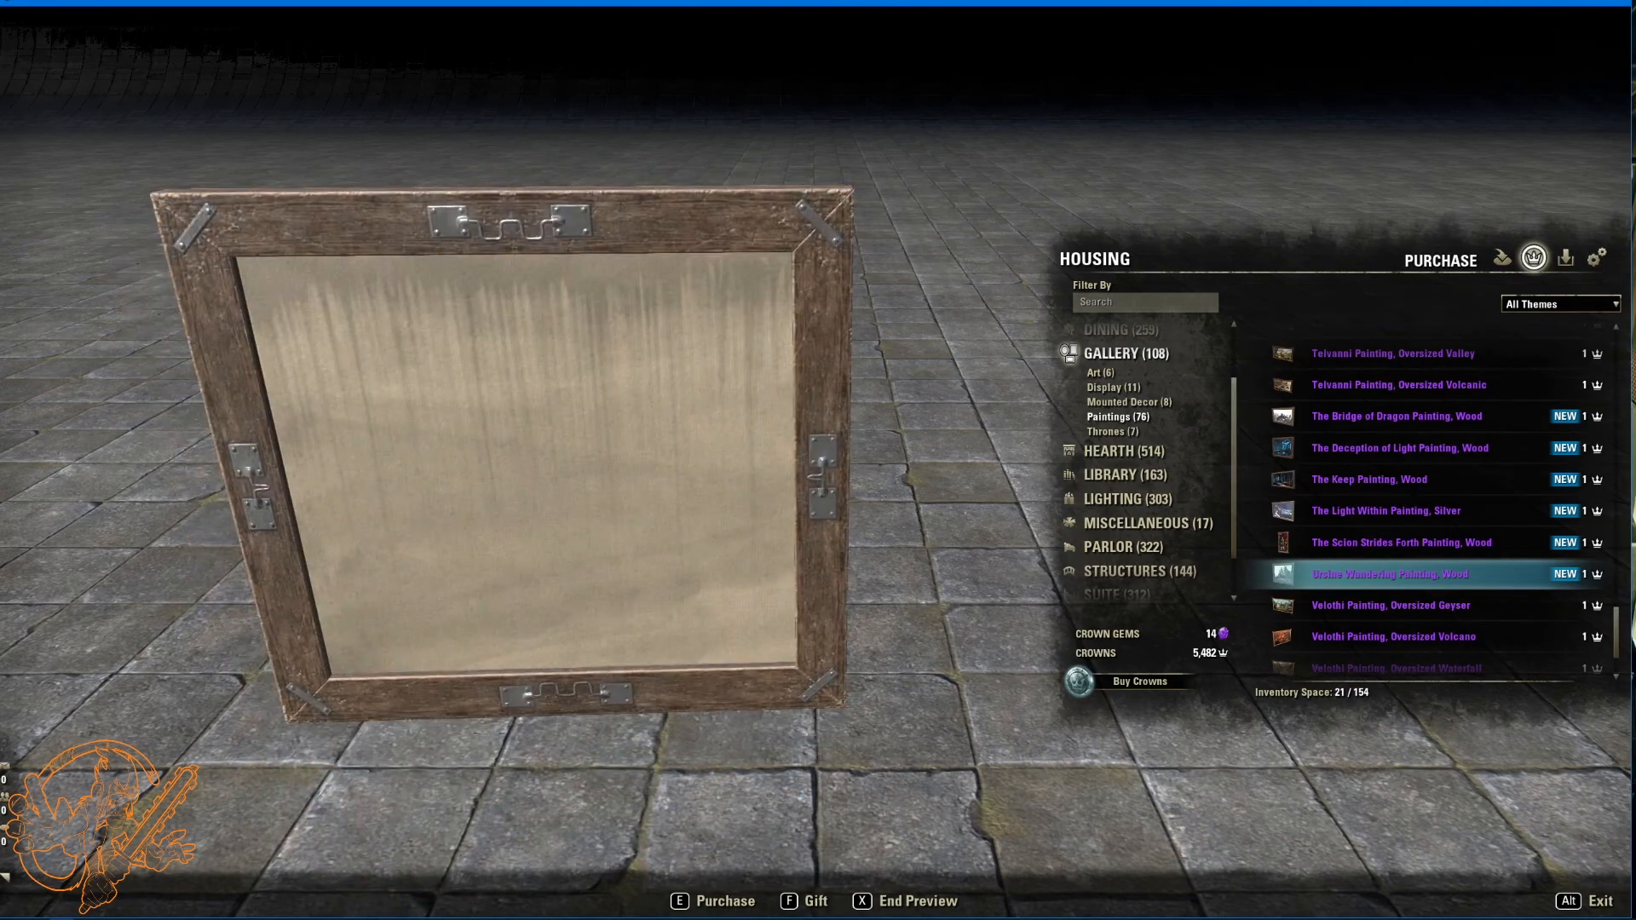
{"action": "left_click", "coordinate": [1389, 574]}
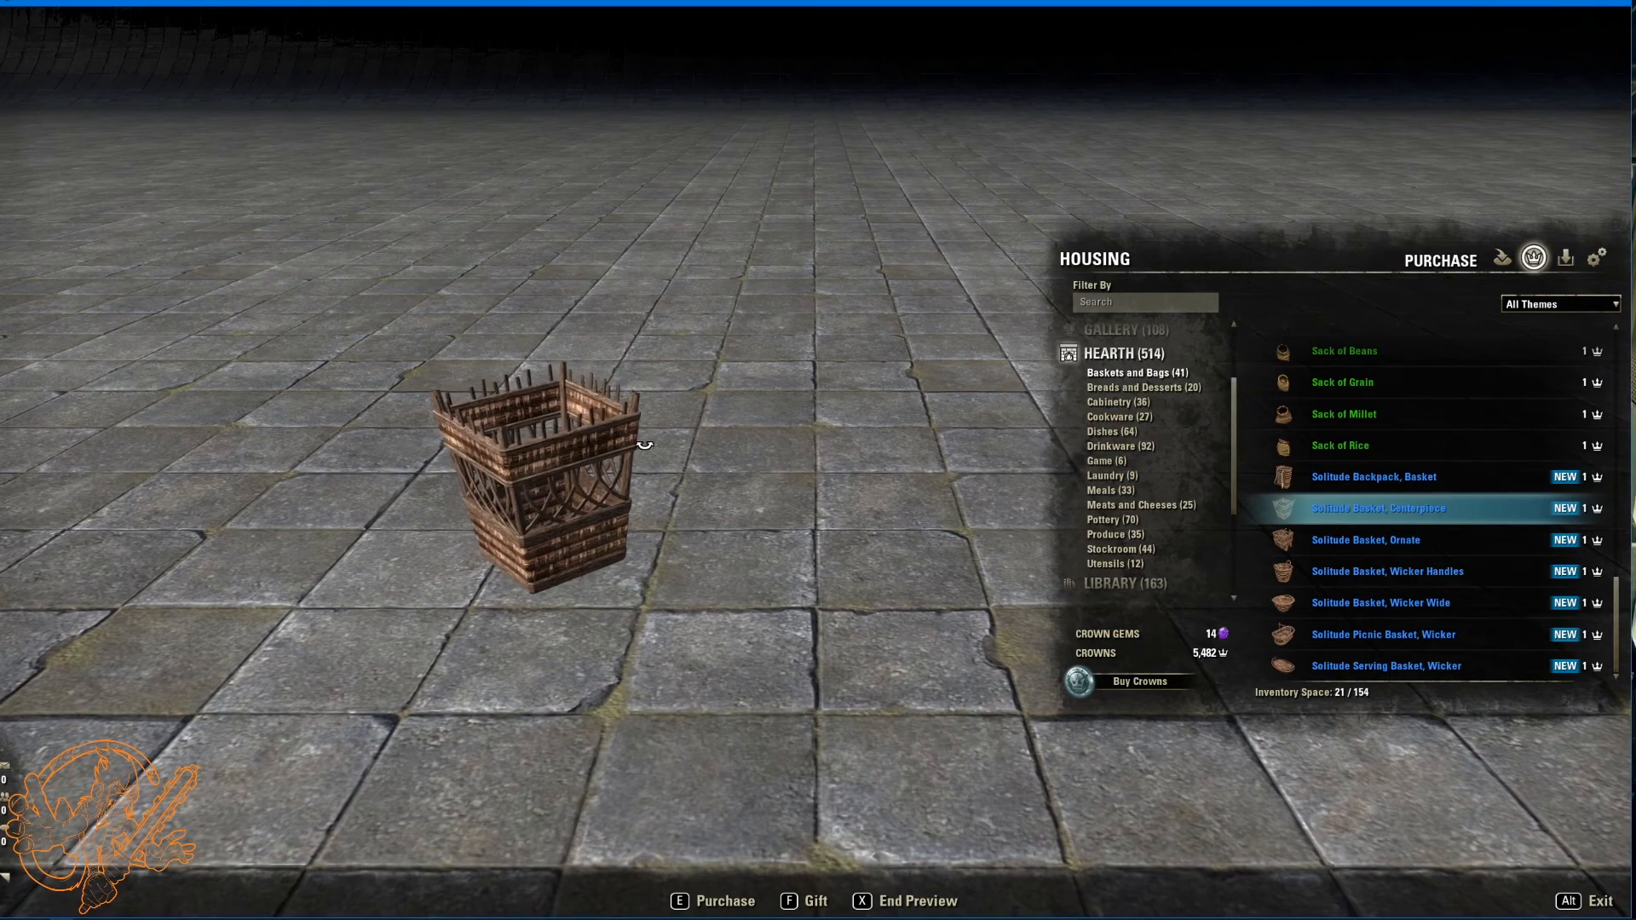
Step: Preview the Solitude Ornate and Wicker Wide baskets
{"action": "left_click", "coordinate": [1365, 541]}
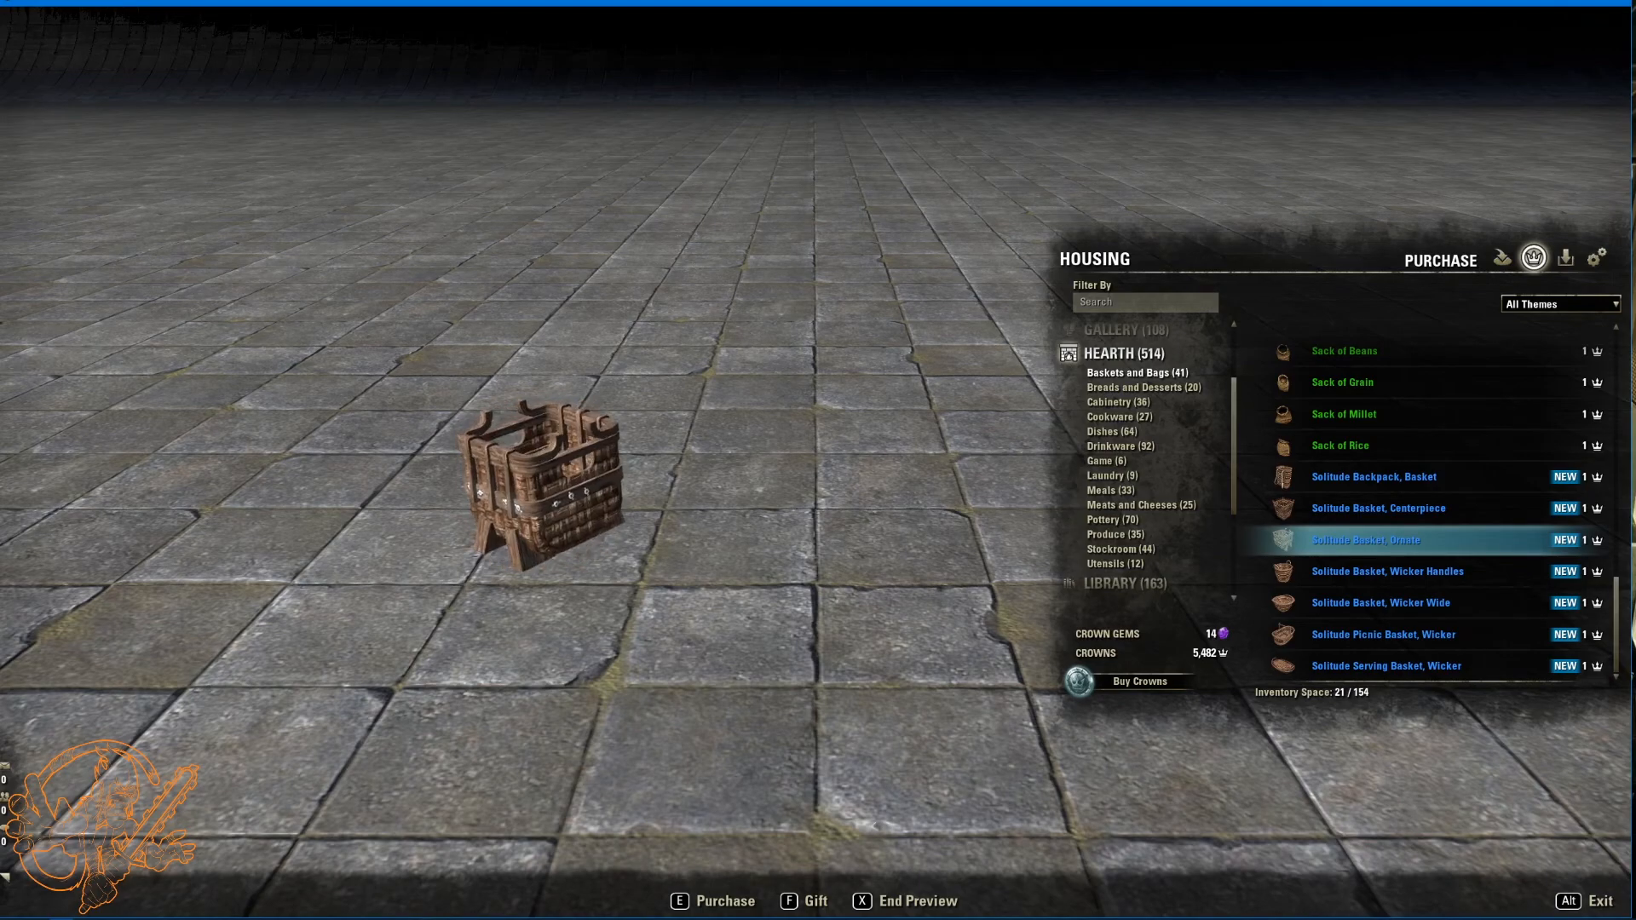
{"action": "left_click", "coordinate": [1387, 573]}
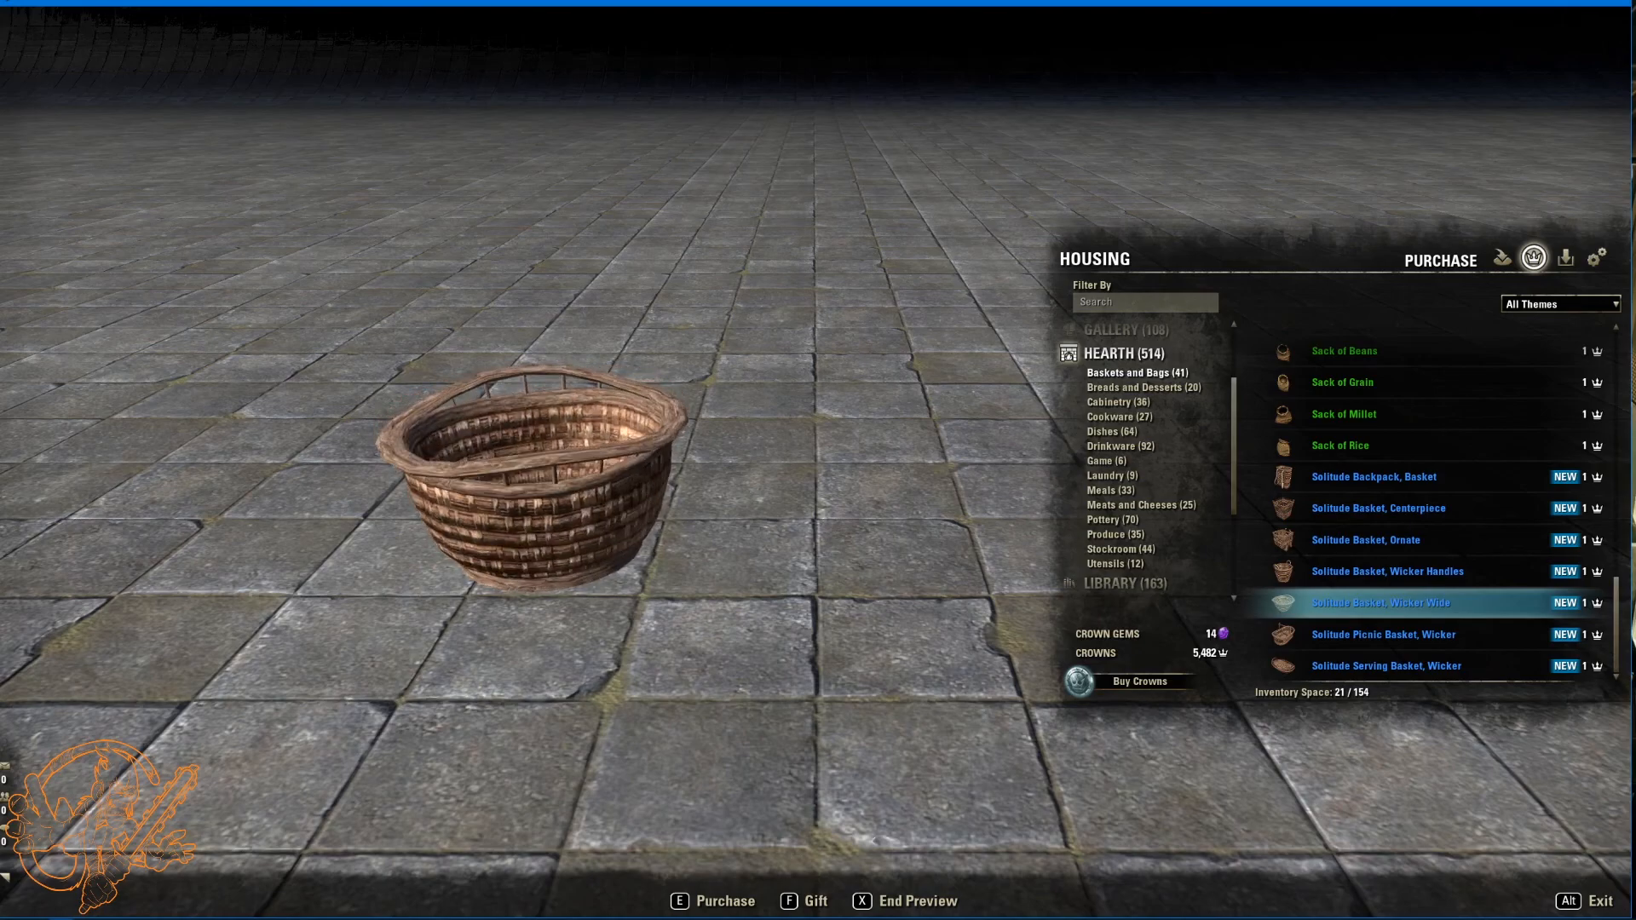
{"action": "mouse_move", "coordinate": [1360, 640]}
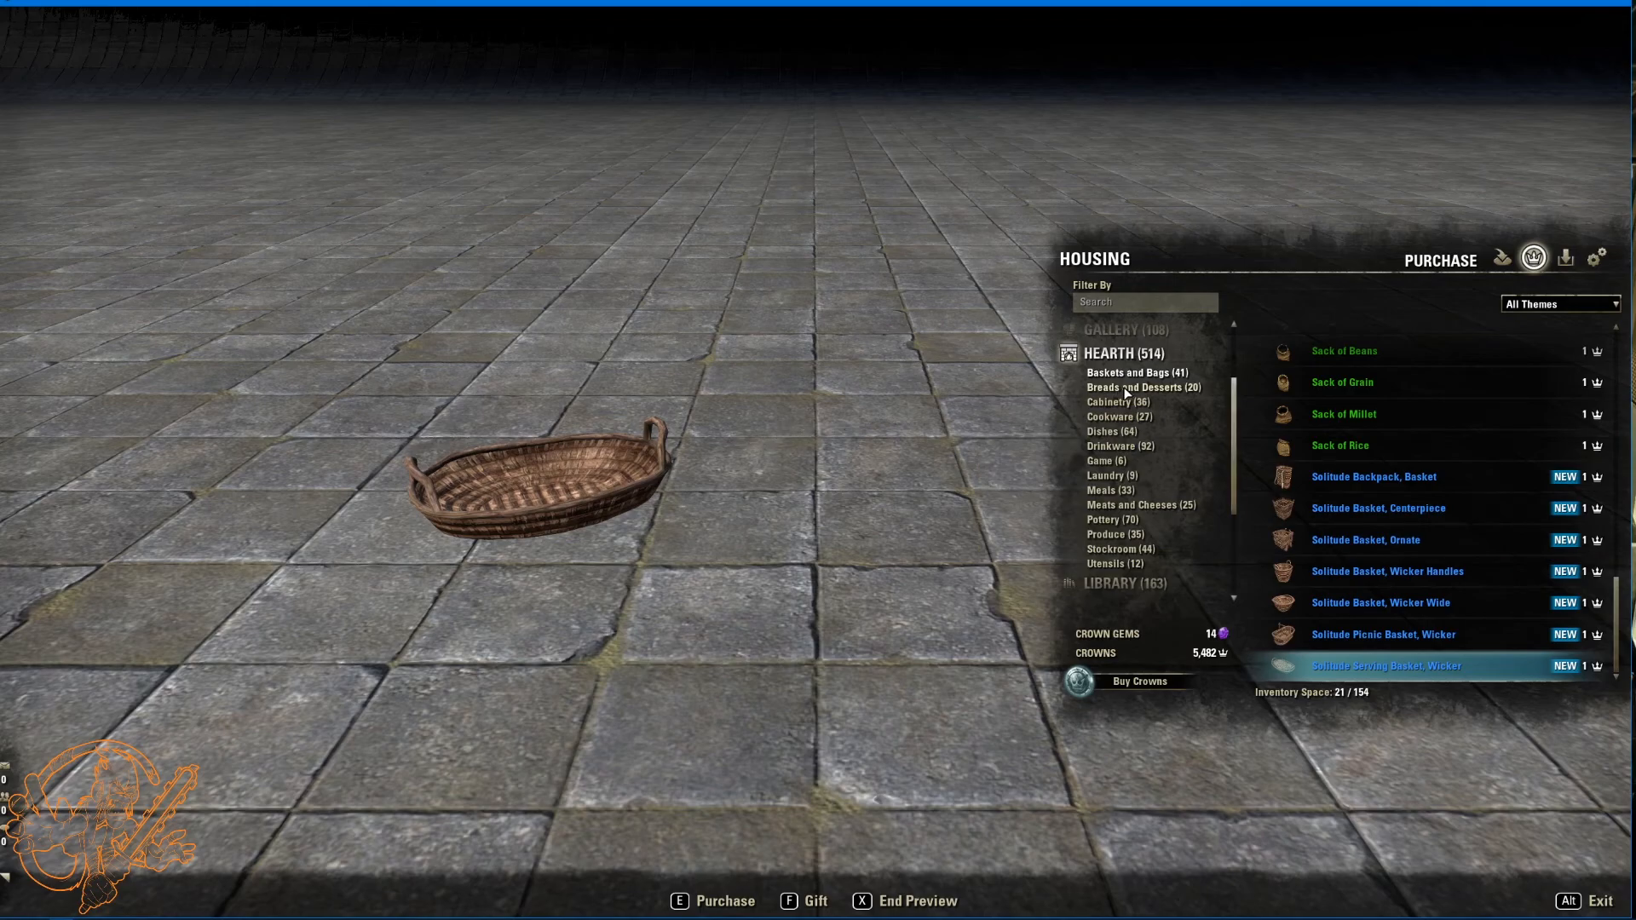
Step: Preview the Solitude Partial Loaf and Rustic Sliced breads under Breads and Desserts, then move to Cabinetry
{"action": "left_click", "coordinate": [1135, 387]}
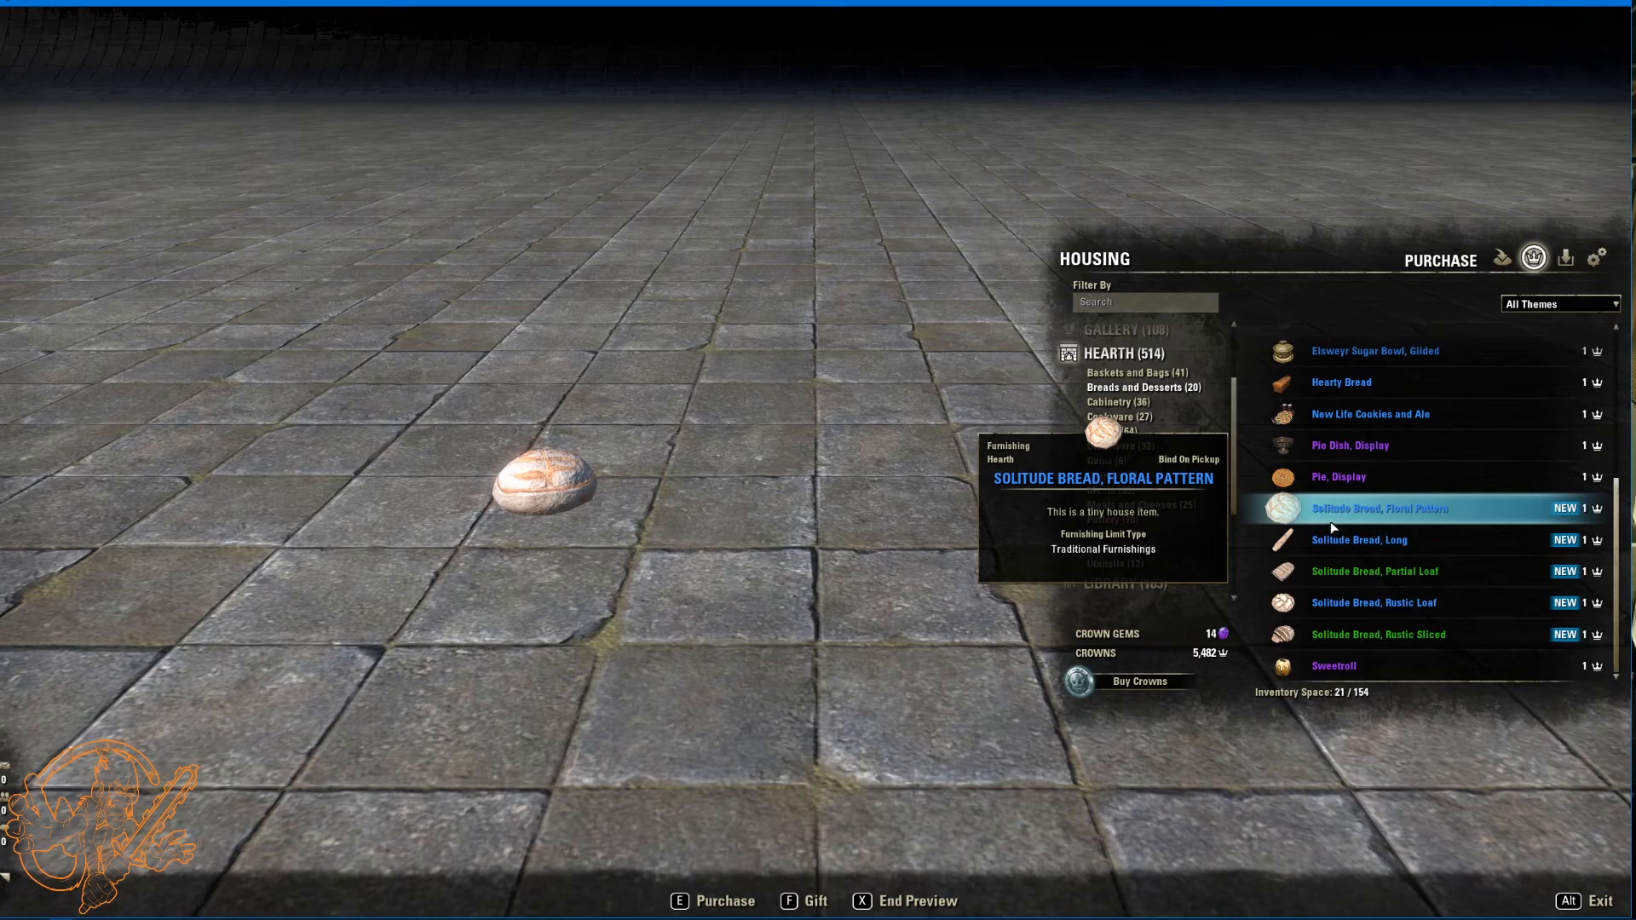
{"action": "mouse_move", "coordinate": [1339, 521]}
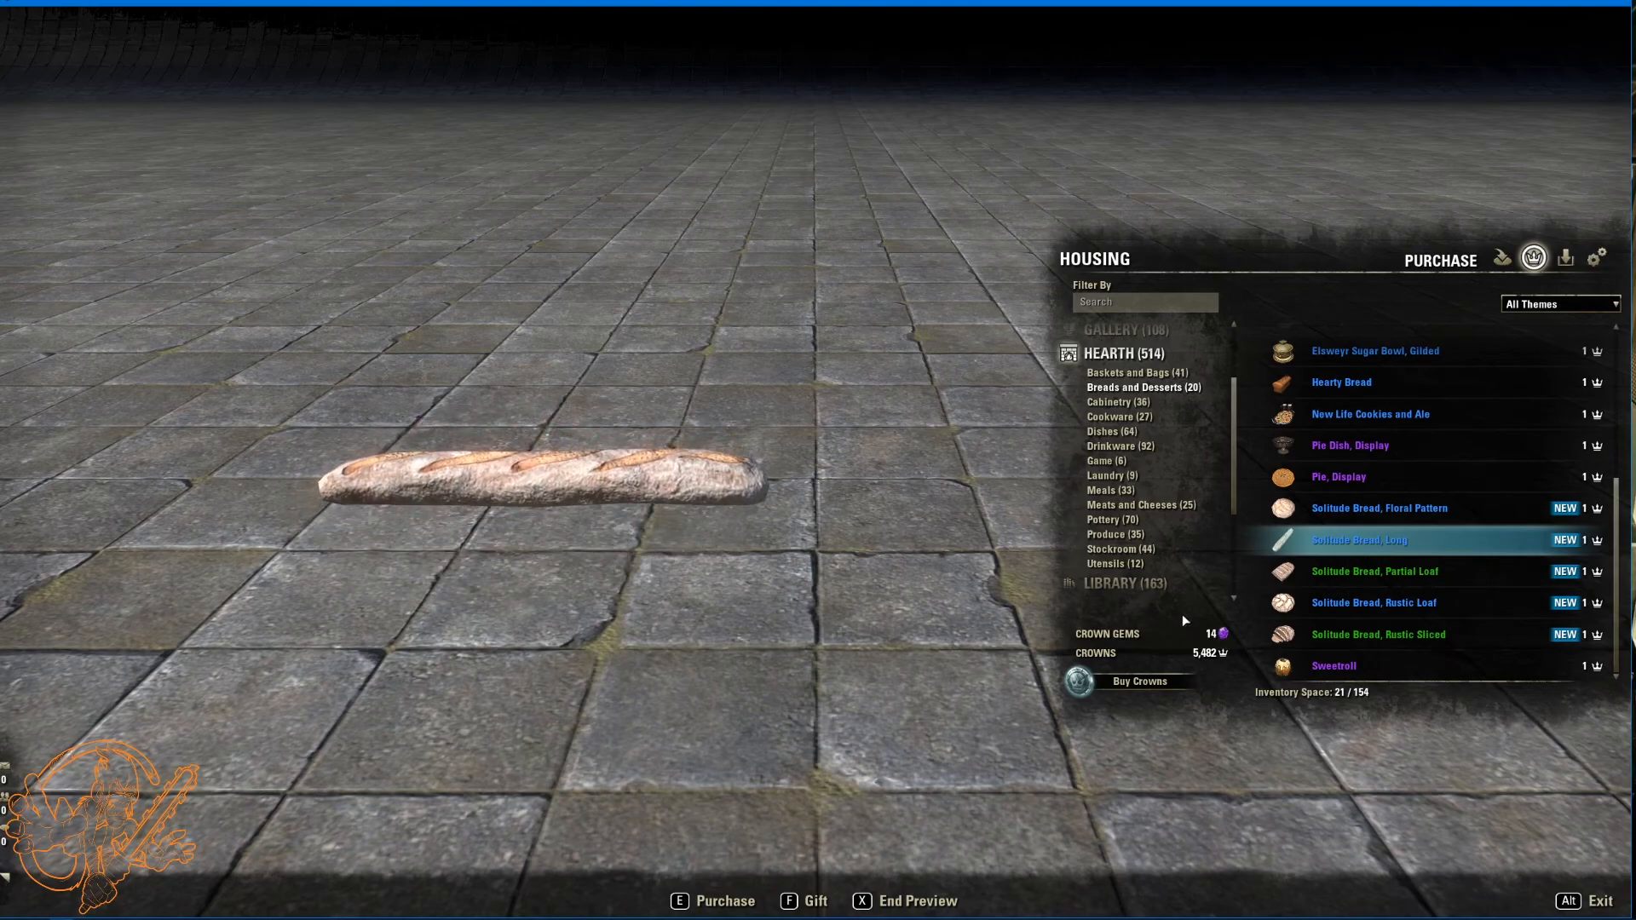
{"action": "left_click", "coordinate": [1375, 571]}
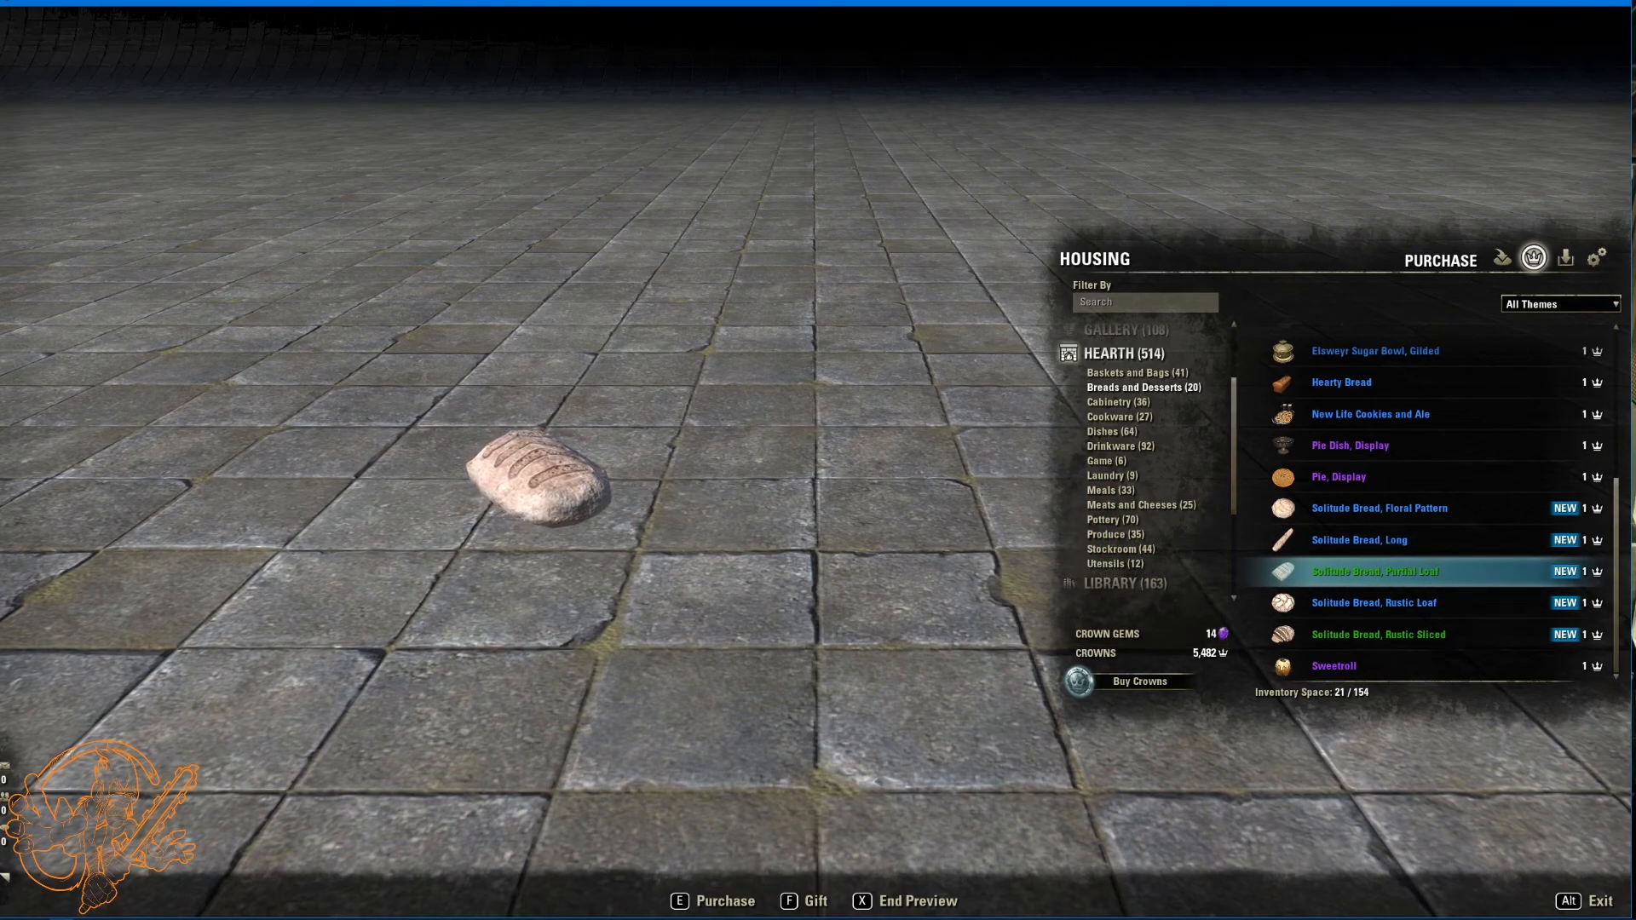
{"action": "mouse_move", "coordinate": [1420, 611]}
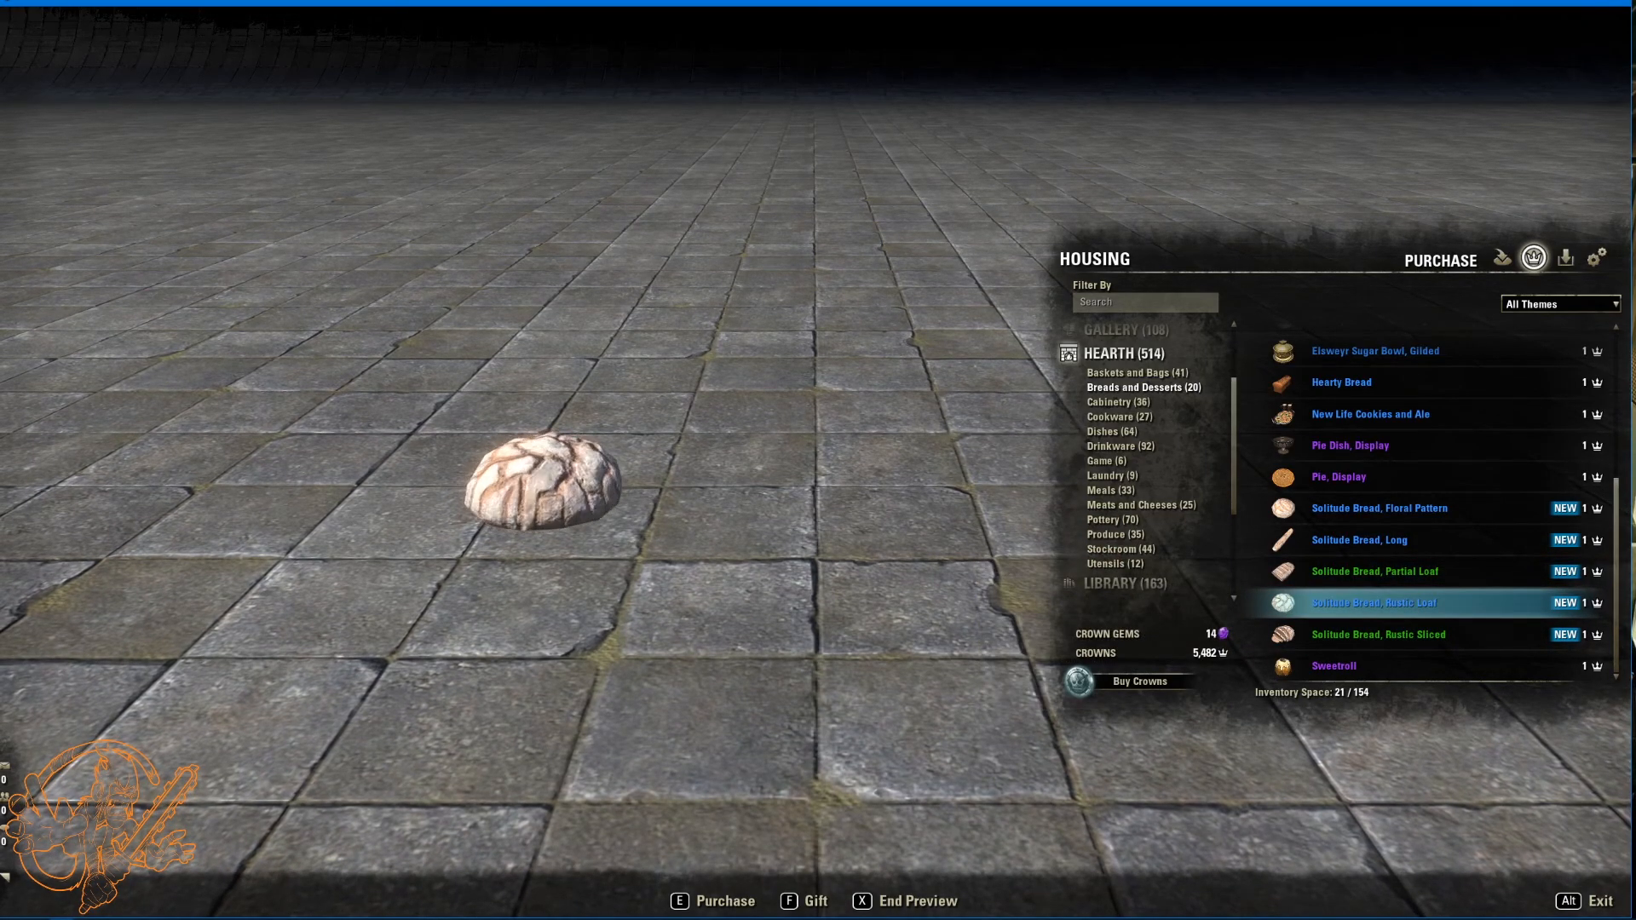
{"action": "left_click", "coordinate": [1378, 633]}
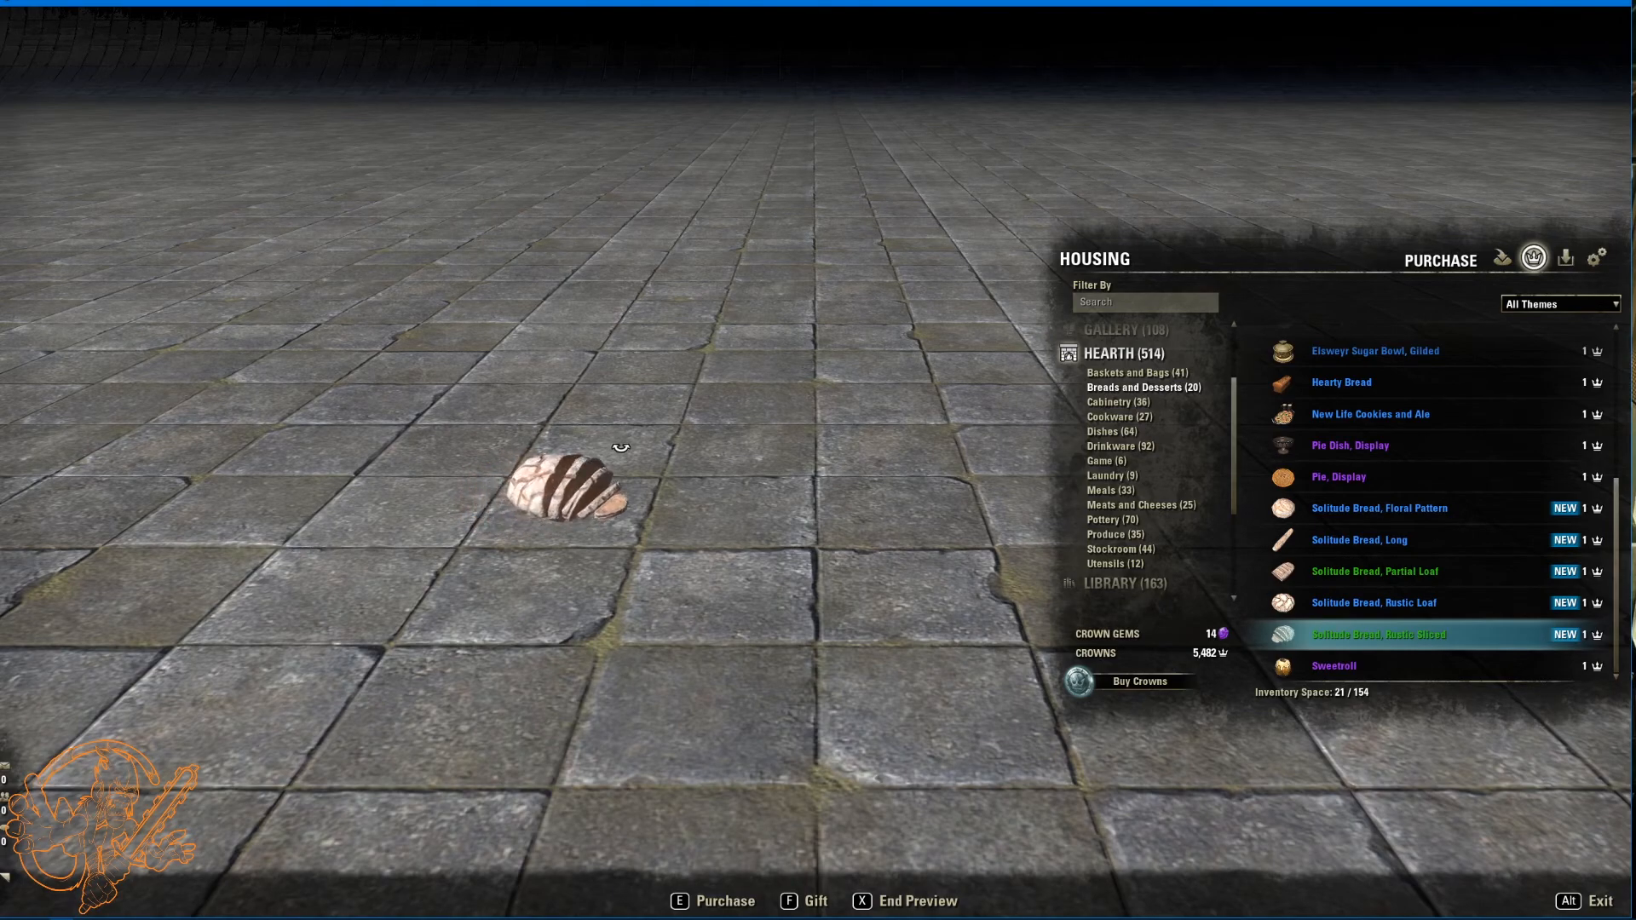
{"action": "left_click", "coordinate": [1113, 401]}
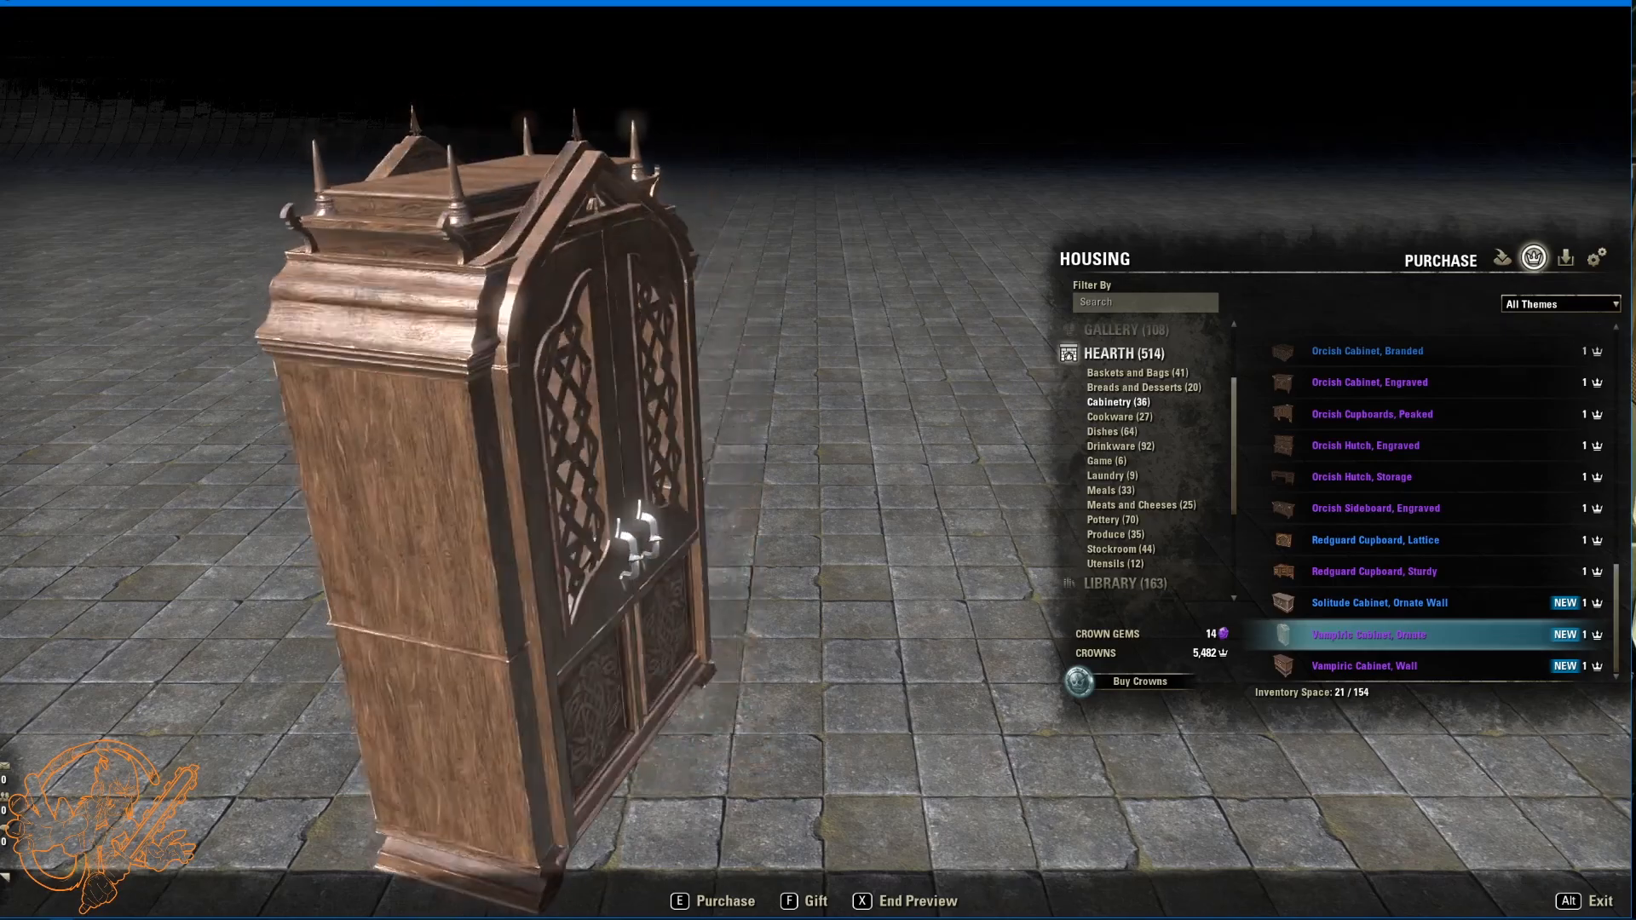
Step: Switch from the Vampiric cabinet to the Cookware furnishings list
{"action": "left_click", "coordinate": [1363, 665]}
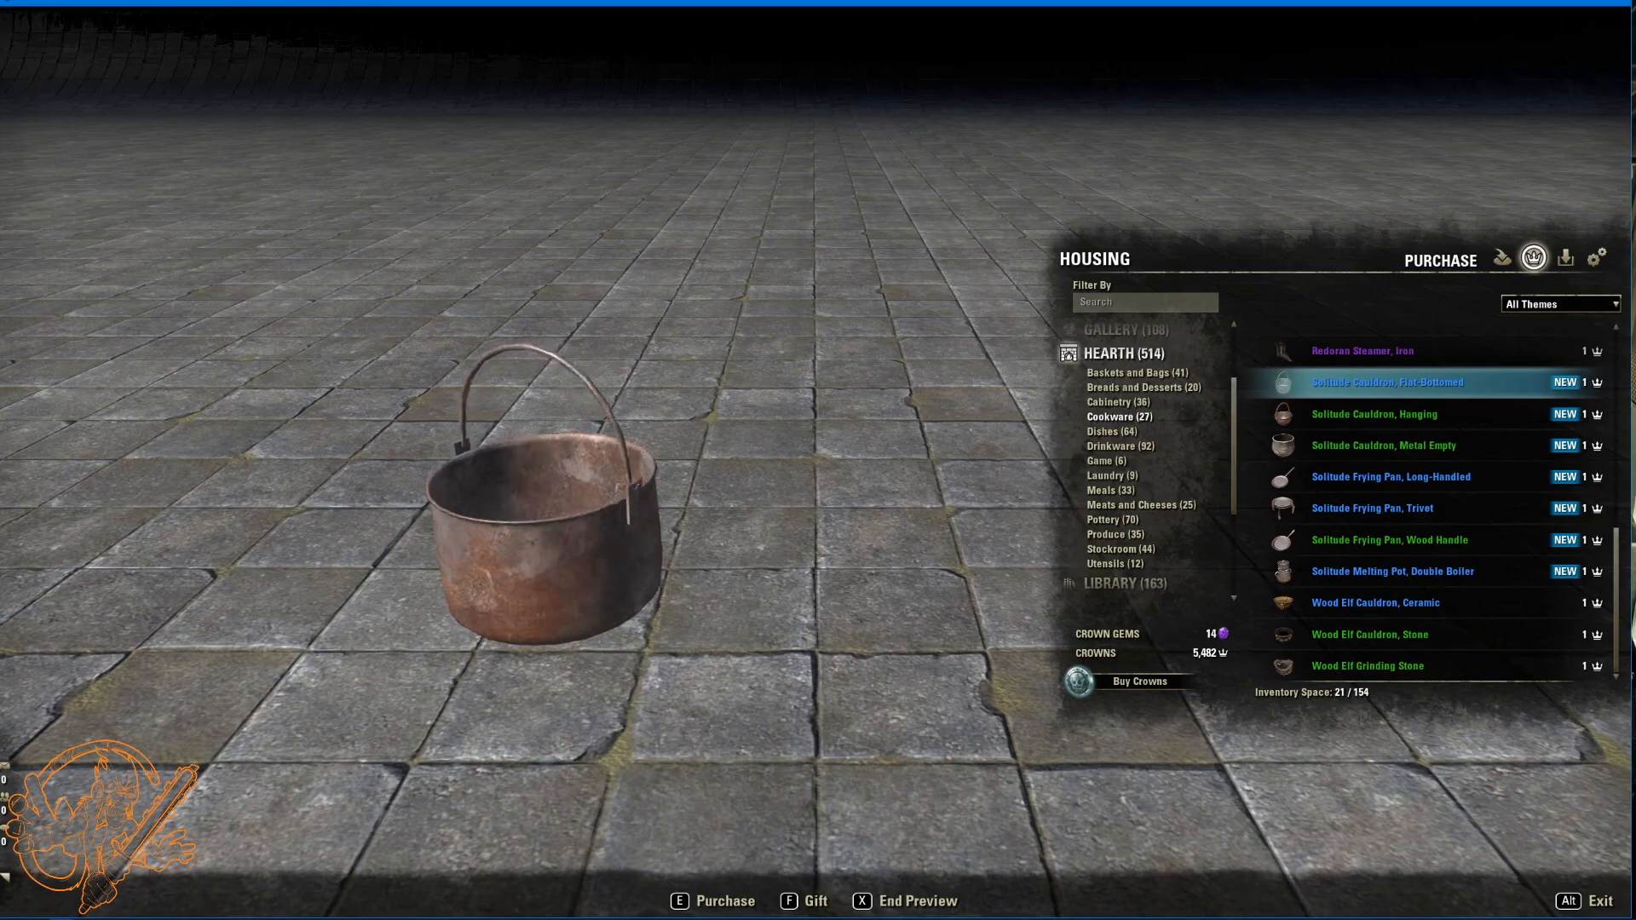
Step: Preview the Solitude hanging and empty metal cauldrons and the trivet and wood-handle frying pans, then move on to Dishes
{"action": "left_click", "coordinate": [1379, 414]}
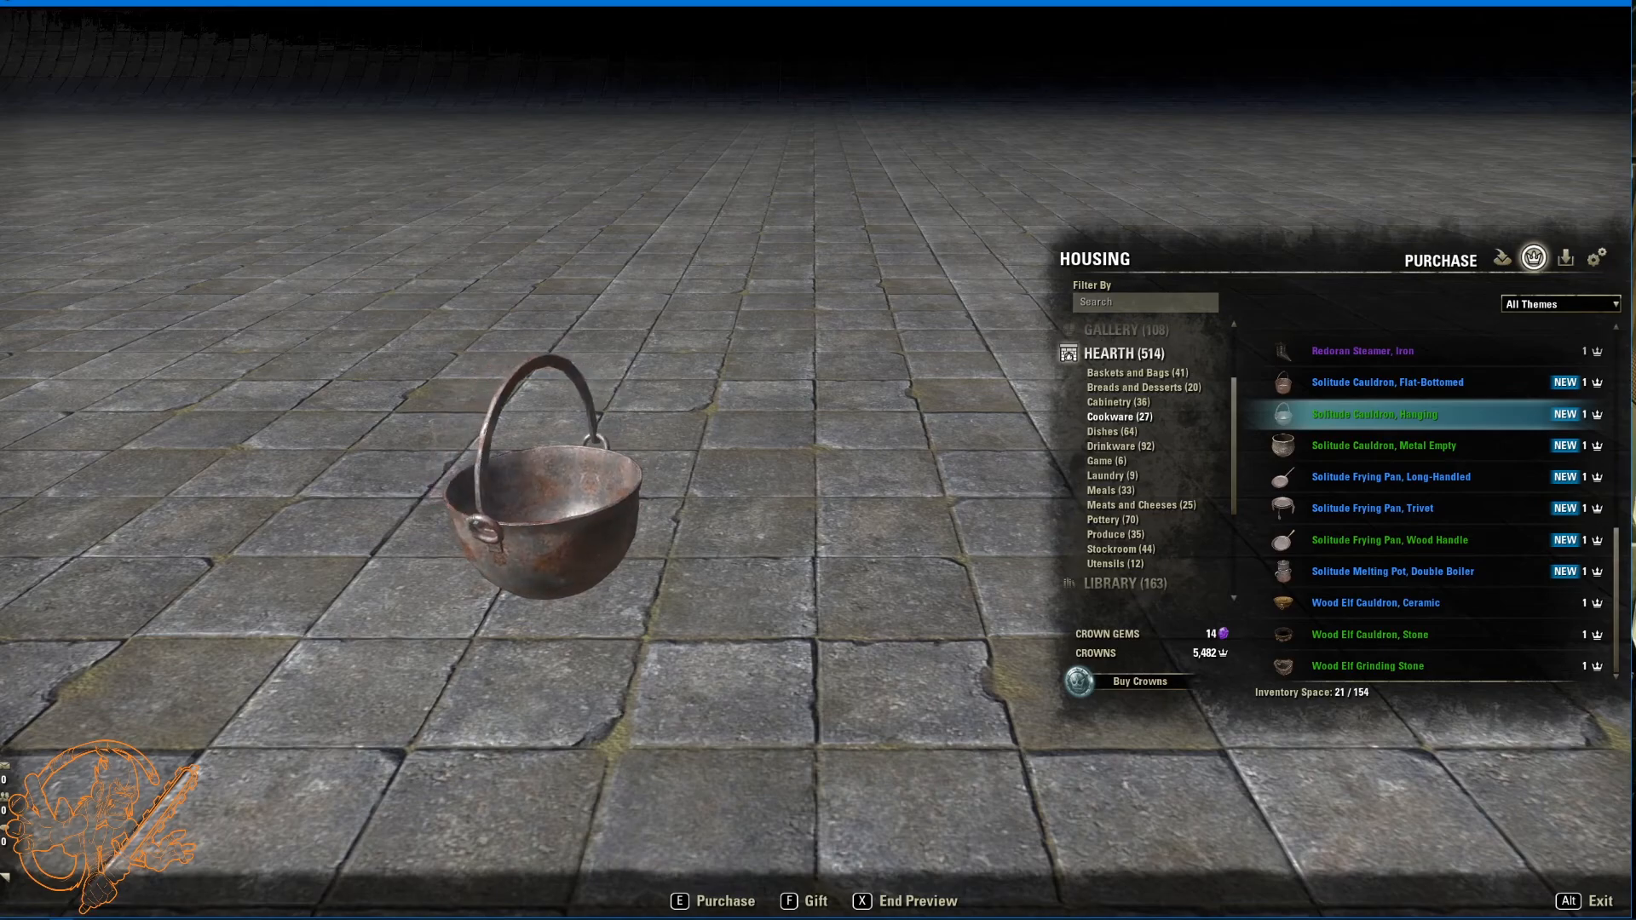
{"action": "left_click", "coordinate": [1384, 447]}
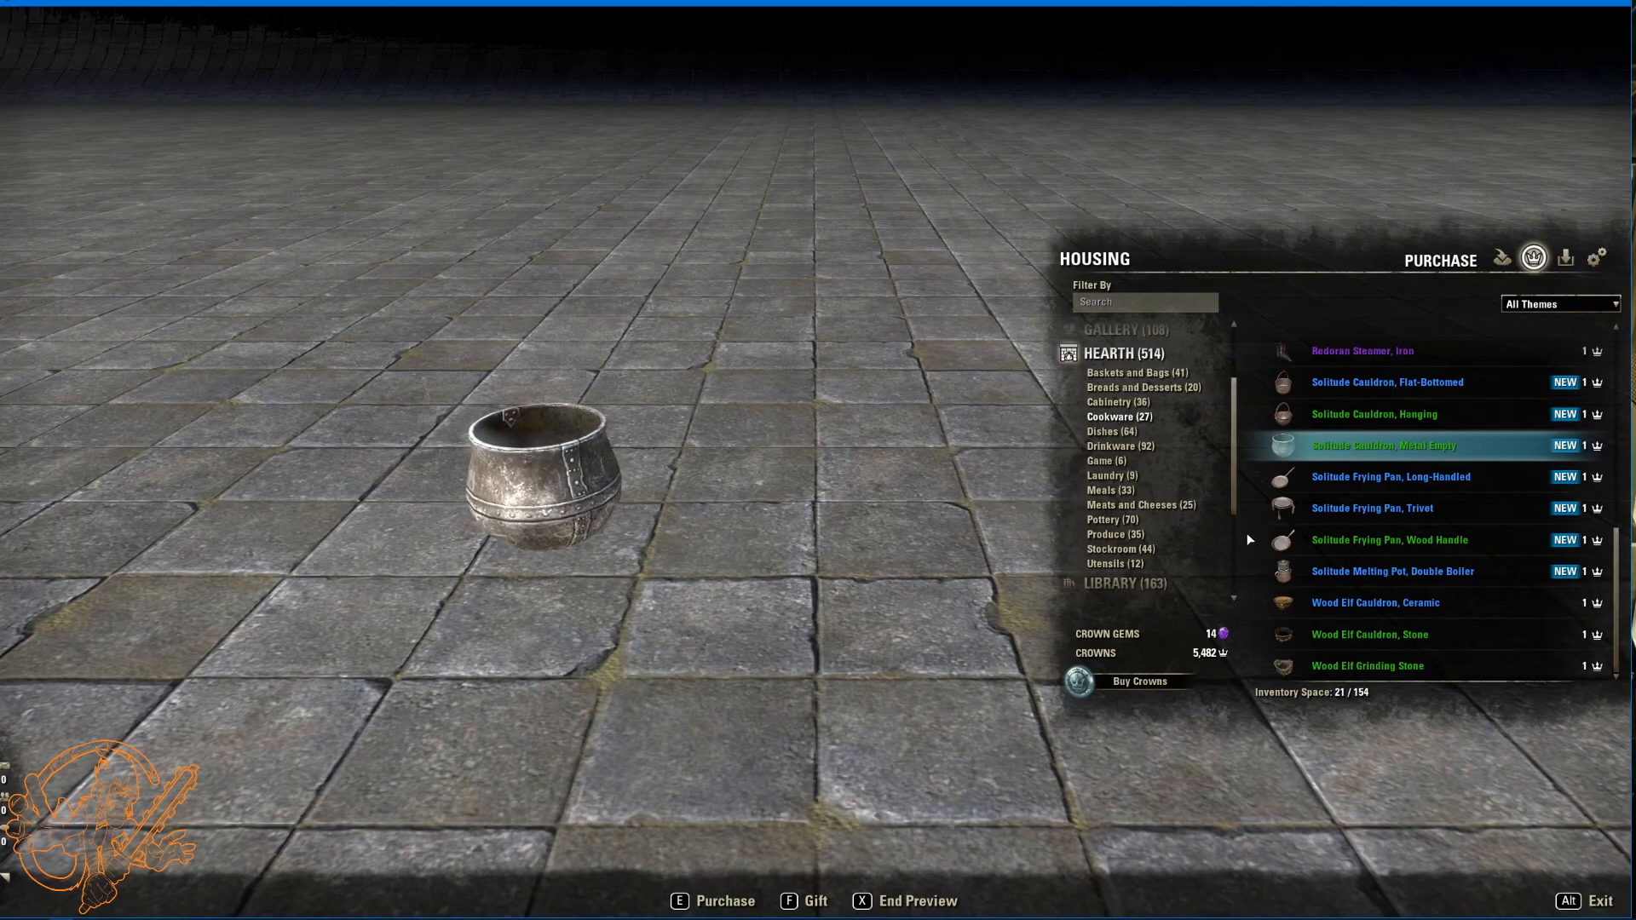
{"action": "left_click", "coordinate": [1390, 477]}
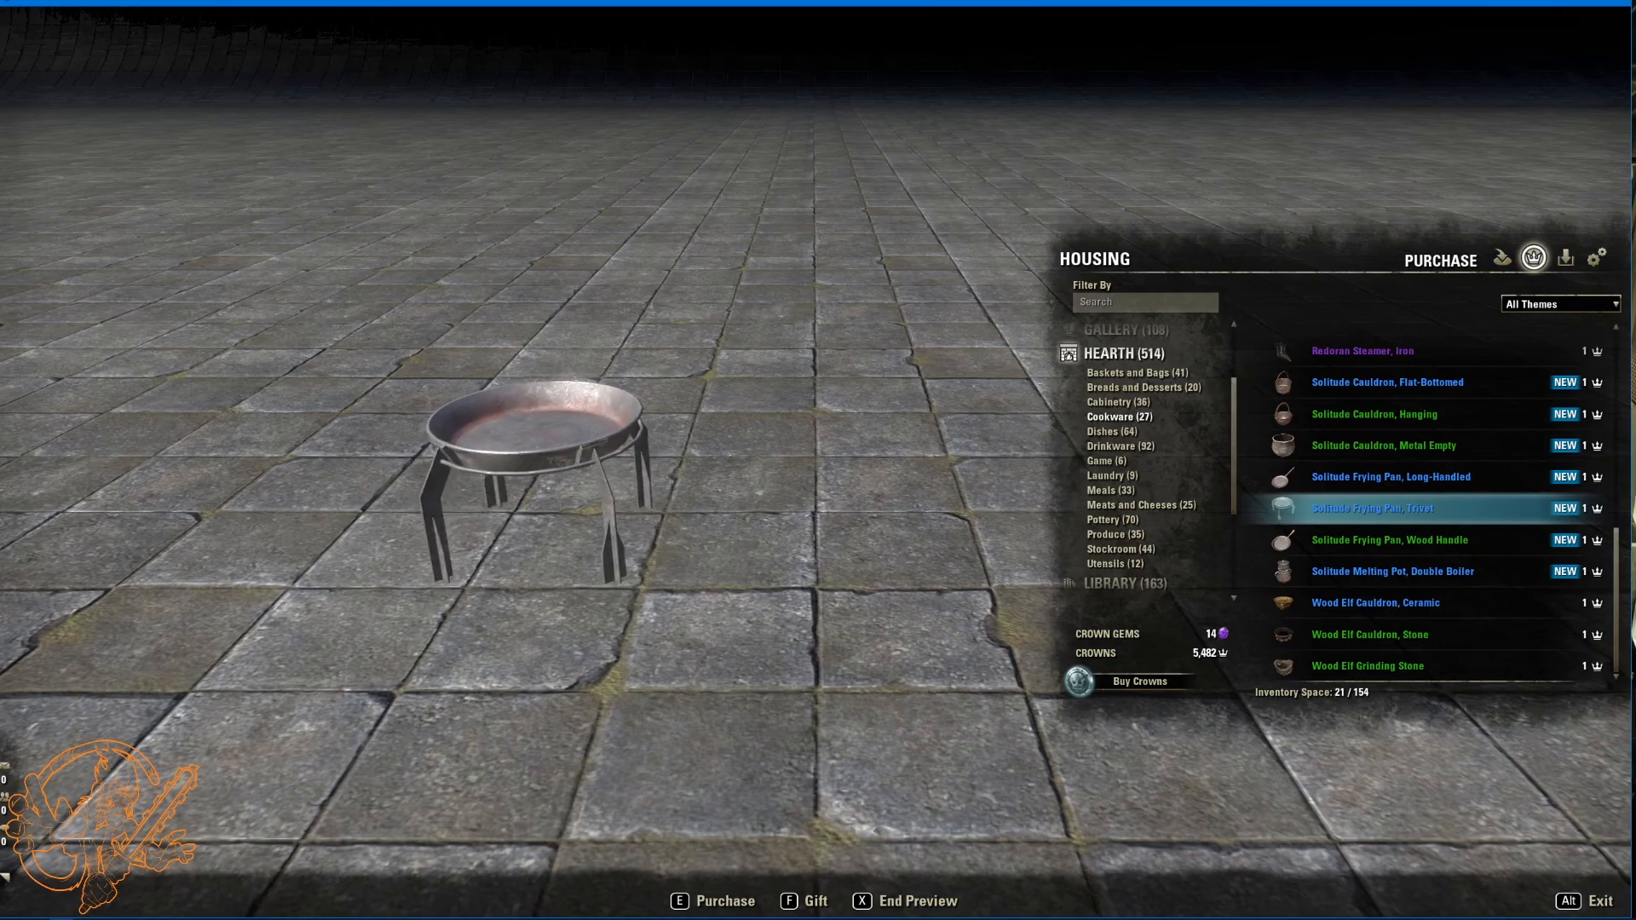
{"action": "left_click", "coordinate": [1391, 541]}
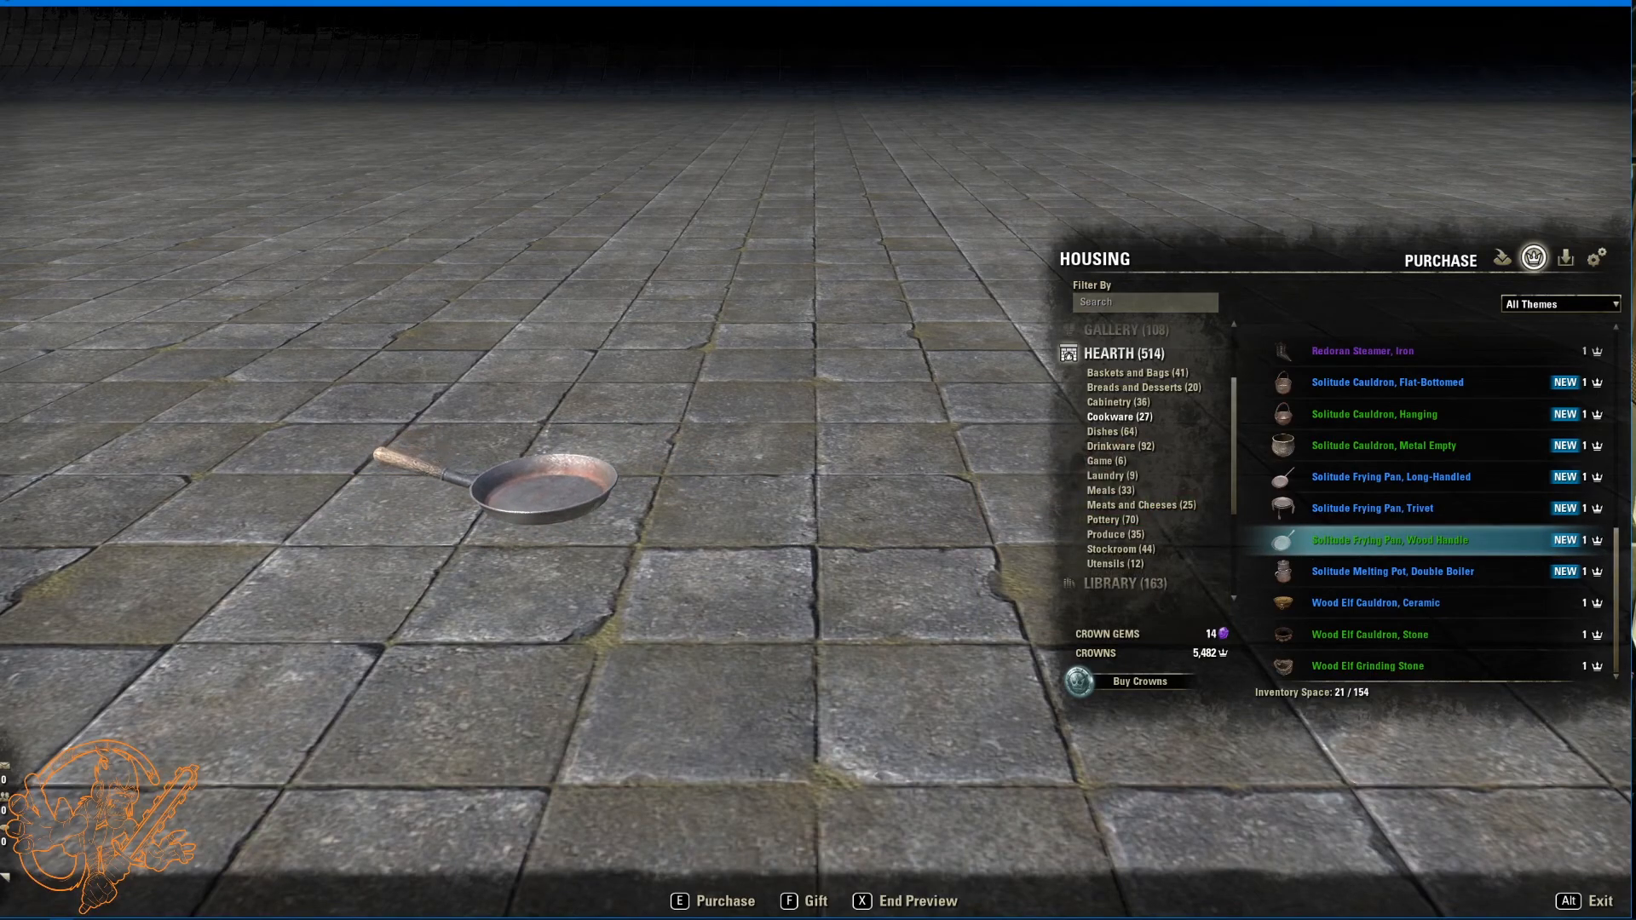
{"action": "left_click", "coordinate": [1393, 571]}
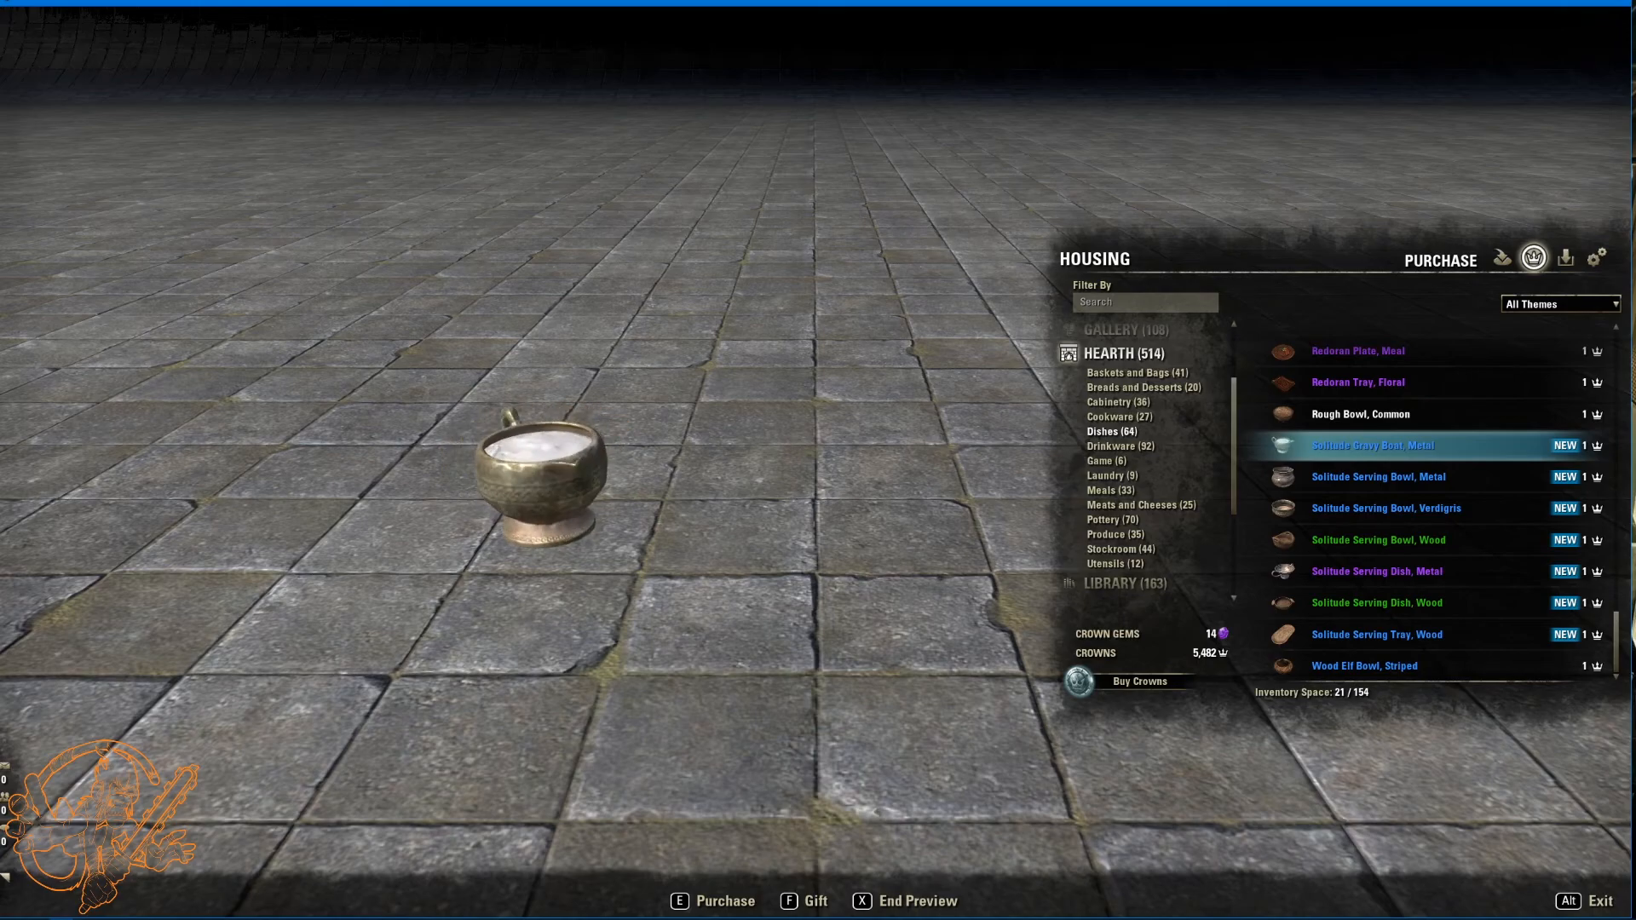
{"action": "mouse_move", "coordinate": [1357, 477]}
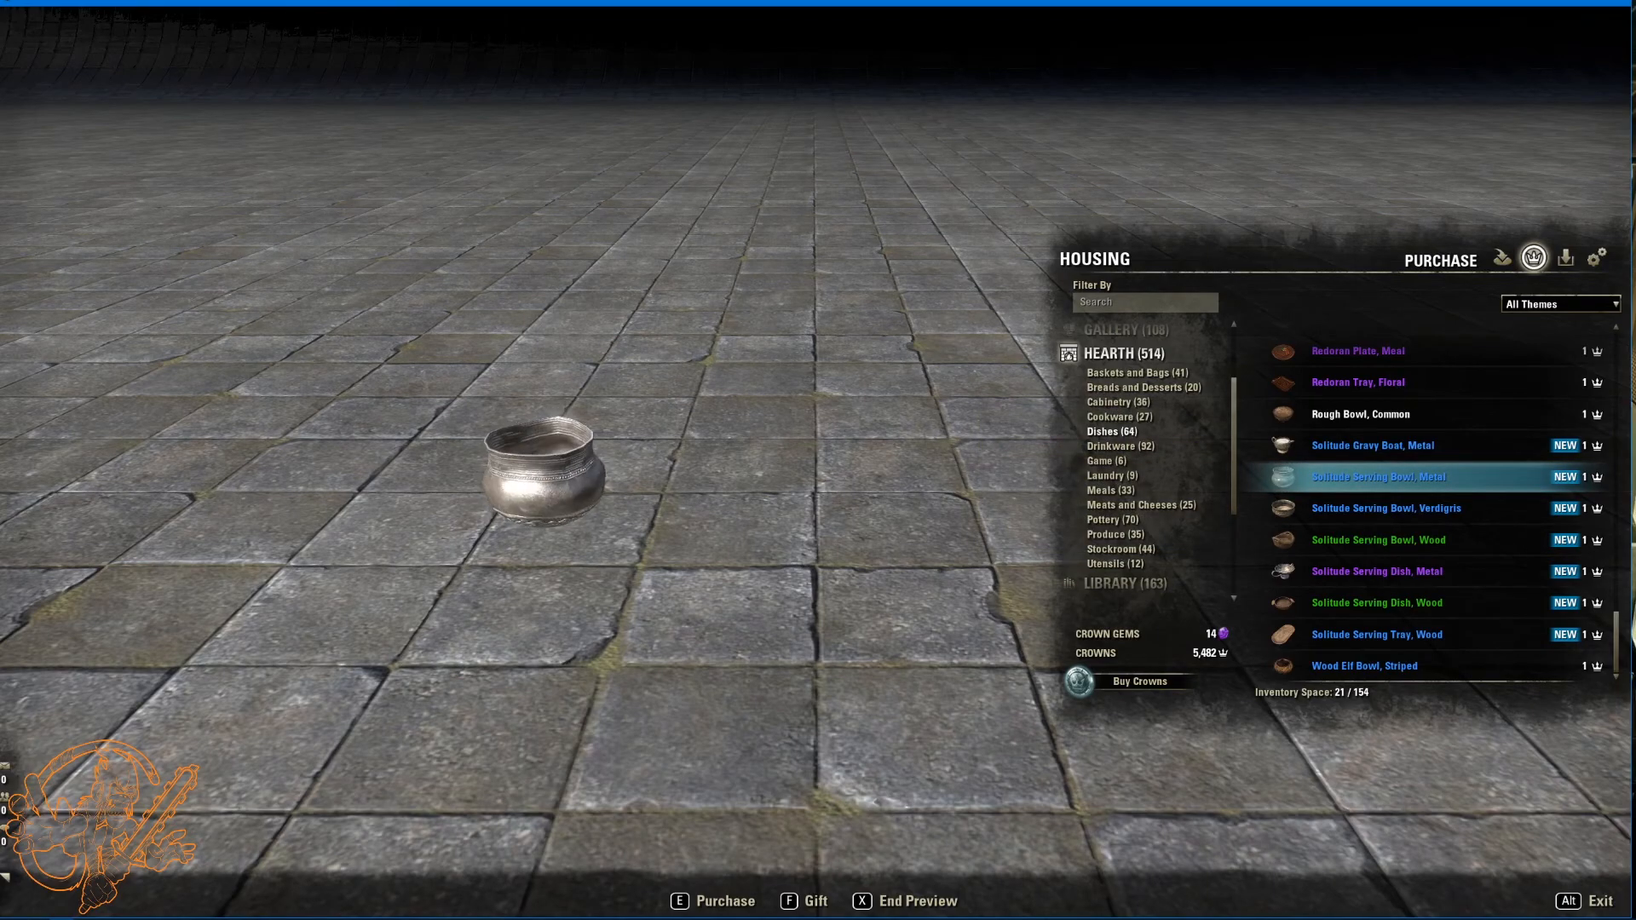
Step: Preview the wooden Solitude serving bowl, serving dish and serving tray
{"action": "left_click", "coordinate": [1387, 507]}
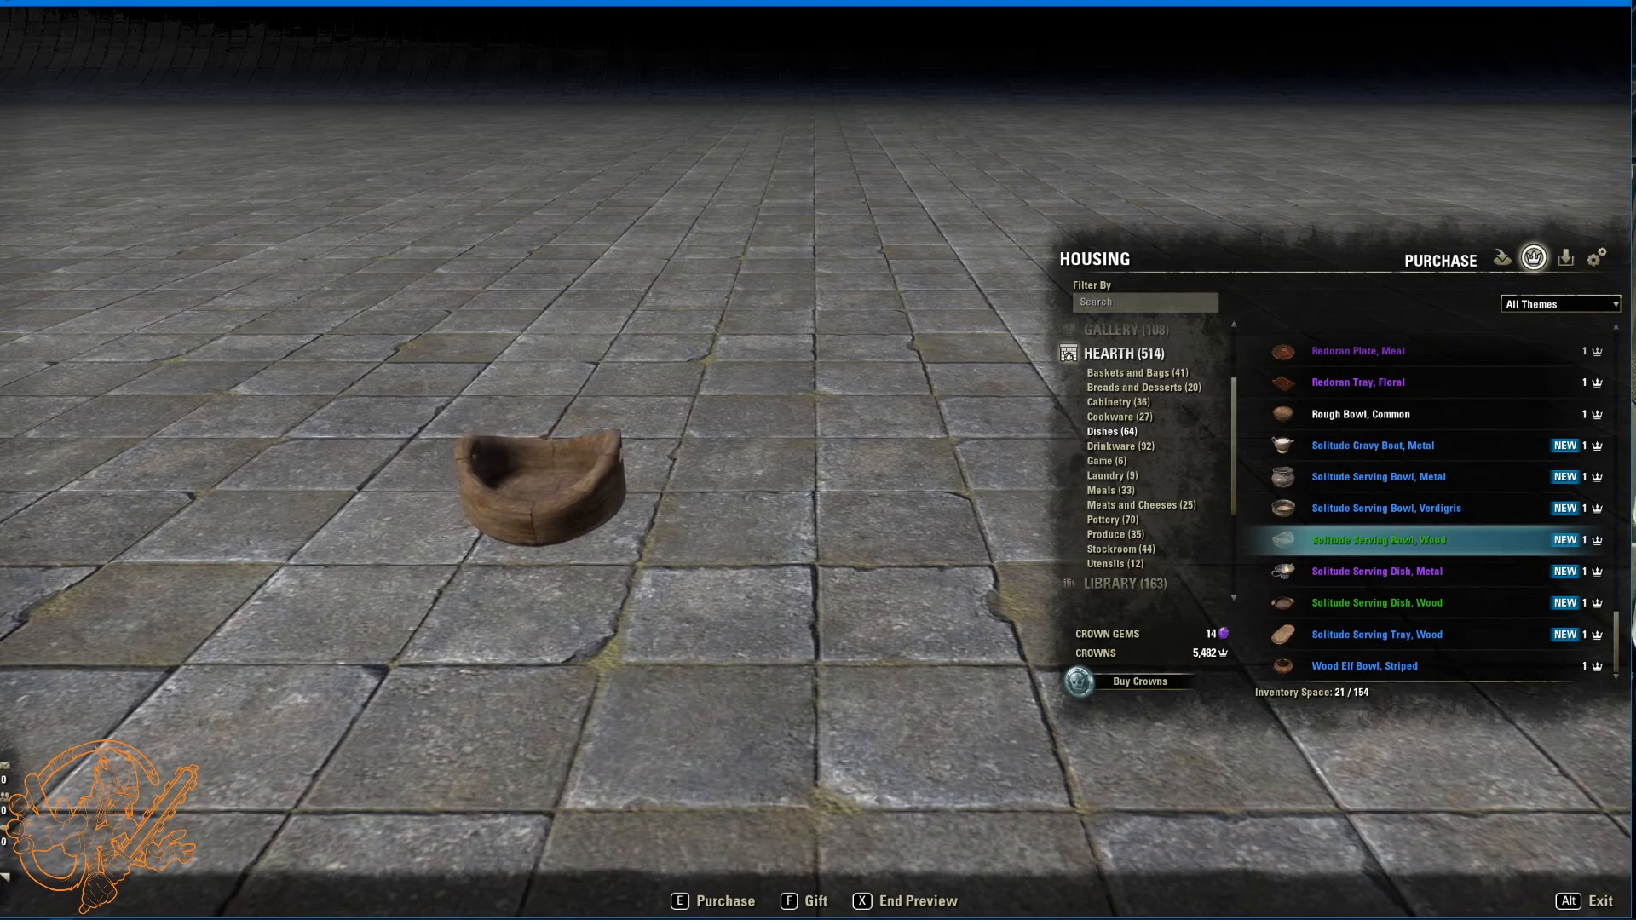
{"action": "left_click", "coordinate": [1377, 571]}
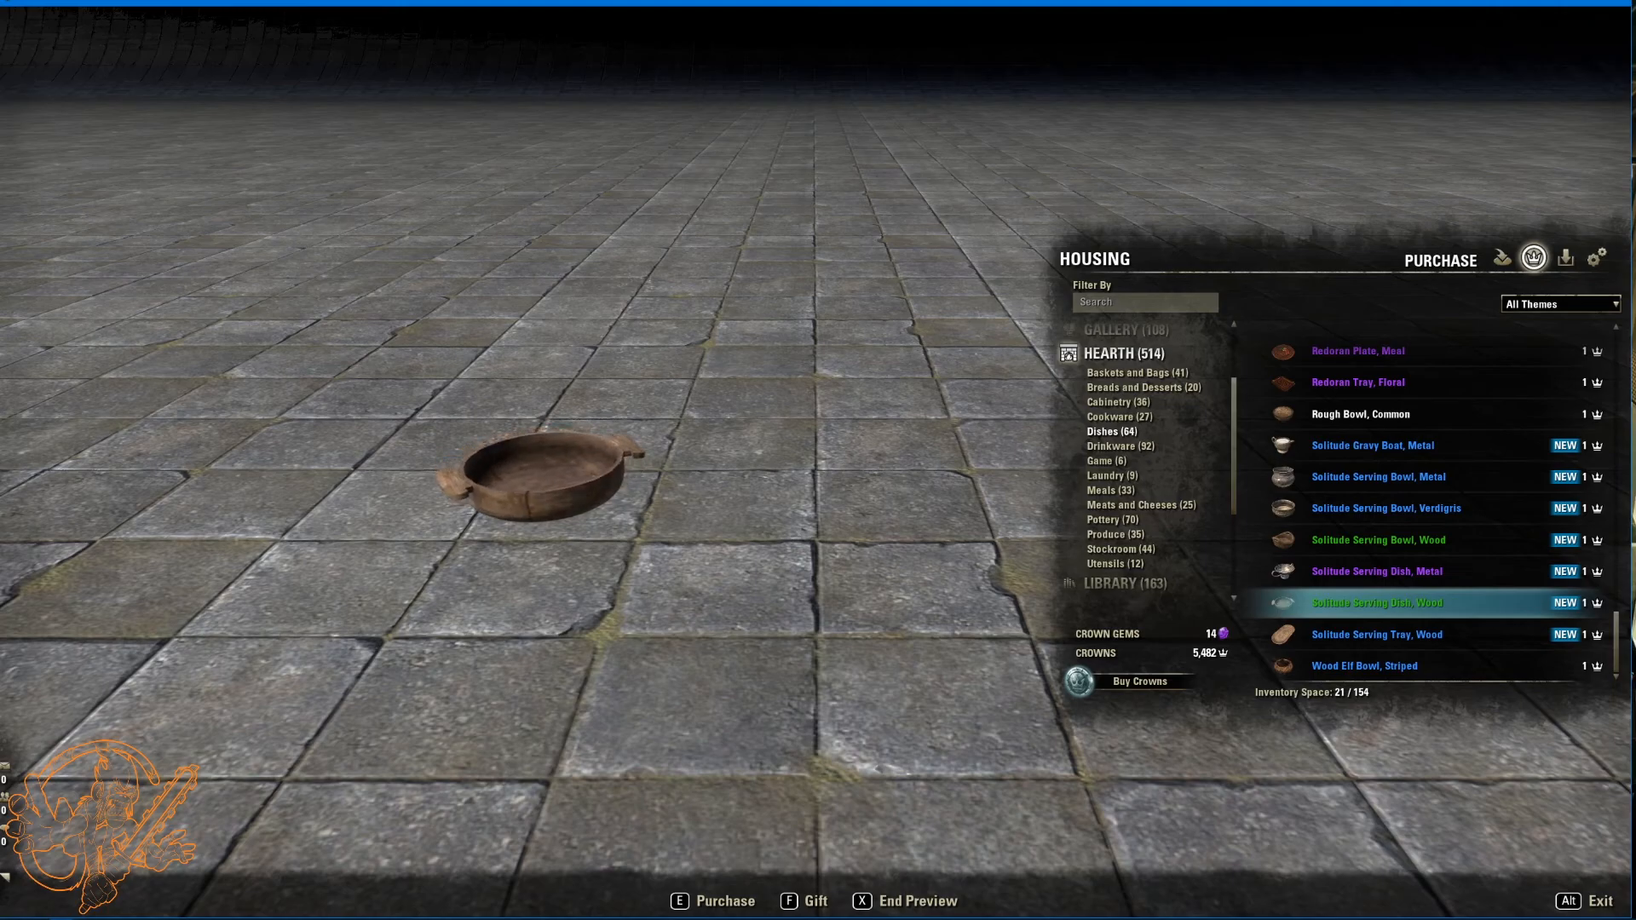
{"action": "left_click", "coordinate": [1377, 634]}
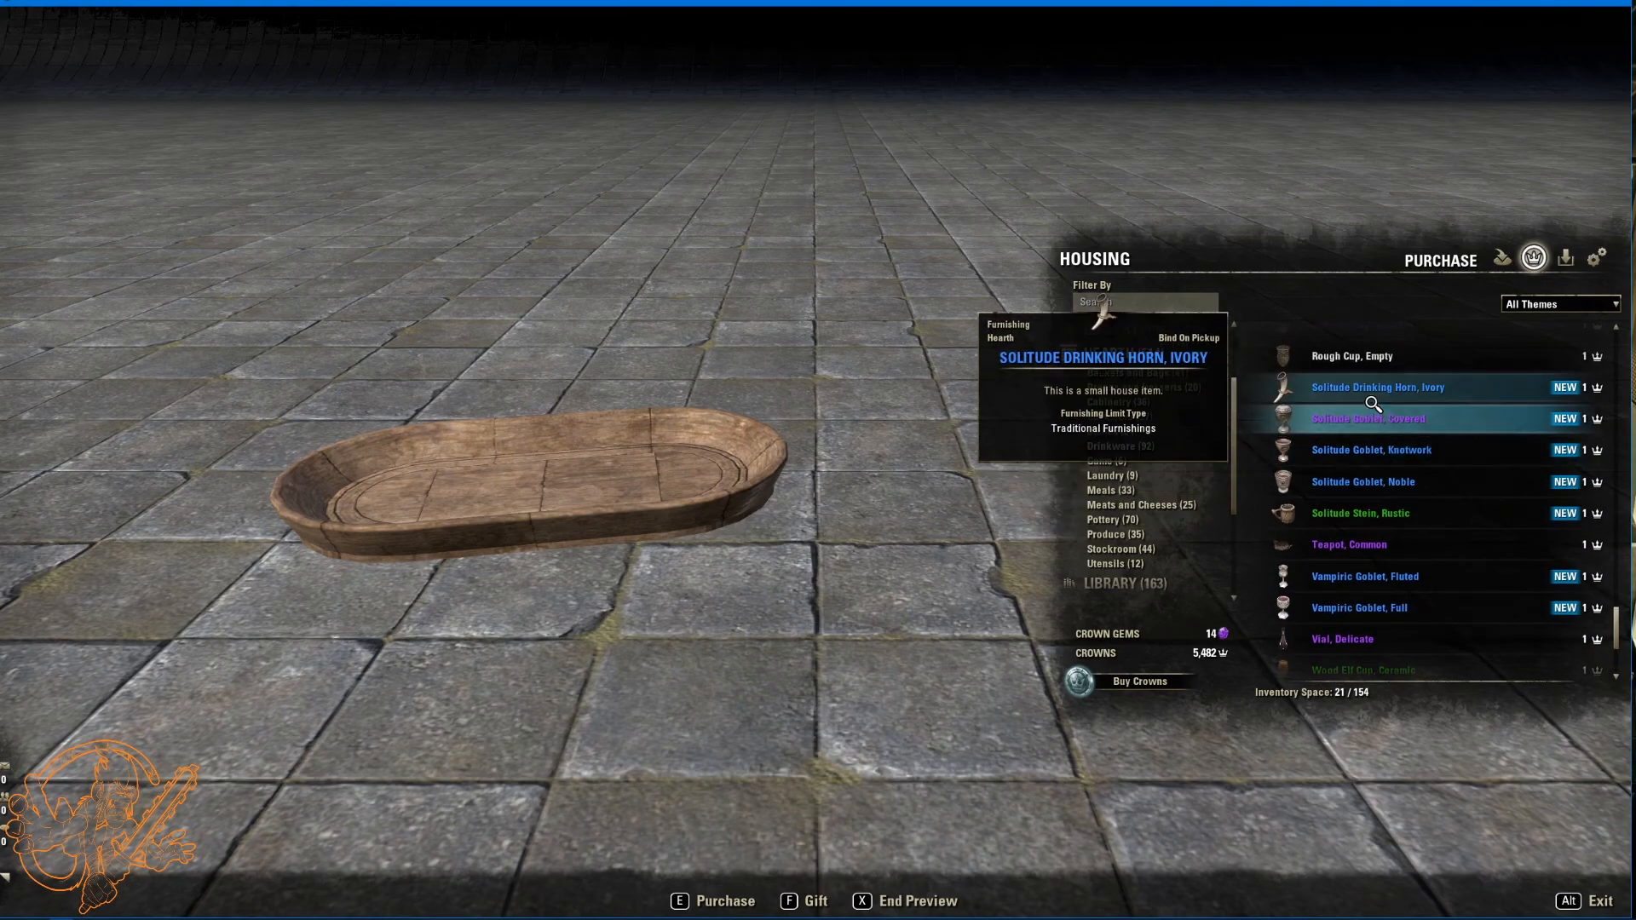
Step: Preview the ivory Solitude drinking horn, knotwork goblet, rustic stein and the fluted and full Vampiric goblets
{"action": "left_click", "coordinate": [1376, 387]}
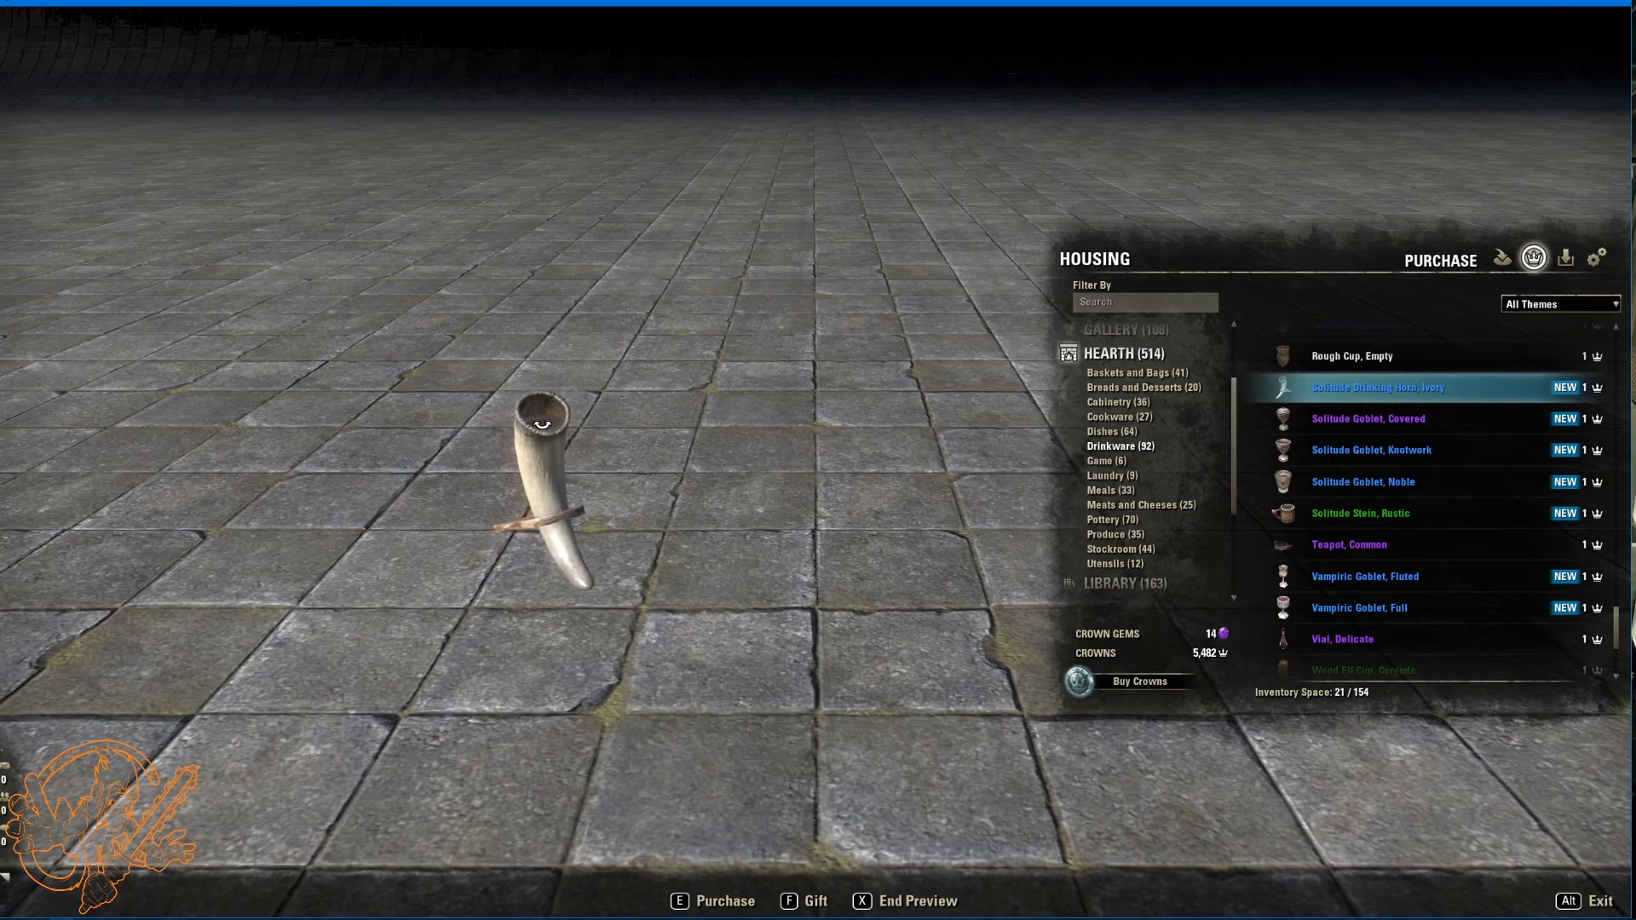
{"action": "left_click", "coordinate": [1367, 419]}
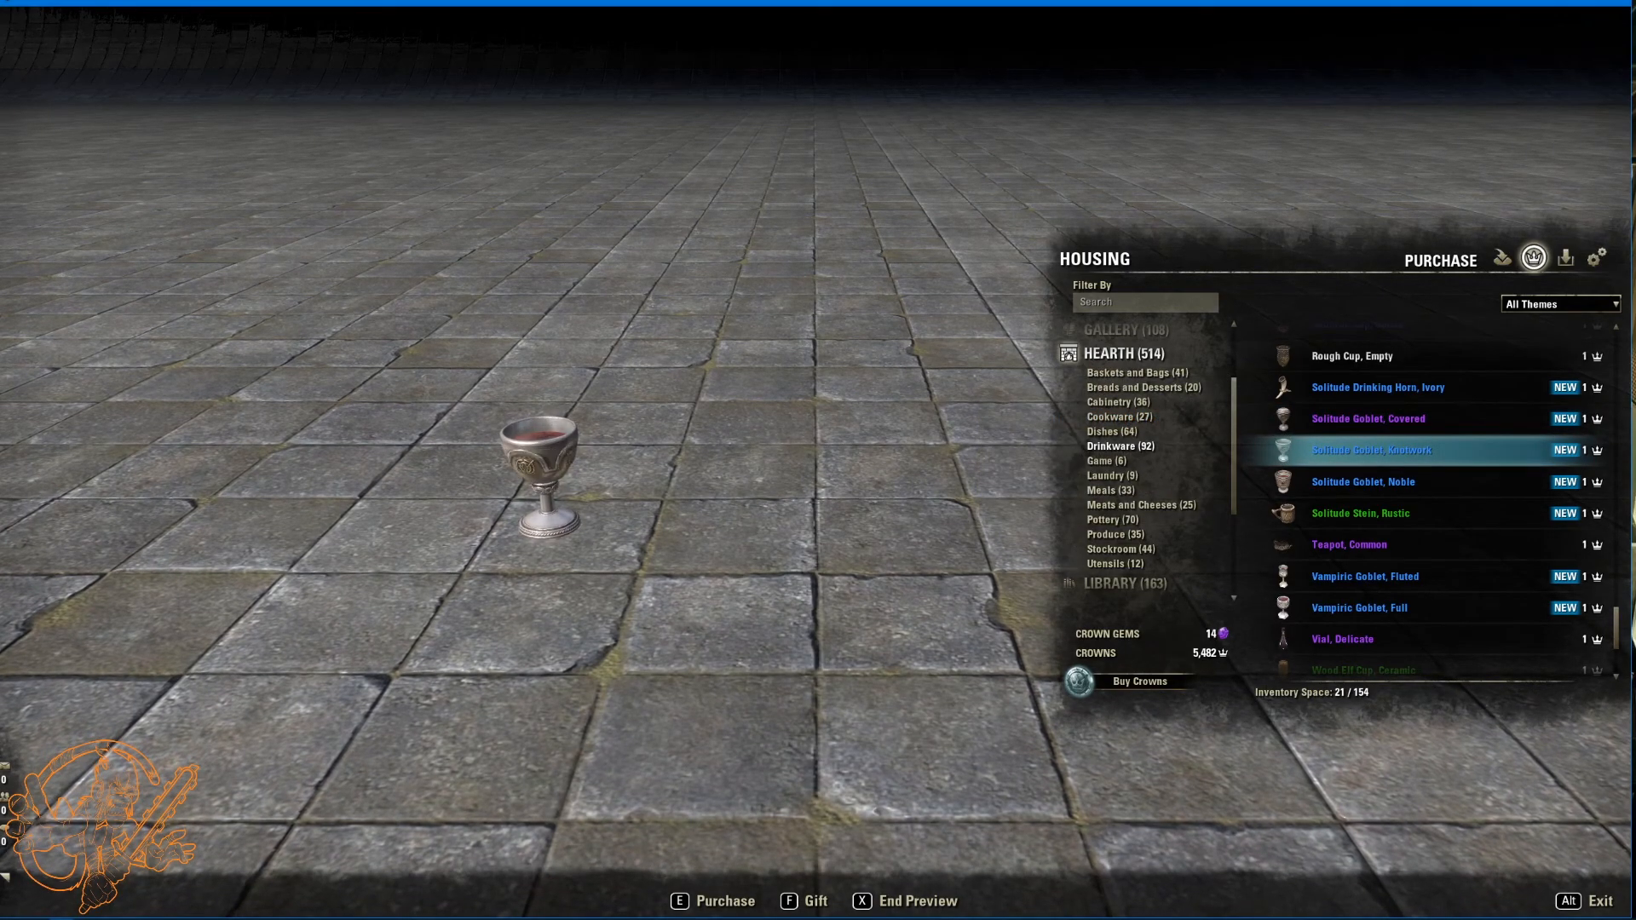
{"action": "mouse_move", "coordinate": [1378, 484]}
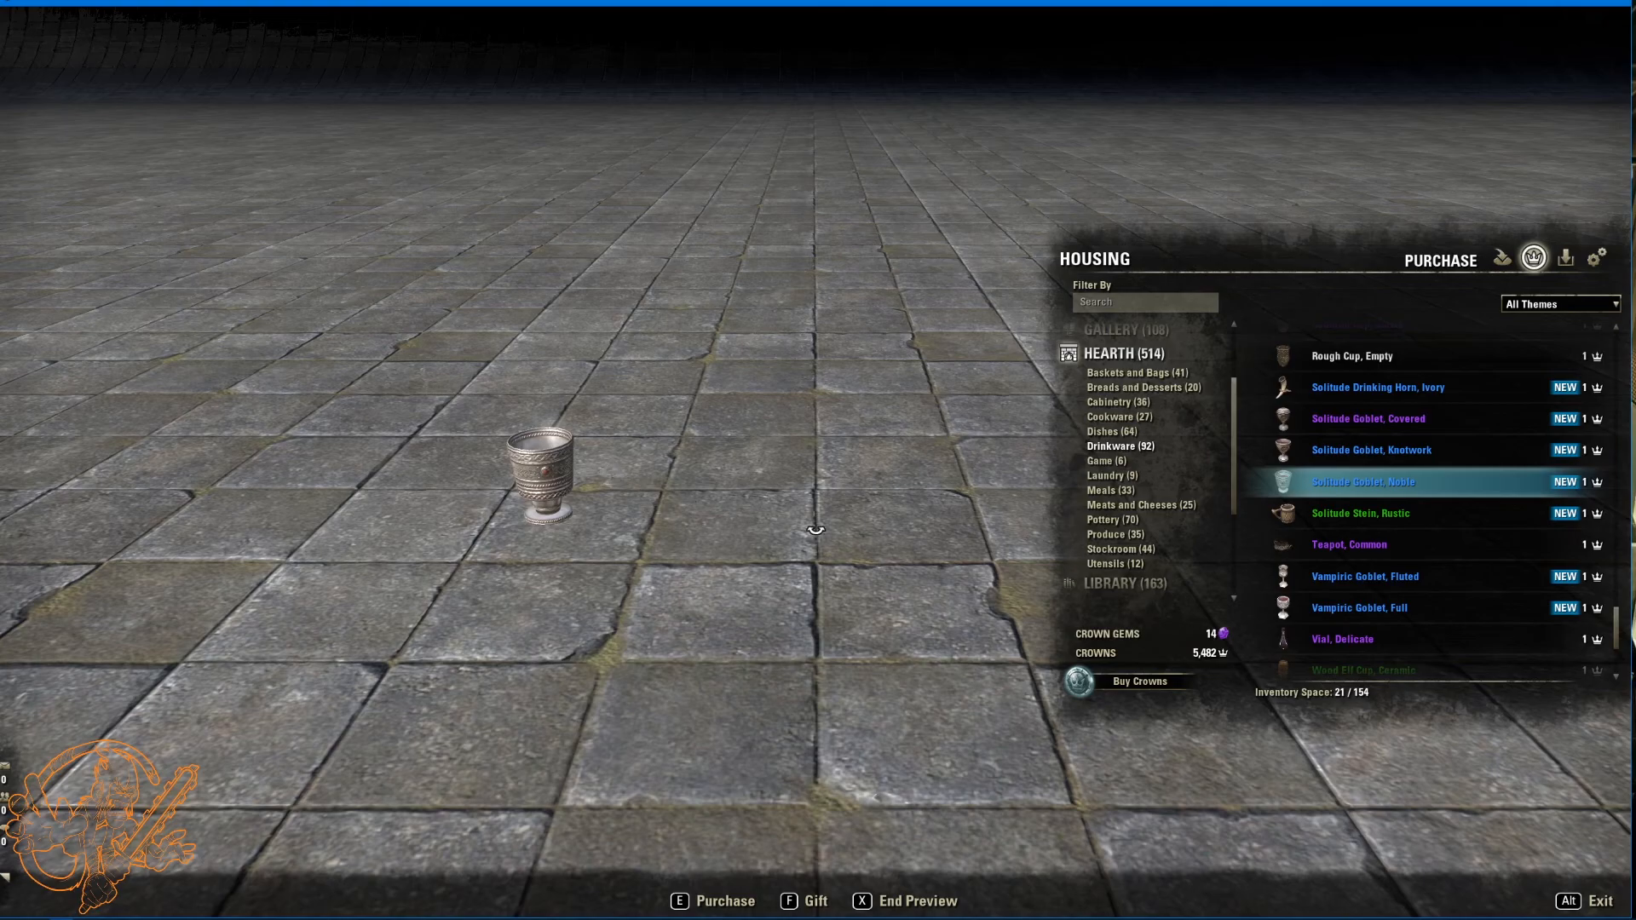
{"action": "left_click", "coordinate": [1359, 513]}
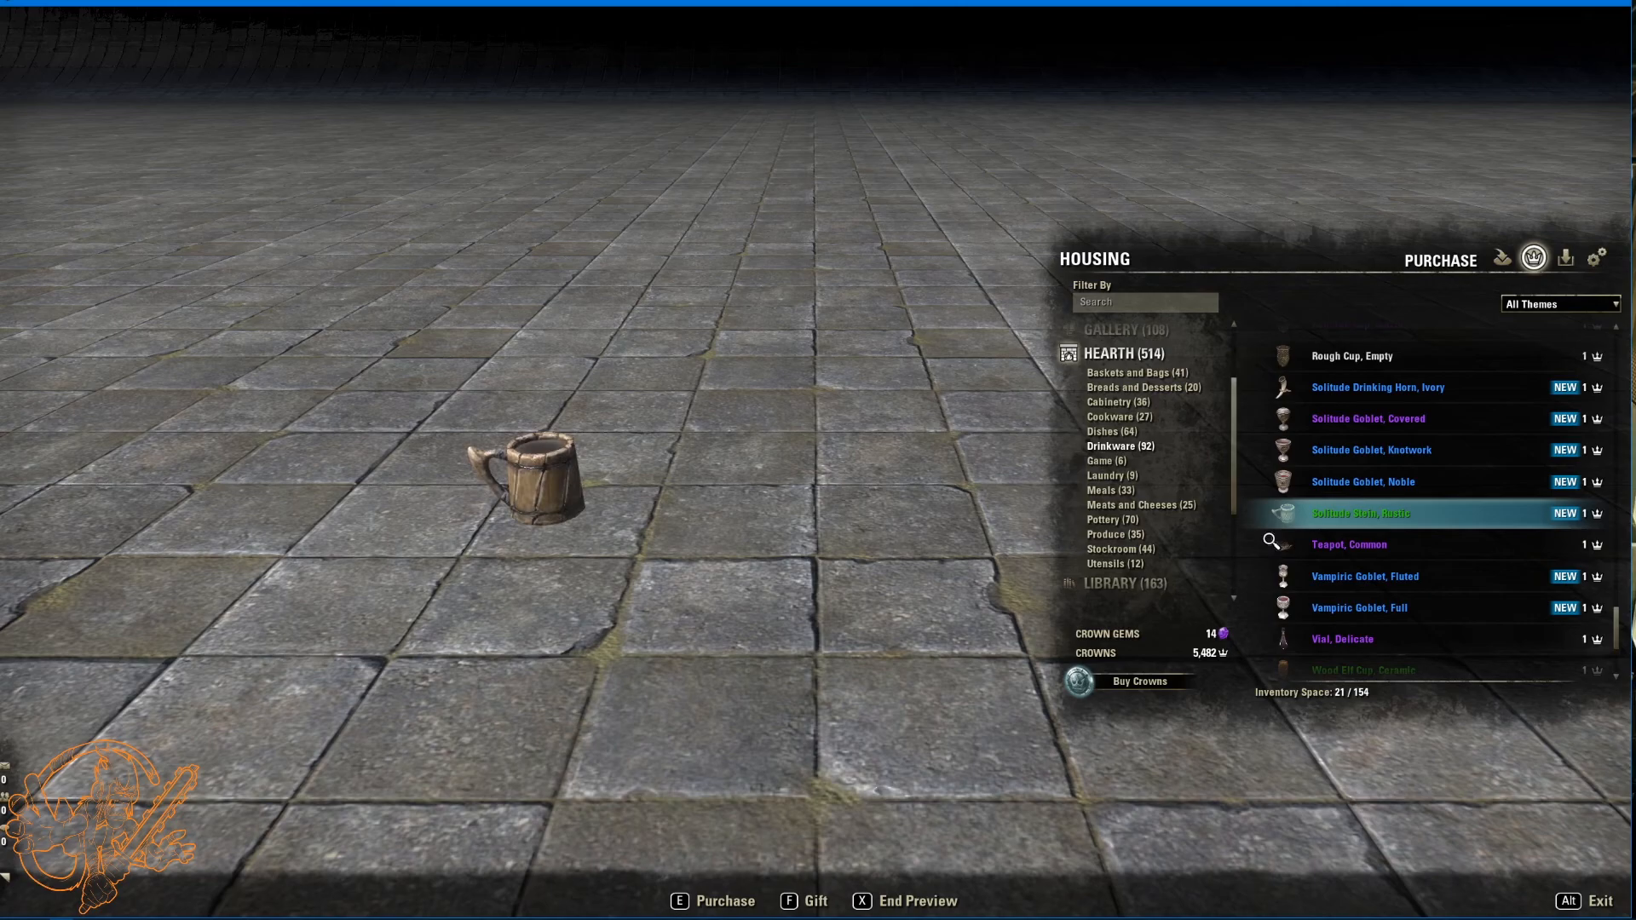
{"action": "left_click", "coordinate": [1364, 576]}
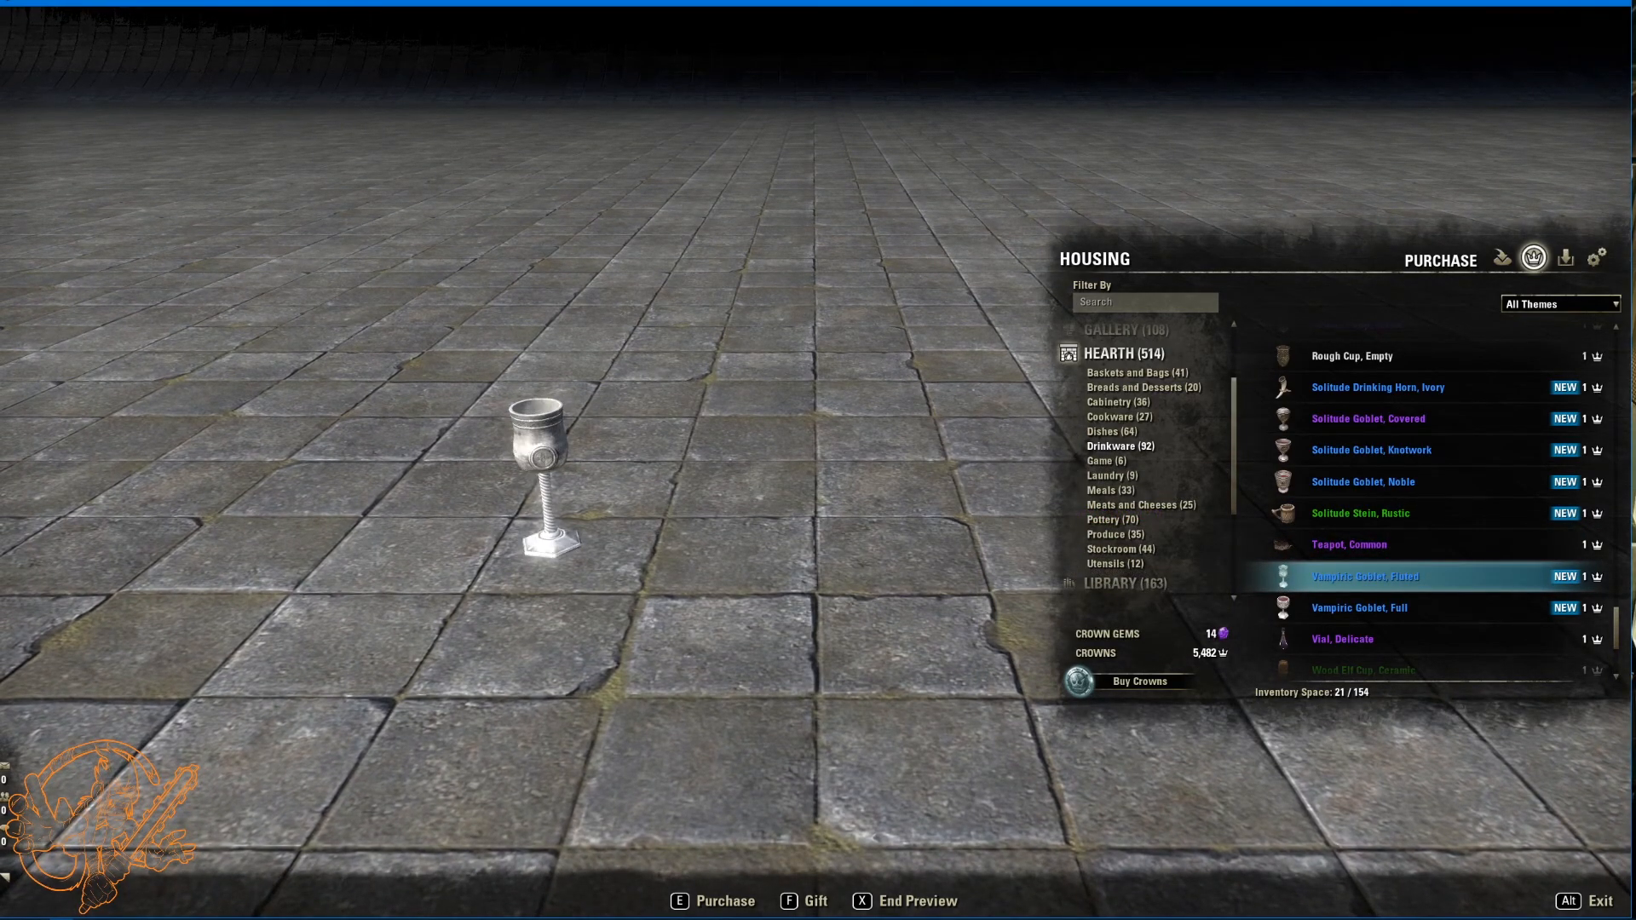
{"action": "left_click", "coordinate": [1360, 607]}
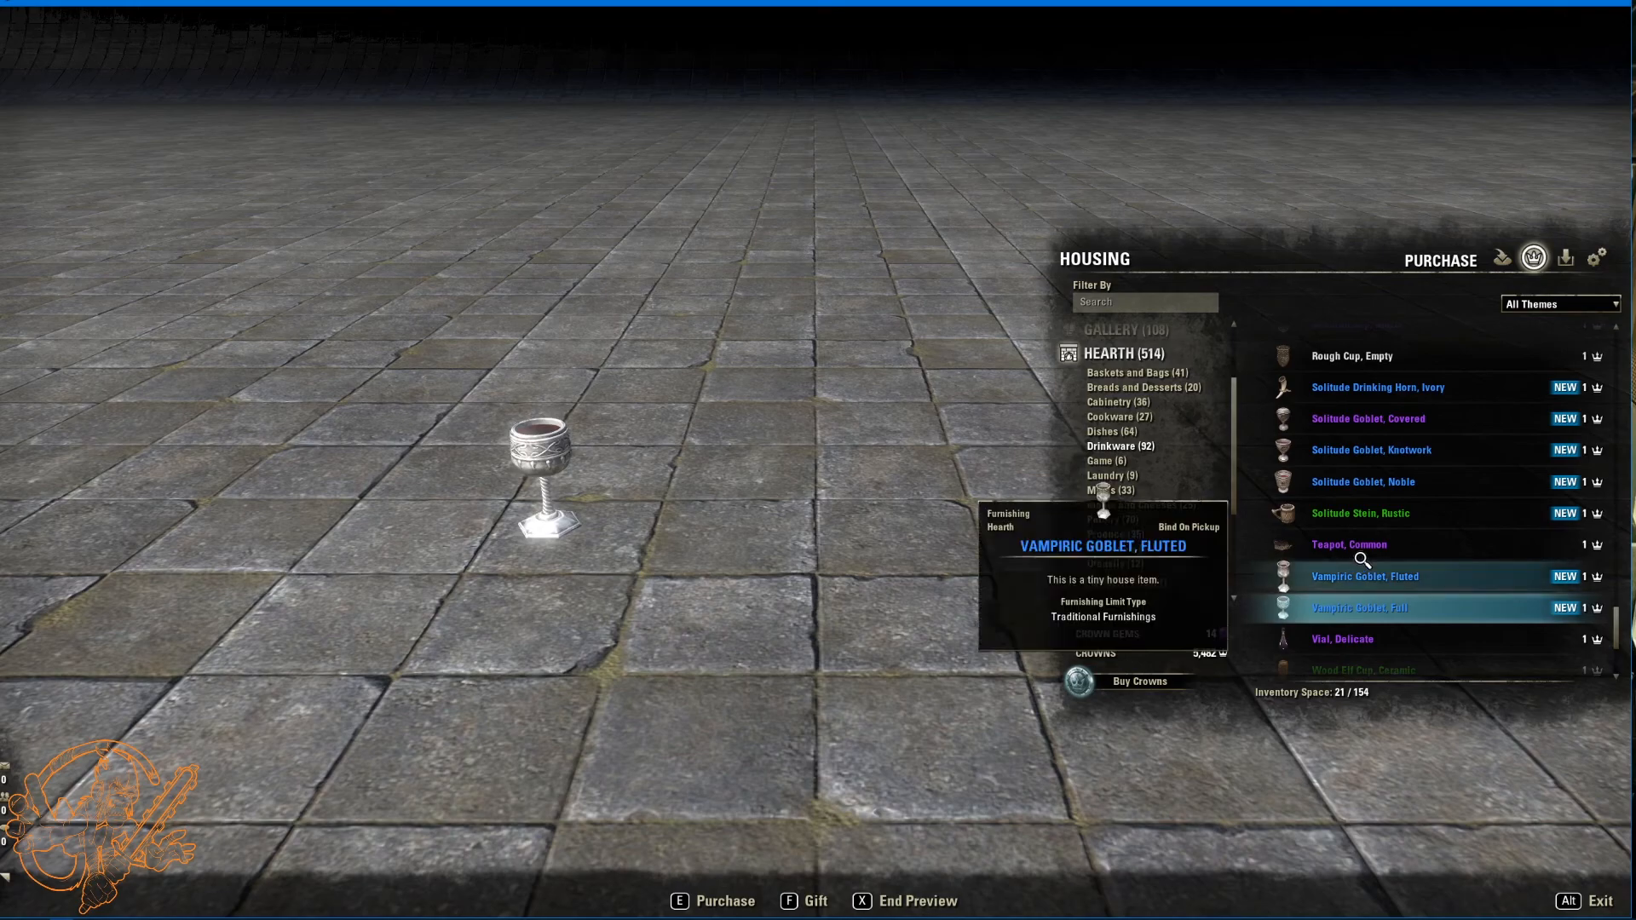
{"action": "scroll", "scroll_direction": "down", "scroll_amount": 3}
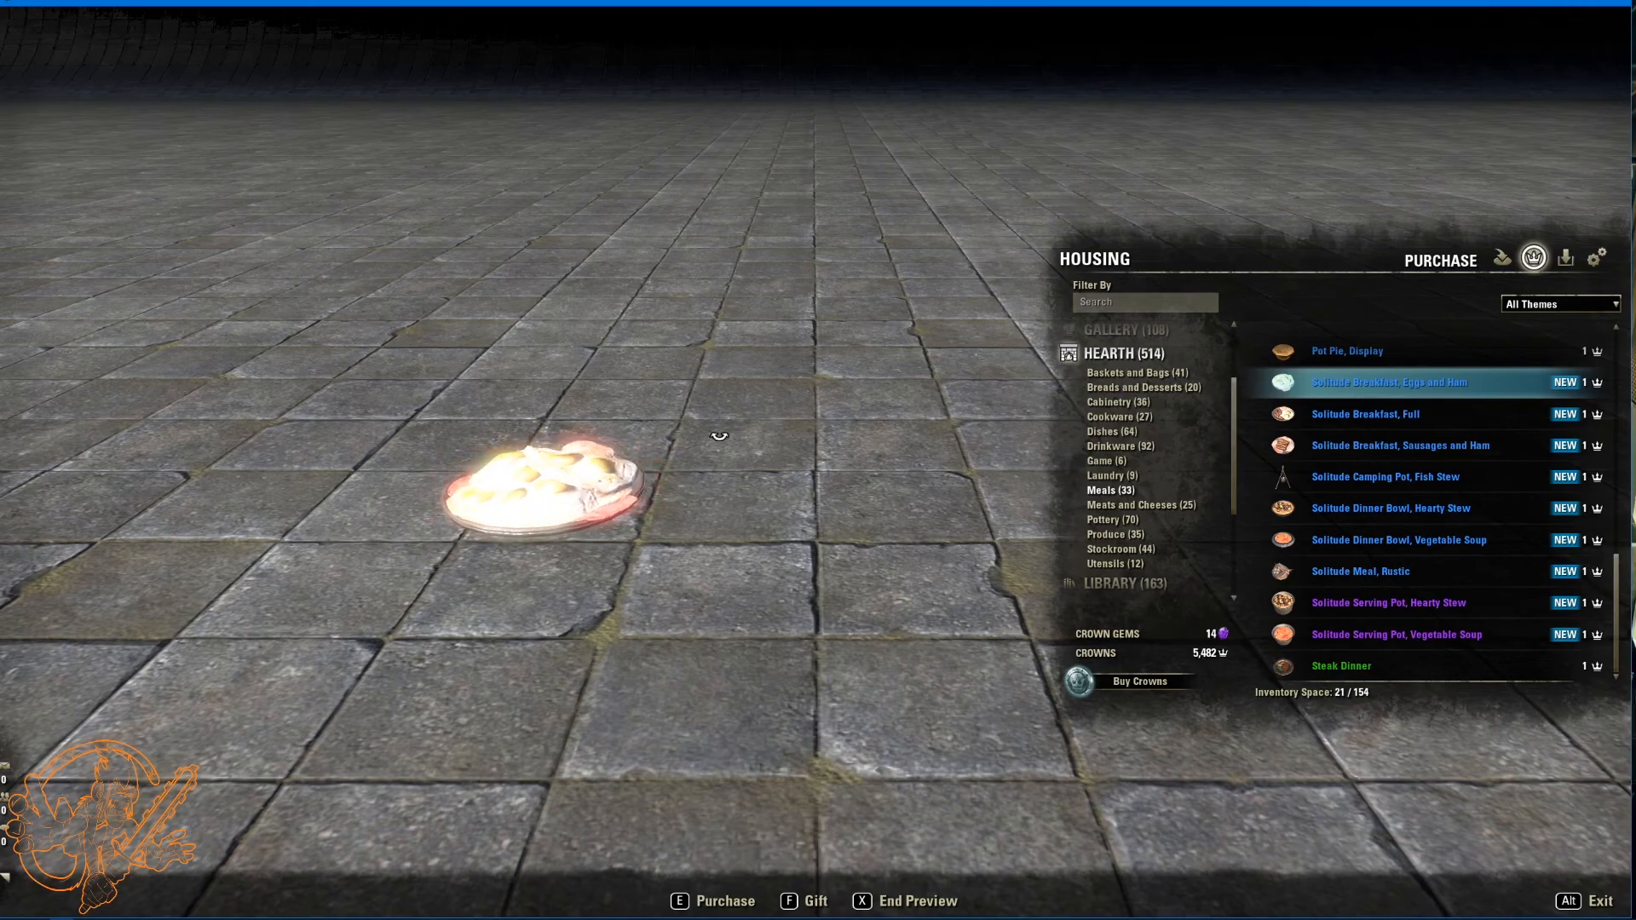
Step: Preview the Solitude full breakfast, fish stew camping pot, hearty stew bowl and serving pot, and rustic meal, then move to Meats and Cheeses
{"action": "left_click", "coordinate": [1365, 414]}
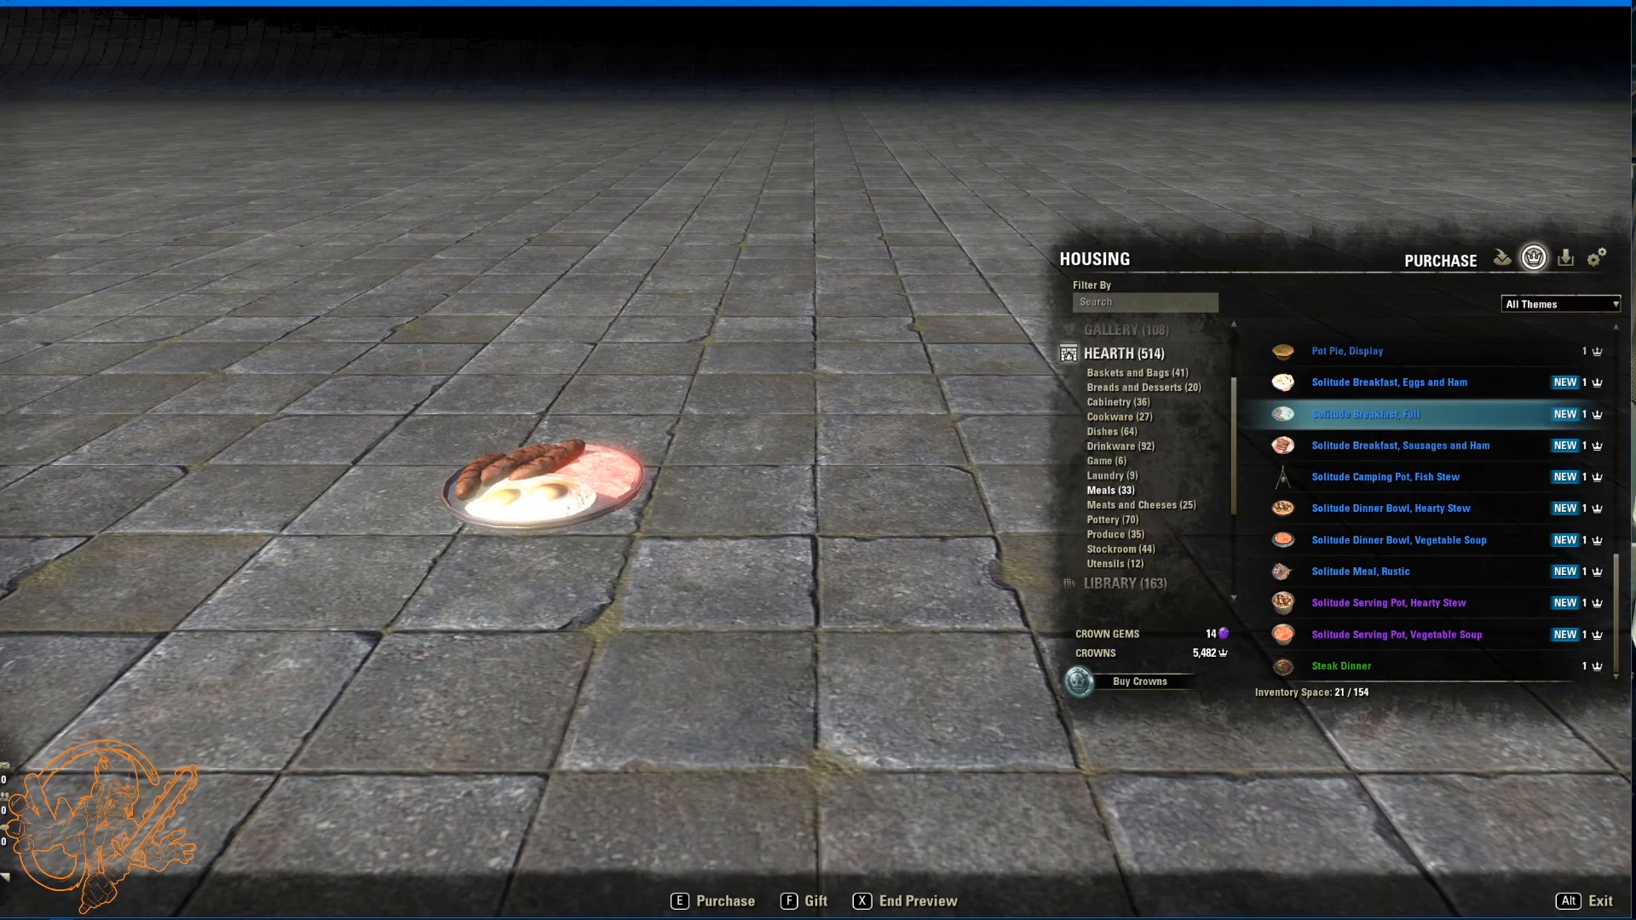
{"action": "mouse_move", "coordinate": [1399, 447]}
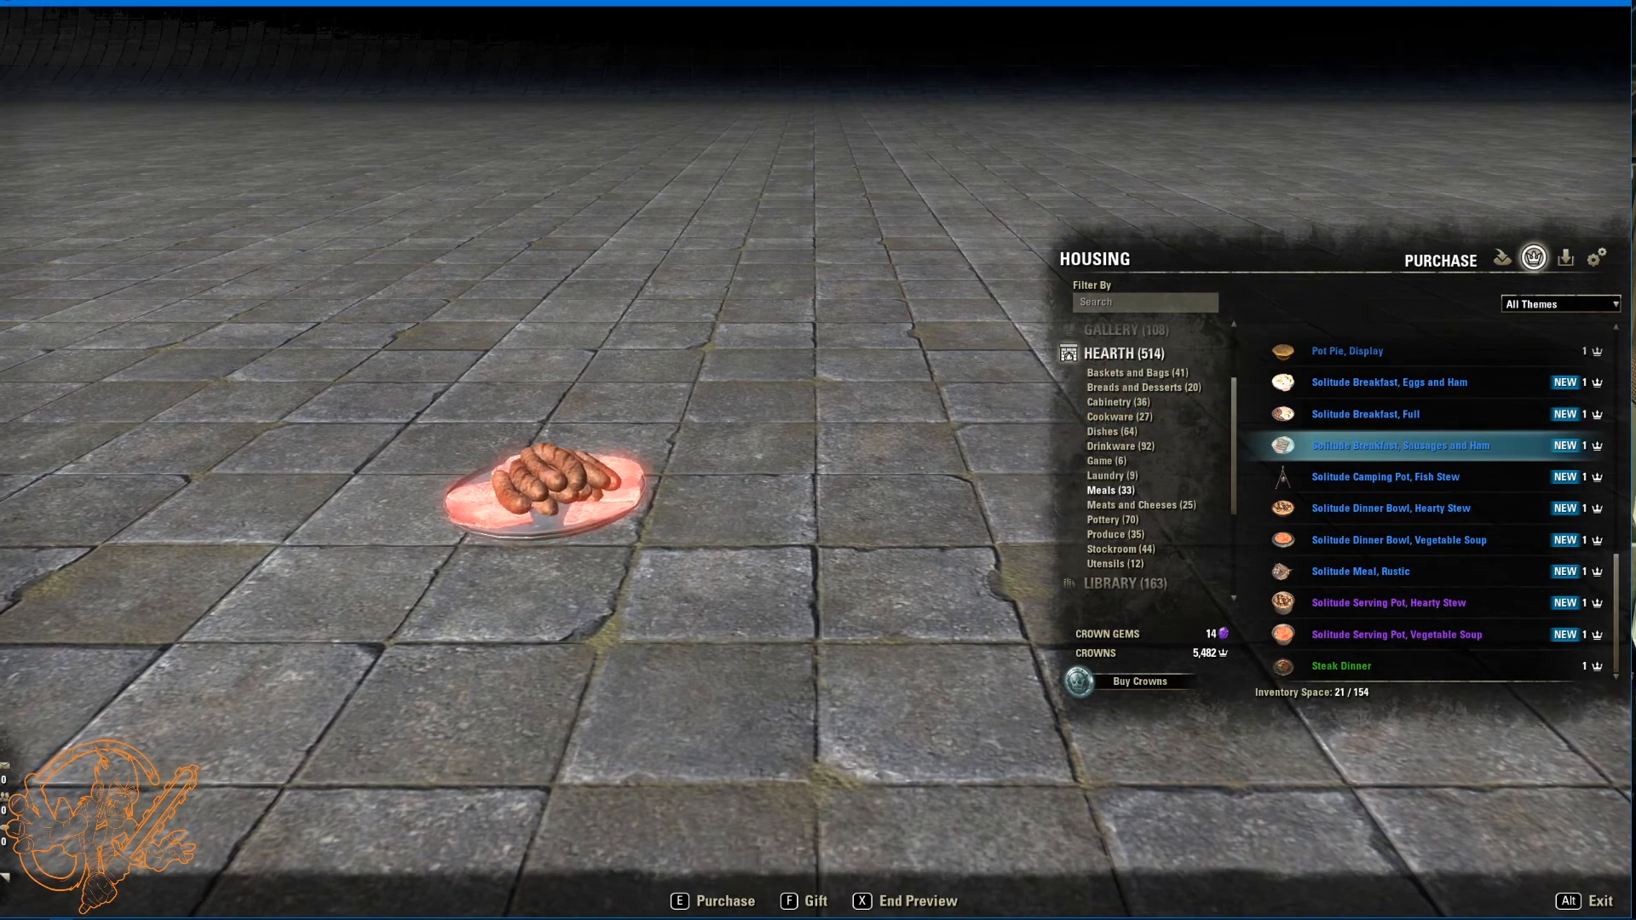
{"action": "left_click", "coordinate": [1385, 477]}
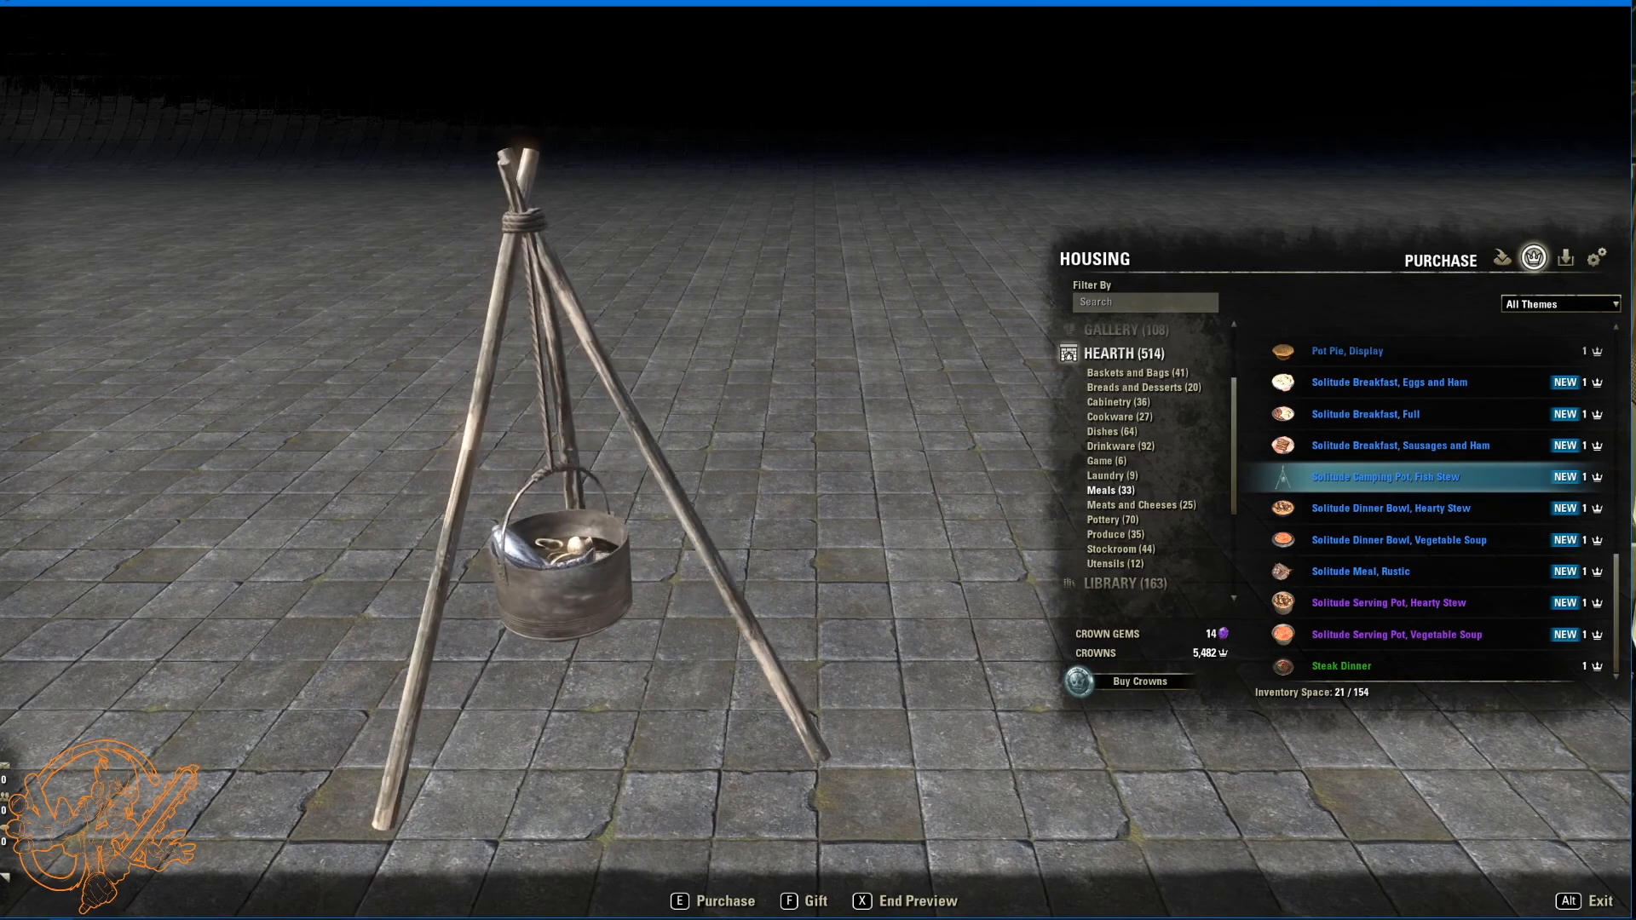
{"action": "left_click", "coordinate": [1391, 508]}
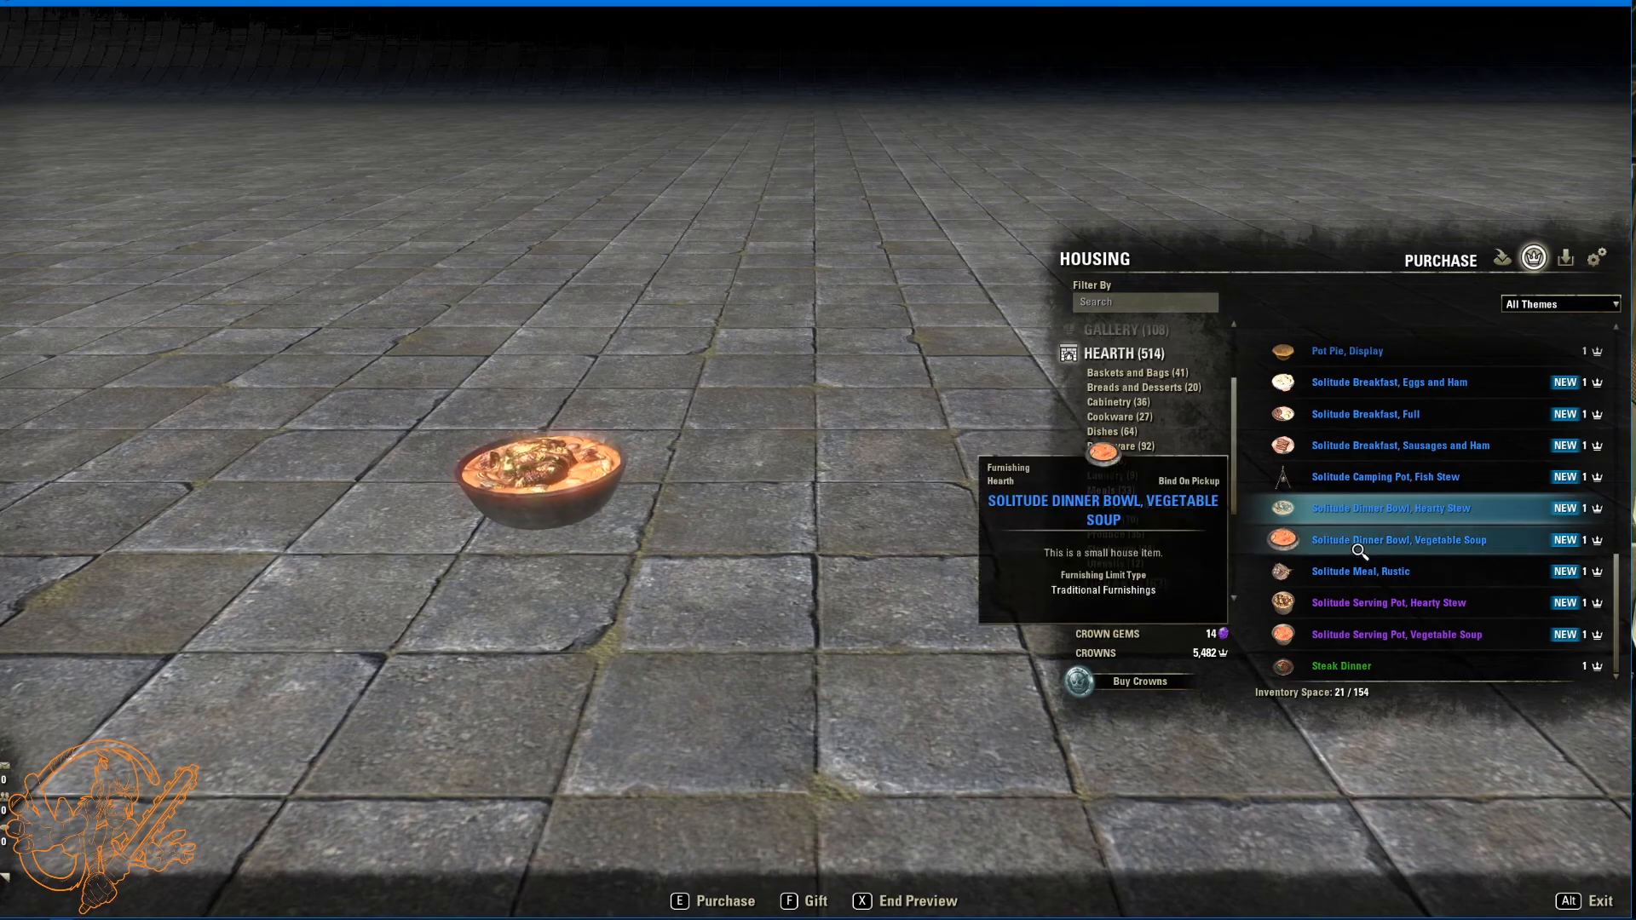
{"action": "left_click", "coordinate": [1399, 540]}
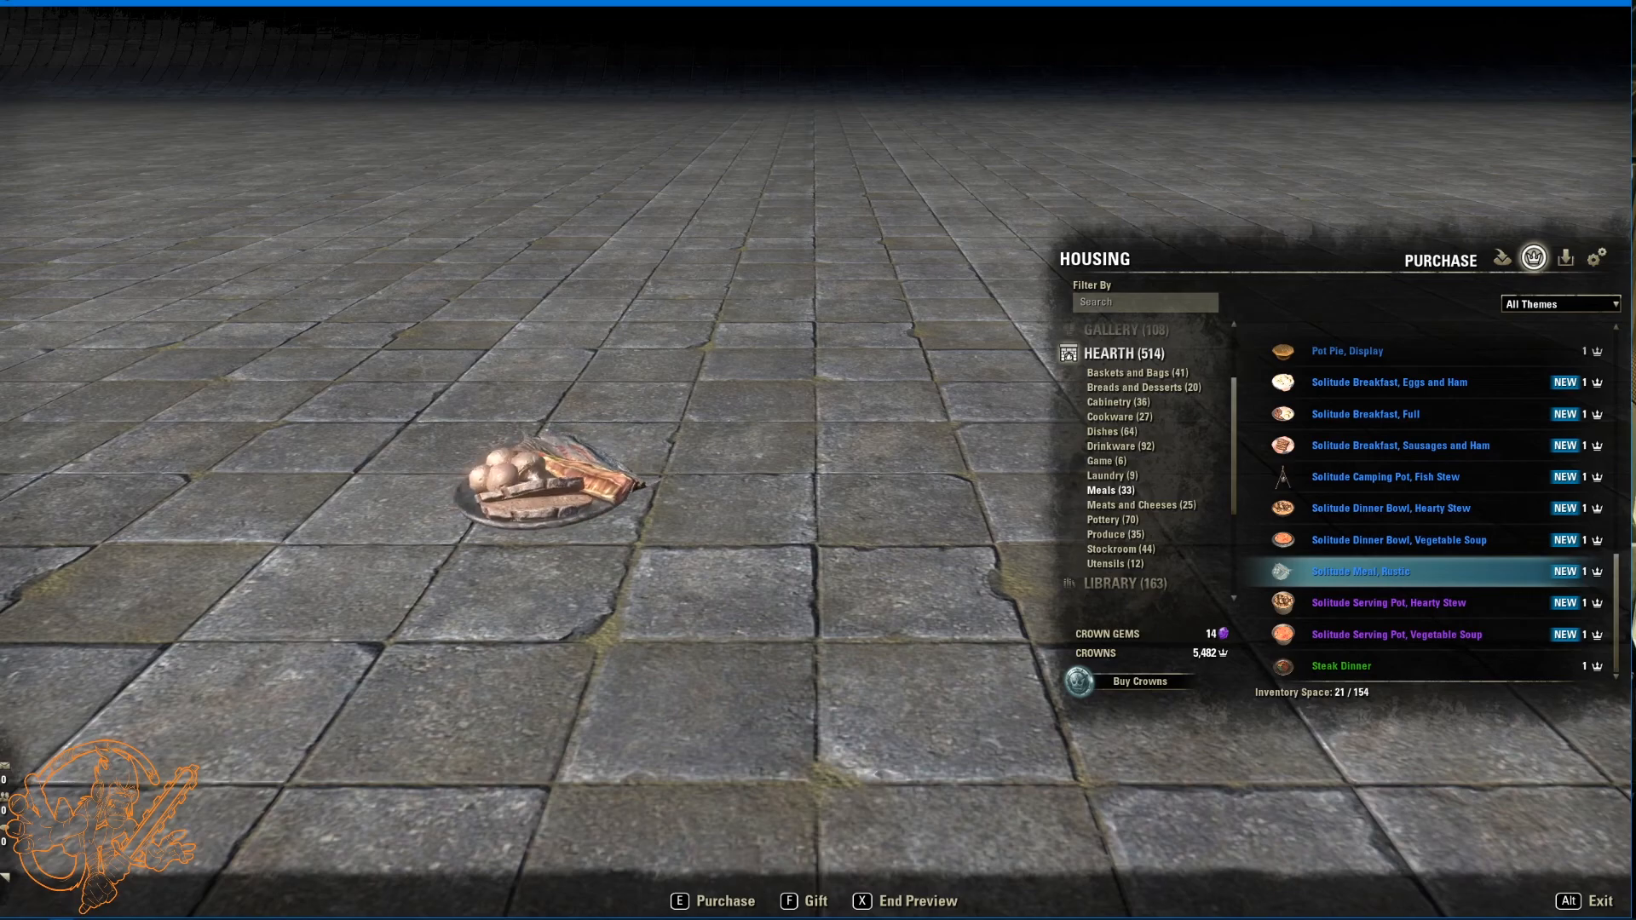
{"action": "left_click", "coordinate": [1389, 604]}
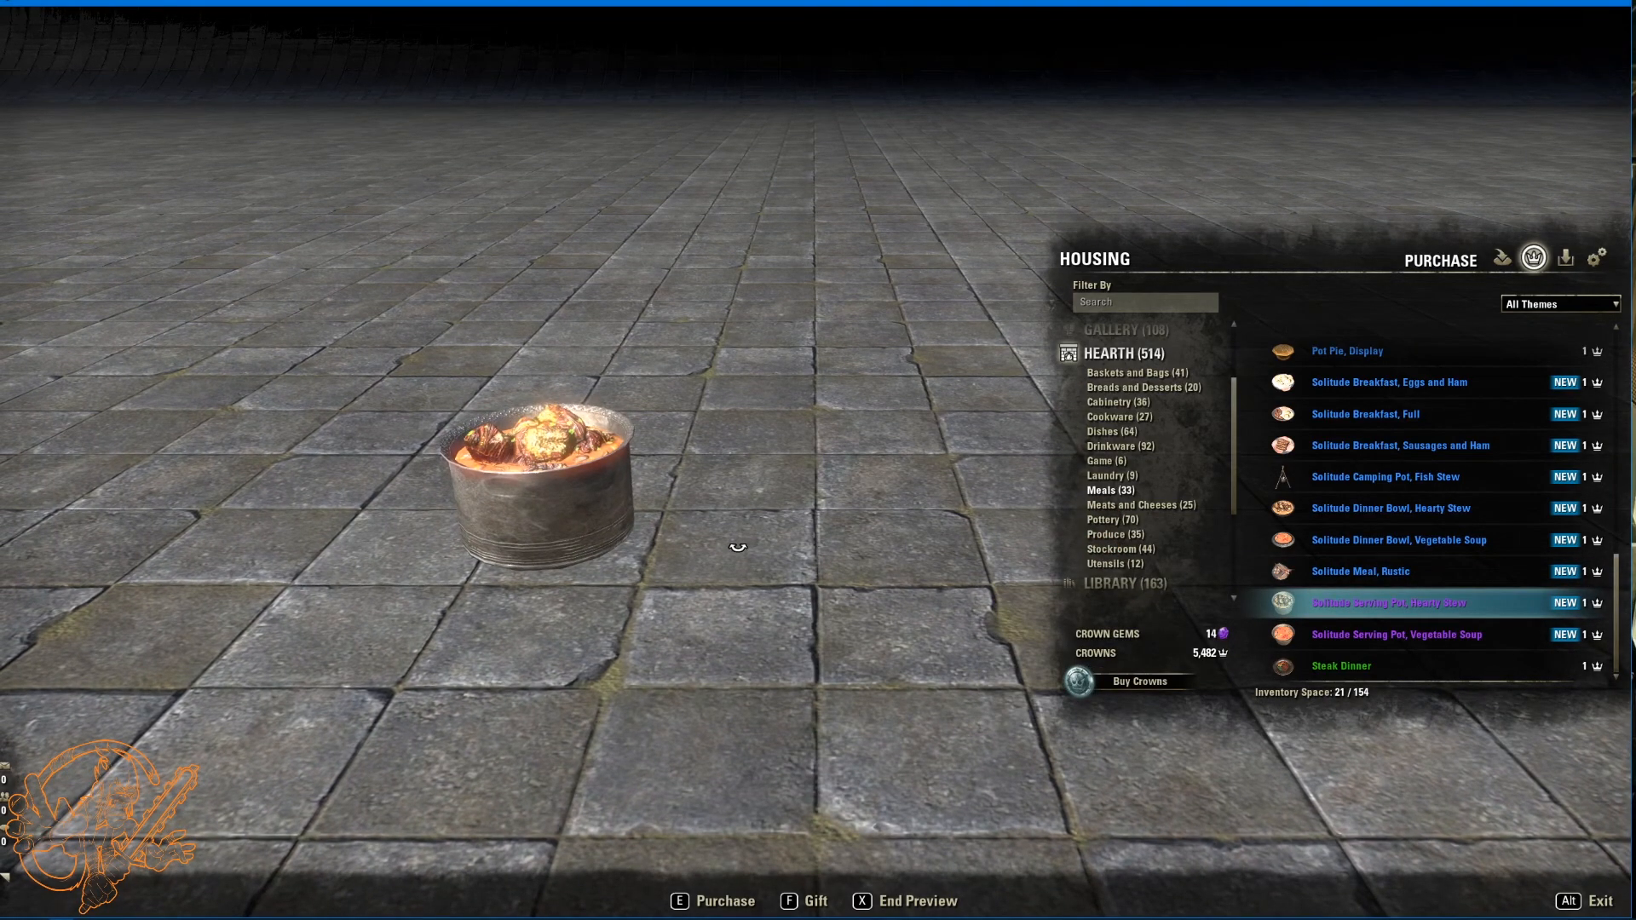
{"action": "left_click", "coordinate": [1397, 634]}
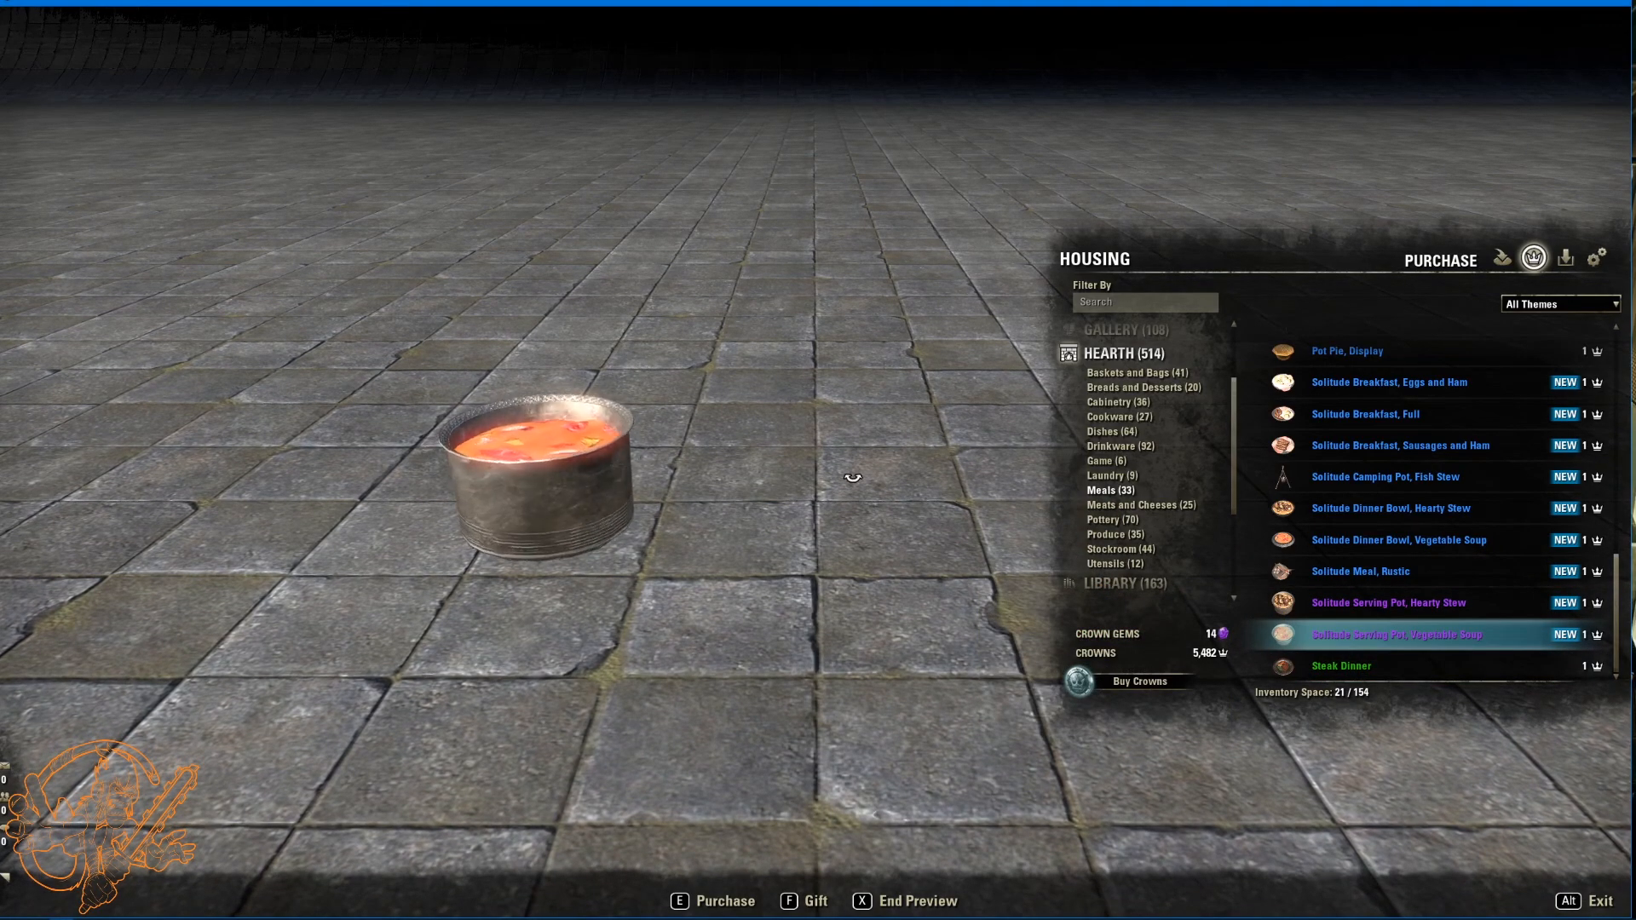
{"action": "left_click", "coordinate": [1131, 504]}
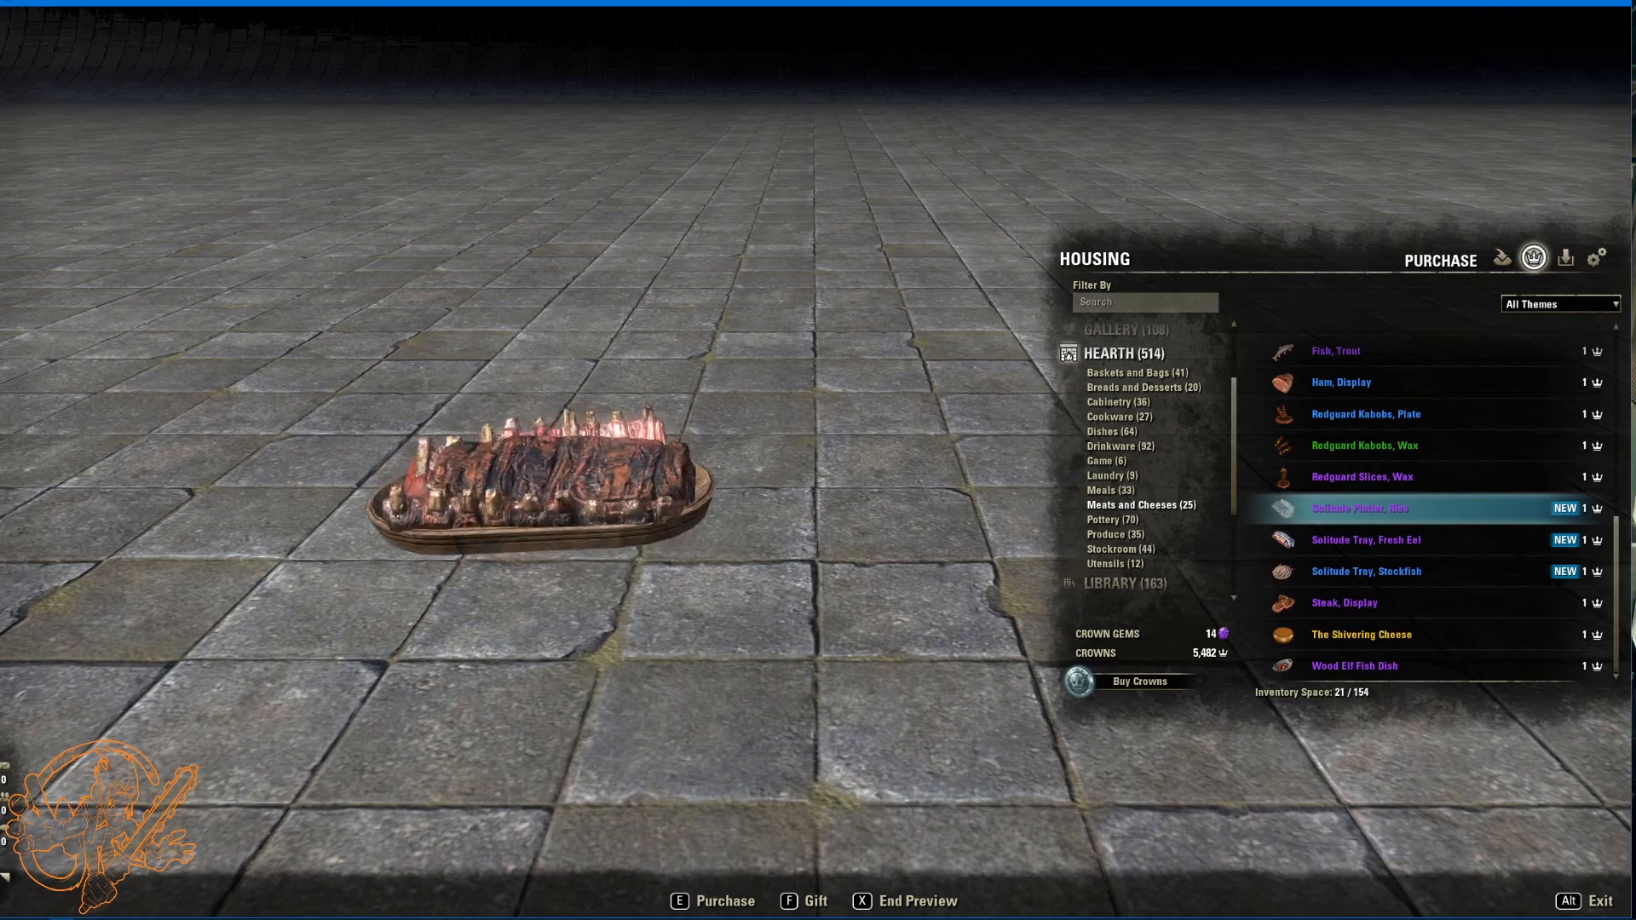
Step: Preview the Solitude fresh eel tray and stockfish tray
{"action": "left_click", "coordinate": [1367, 538]}
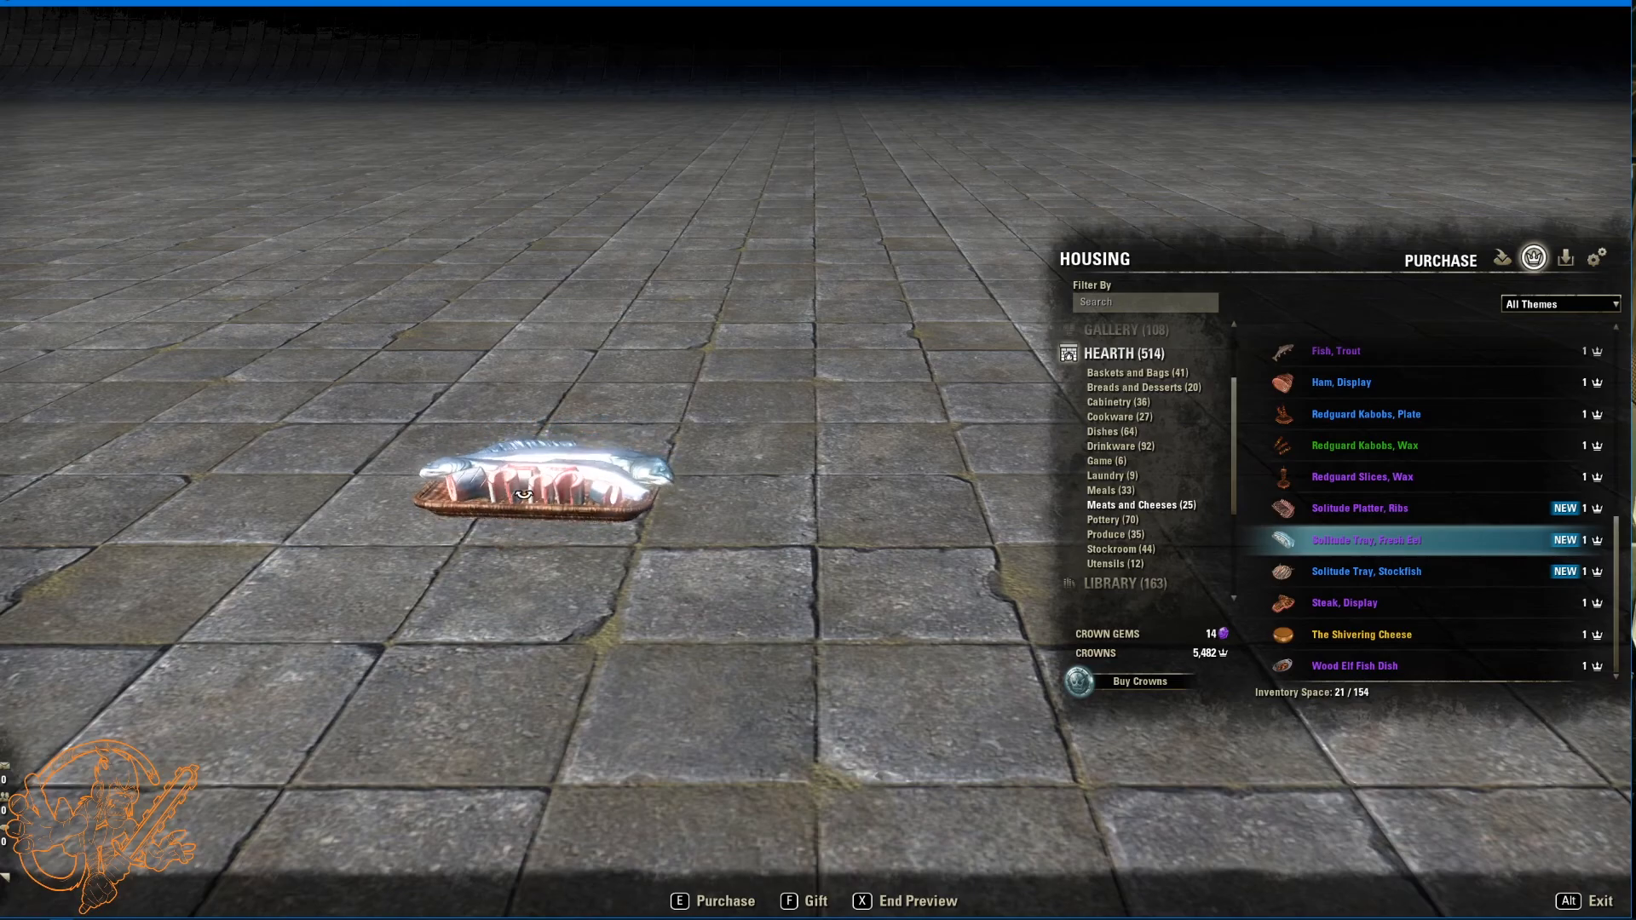
{"action": "left_click", "coordinate": [1367, 570]}
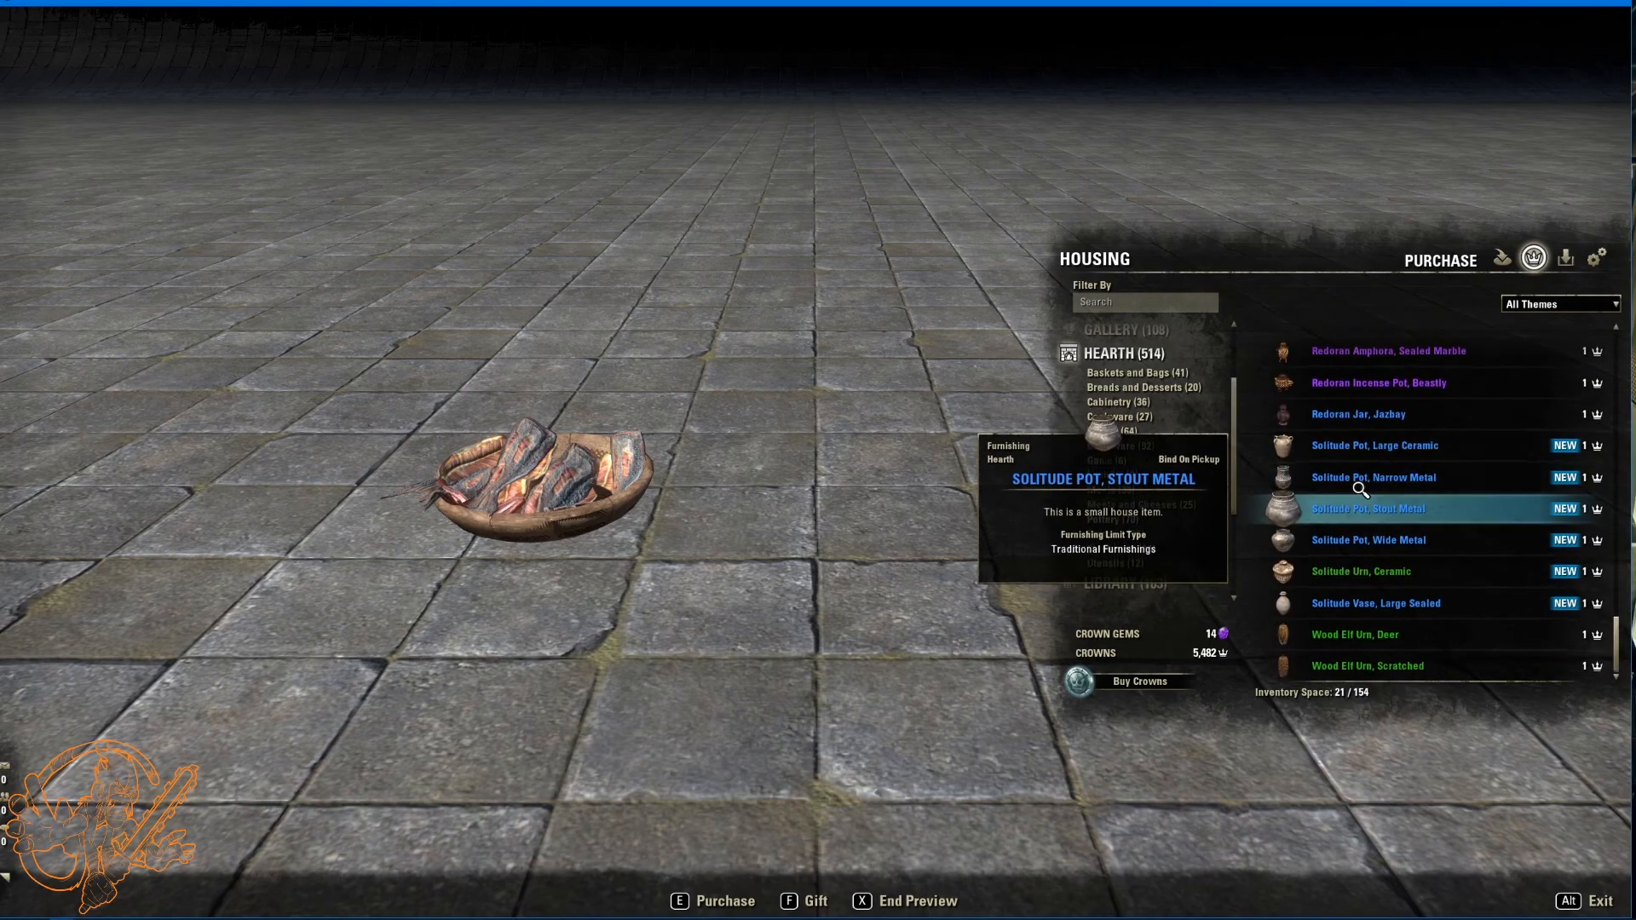
Step: Preview the large ceramic Solitude pot, a metal Solitude pot and the ceramic urn, then move to Produce
{"action": "left_click", "coordinate": [1391, 446]}
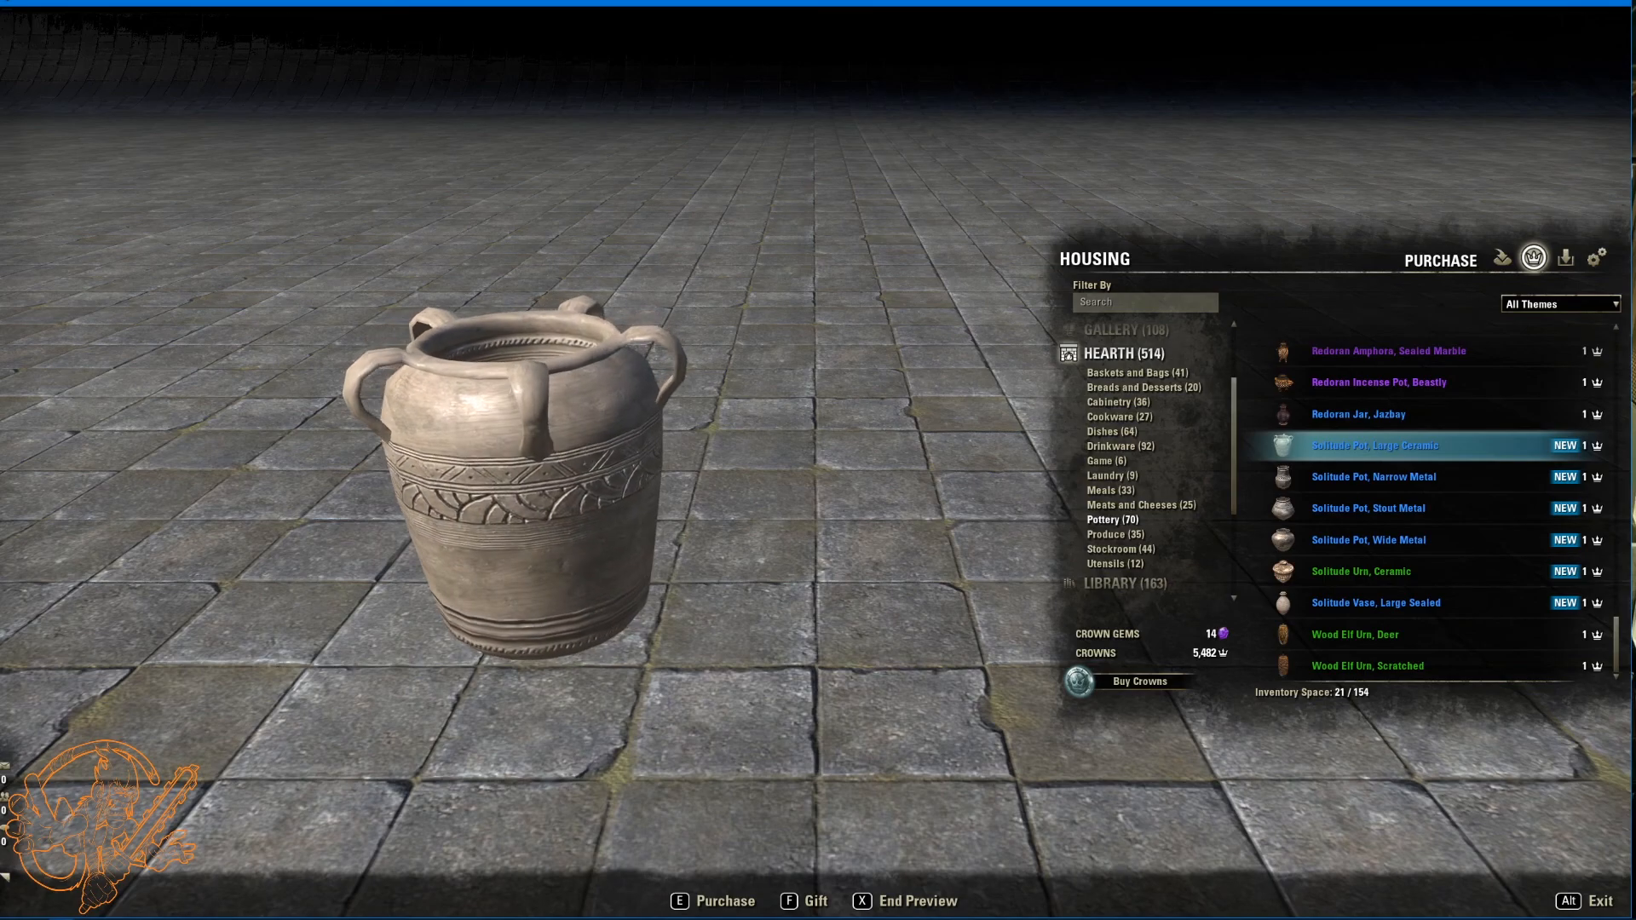
{"action": "left_click", "coordinate": [1374, 477]}
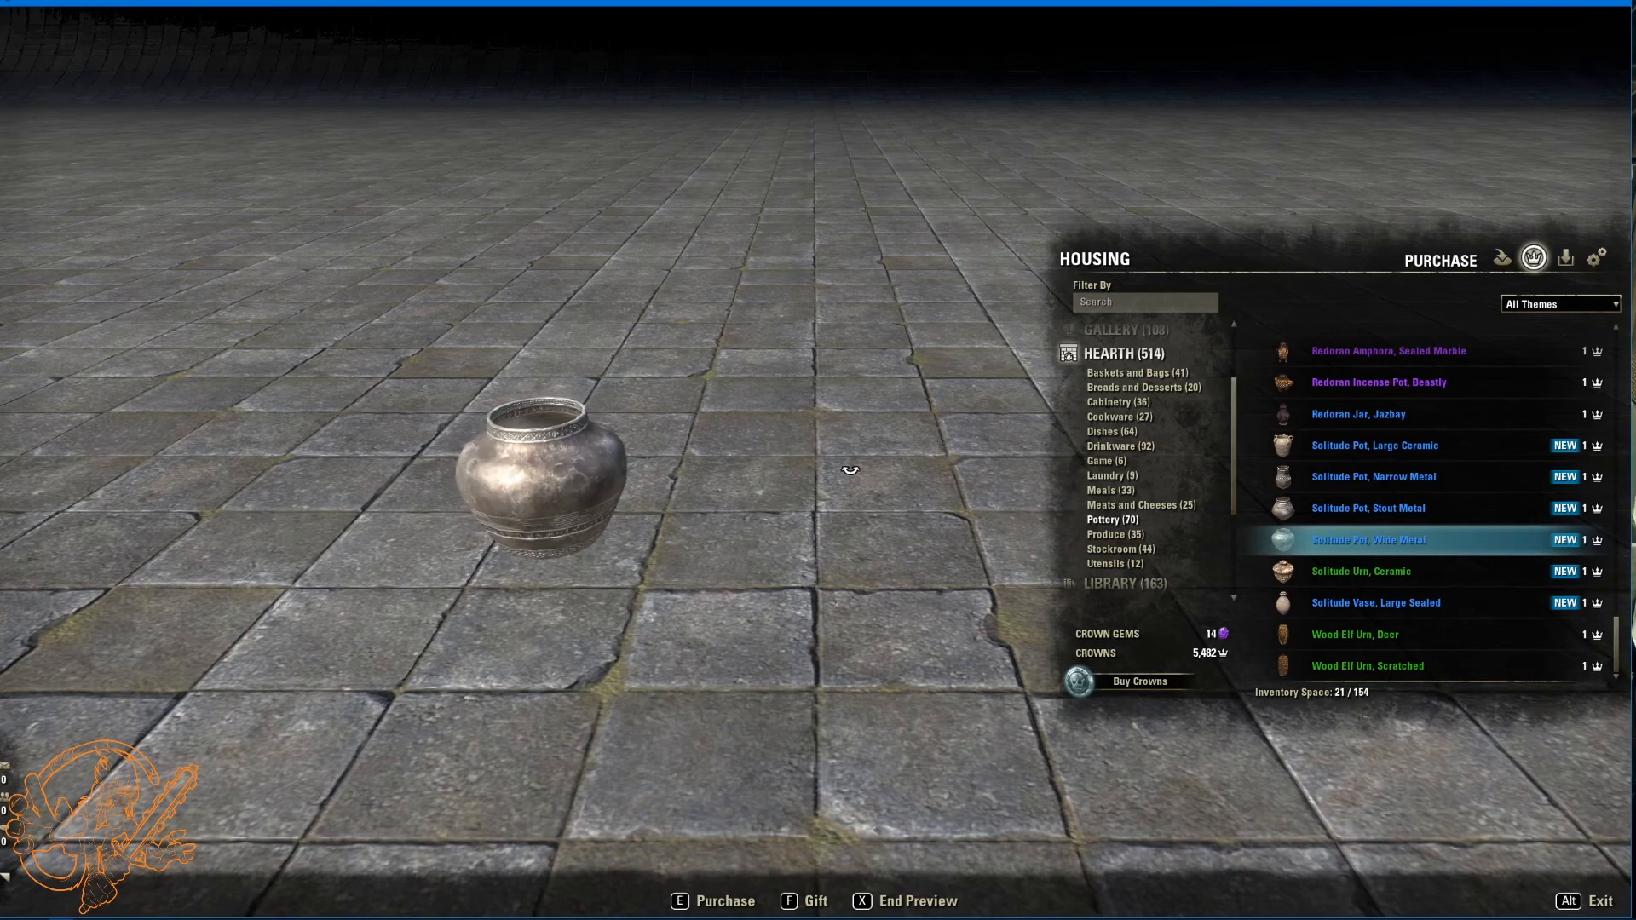
{"action": "left_click", "coordinate": [1360, 571]}
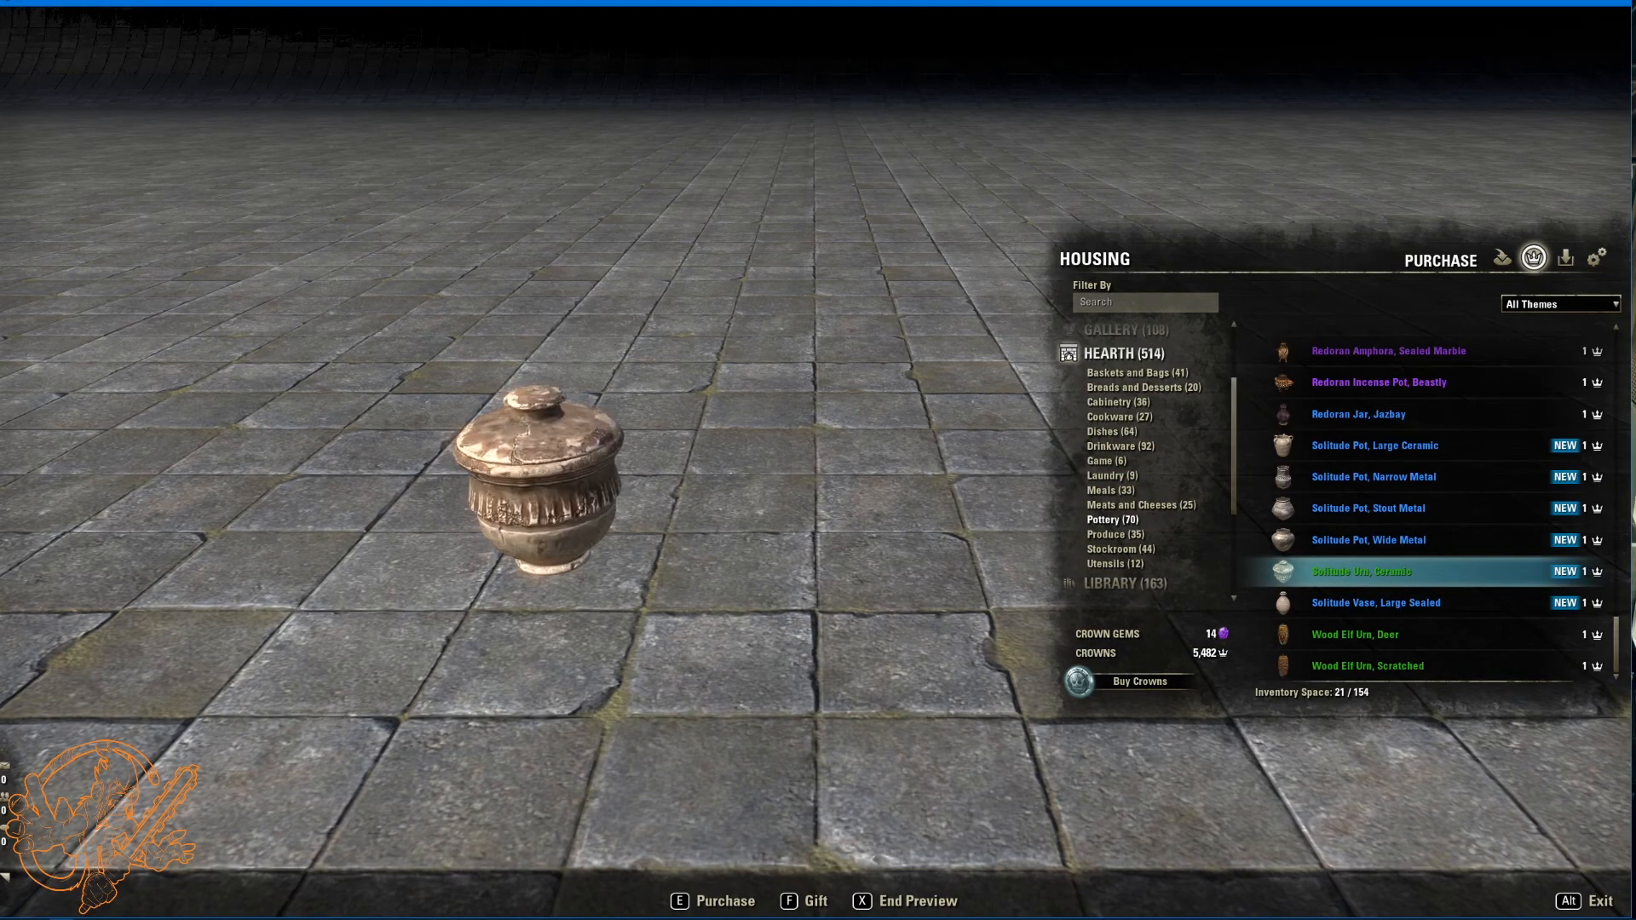
{"action": "mouse_move", "coordinate": [1376, 603]}
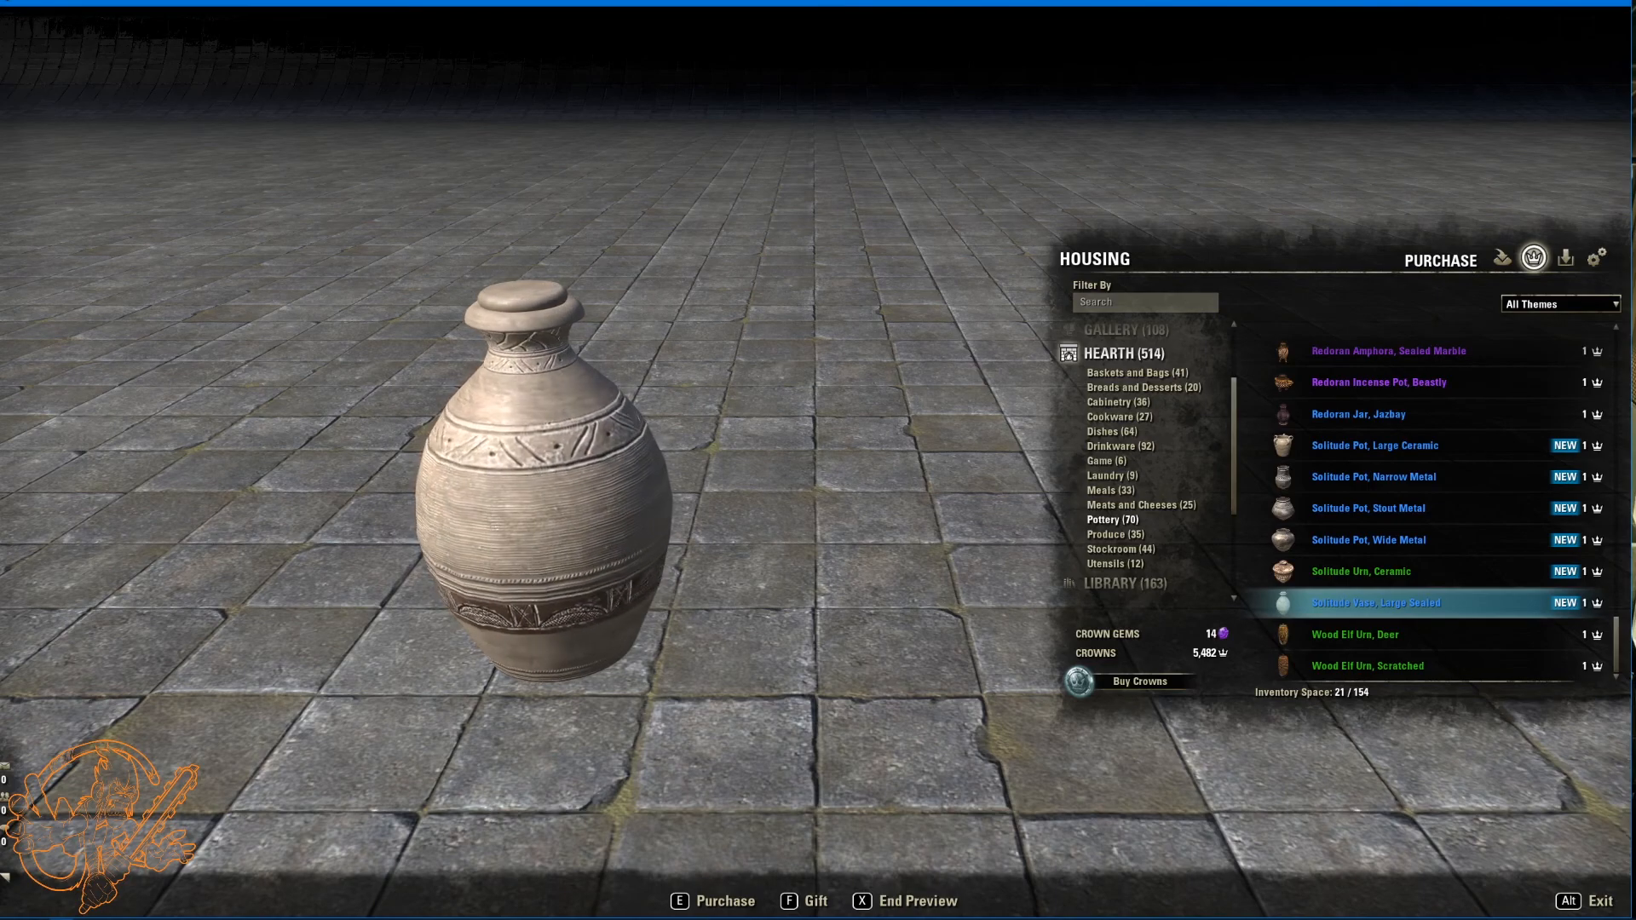
{"action": "left_click", "coordinate": [1109, 534]}
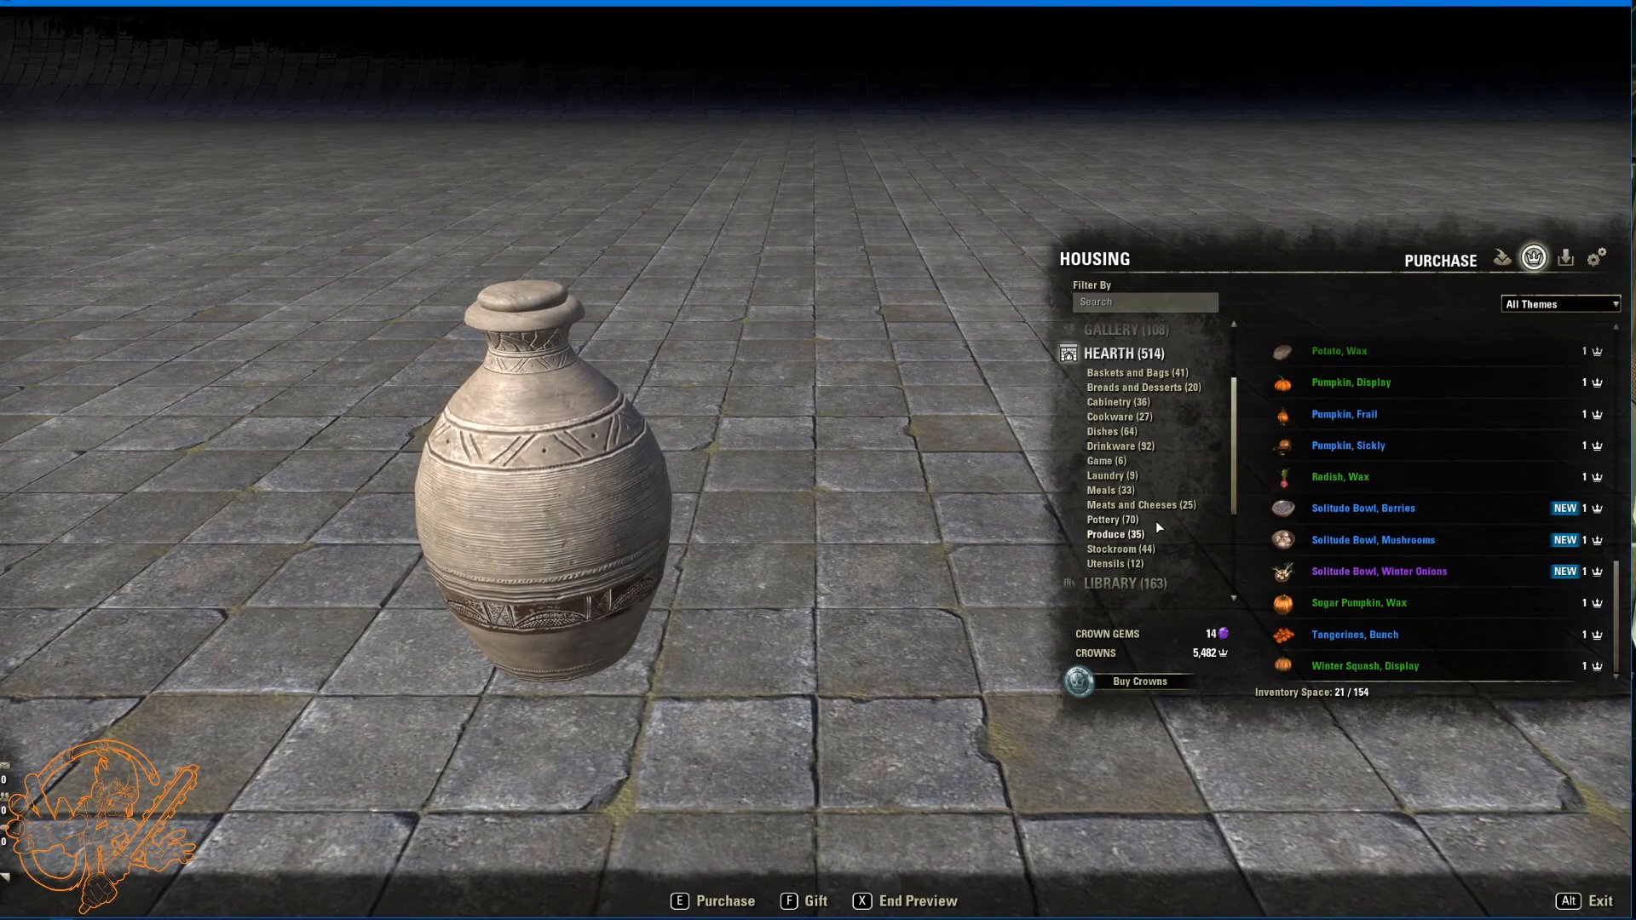
Step: Preview the Solitude bowls of berries, mushrooms and winter onions
{"action": "left_click", "coordinate": [1363, 508]}
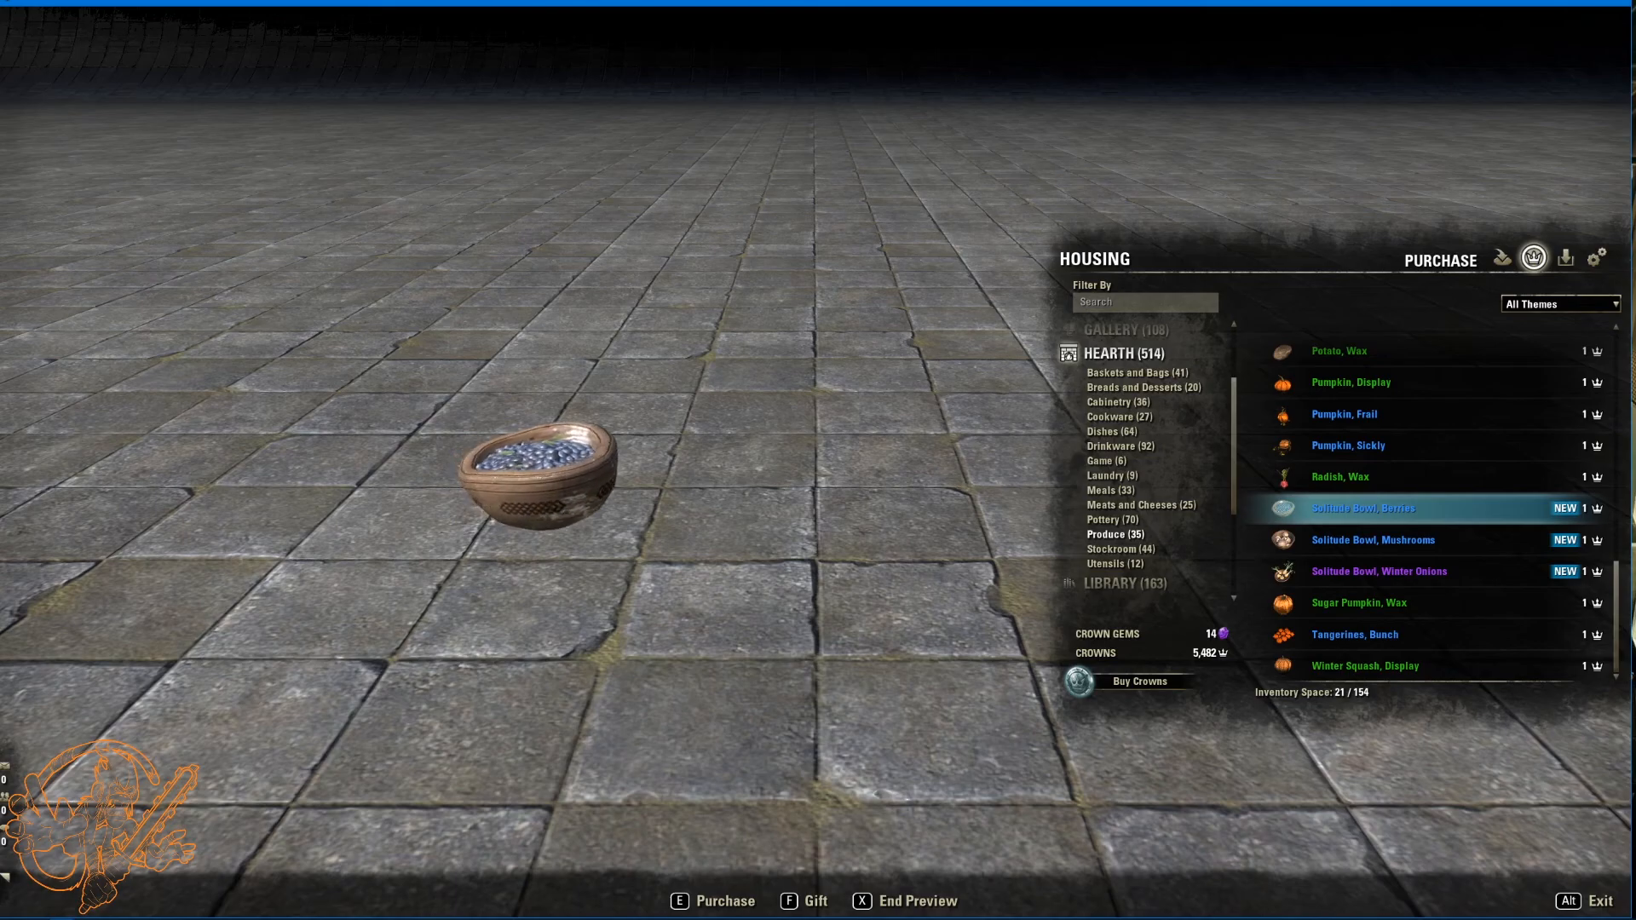
{"action": "left_click", "coordinate": [1372, 540]}
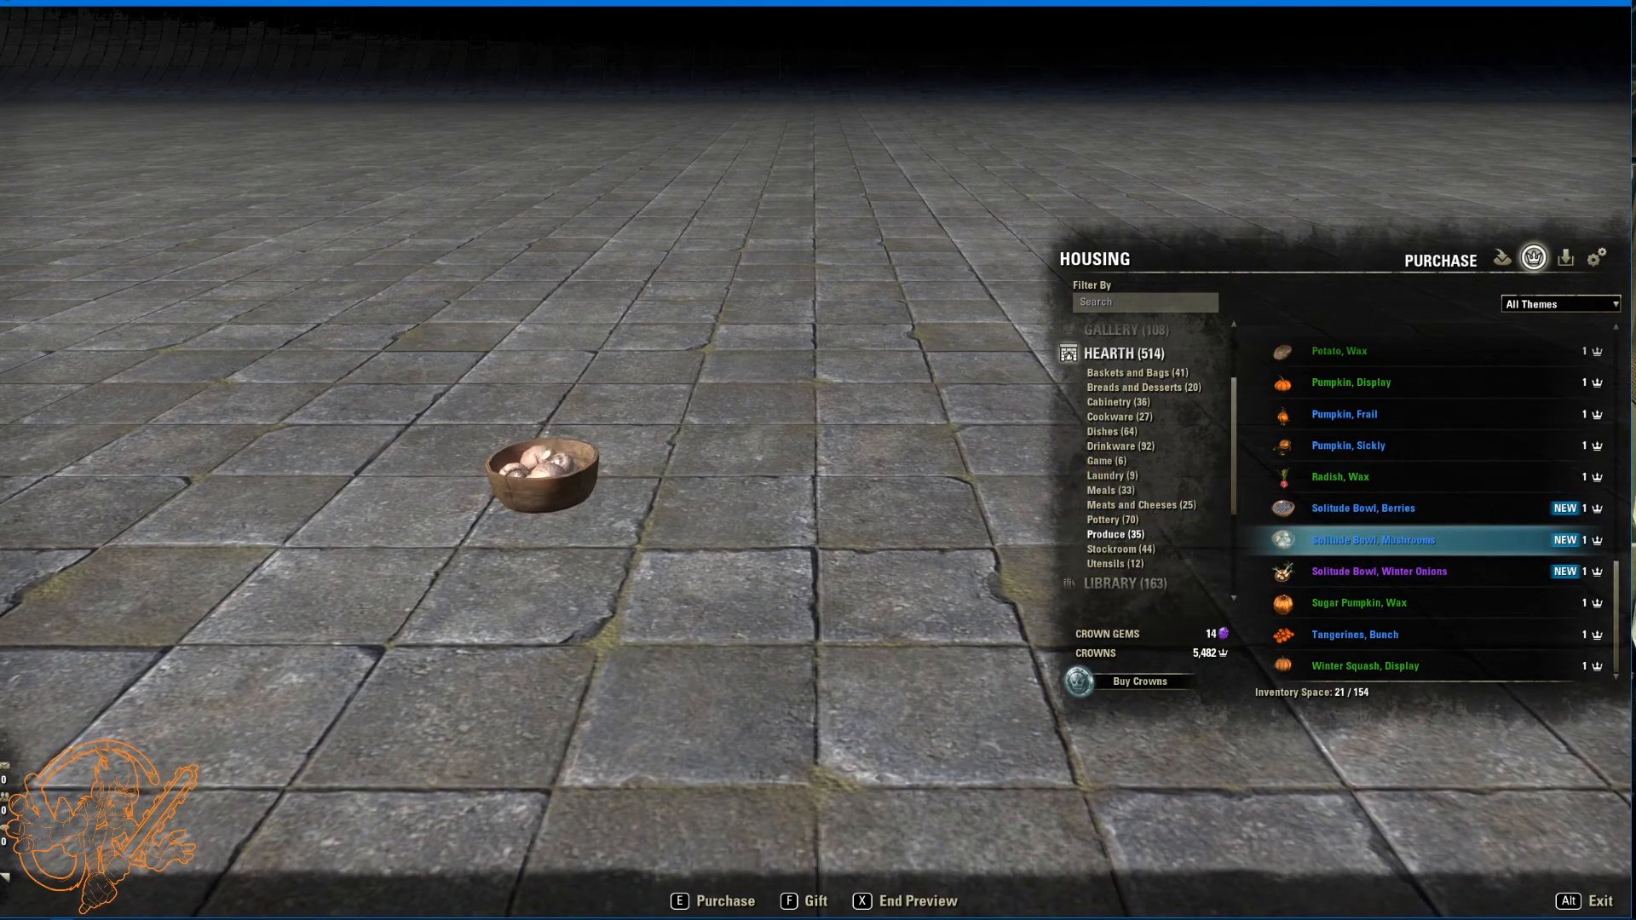
{"action": "left_click", "coordinate": [1380, 571]}
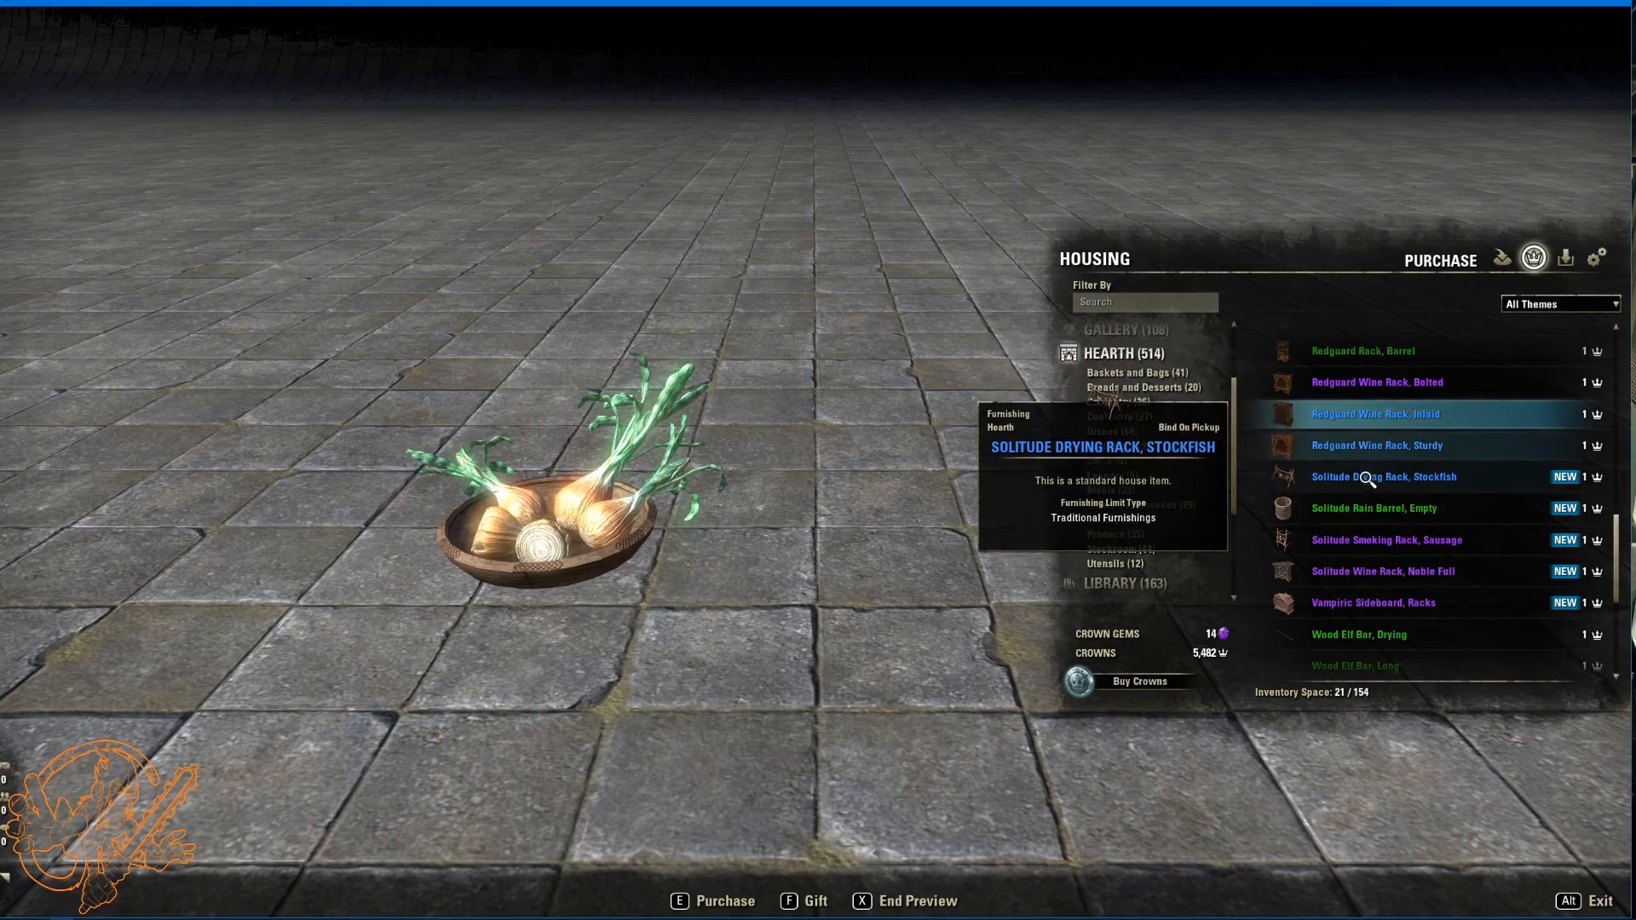
Step: Preview the stockfish drying rack, empty rain barrel, sausage smoking rack, noble wine rack and Vampiric sideboard with racks
{"action": "left_click", "coordinate": [1384, 477]}
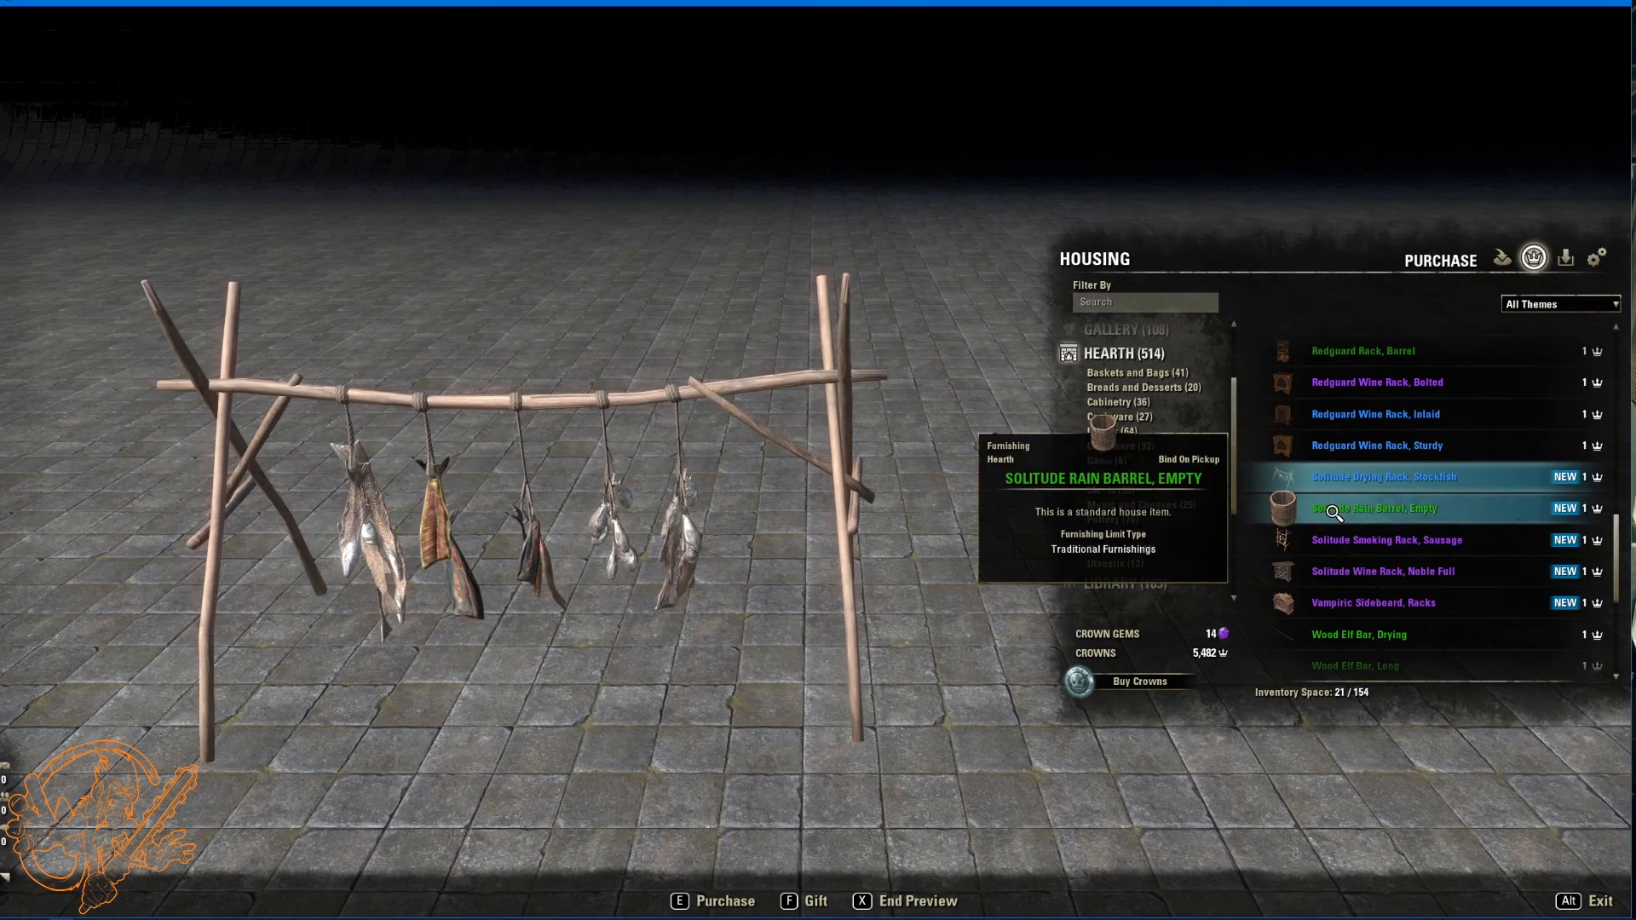
{"action": "left_click", "coordinate": [1374, 508]}
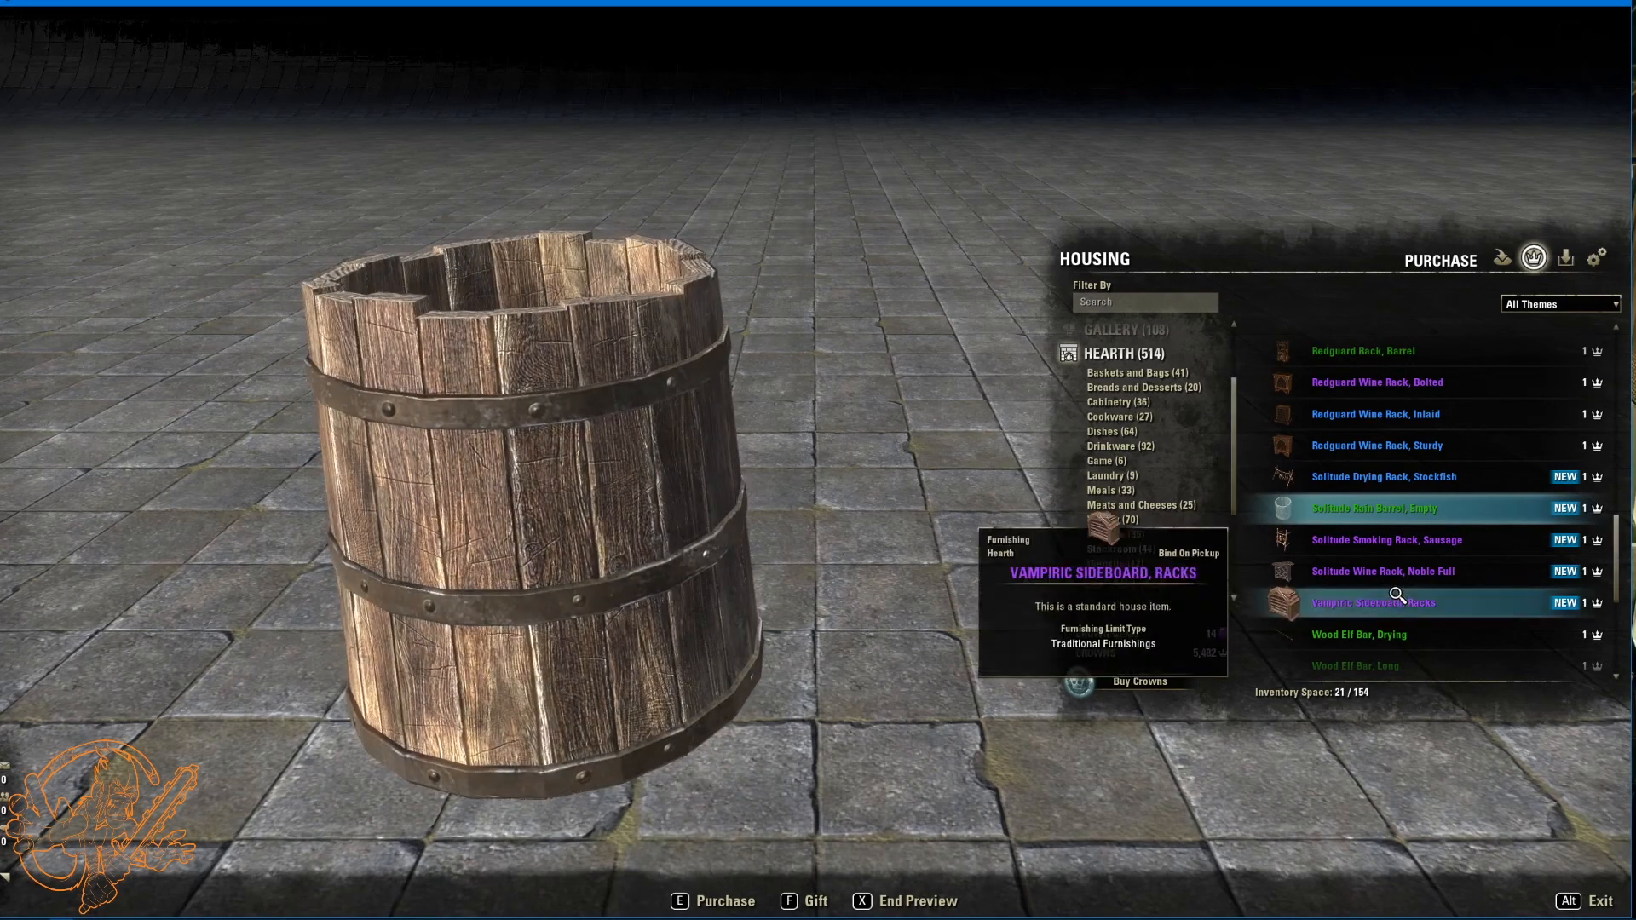
{"action": "left_click", "coordinate": [1384, 540]}
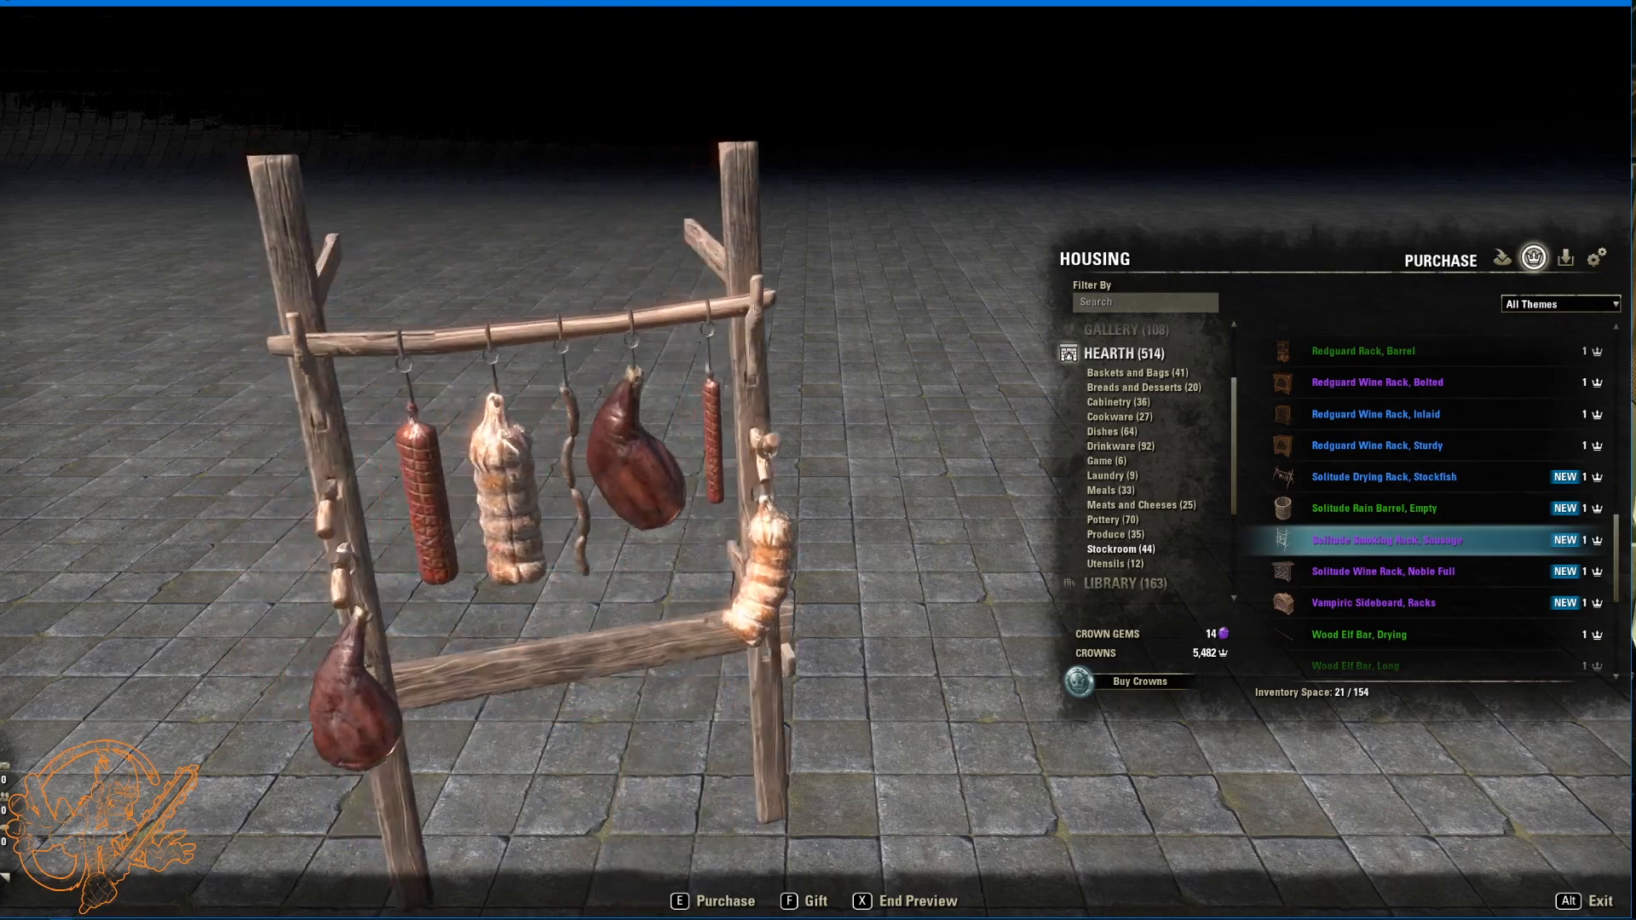
{"action": "mouse_move", "coordinate": [1346, 586]}
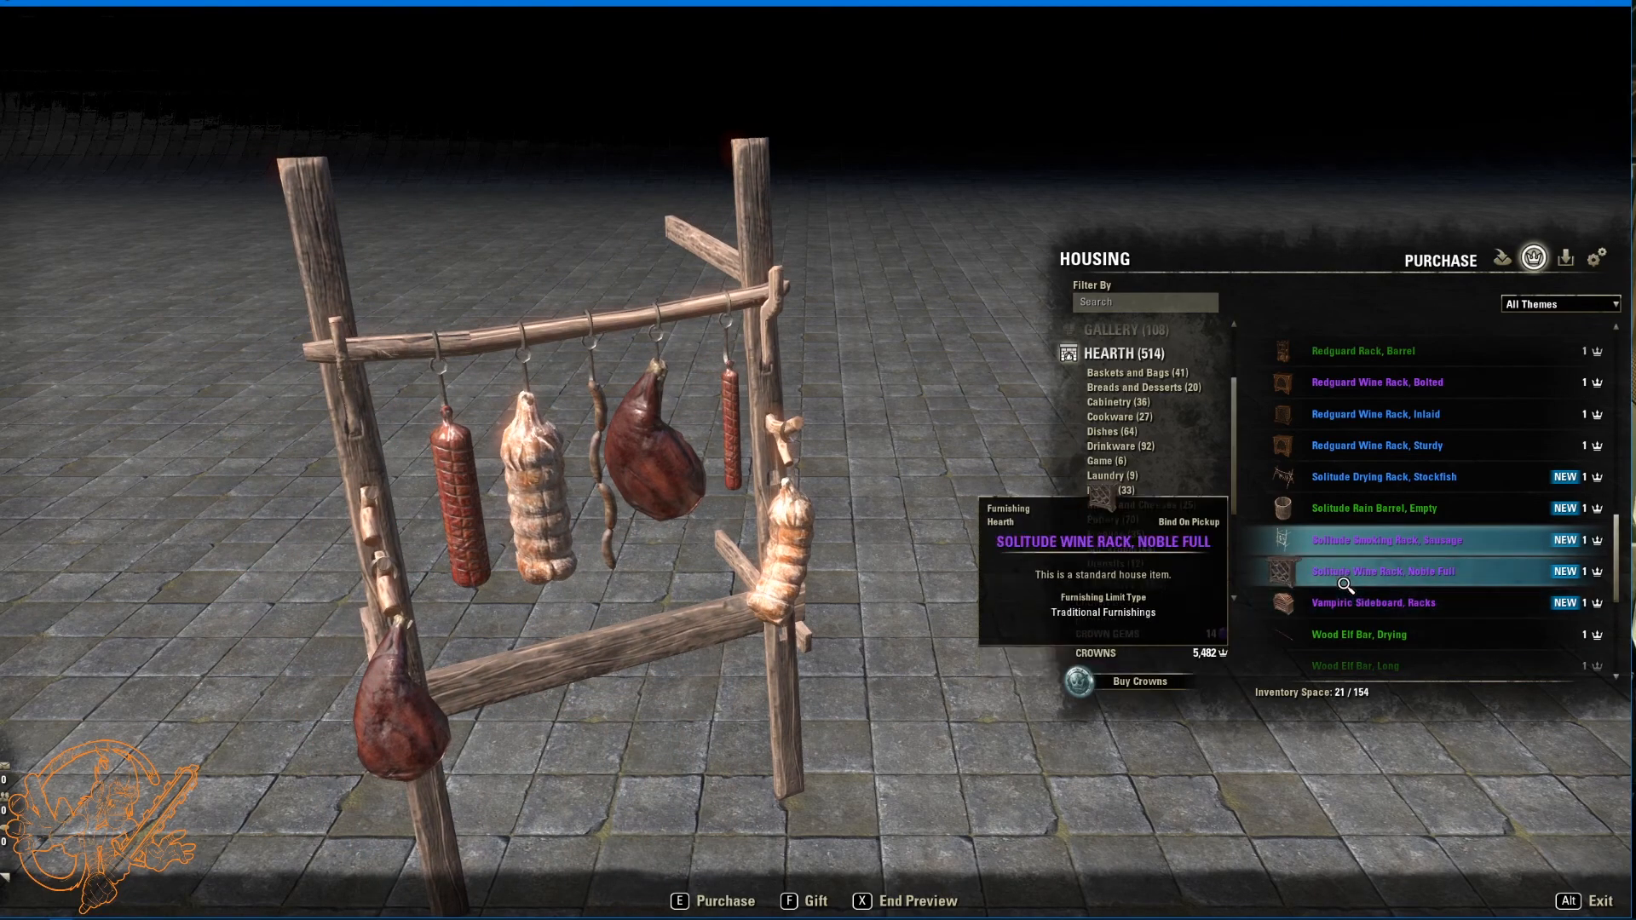
{"action": "left_click", "coordinate": [1383, 571]}
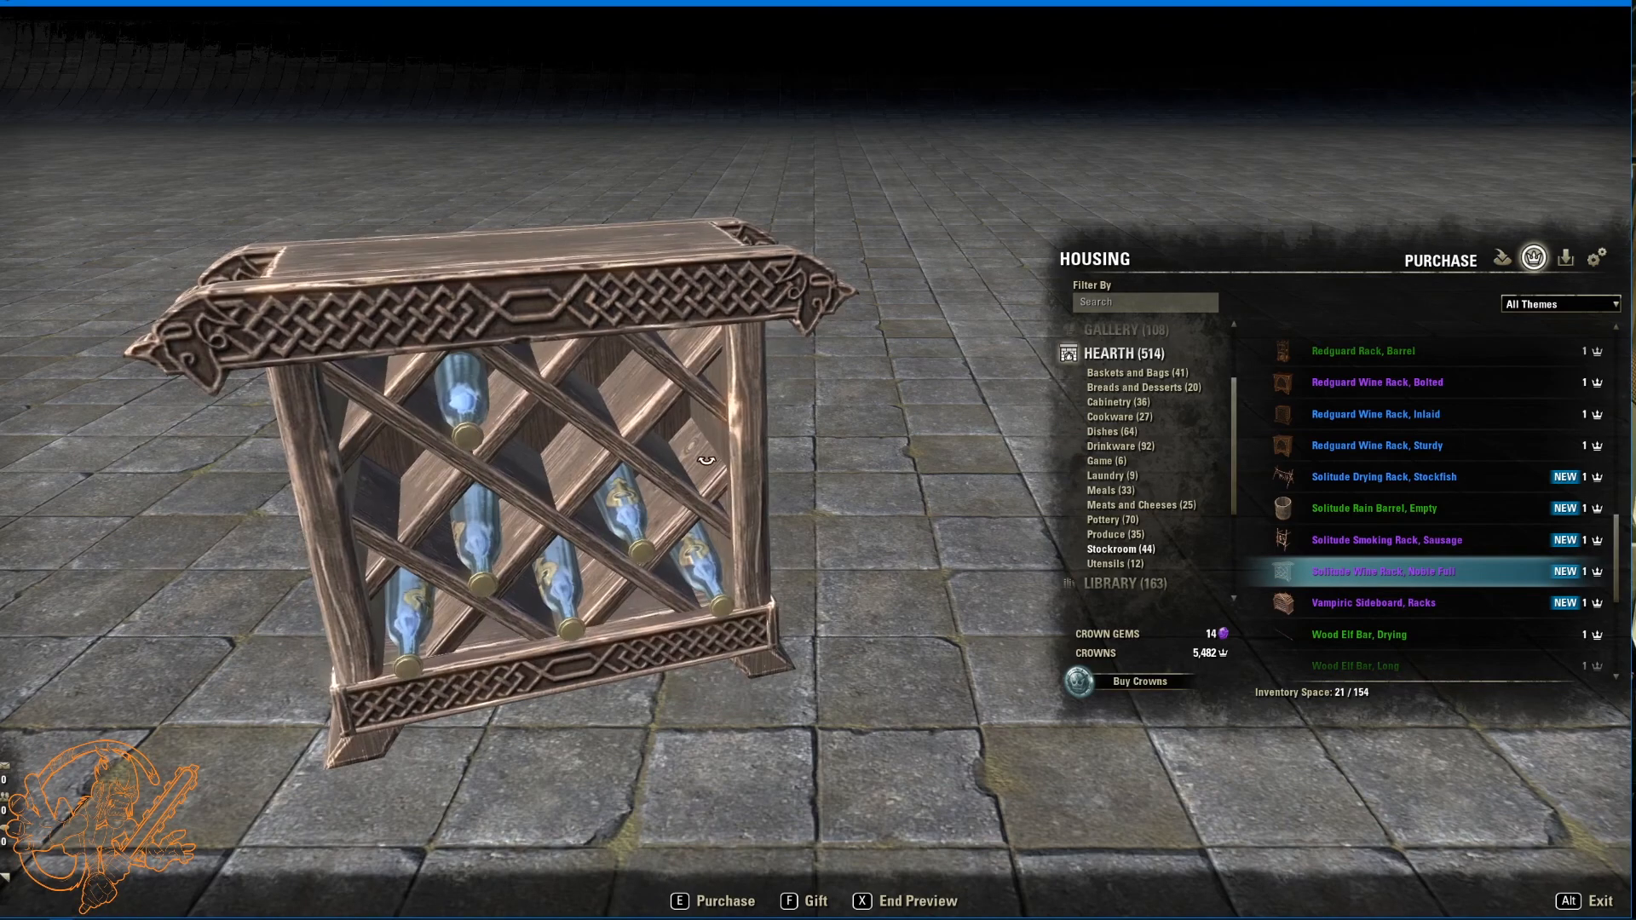
{"action": "left_click", "coordinate": [1373, 603]}
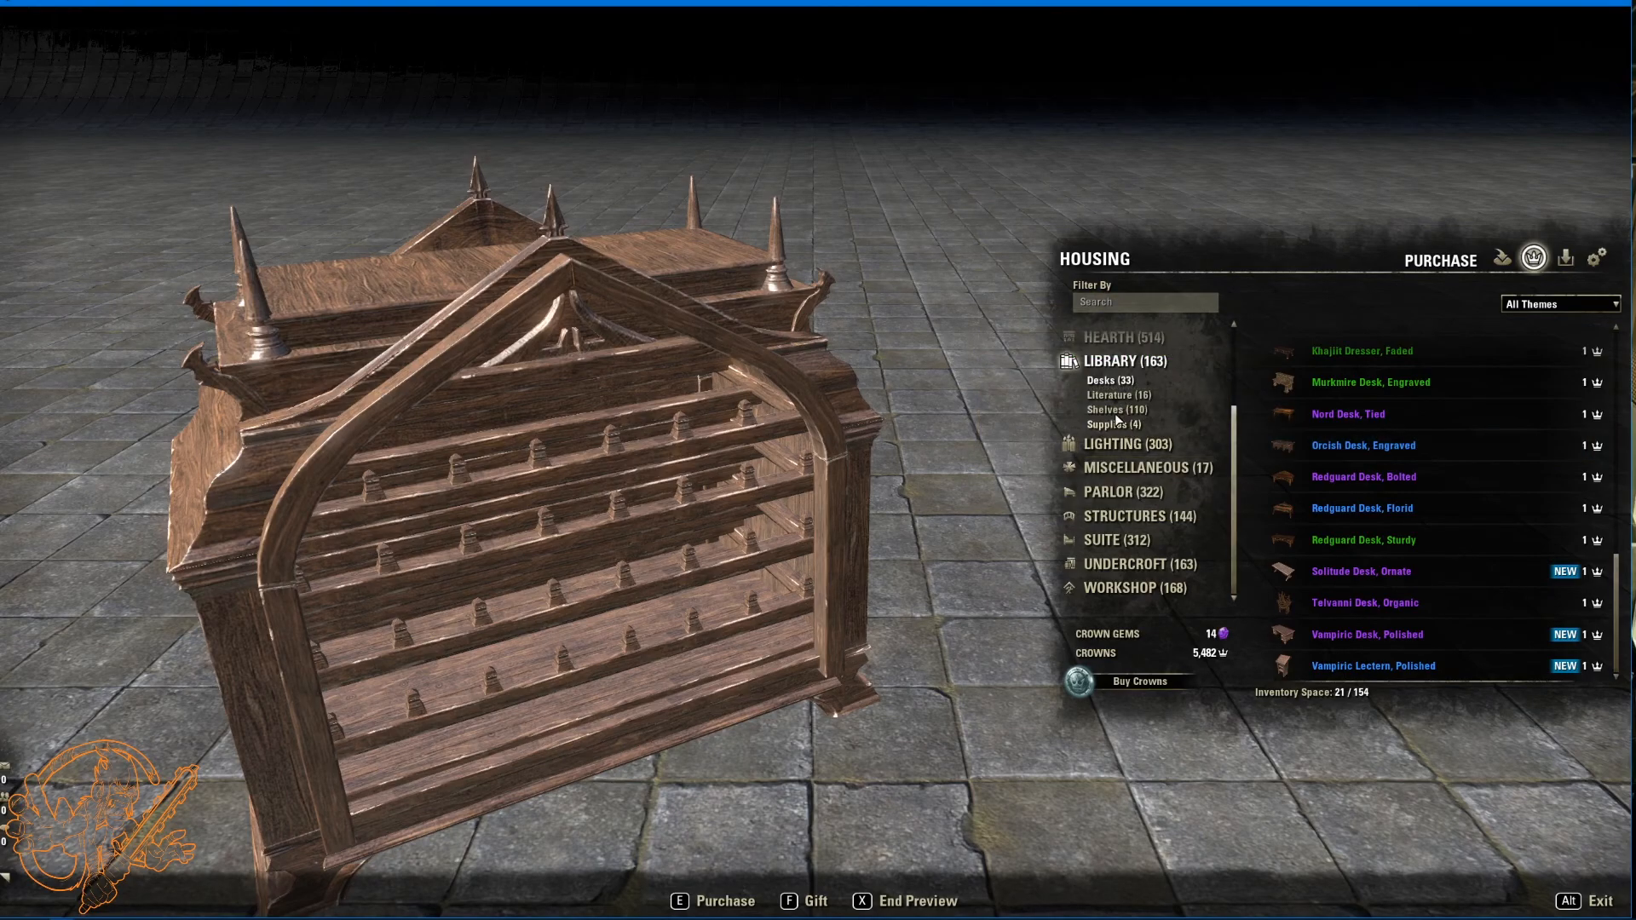
{"action": "mouse_move", "coordinate": [1380, 538]}
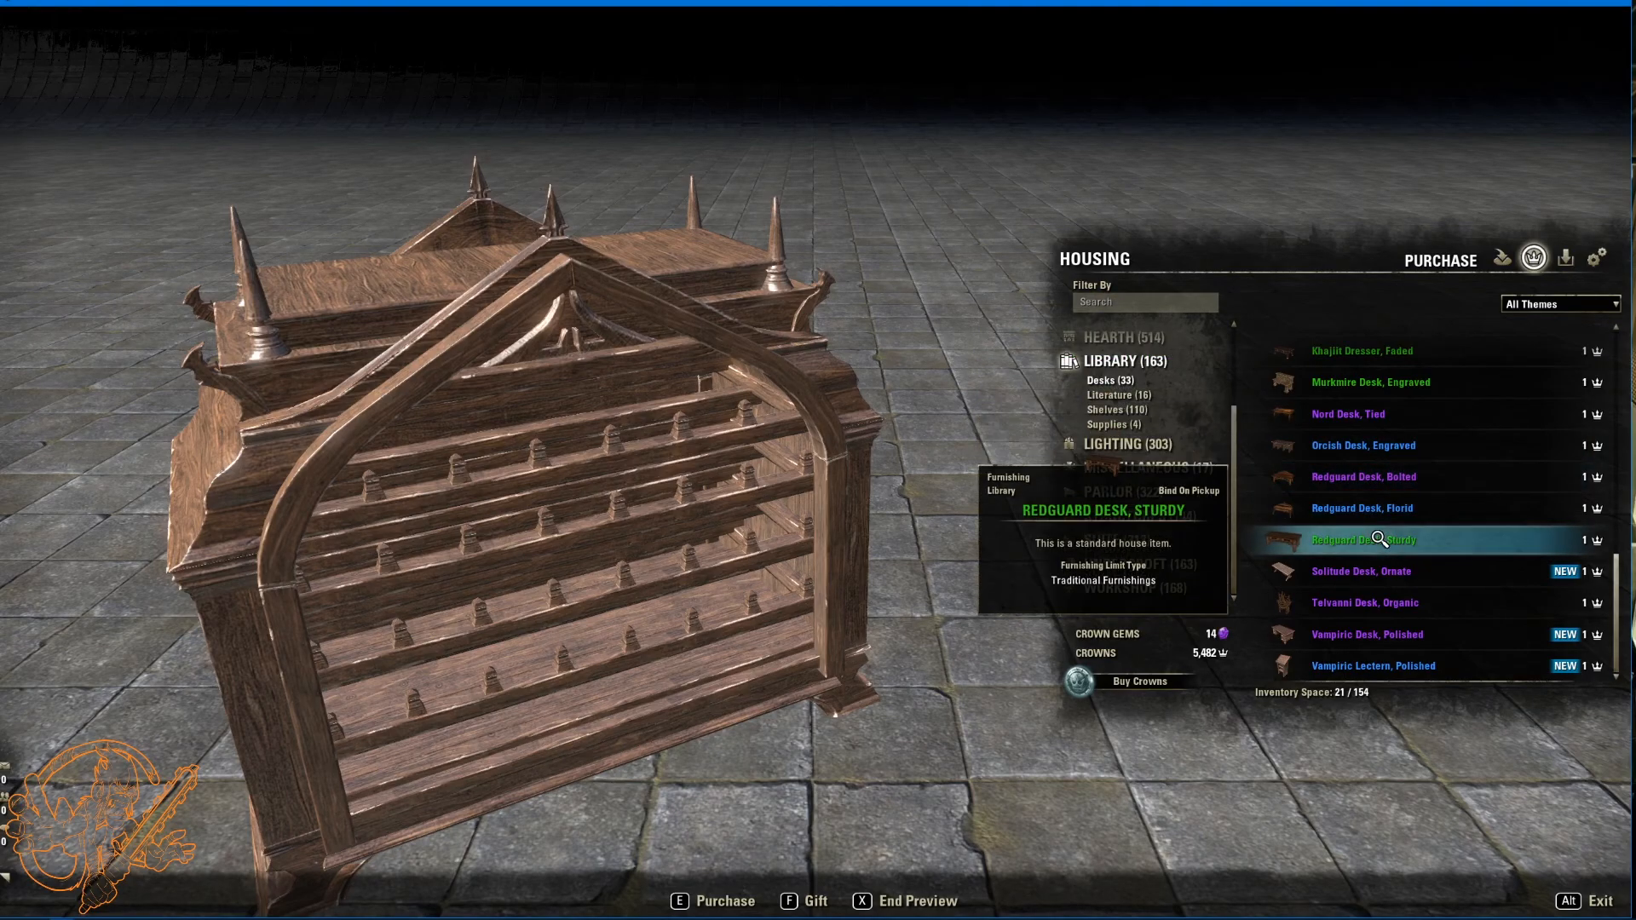
Step: Preview one of the new desks and the polished Vampiric lectern
{"action": "left_click", "coordinate": [1360, 571]}
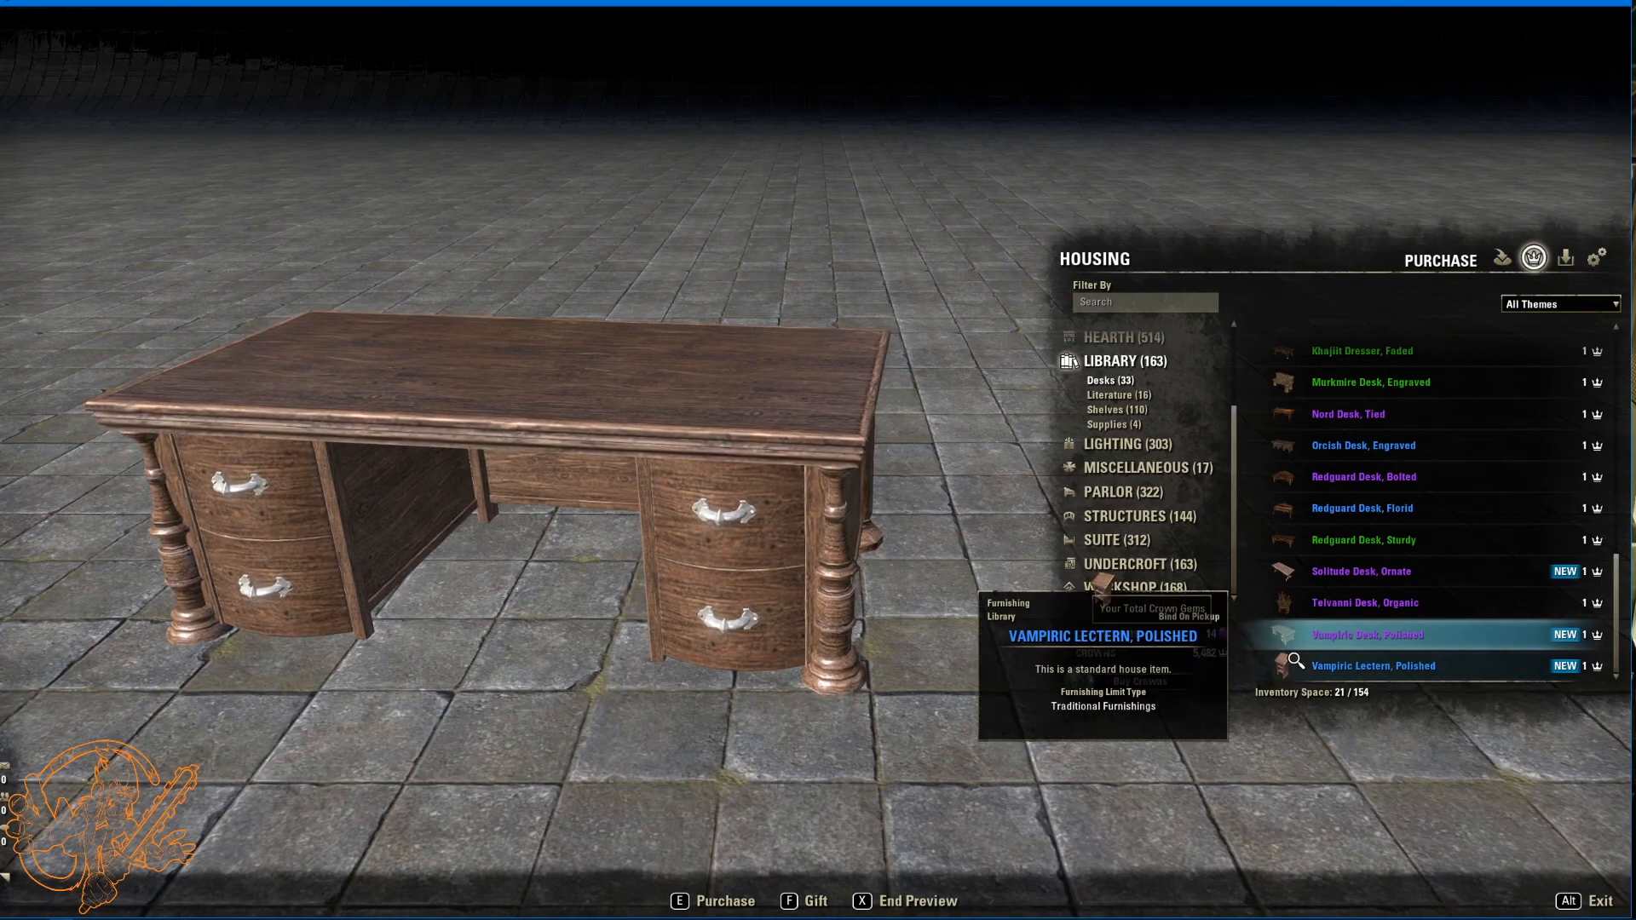
{"action": "left_click", "coordinate": [1397, 664]}
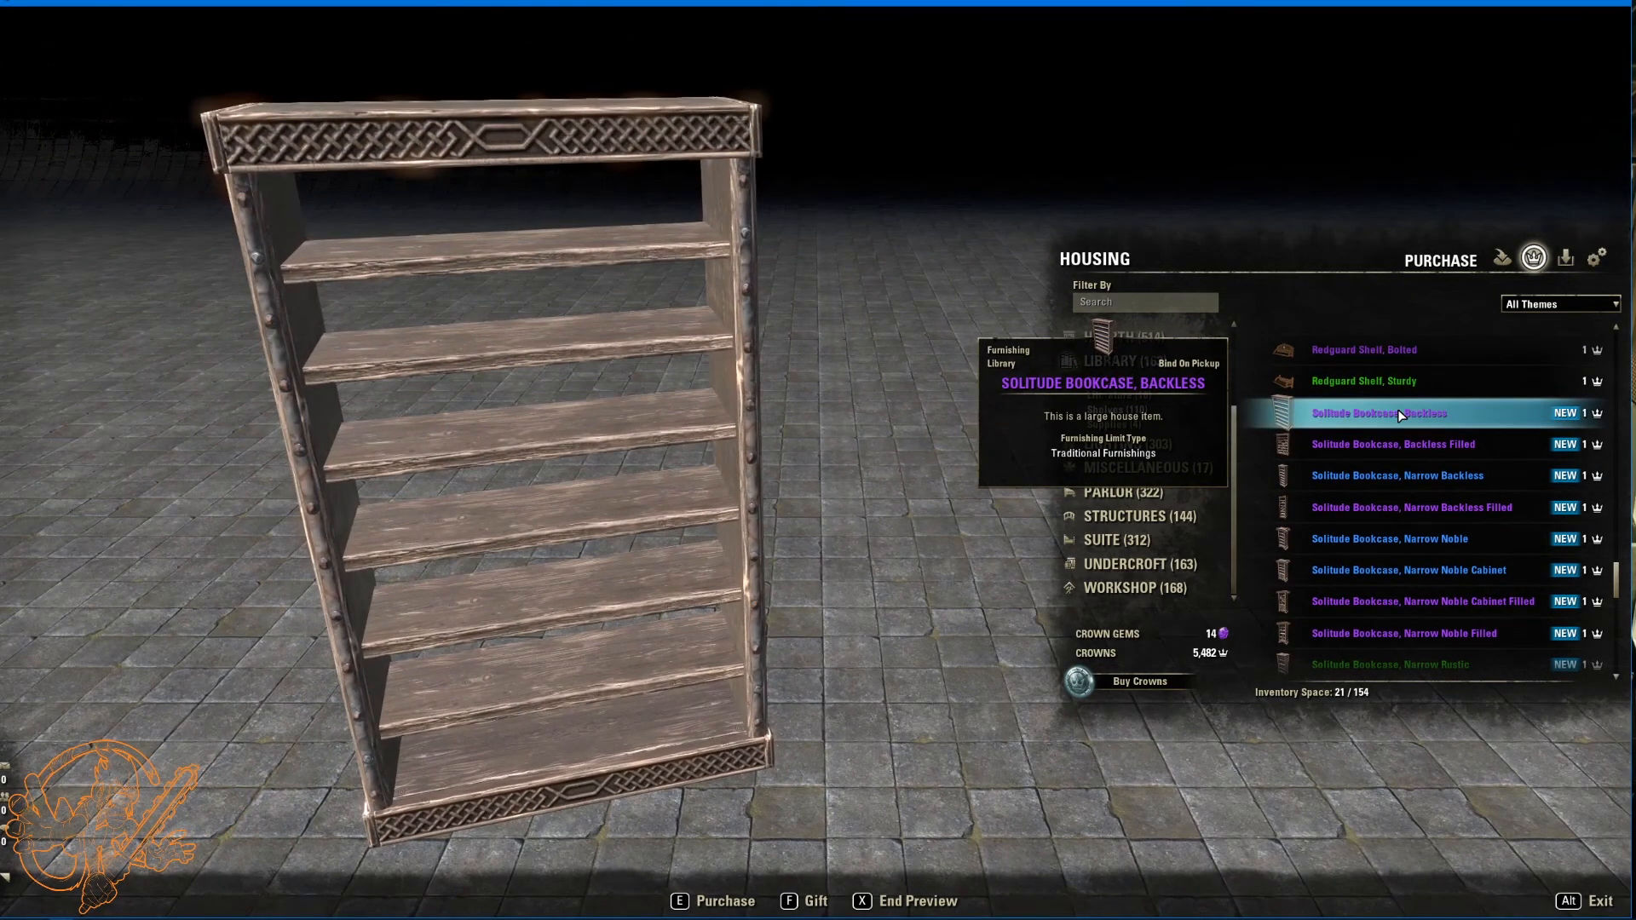
Step: Compare the filled backless Solitude bookcase against the empty backless one
{"action": "left_click", "coordinate": [1394, 443]}
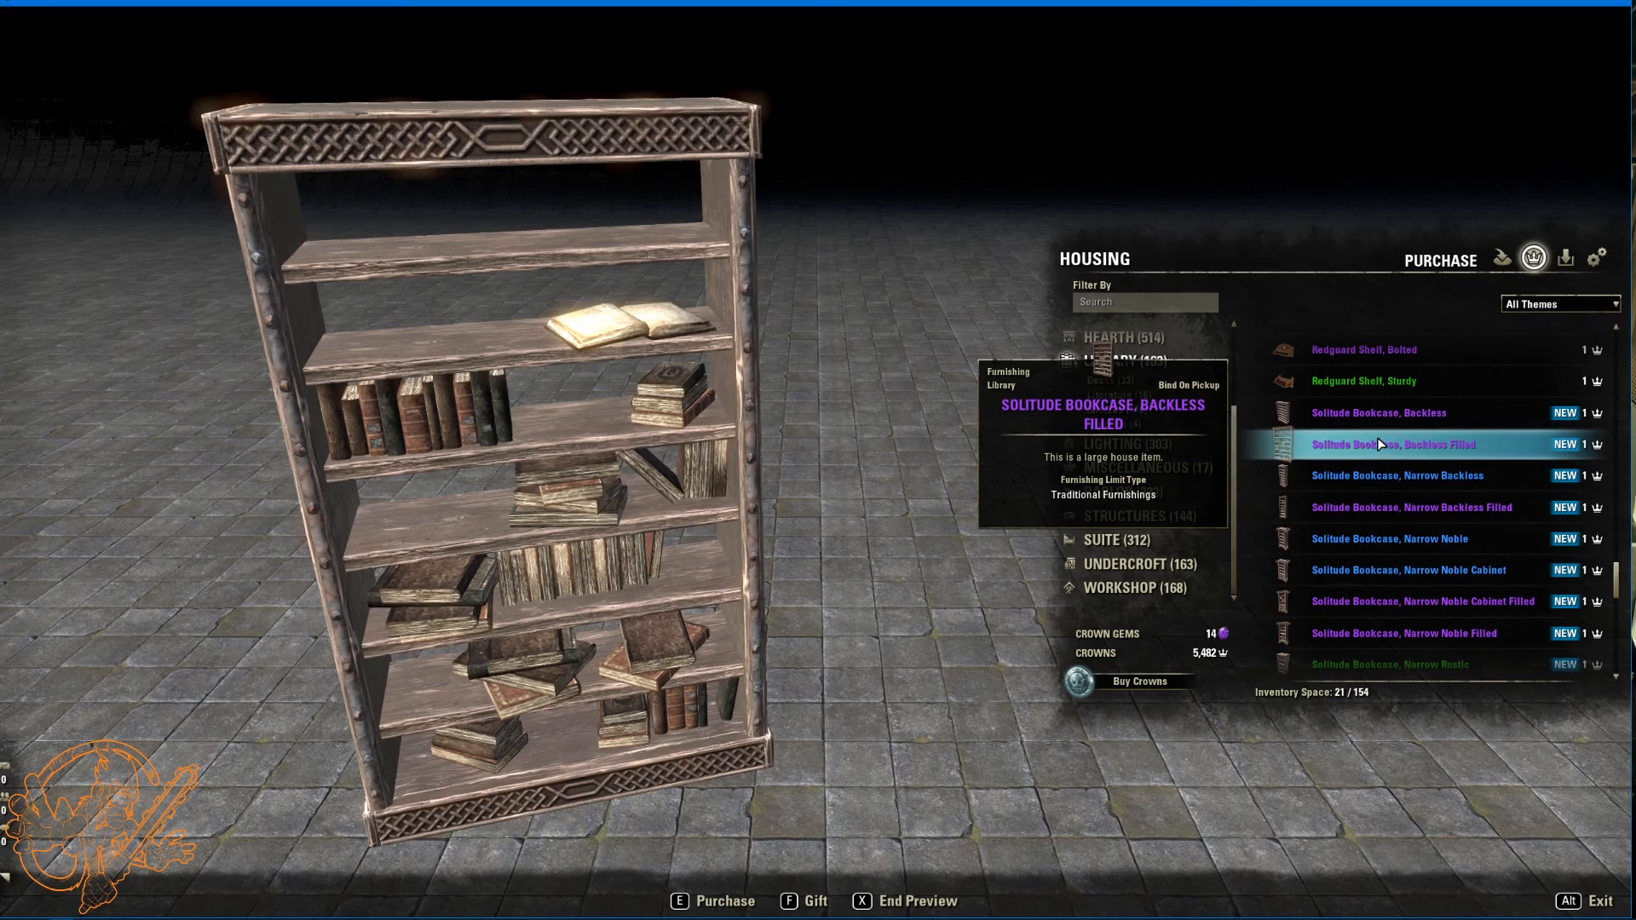
{"action": "left_click", "coordinate": [1379, 412]}
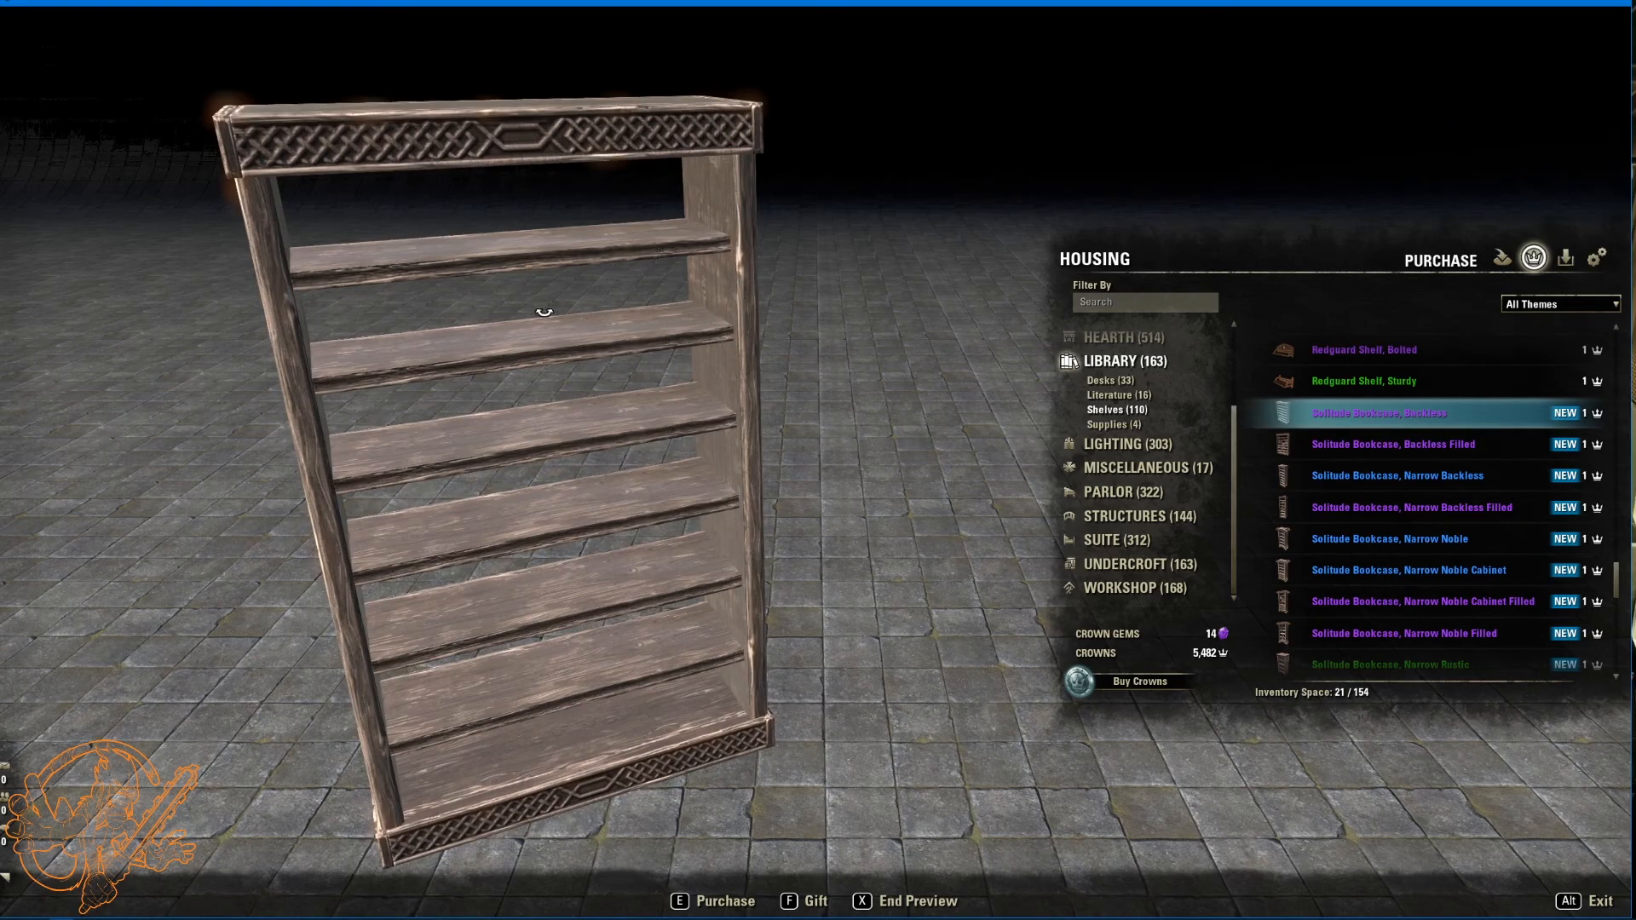
{"action": "mouse_move", "coordinate": [1339, 444]}
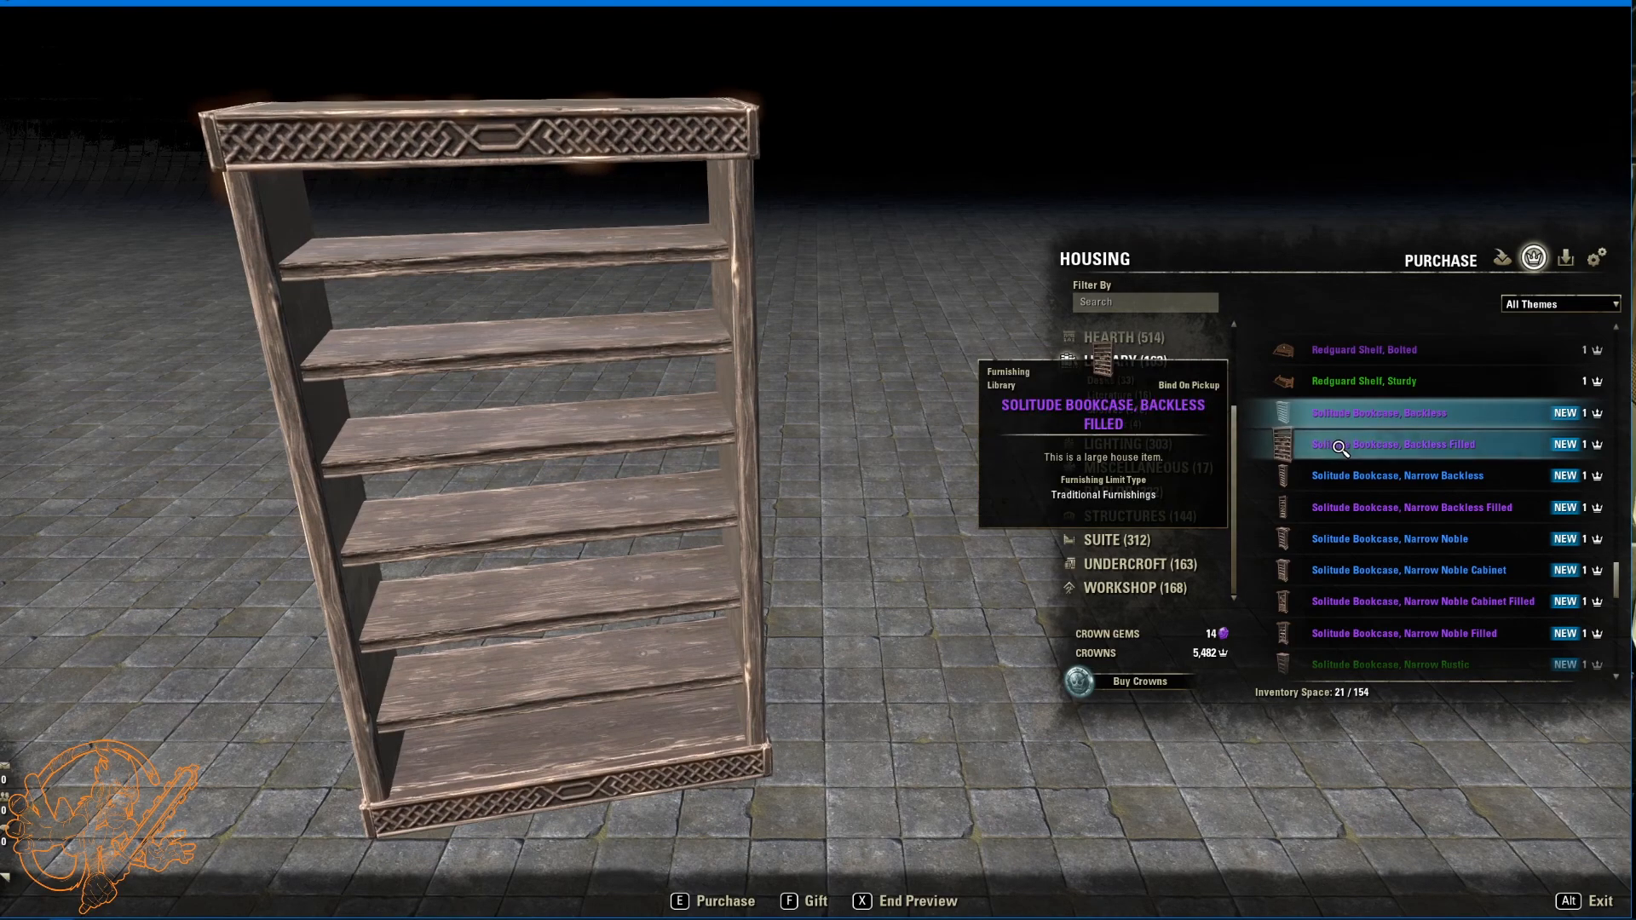
{"action": "left_click", "coordinate": [1387, 443]}
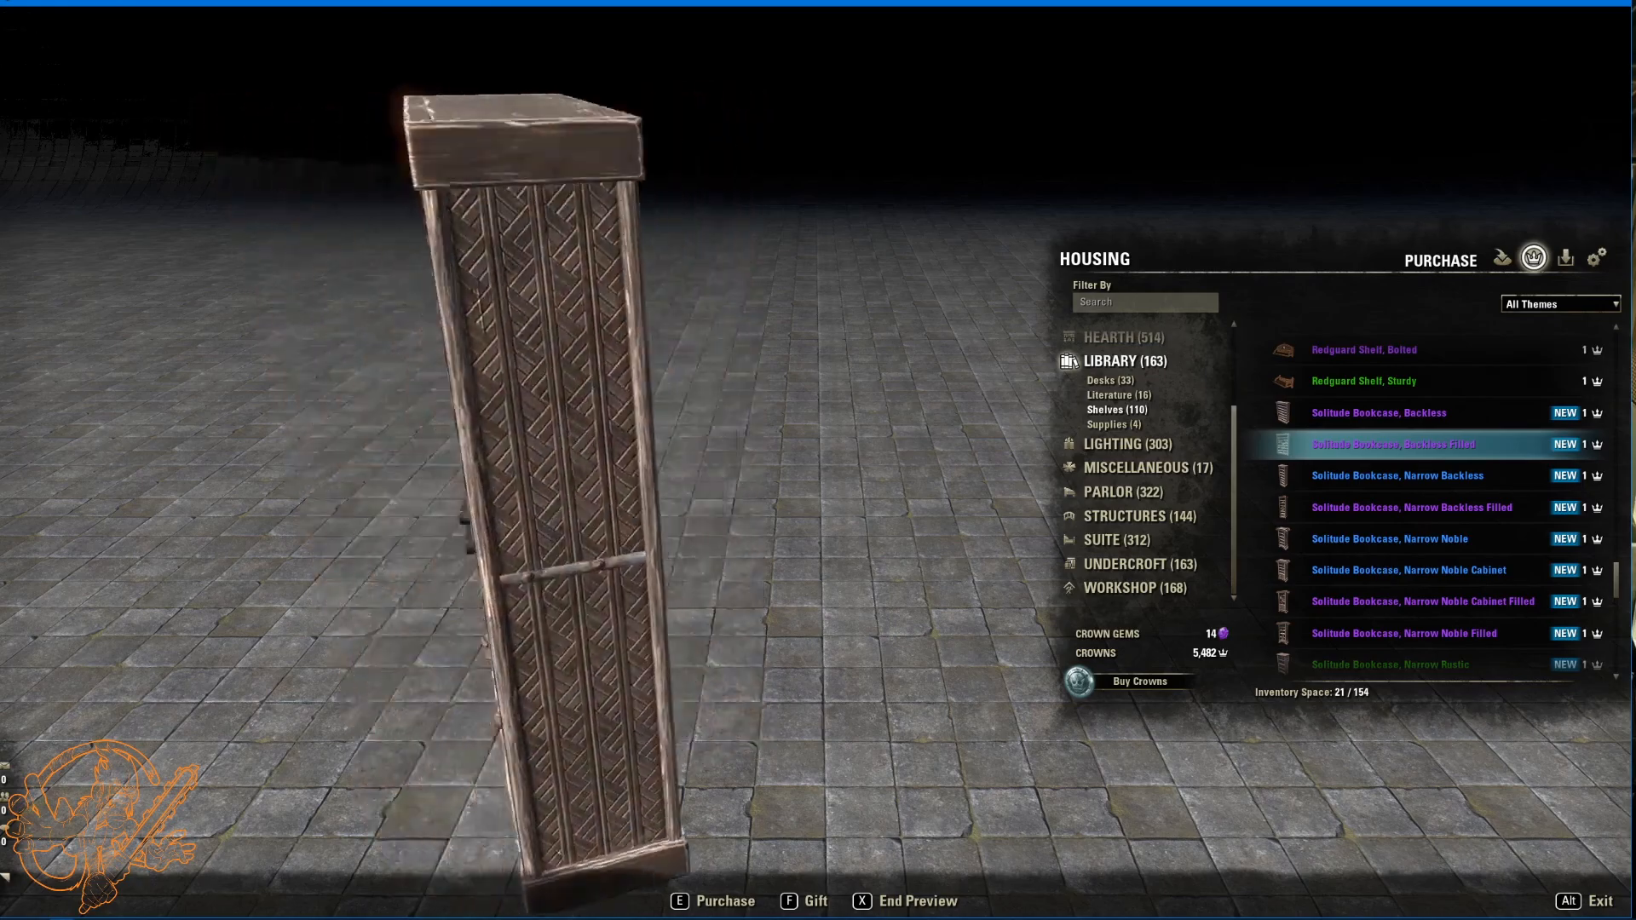
{"action": "mouse_move", "coordinate": [1357, 480]}
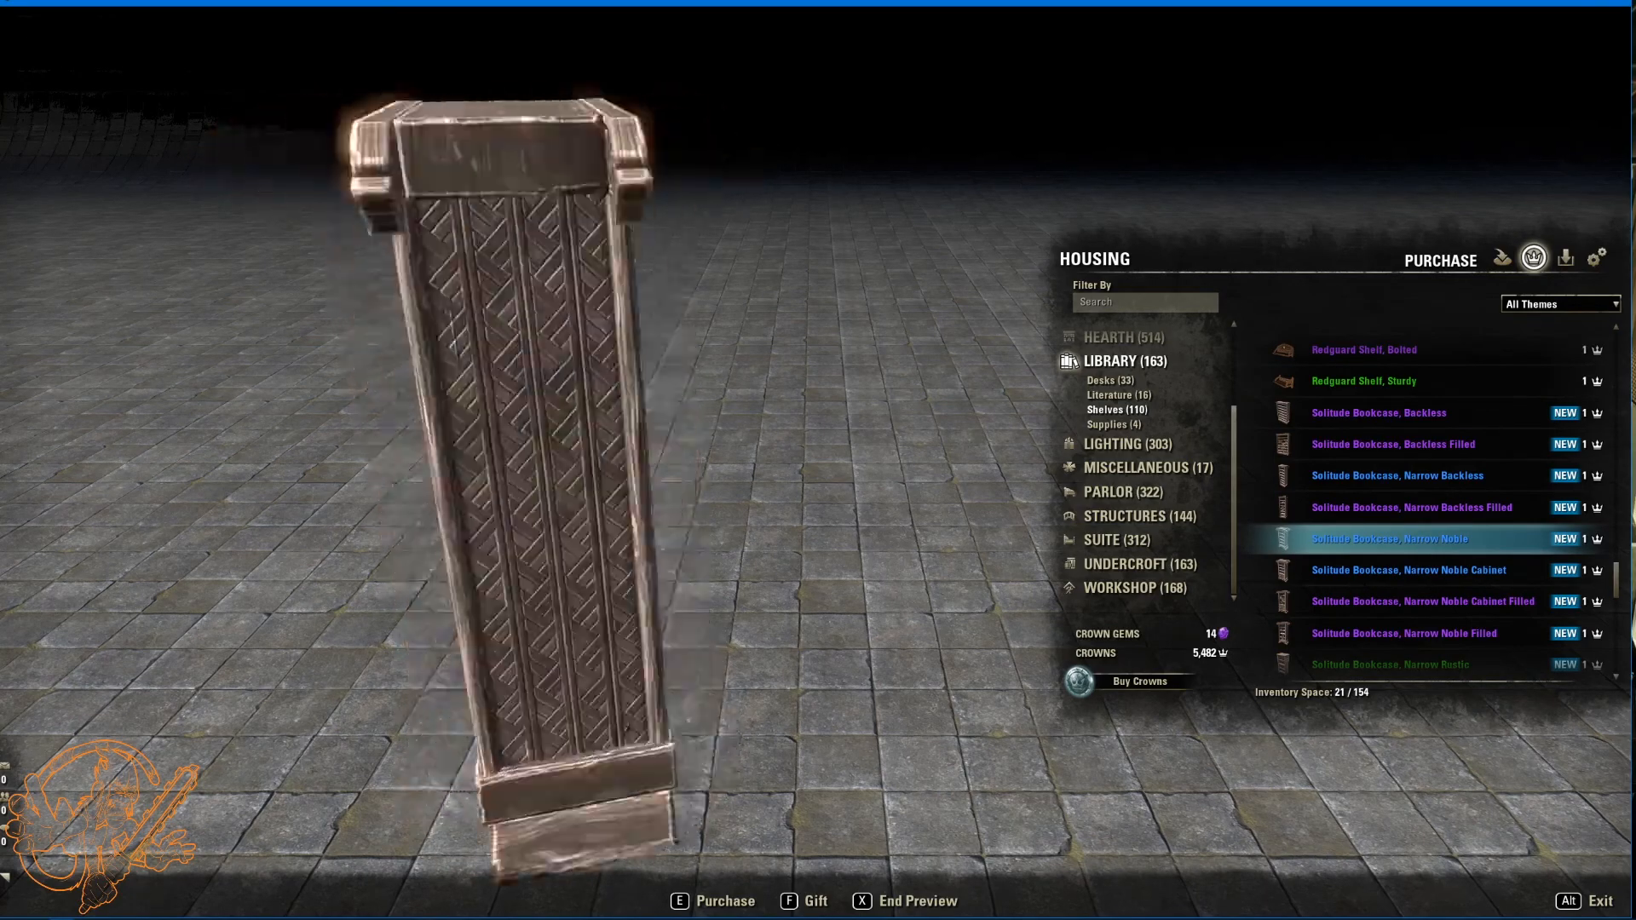
Step: Preview the narrow noble cabinet, narrow rustic, filled narrow rustic and noble Solitude bookcases
{"action": "left_click", "coordinate": [1407, 570]}
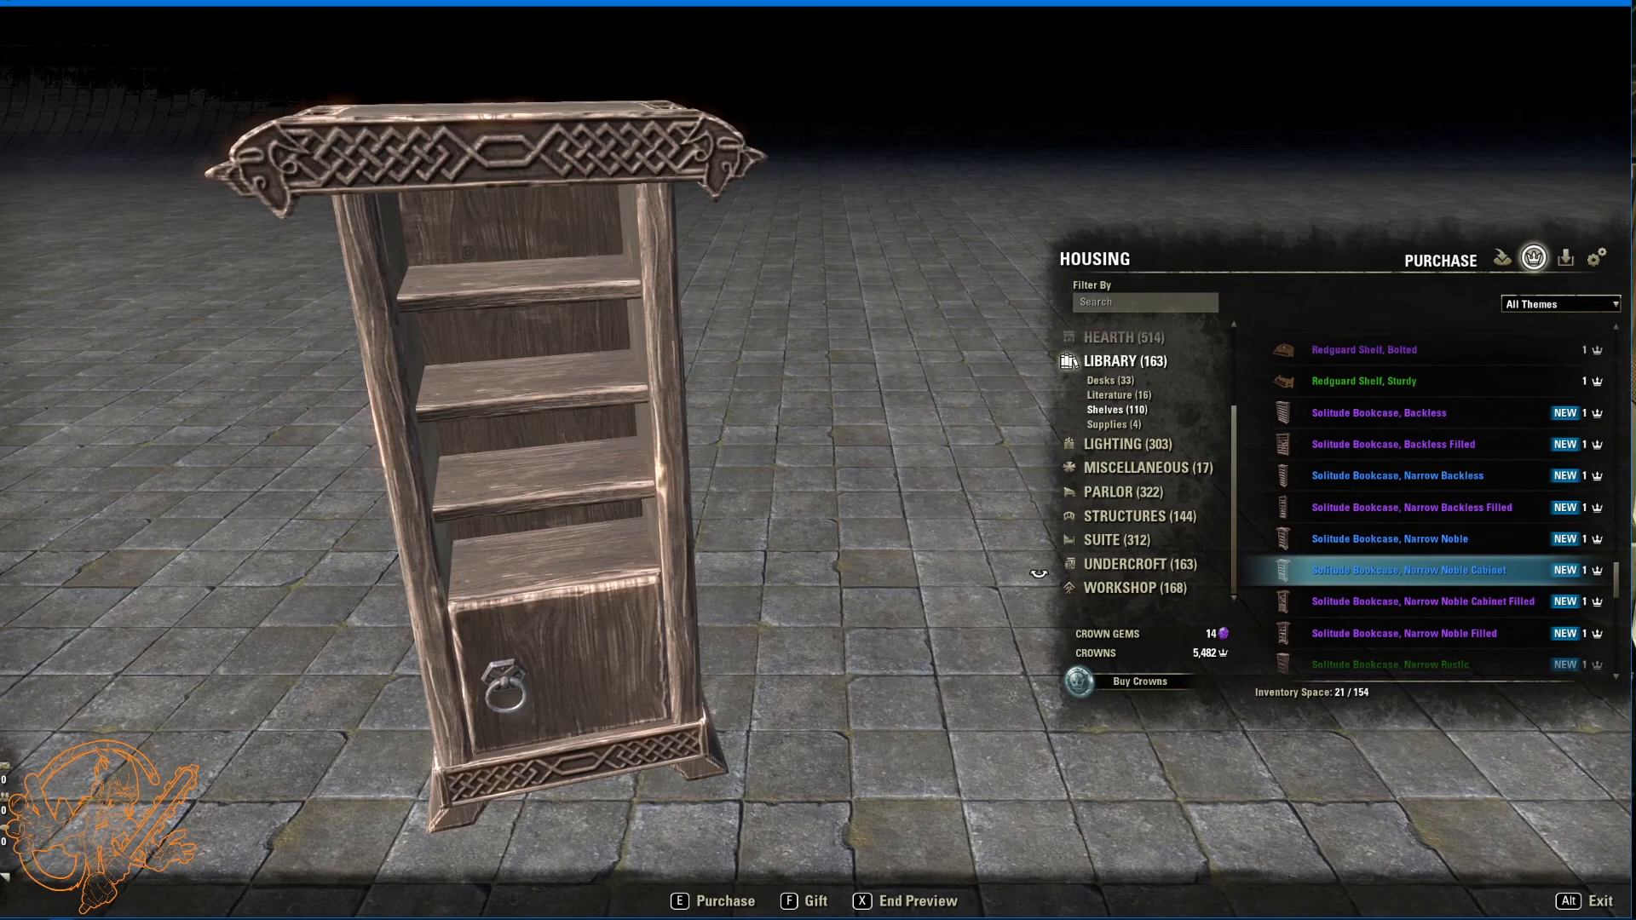
{"action": "left_click", "coordinate": [1423, 600]}
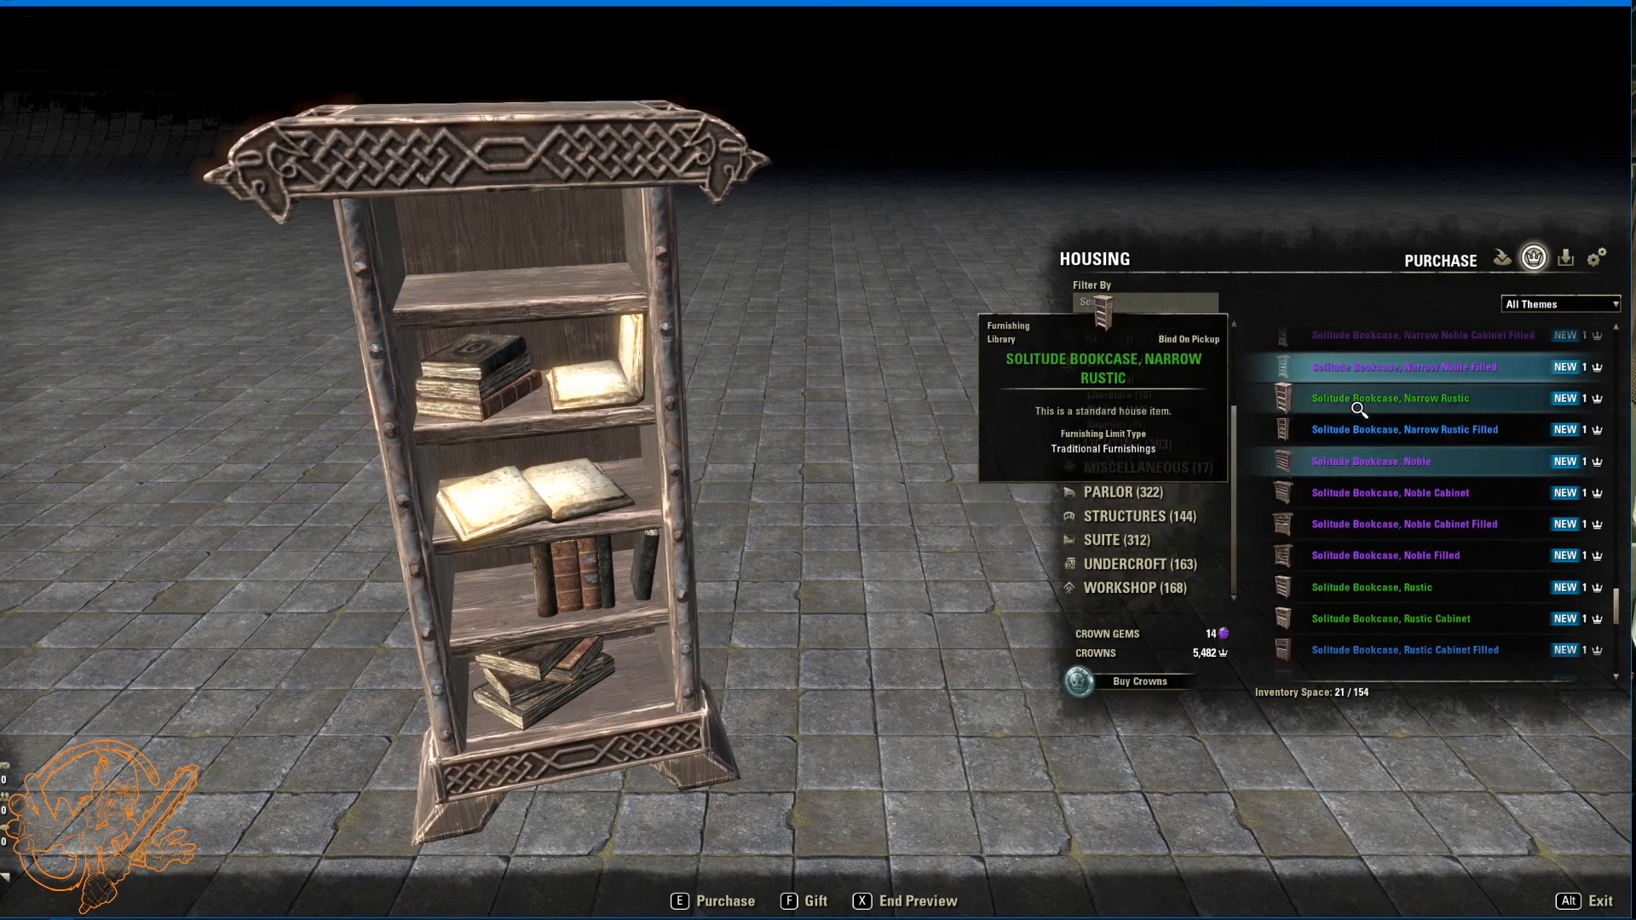
{"action": "left_click", "coordinate": [1391, 399]}
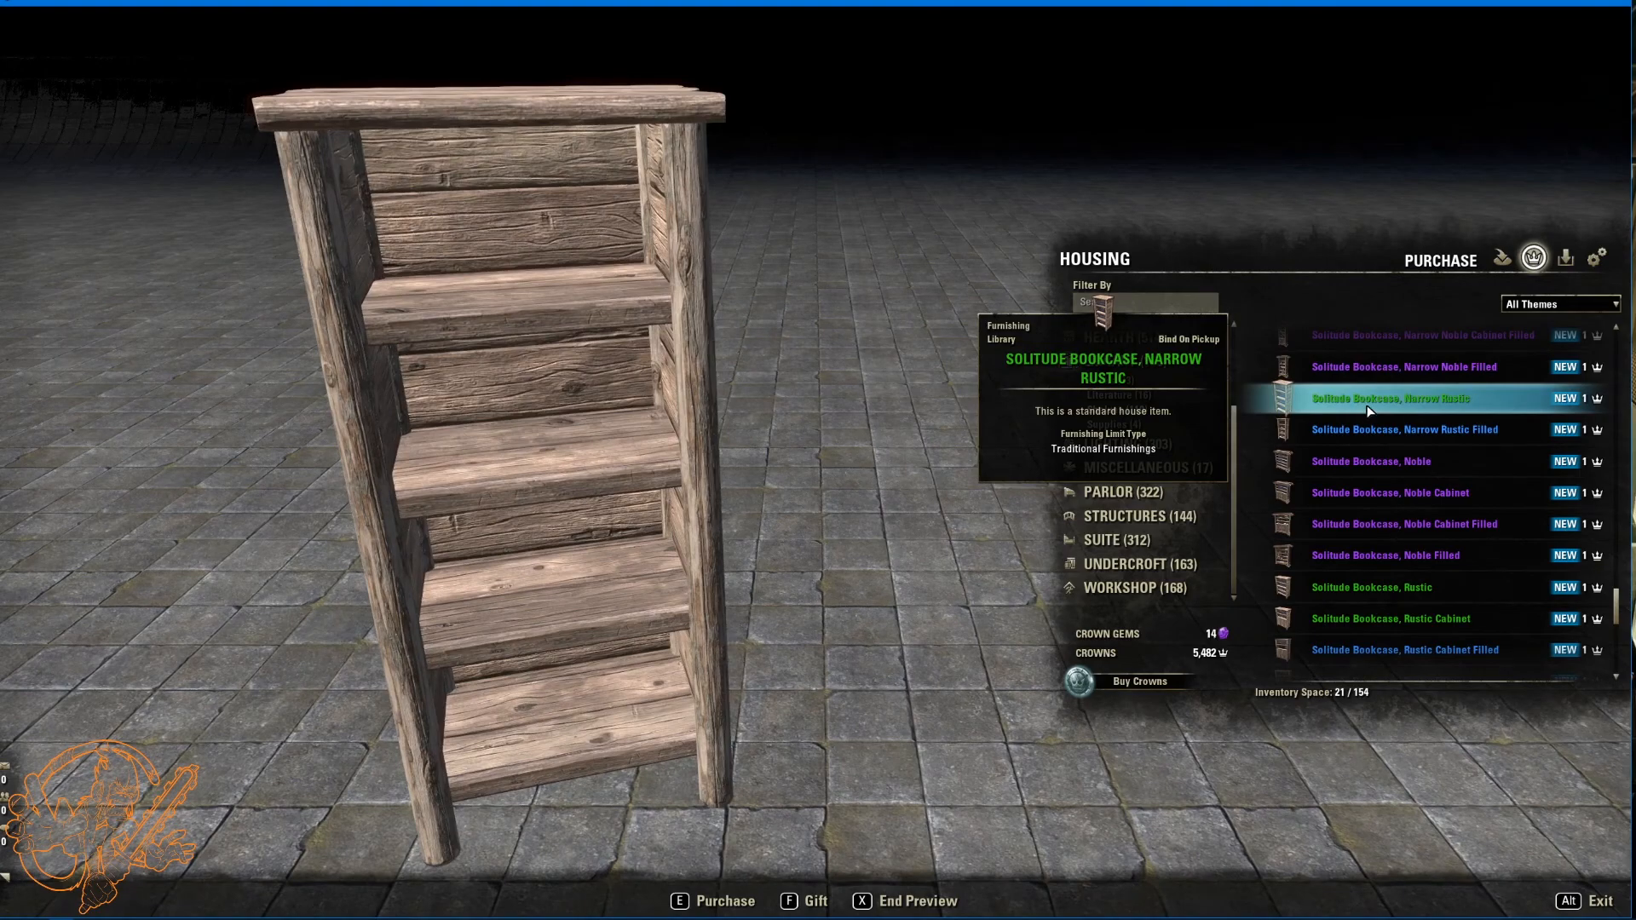
{"action": "mouse_move", "coordinate": [1424, 419]}
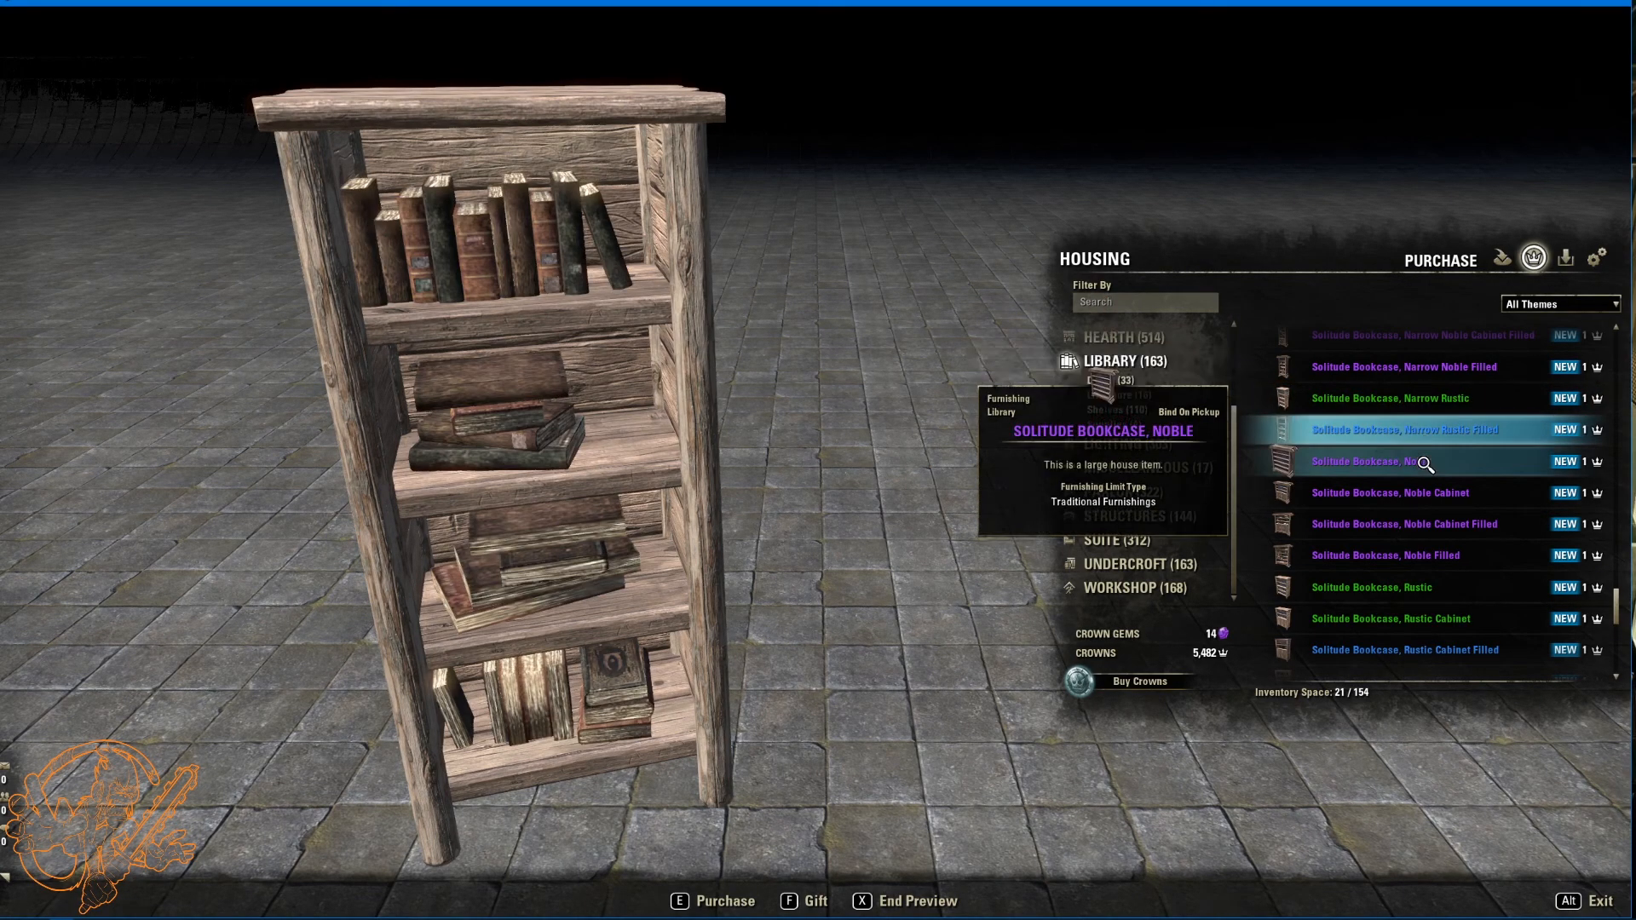
{"action": "left_click", "coordinate": [1370, 461]}
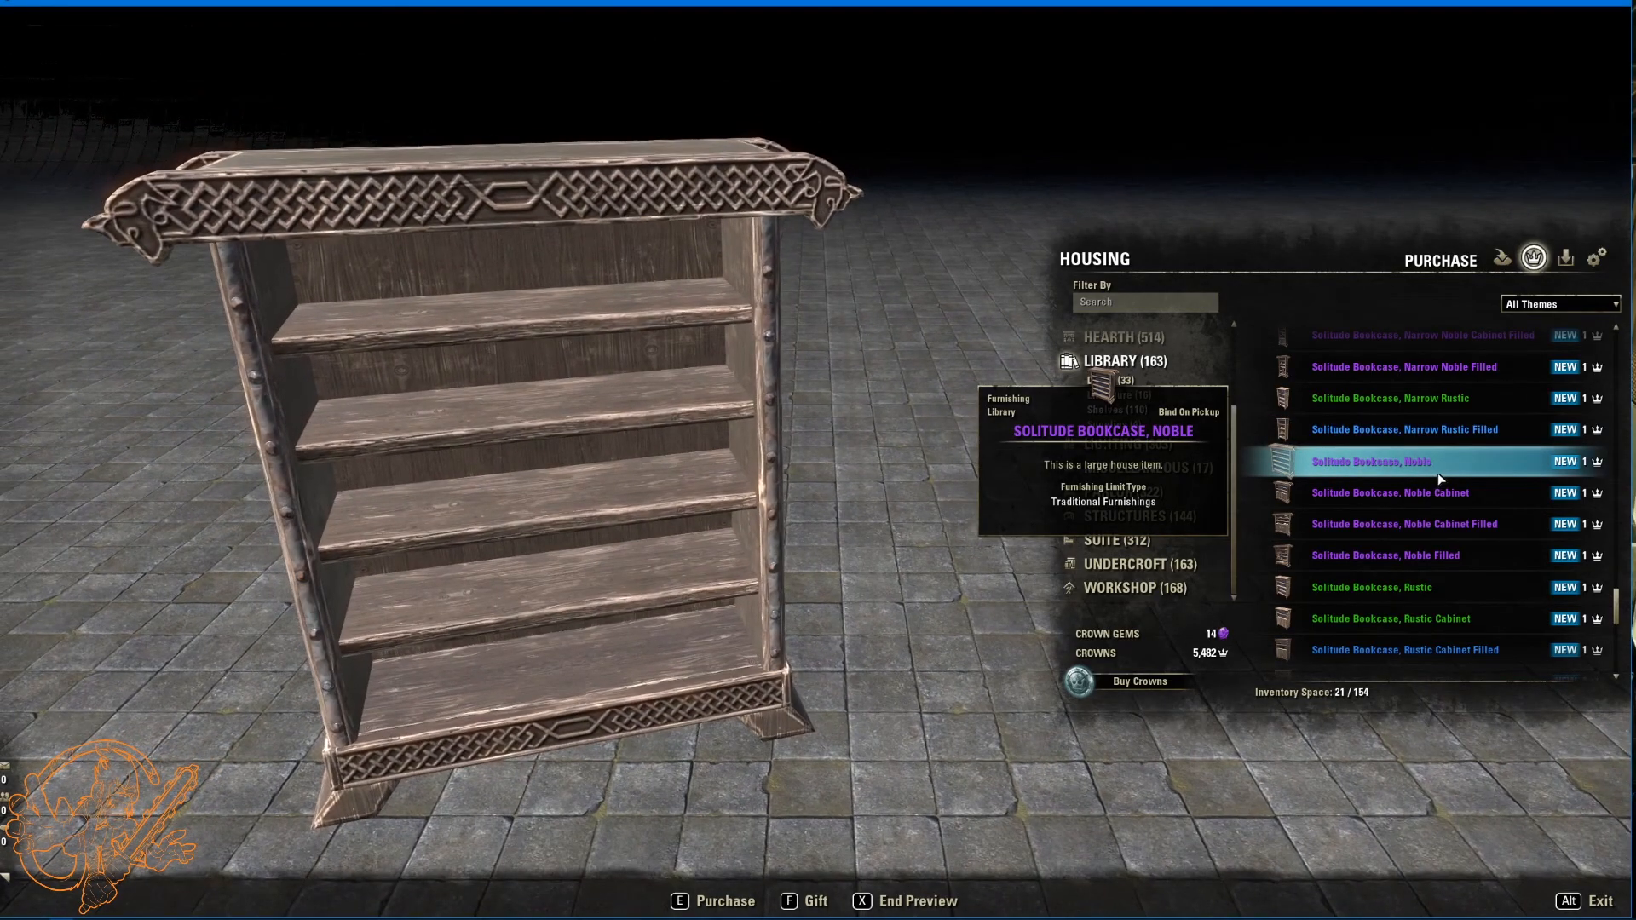
Step: Preview the rustic, rustic cabinet filled and rustic filled bookcases, ending on the noble filled display shelf
{"action": "left_click", "coordinate": [1391, 492]}
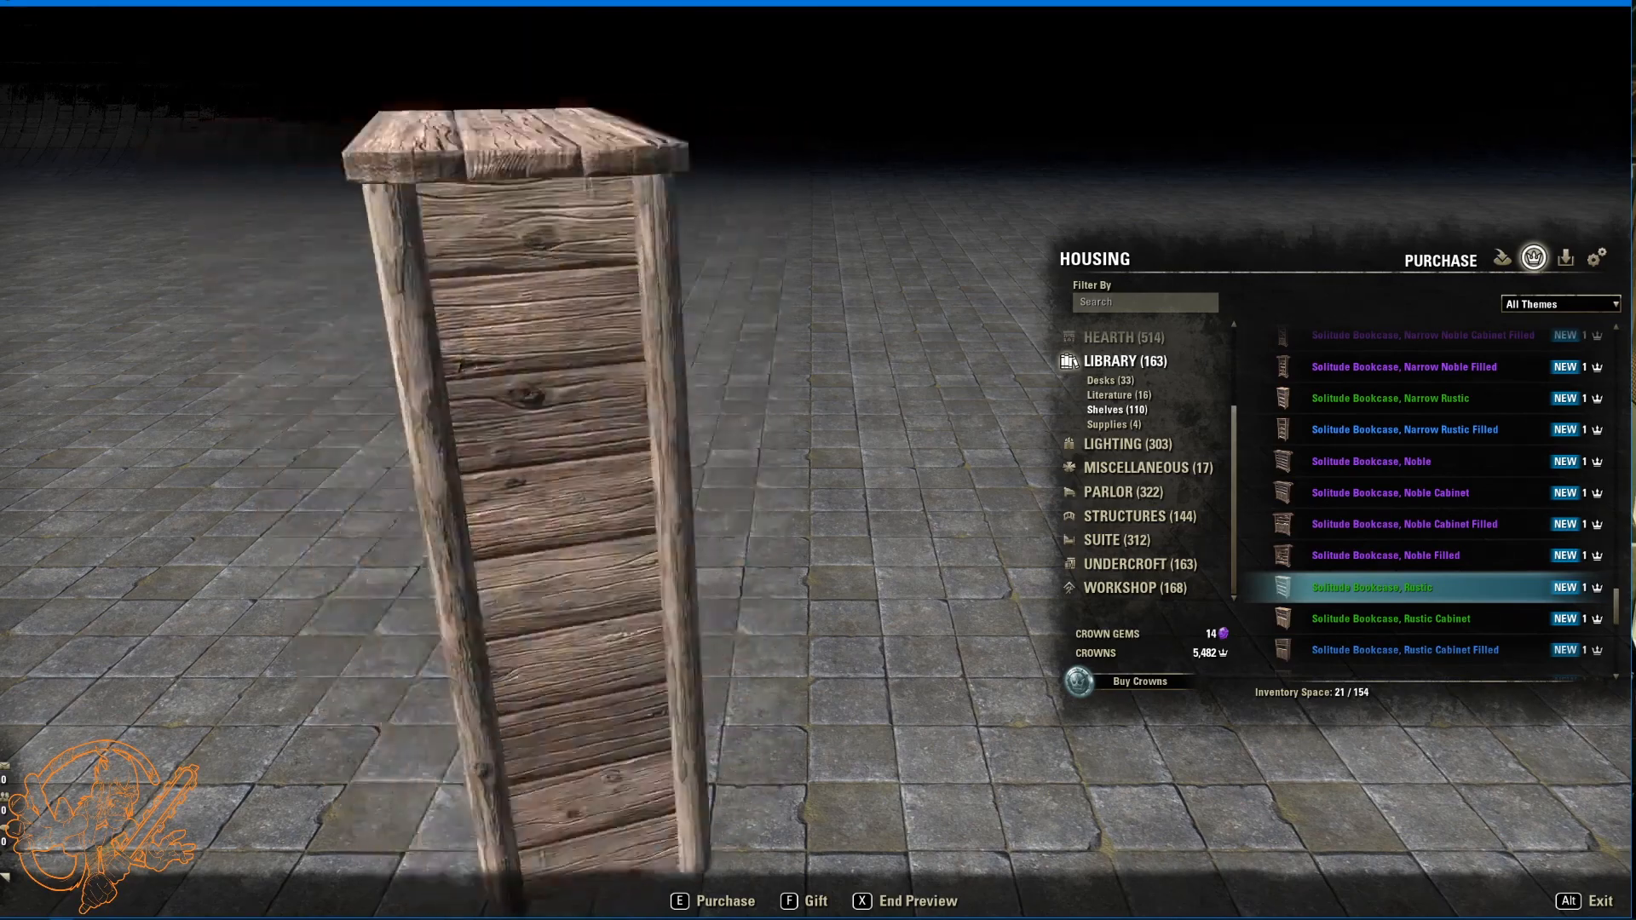
{"action": "left_click", "coordinate": [1390, 619]}
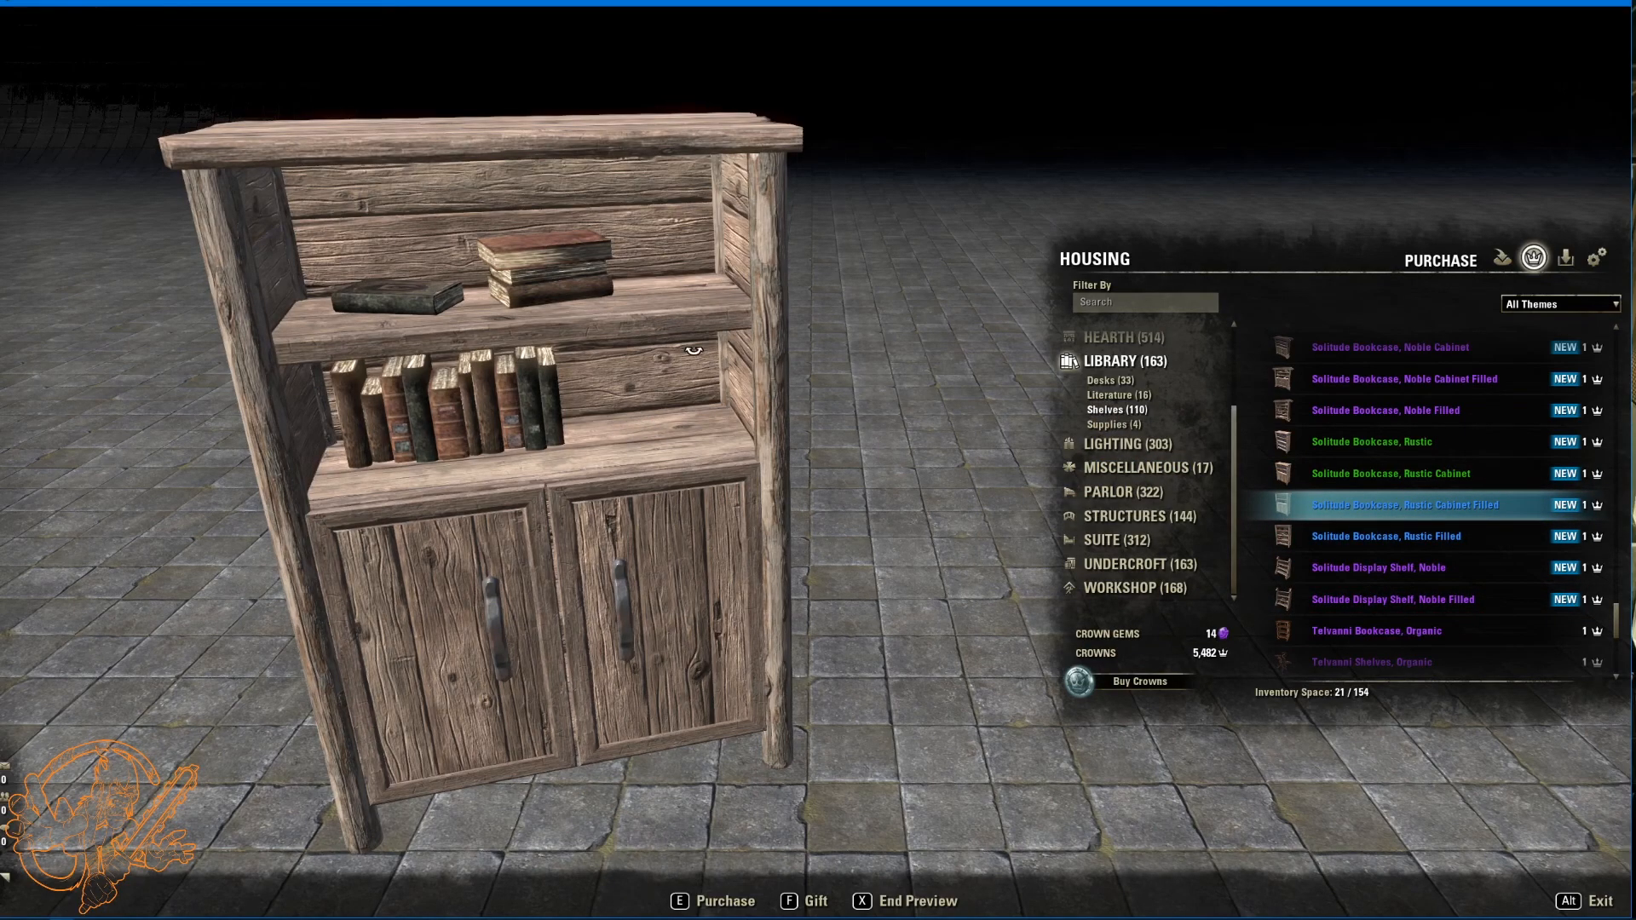
{"action": "left_click", "coordinate": [1386, 535]}
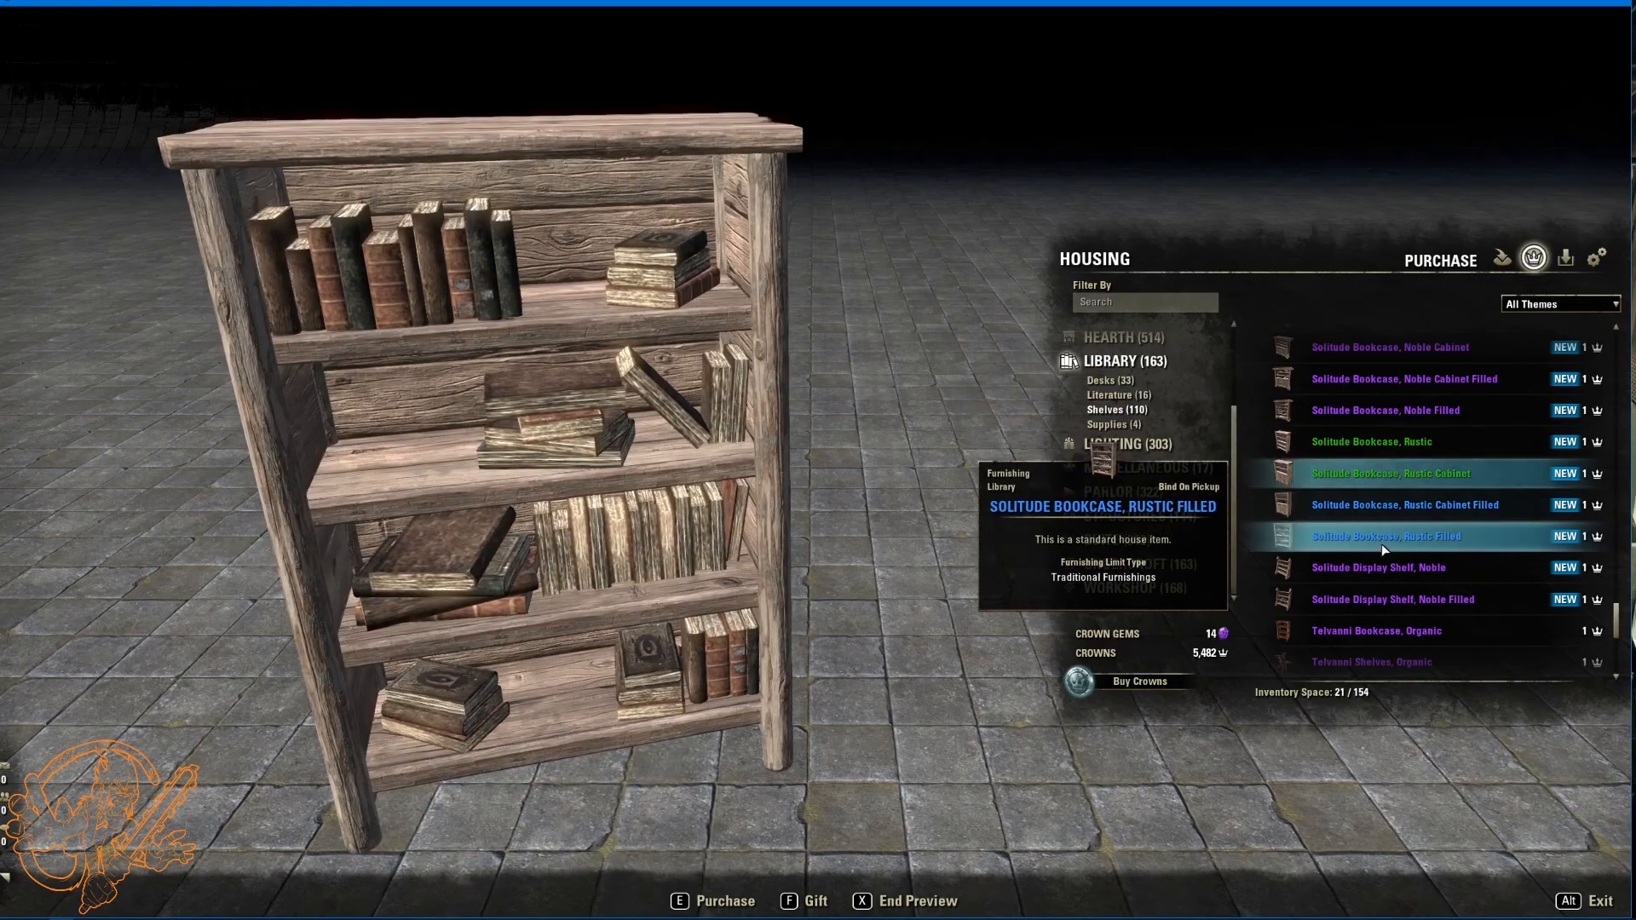
{"action": "left_click", "coordinate": [1379, 567]}
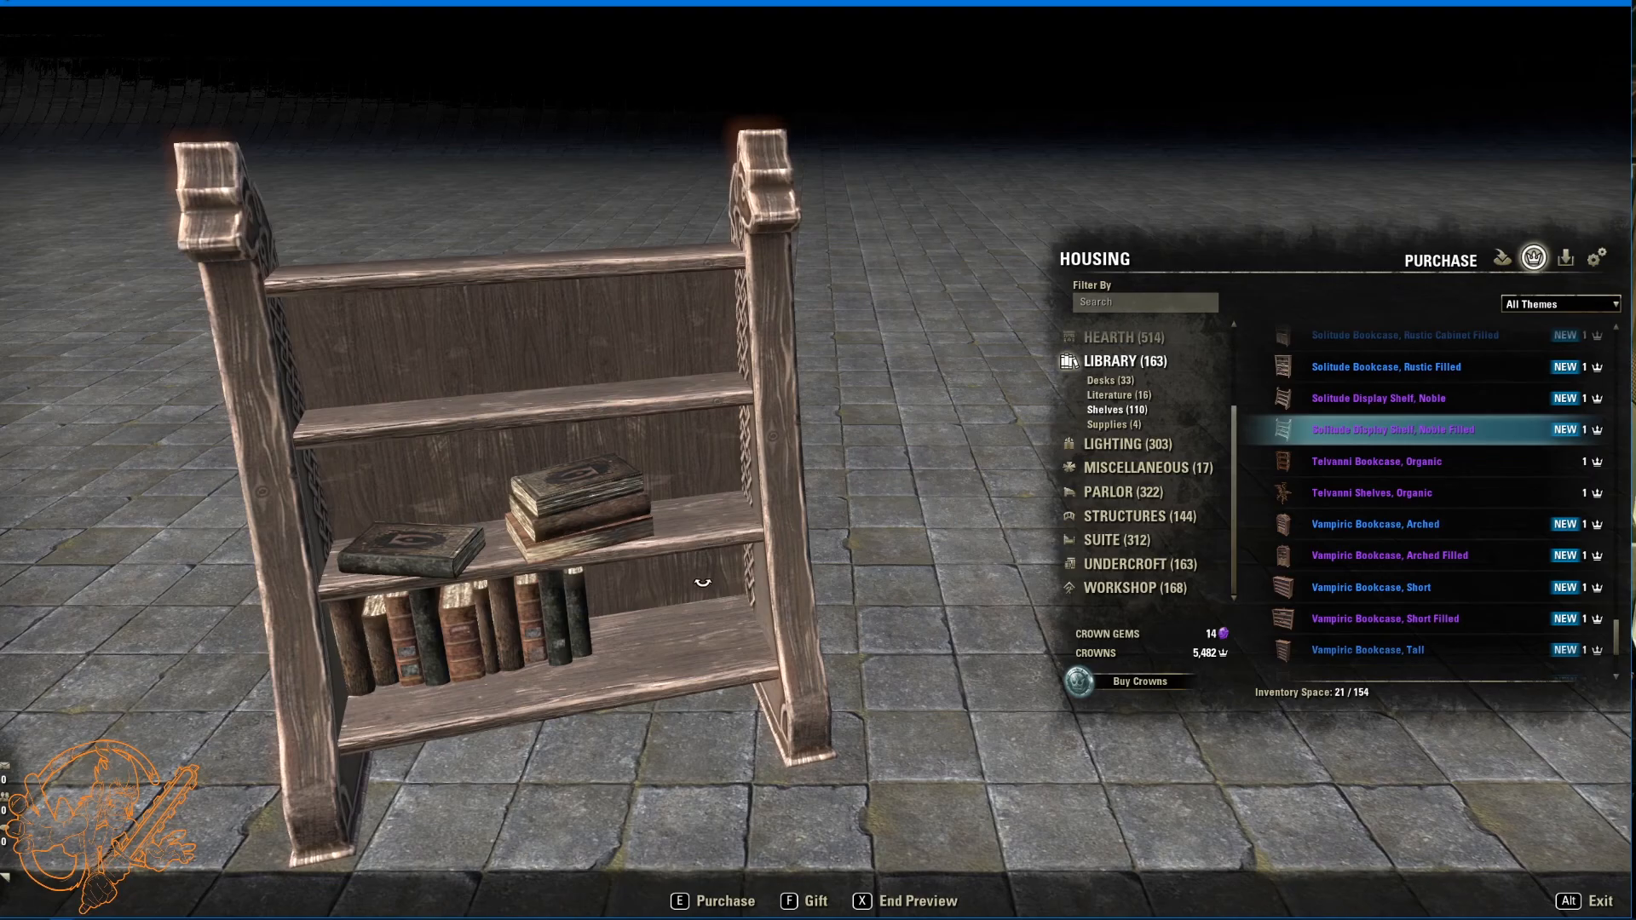
Step: Preview the Vampiric arched bookcase, the sideboard with shelves and the short bookcase
{"action": "left_click", "coordinate": [1376, 525]}
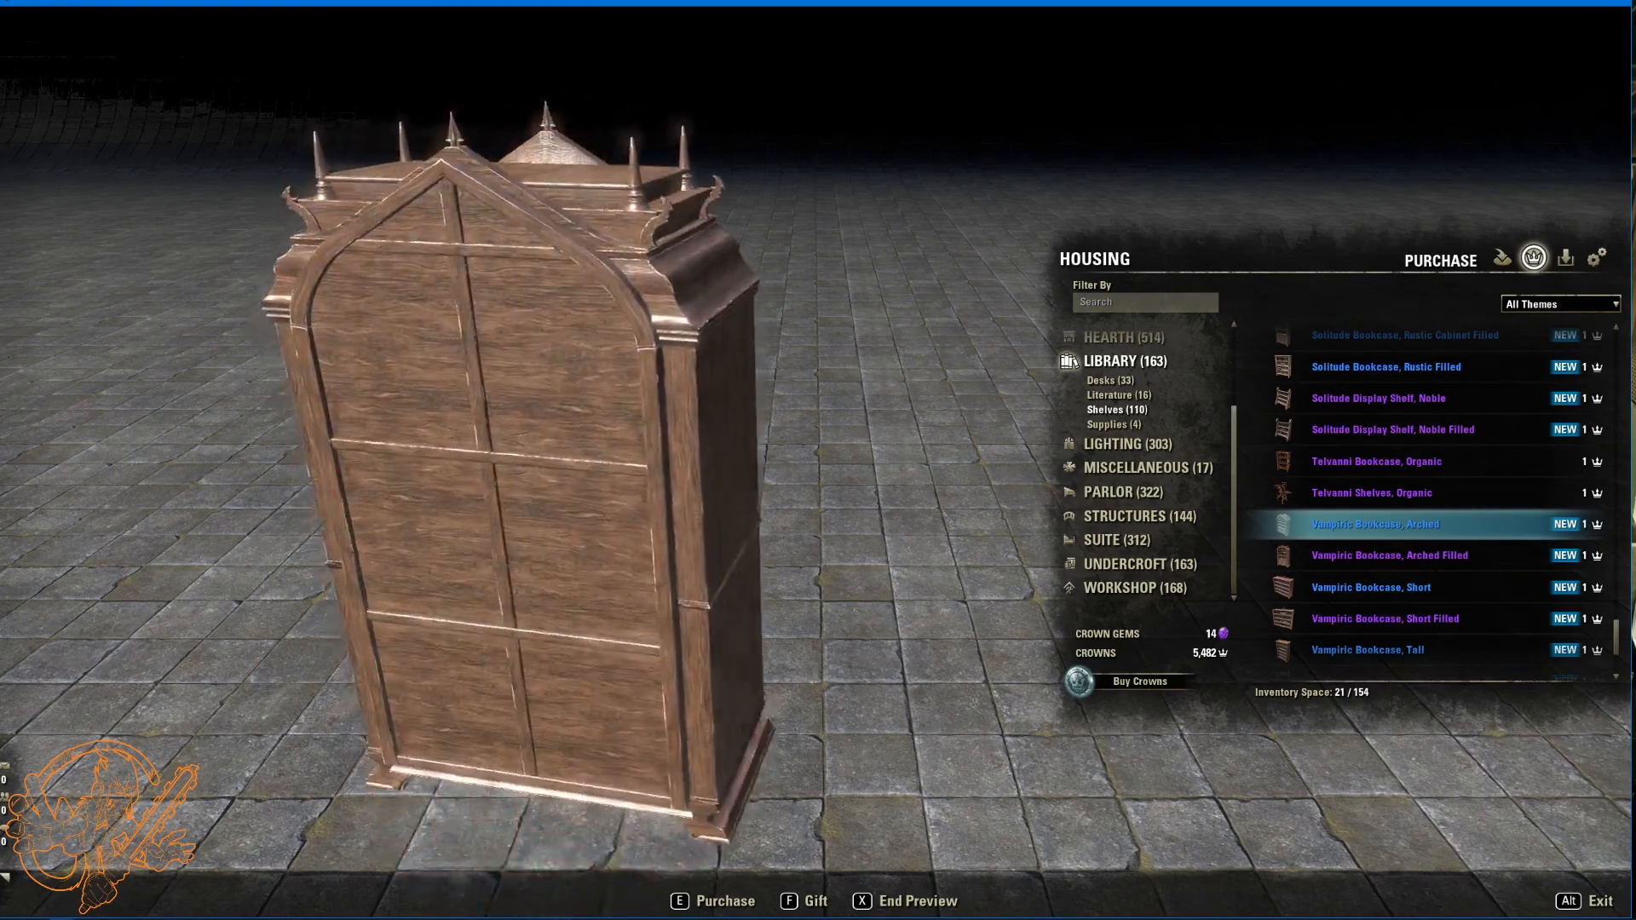
{"action": "mouse_move", "coordinate": [1388, 555]}
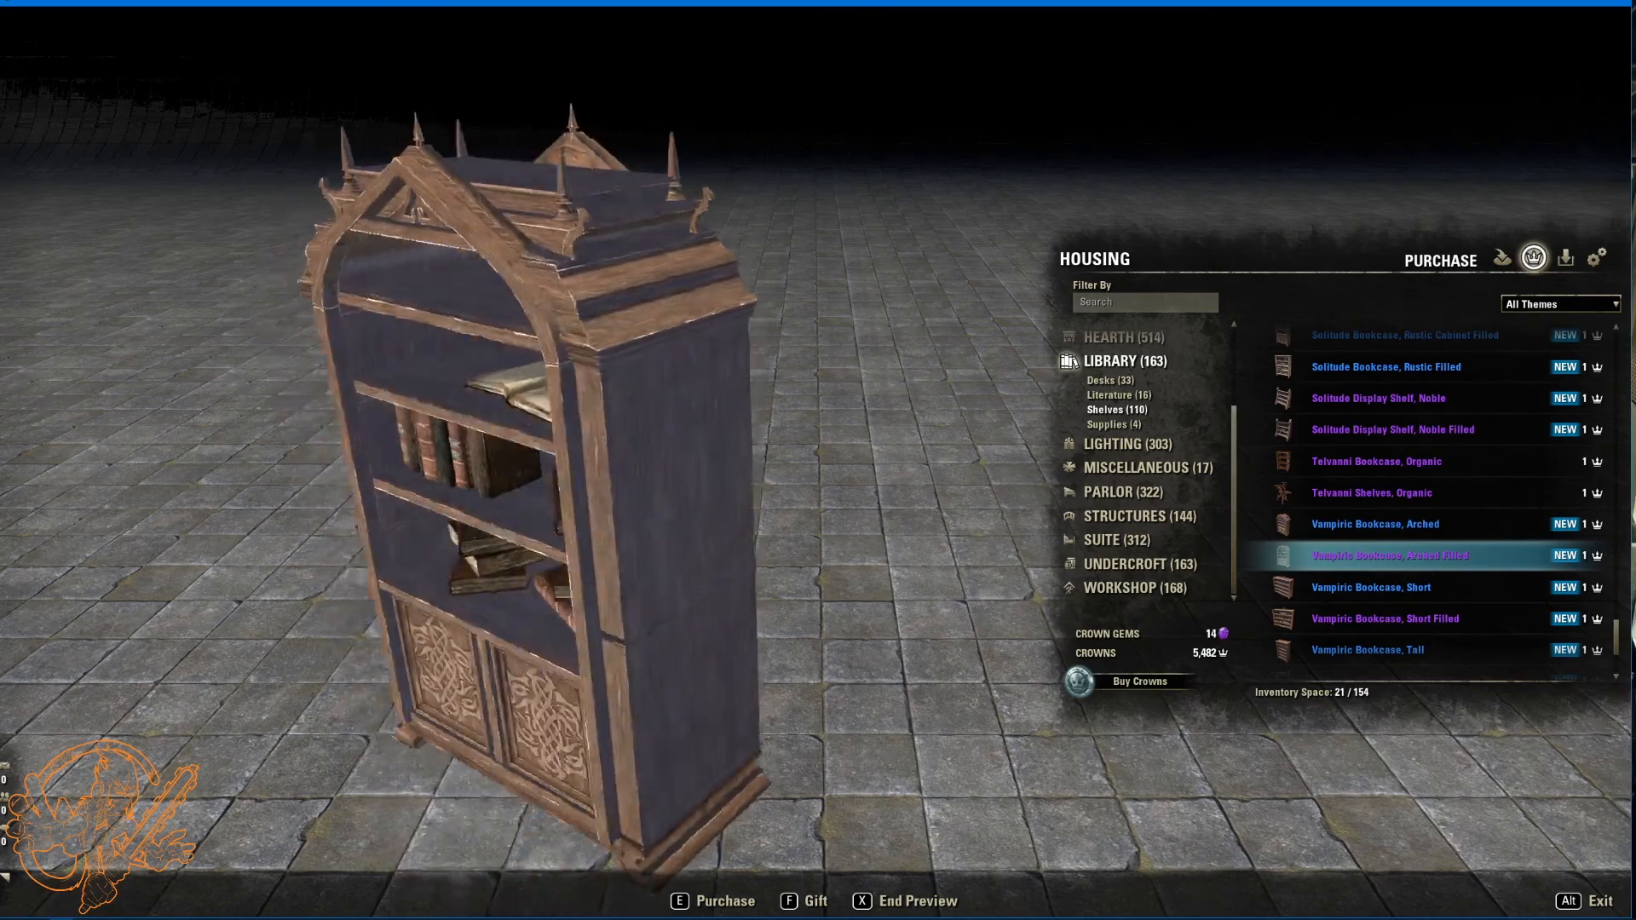
{"action": "left_click", "coordinate": [1370, 586]}
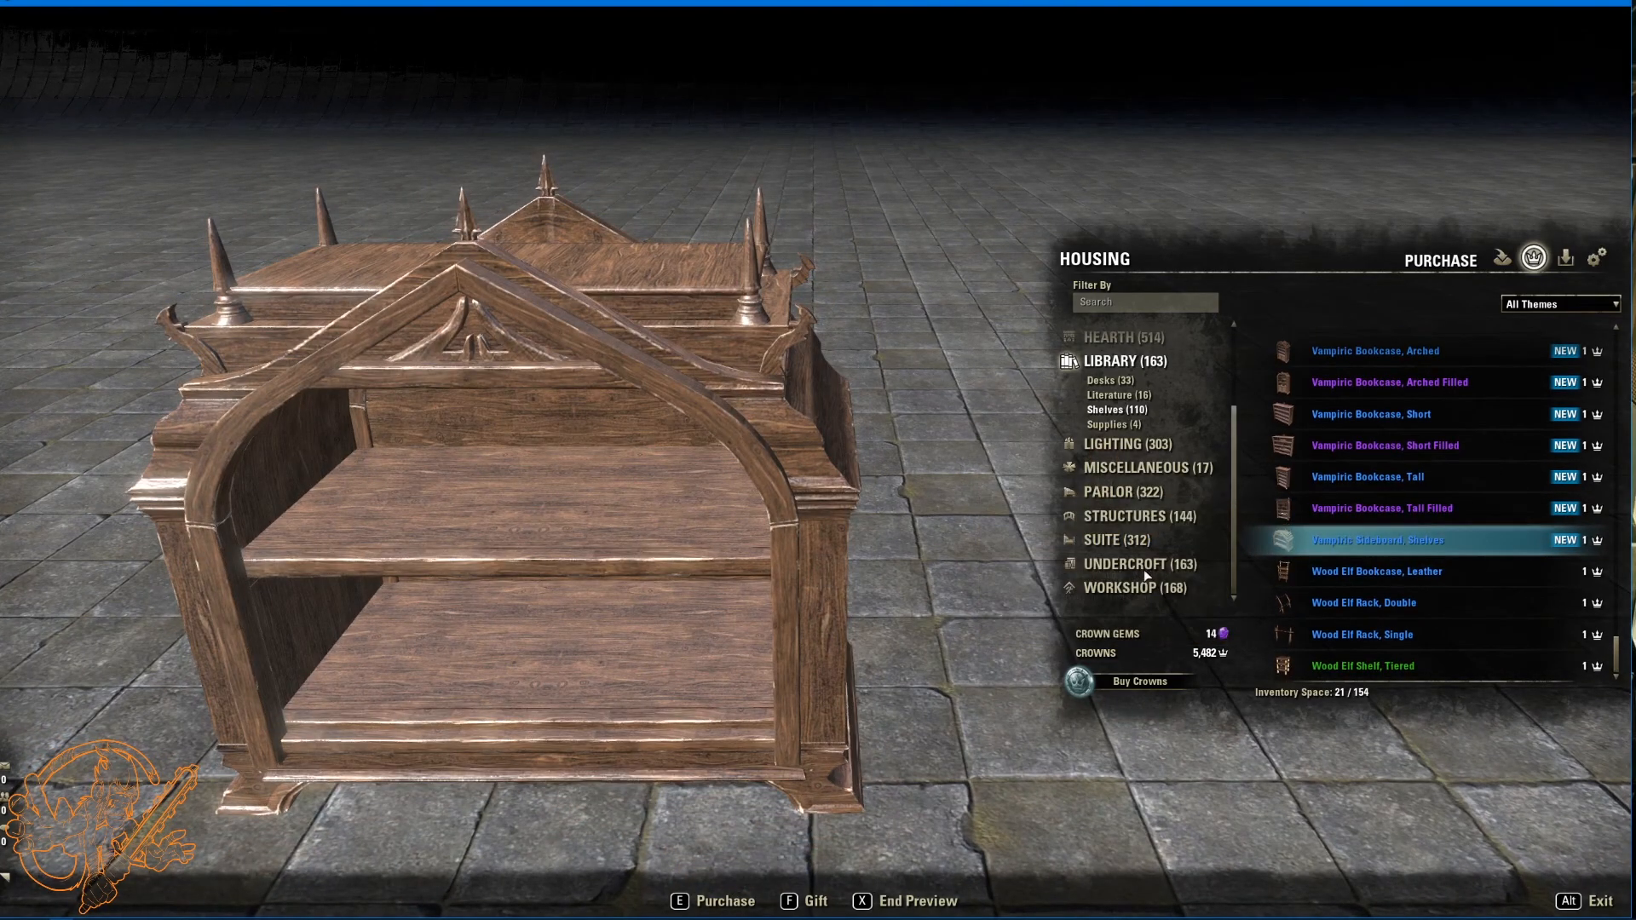
{"action": "left_click", "coordinate": [1384, 445]}
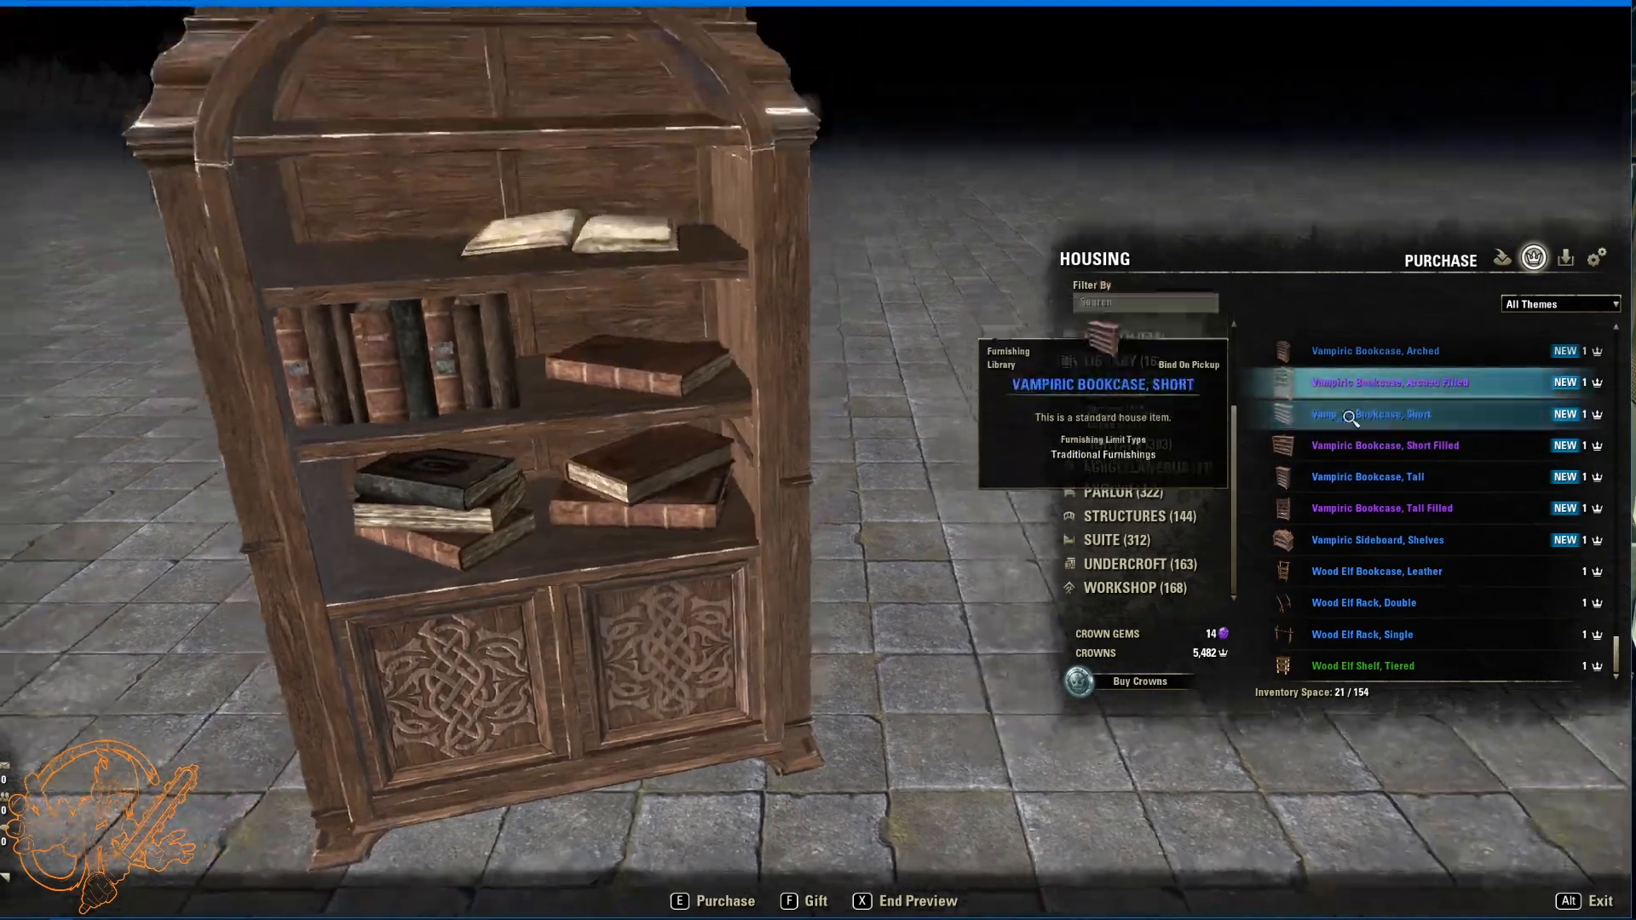
Step: Preview the tall filled bookcase and sideboard again, then list Library Supplies
{"action": "left_click", "coordinate": [1366, 508]}
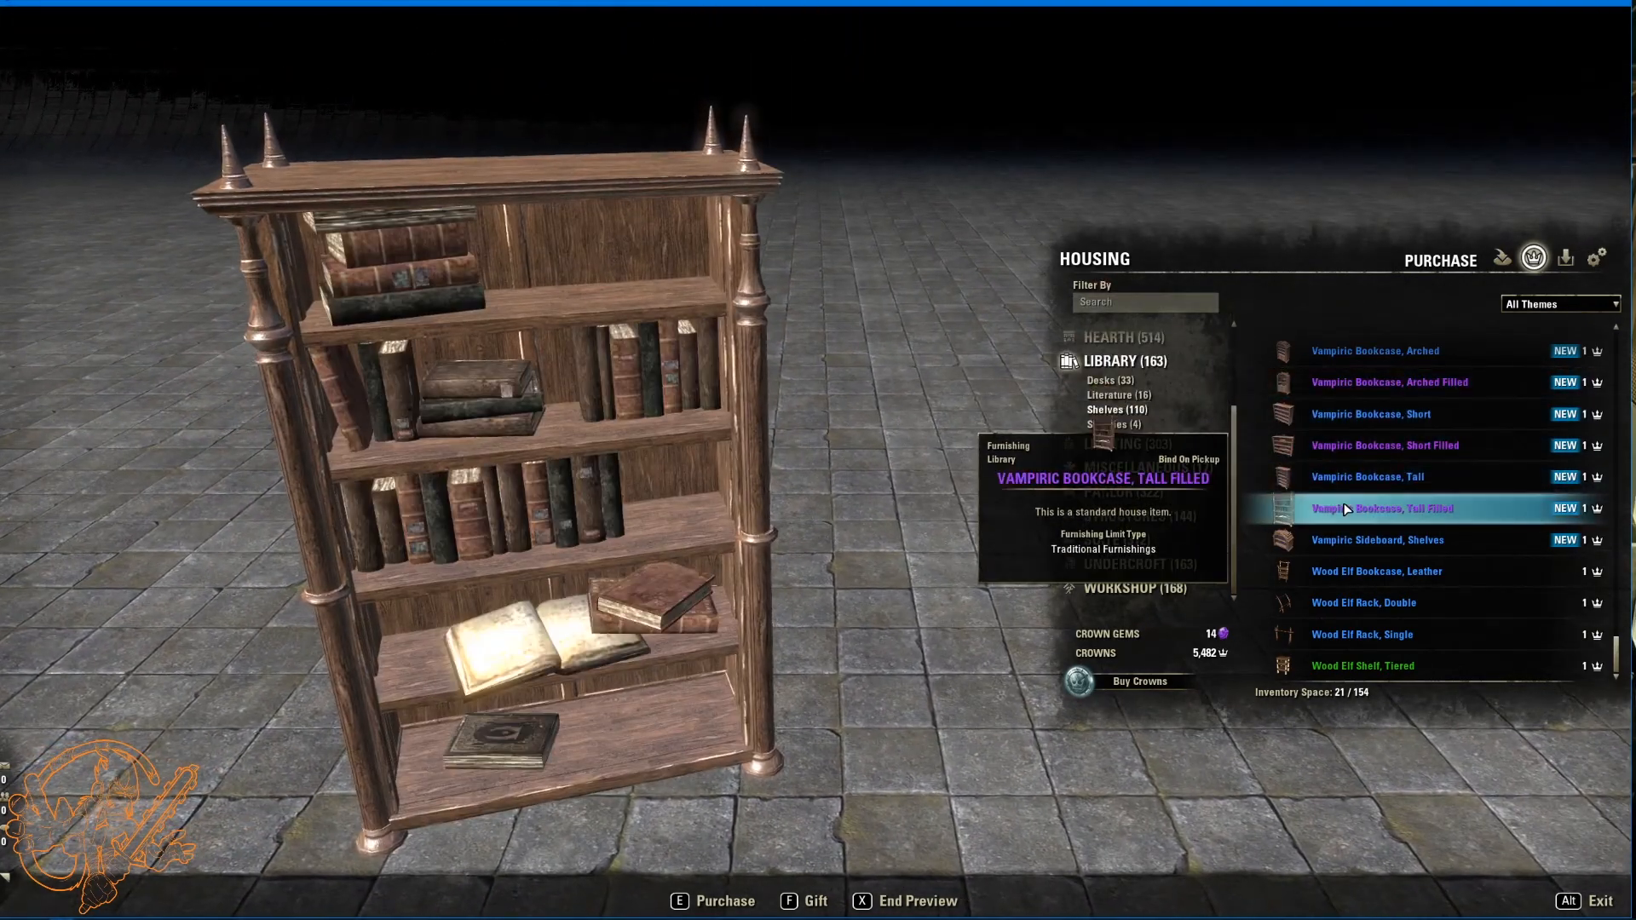
{"action": "left_click", "coordinate": [1376, 540]}
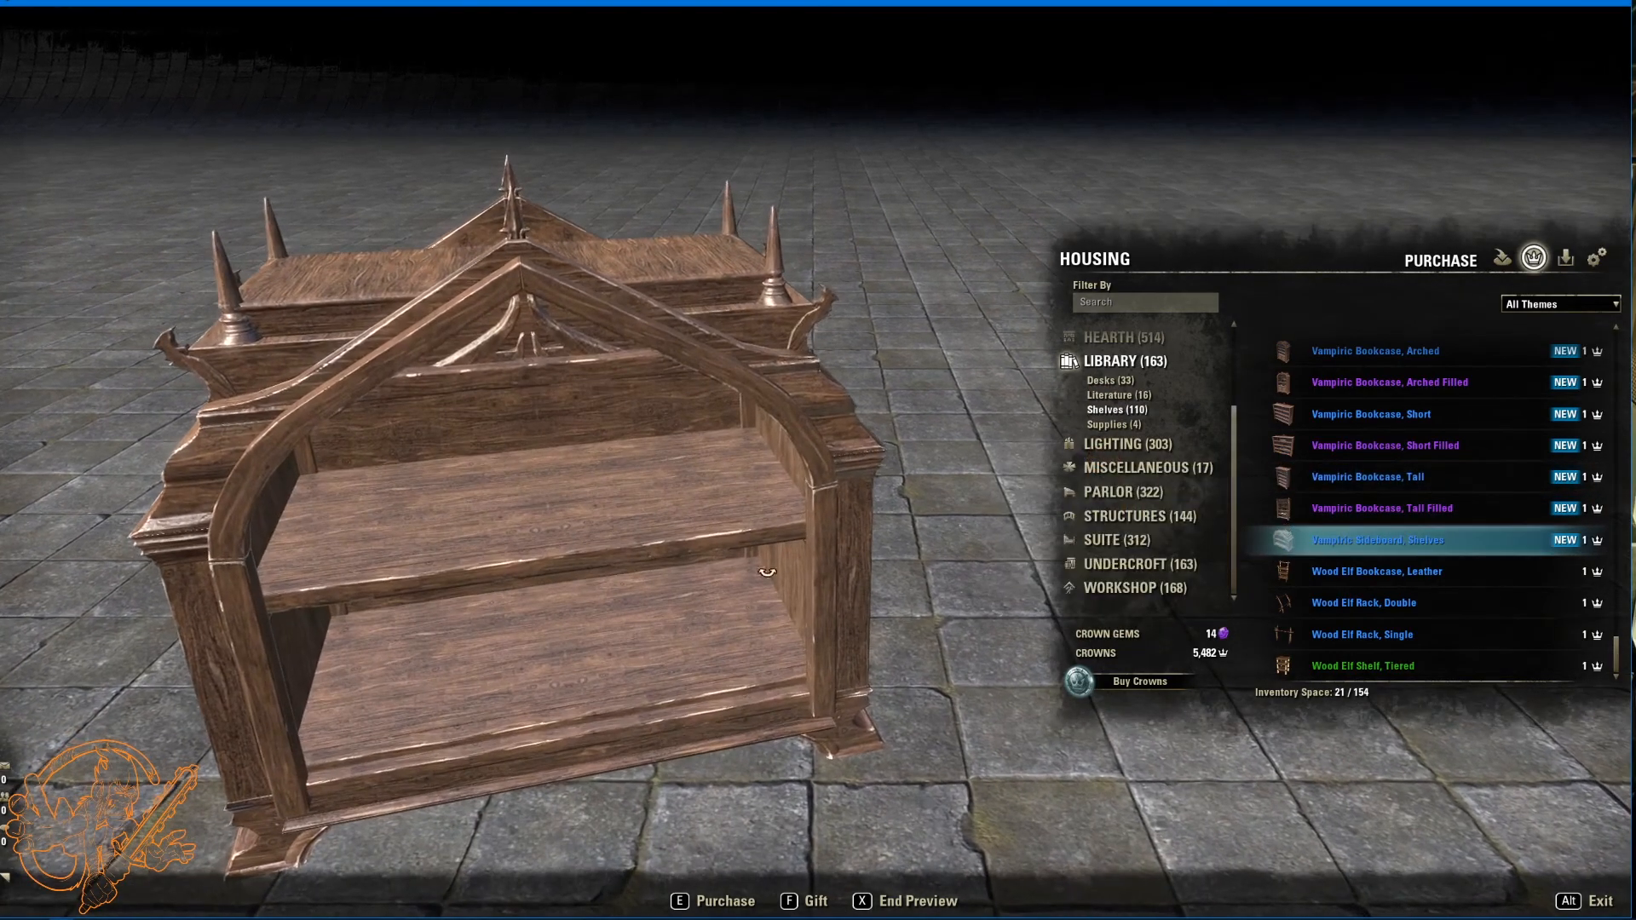
{"action": "left_click", "coordinate": [1111, 424]}
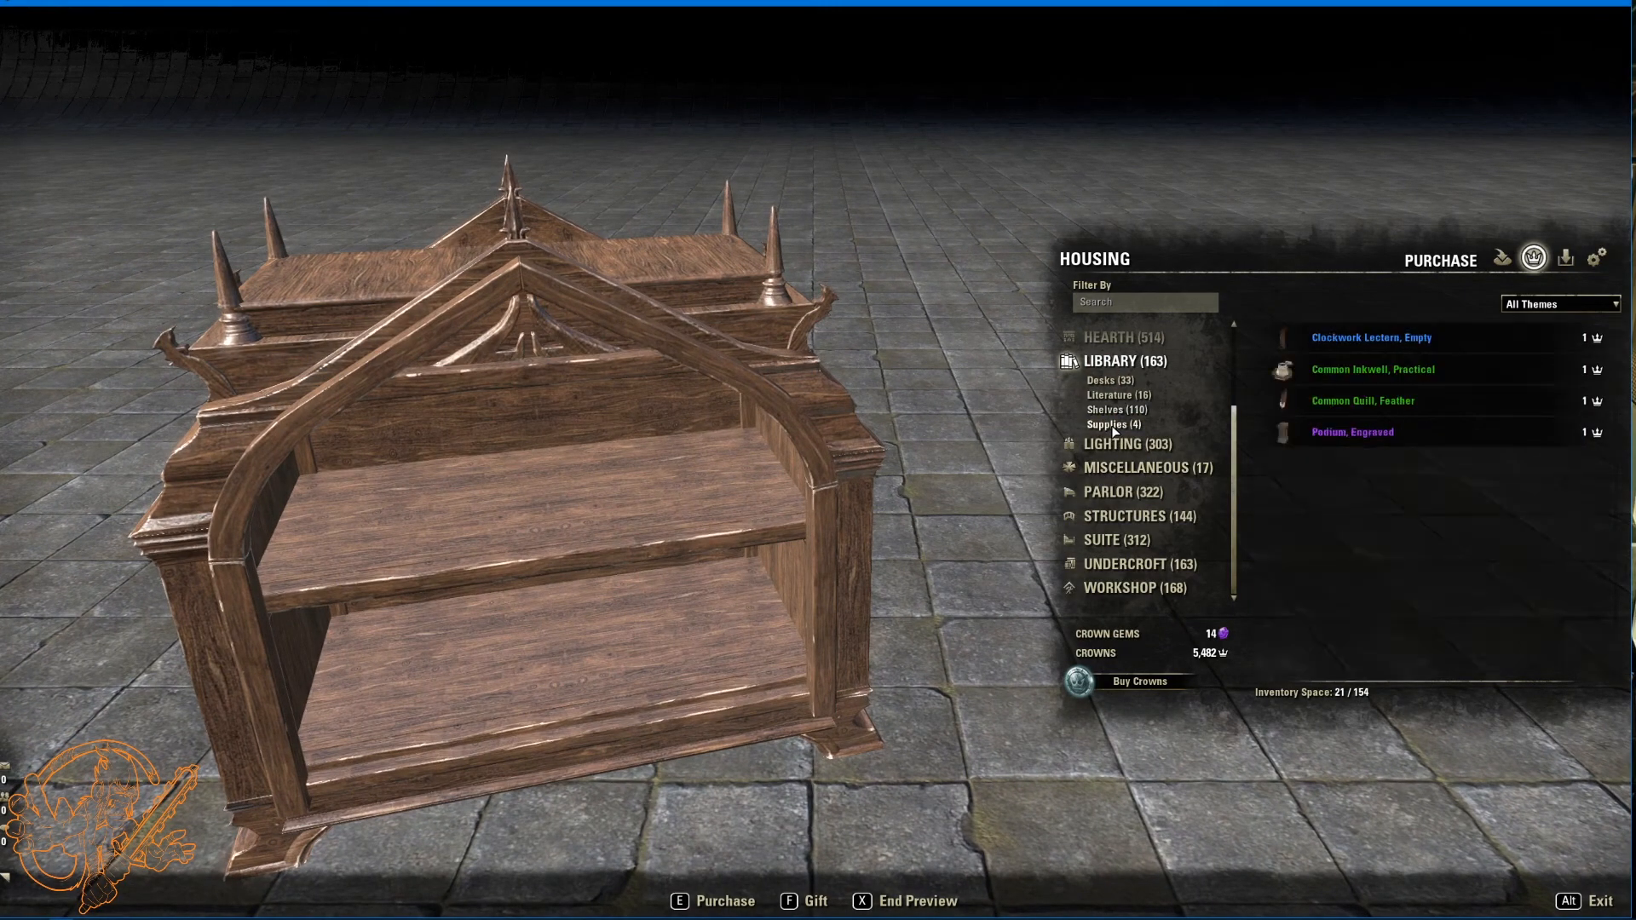
Step: Preview the Vampiric brazier, Solitude horn candlestick and Solitude horns chandelier
{"action": "left_click", "coordinate": [1109, 443]}
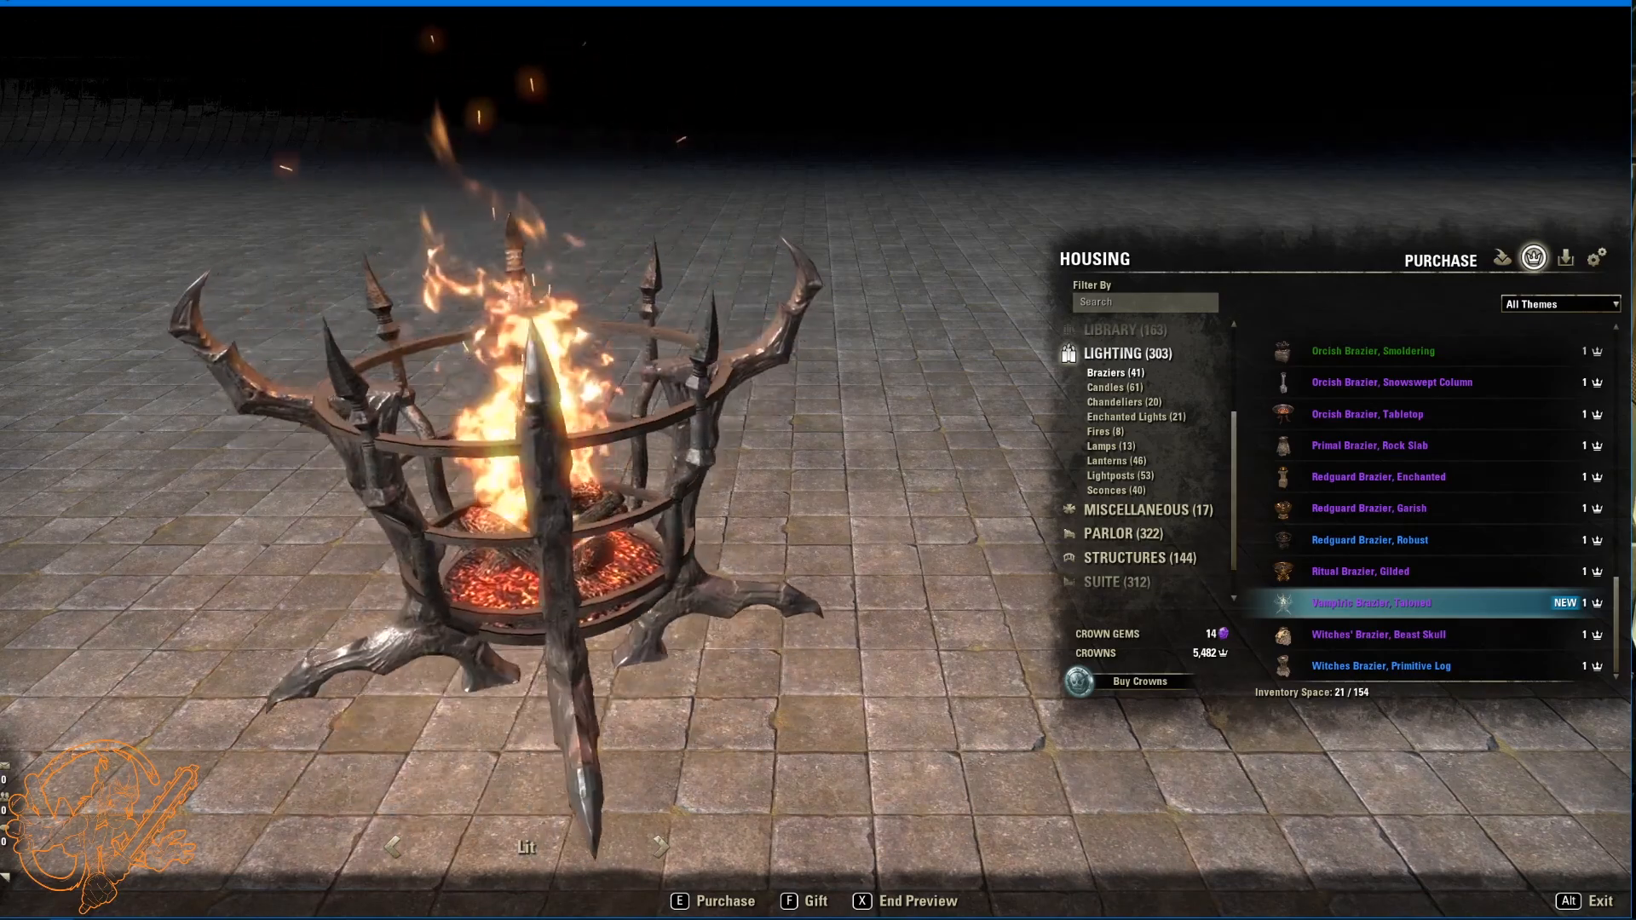
{"action": "left_click", "coordinate": [1106, 387]}
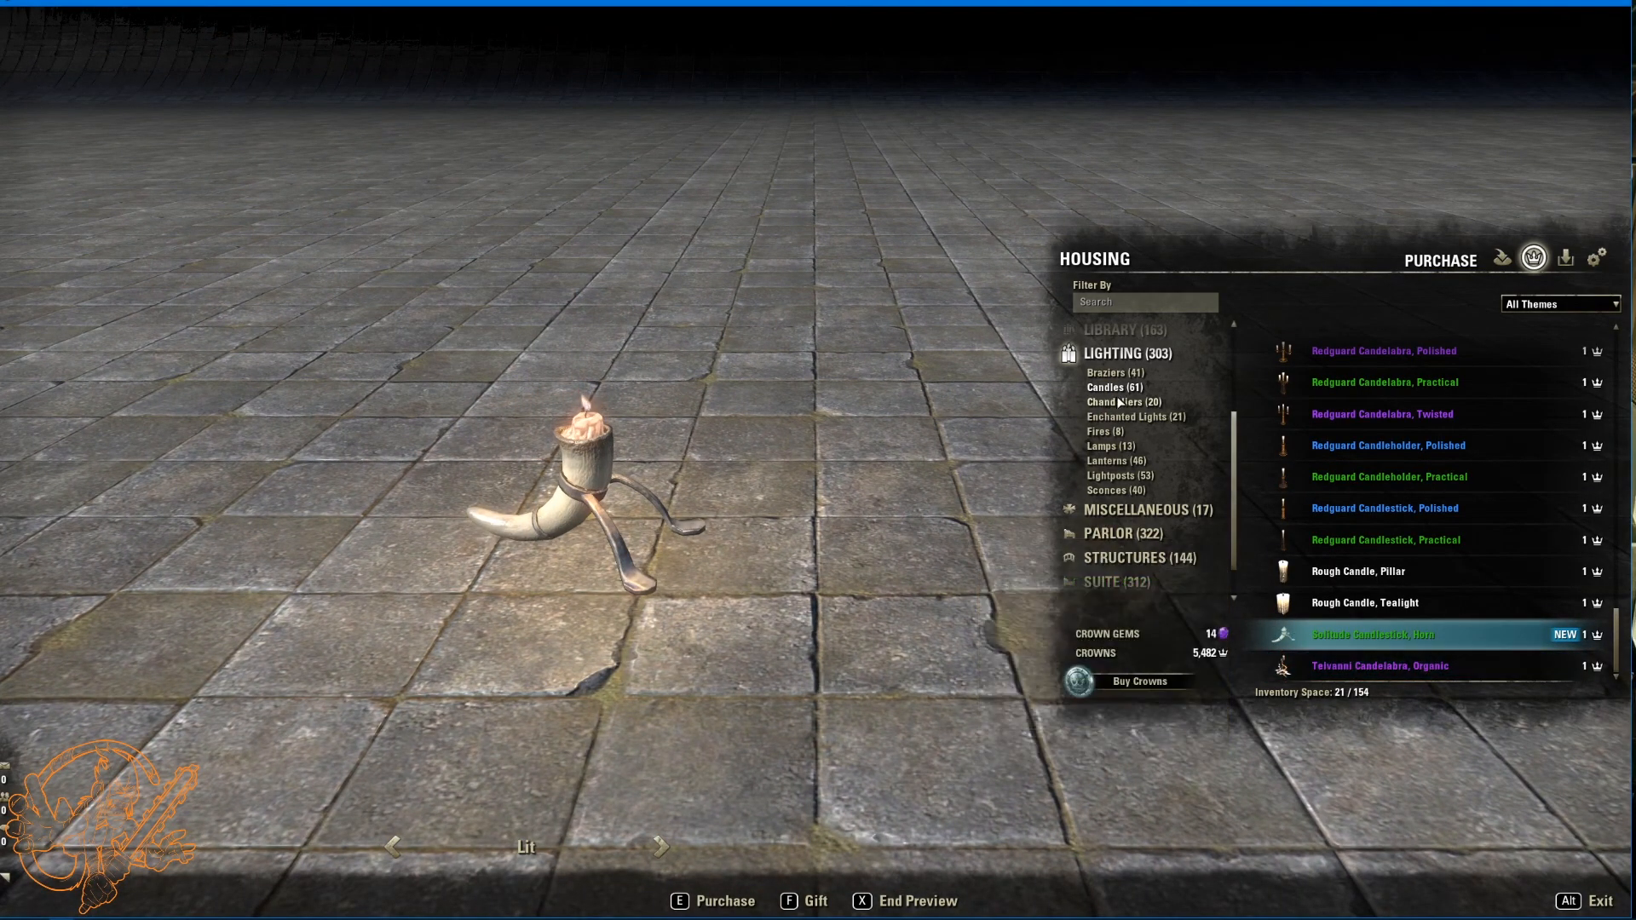
{"action": "left_click", "coordinate": [1119, 400]}
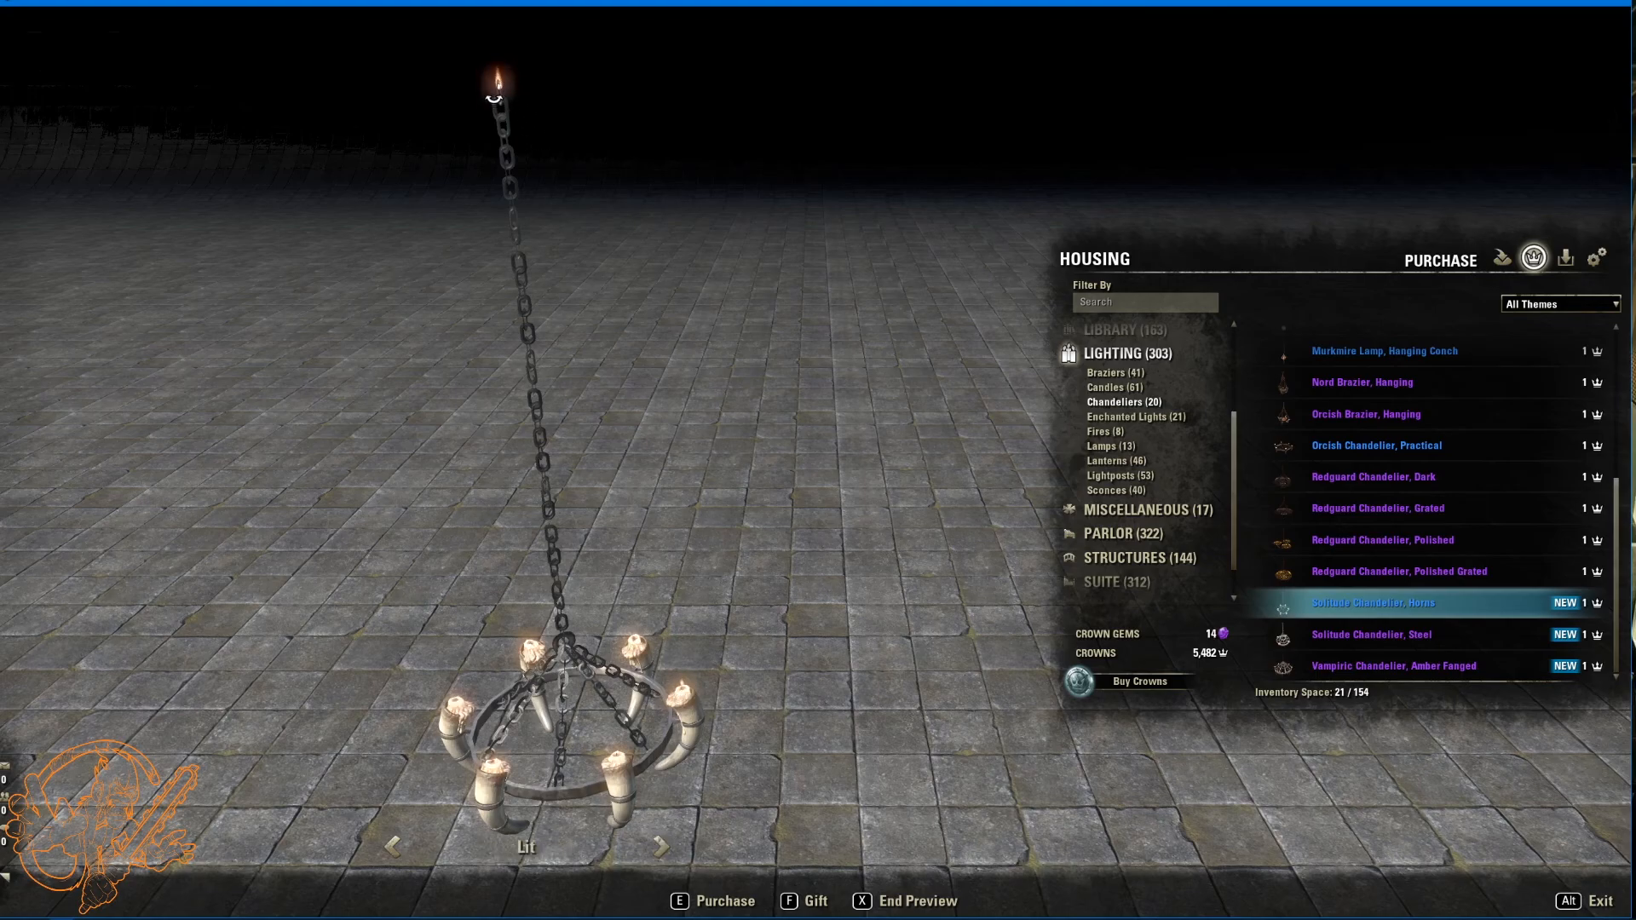
Step: Preview the Solitude Chandelier, Steel, then list the Enchanted Lights furnishings
{"action": "left_click", "coordinate": [1394, 633]}
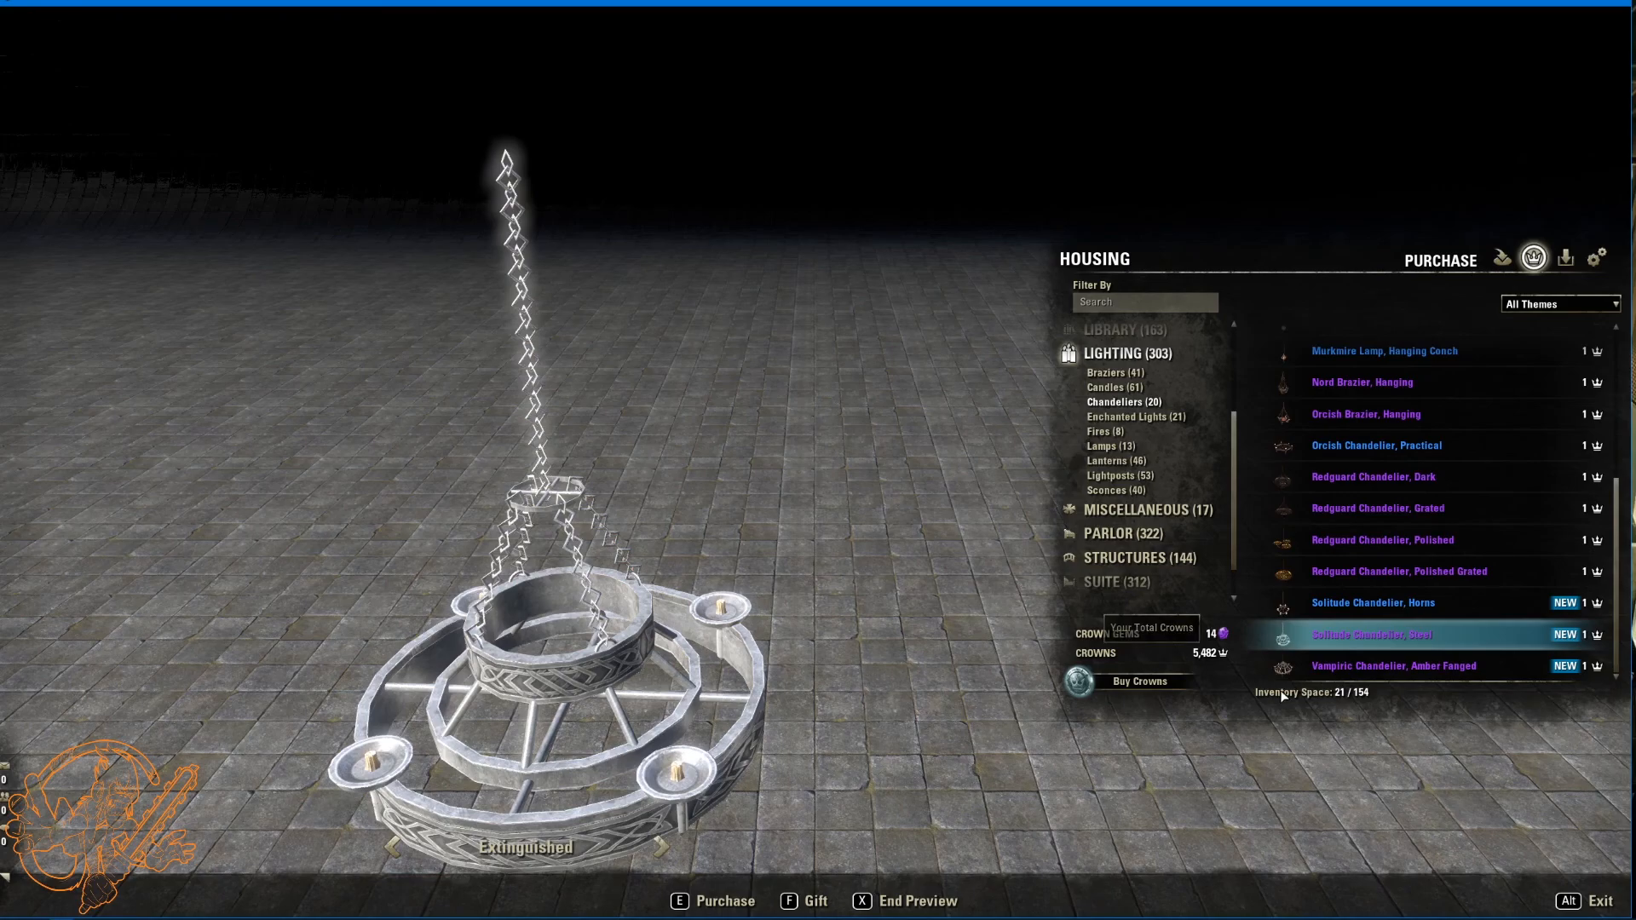
{"action": "left_click", "coordinate": [1394, 667]}
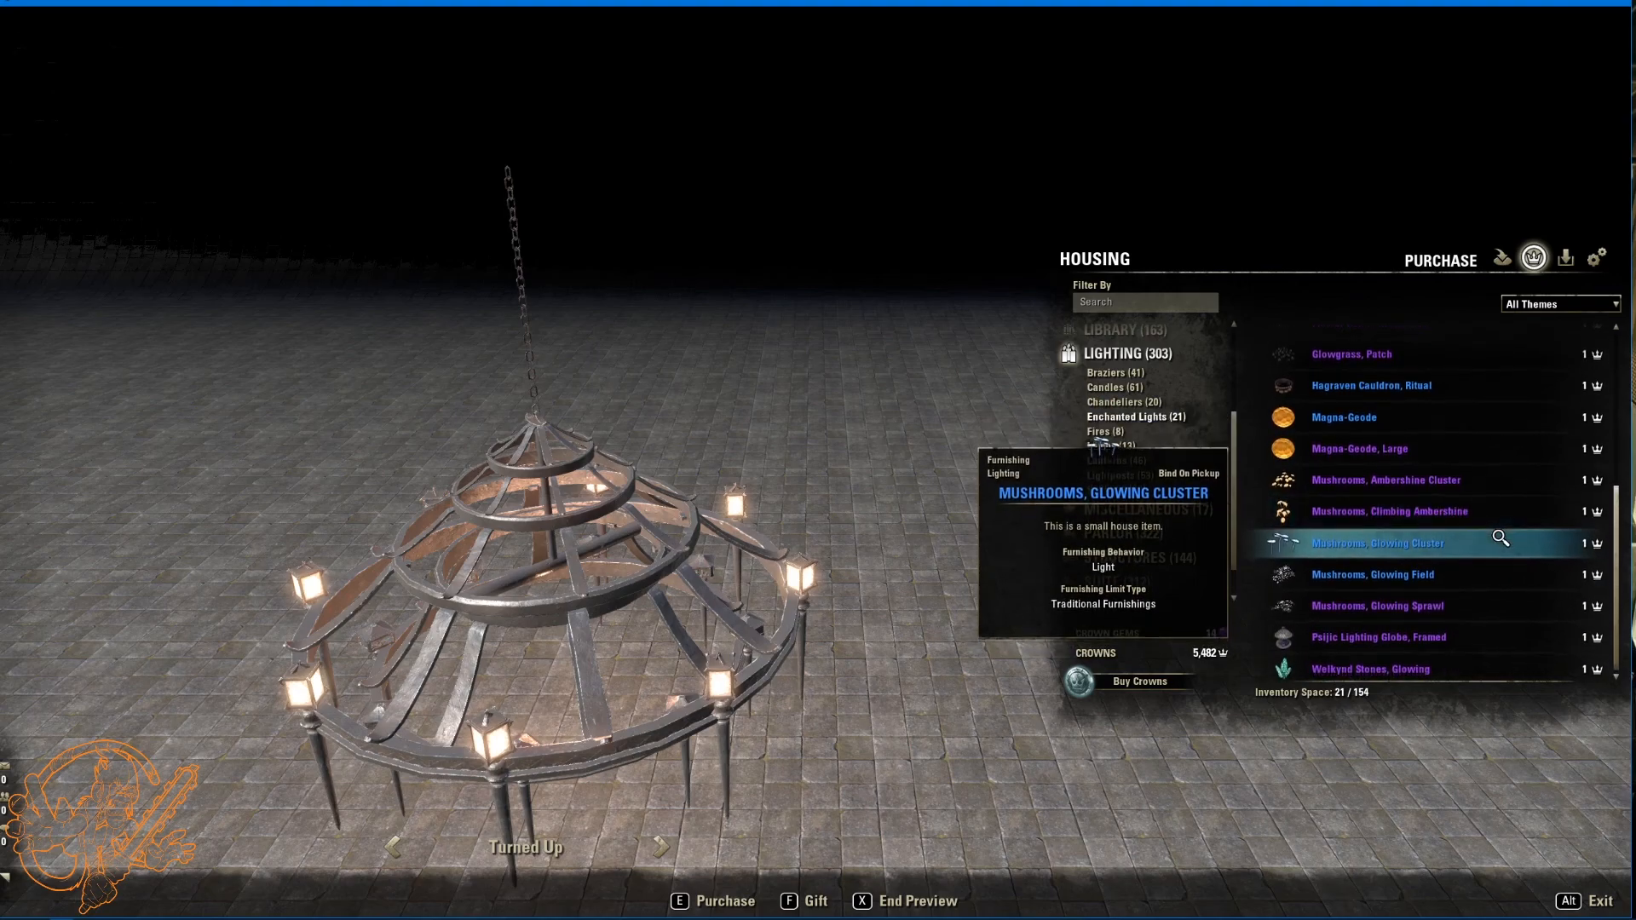
Step: Browse Fires and Lamps, previewing the Vampiric Lamp, Amber Tall
{"action": "left_click", "coordinate": [1102, 432]}
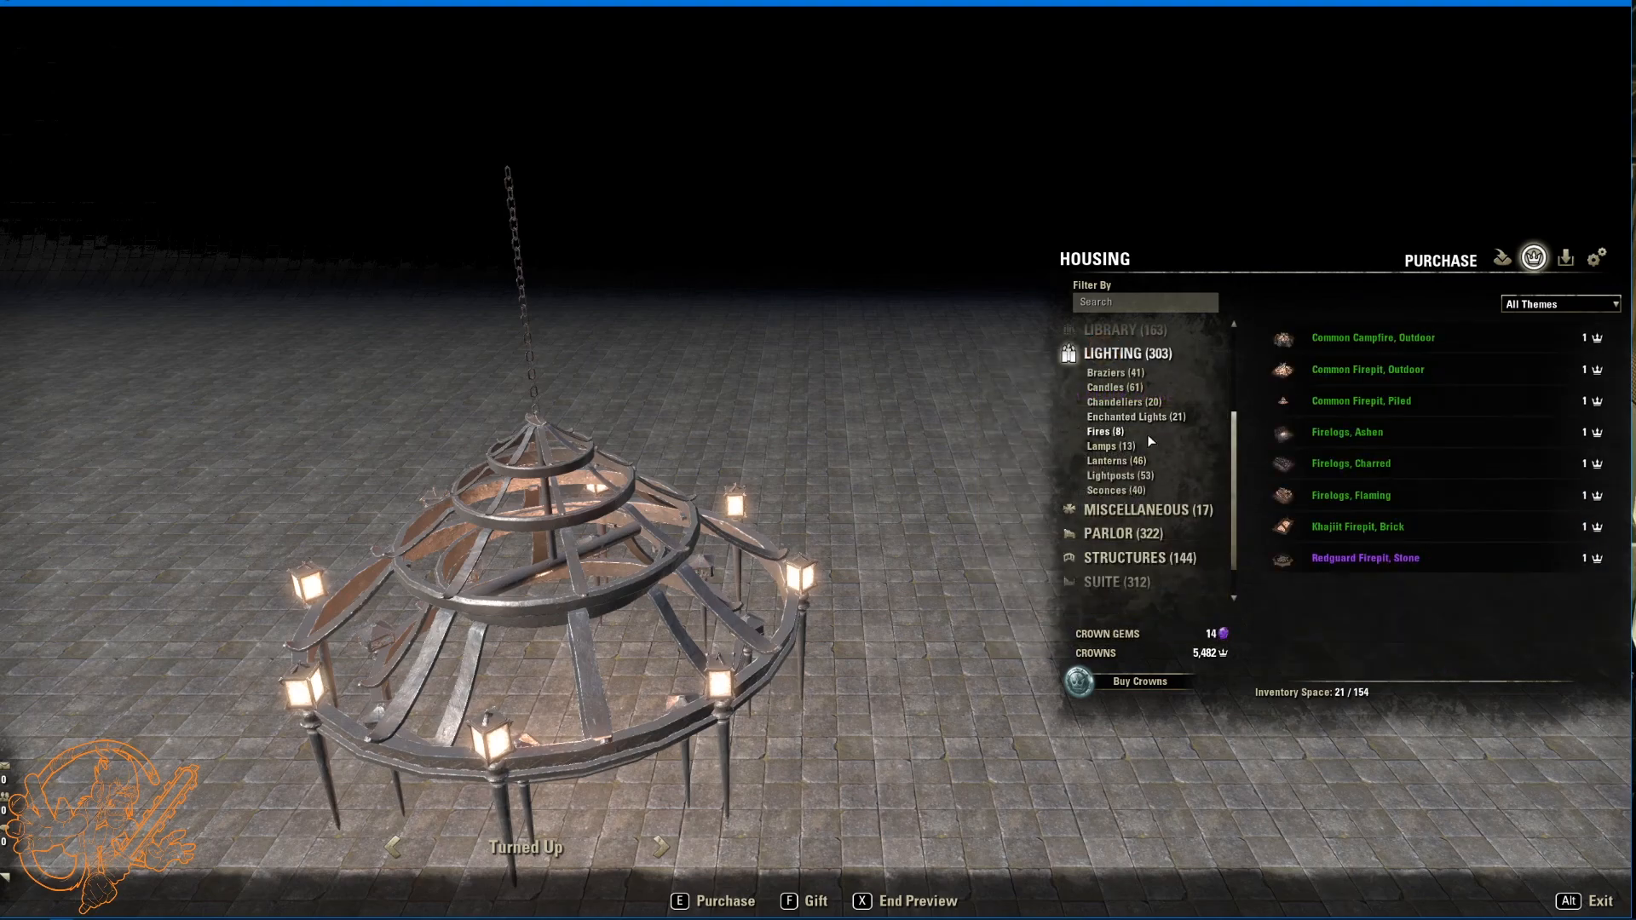
{"action": "left_click", "coordinate": [1102, 445]}
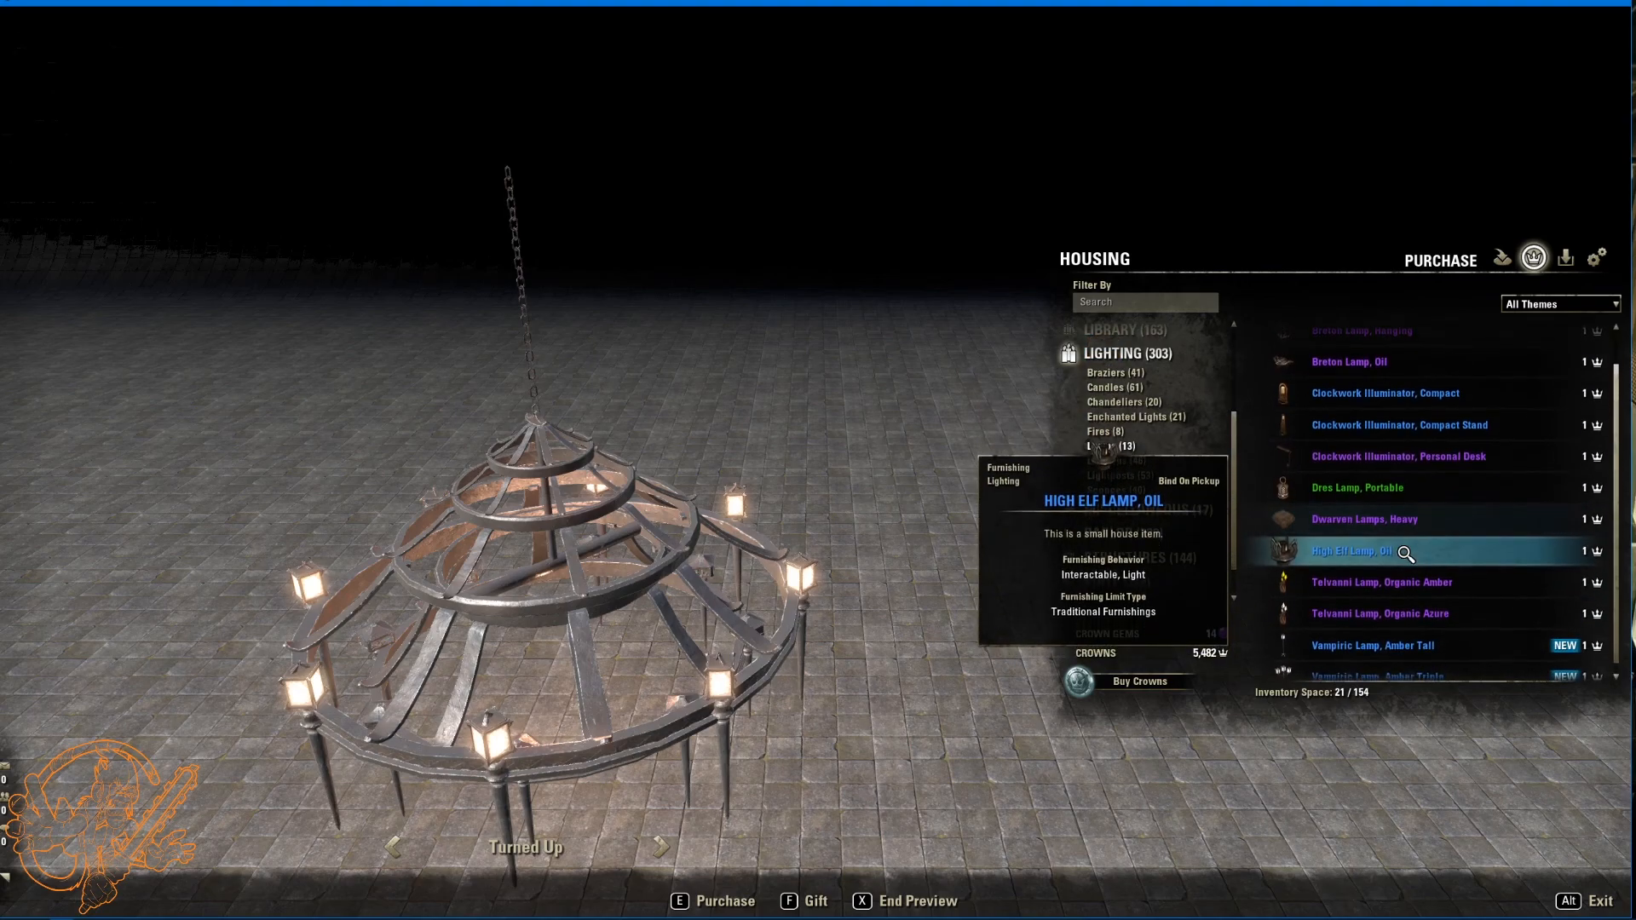
{"action": "left_click", "coordinate": [1371, 644]}
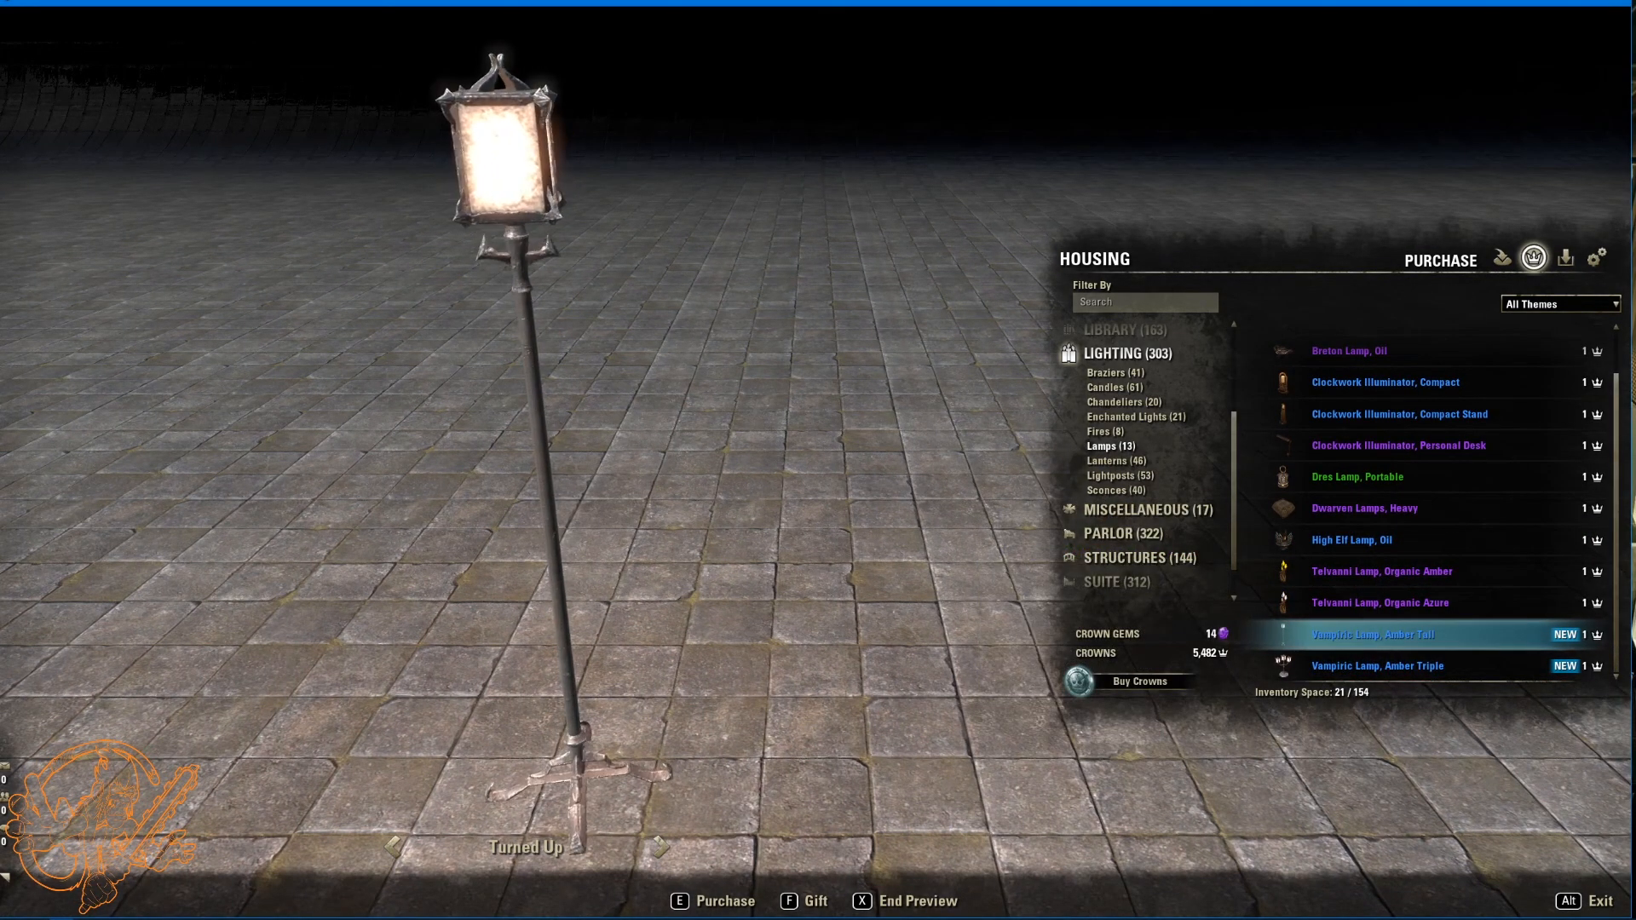
{"action": "mouse_move", "coordinate": [1382, 674]}
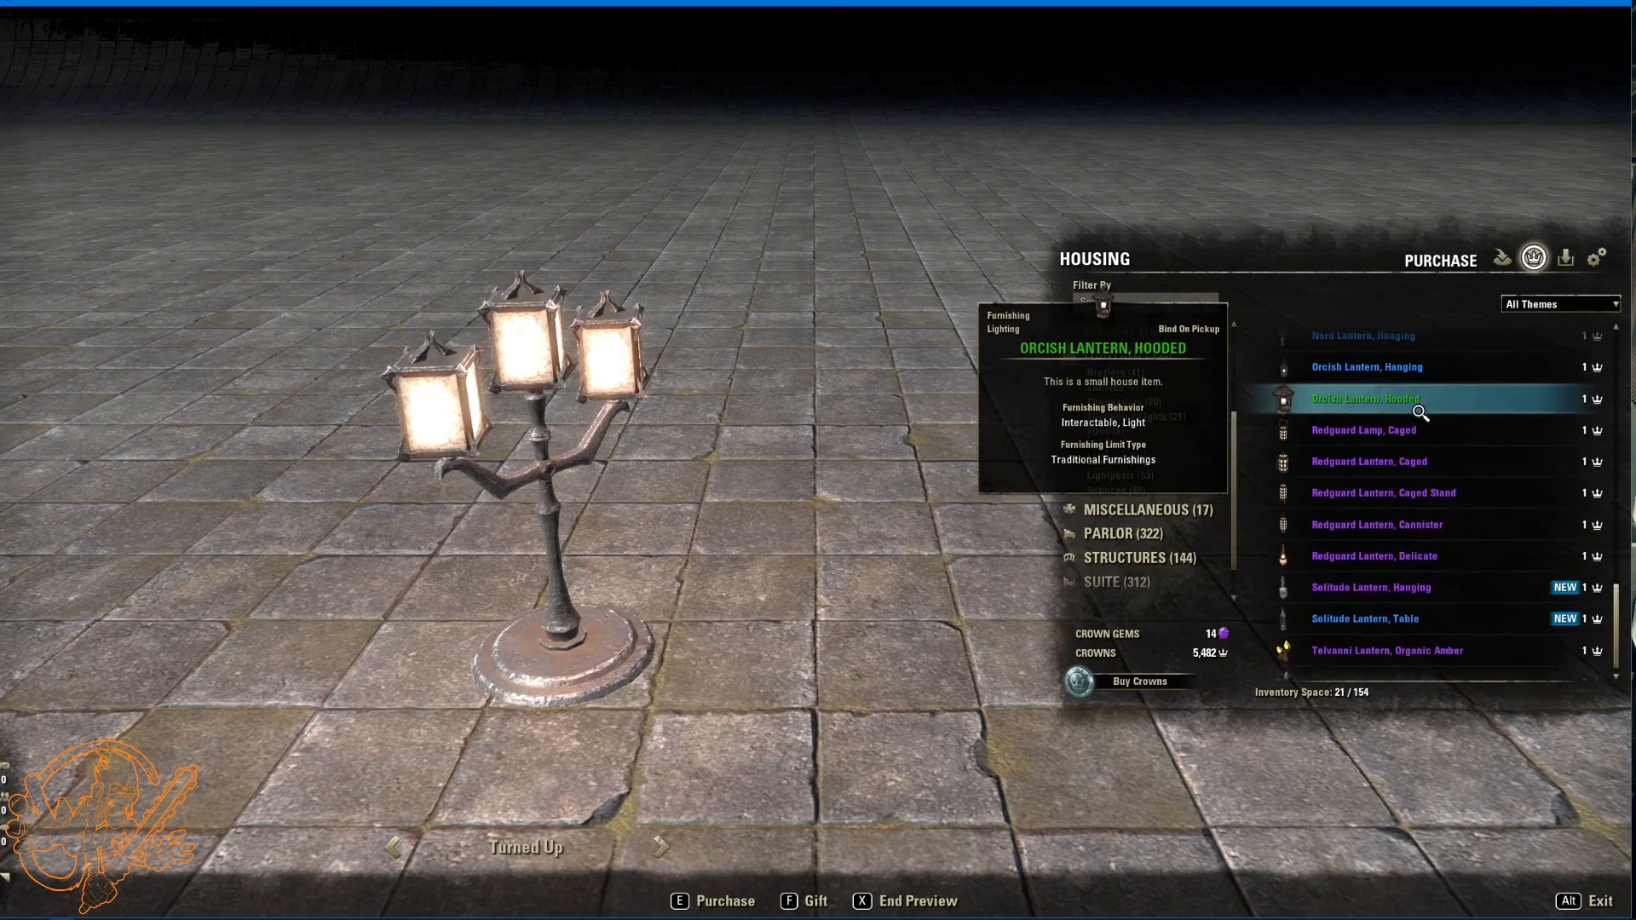
Step: Preview the Solitude hanging and table lanterns, then list Lightposts with the paired streetlight
{"action": "left_click", "coordinate": [1370, 572]}
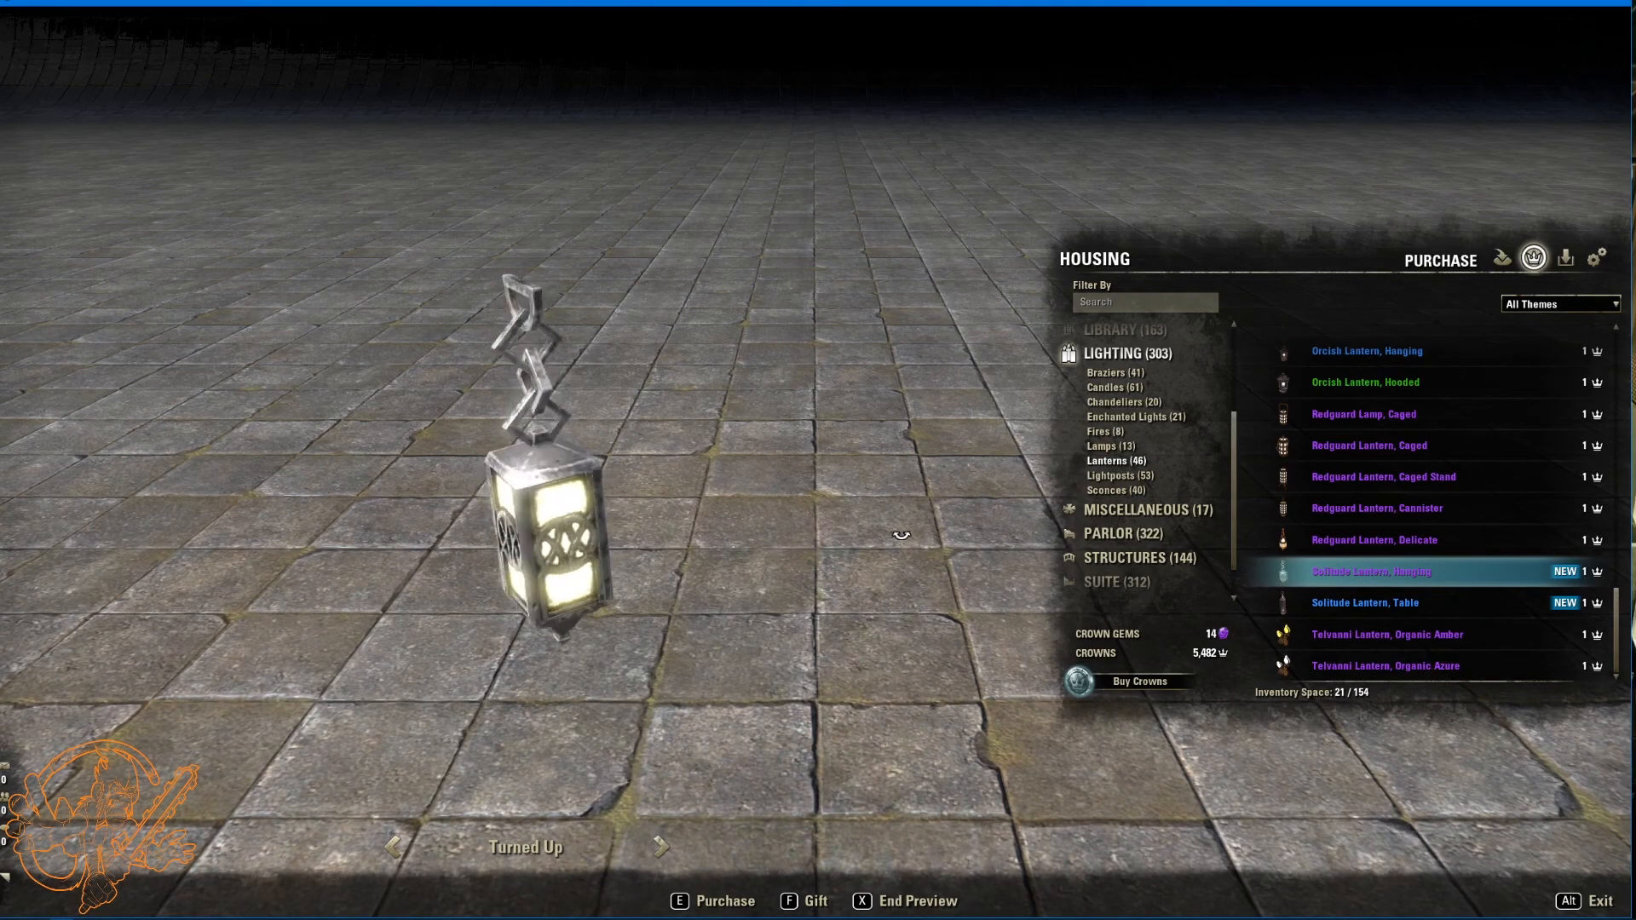
{"action": "left_click", "coordinate": [1365, 603]}
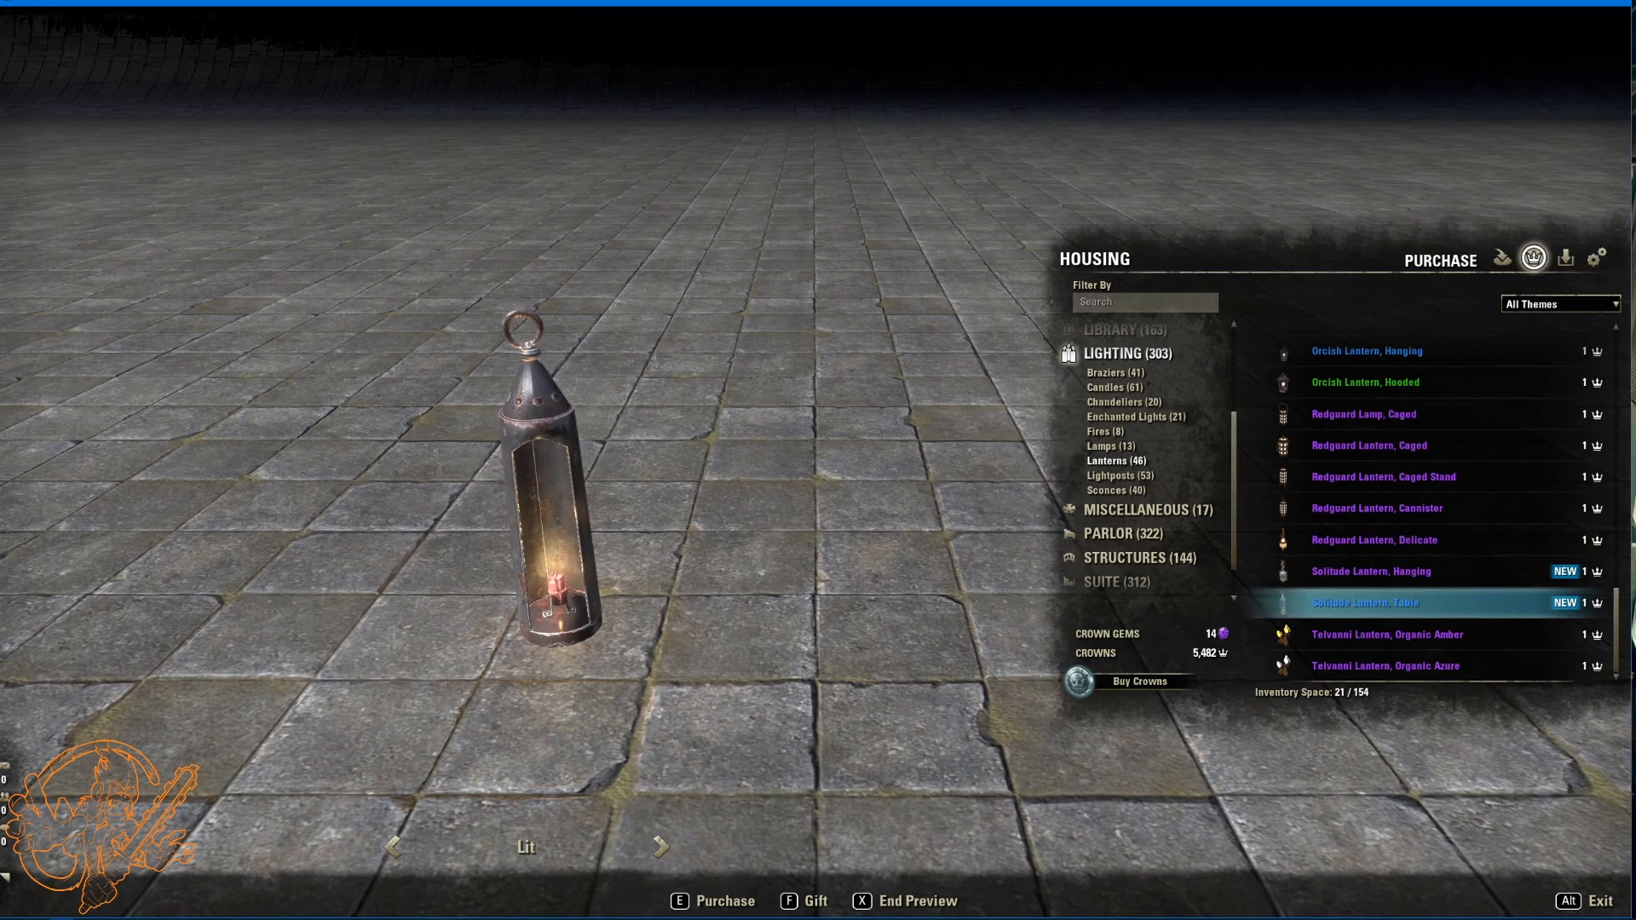
{"action": "left_click", "coordinate": [1115, 475]}
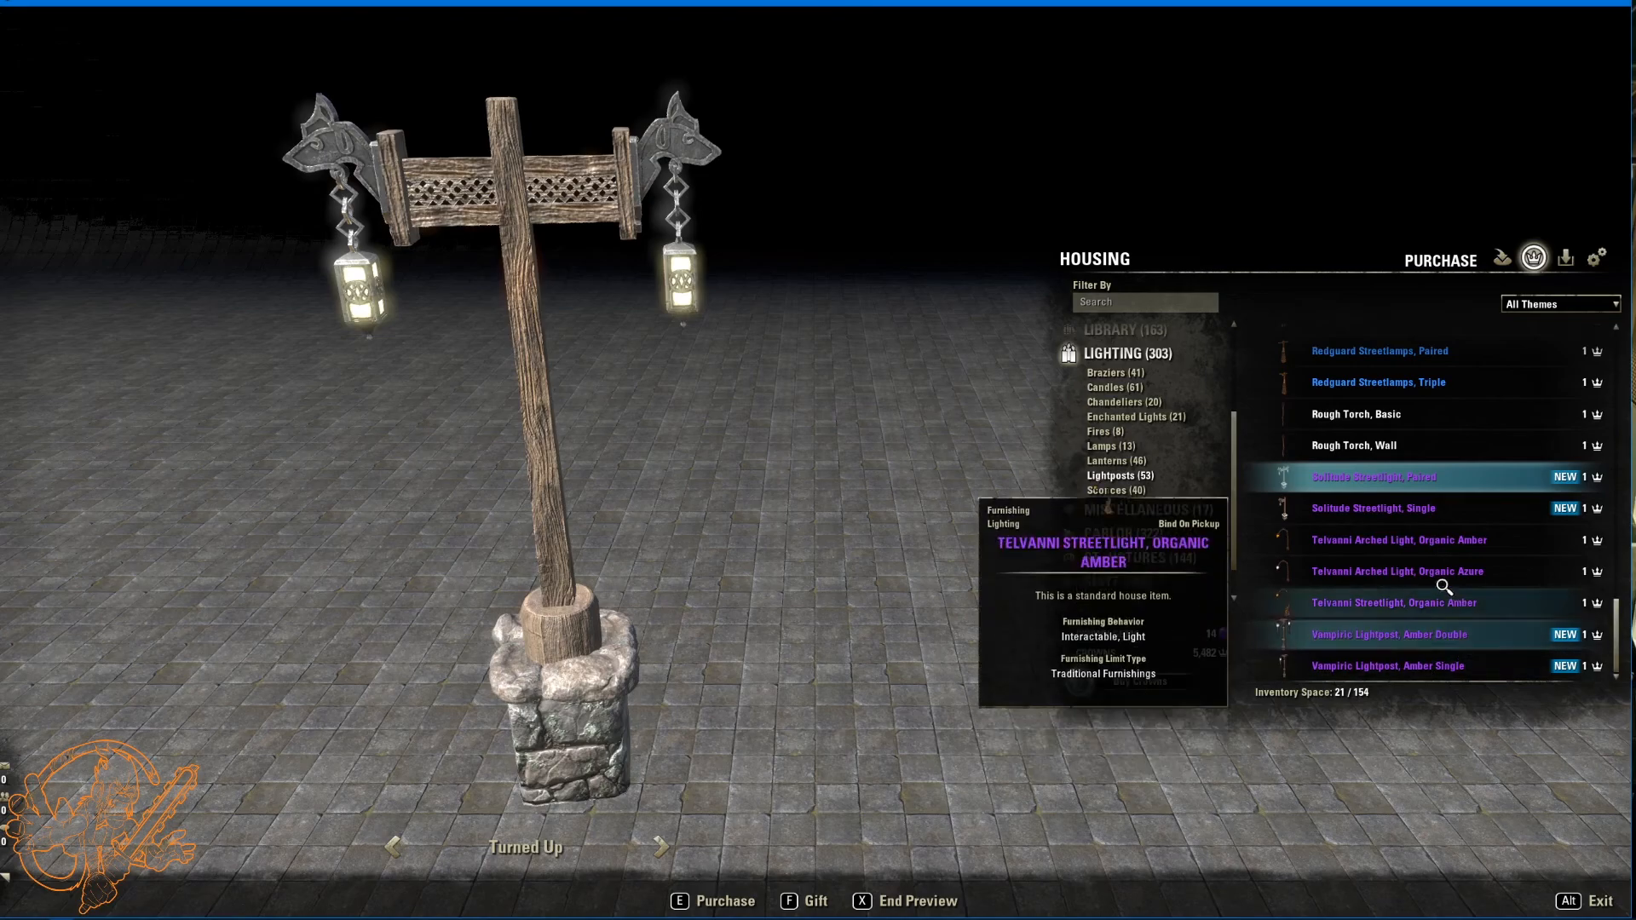
Step: Preview the Solitude single streetlight and Vampiric amber double lightpost, then show Sconces
{"action": "left_click", "coordinate": [1372, 508]}
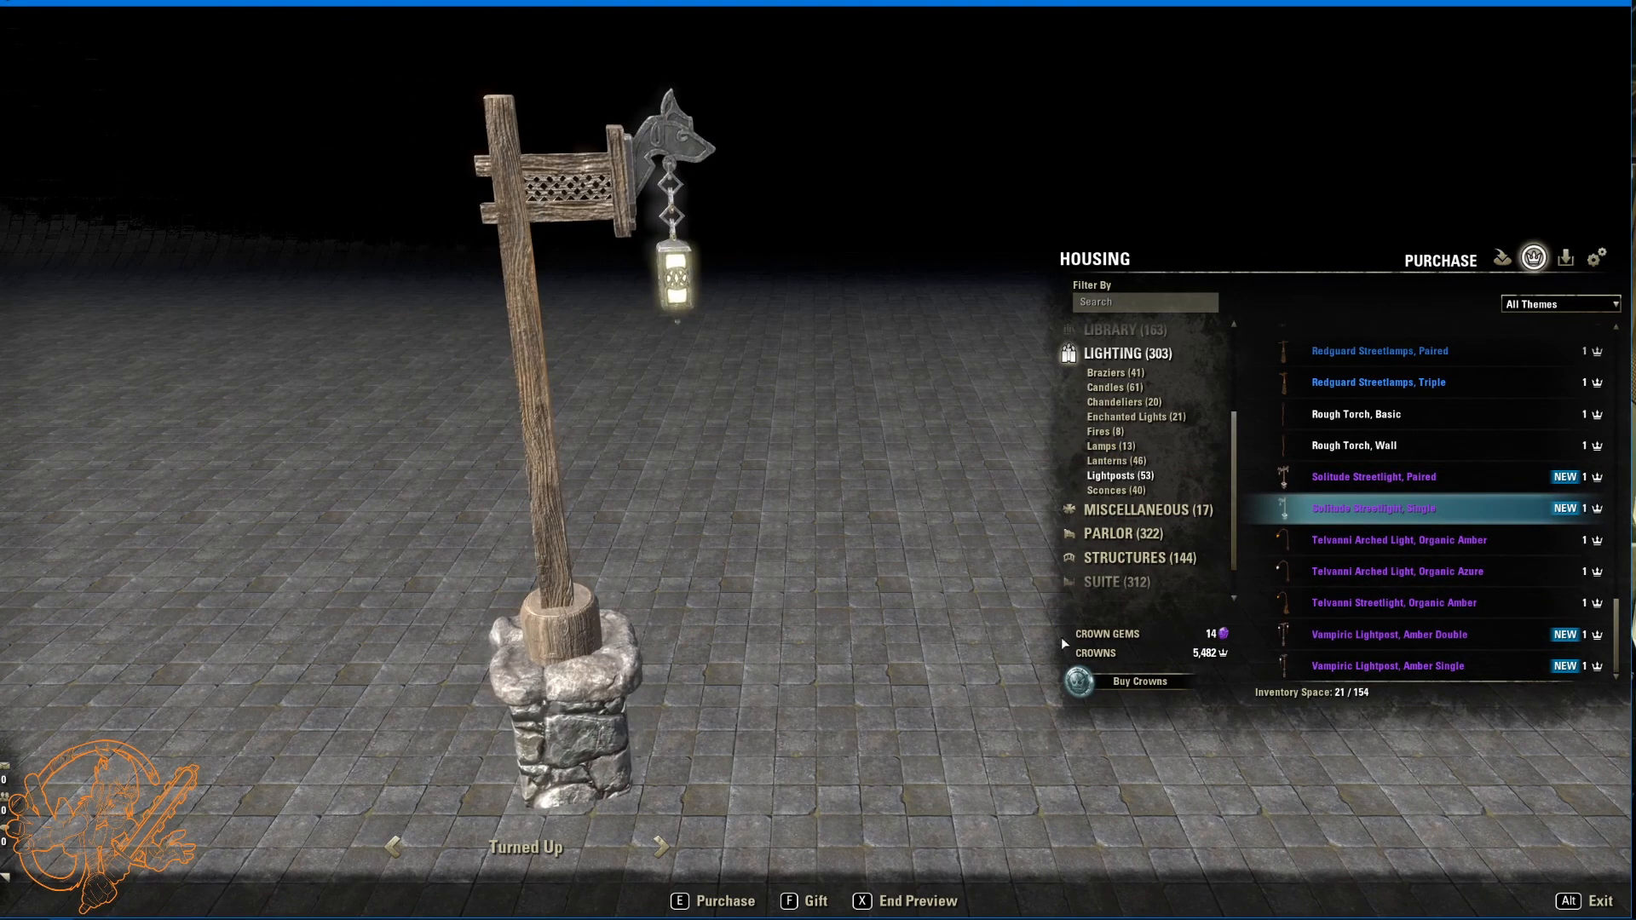
{"action": "left_click", "coordinate": [1383, 634]}
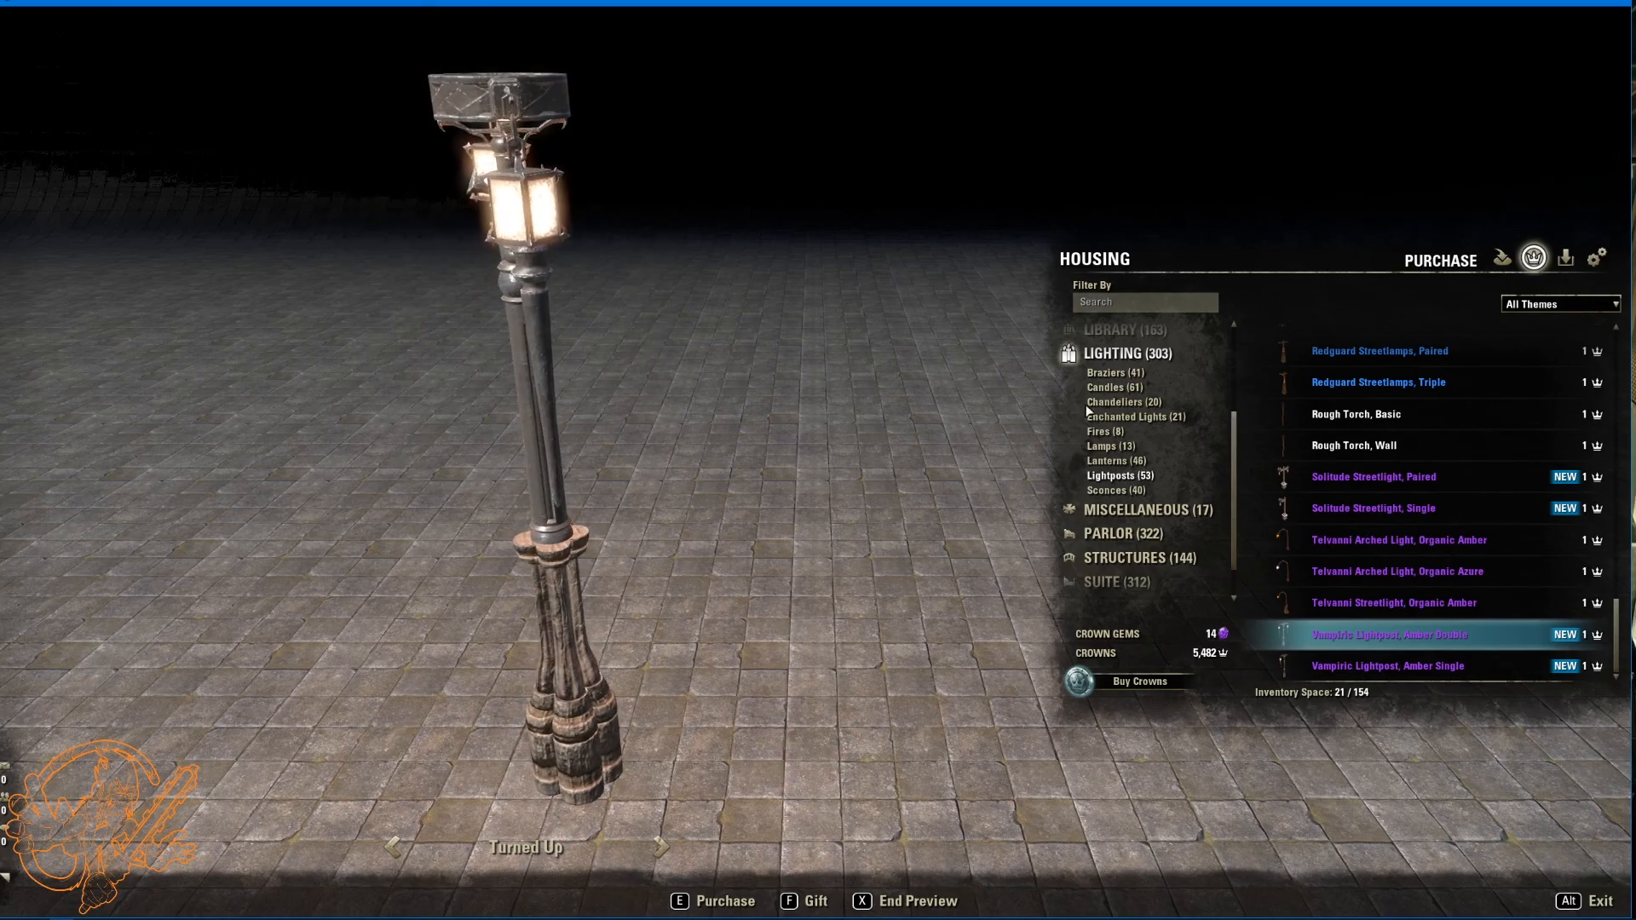
{"action": "left_click", "coordinate": [1389, 664]}
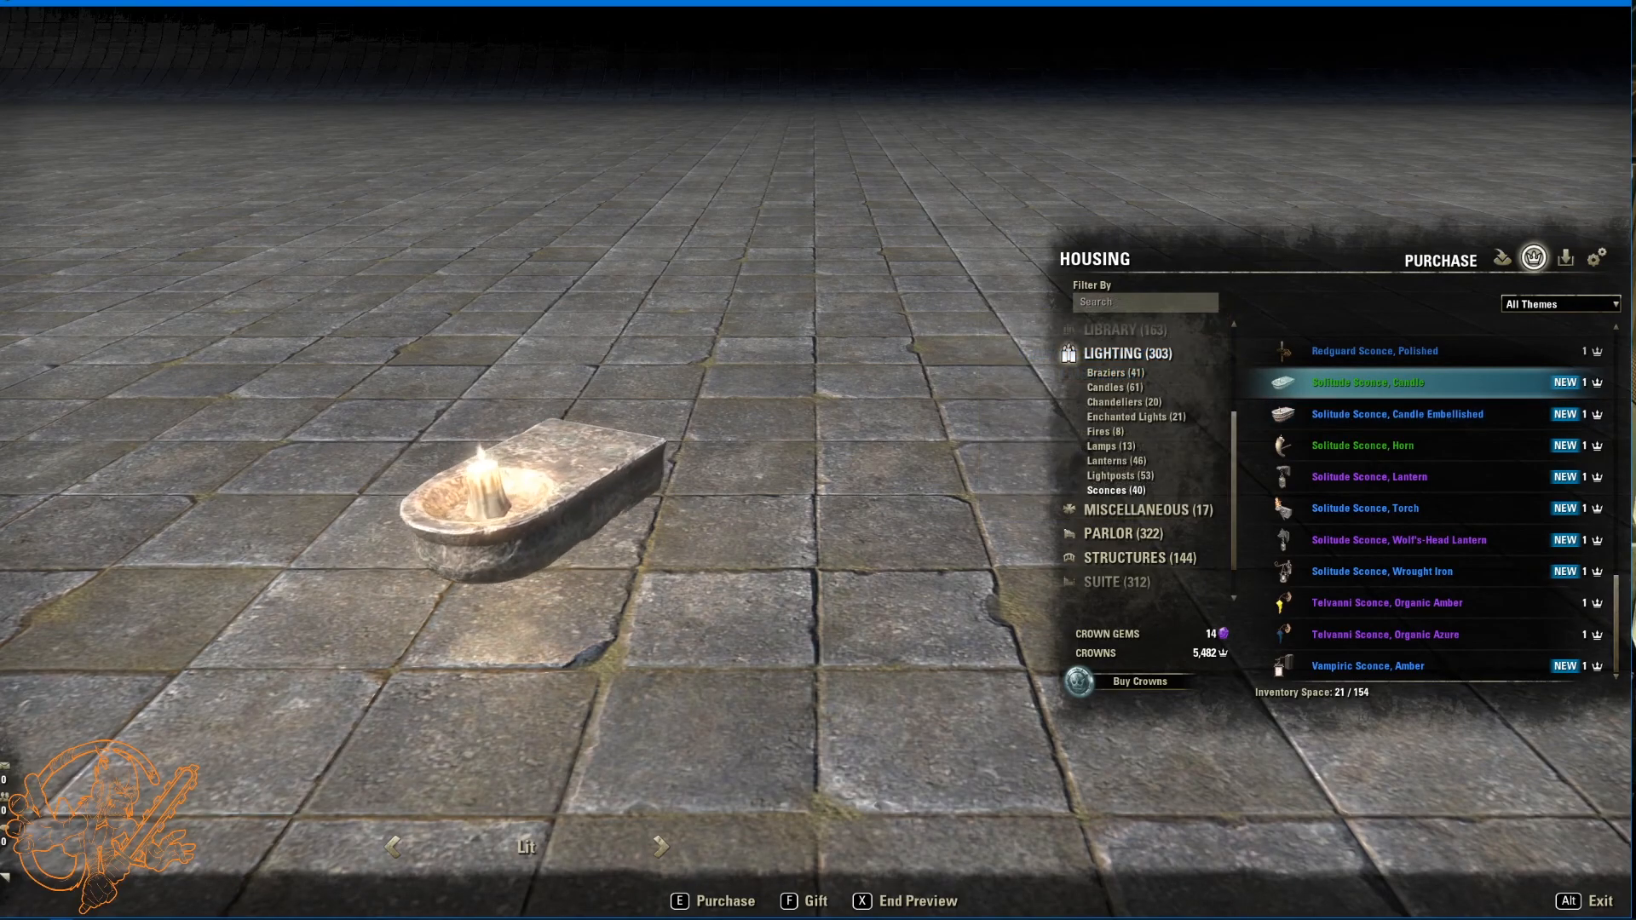
Step: Preview the Solitude sconces: candle embellished, horn, lantern and wrought iron
{"action": "left_click", "coordinate": [1398, 414]}
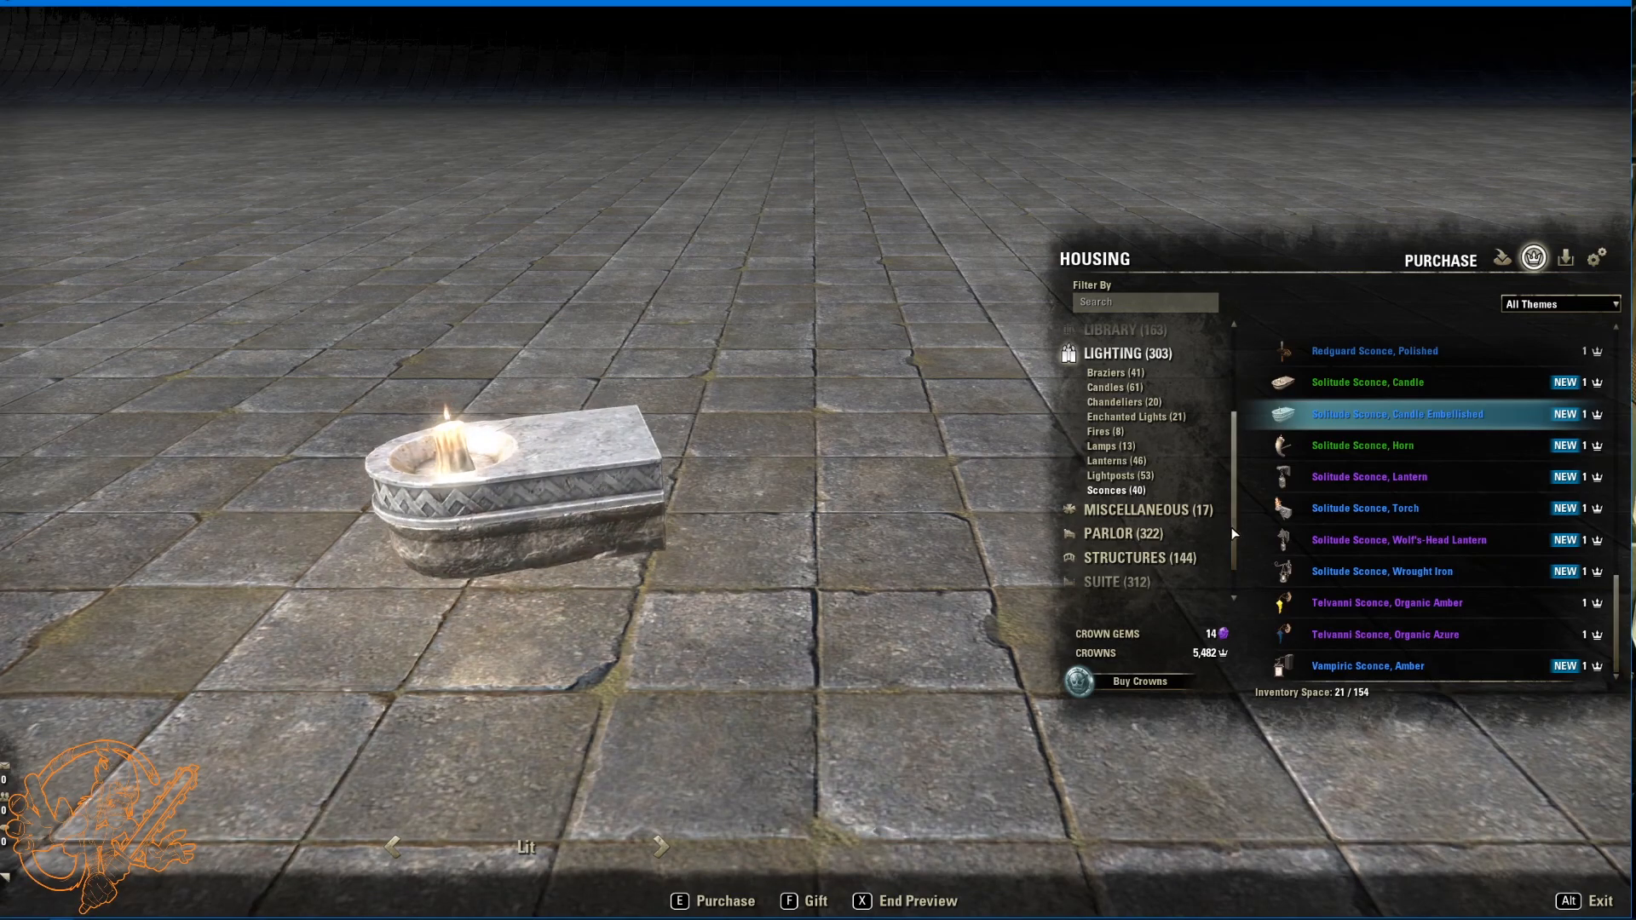
{"action": "left_click", "coordinate": [1363, 445]}
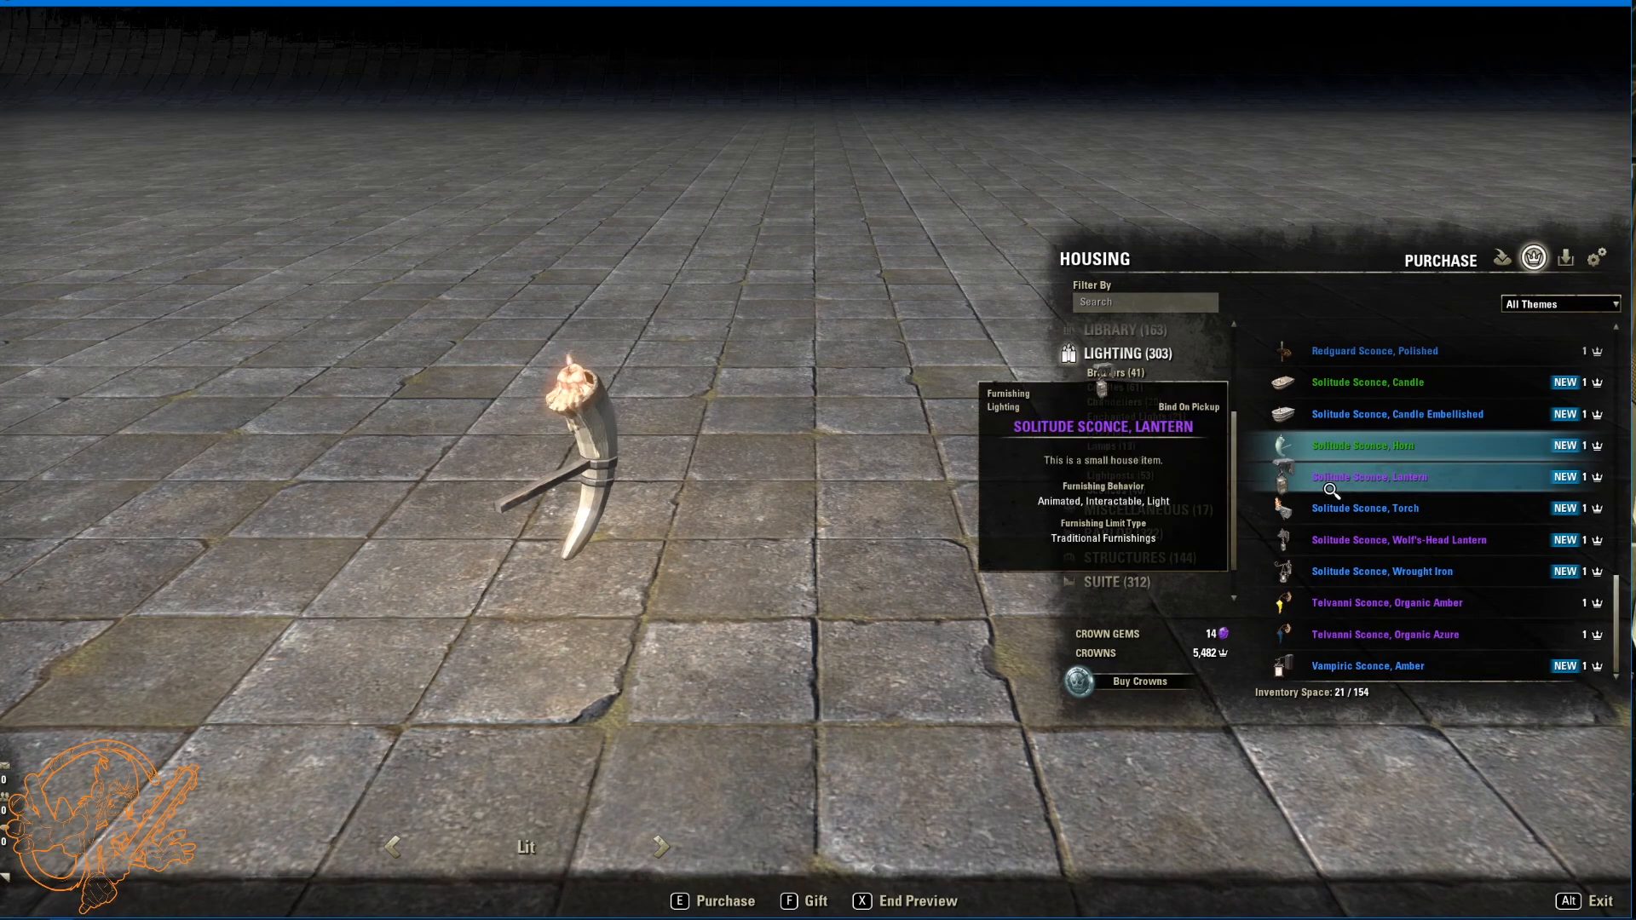
{"action": "left_click", "coordinate": [1370, 477]}
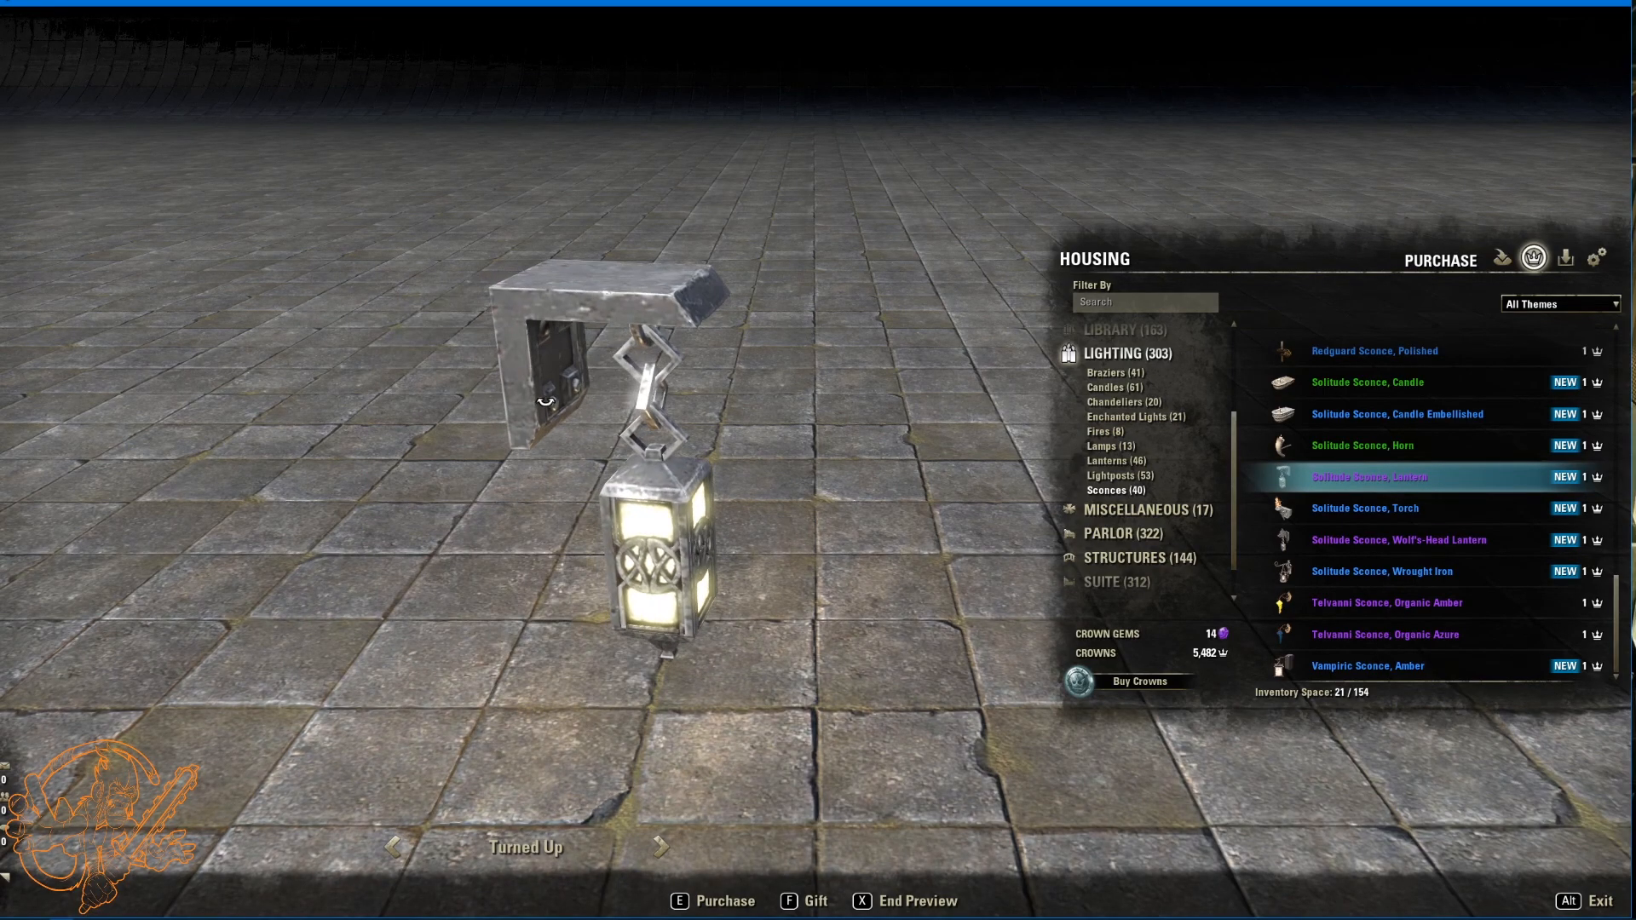
{"action": "left_click", "coordinate": [1365, 508]}
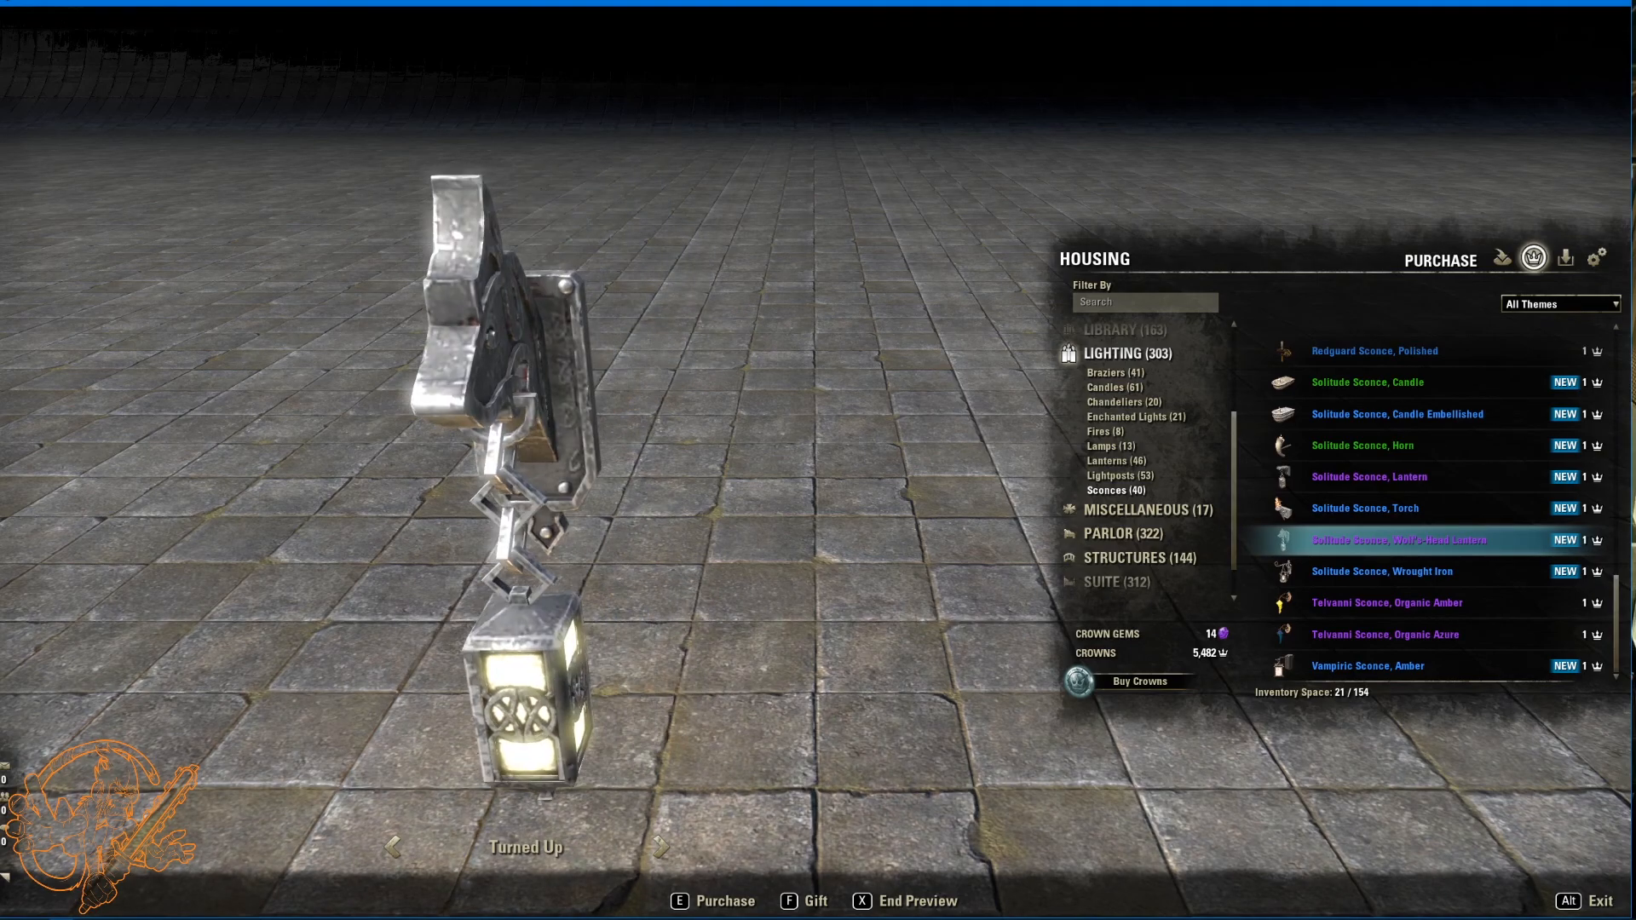
{"action": "mouse_move", "coordinate": [1367, 581]}
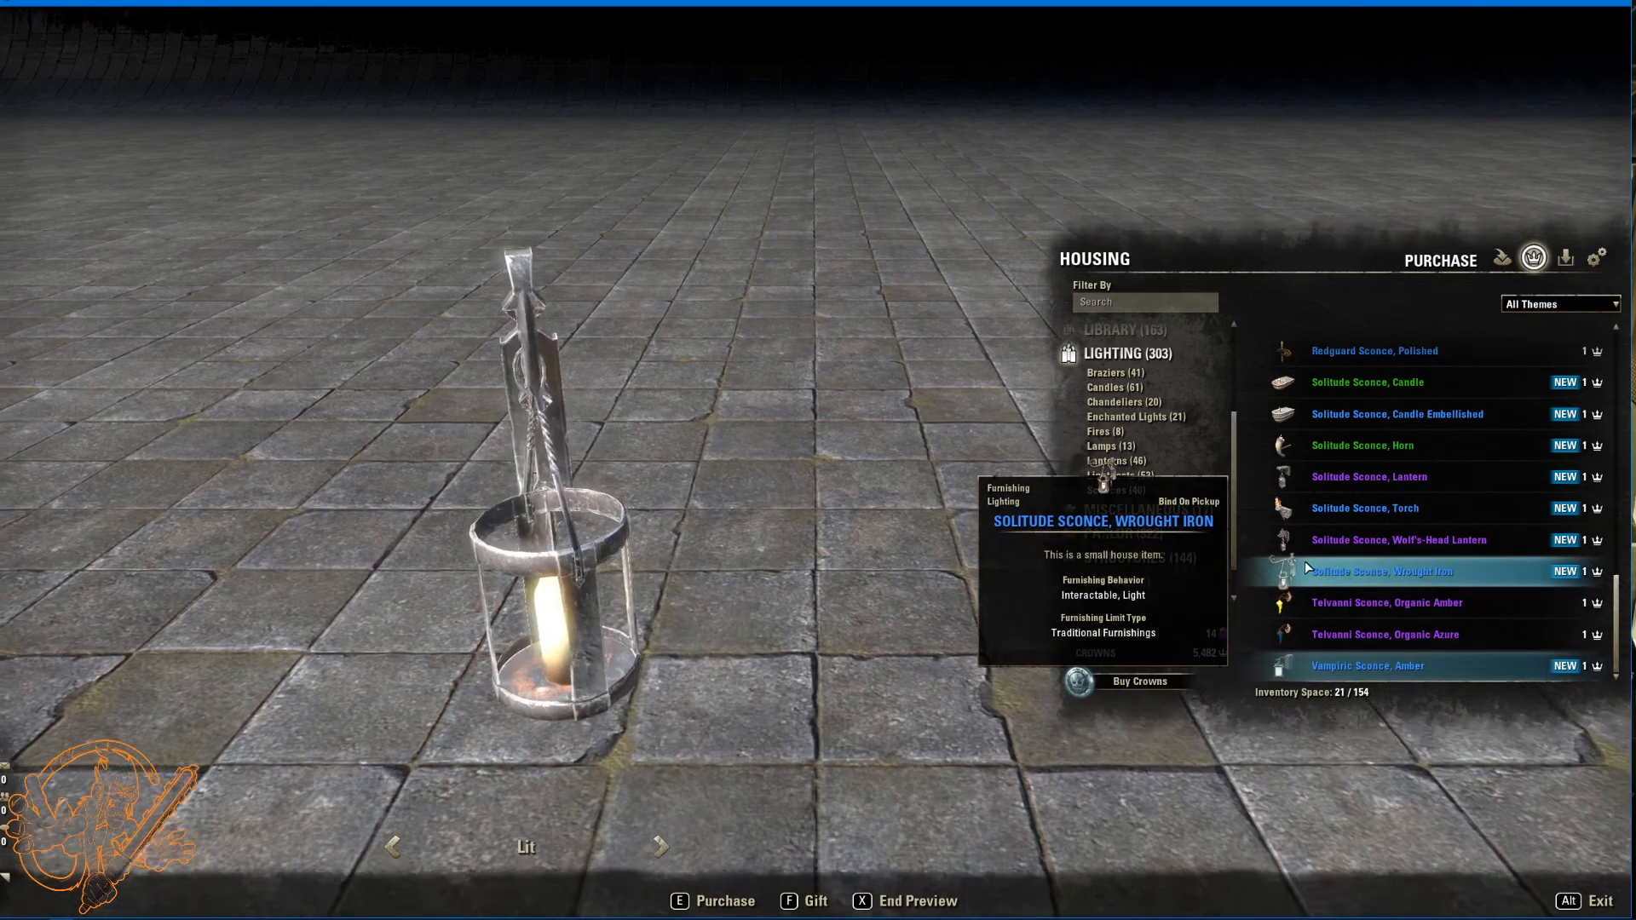
{"action": "left_click", "coordinate": [1399, 539]}
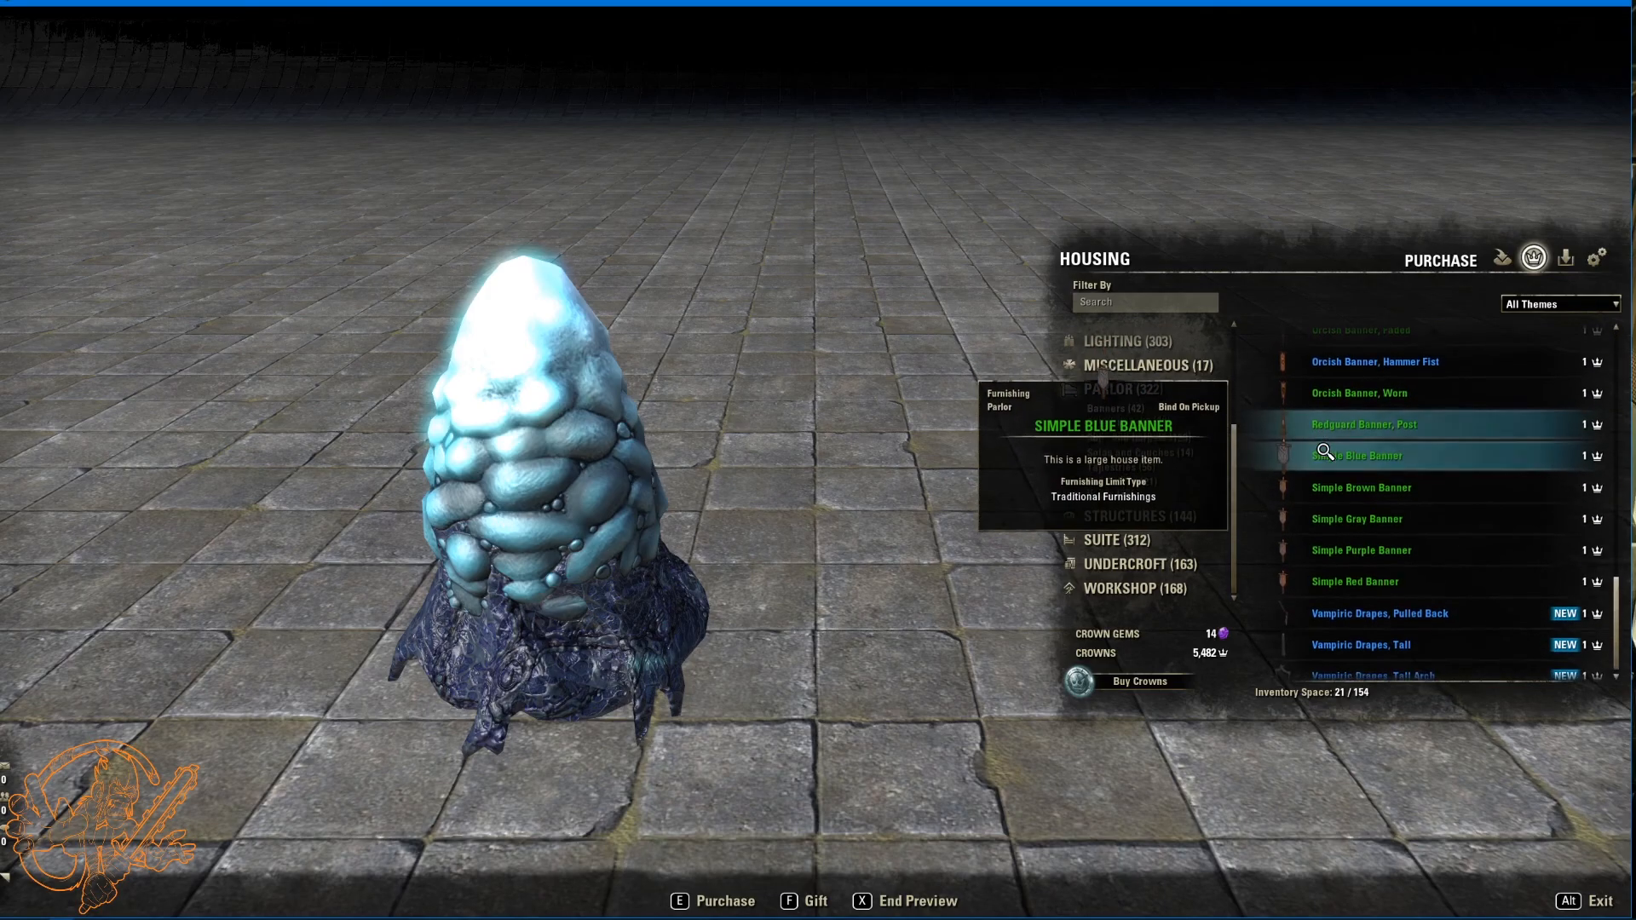
Step: Preview the Vampiric drapes pulled back, tall and tall arch
{"action": "left_click", "coordinate": [1380, 612]}
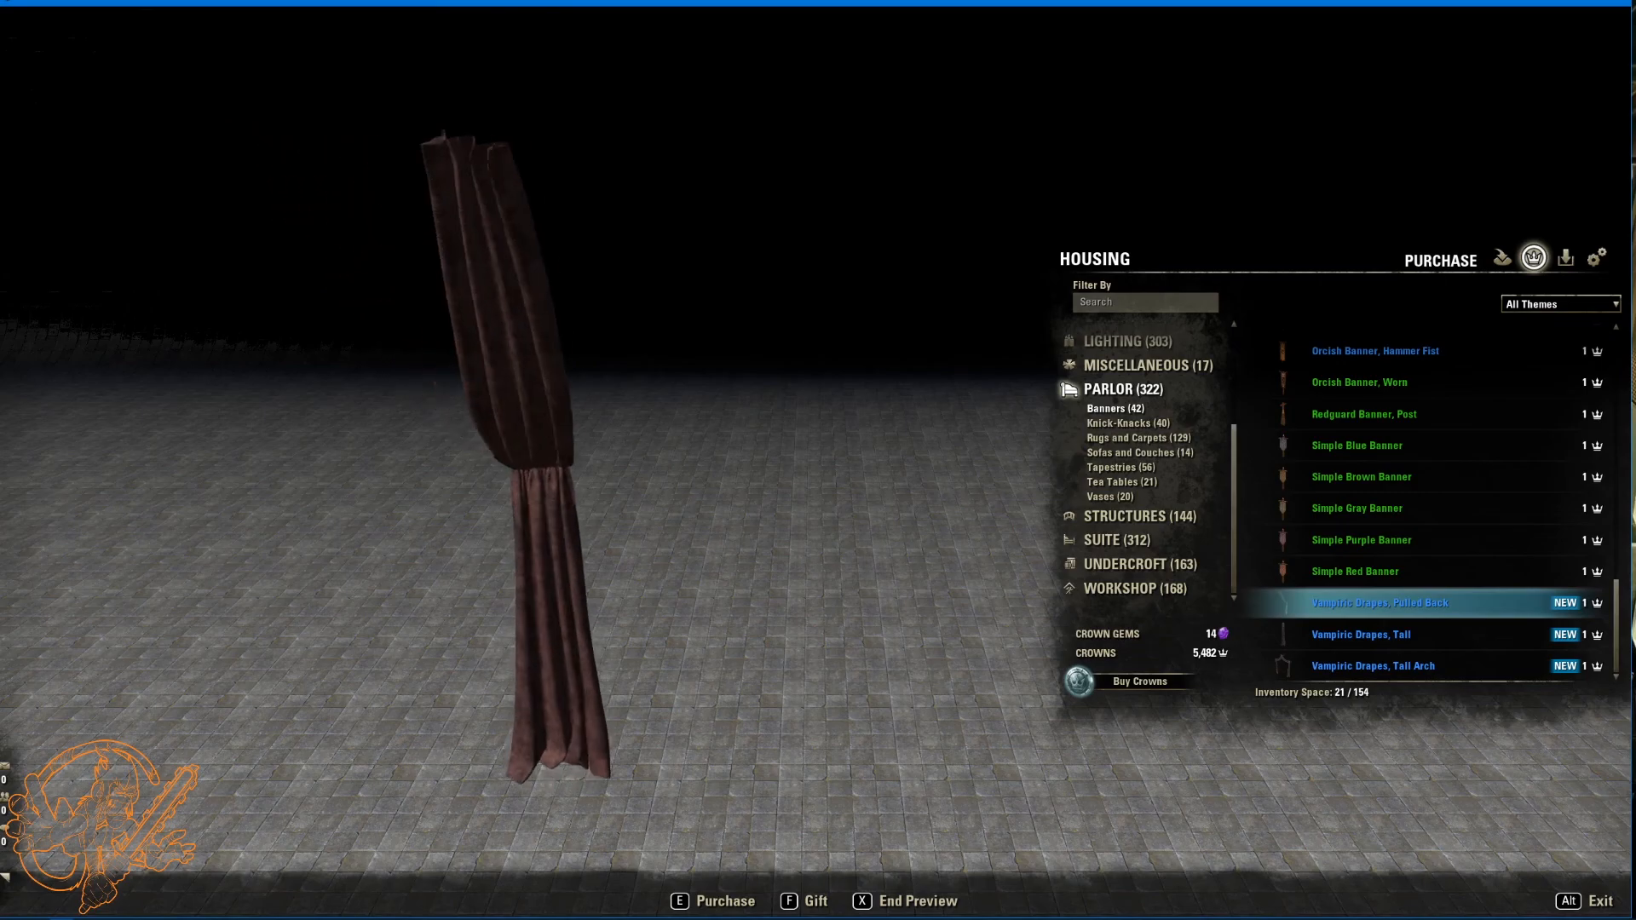
{"action": "left_click", "coordinate": [1361, 634]}
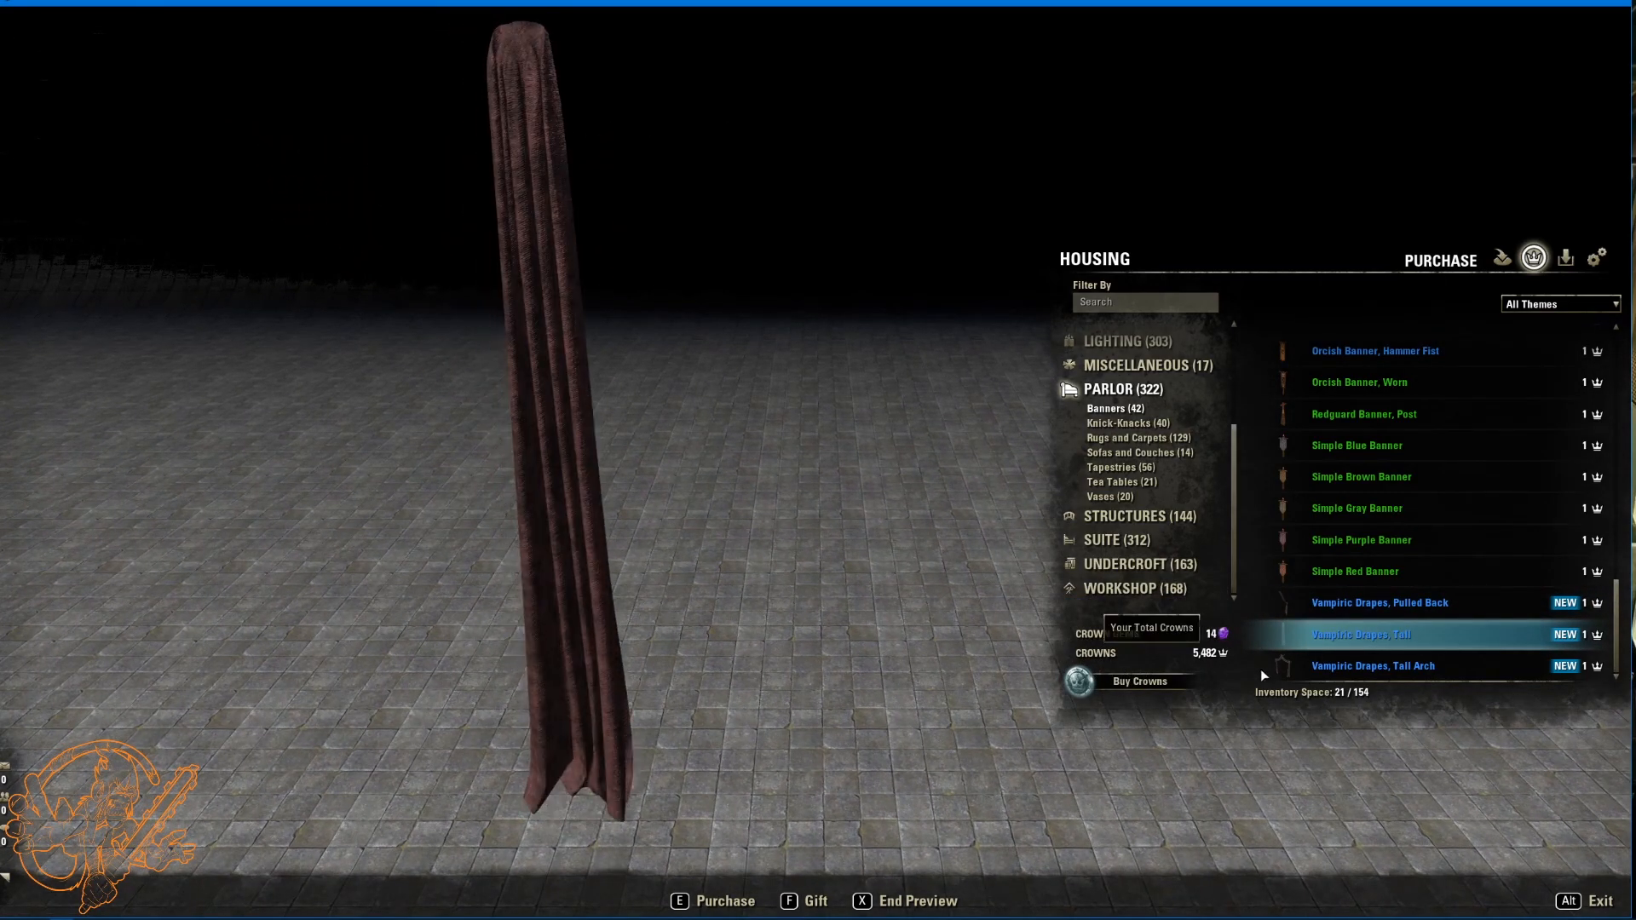
{"action": "left_click", "coordinate": [1372, 665]}
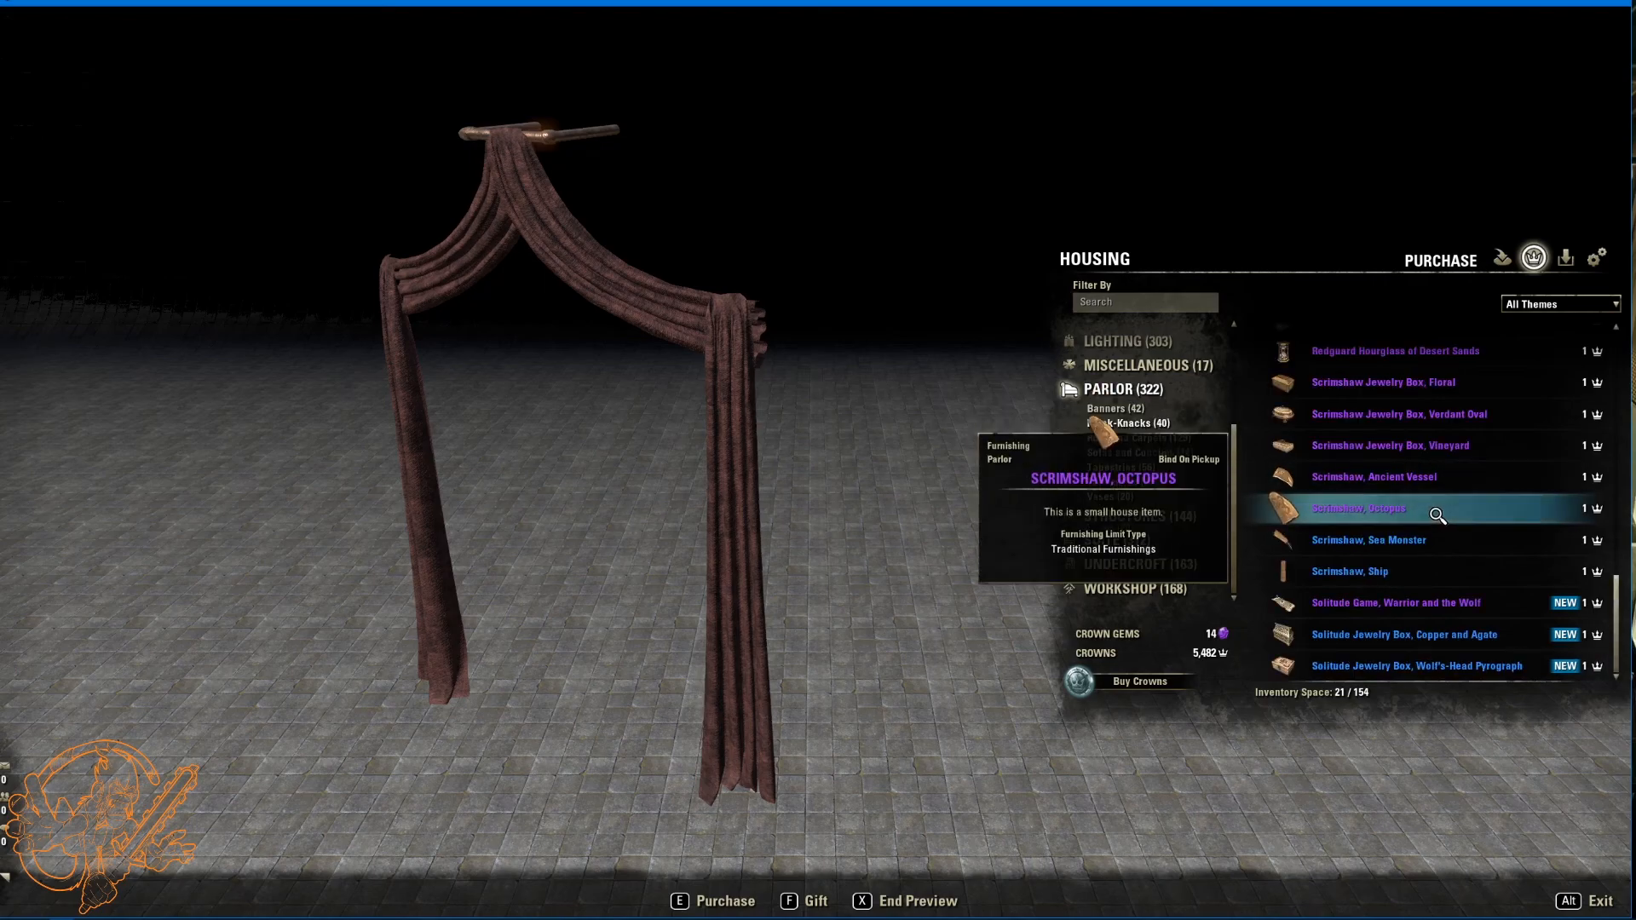
Step: Preview the Solitude copper-and-agate and pyrograph-lid jewelry boxes, then list Rugs and Carpets
{"action": "left_click", "coordinate": [1396, 604]}
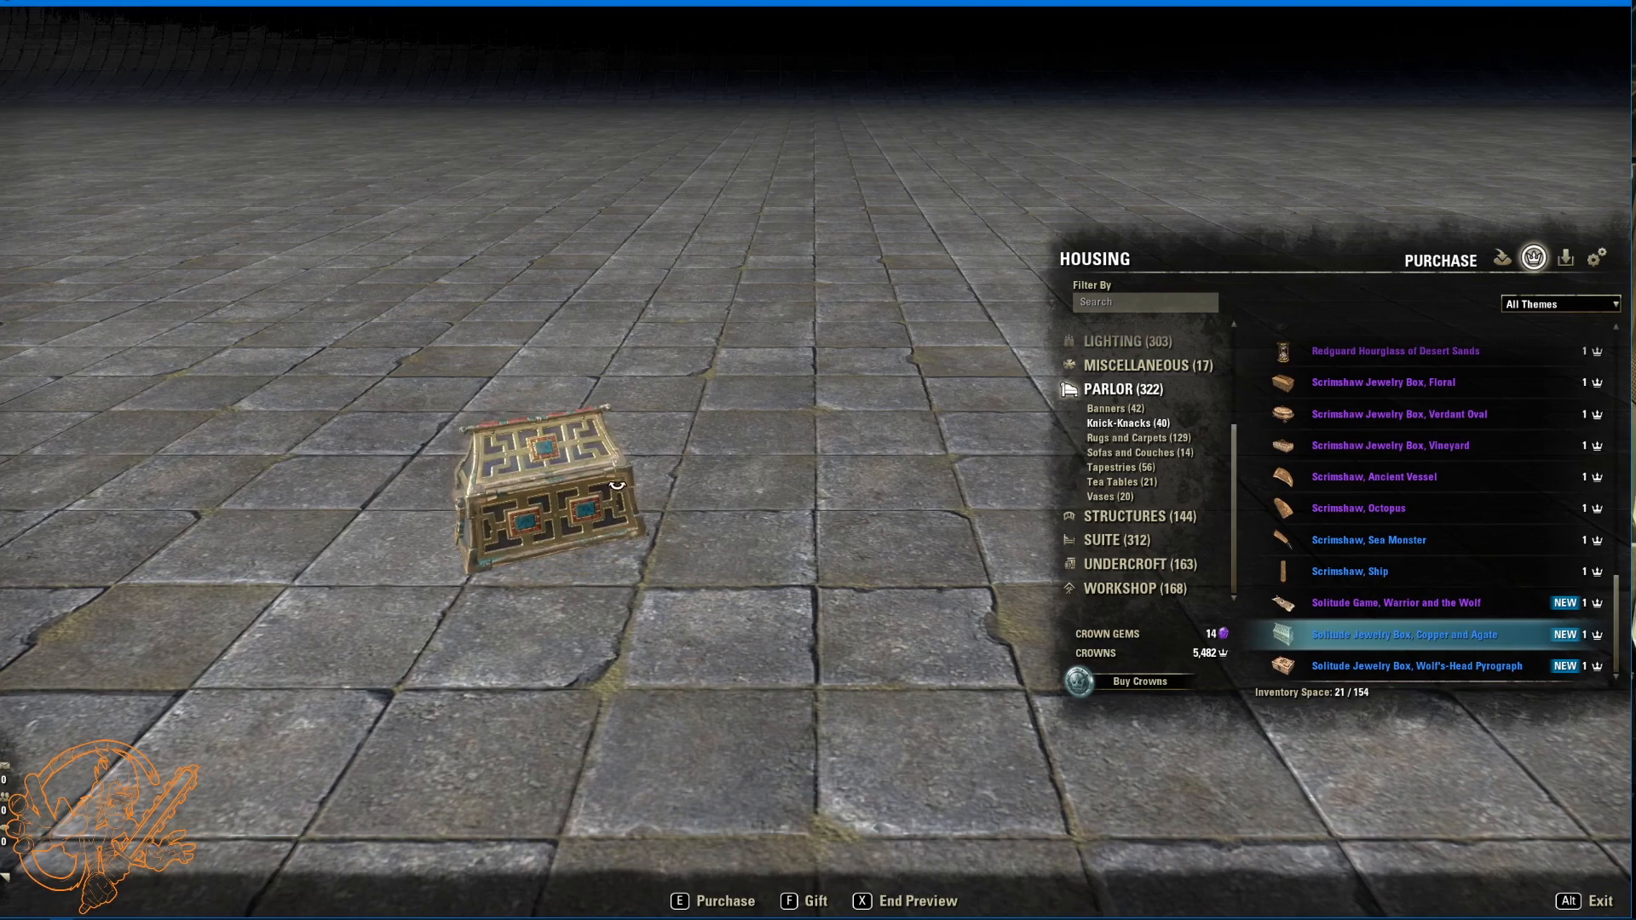
{"action": "left_click", "coordinate": [1416, 665]}
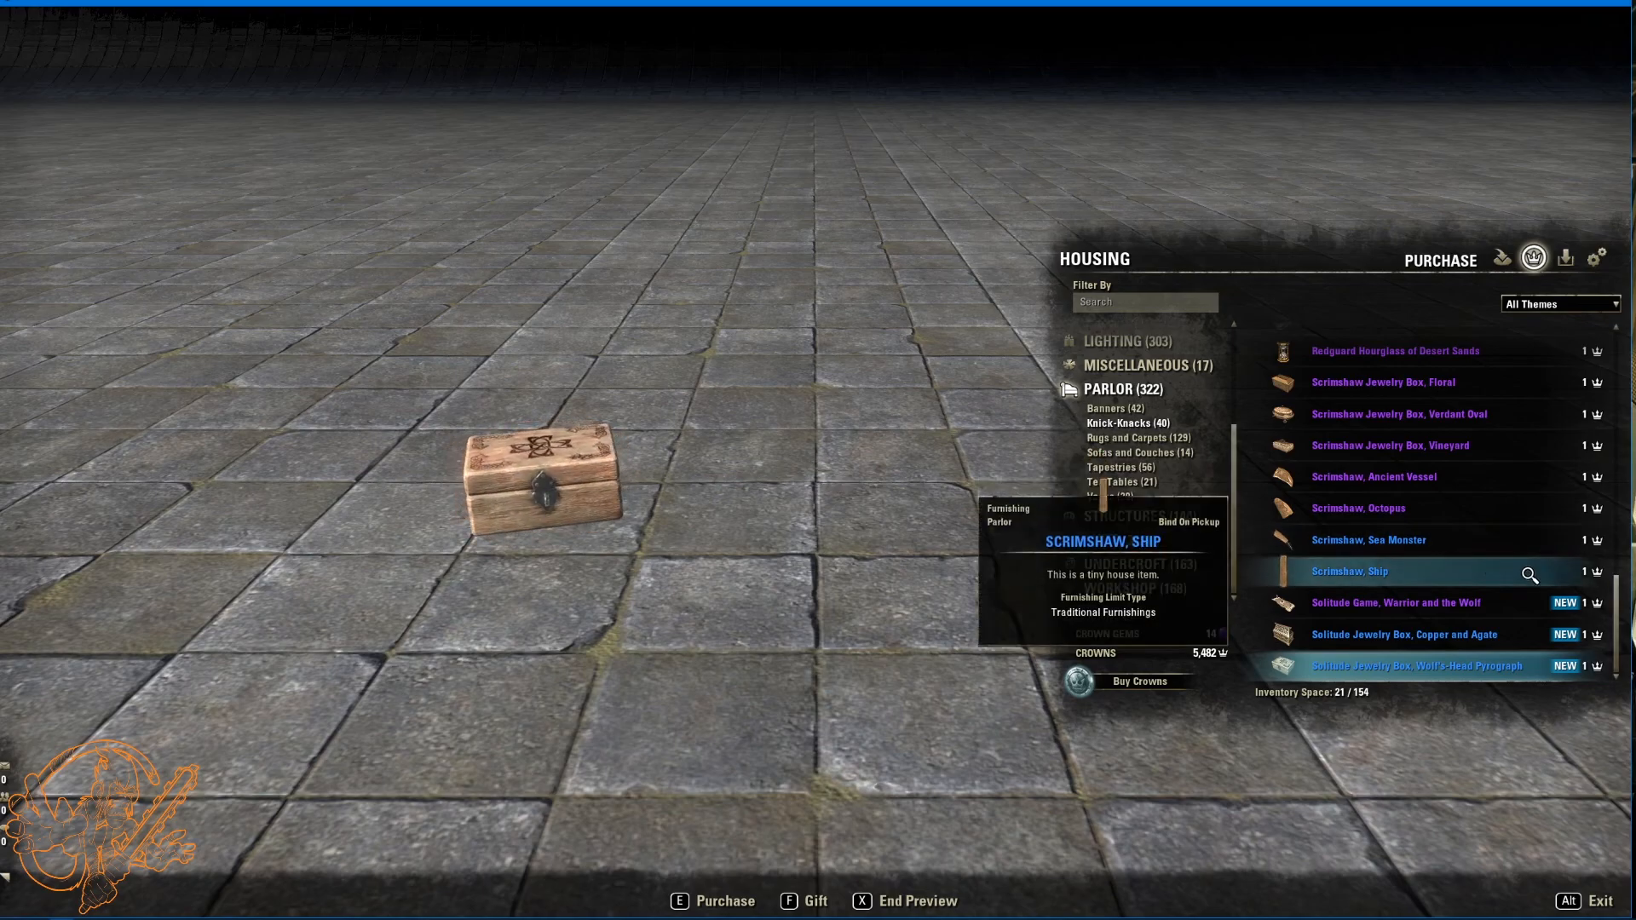
{"action": "left_click", "coordinate": [1135, 437]}
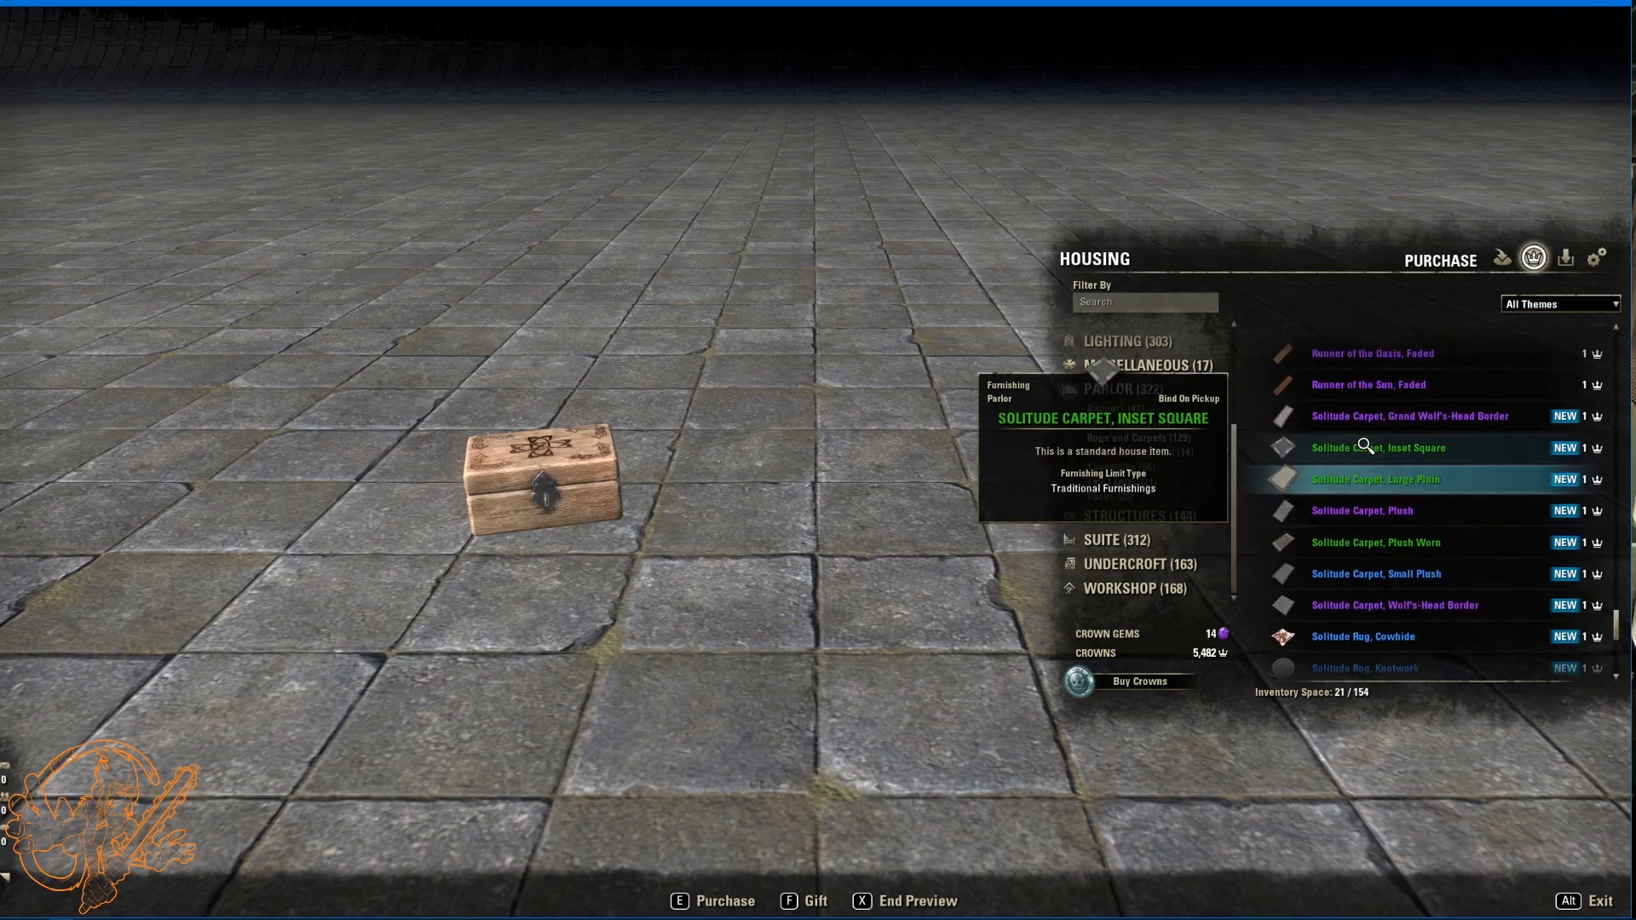
Step: Preview the Solitude carpets: inset square, large plain, plush worn, small plush, wolf's-head border
{"action": "left_click", "coordinate": [1410, 416]}
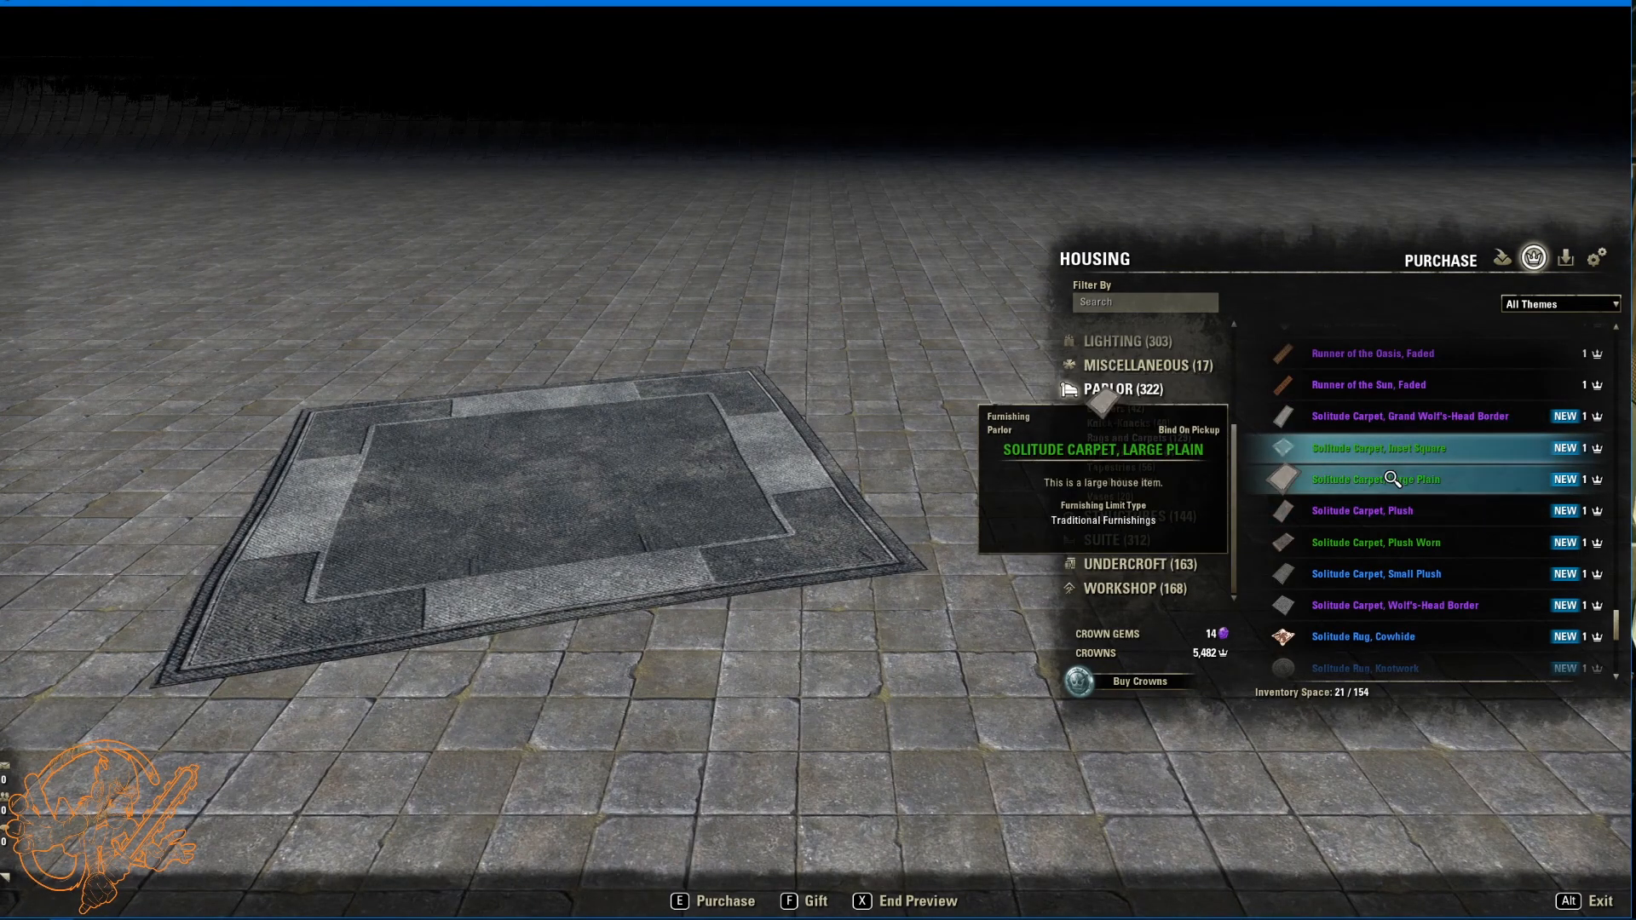
{"action": "left_click", "coordinate": [1396, 481]}
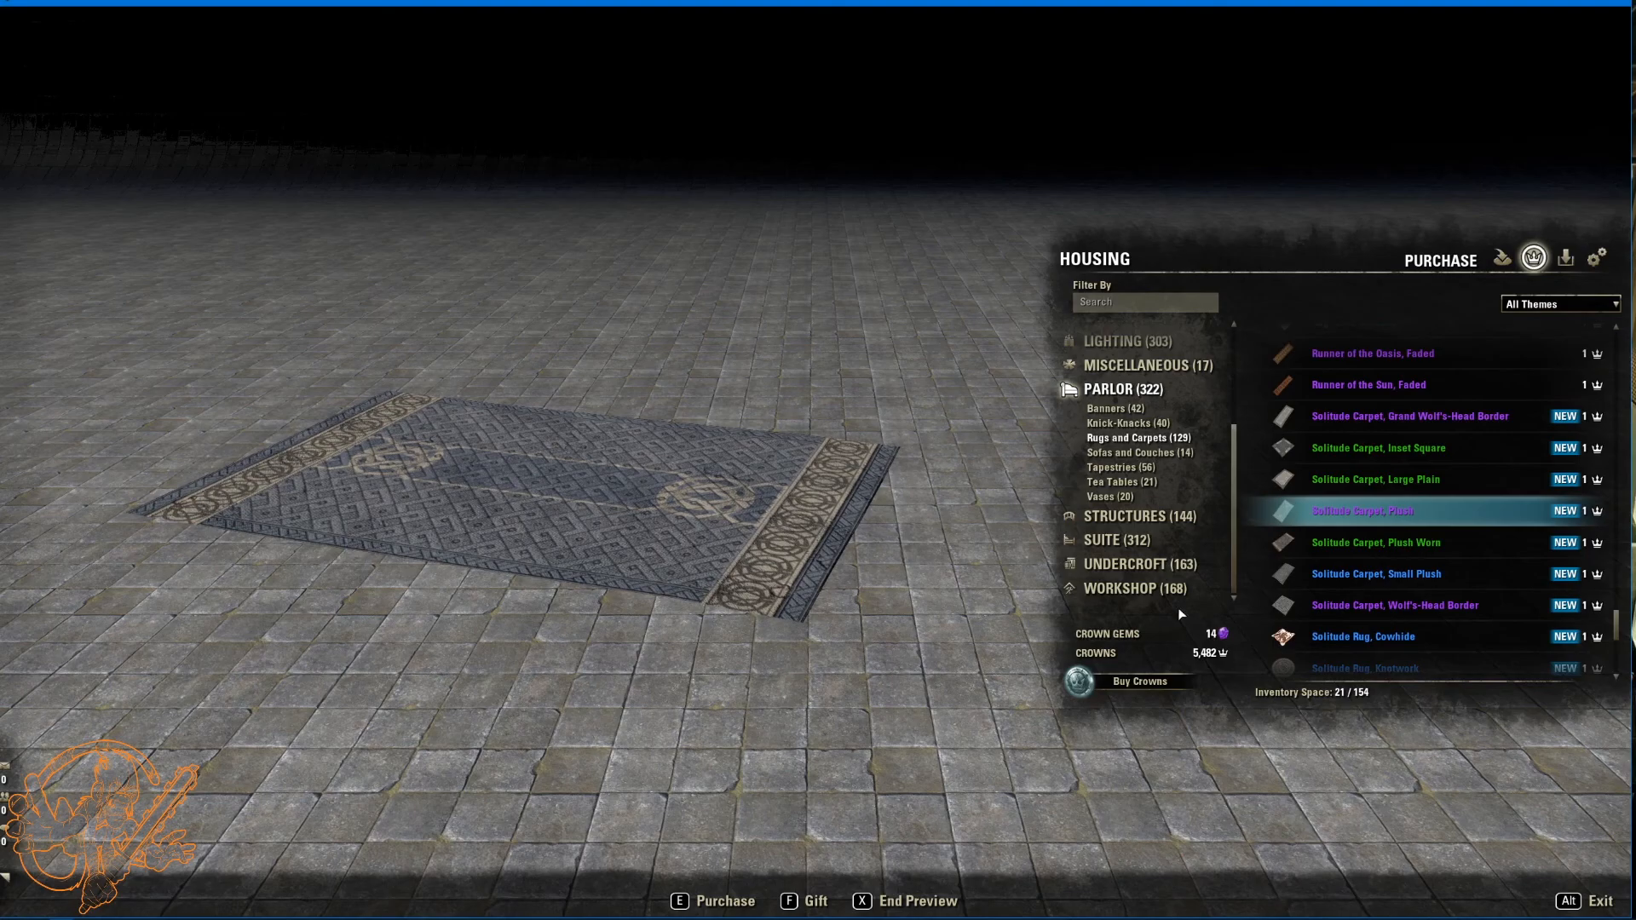
{"action": "left_click", "coordinate": [1375, 542]}
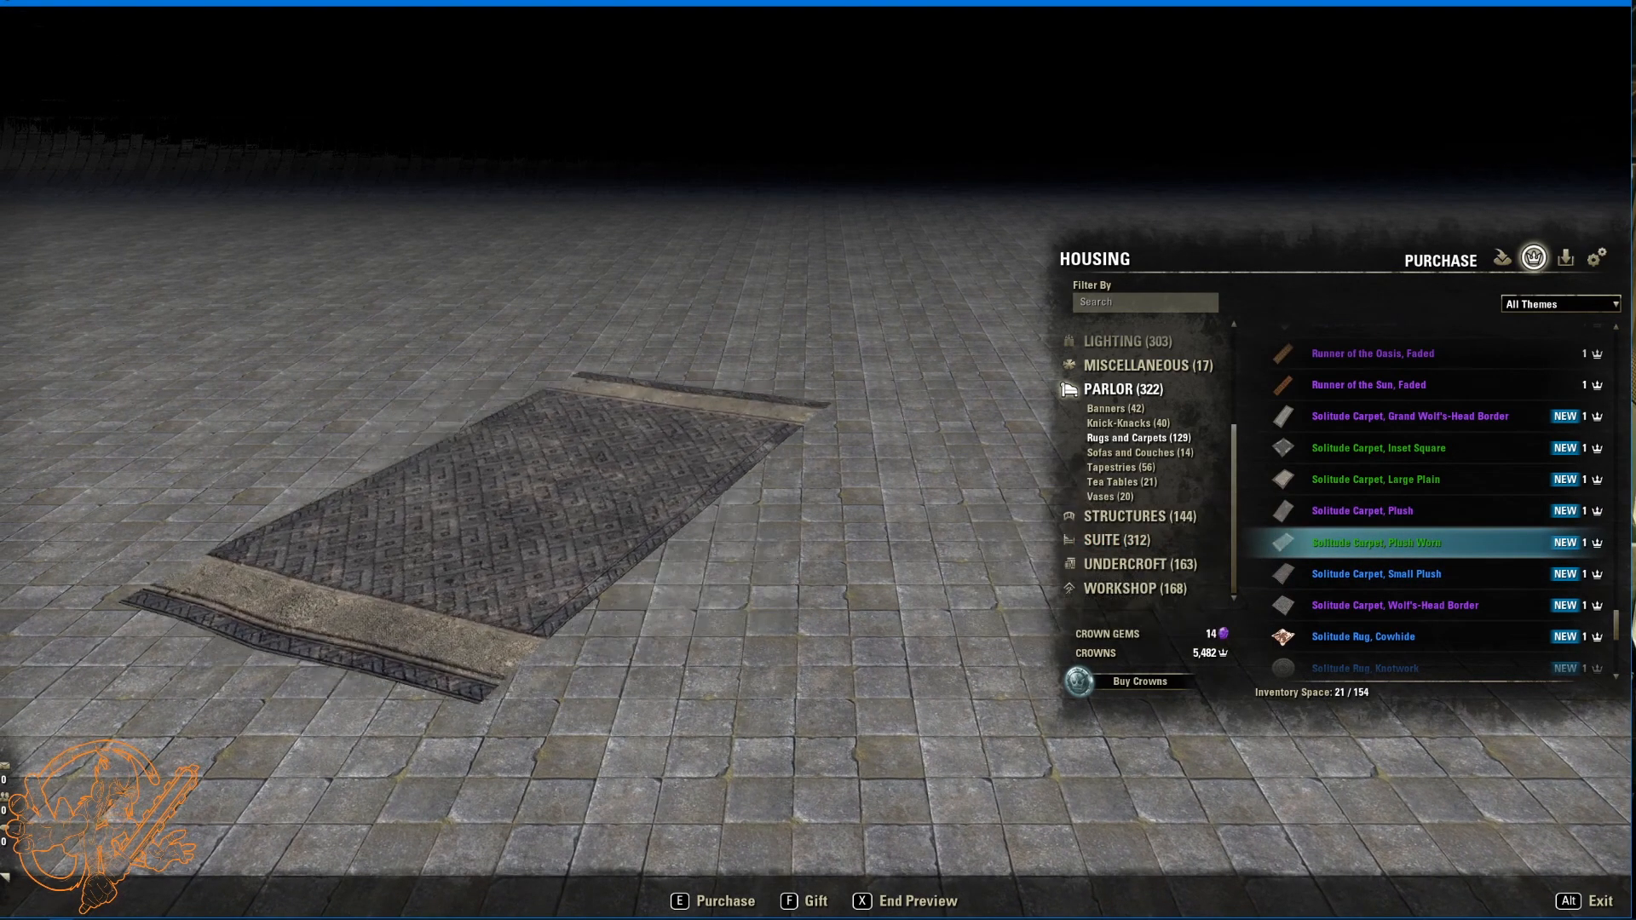
{"action": "mouse_move", "coordinate": [1352, 581]}
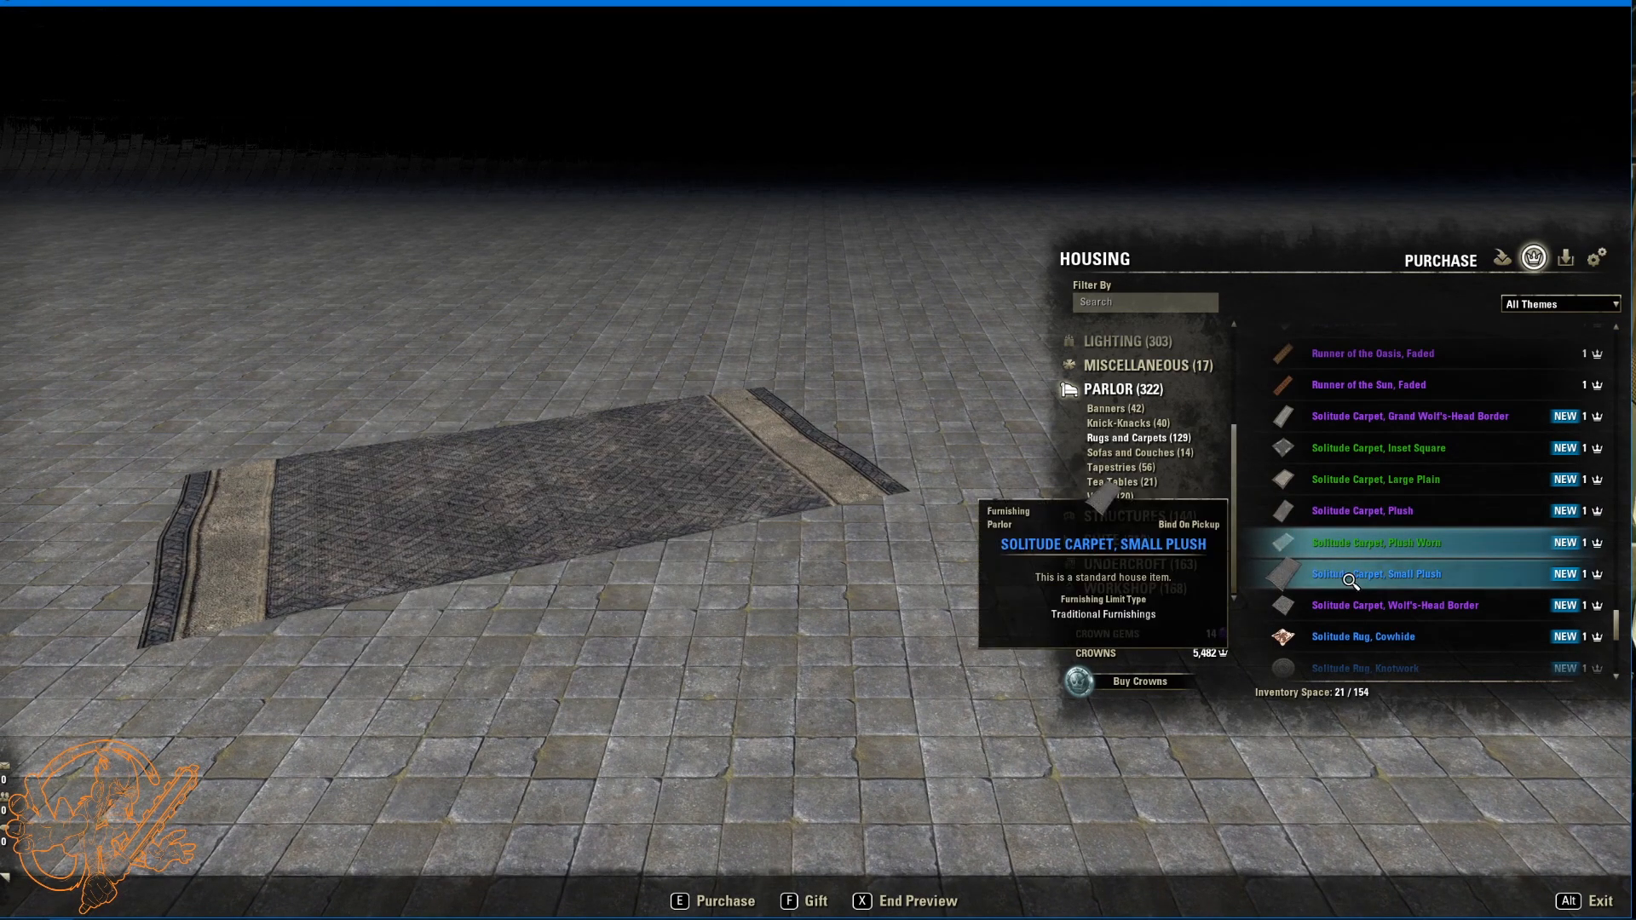
{"action": "left_click", "coordinate": [1375, 573]}
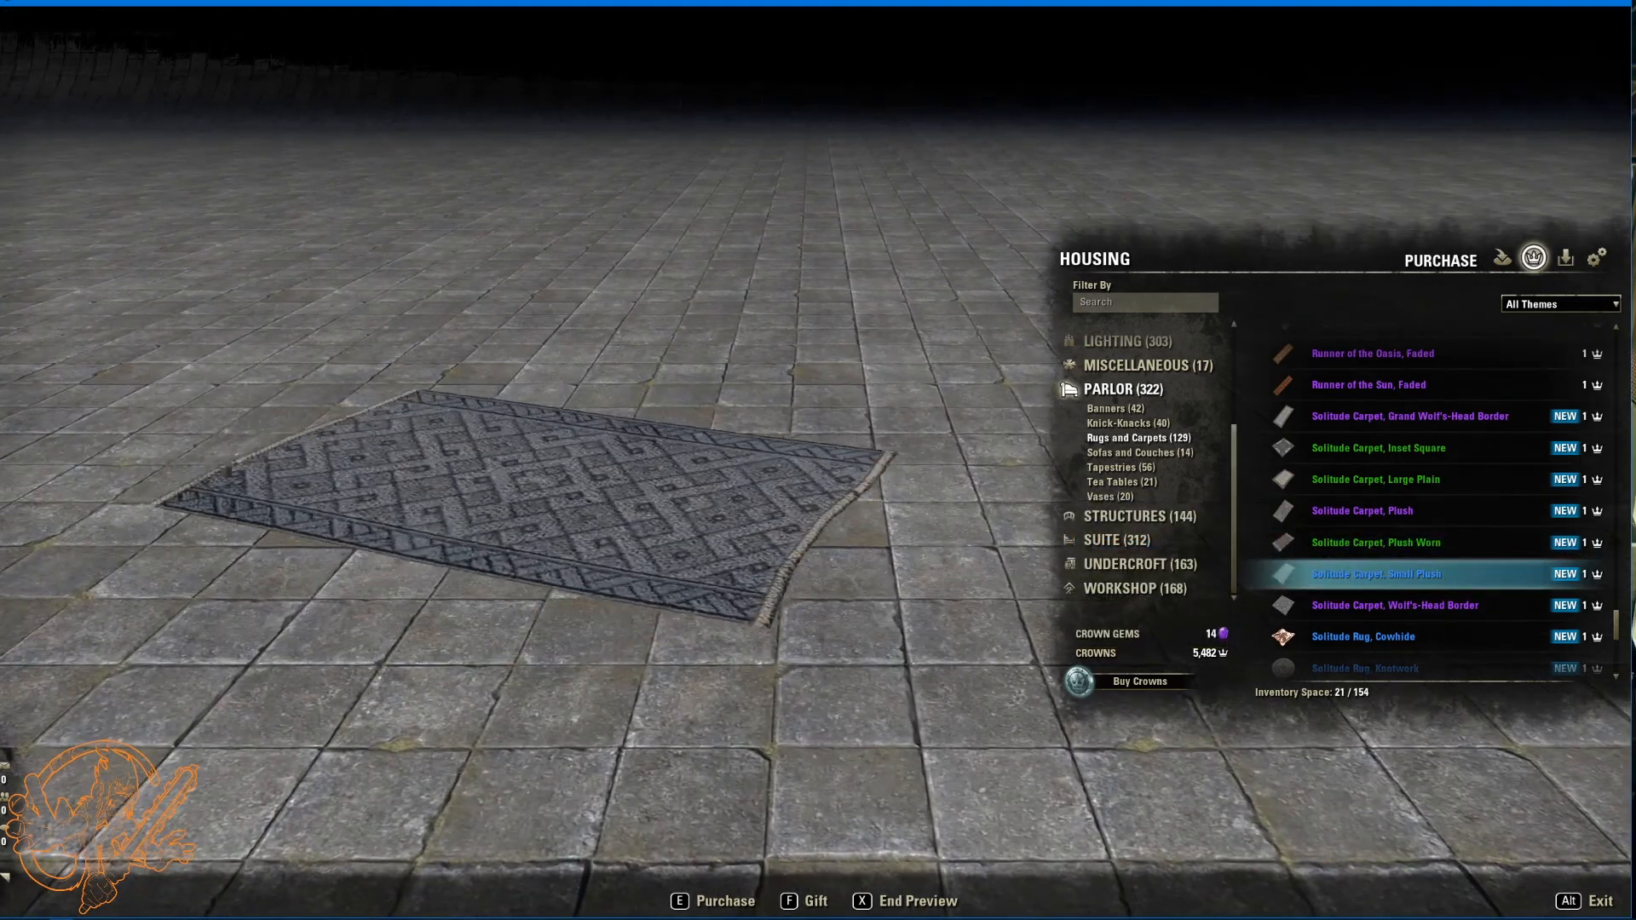
{"action": "mouse_move", "coordinate": [1361, 612]}
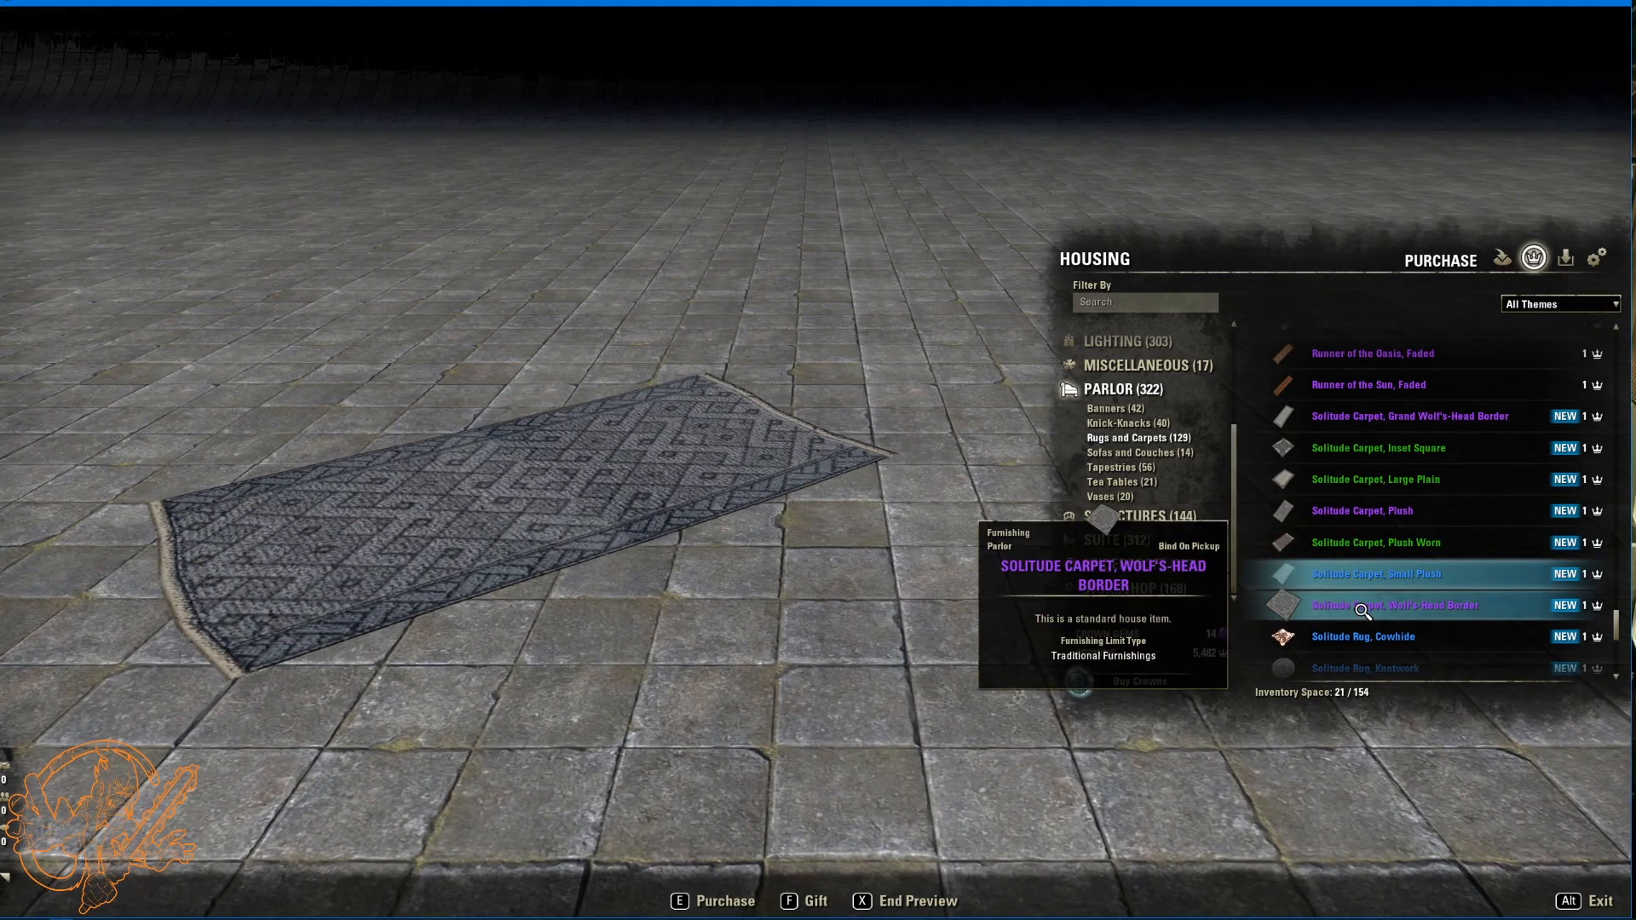
{"action": "left_click", "coordinate": [1394, 605]}
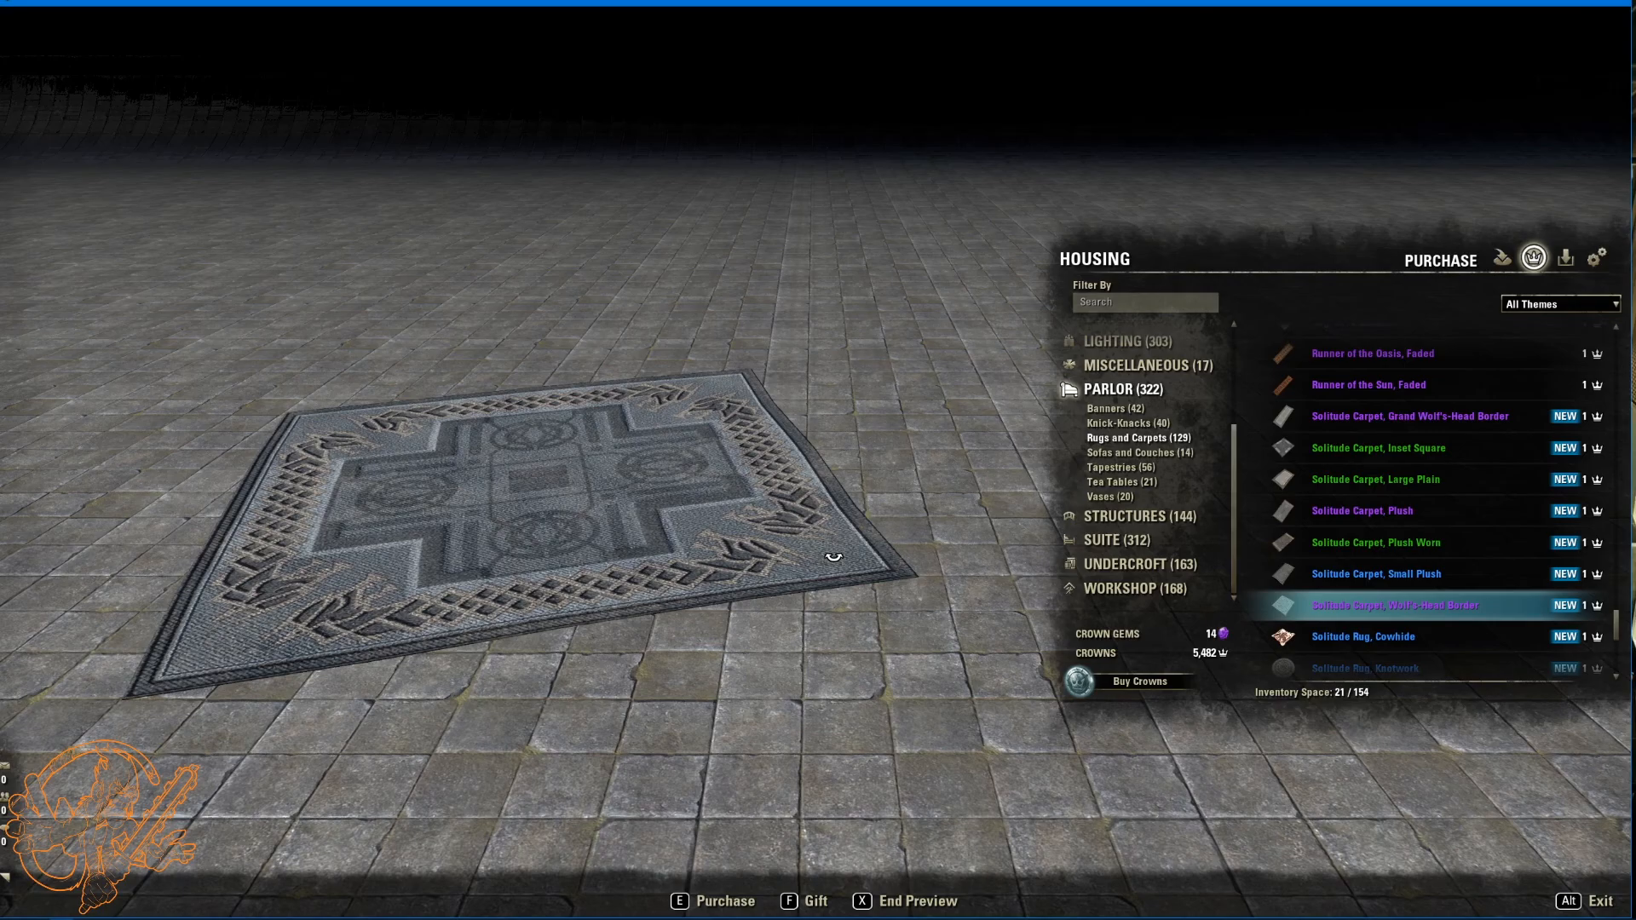
{"action": "mouse_move", "coordinate": [1358, 636]}
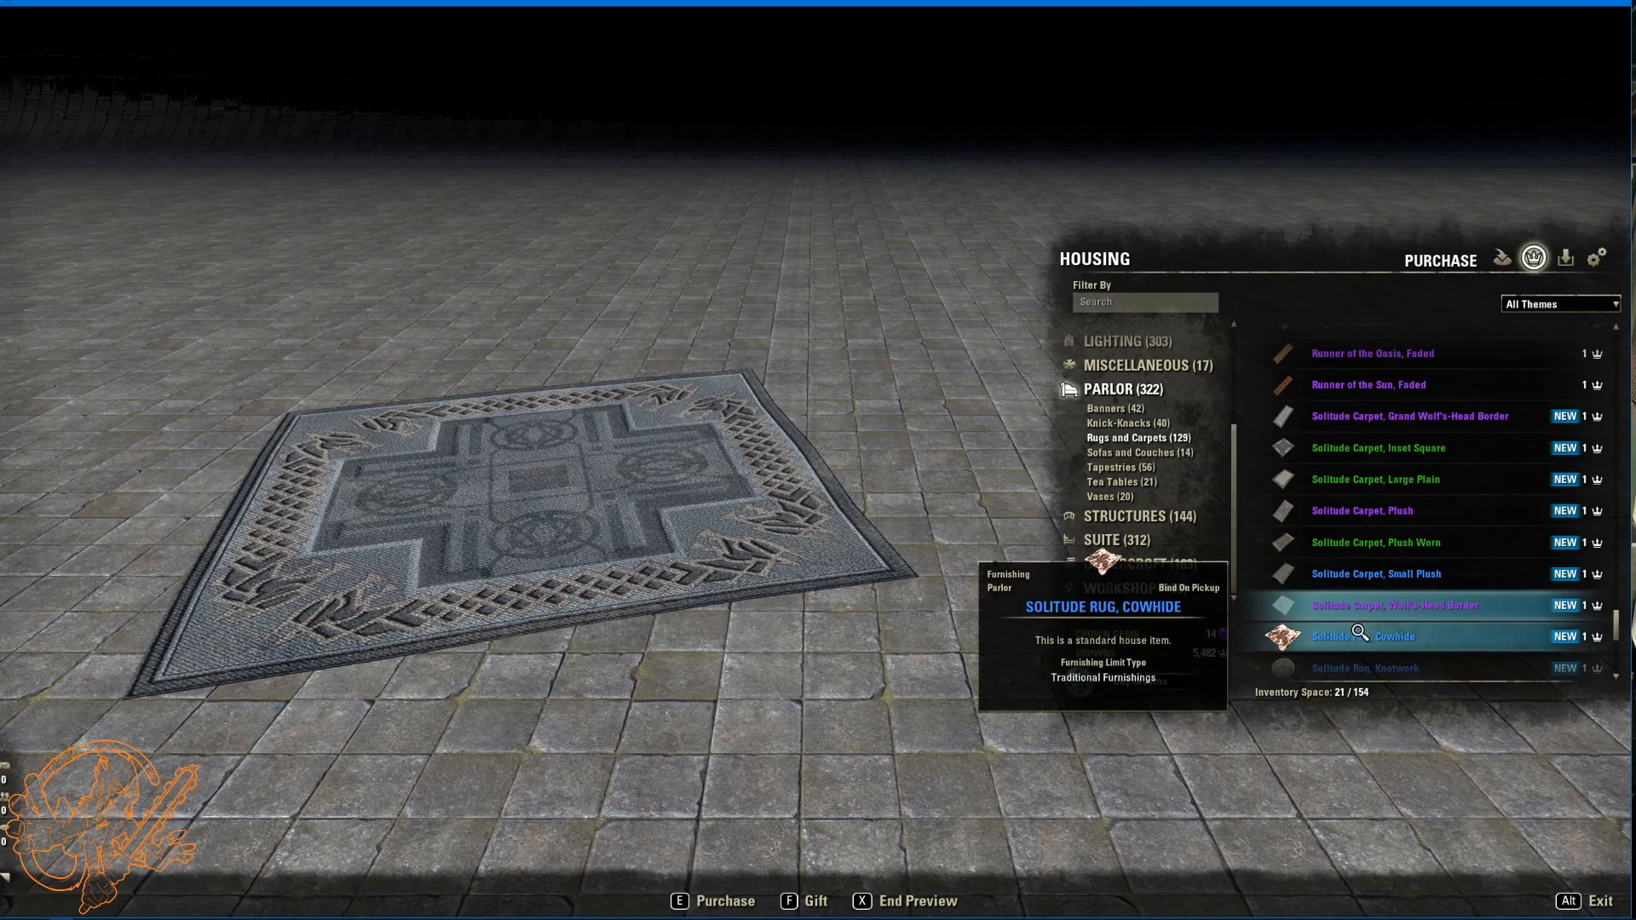
Step: Preview the Solitude cowhide, plain and snow bear rugs, then the Vampiric Carpet, Grand Sigil
{"action": "left_click", "coordinate": [1397, 637]}
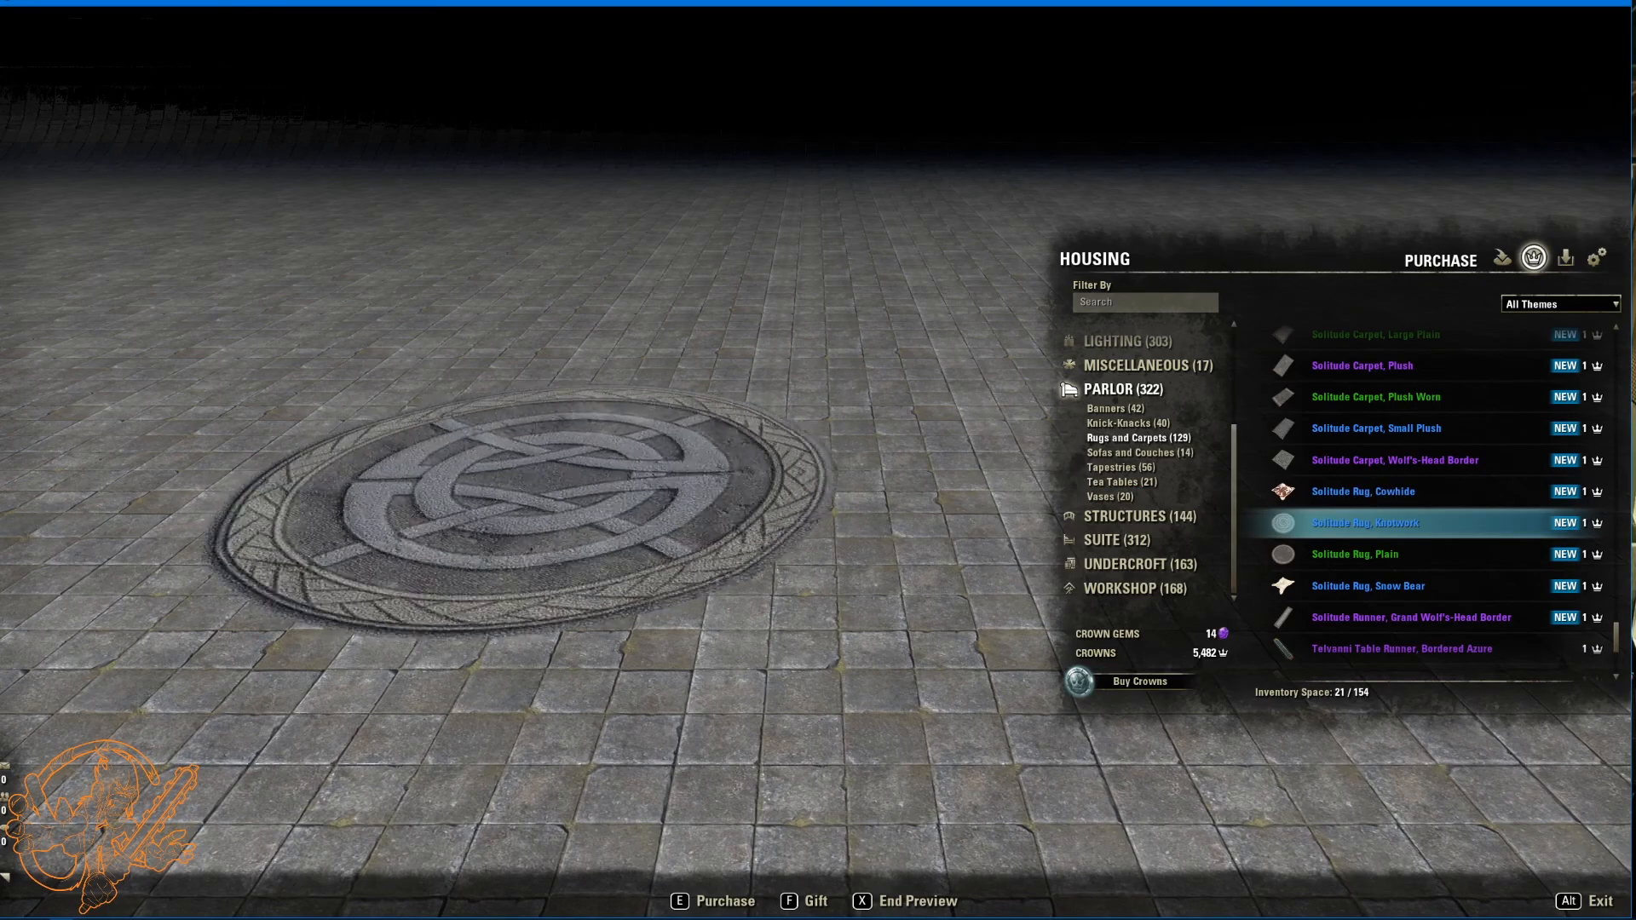
{"action": "left_click", "coordinate": [1353, 554]}
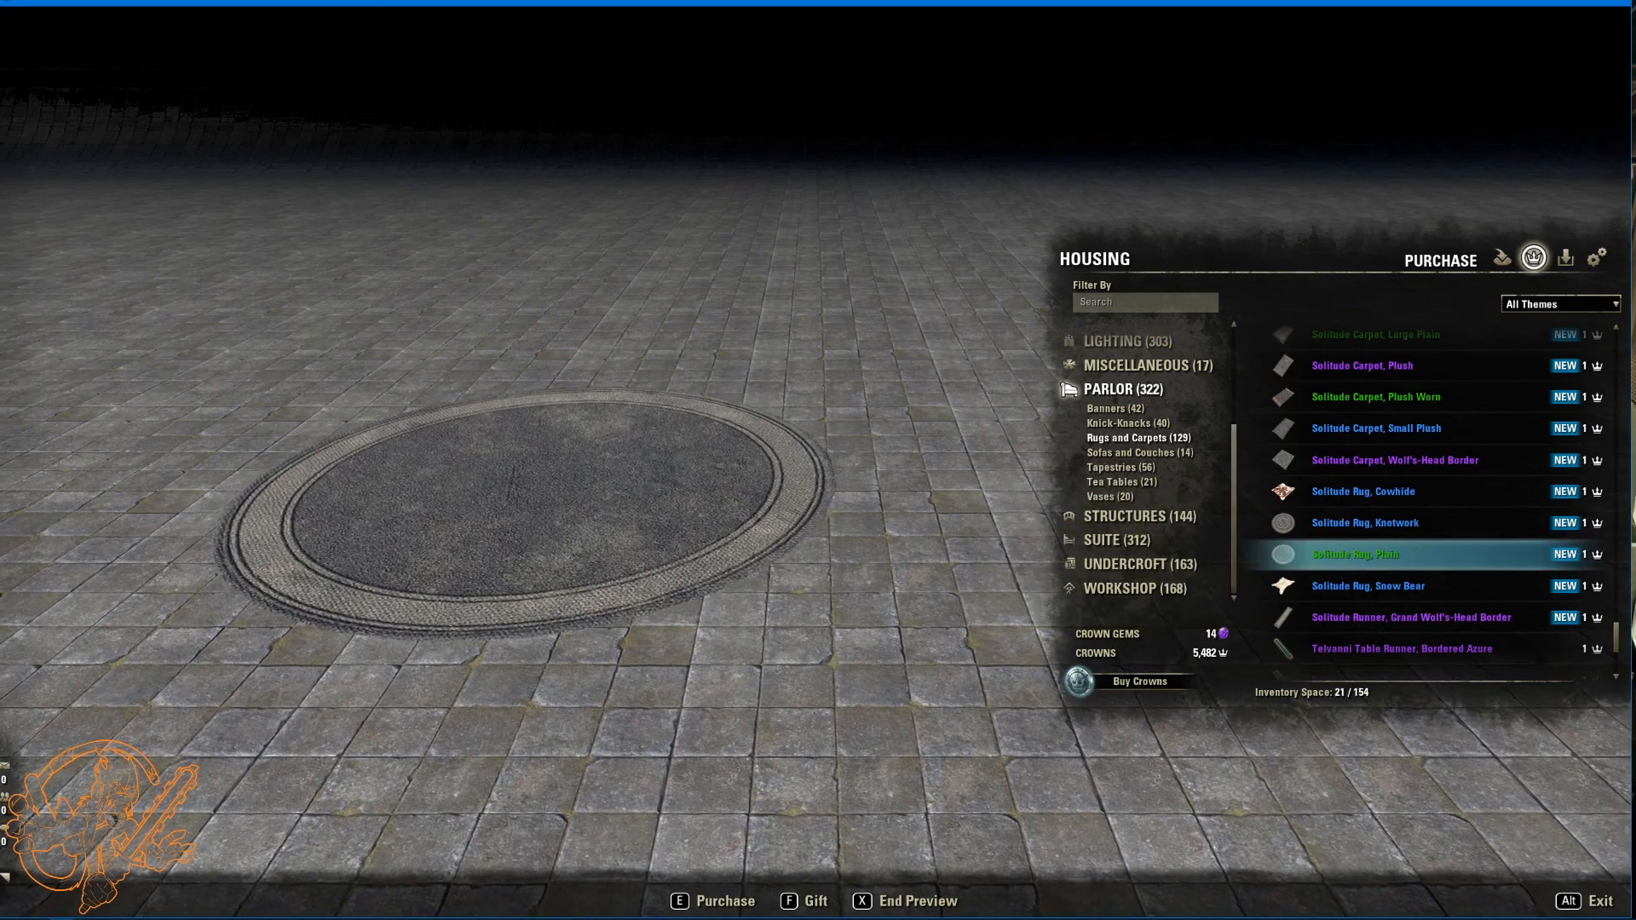
{"action": "left_click", "coordinate": [1367, 587]}
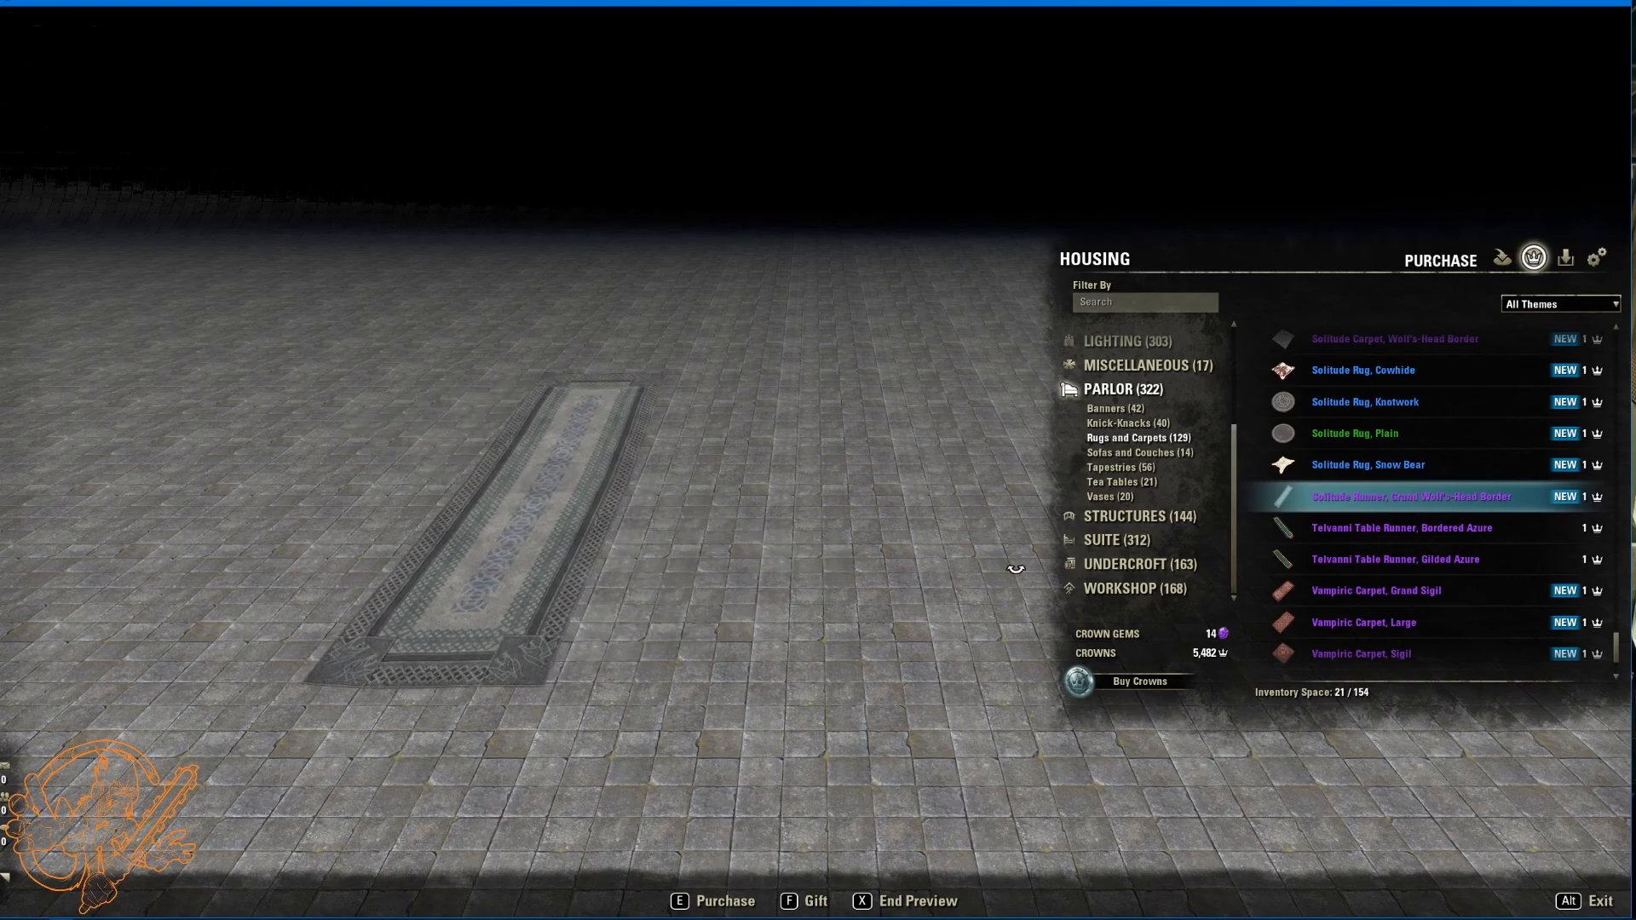
{"action": "left_click", "coordinate": [1377, 590]}
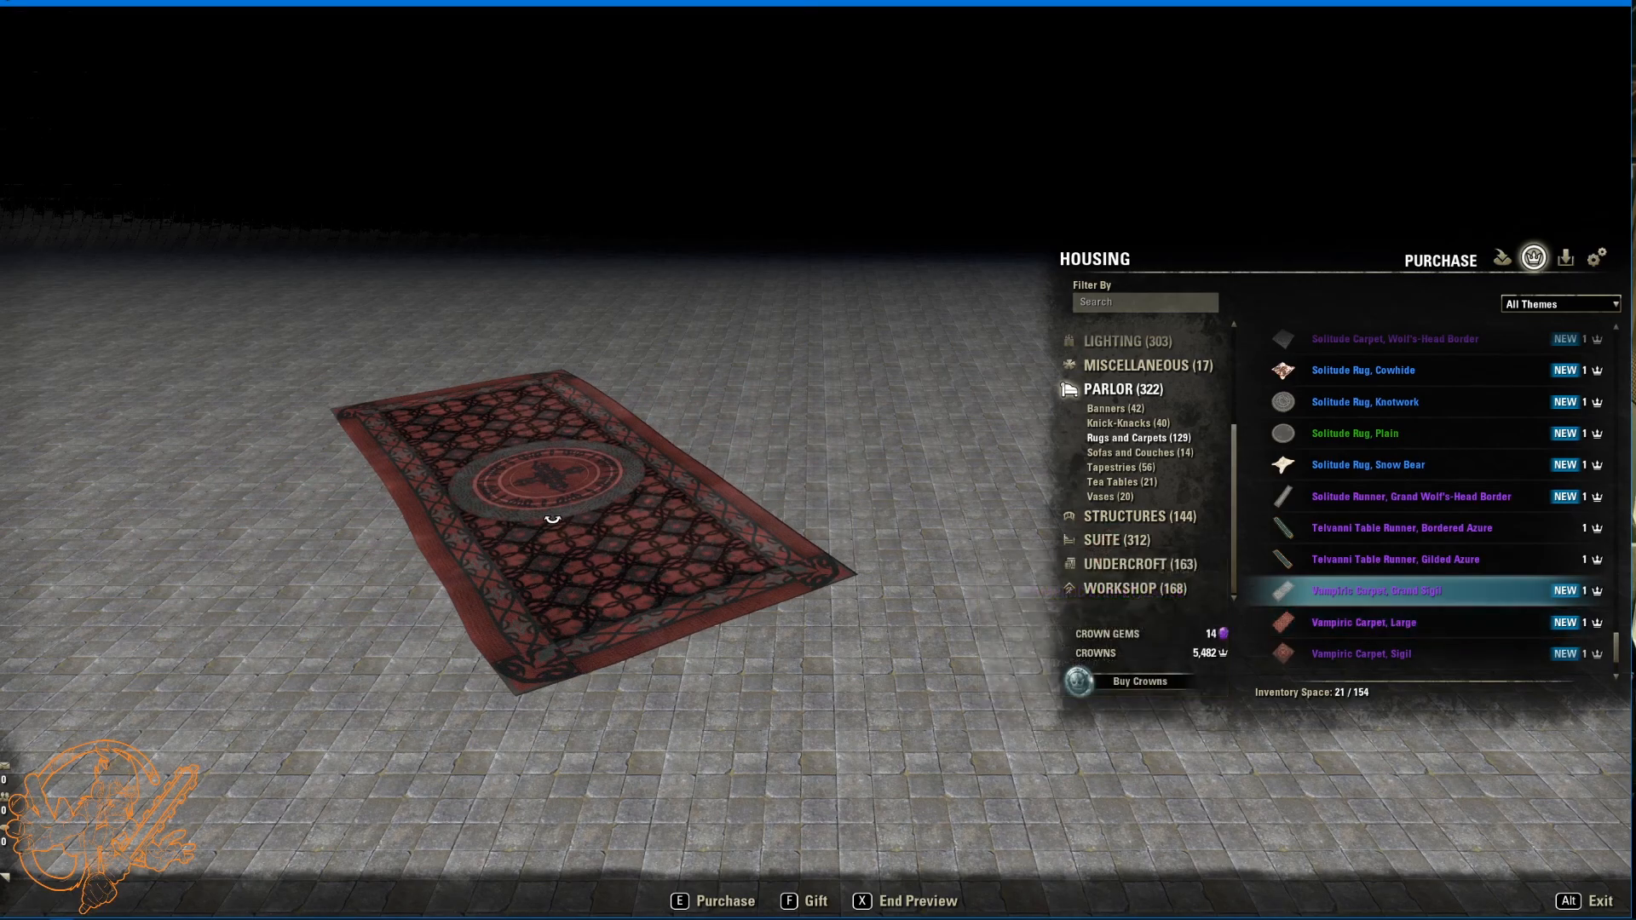
Step: Preview the Vampiric large and standard carpets, circular sigil rug and grand runner
{"action": "left_click", "coordinate": [1364, 622]}
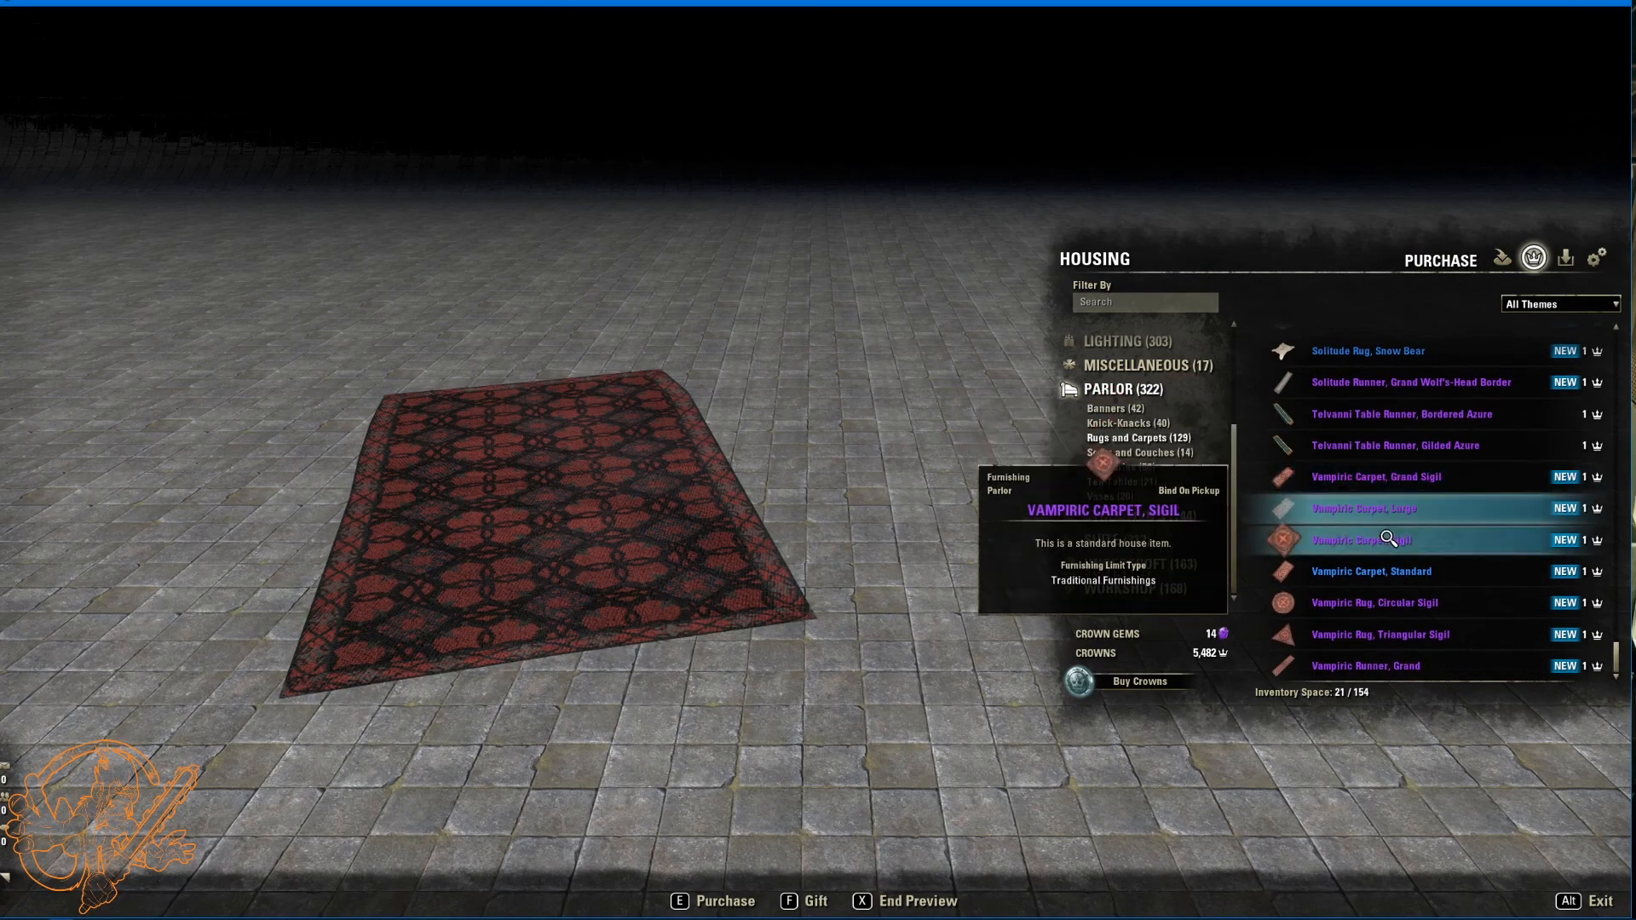
{"action": "left_click", "coordinate": [1370, 570]}
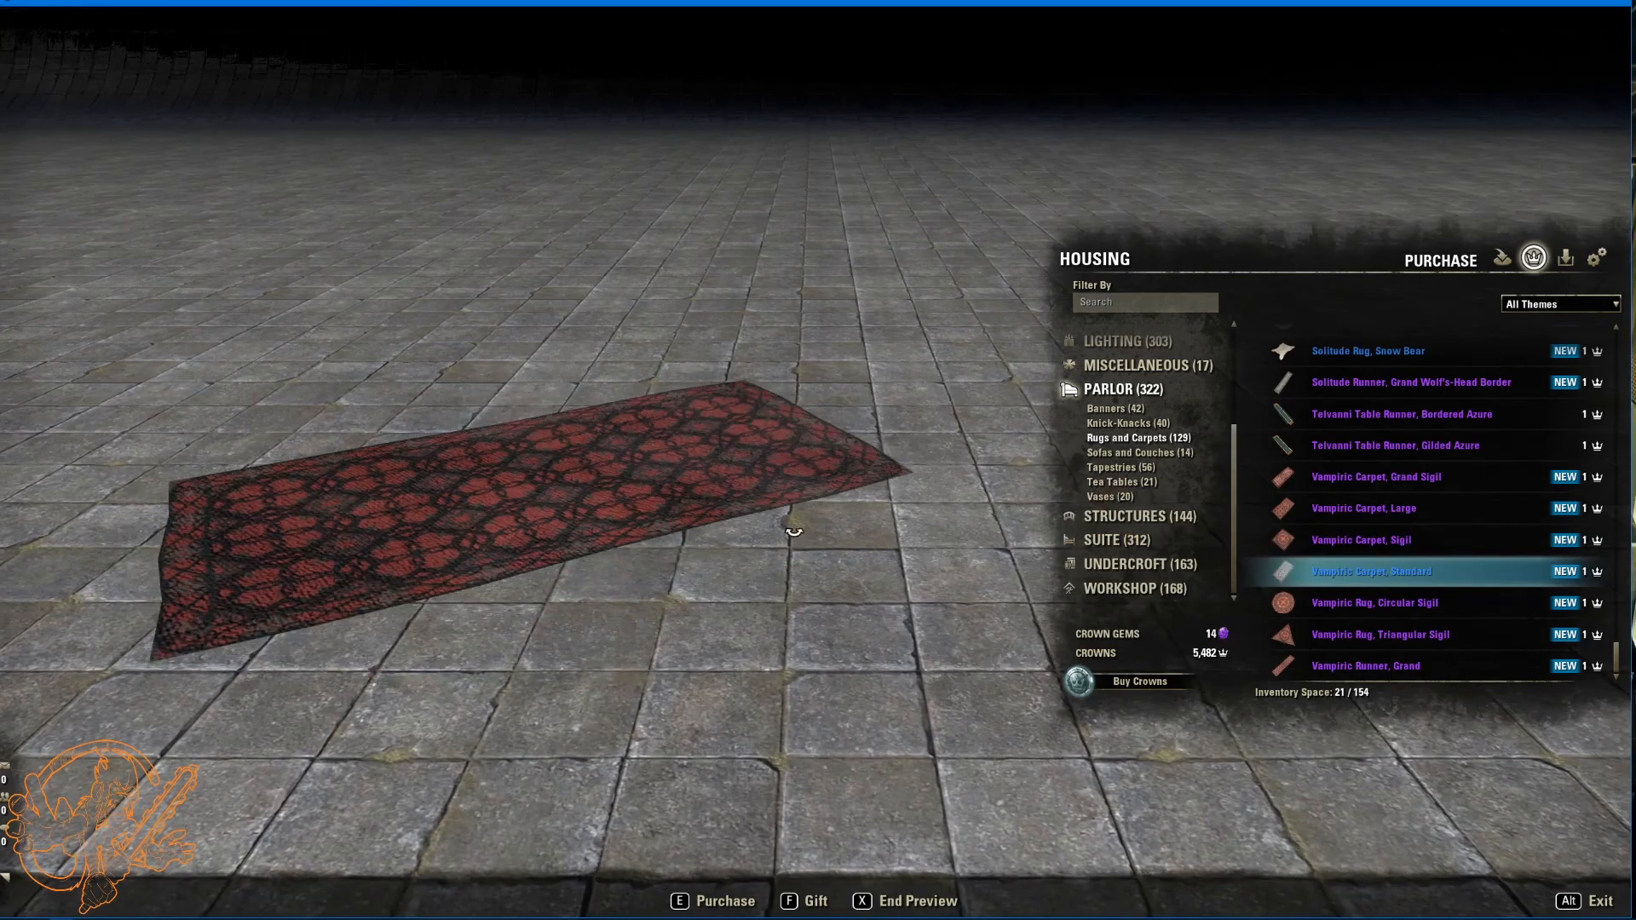
{"action": "left_click", "coordinate": [1375, 603]}
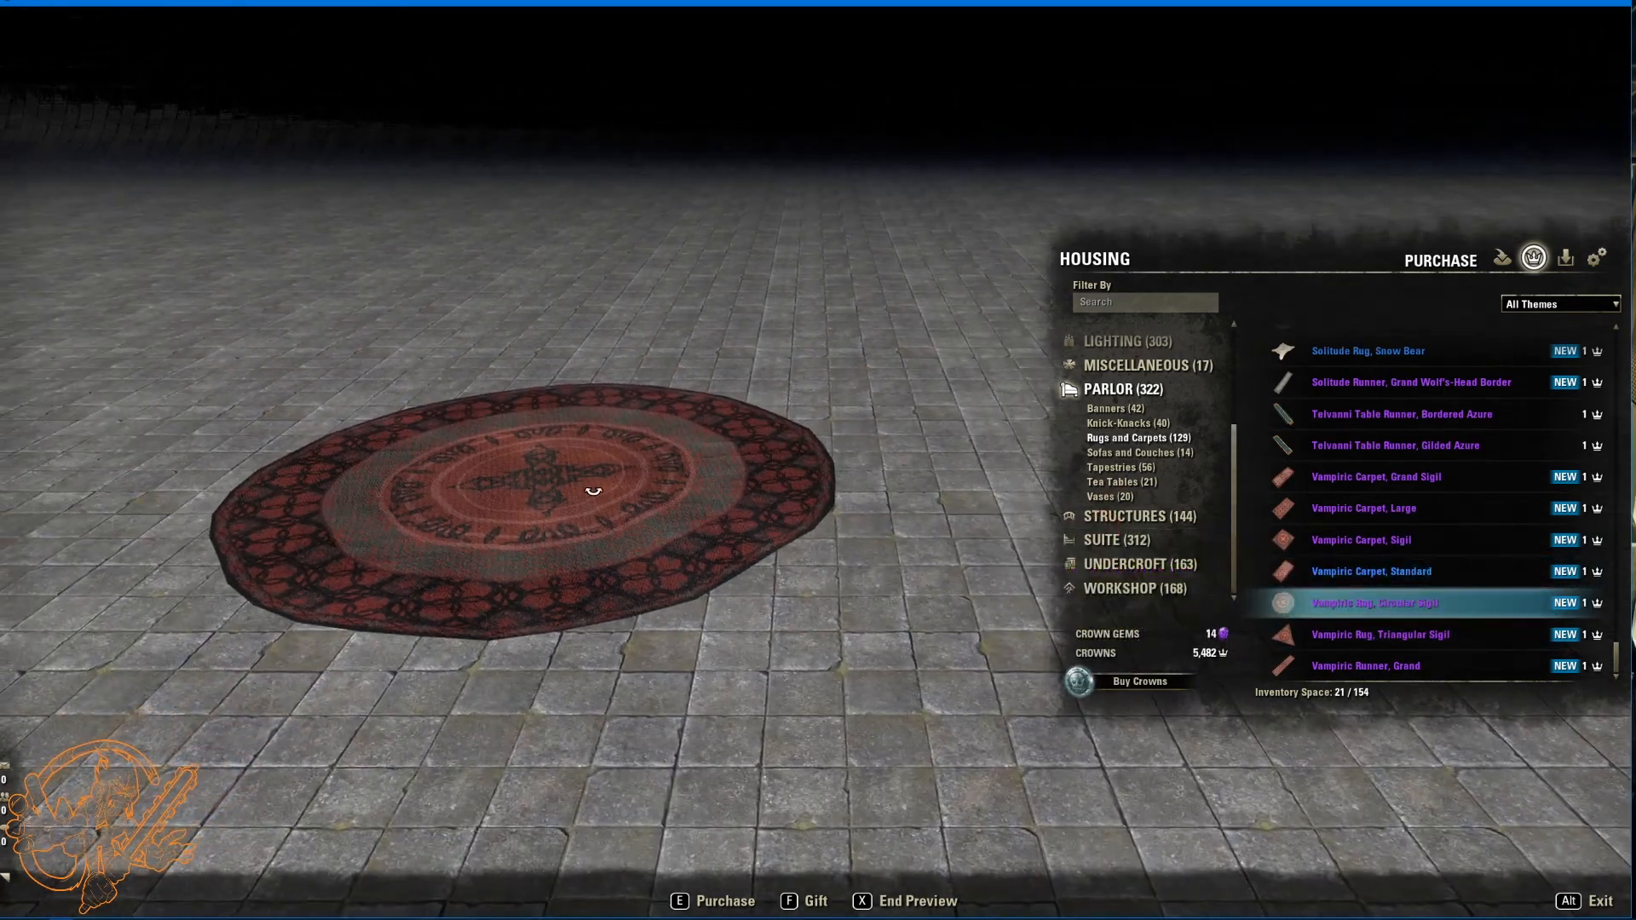
{"action": "left_click", "coordinate": [1380, 634]}
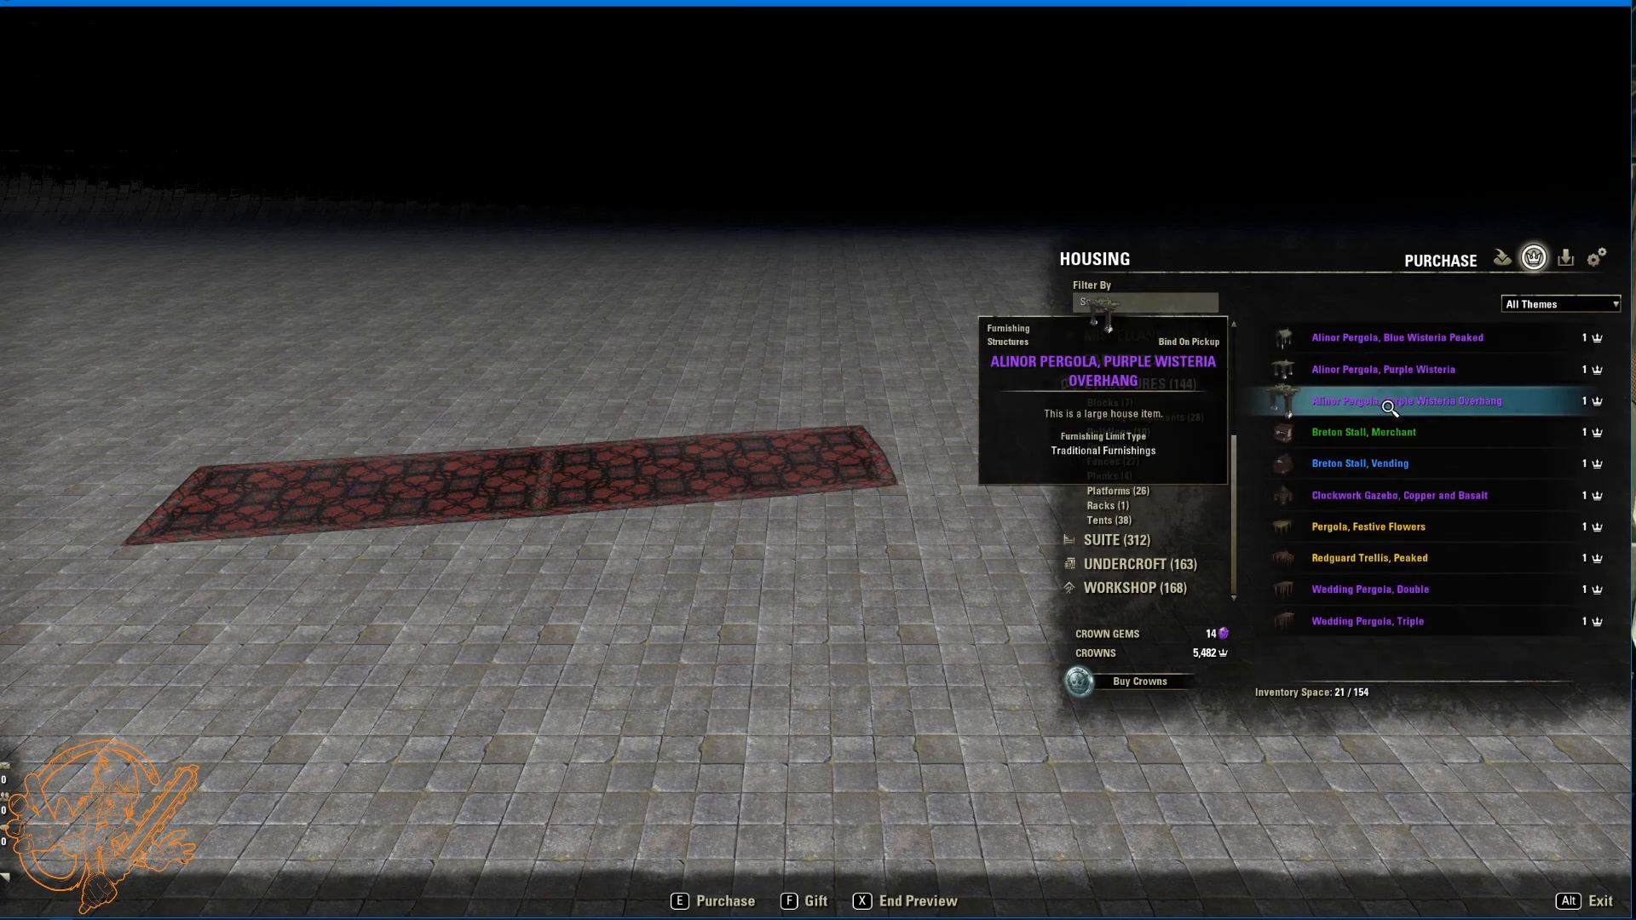
Step: Preview the Solitude Fence, Stick under Structures fences, then list the Suite beds
{"action": "left_click", "coordinate": [1111, 447]}
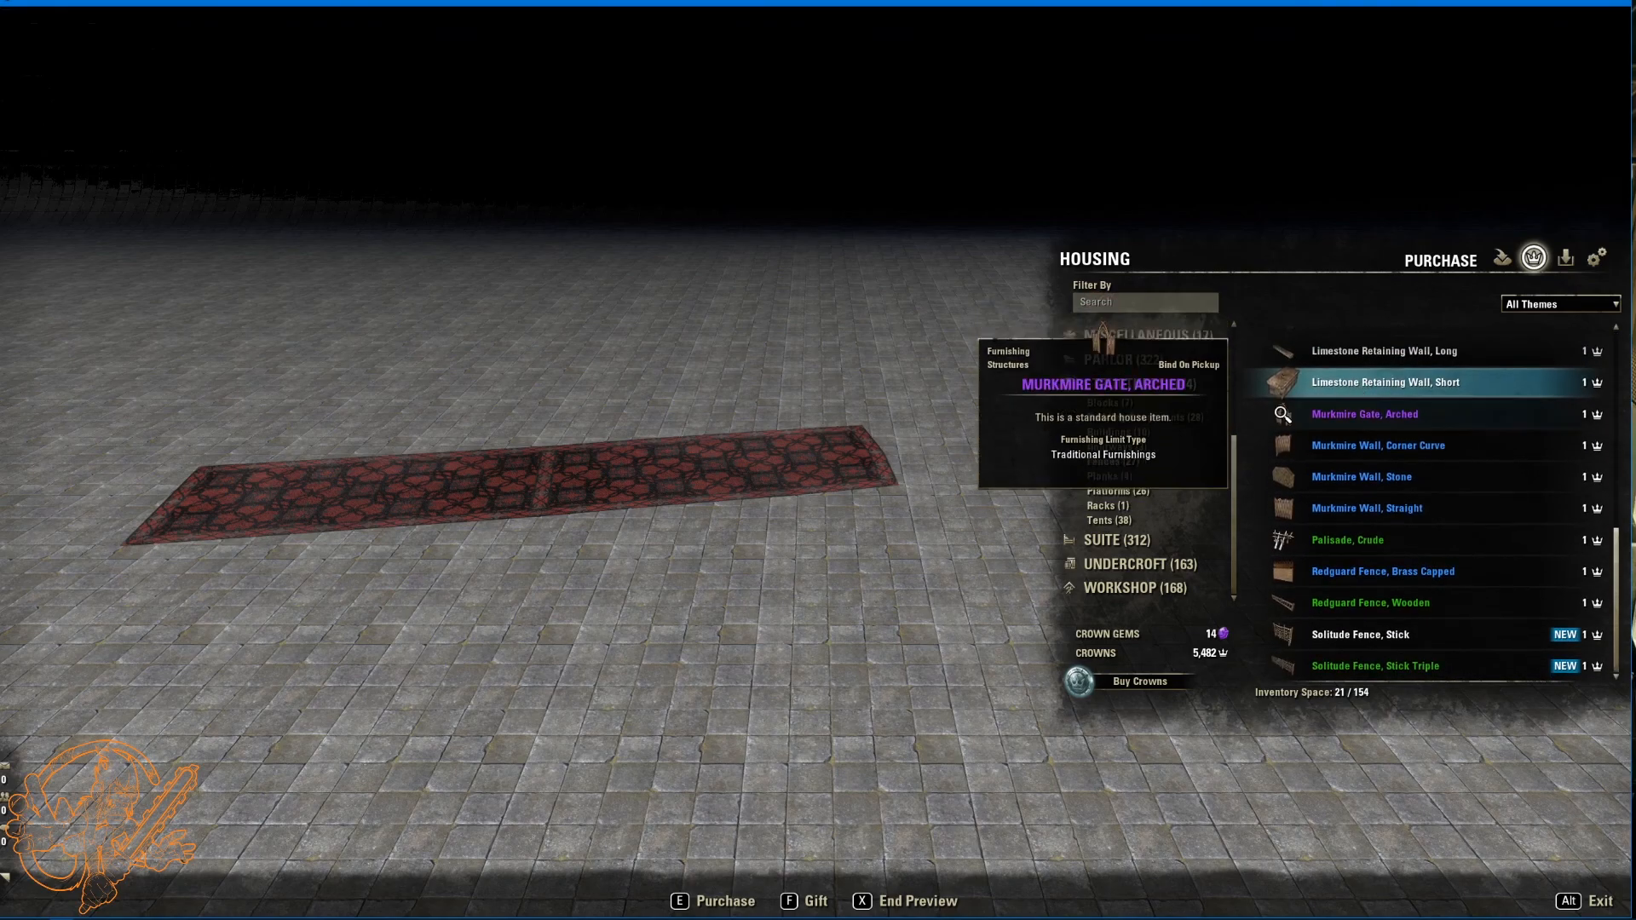
{"action": "left_click", "coordinate": [1354, 634]}
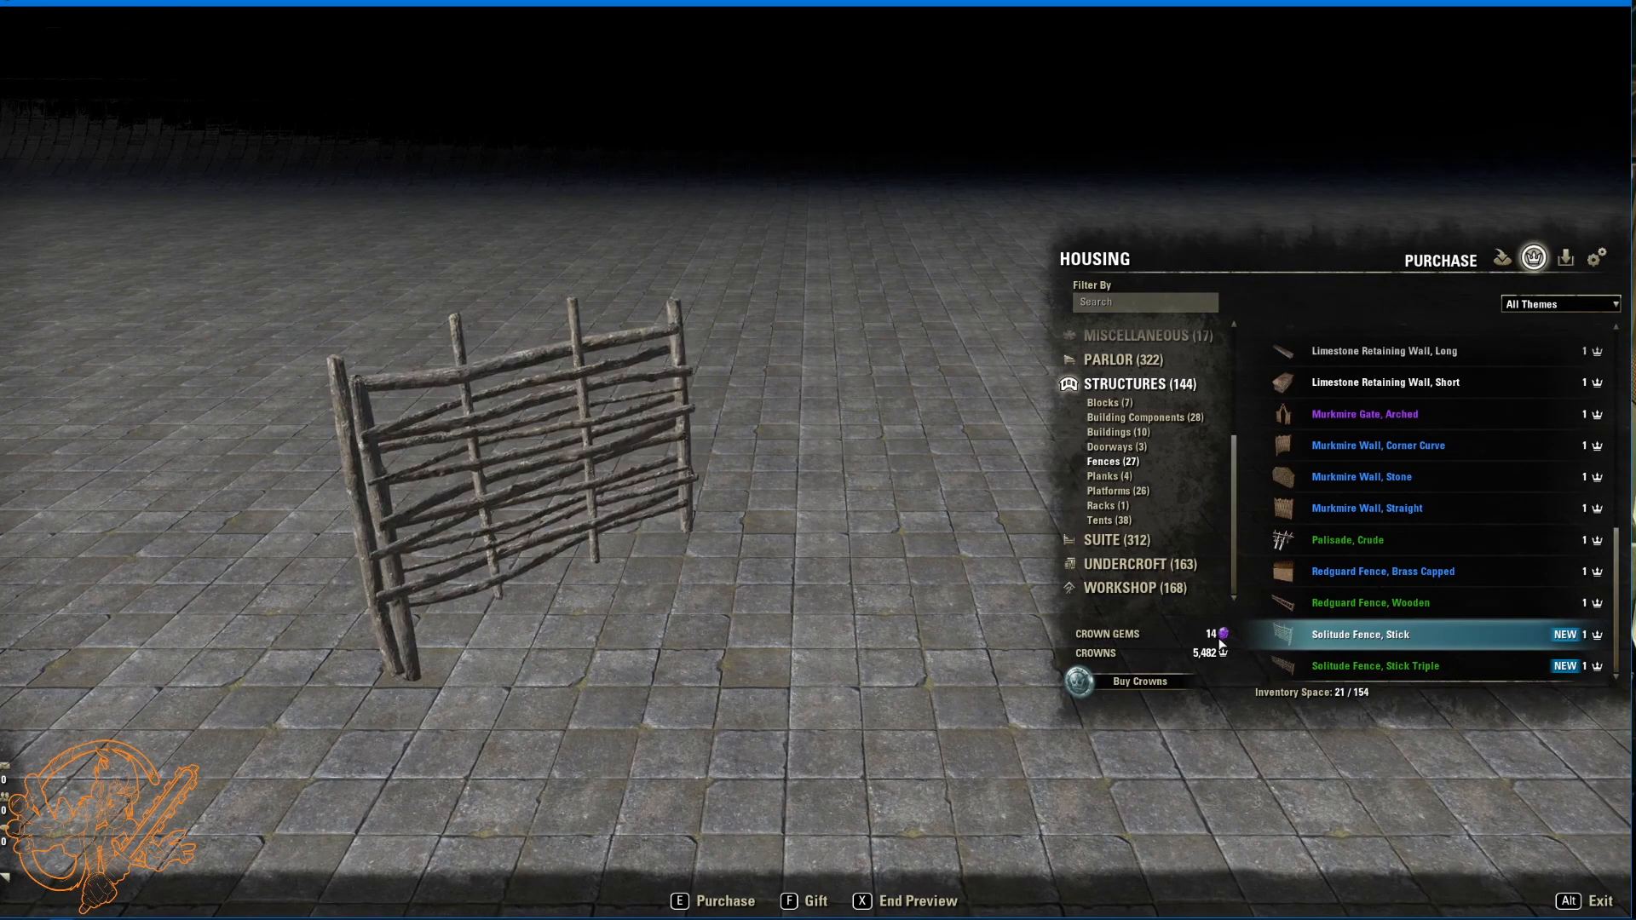
{"action": "left_click", "coordinate": [1375, 665]}
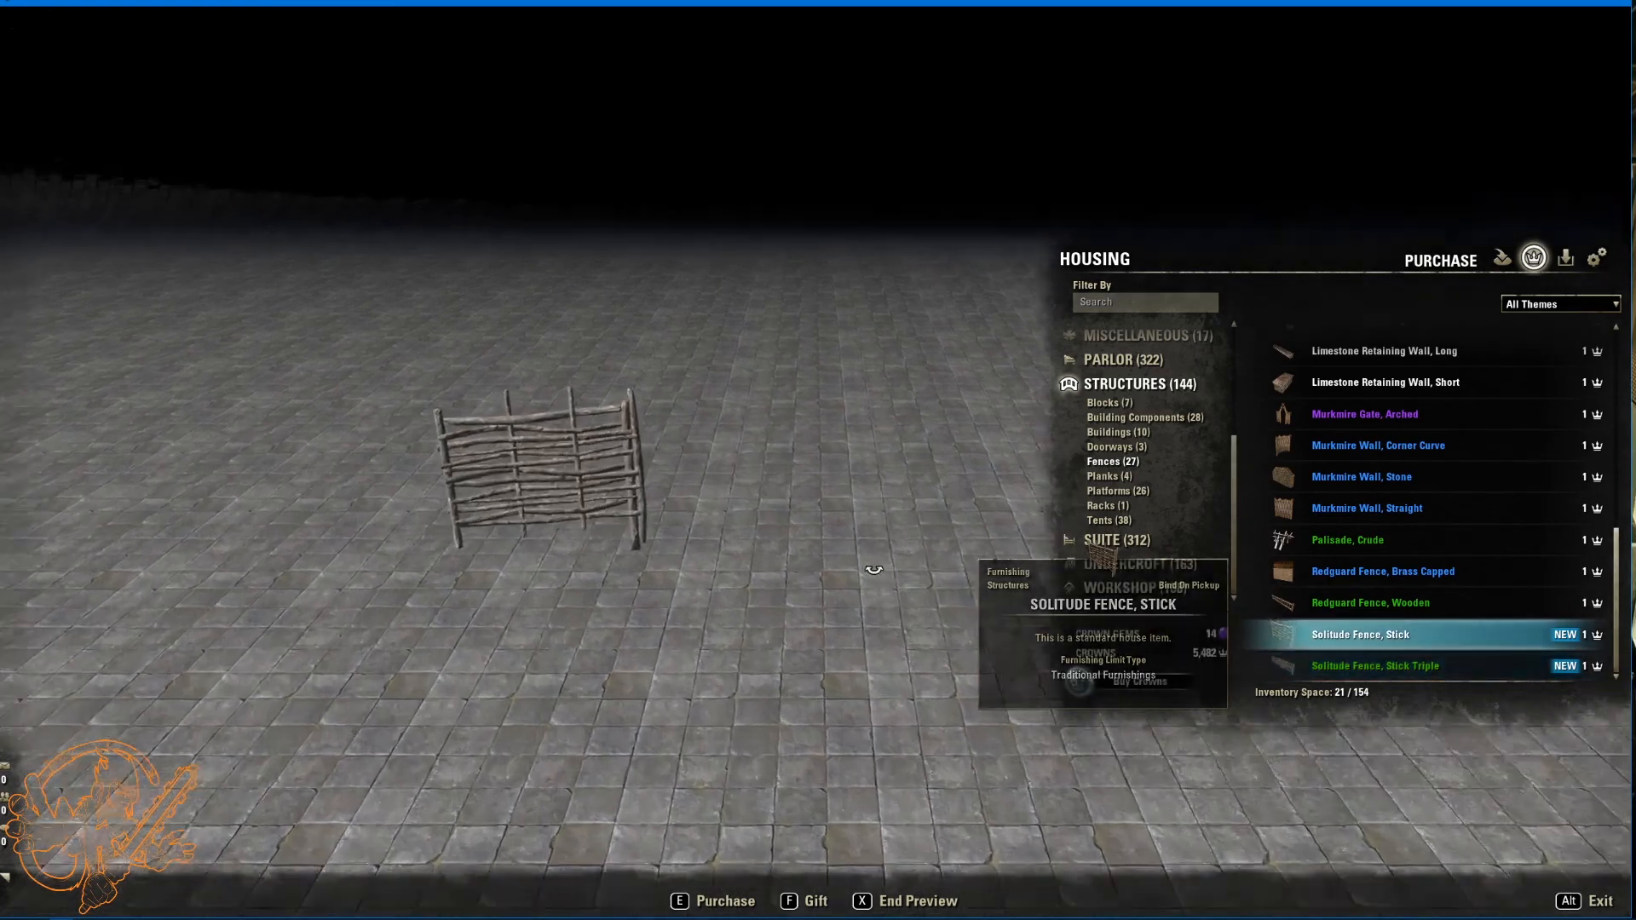
{"action": "left_click", "coordinate": [1104, 475]}
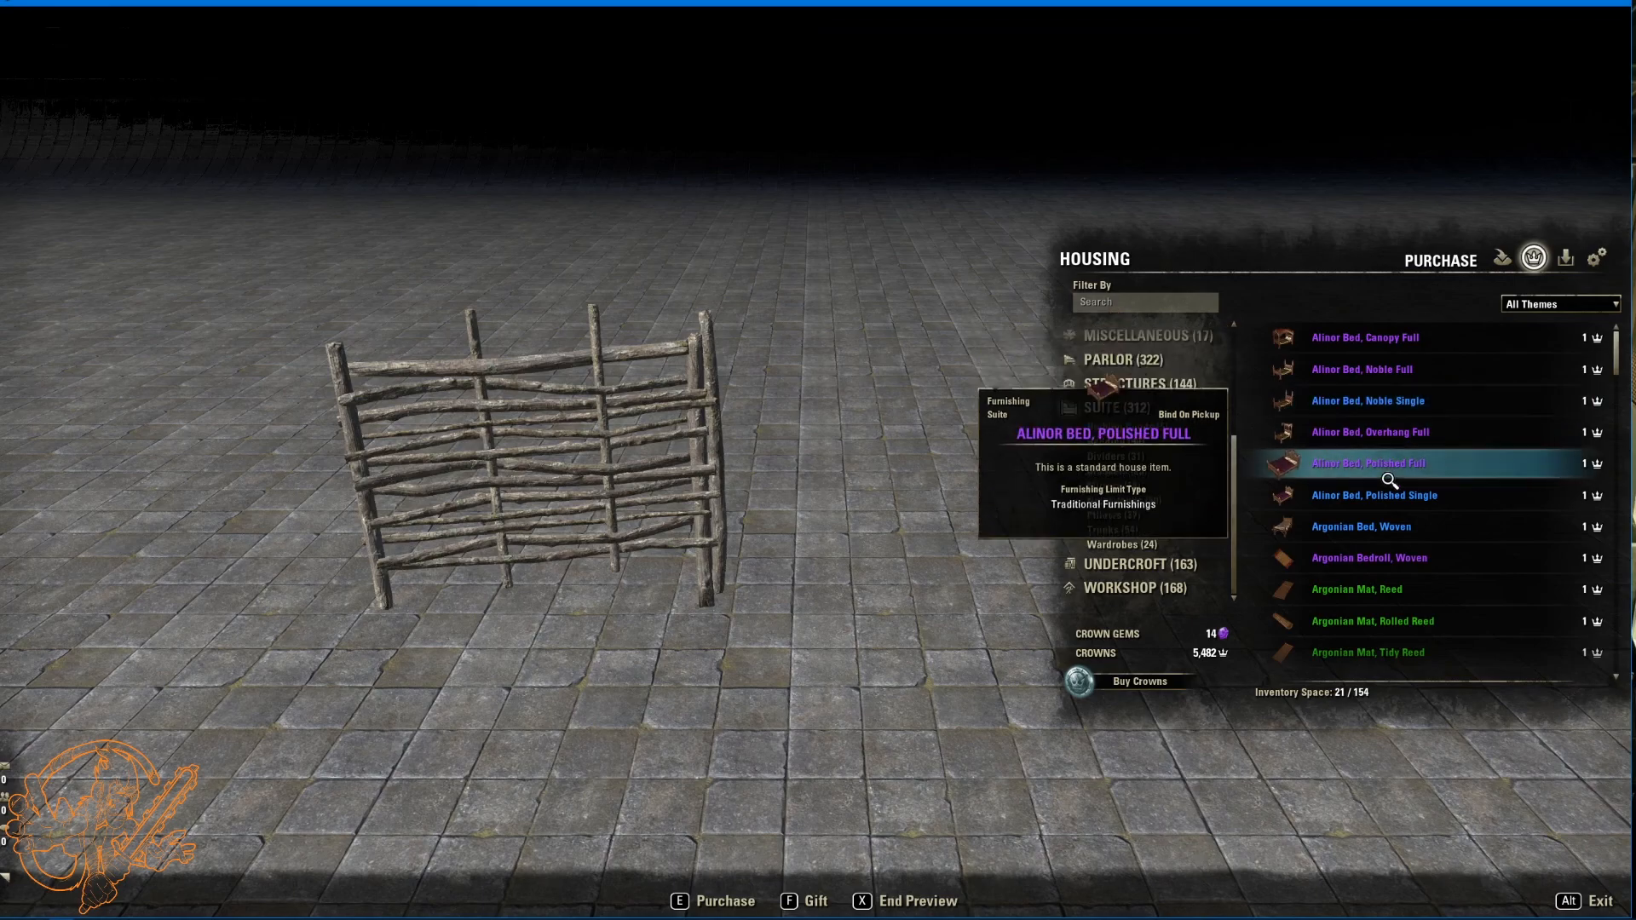
Step: Preview the Solitude rustic bearskin single and cowhide double beds, then a Vampiric bed
{"action": "scroll", "scroll_direction": "down", "scroll_amount": 3}
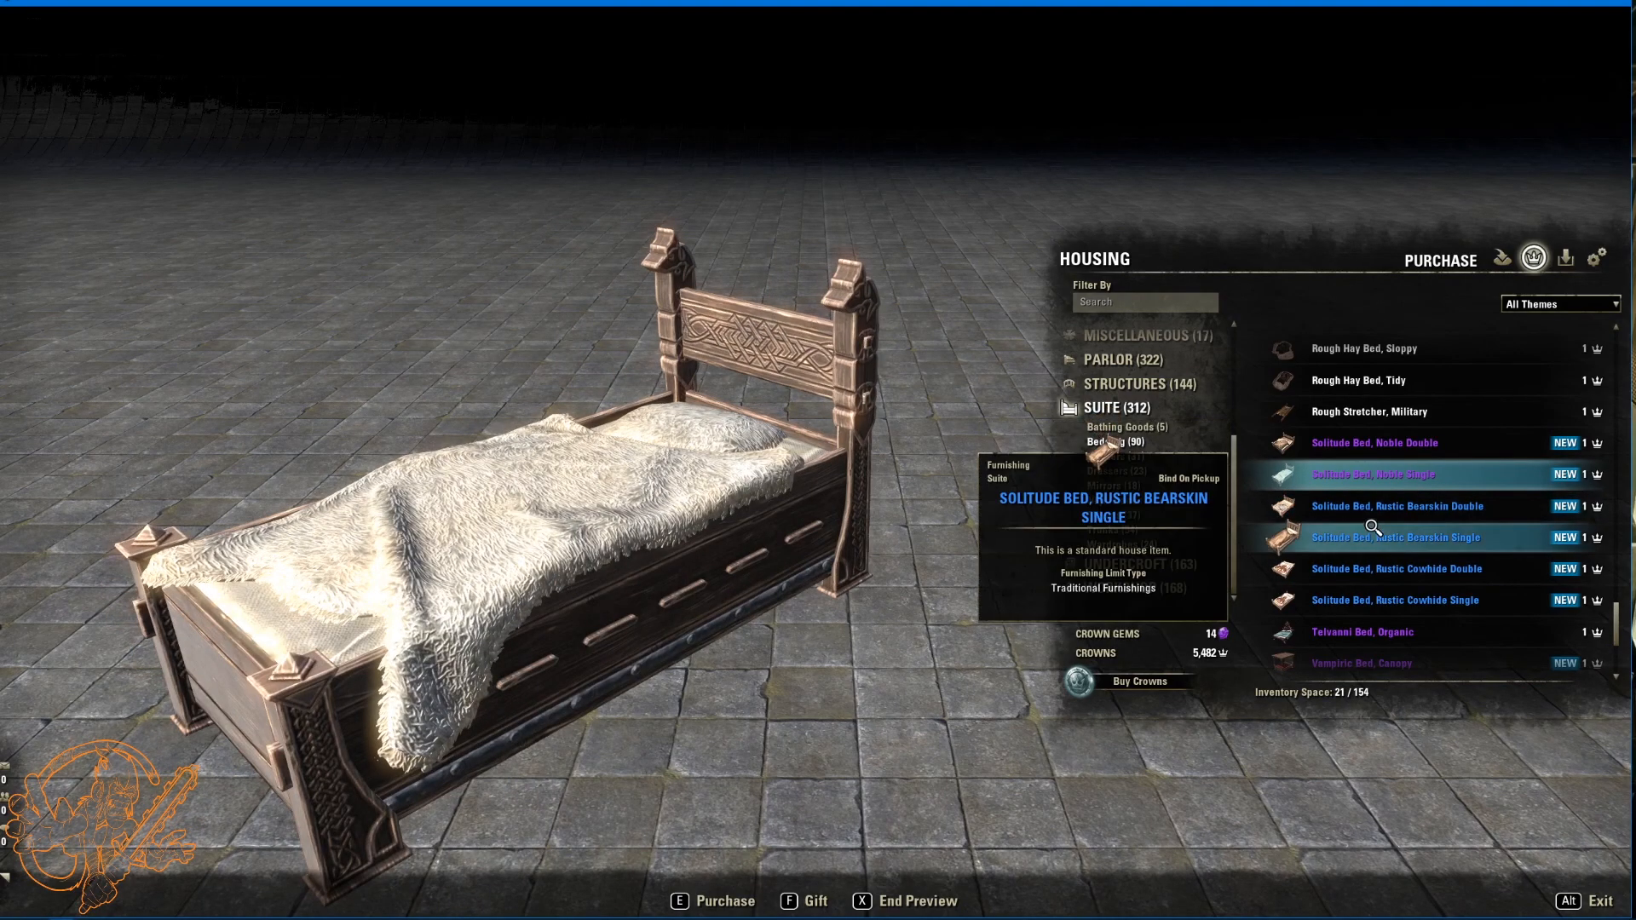
{"action": "left_click", "coordinate": [1398, 506]}
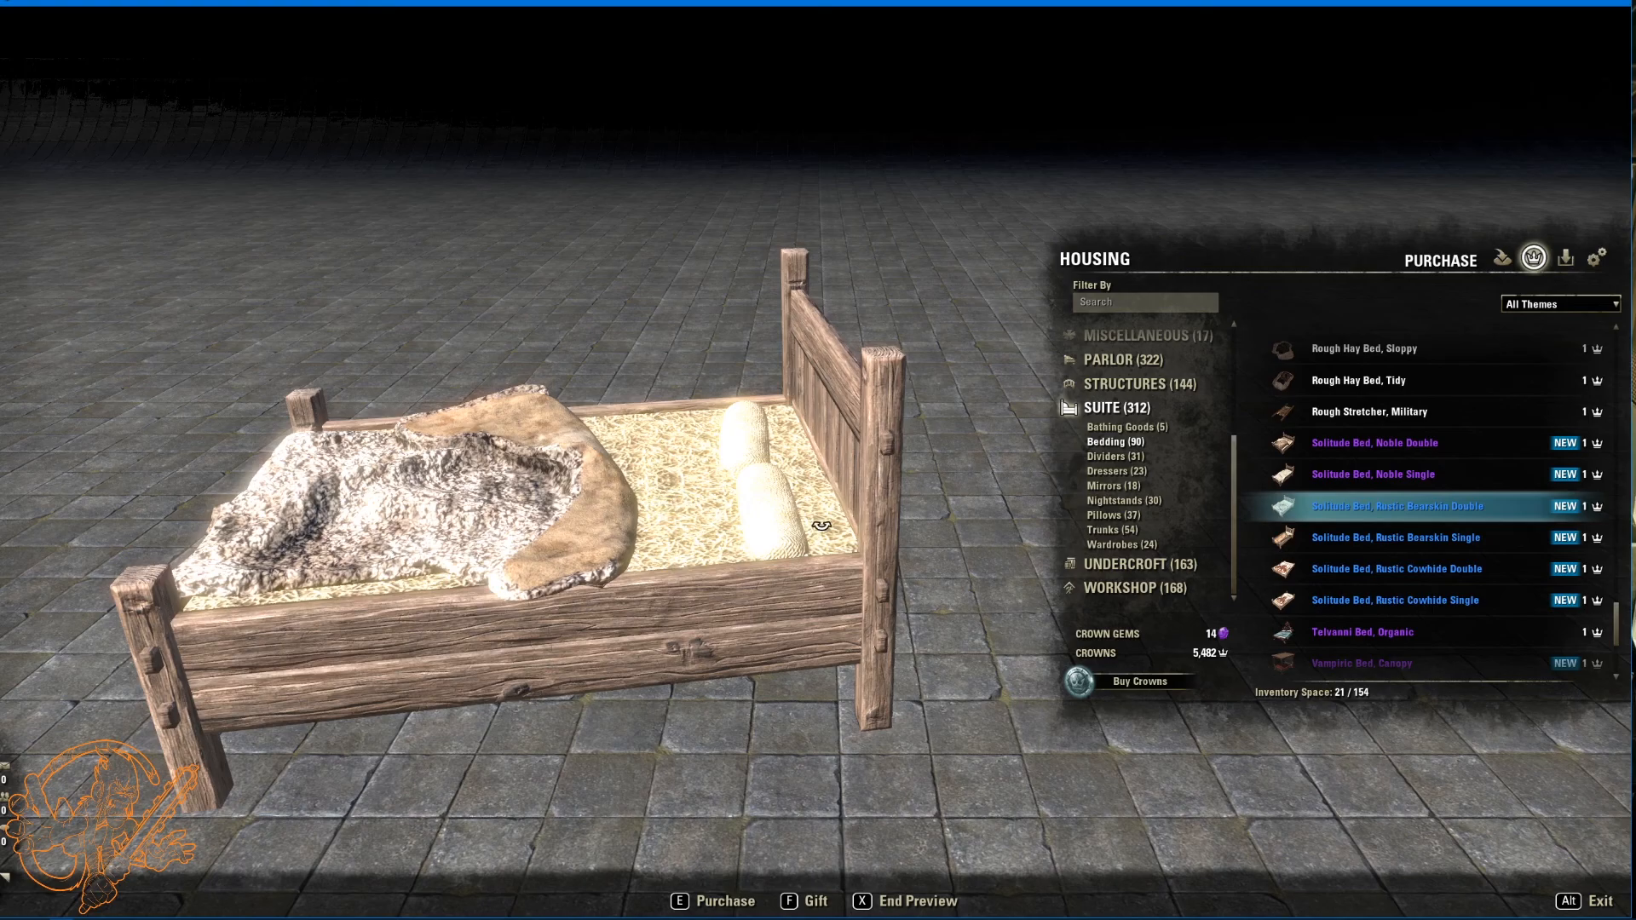
{"action": "left_click", "coordinate": [1395, 537]}
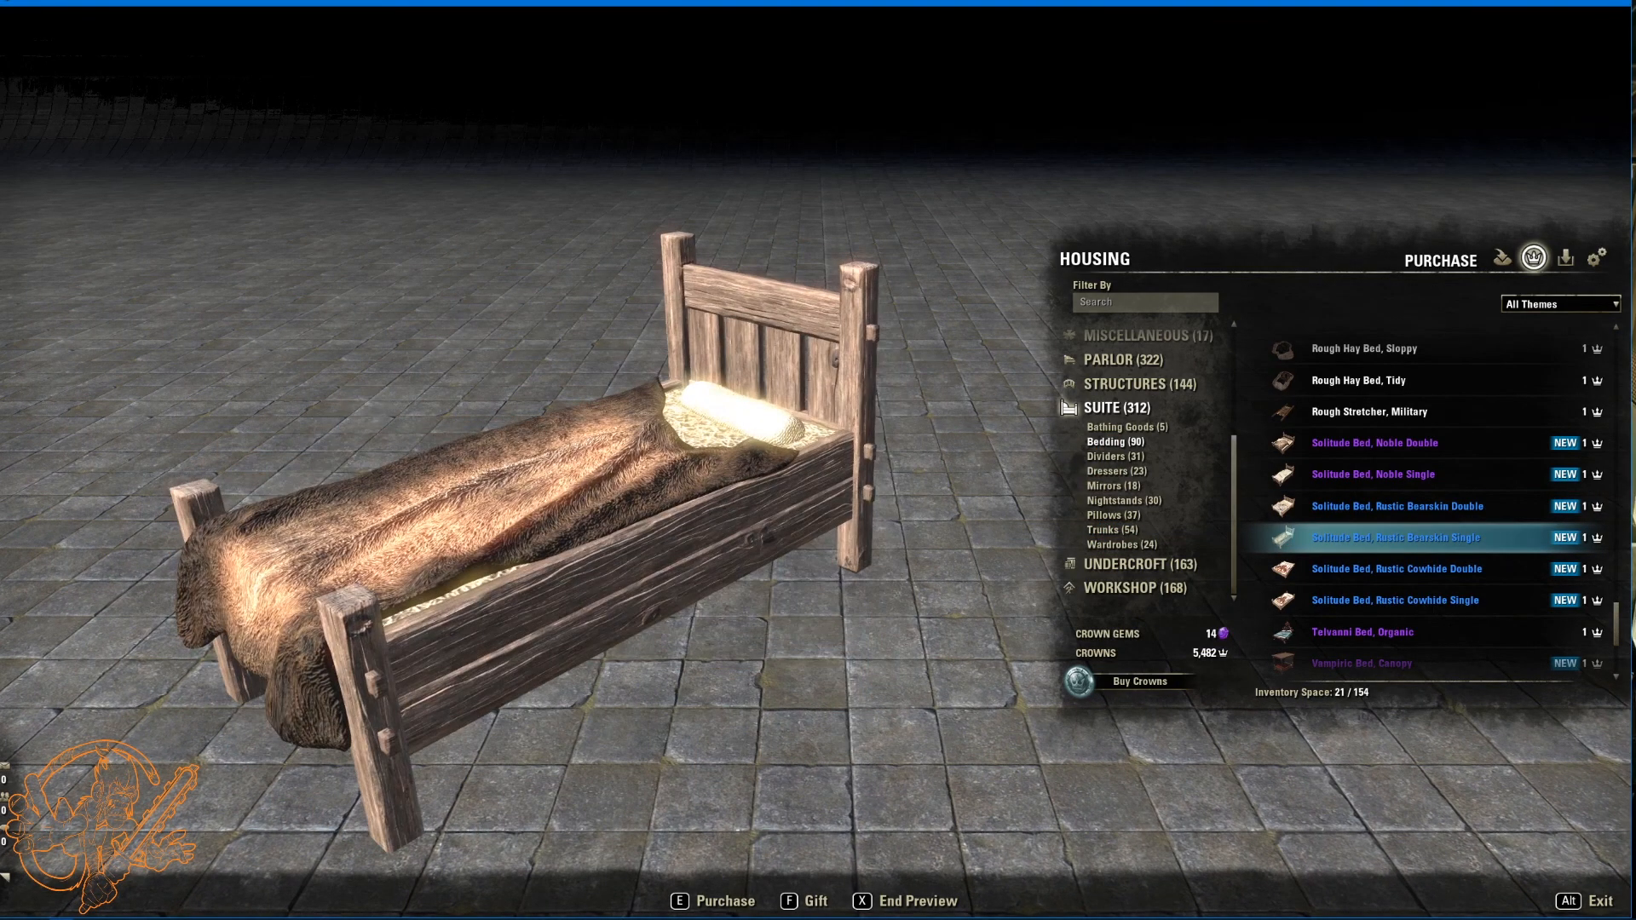
{"action": "left_click", "coordinate": [1398, 569]}
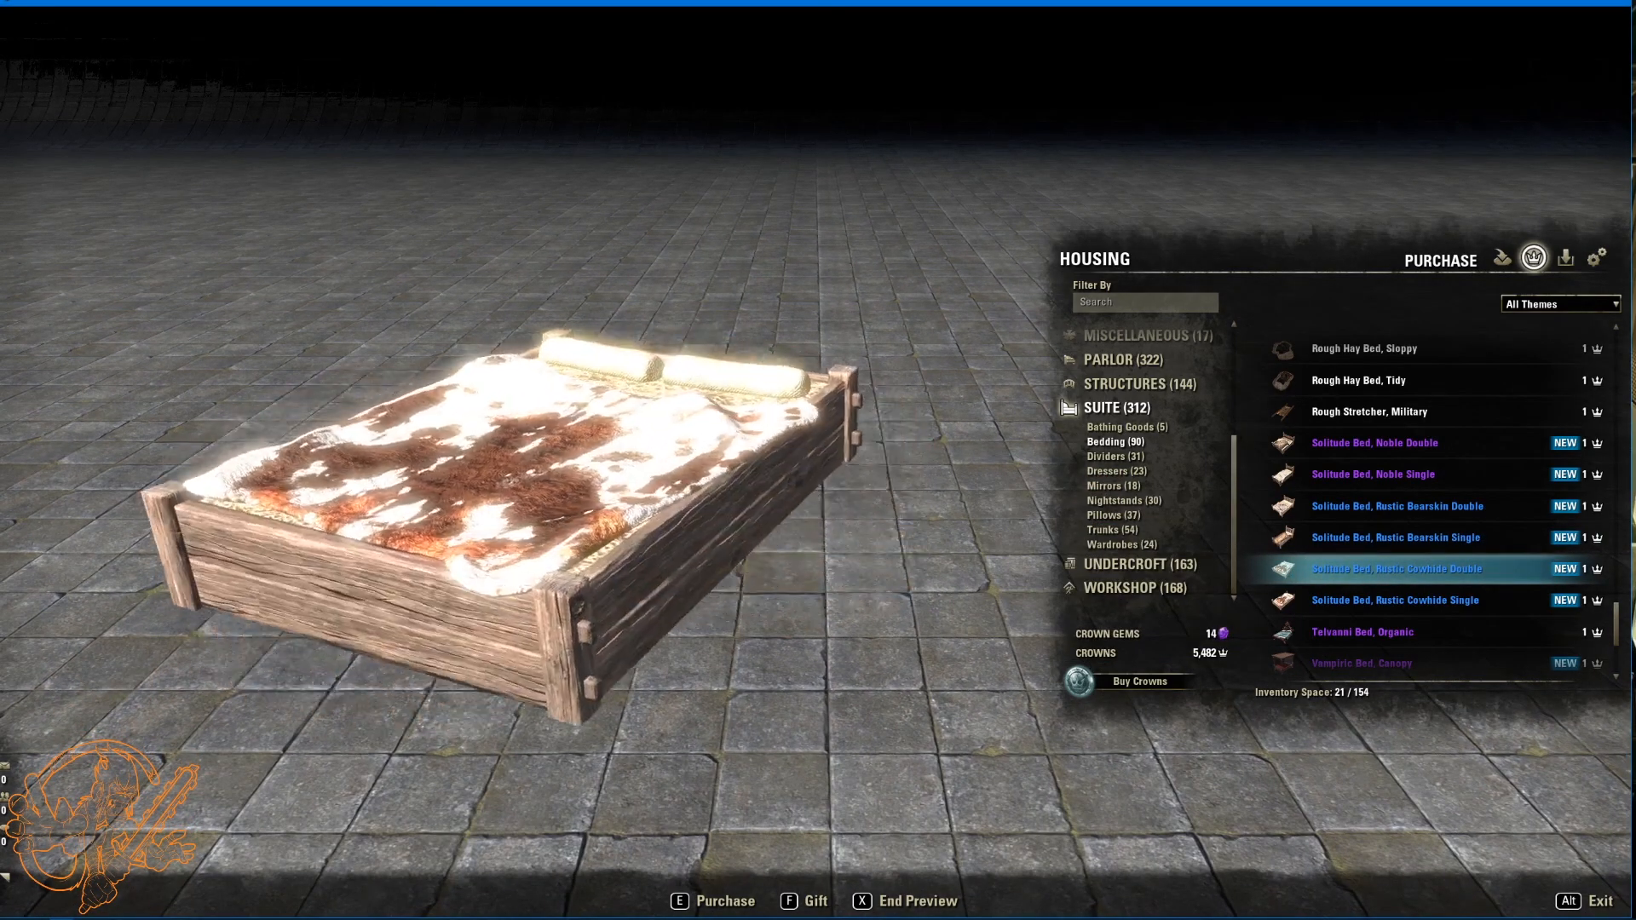
{"action": "left_click", "coordinate": [1394, 599]}
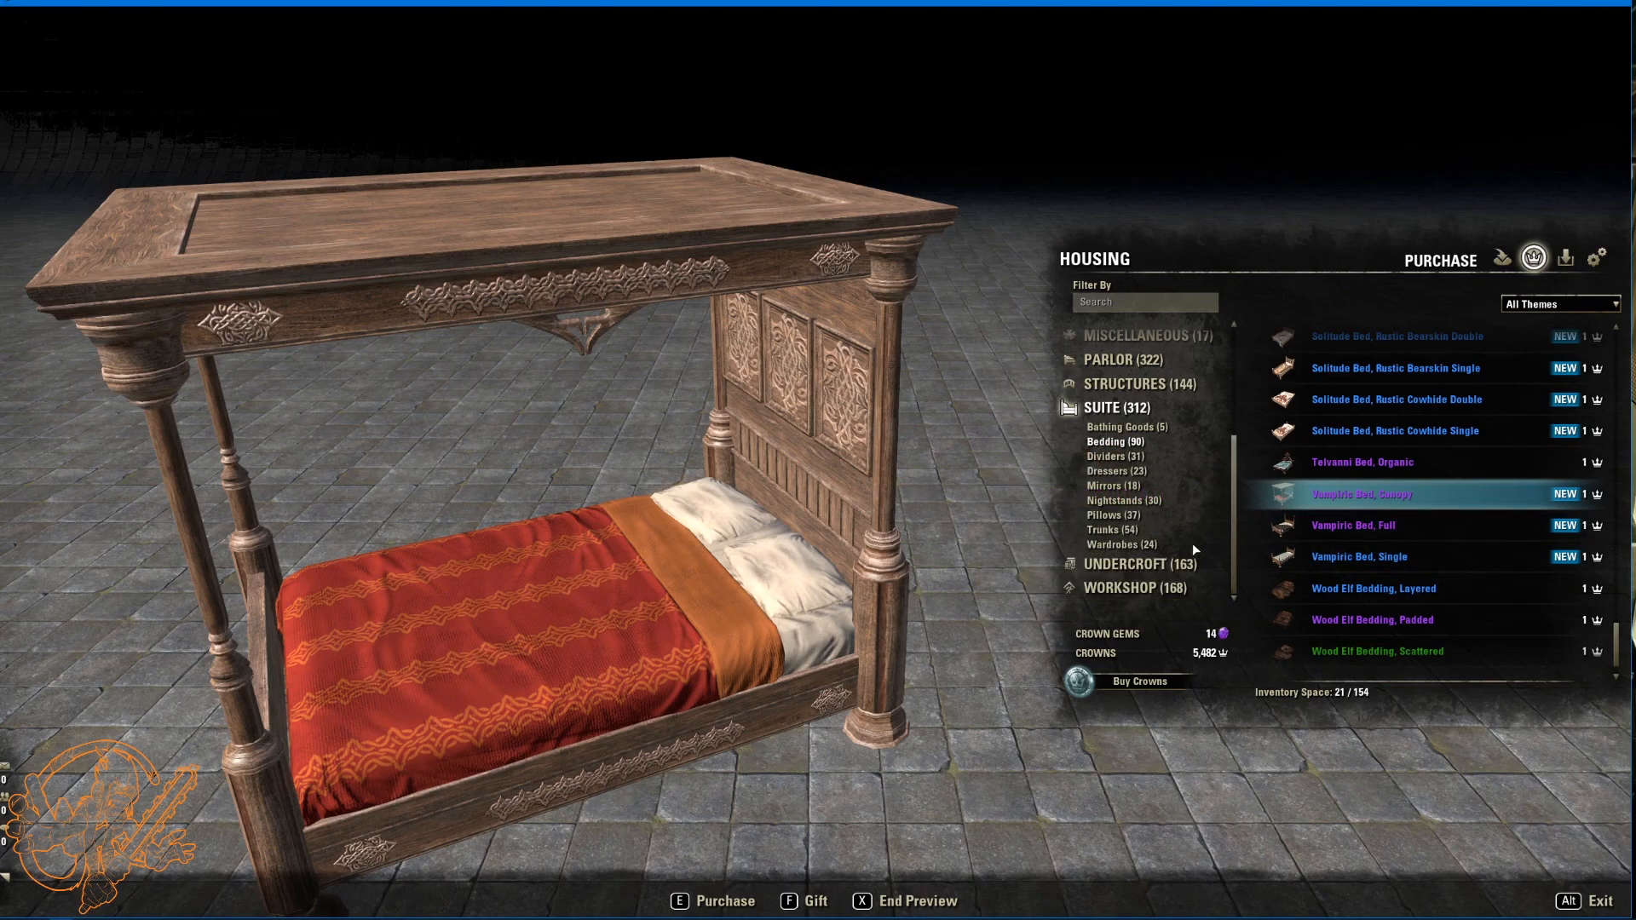
{"action": "left_click", "coordinate": [1353, 525]}
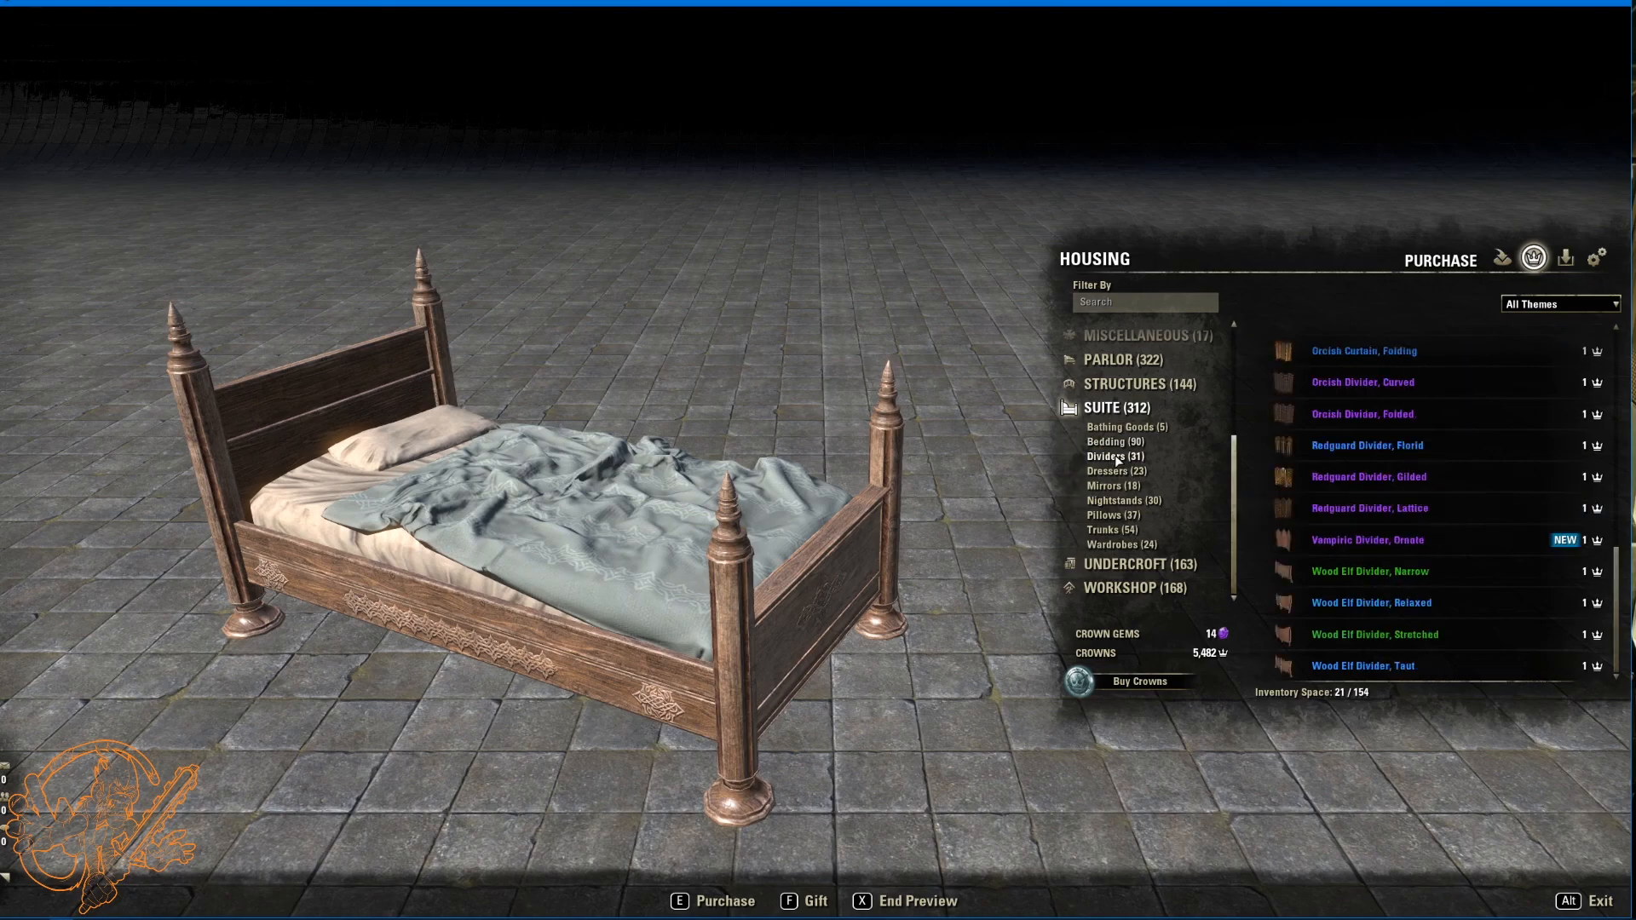
Step: Preview the Vampiric Divider, Ornate and rotate it to view another side
{"action": "left_click", "coordinate": [1377, 541]}
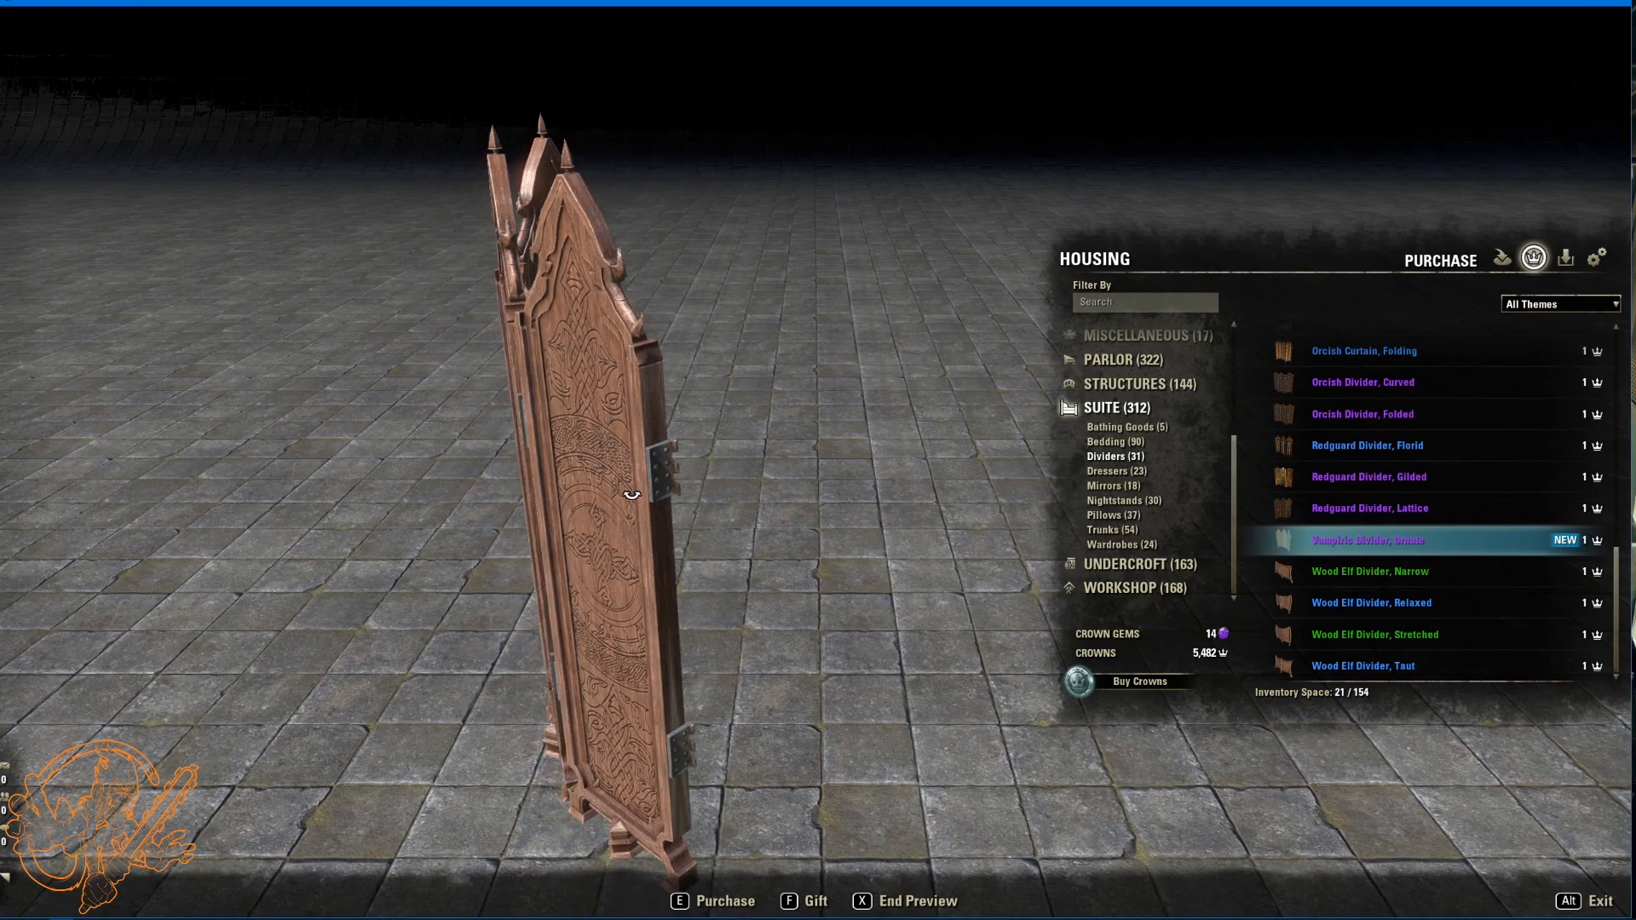
{"action": "left_click_drag", "start_coordinate": [625, 490], "coordinate": [470, 490]}
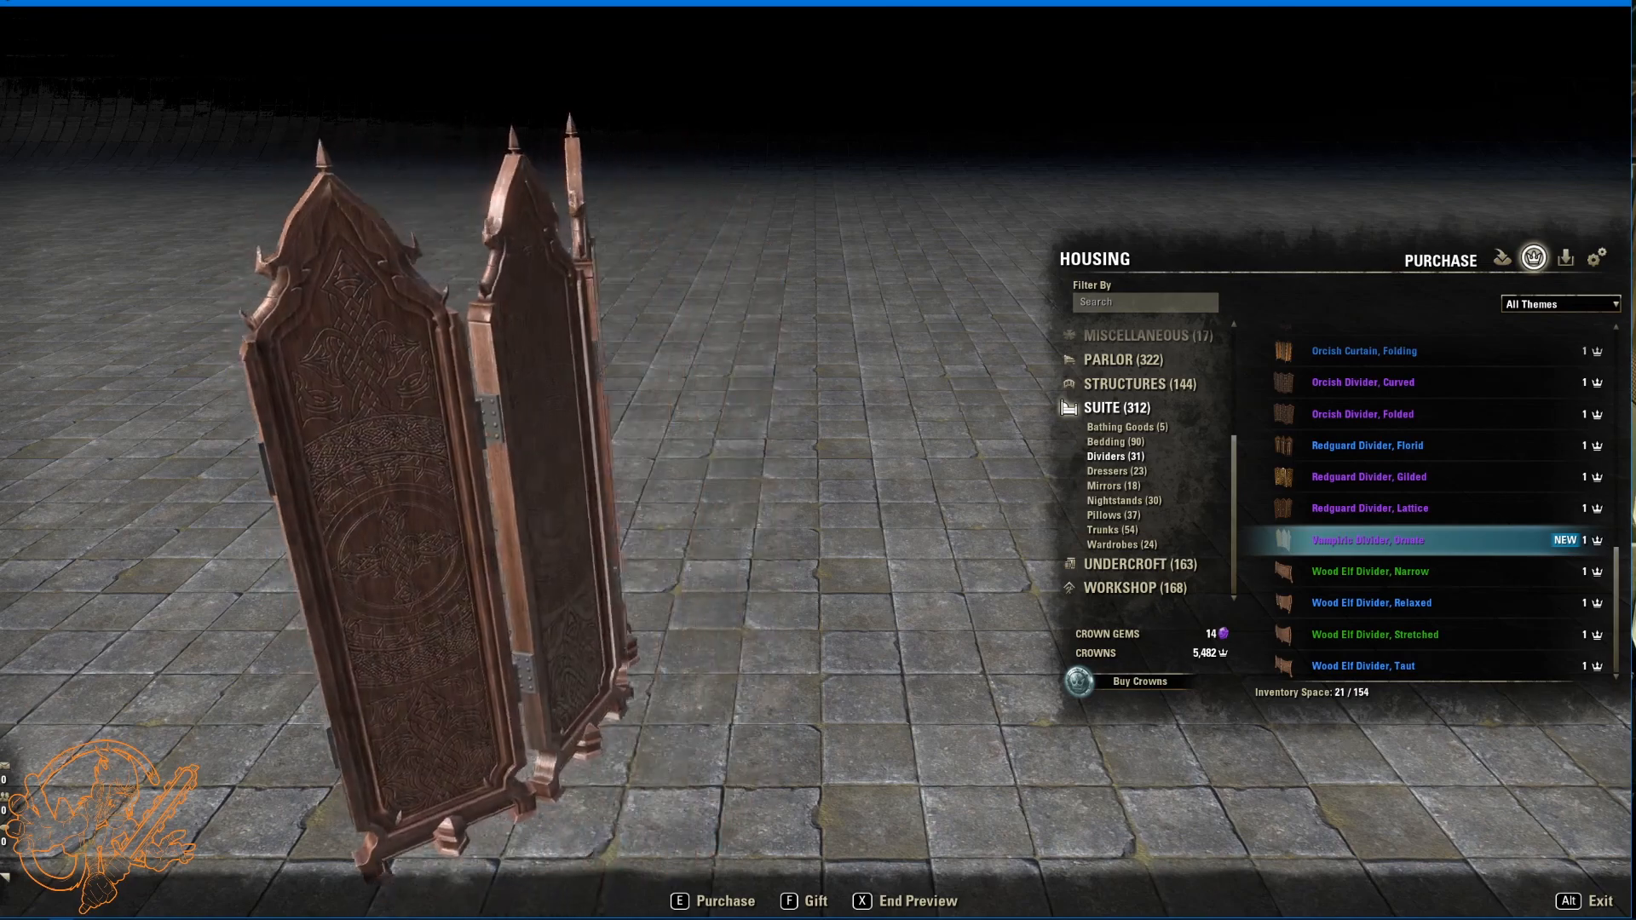
{"action": "mouse_move", "coordinate": [1370, 488]}
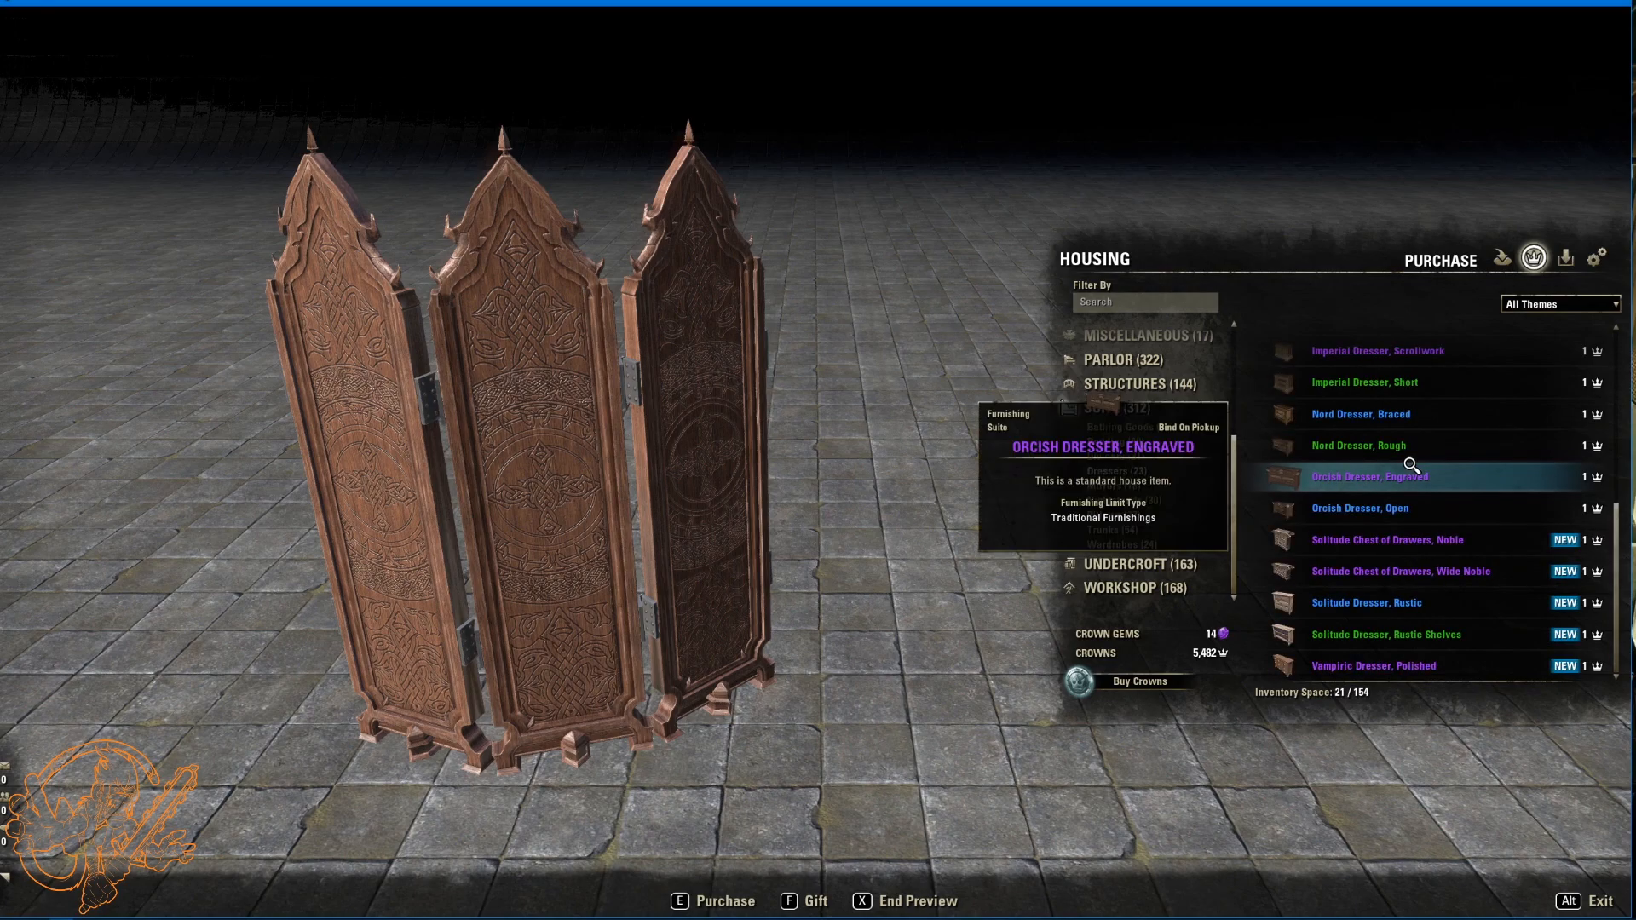
Step: Preview the Solitude chest of drawers, Rustic and Rustic Shelves dressers, and the Redguard florid vanity
{"action": "left_click", "coordinate": [1401, 541]}
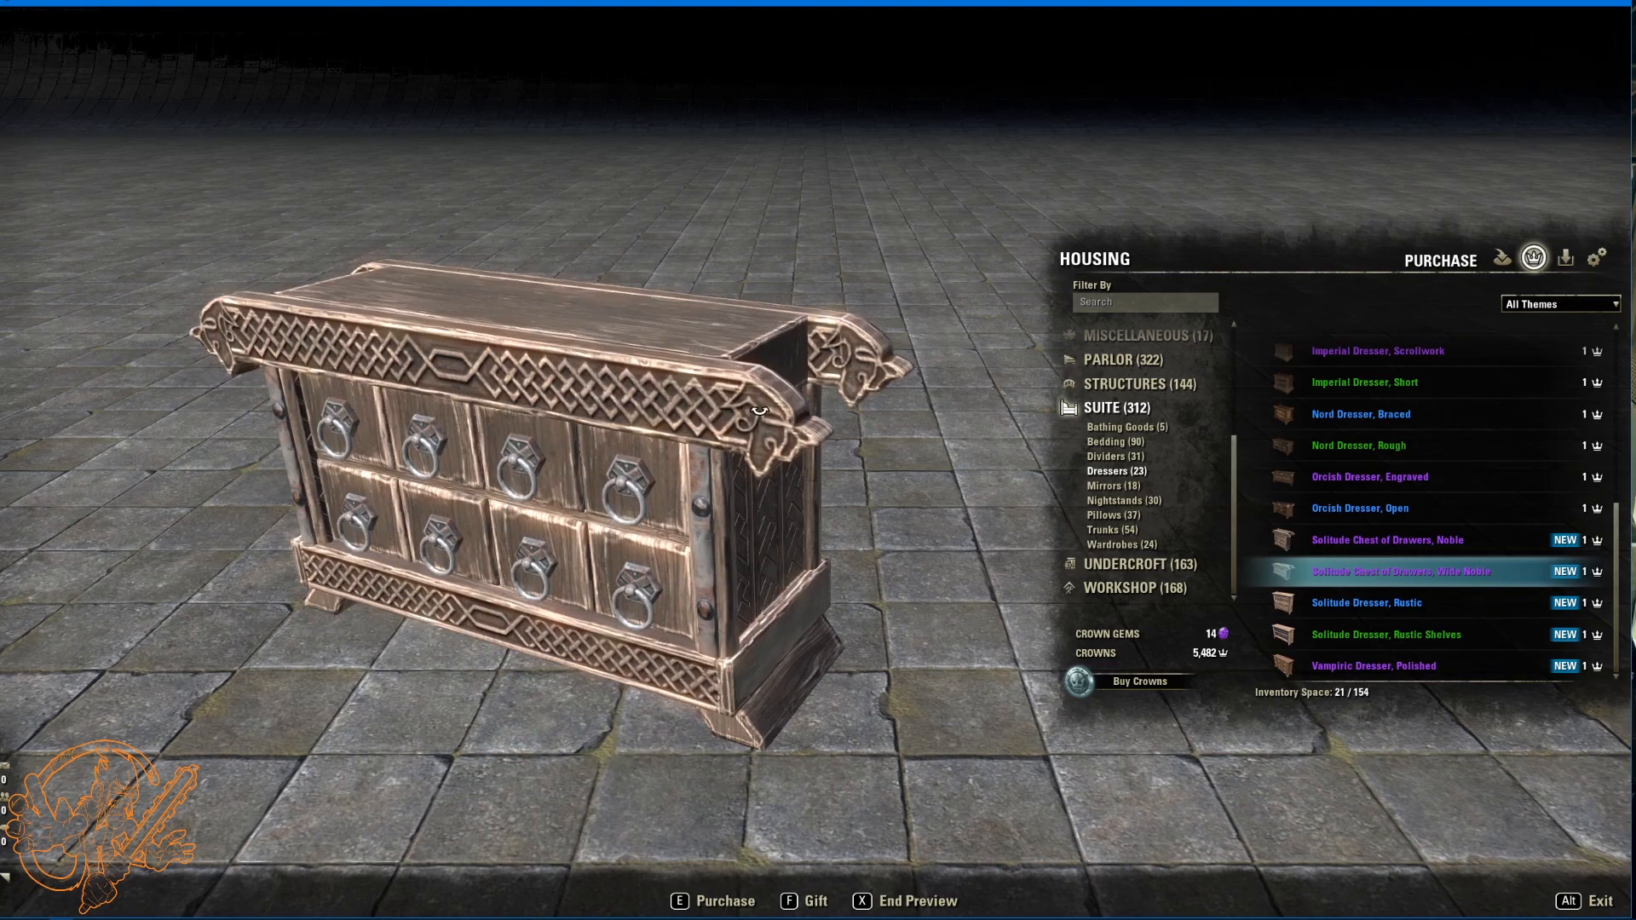
{"action": "left_click", "coordinate": [1366, 603]}
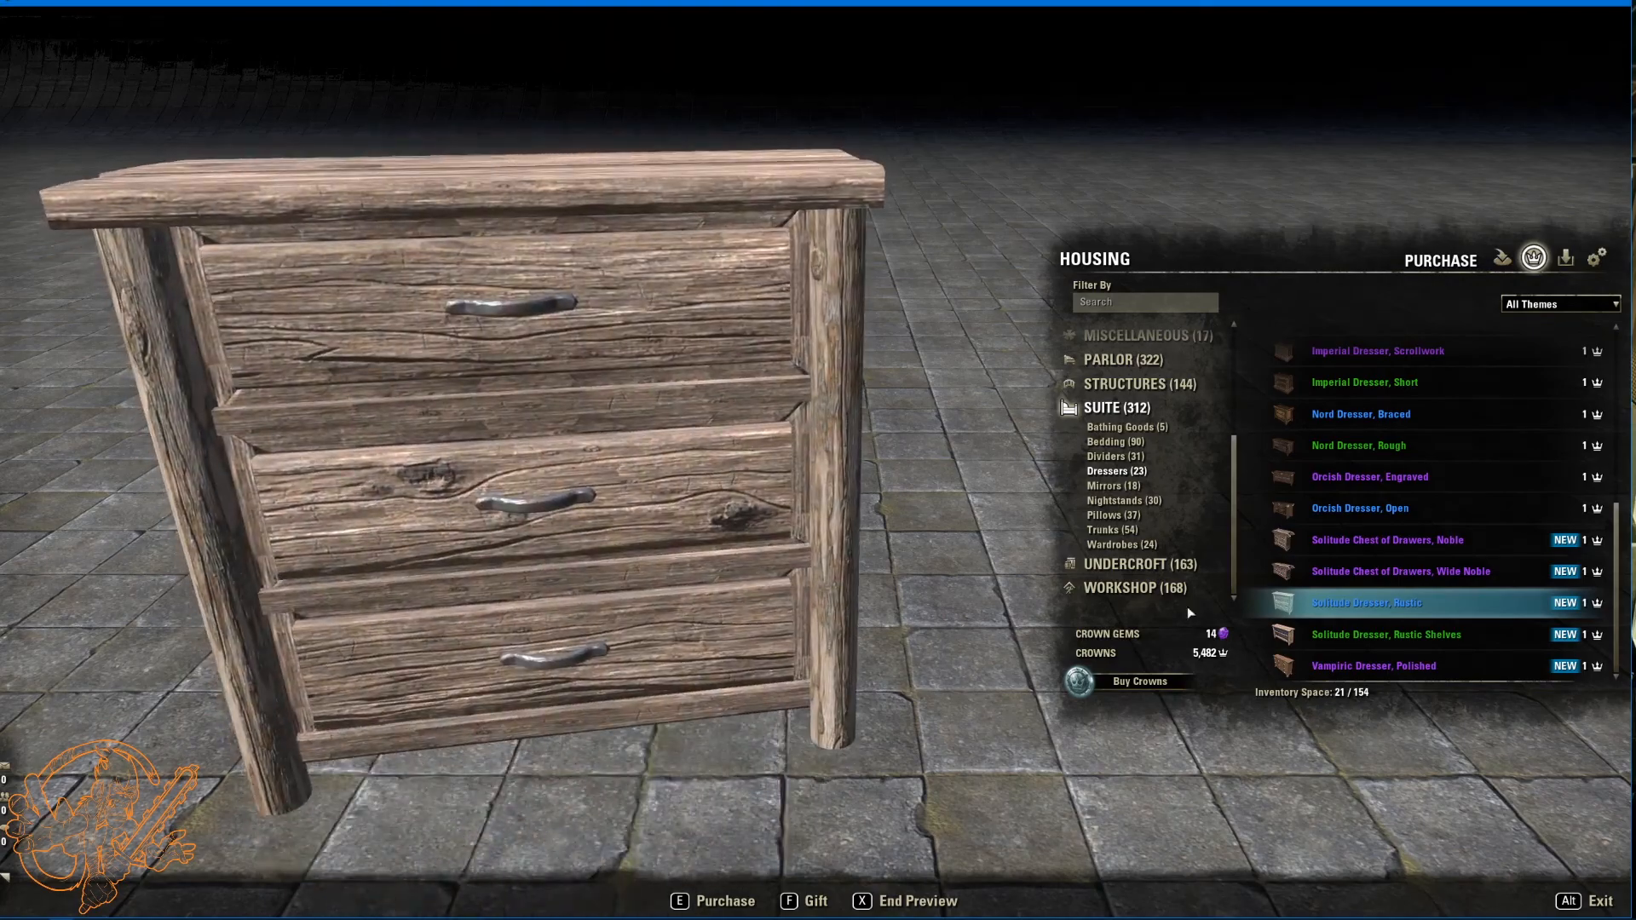
{"action": "left_click", "coordinate": [1386, 634]}
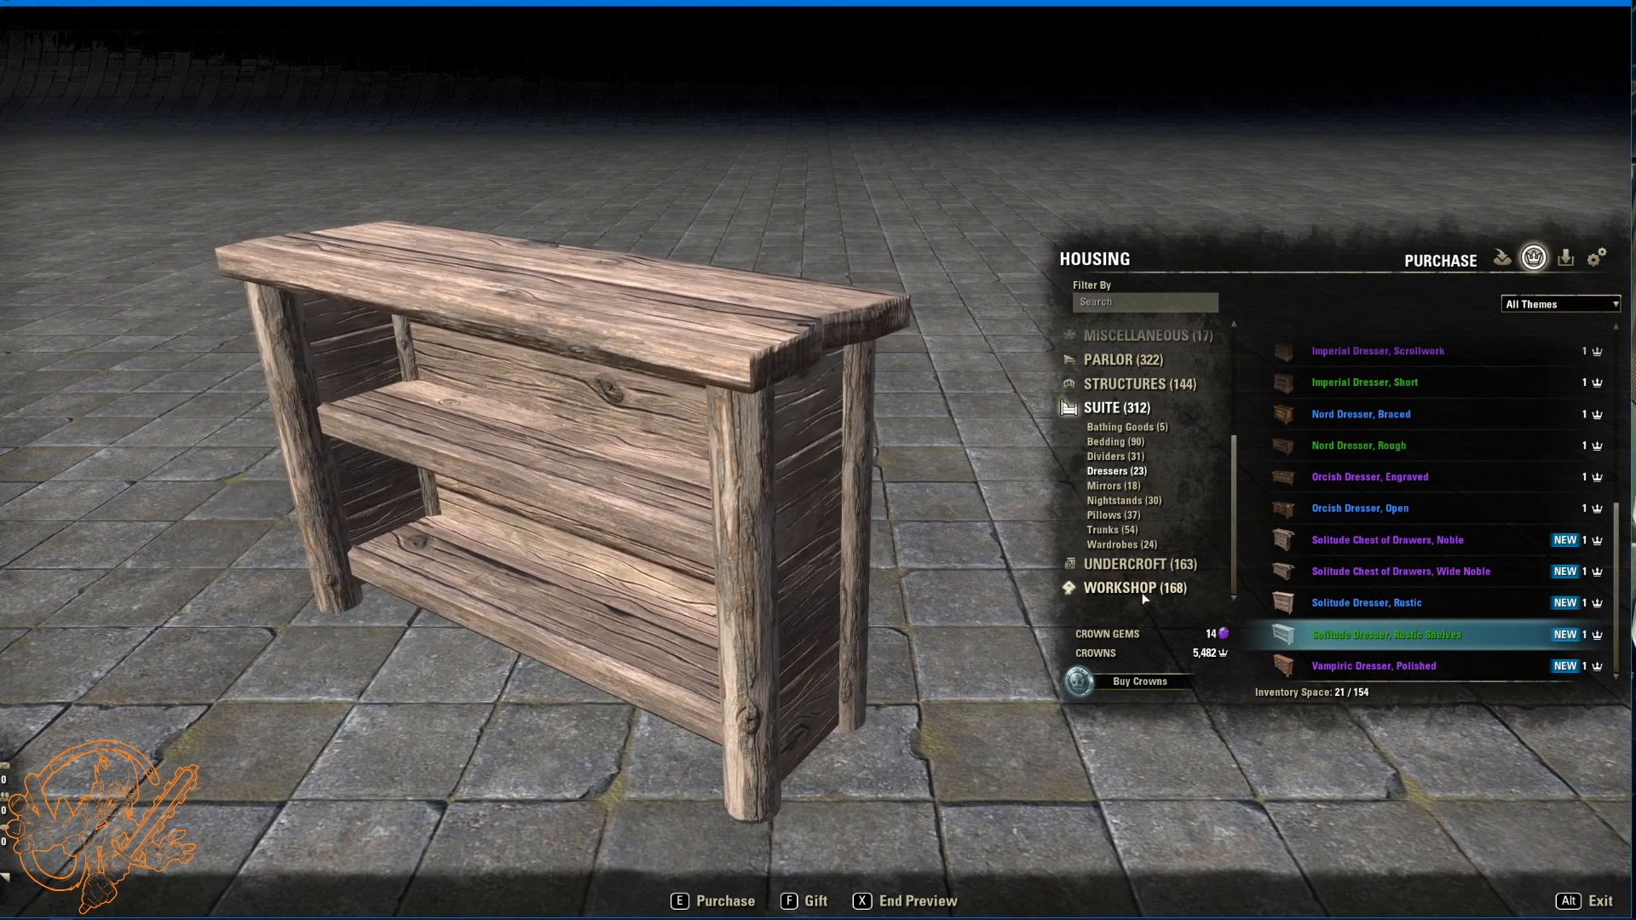
{"action": "left_click", "coordinate": [1374, 665]}
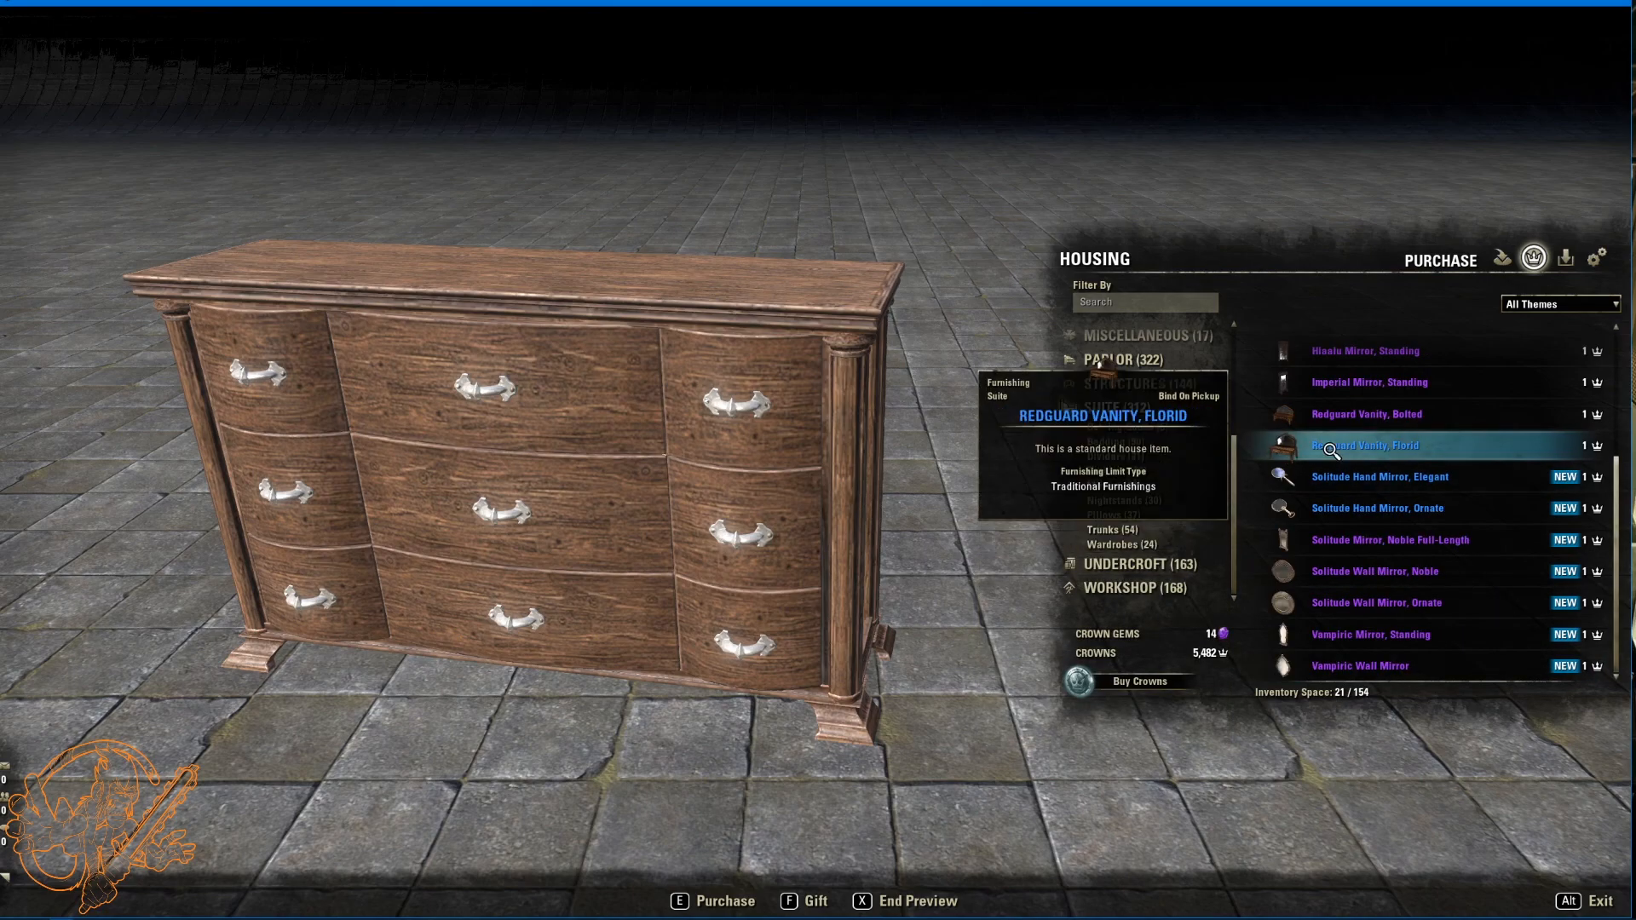
Step: Preview the Solitude elegant and ornate hand mirrors, noble full-length and wall mirrors
{"action": "left_click", "coordinate": [1380, 477]}
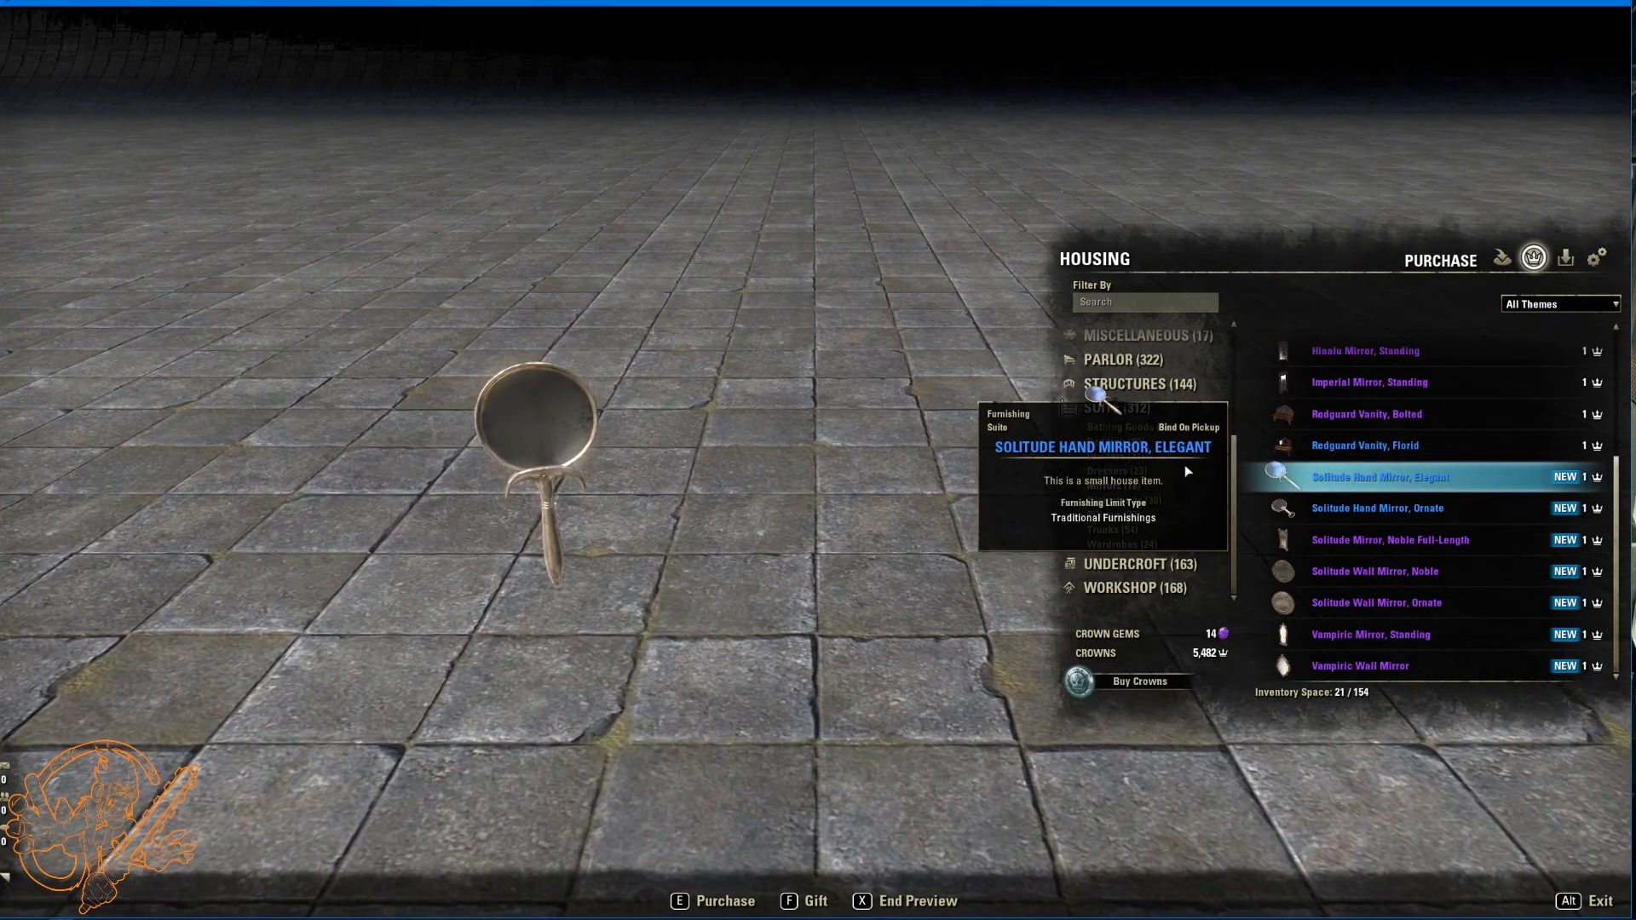
{"action": "left_click", "coordinate": [1104, 407]}
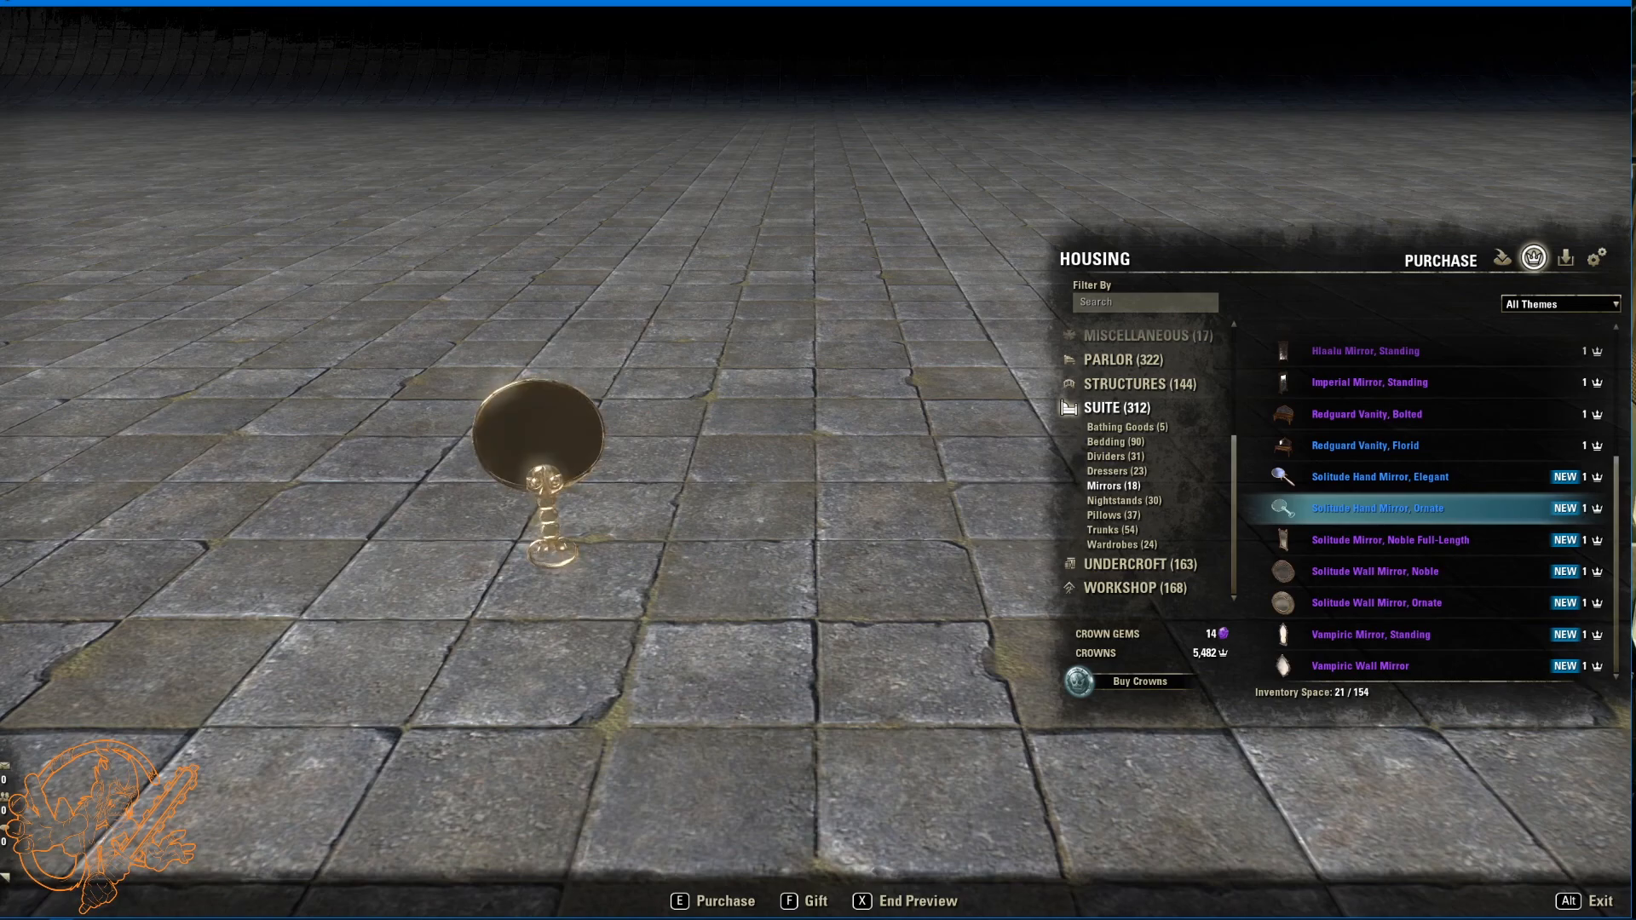
{"action": "mouse_move", "coordinate": [1374, 571]}
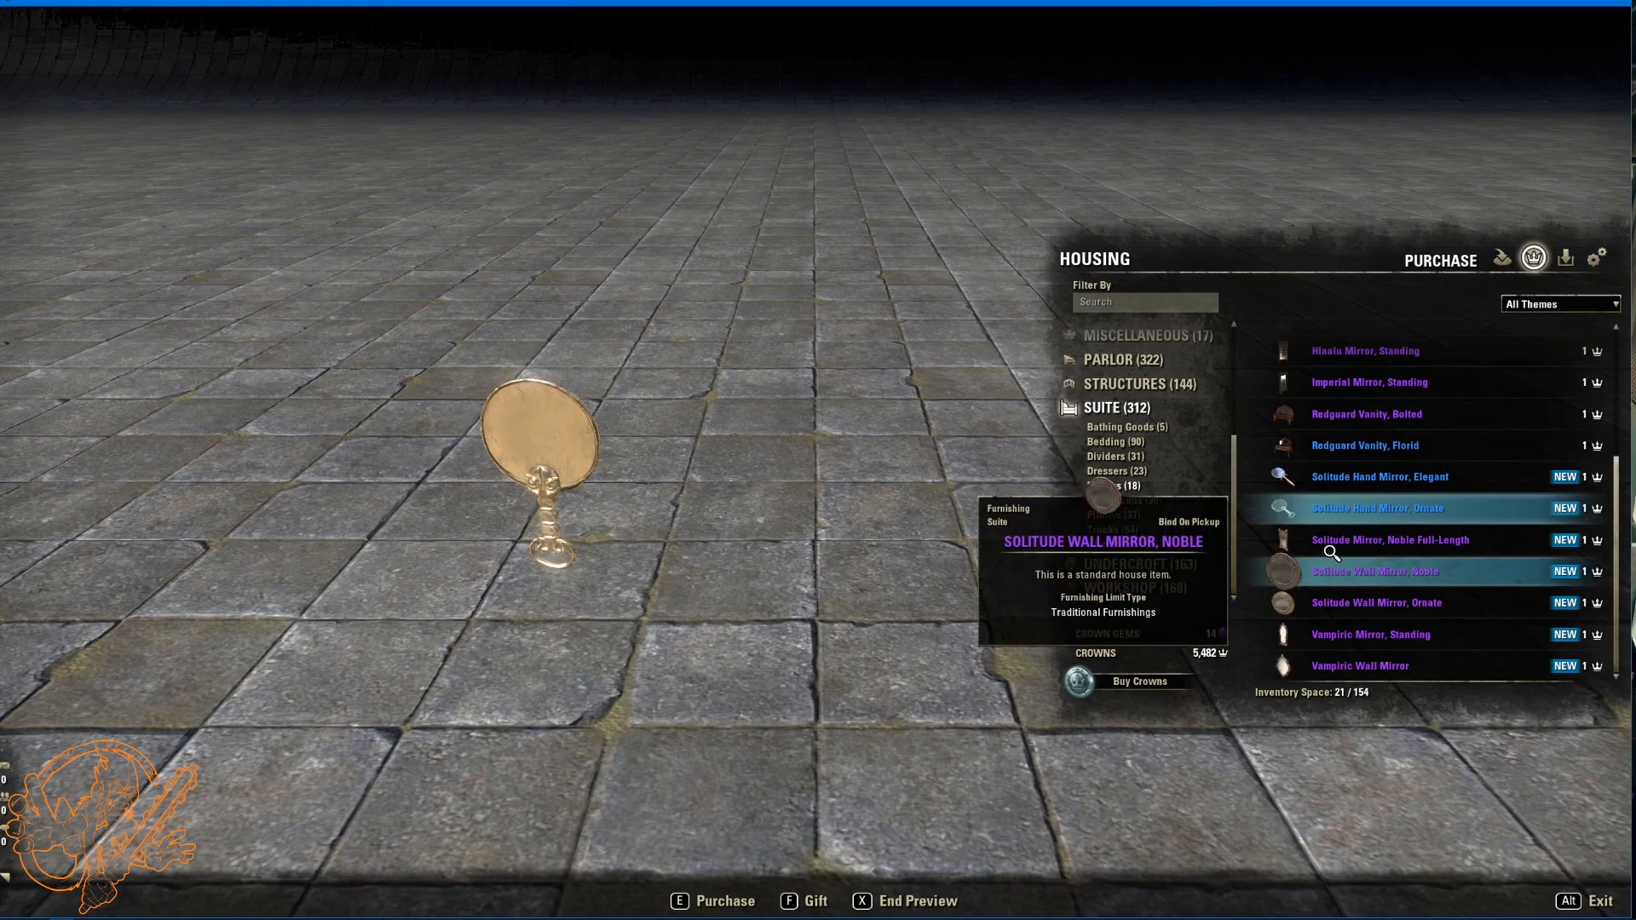
{"action": "left_click", "coordinate": [1384, 539]}
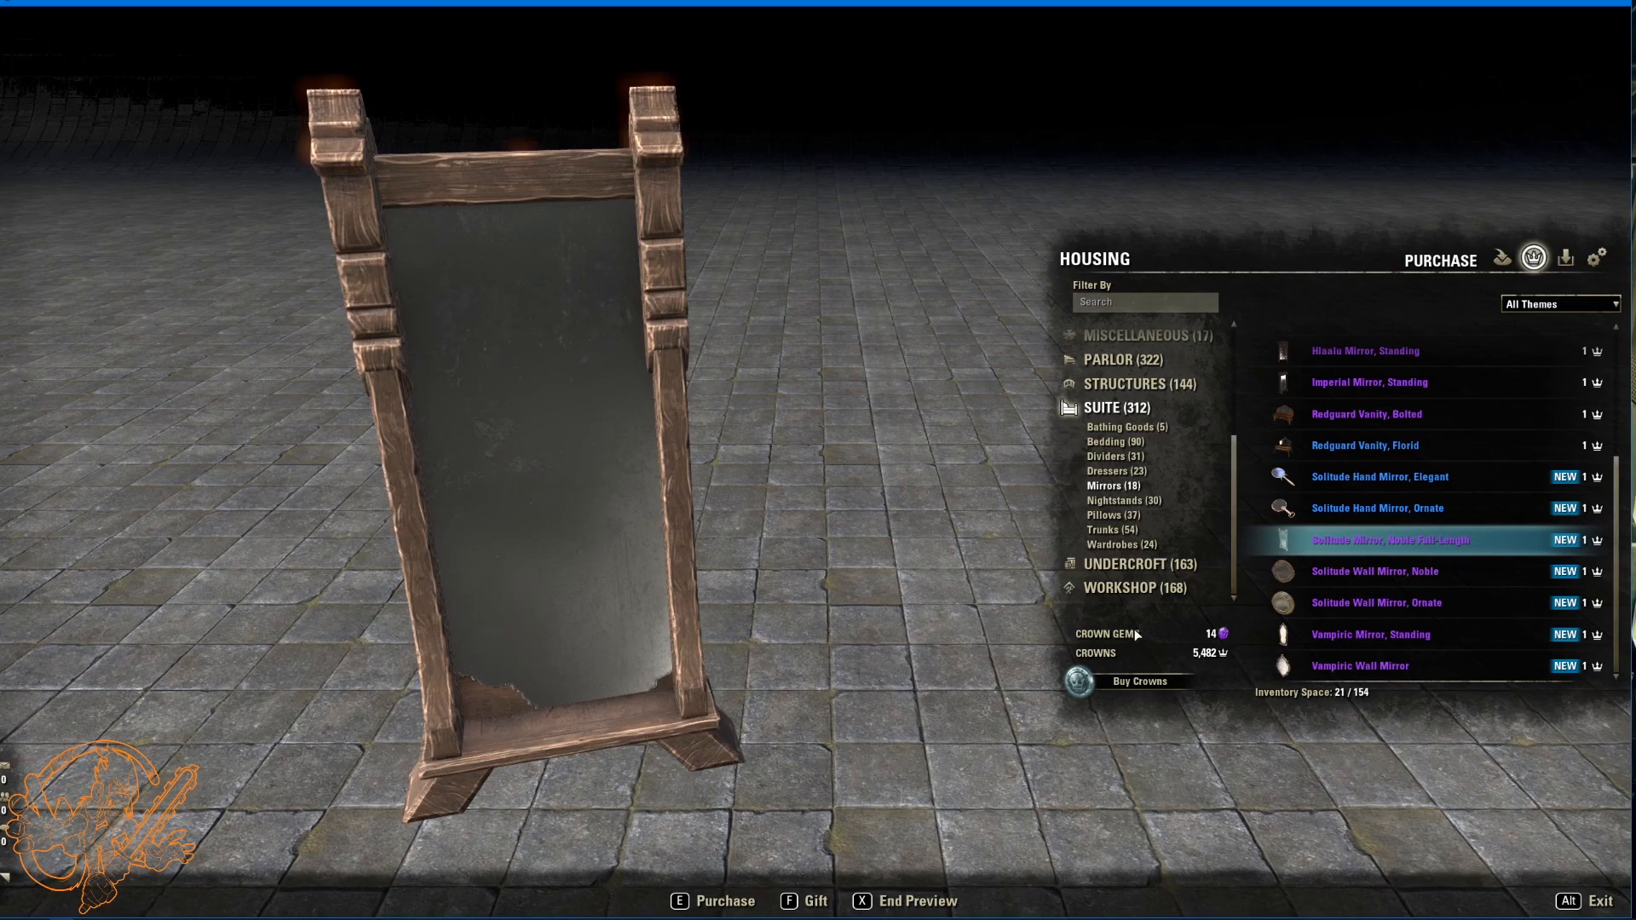
{"action": "left_click", "coordinate": [1374, 571]}
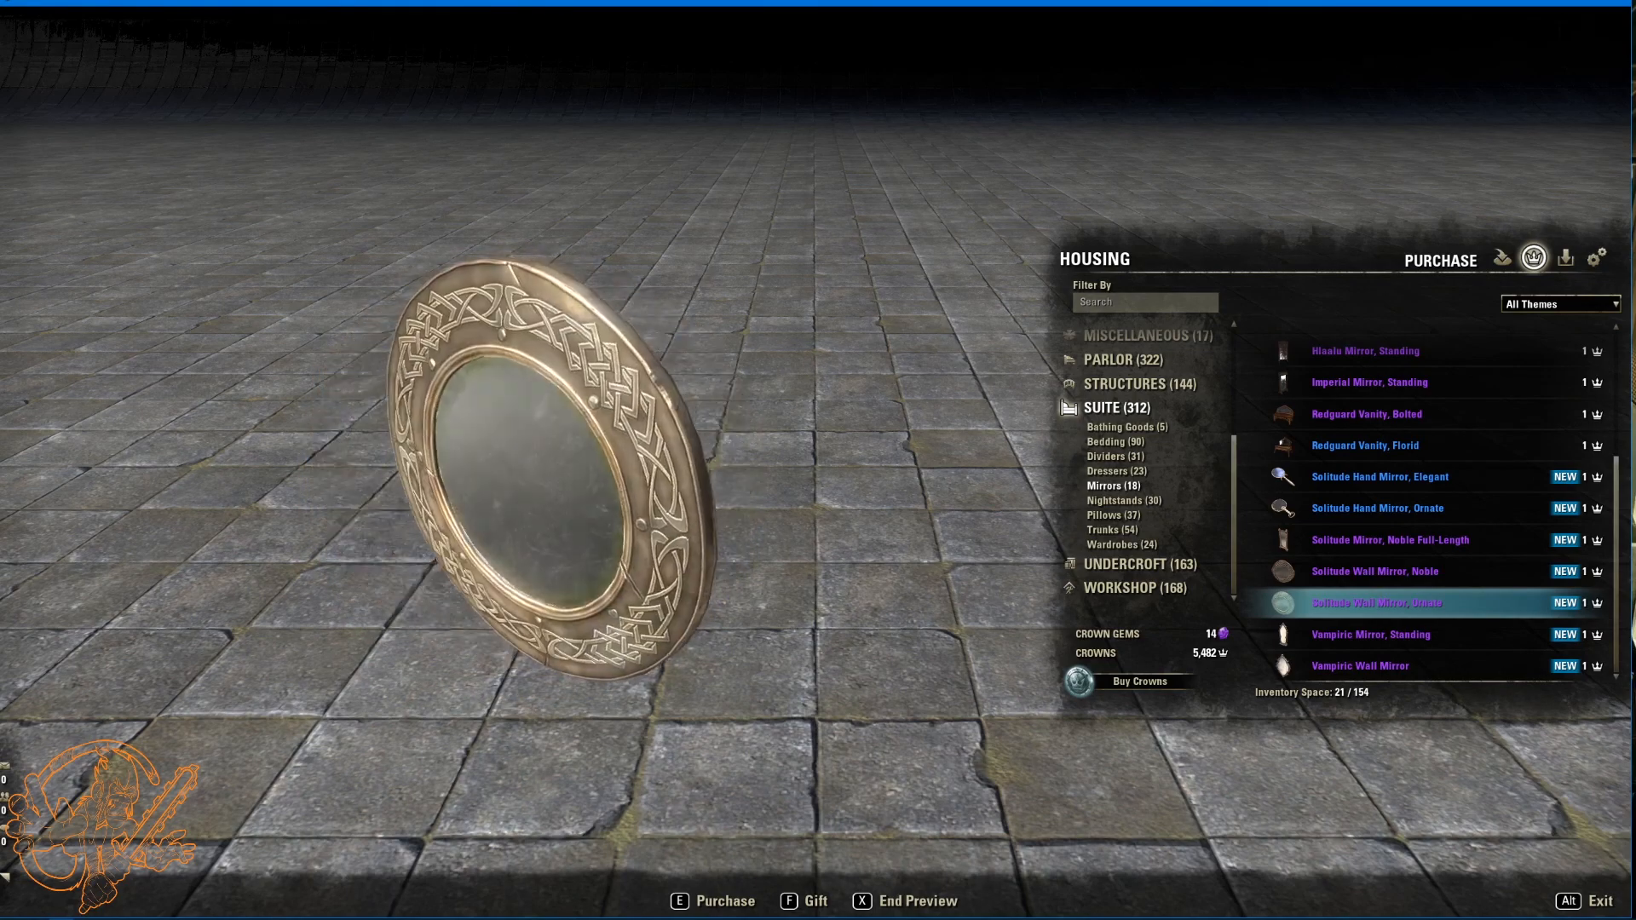
Step: Preview the Vampiric standing and wall mirrors, then list the nightstands
{"action": "left_click", "coordinate": [1370, 634]}
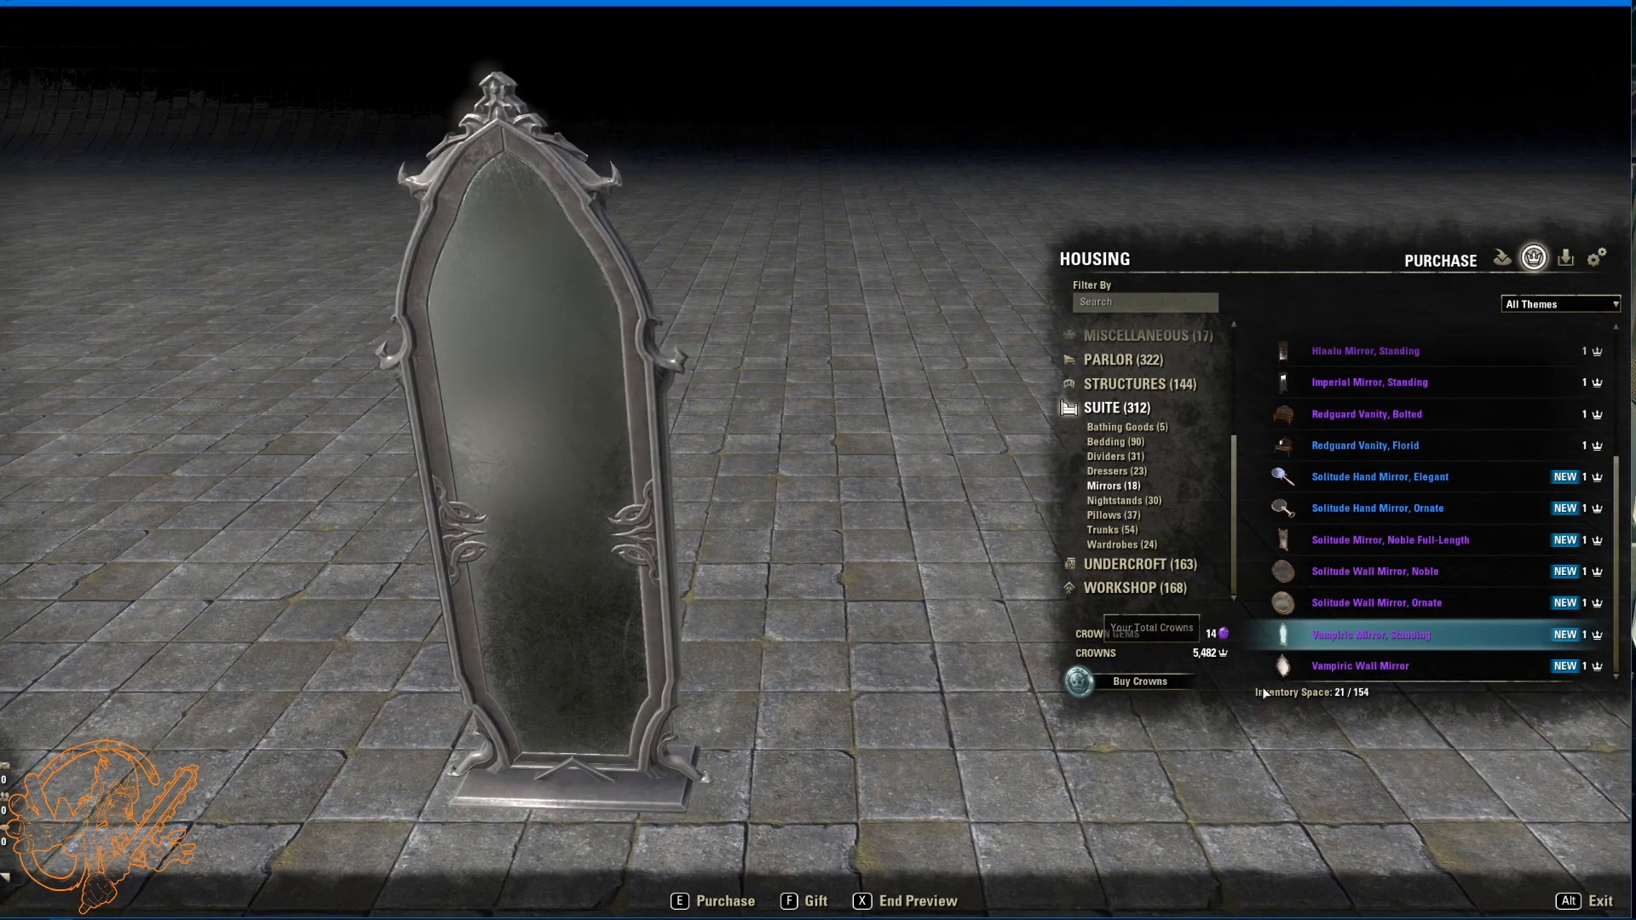
{"action": "left_click", "coordinate": [1360, 665]}
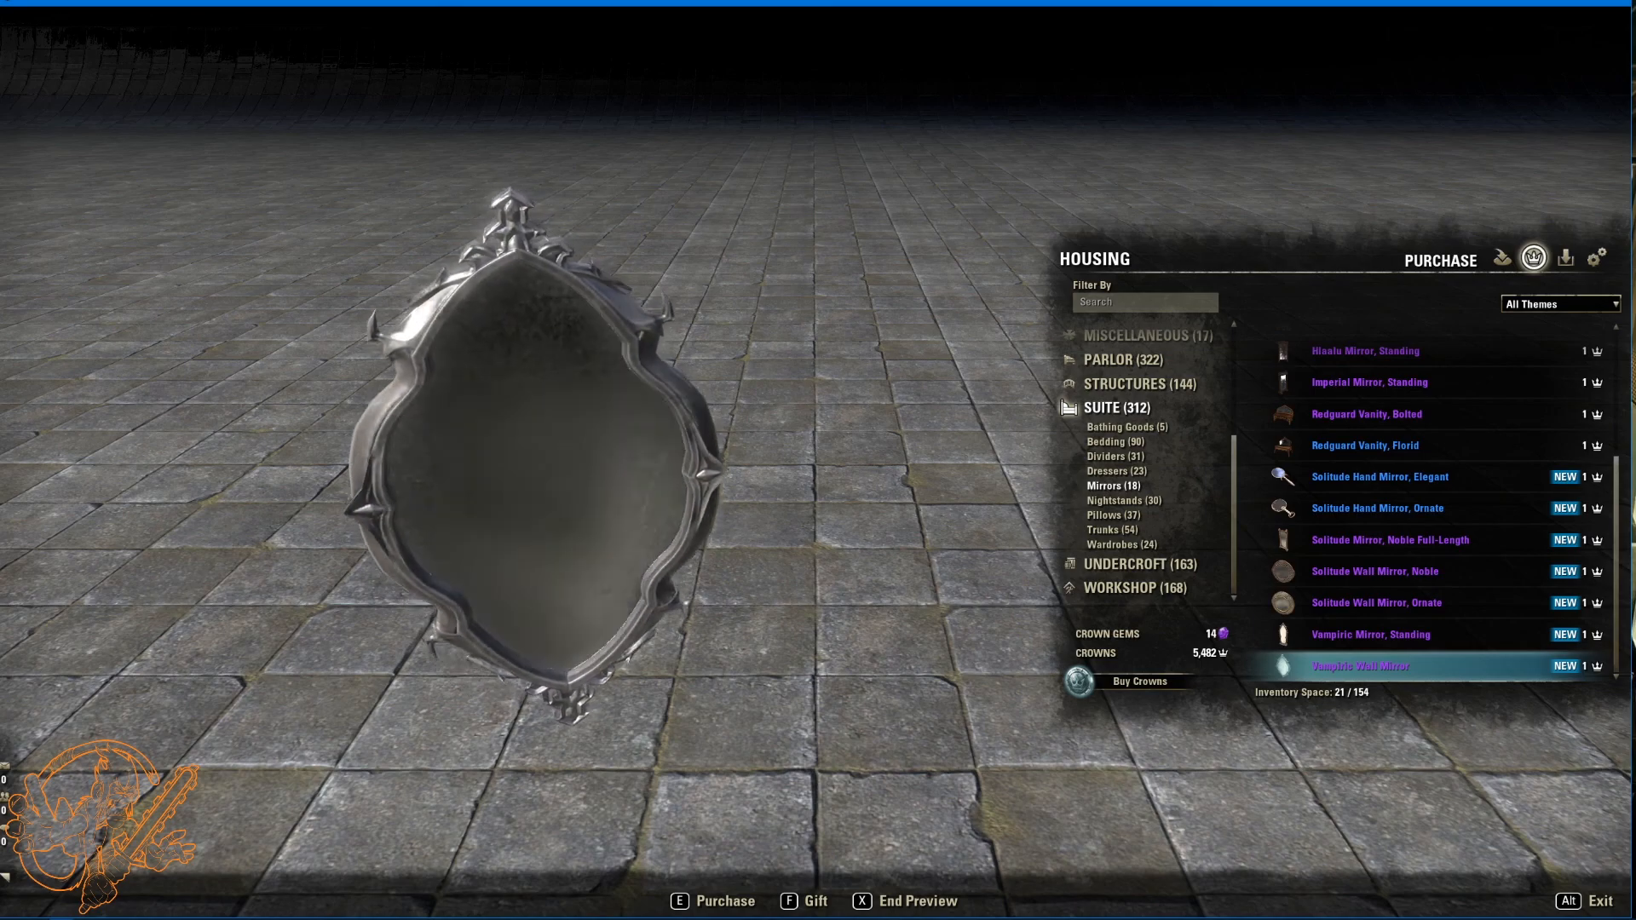
{"action": "left_click", "coordinate": [1116, 501]}
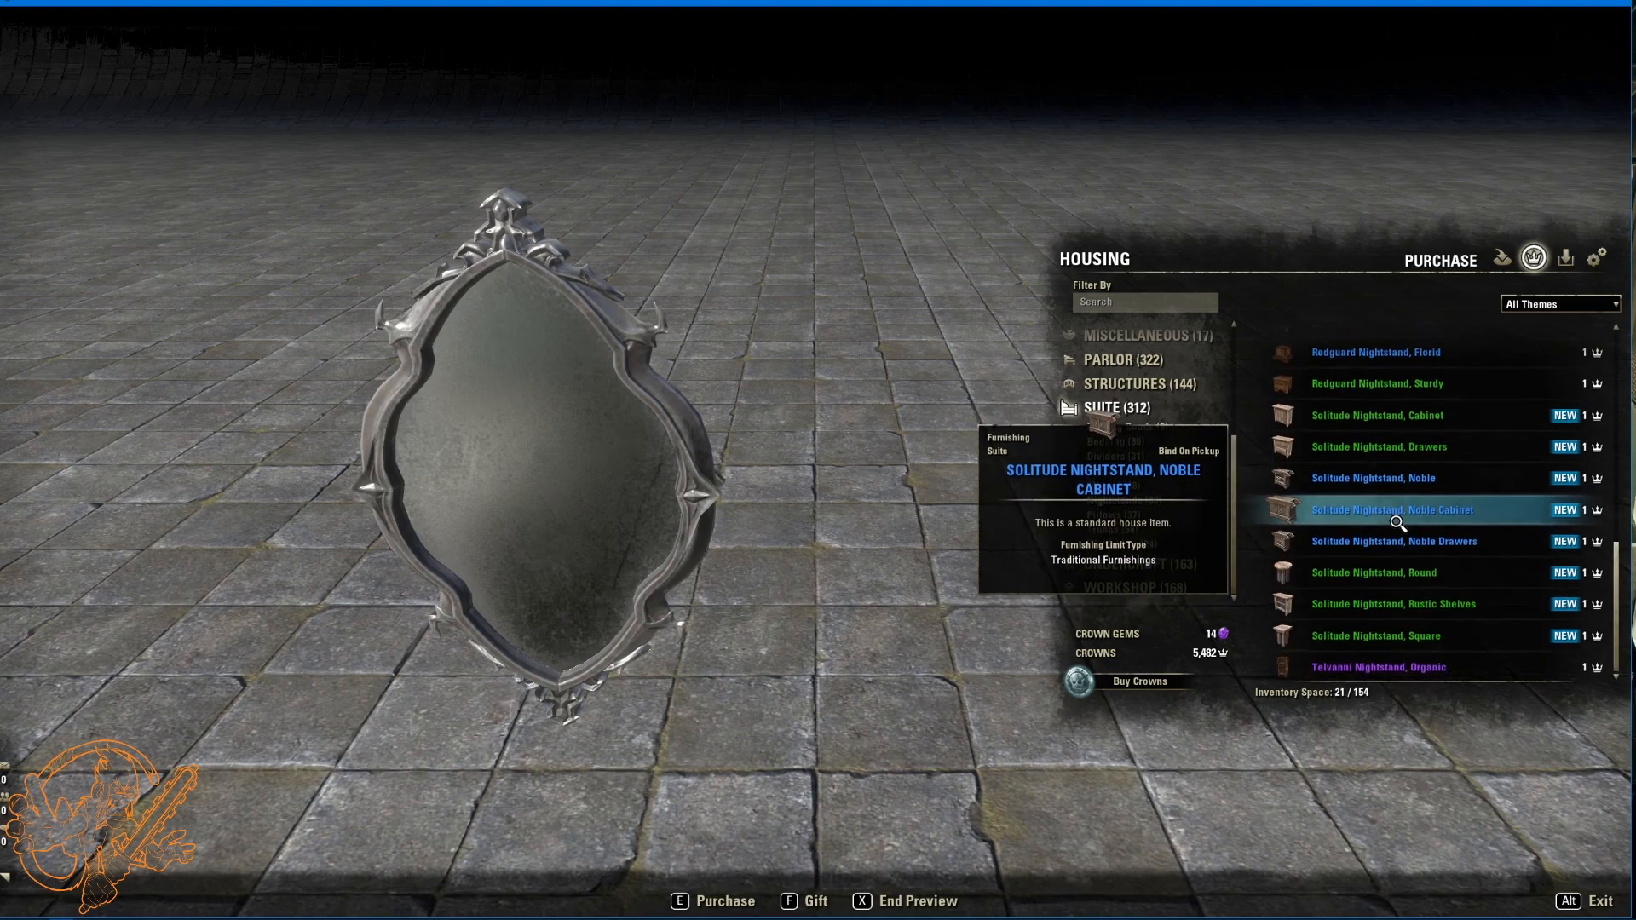
Step: Compare the Solitude cabinet and drawers nightstands, switching back and forth
{"action": "left_click", "coordinate": [1383, 414]}
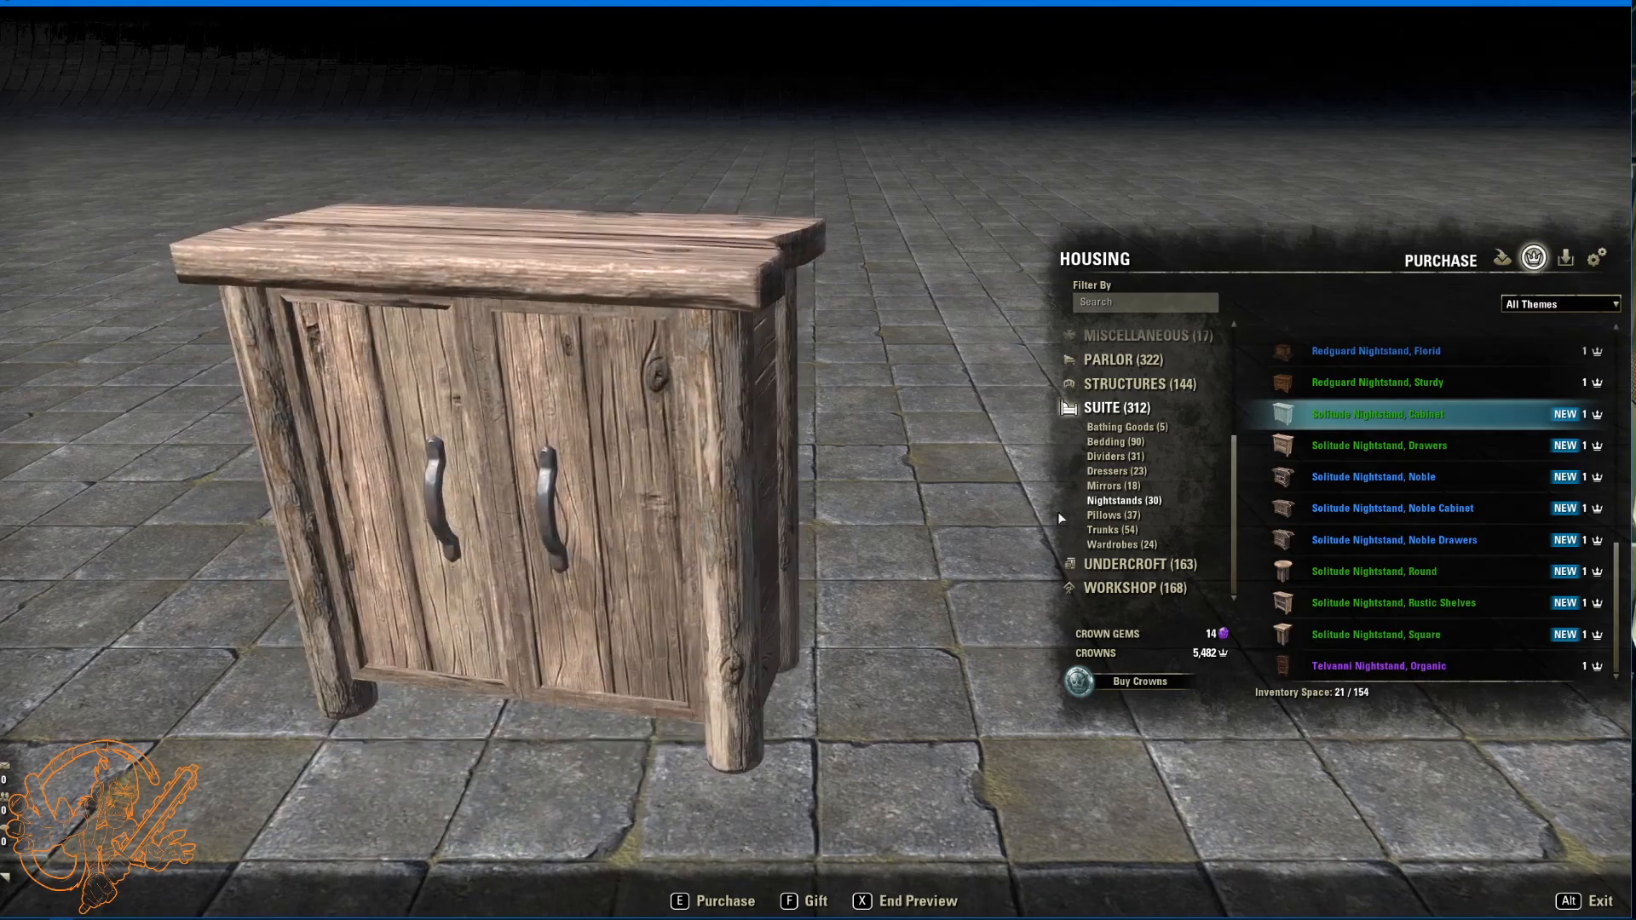
{"action": "left_click", "coordinate": [1378, 444]}
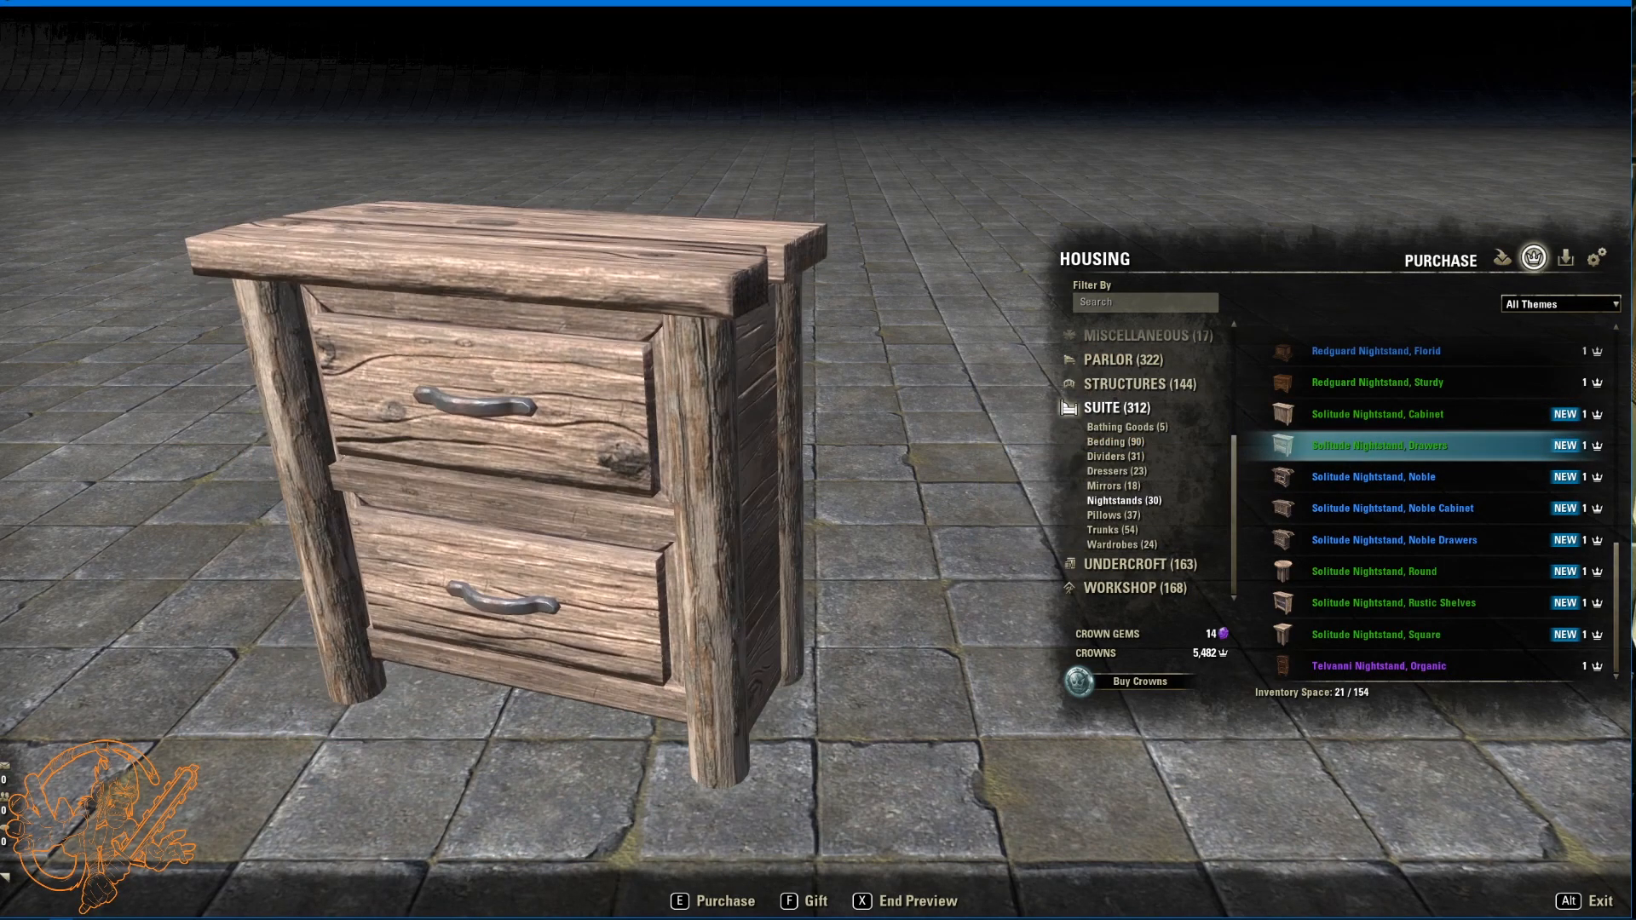
{"action": "left_click", "coordinate": [1373, 414]}
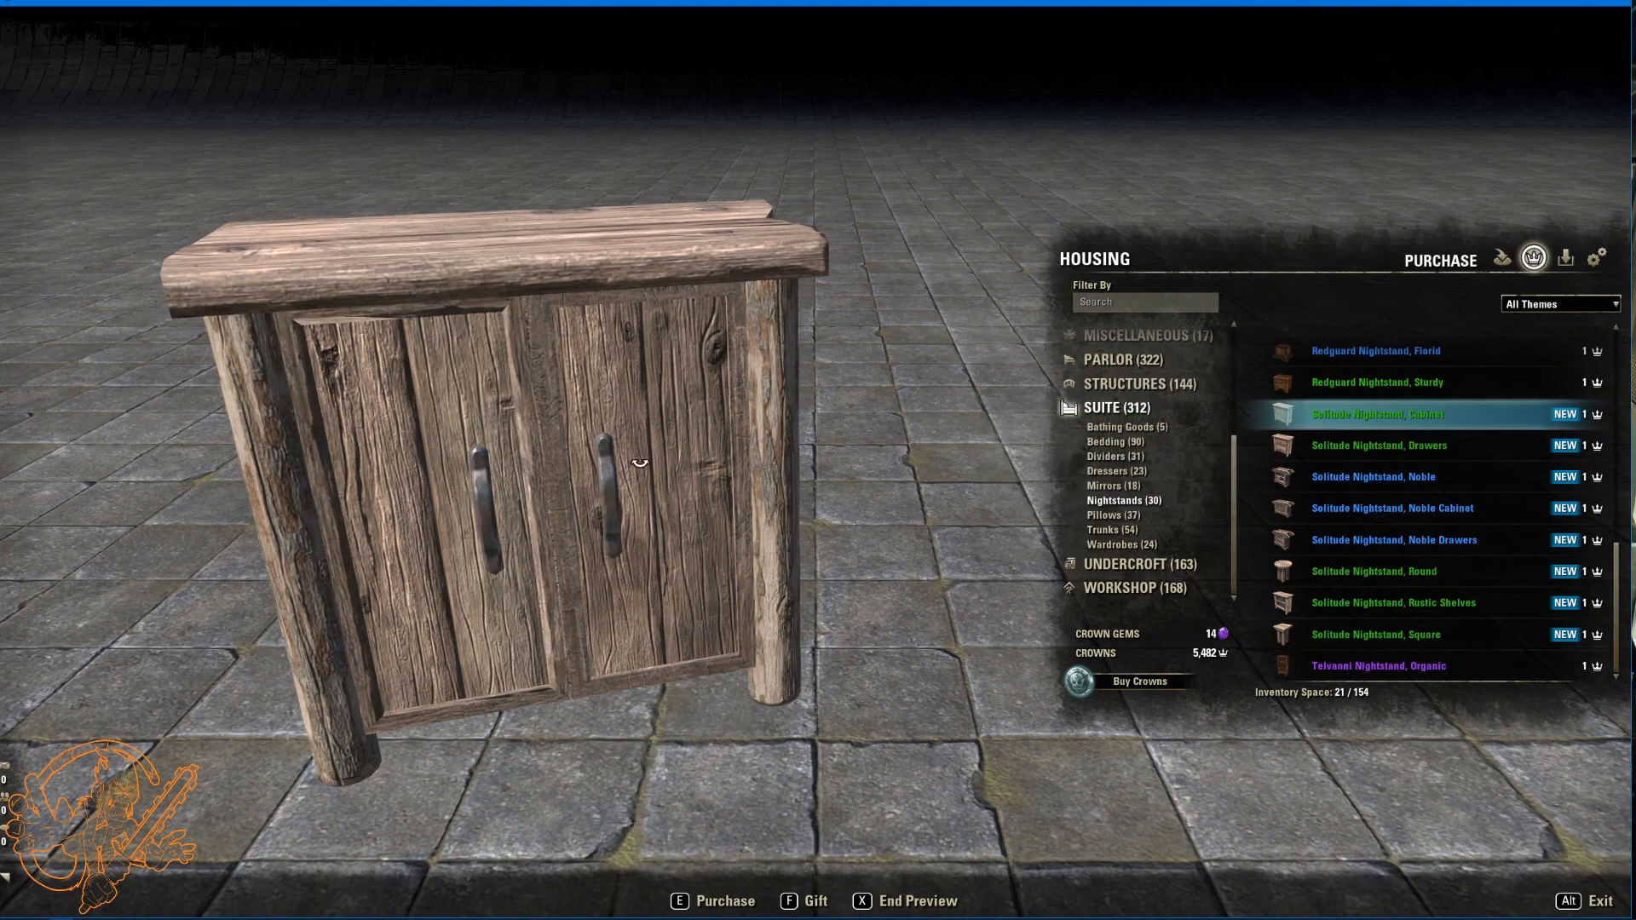
{"action": "left_click", "coordinate": [1379, 445]}
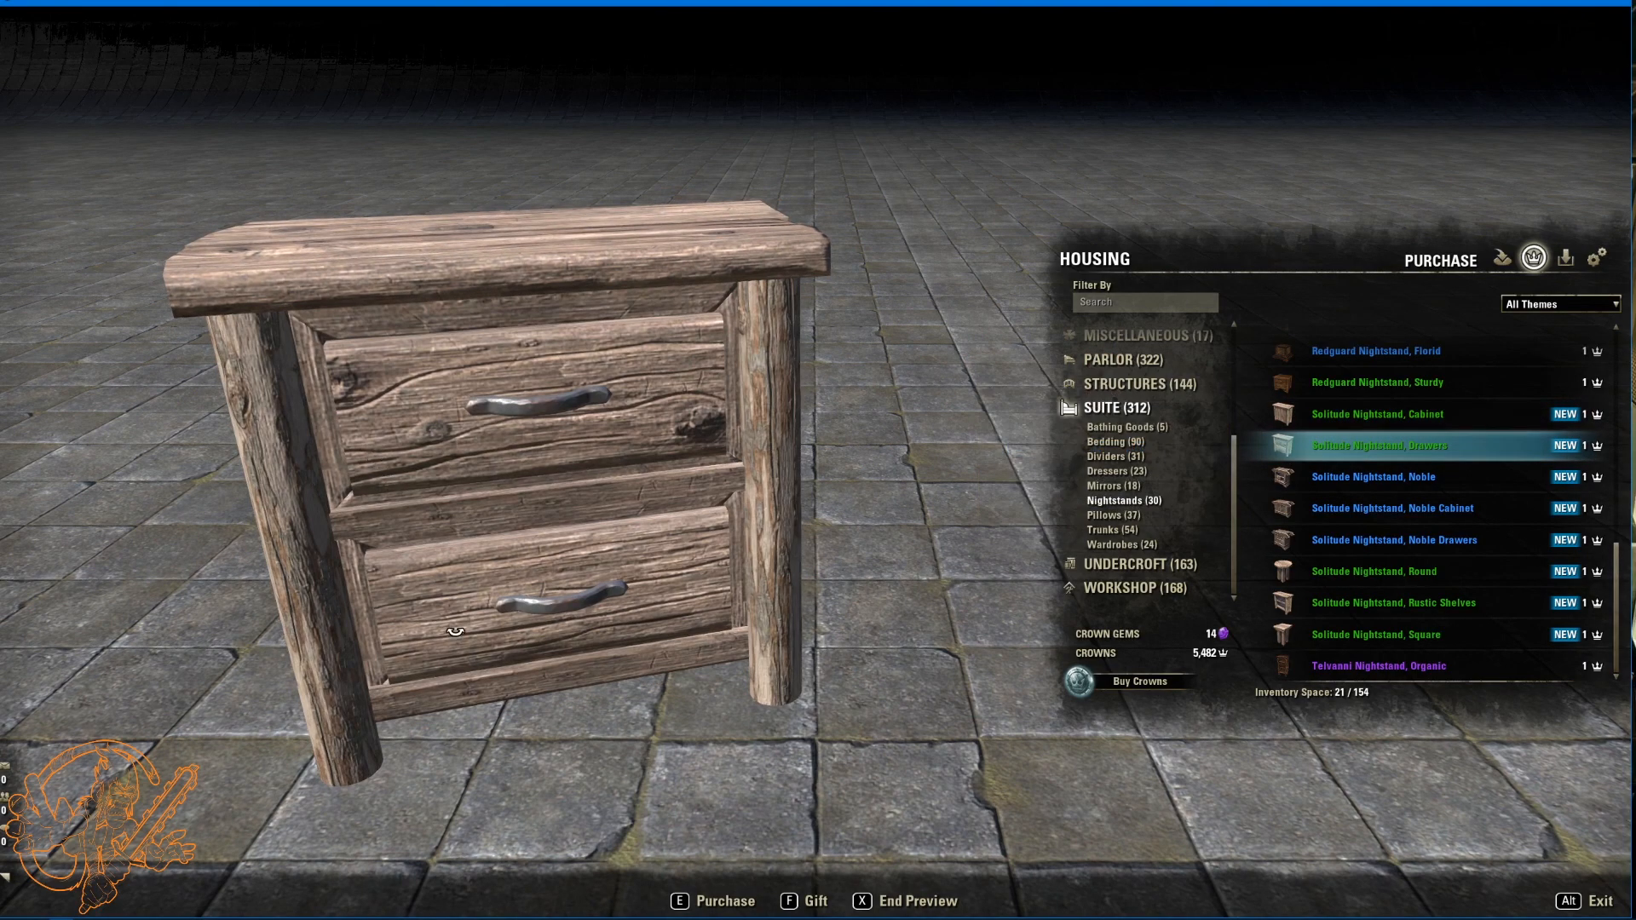
Step: Preview the Solitude Noble, Noble Cabinet and one more new nightstand
{"action": "left_click", "coordinate": [1372, 478]}
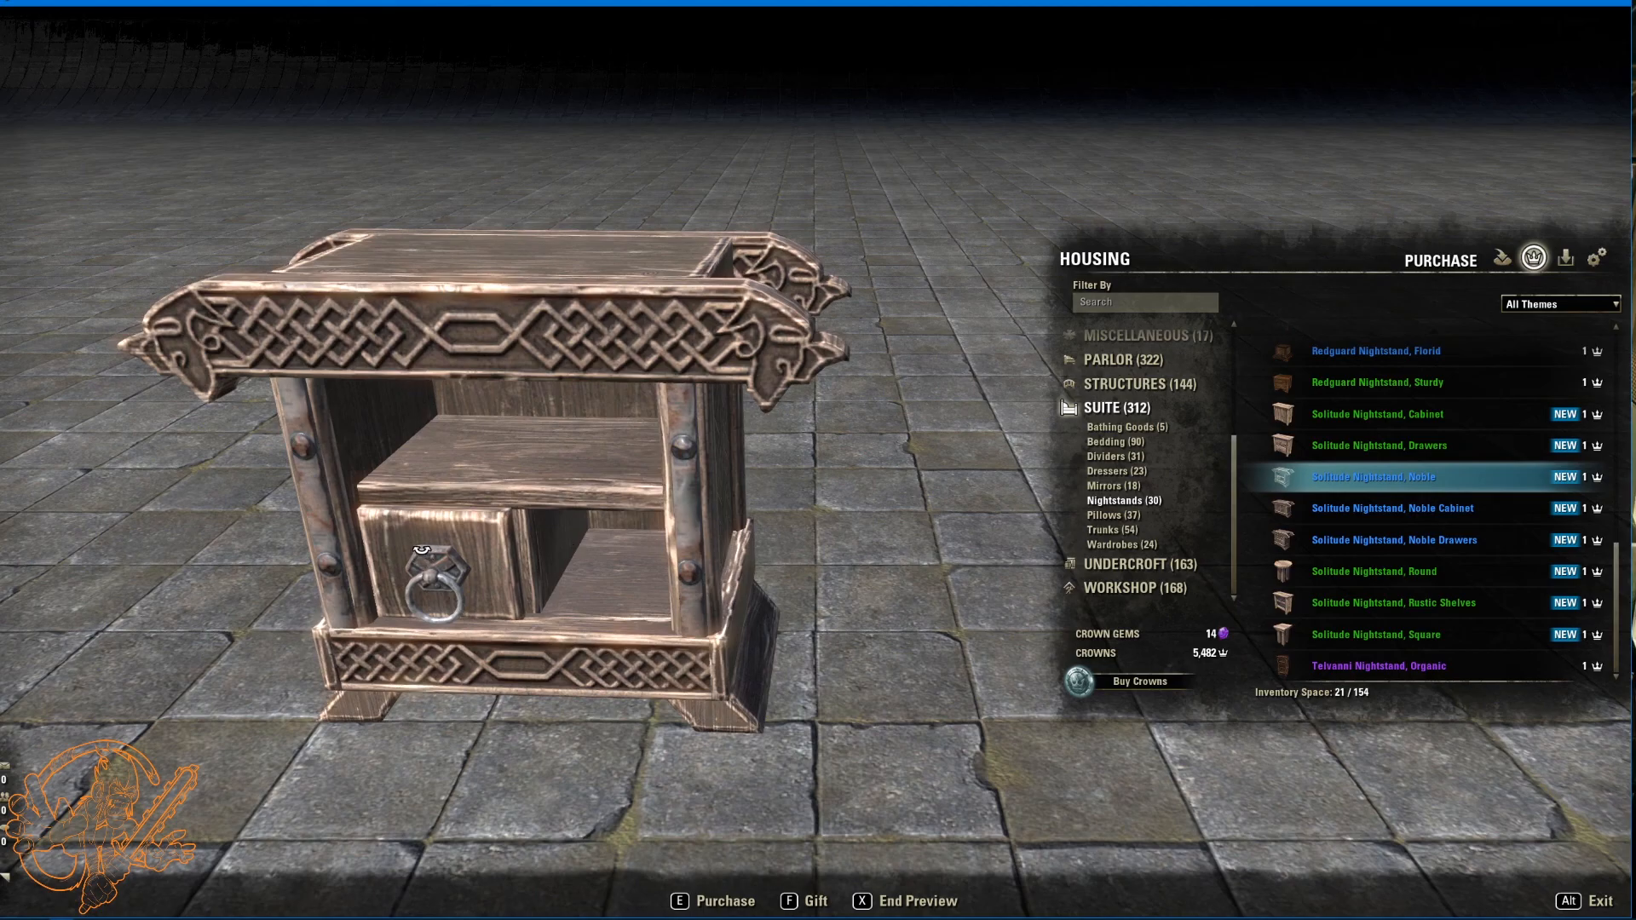
{"action": "mouse_move", "coordinate": [1400, 528]}
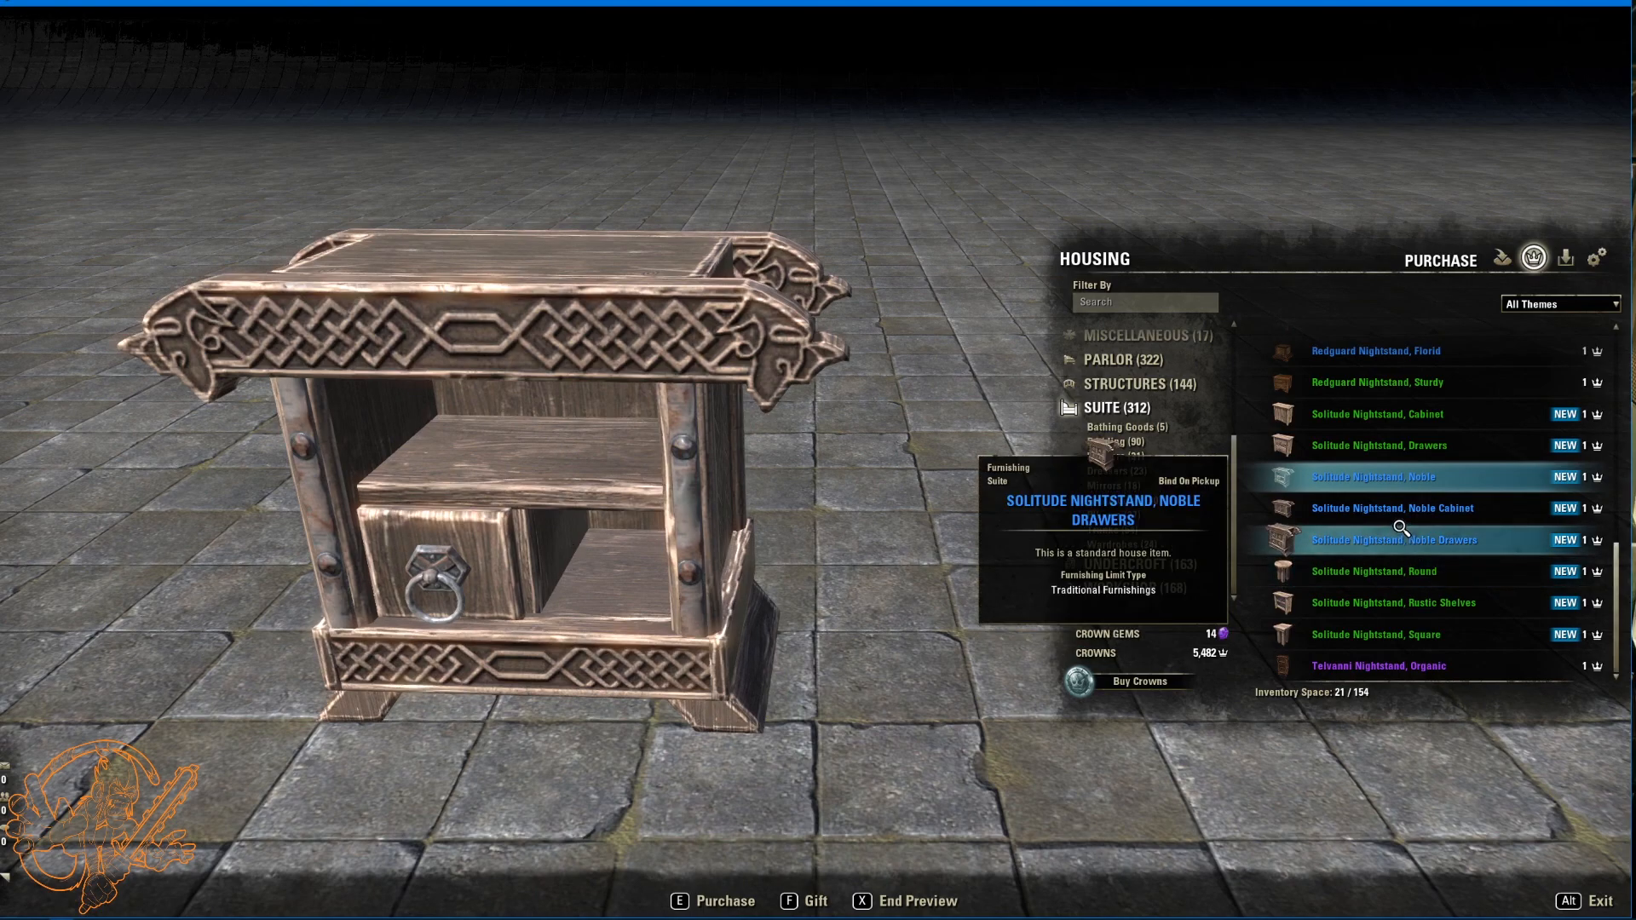
{"action": "left_click", "coordinate": [1394, 508]}
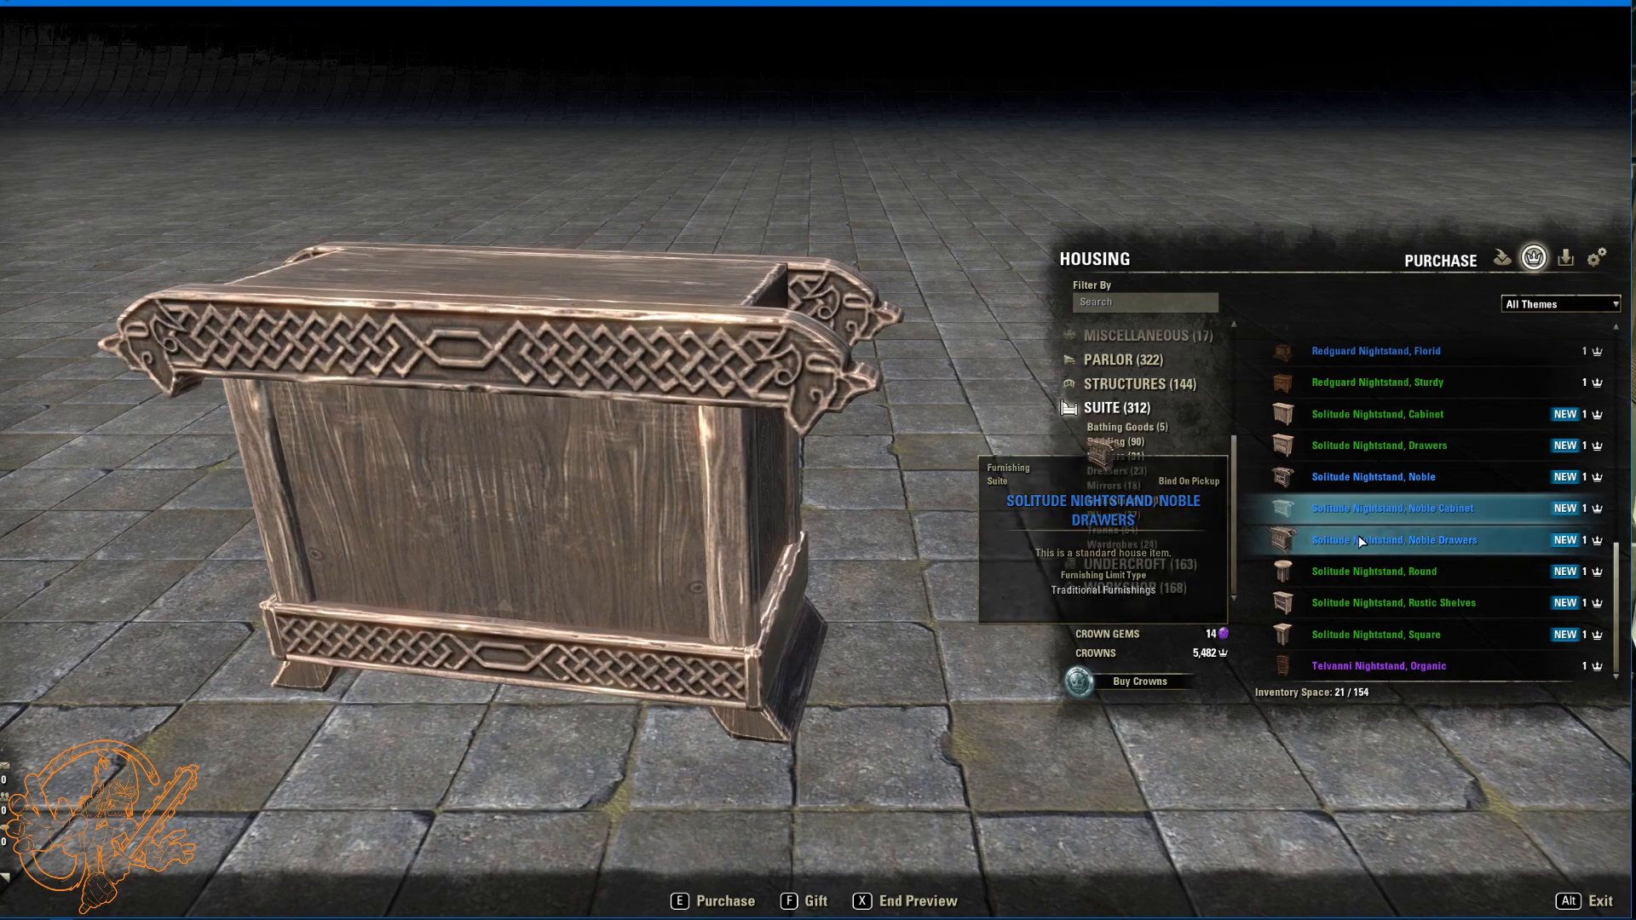
{"action": "left_click", "coordinate": [1394, 541]}
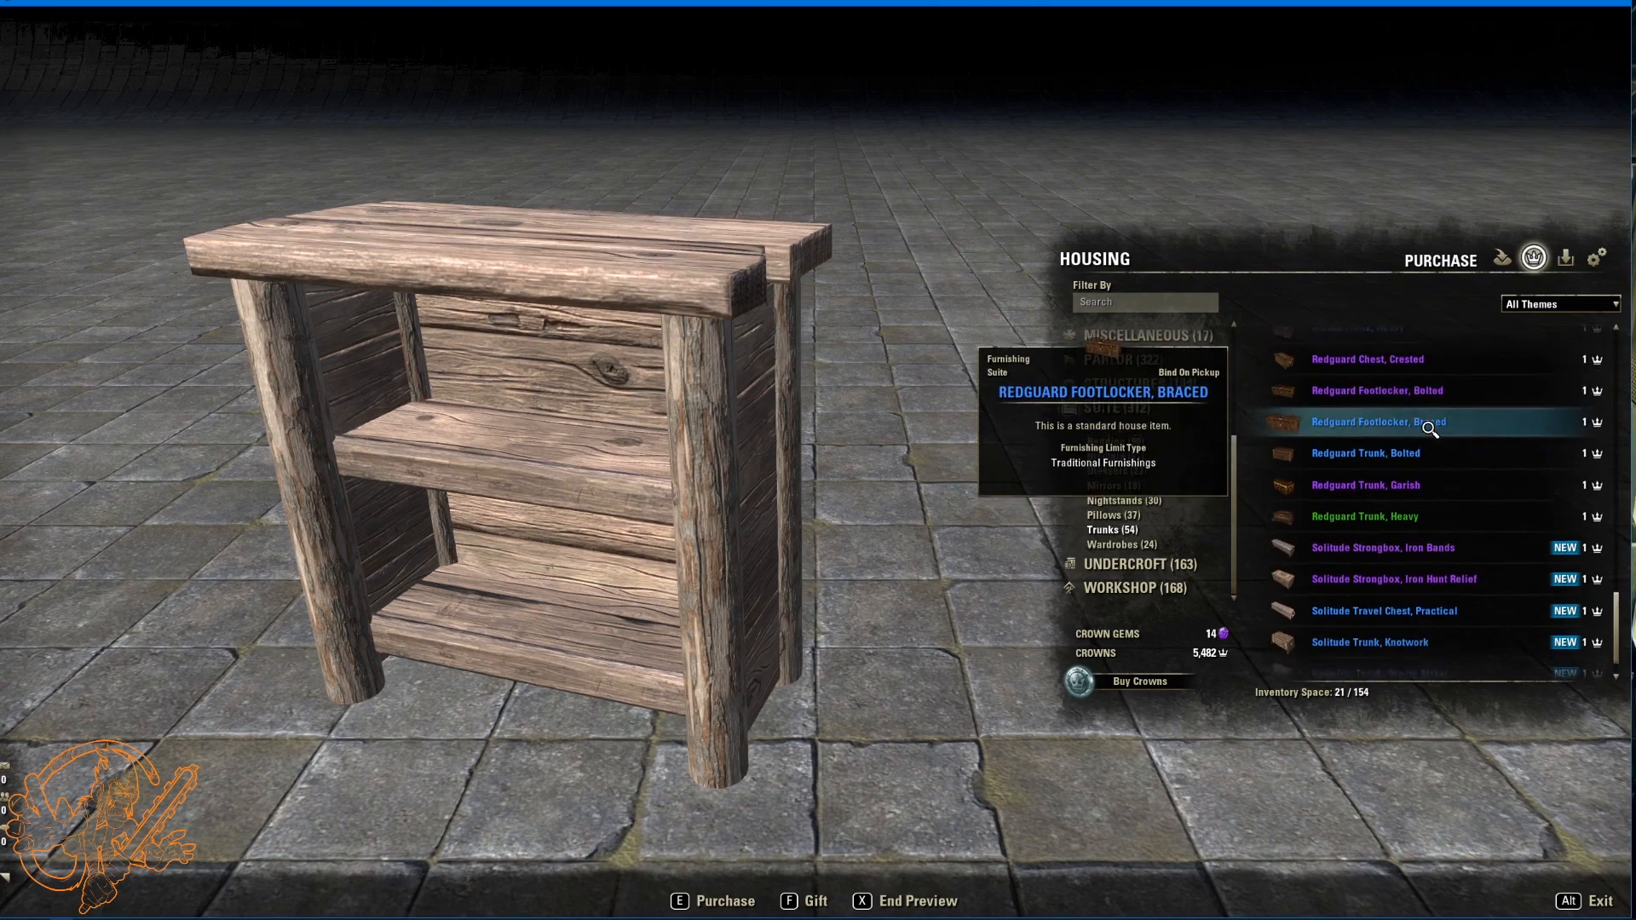
Step: Preview the Redguard braced footlocker, Solitude knotwork trunk and Vampiric ornate metal and polished wood trunks
{"action": "left_click", "coordinate": [1383, 547]}
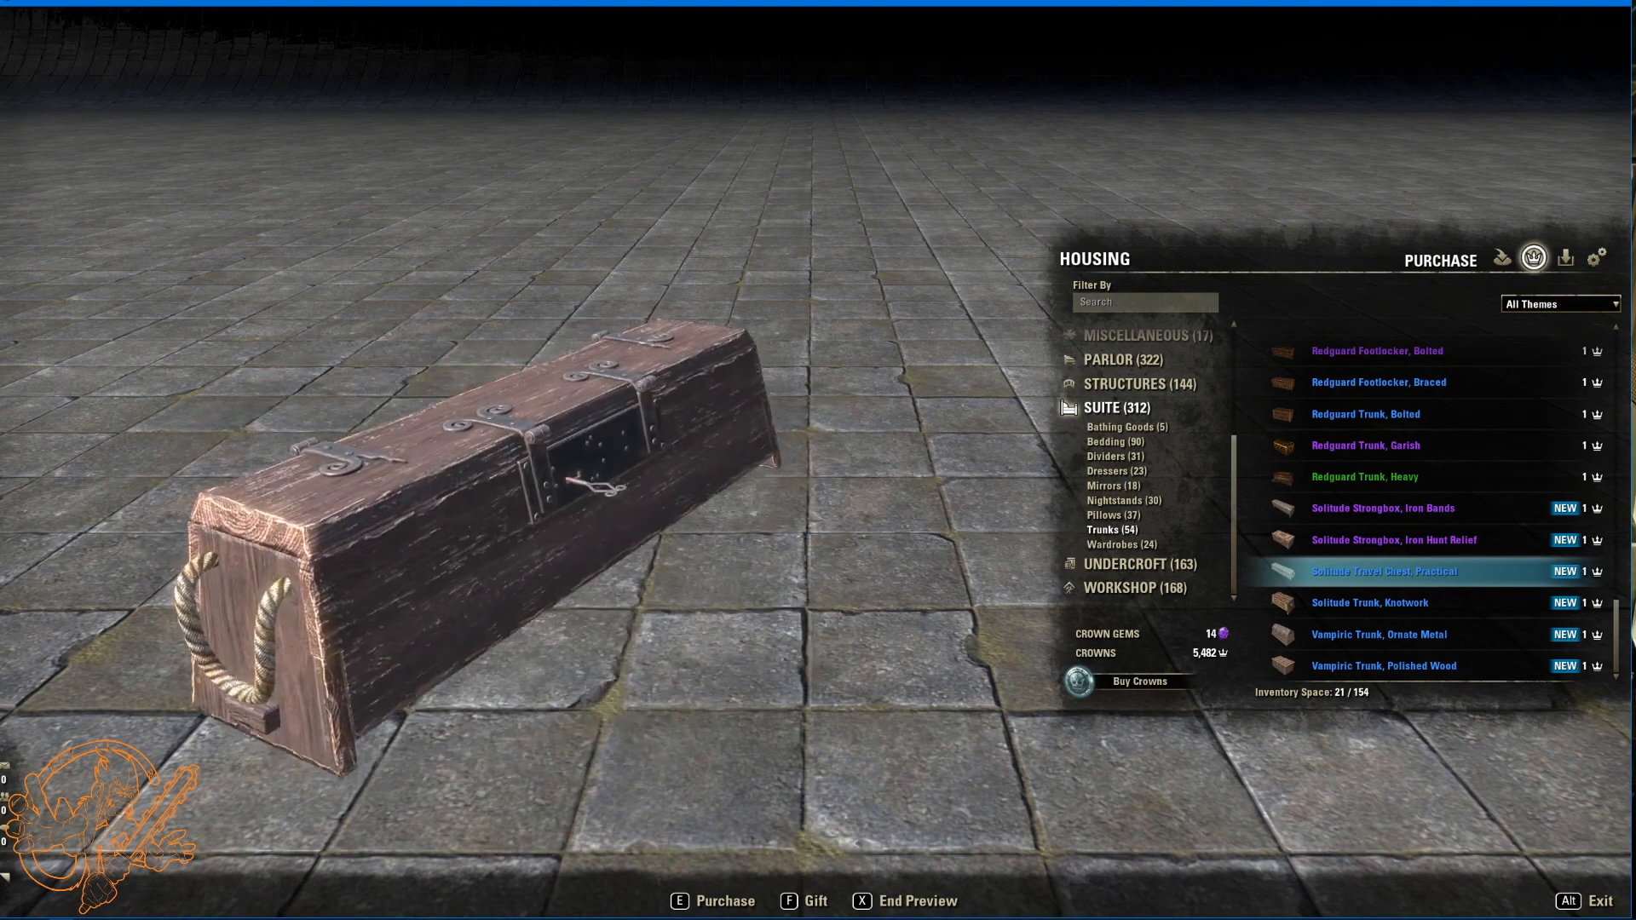
{"action": "mouse_move", "coordinate": [1370, 518]}
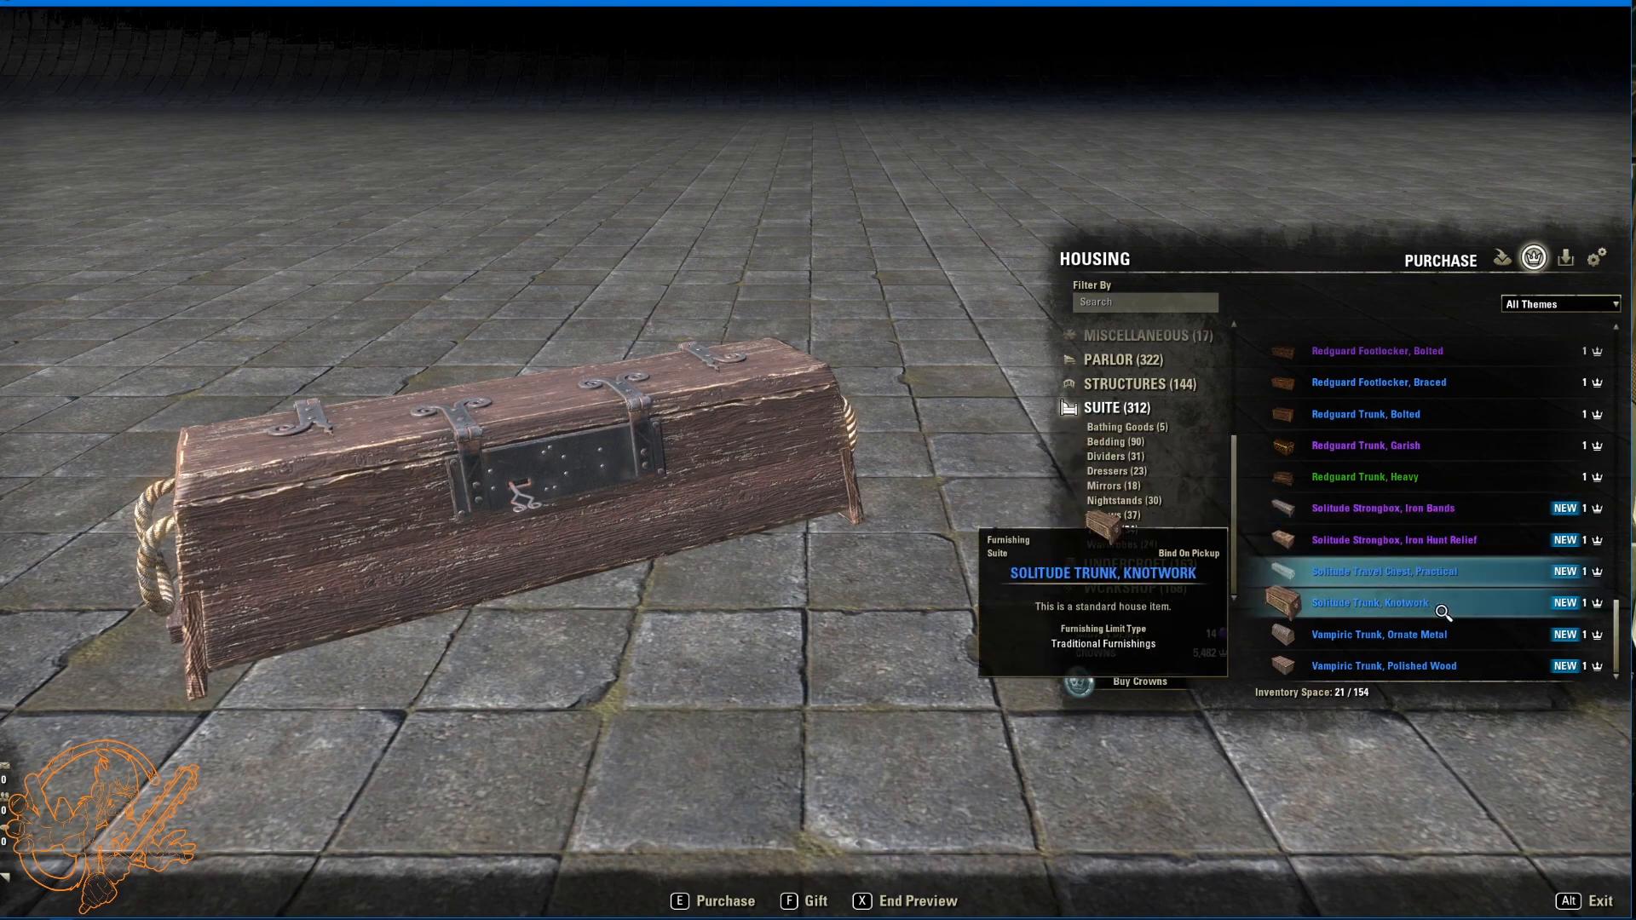
{"action": "left_click", "coordinate": [1384, 603]}
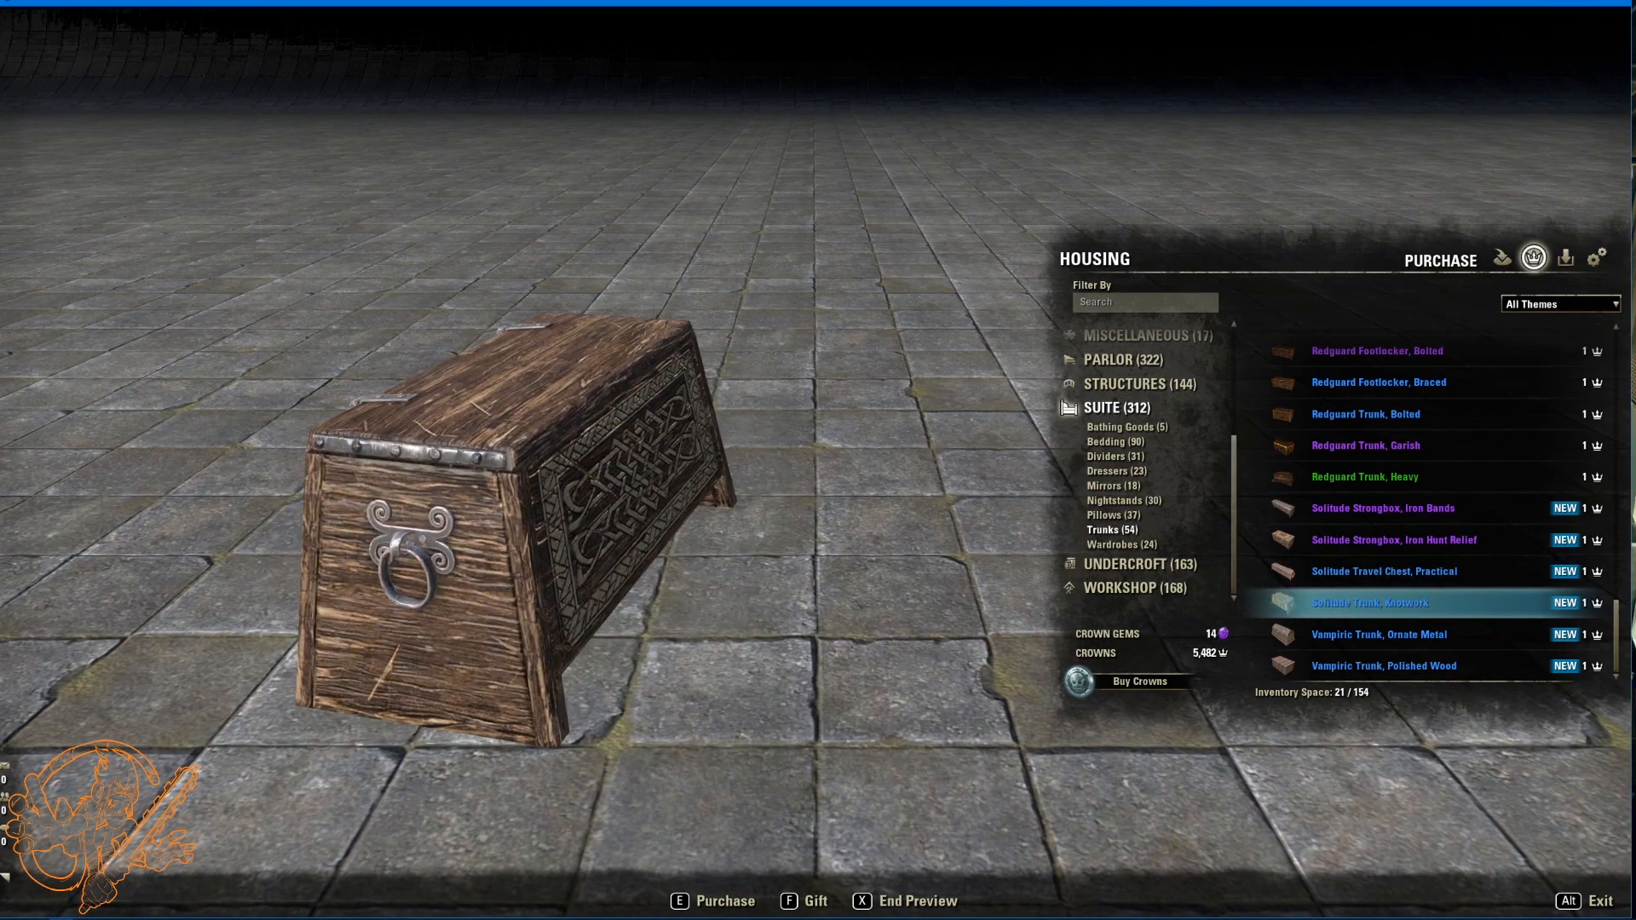
{"action": "left_click", "coordinate": [1379, 634]}
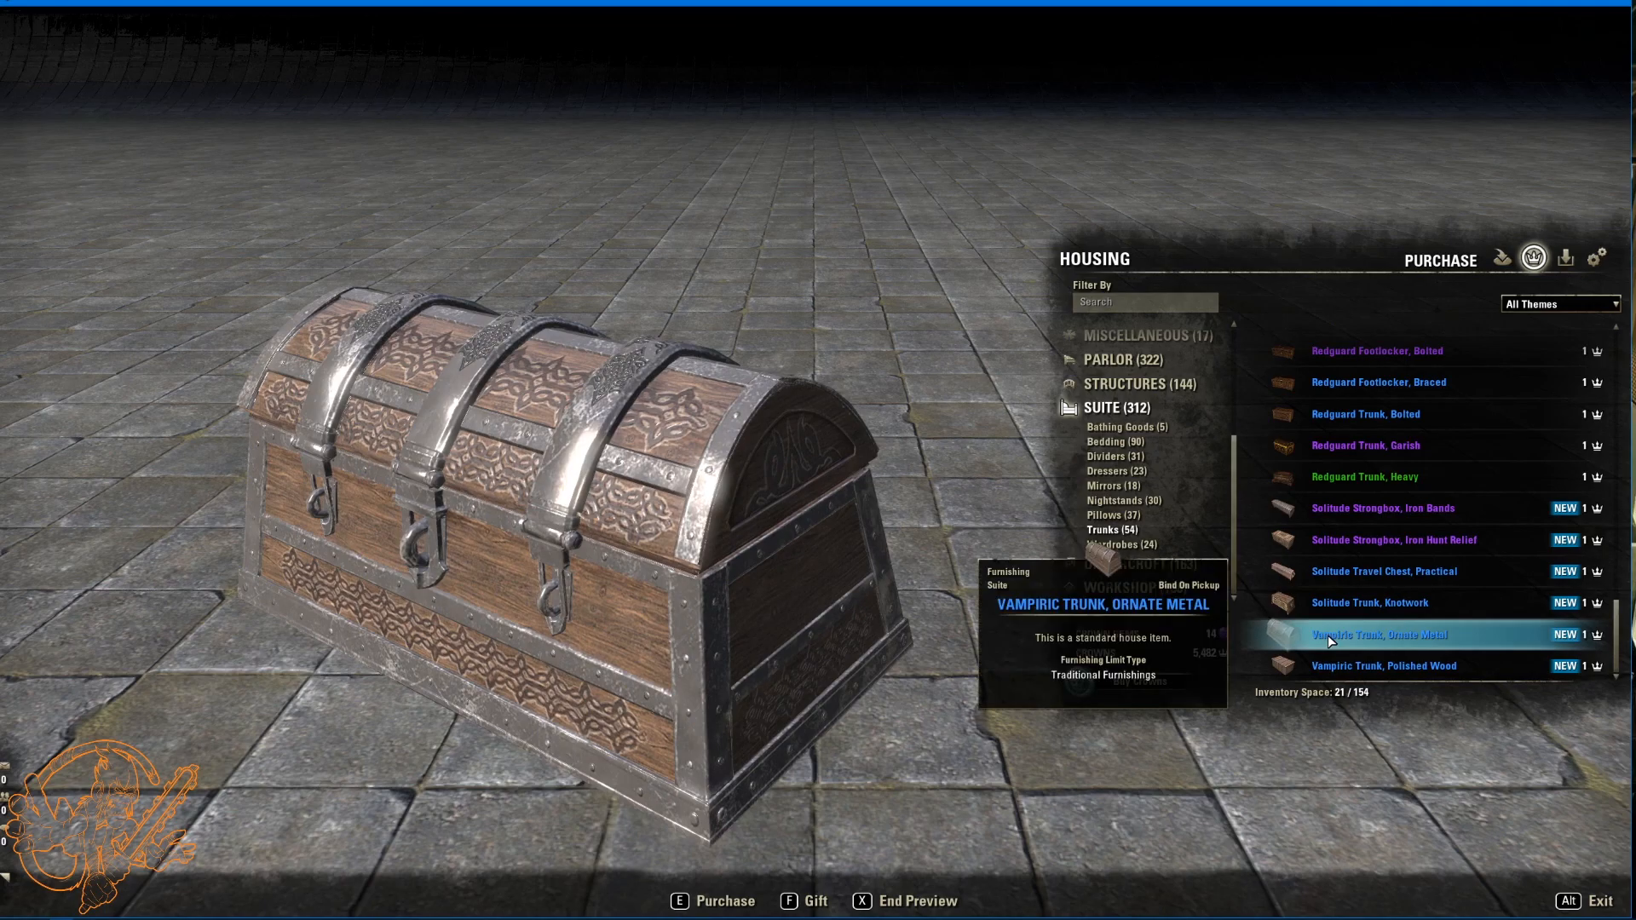
{"action": "left_click", "coordinate": [1384, 664]}
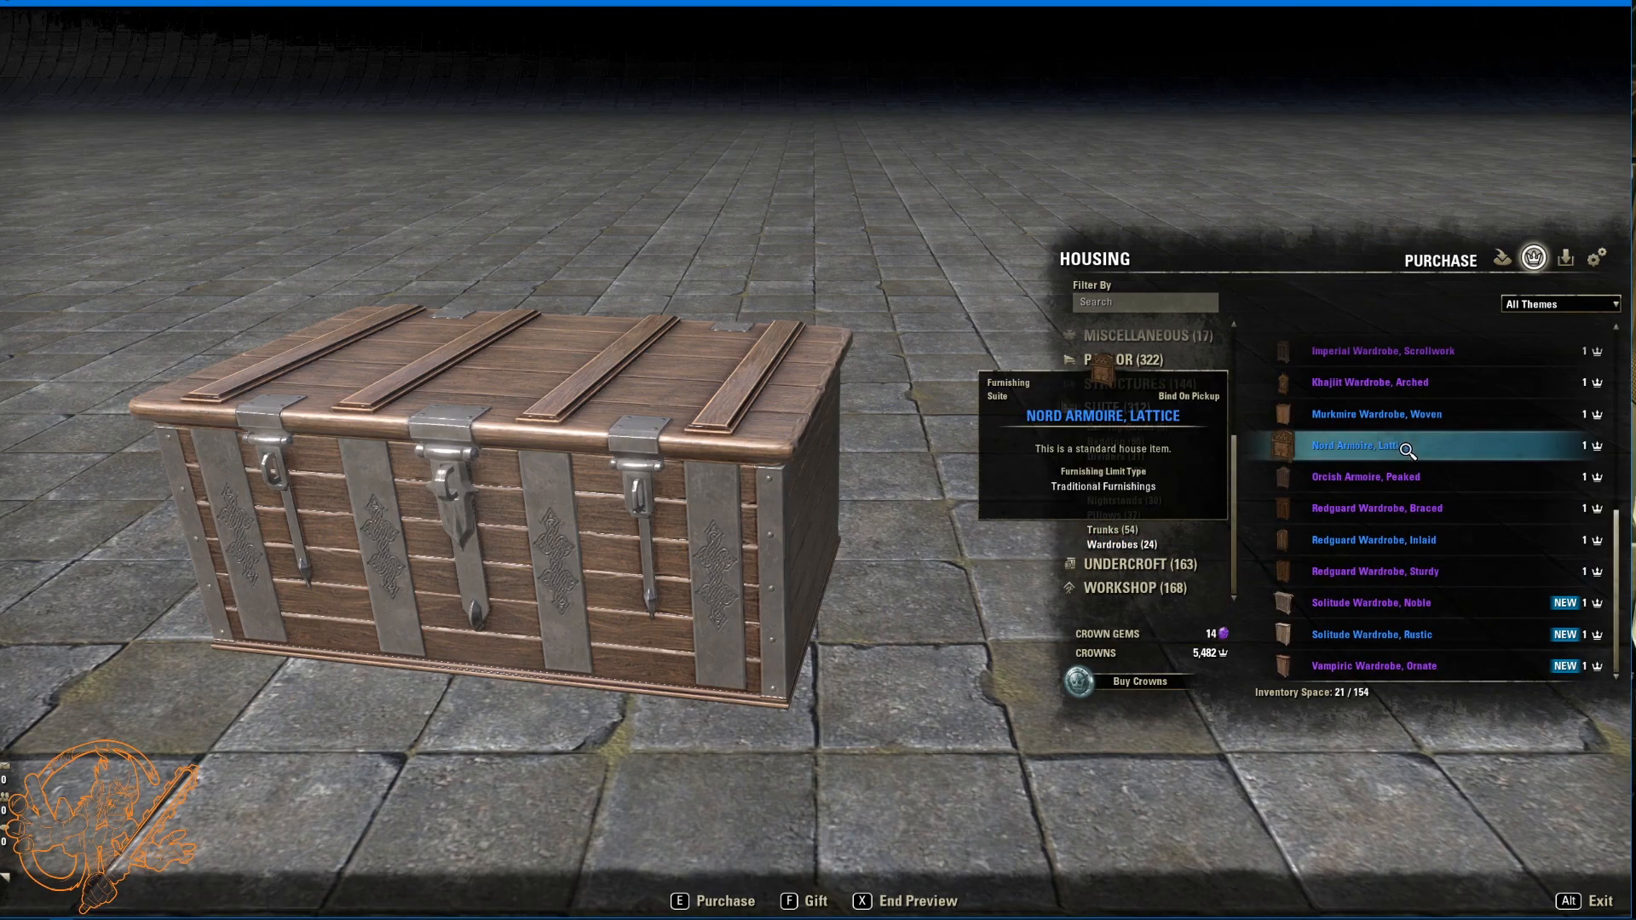
Step: Preview the Solitude Noble and Rustic wardrobes and Vampiric Ornate wardrobe, then enter Undercroft
{"action": "left_click", "coordinate": [1372, 603]}
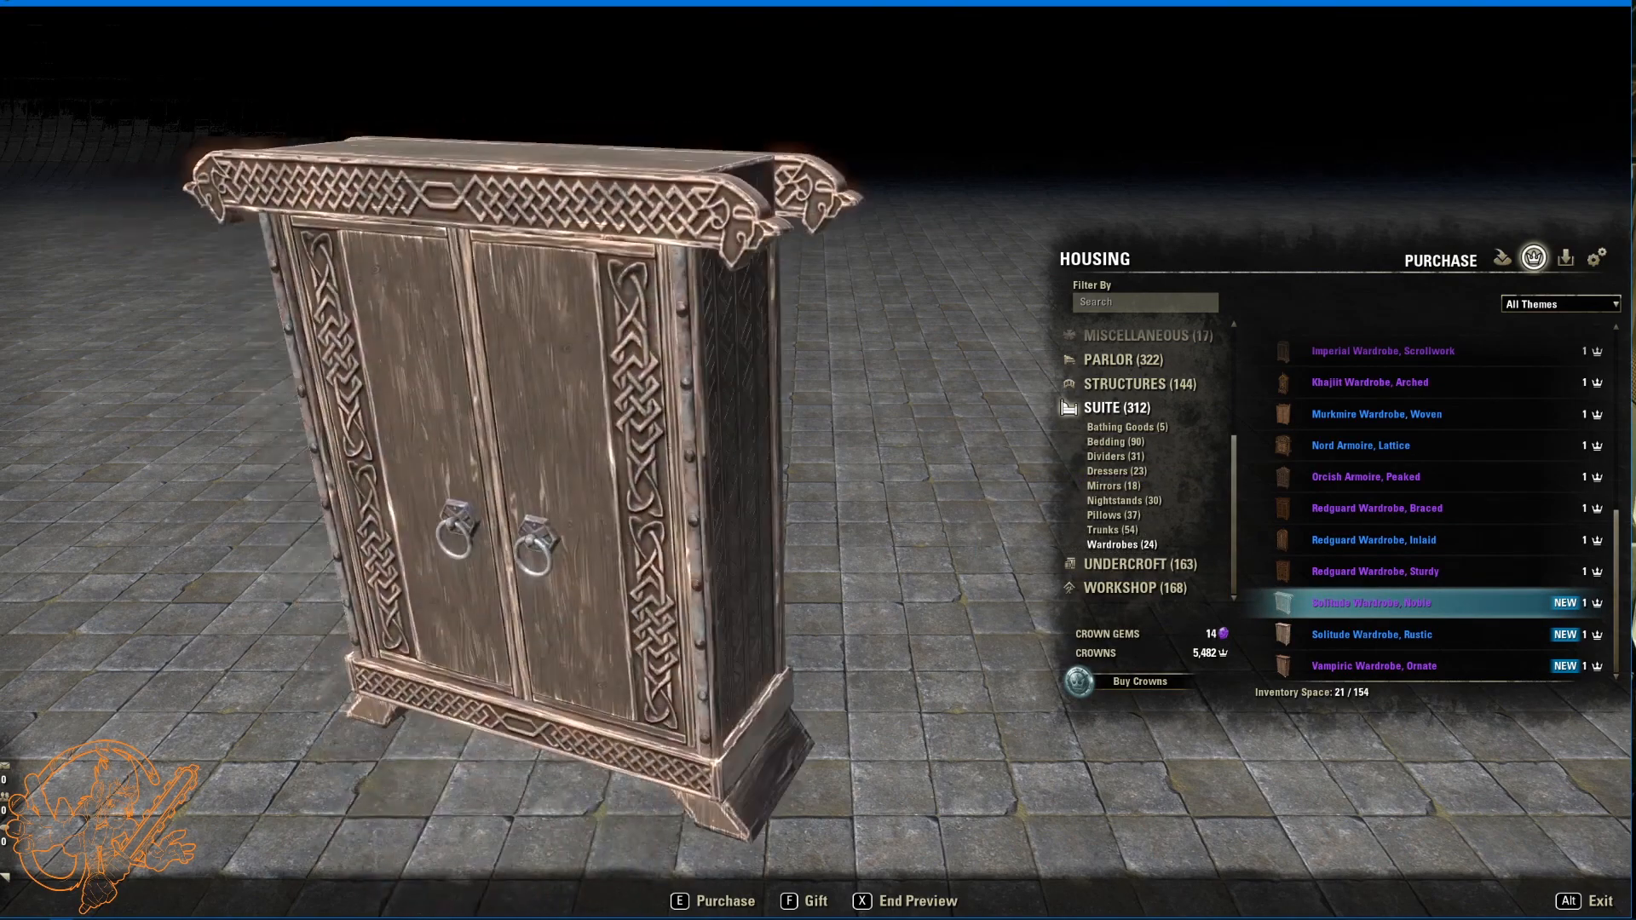
{"action": "left_click", "coordinate": [1371, 634]}
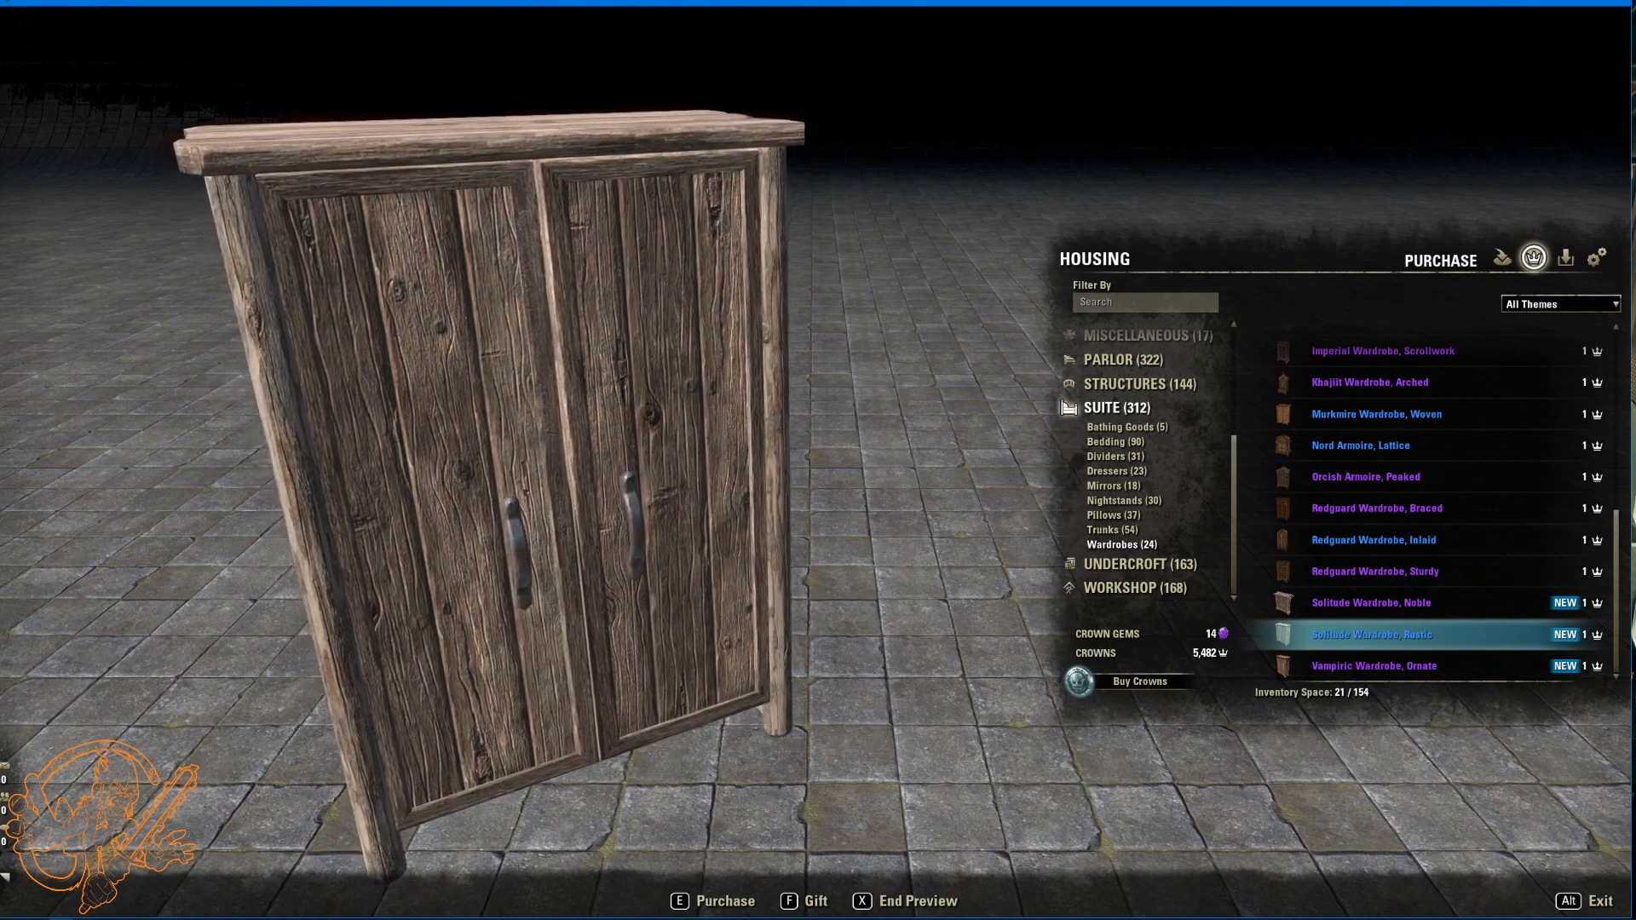
{"action": "left_click", "coordinate": [1373, 664]}
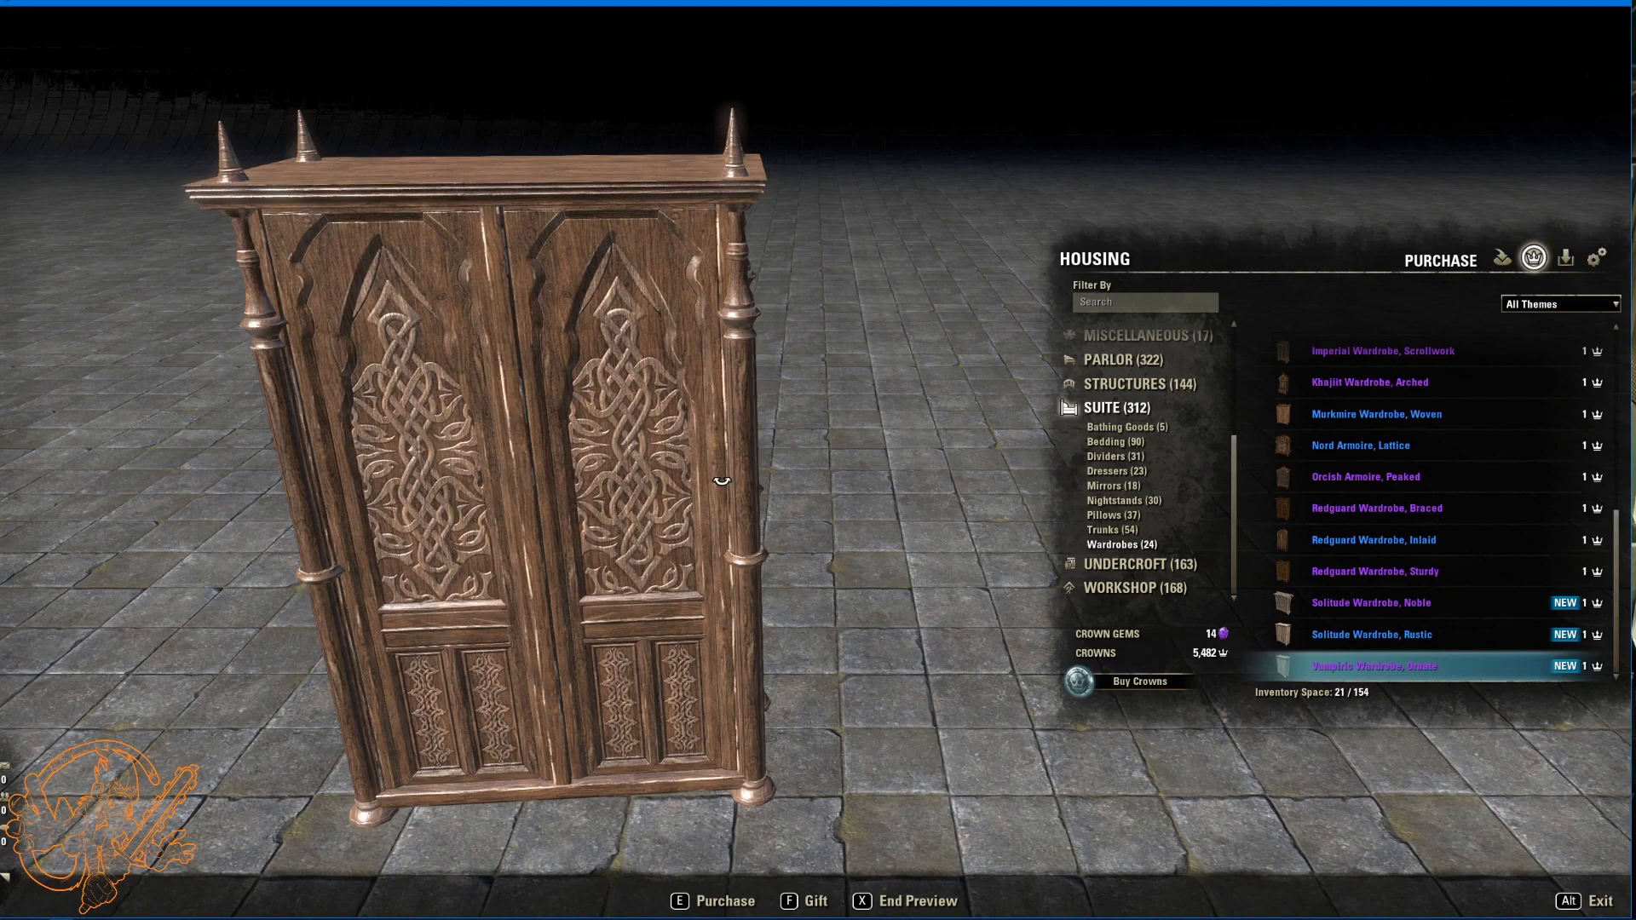
{"action": "left_click", "coordinate": [1123, 563]}
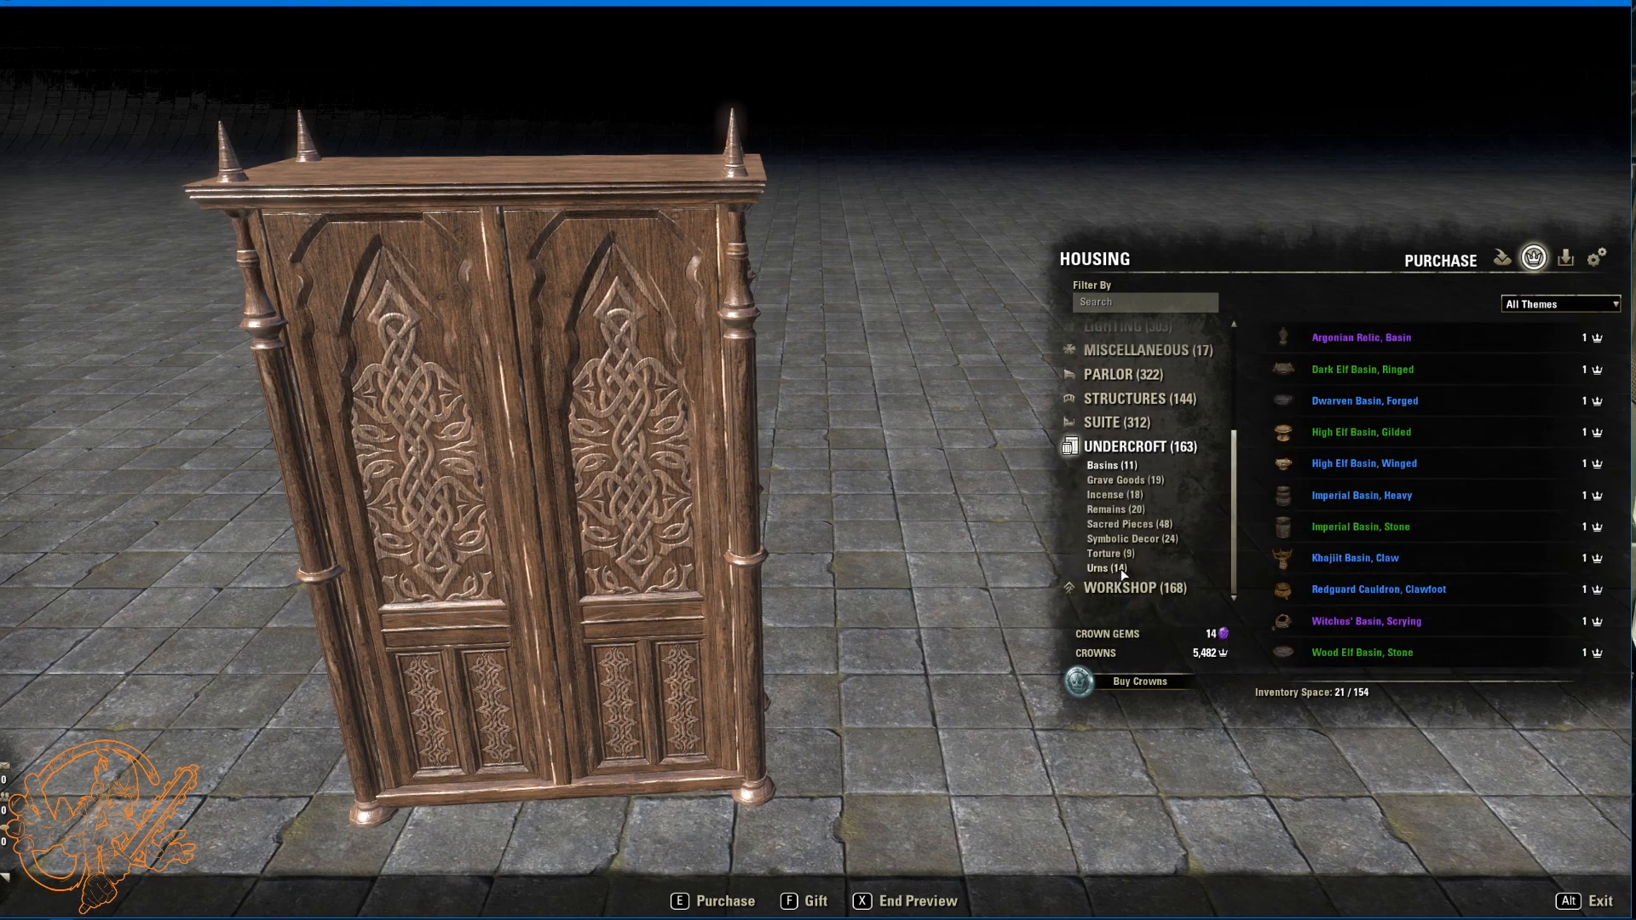
{"action": "mouse_move", "coordinate": [1125, 481]}
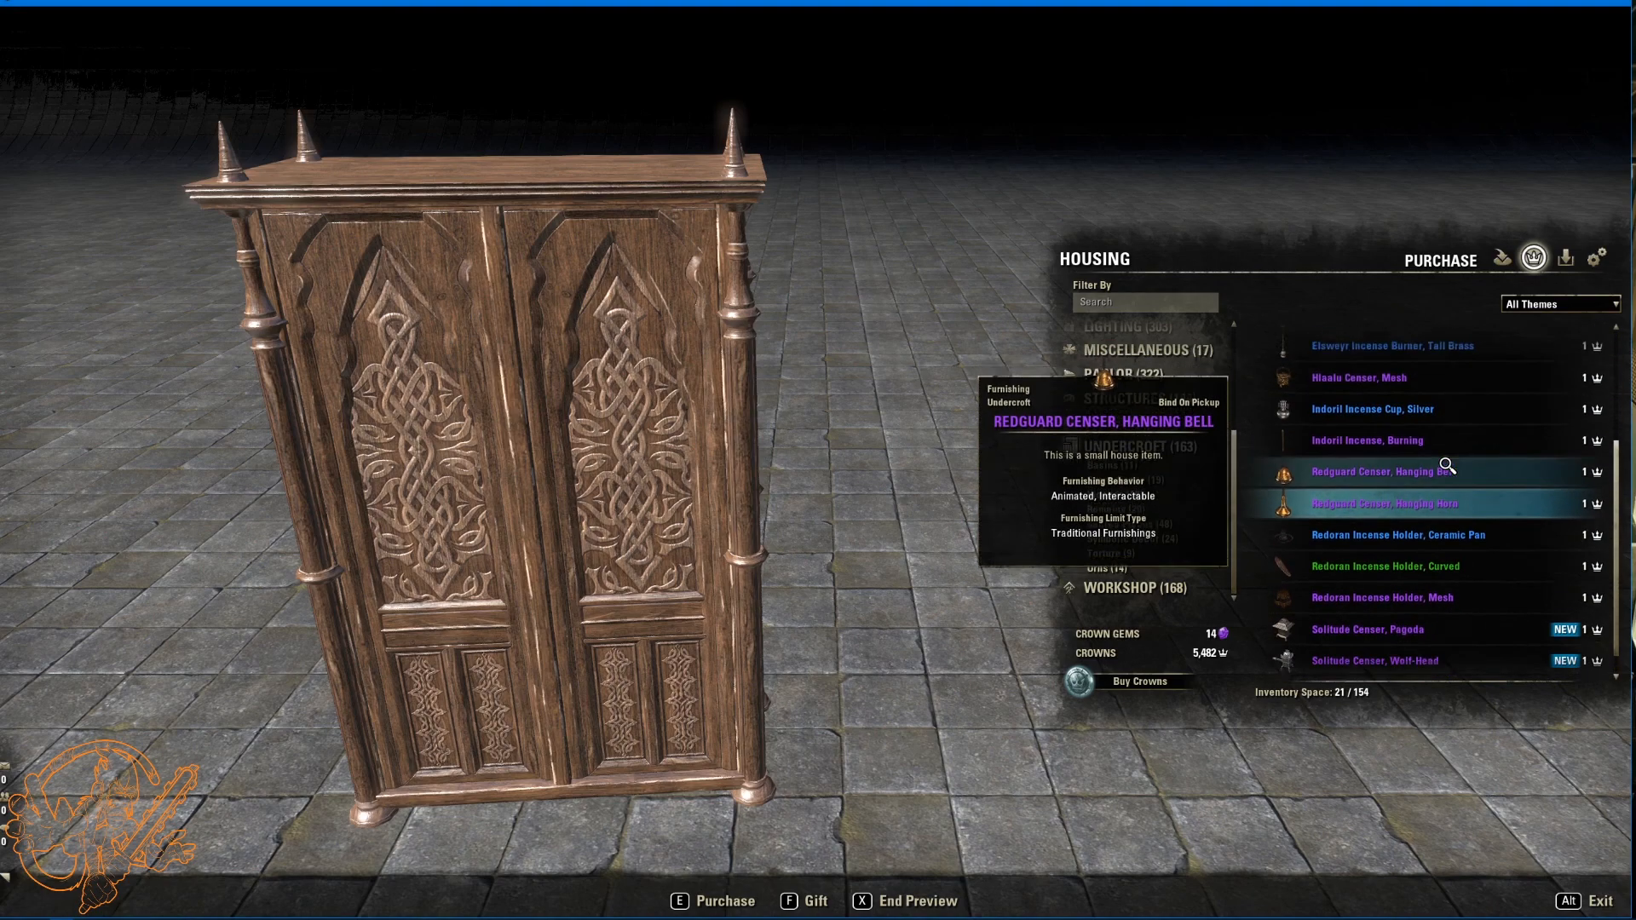
Step: Browse the Undercroft incense list, then the Symbolic Decor and Urns subcategories
{"action": "scroll", "scroll_direction": "down", "scroll_amount": 3}
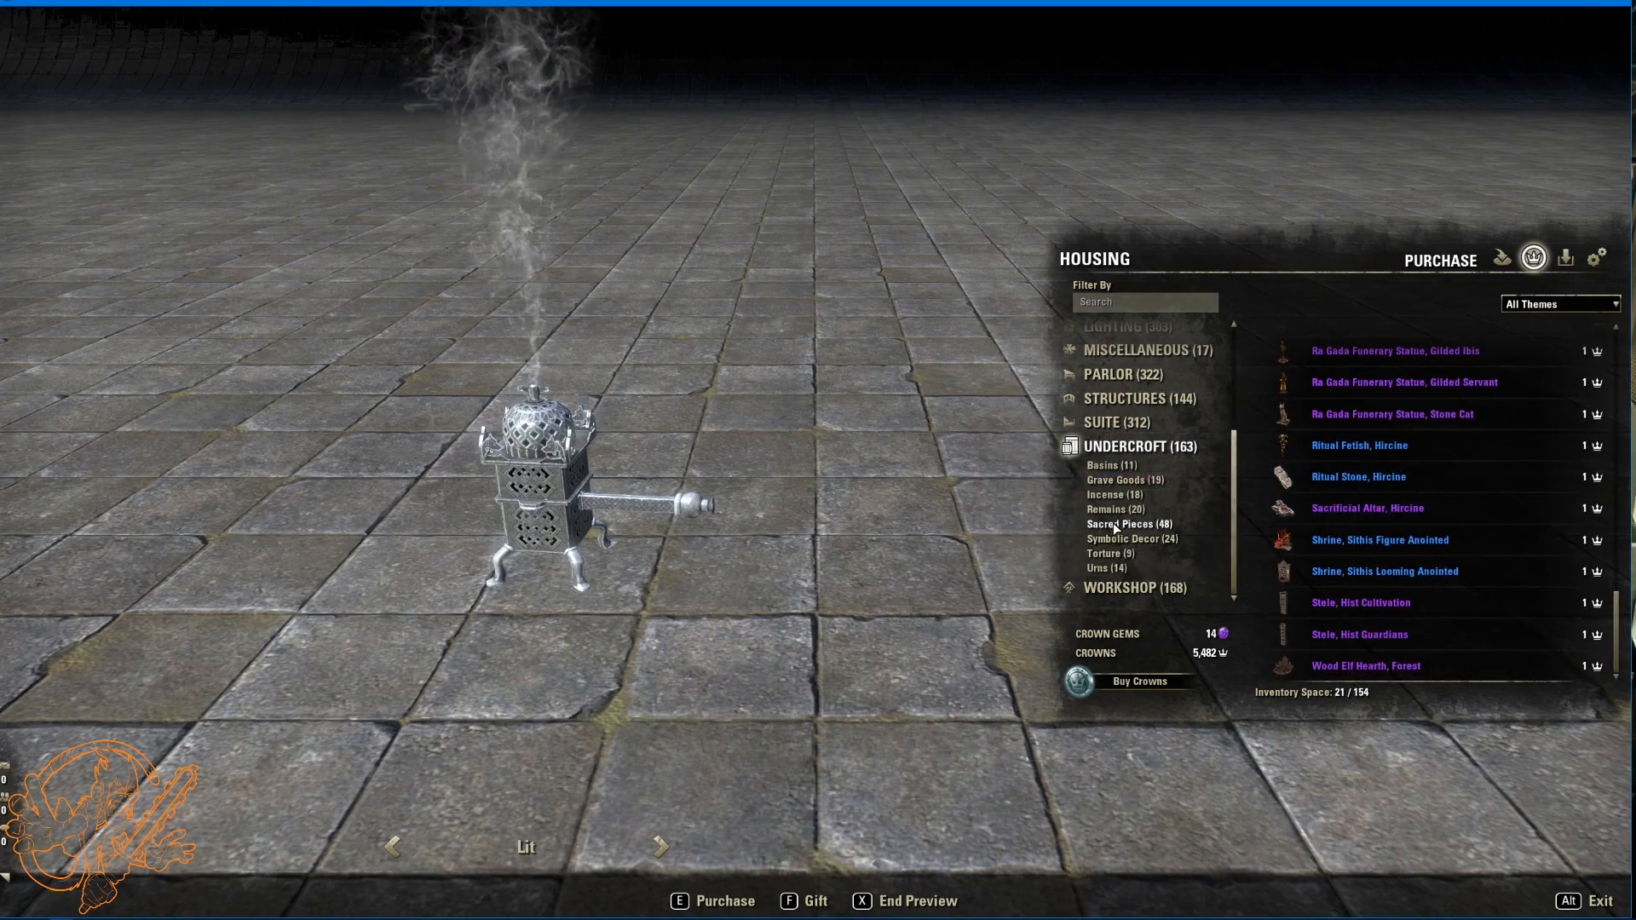
{"action": "left_click", "coordinate": [1127, 538]}
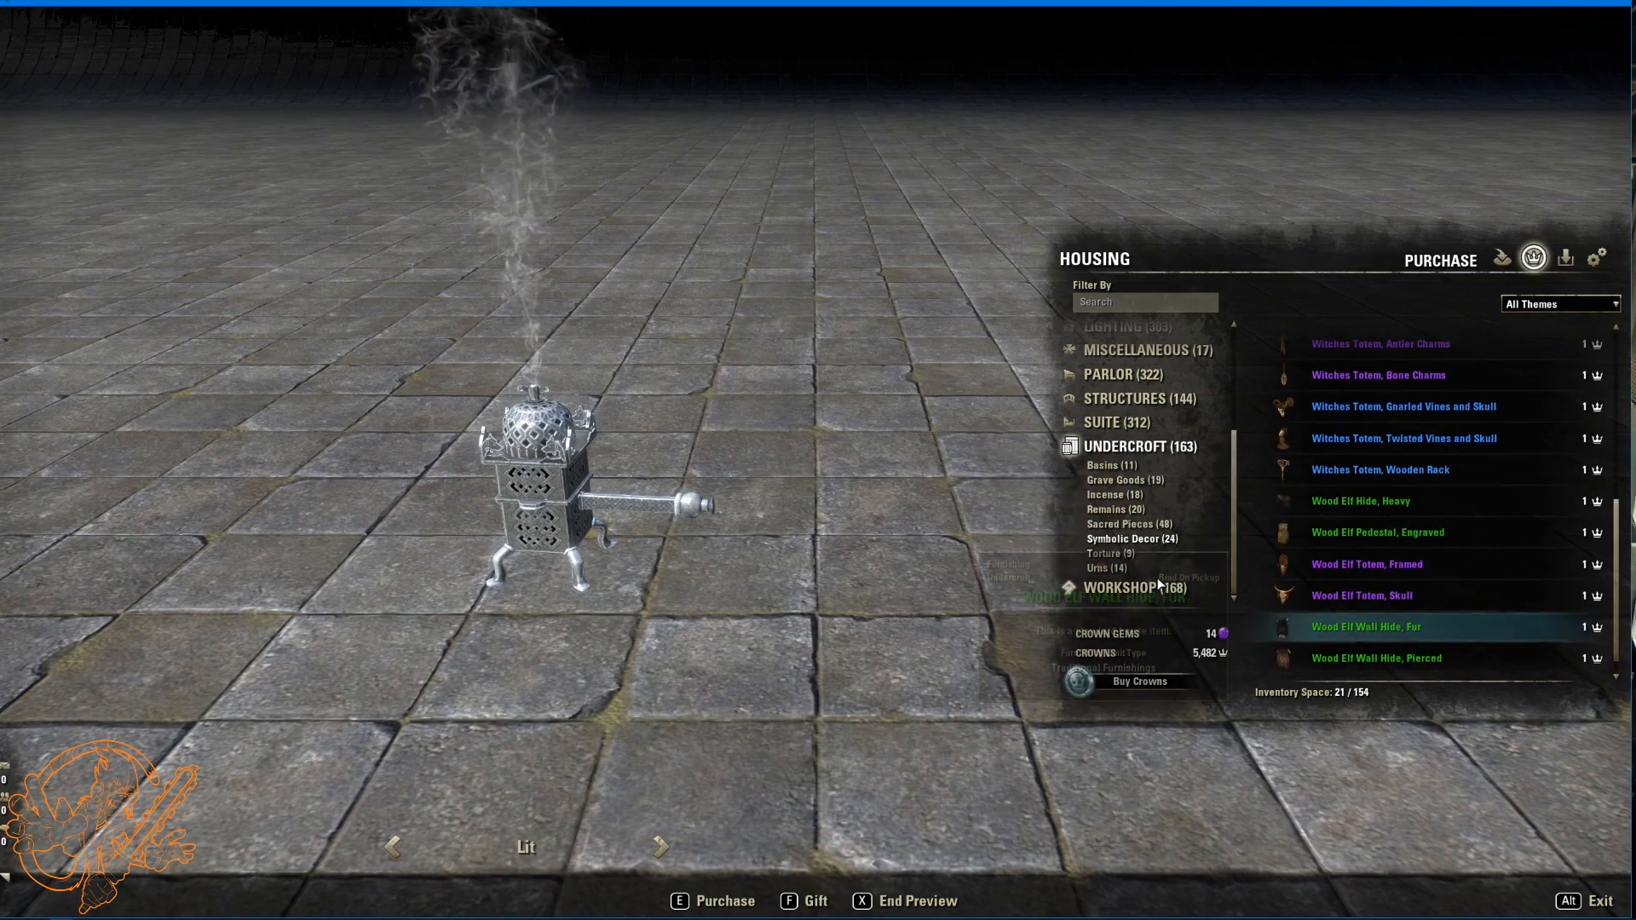
{"action": "left_click", "coordinate": [1098, 567]}
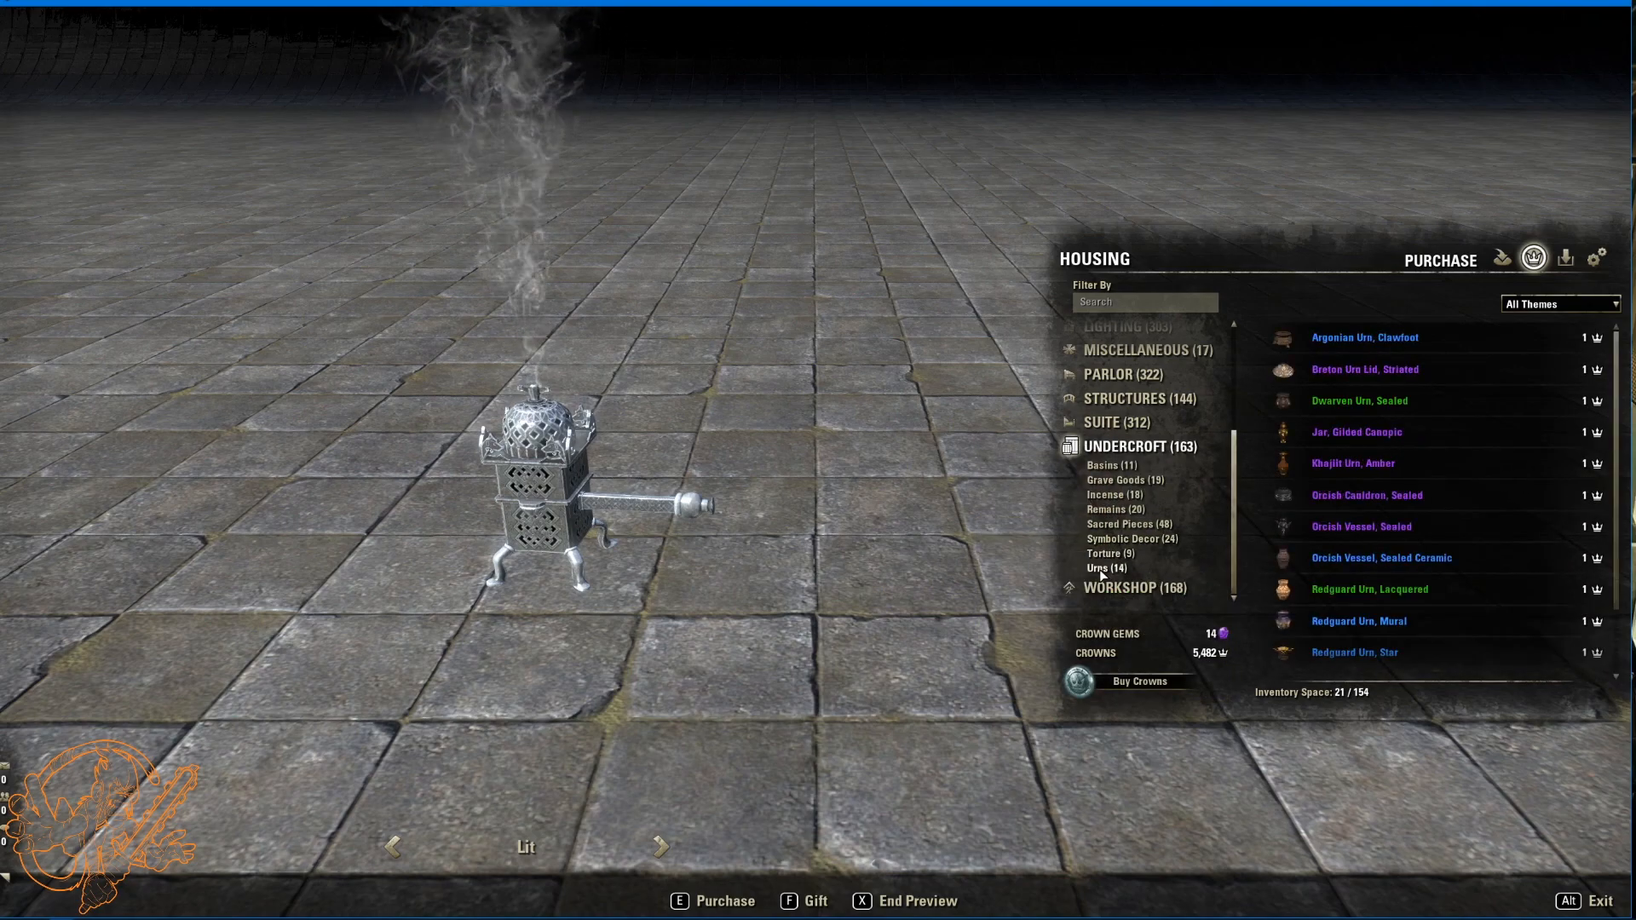
{"action": "scroll", "scroll_direction": "down", "scroll_amount": 3}
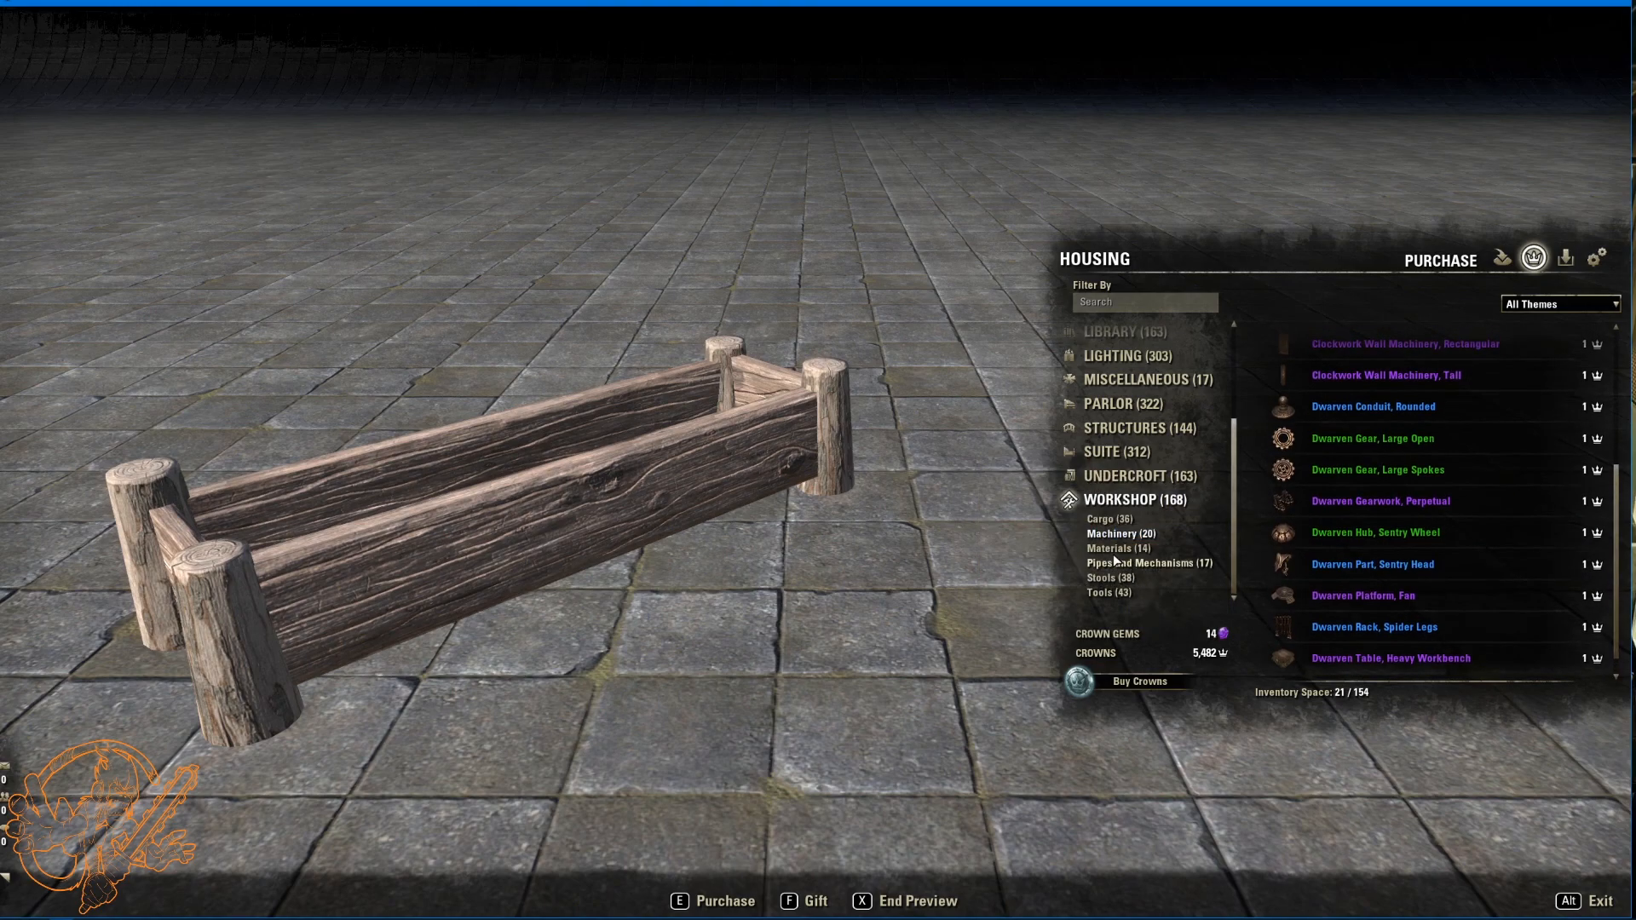
Step: Preview the twice-split logs and heavy Solitude wagon wheel in Workshop Materials, then reach Tools
{"action": "left_click", "coordinate": [1387, 477]}
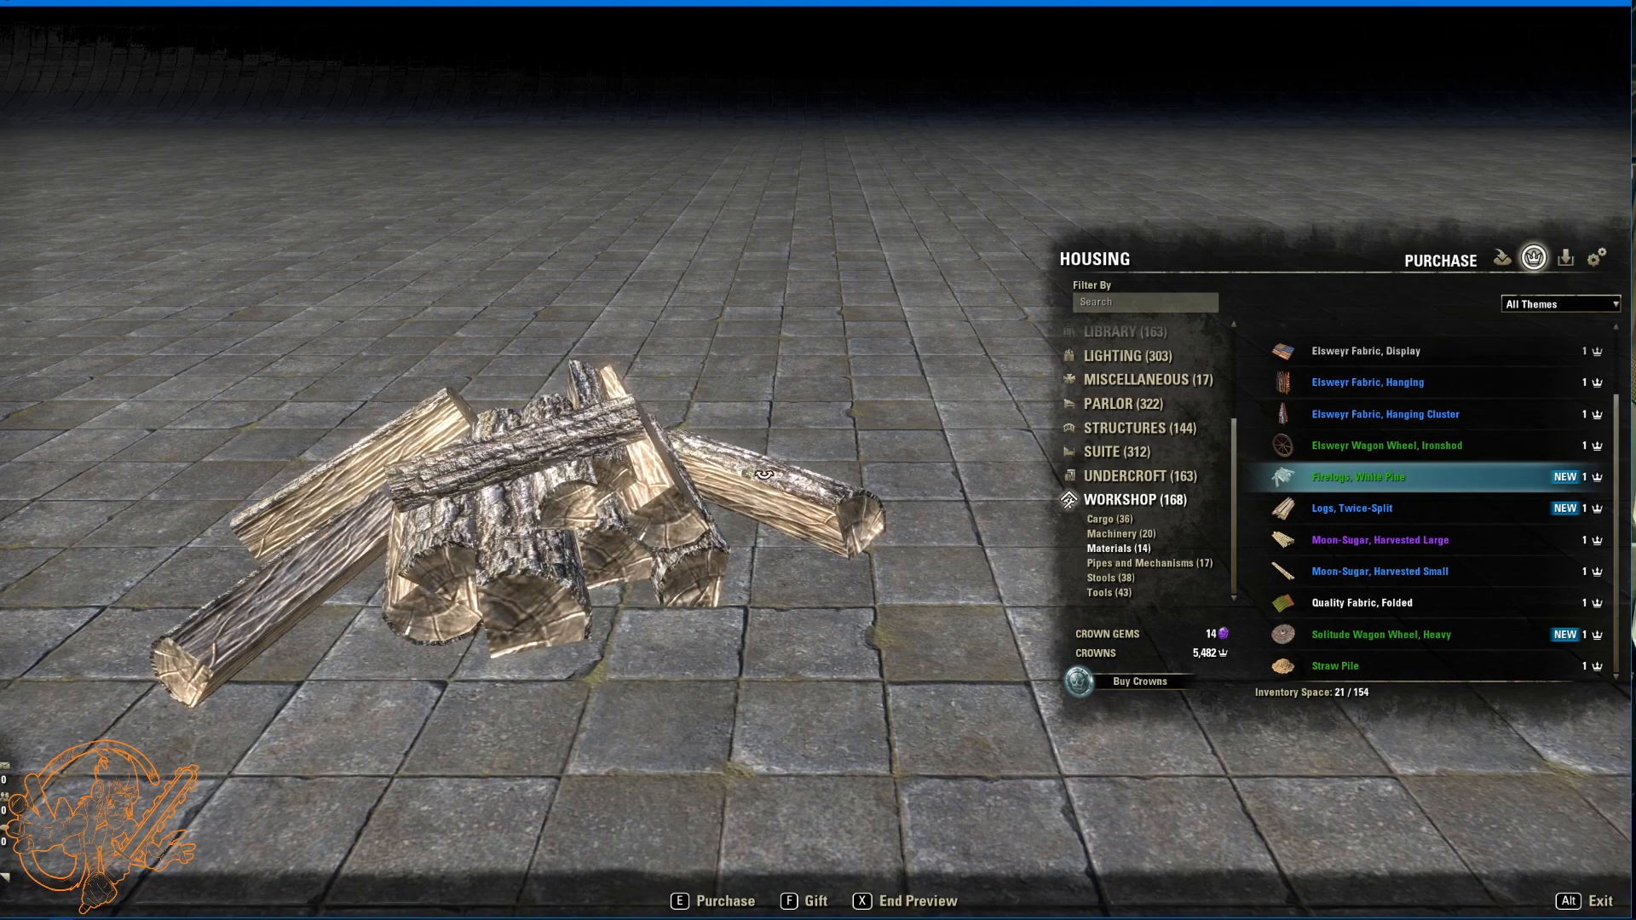
{"action": "left_click", "coordinate": [1353, 508]}
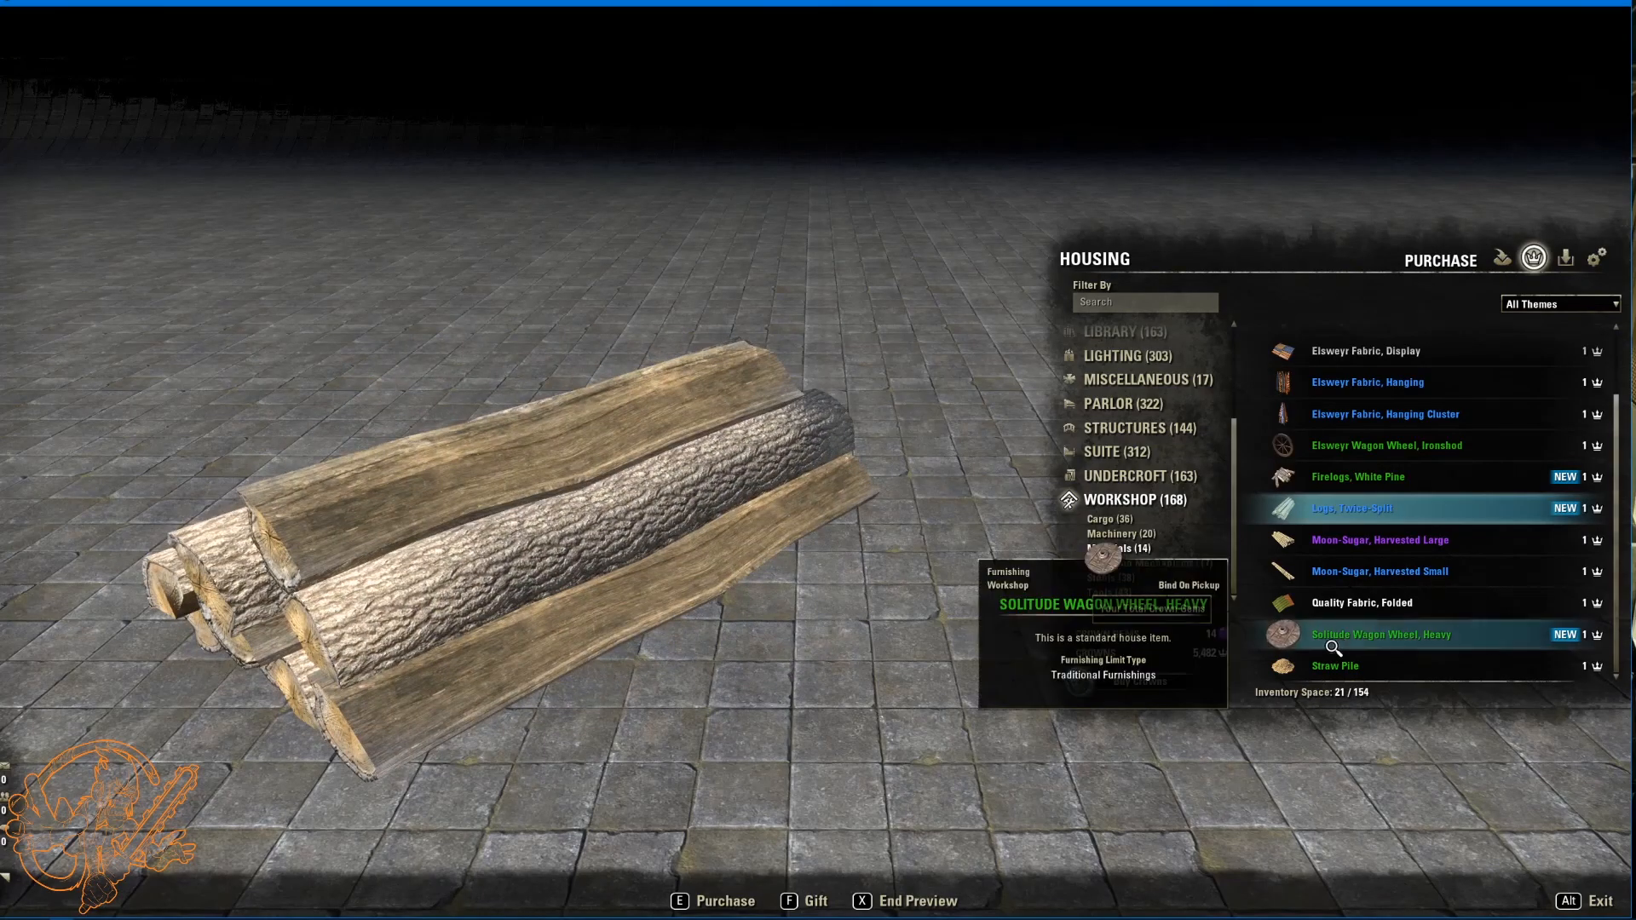
{"action": "left_click", "coordinate": [1379, 633]}
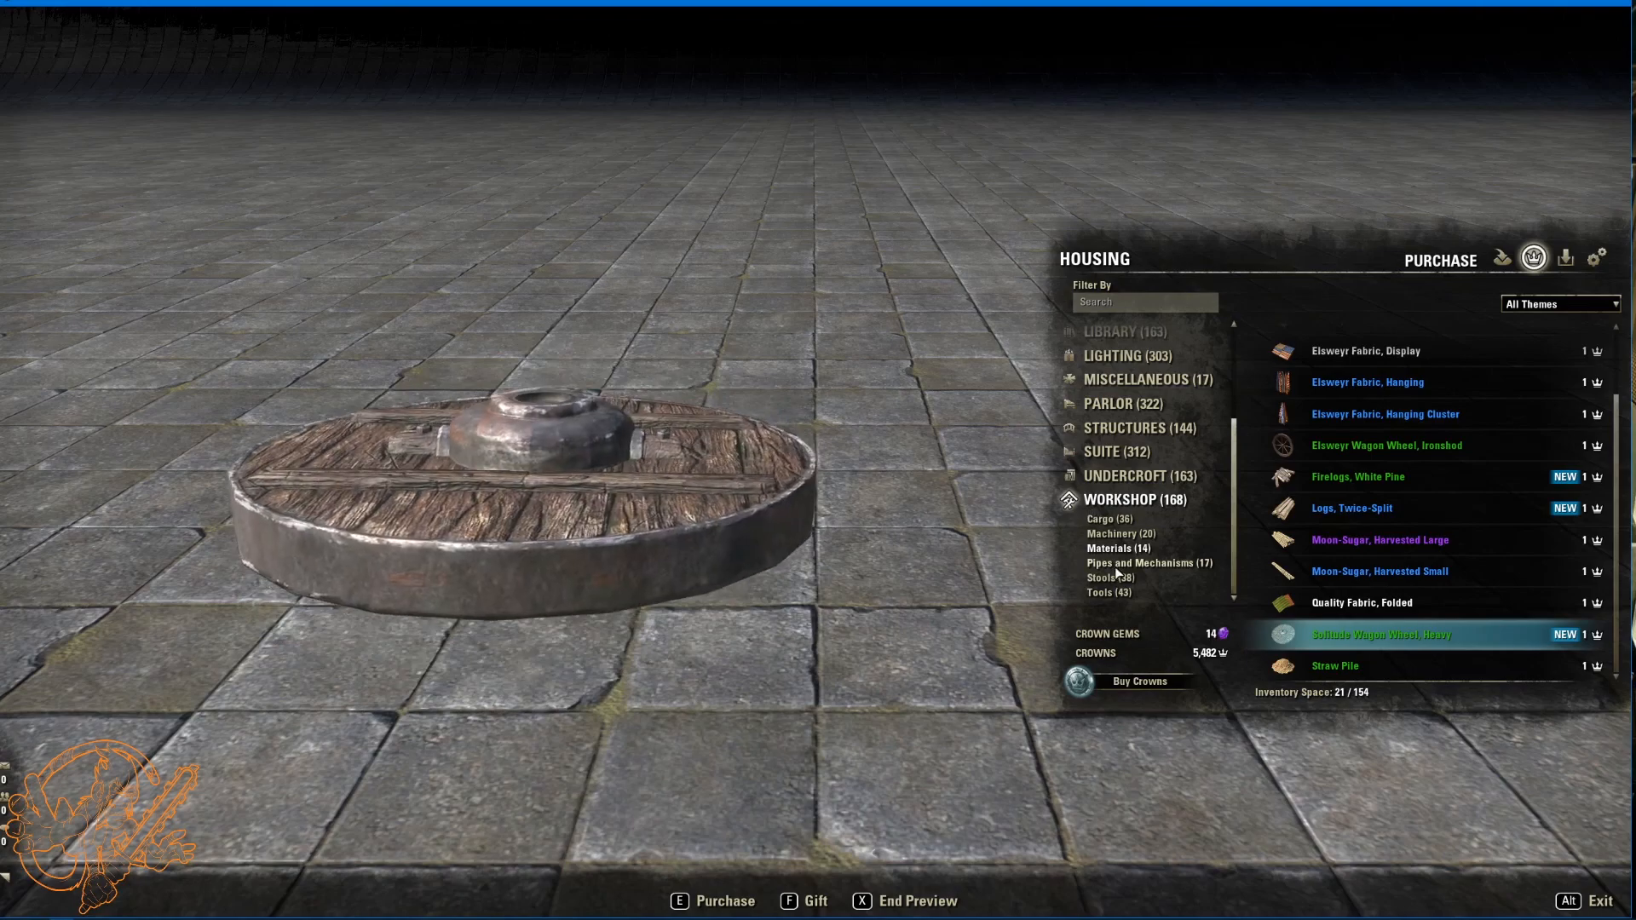
{"action": "left_click", "coordinate": [1148, 562]}
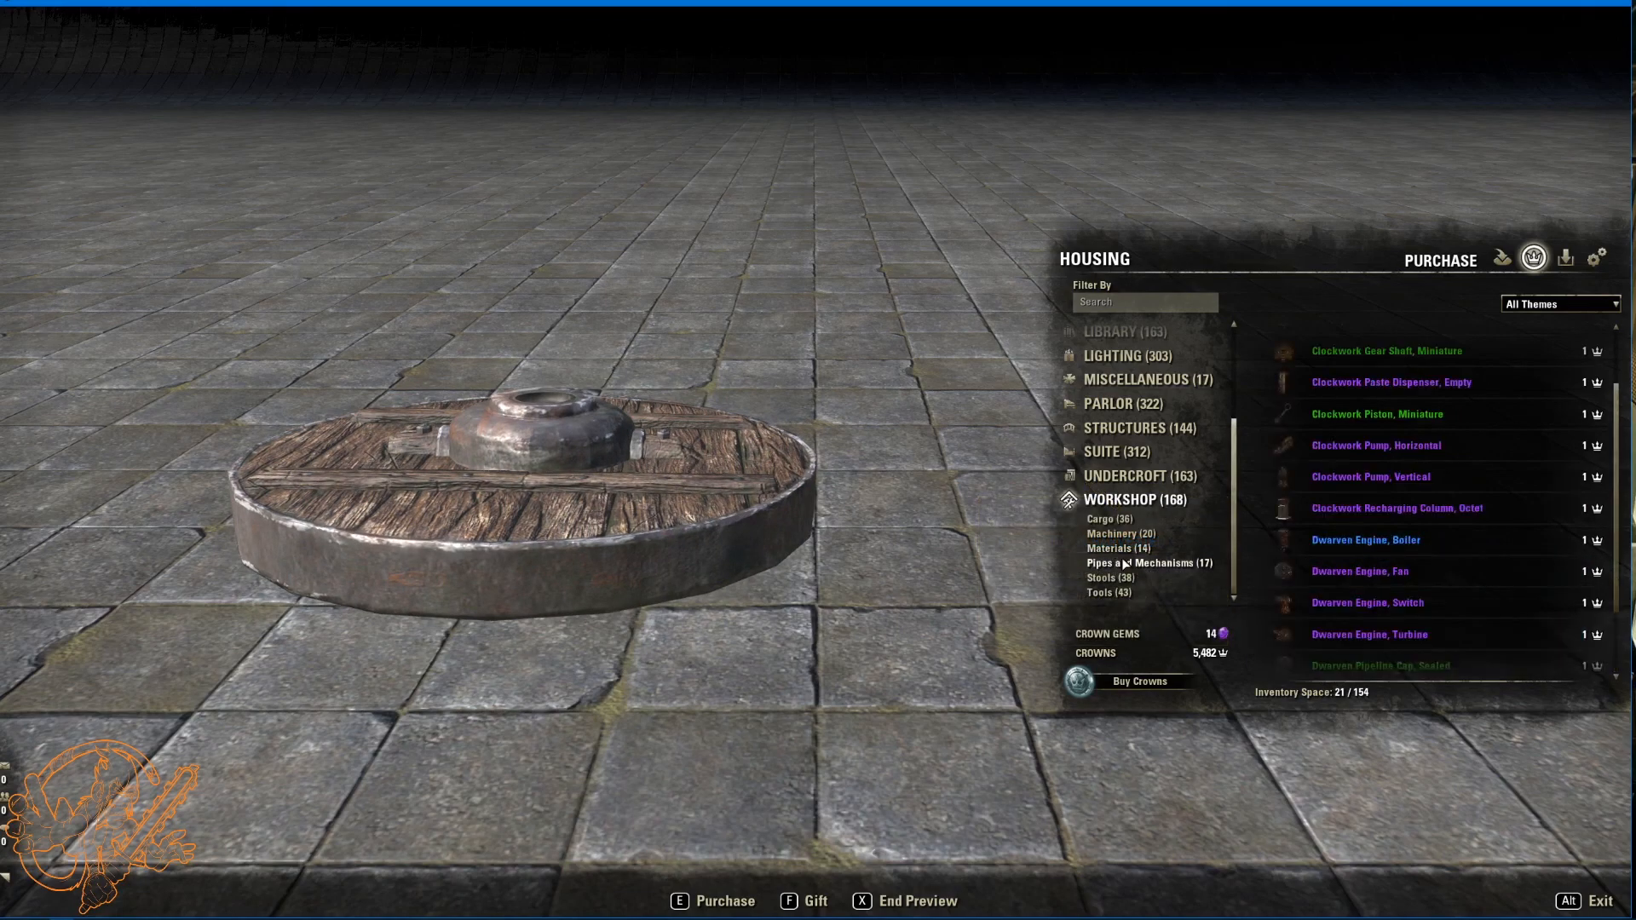
{"action": "left_click", "coordinate": [1104, 576]}
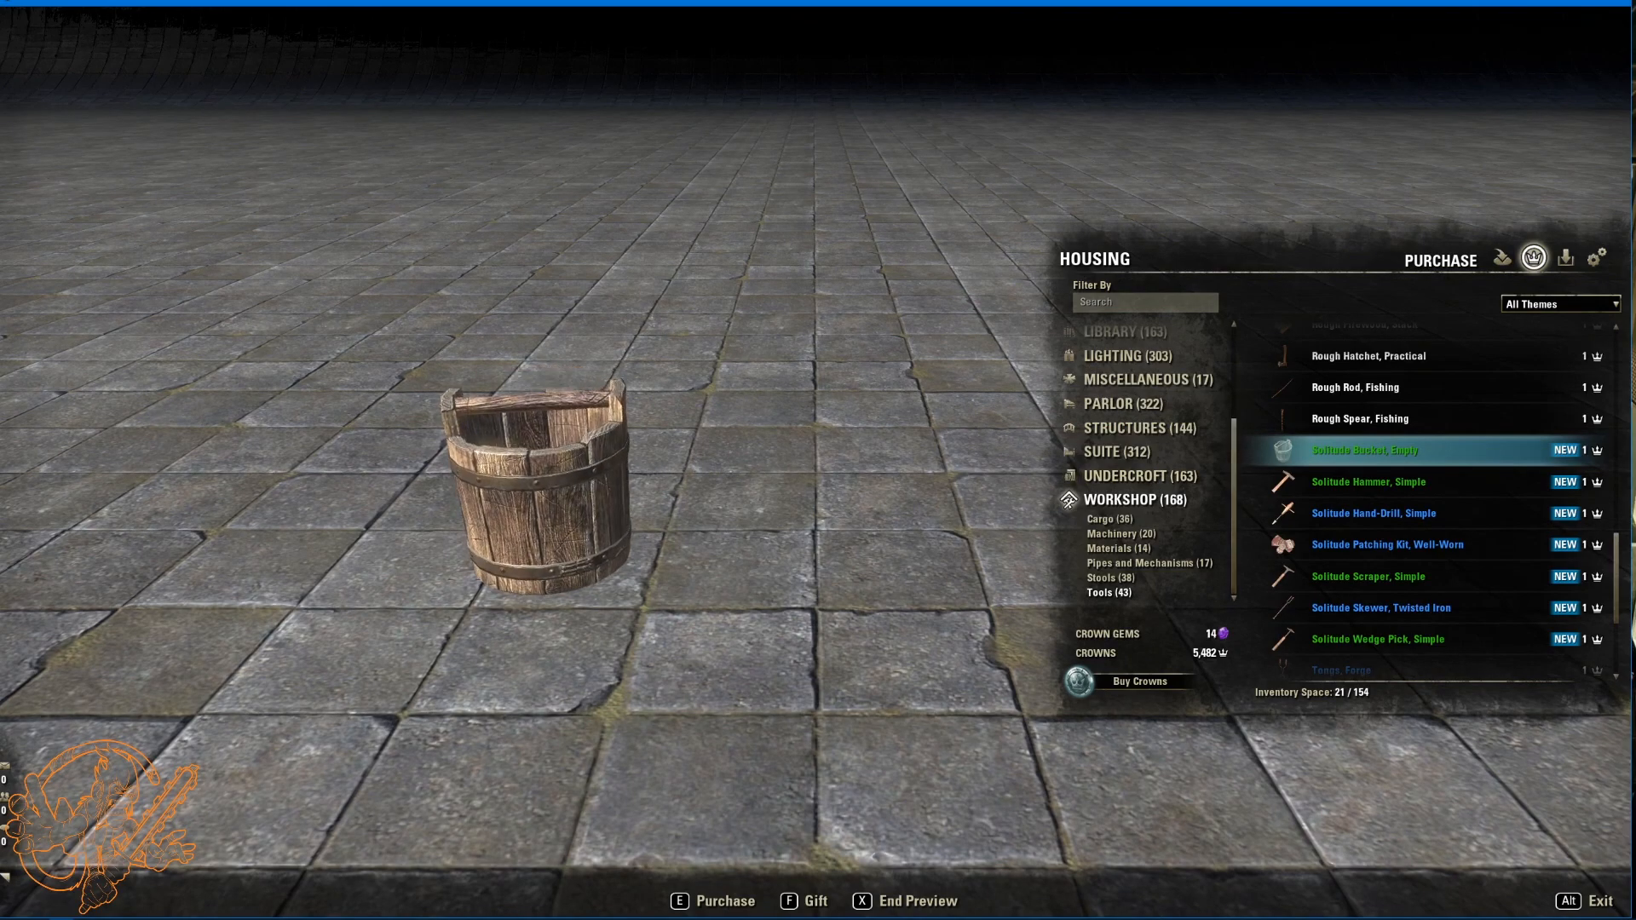
Step: Preview the Solitude simple hammer, hand-drill, well-worn patching kit, twisted iron skewer and wedge pick
{"action": "left_click", "coordinate": [1367, 481]}
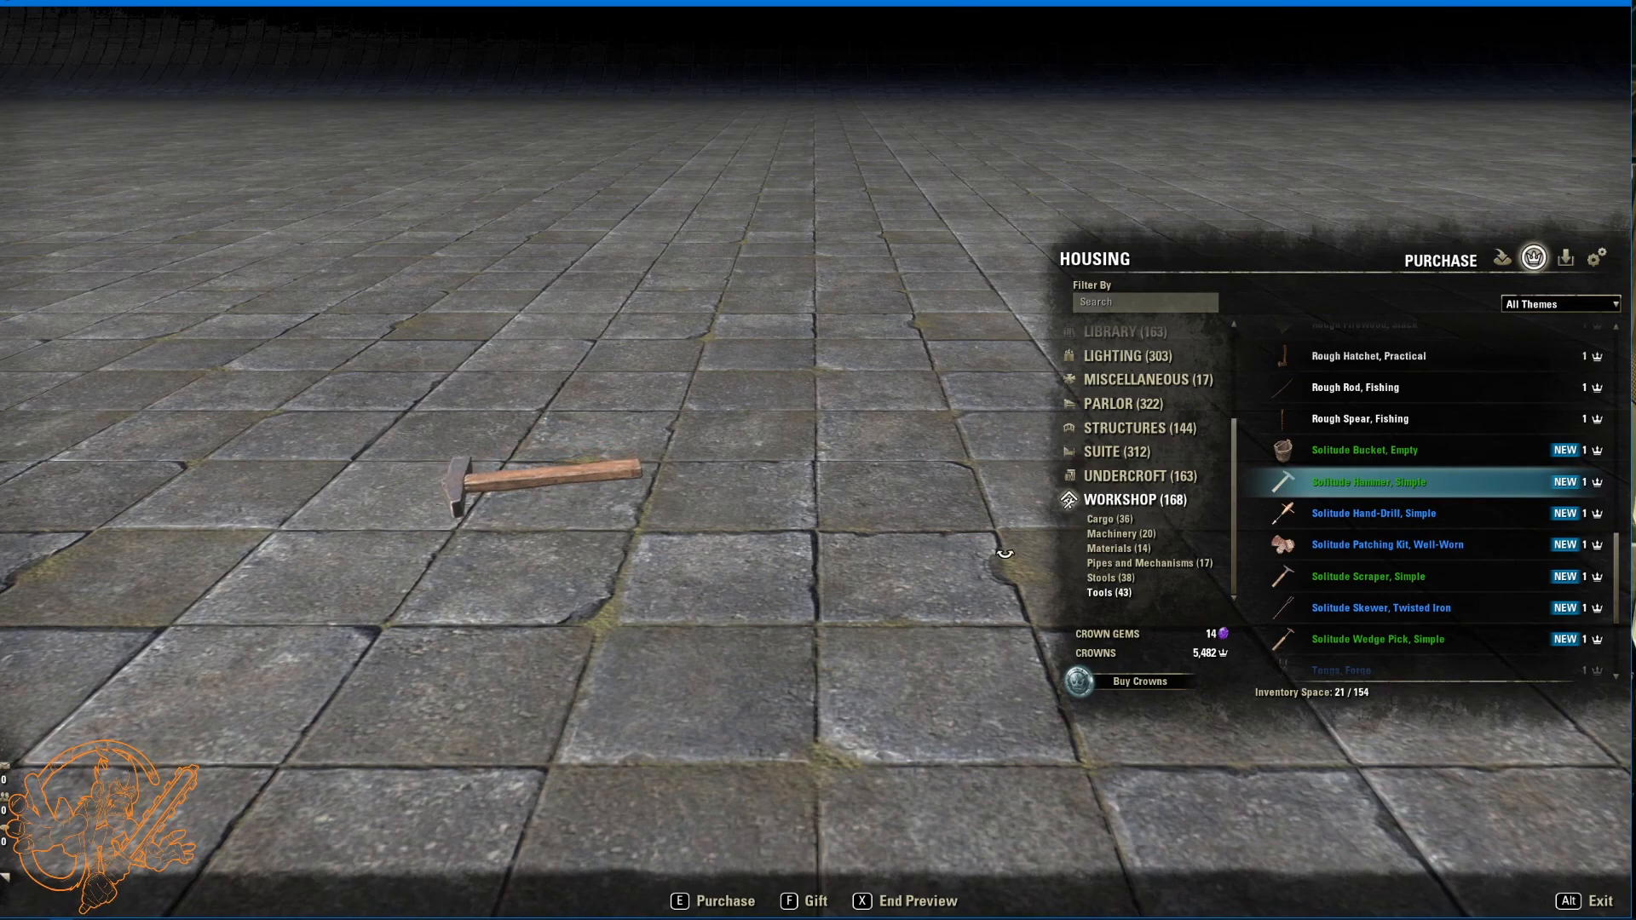
{"action": "left_click", "coordinate": [1372, 513]}
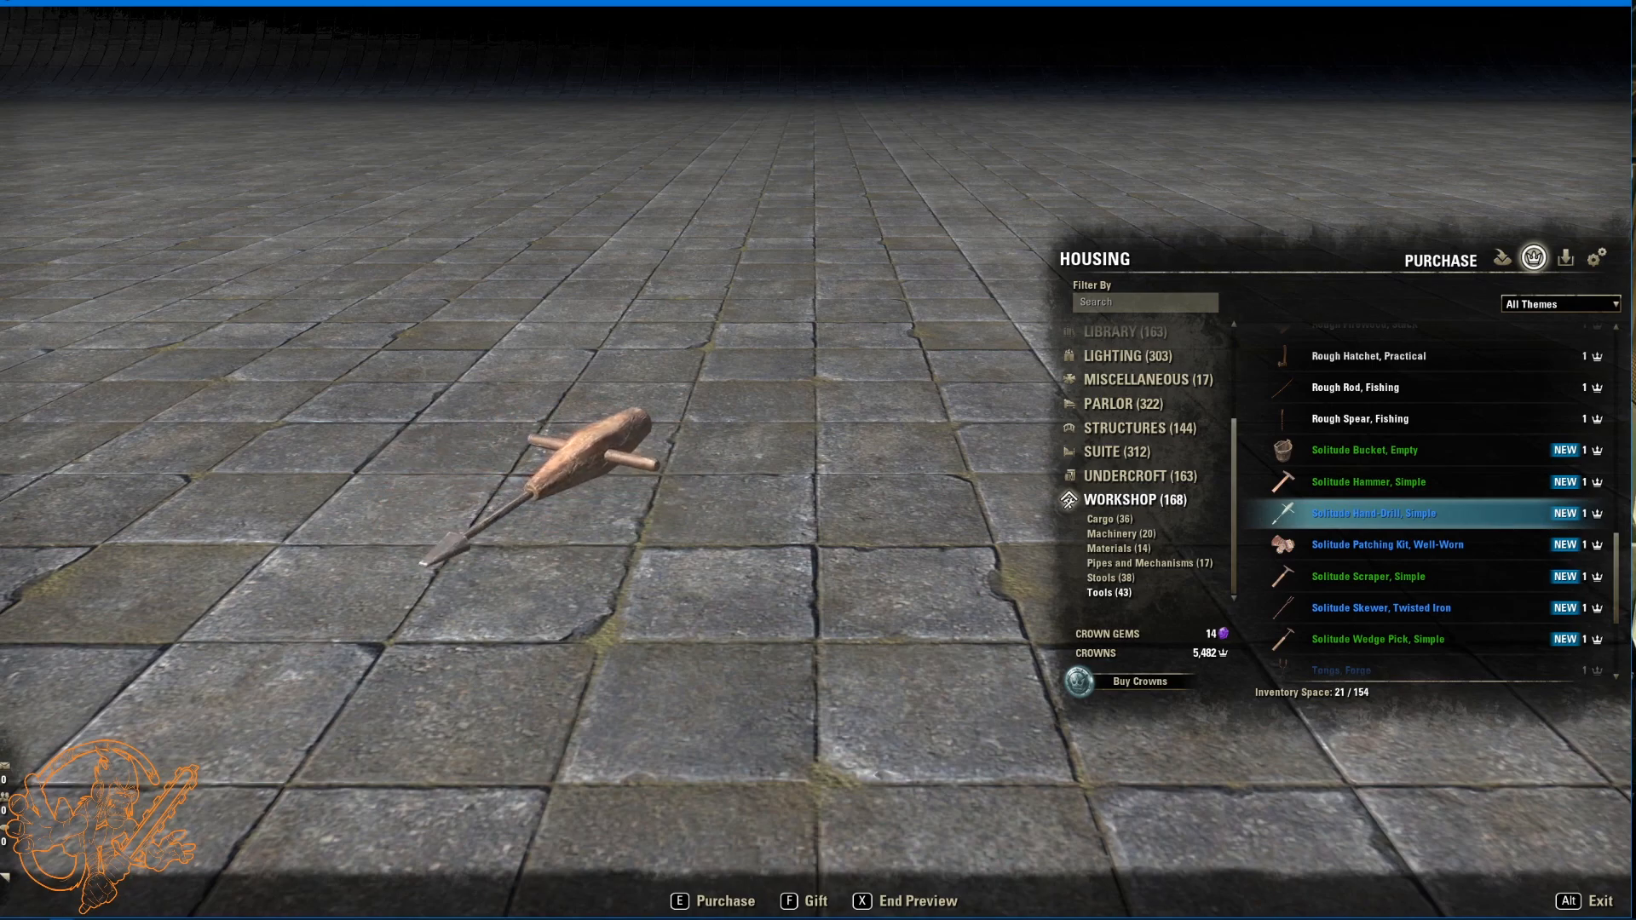
{"action": "left_click", "coordinate": [1387, 545]}
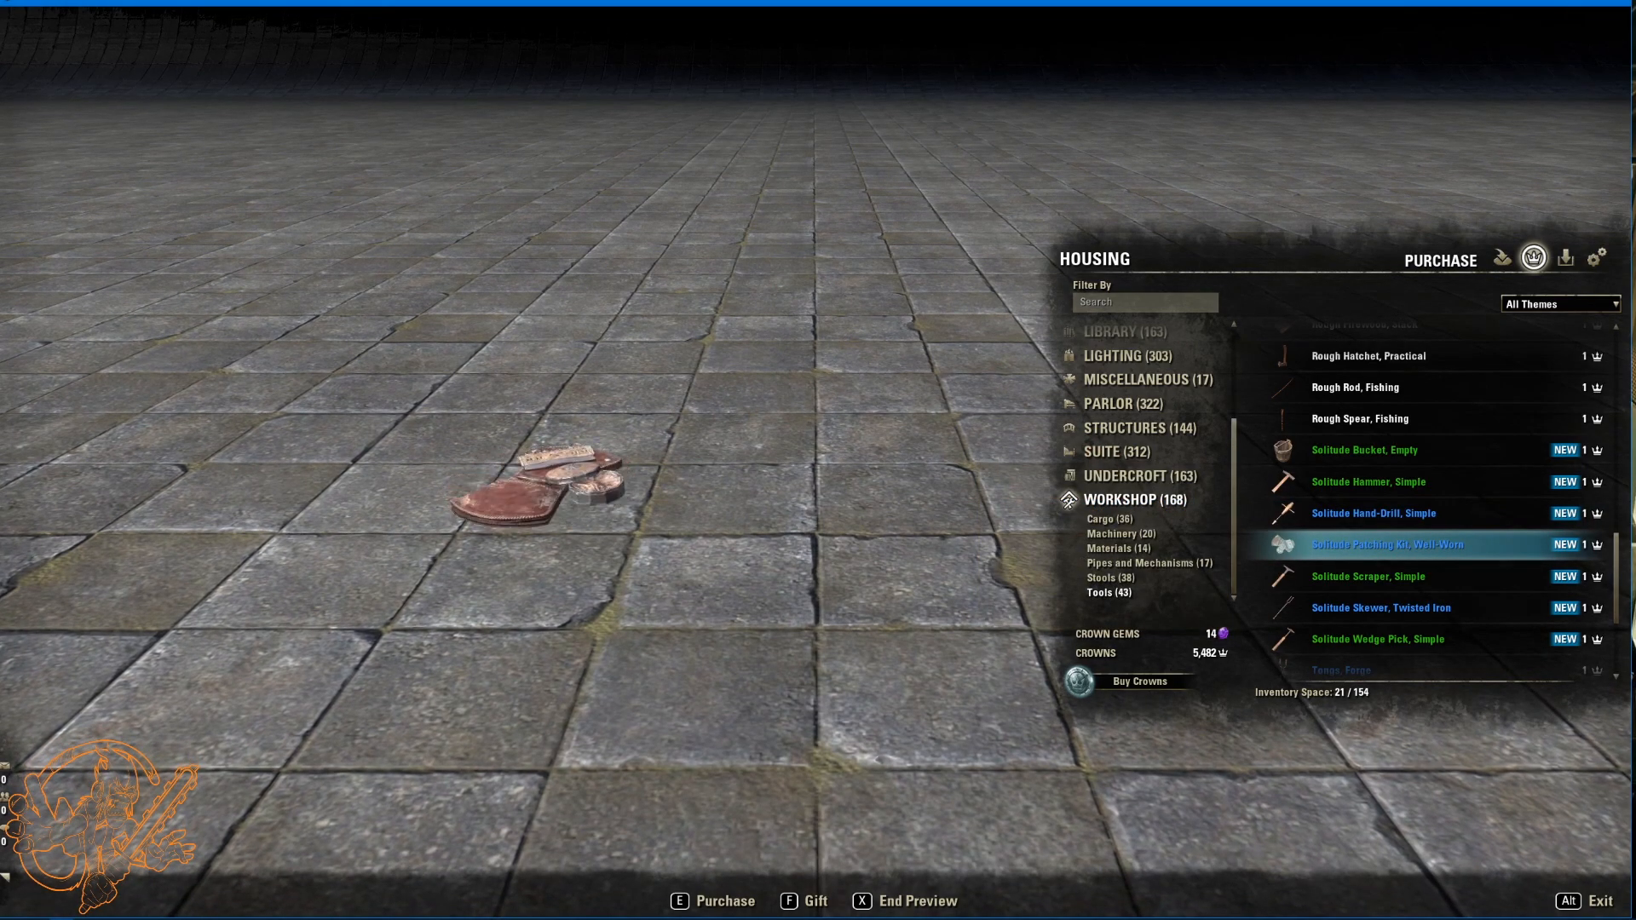
{"action": "left_click", "coordinate": [1367, 576]}
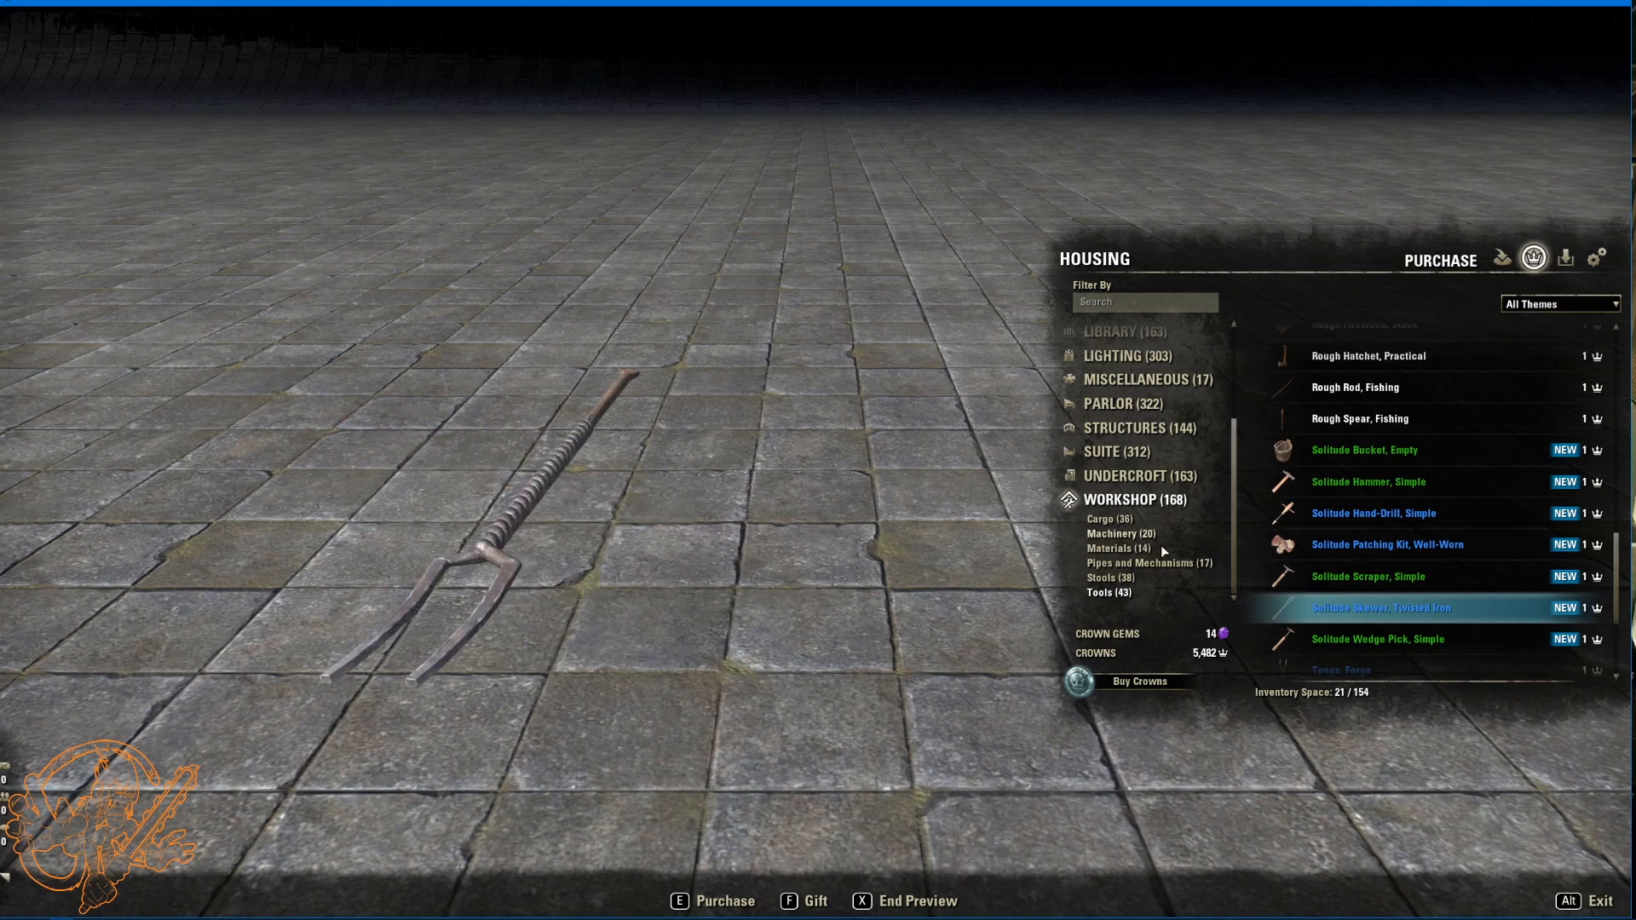
{"action": "left_click", "coordinate": [1379, 639]}
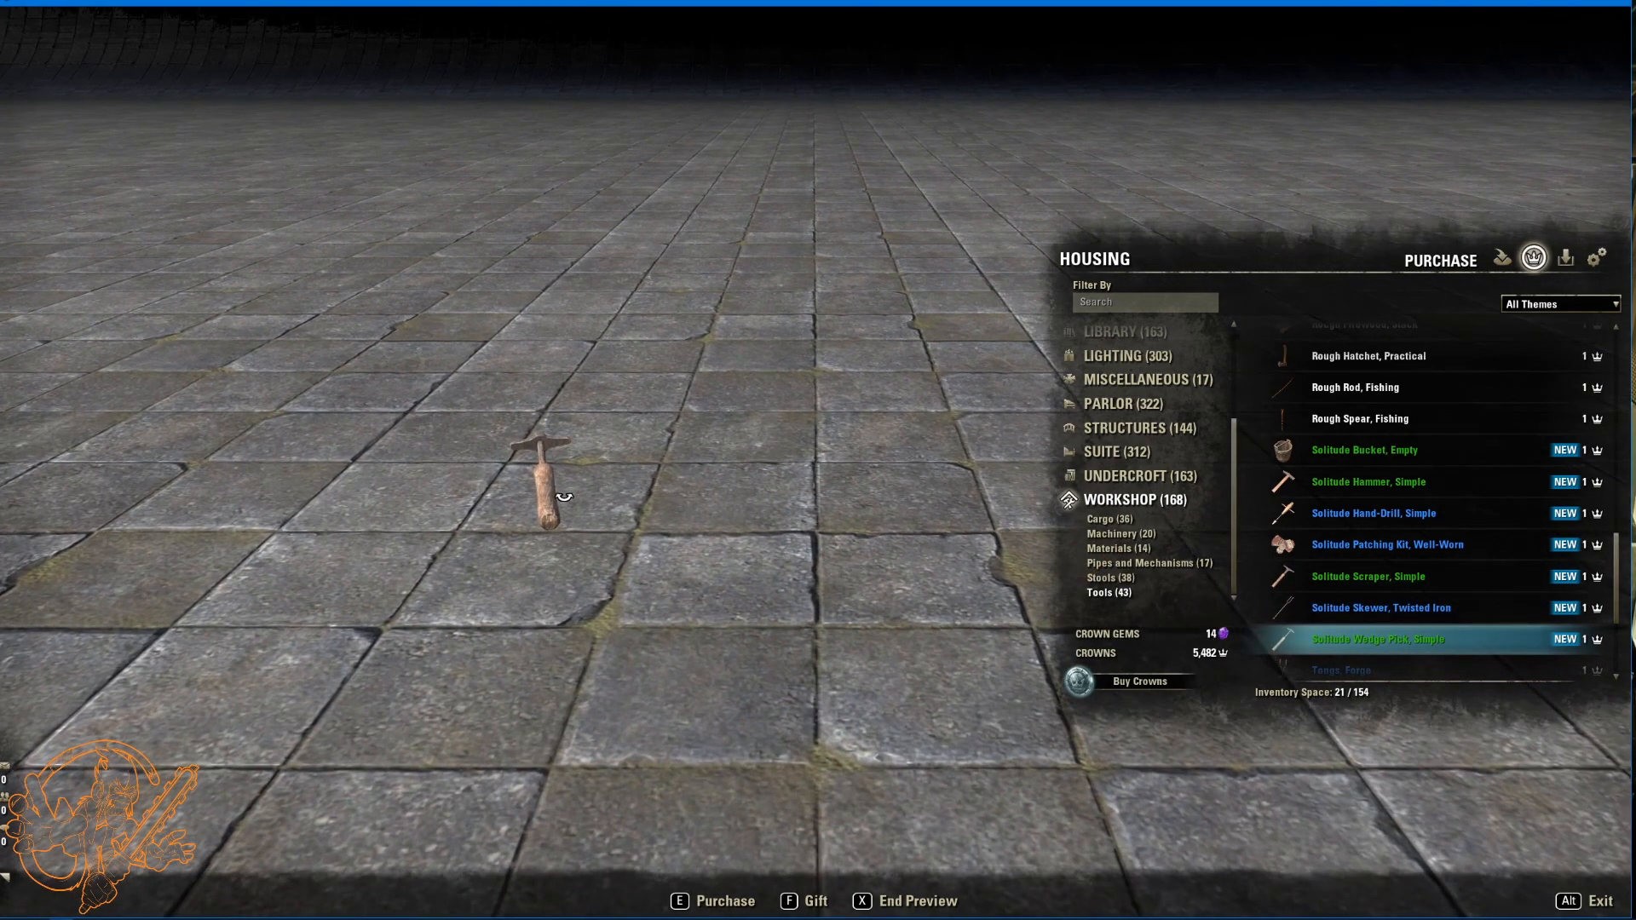